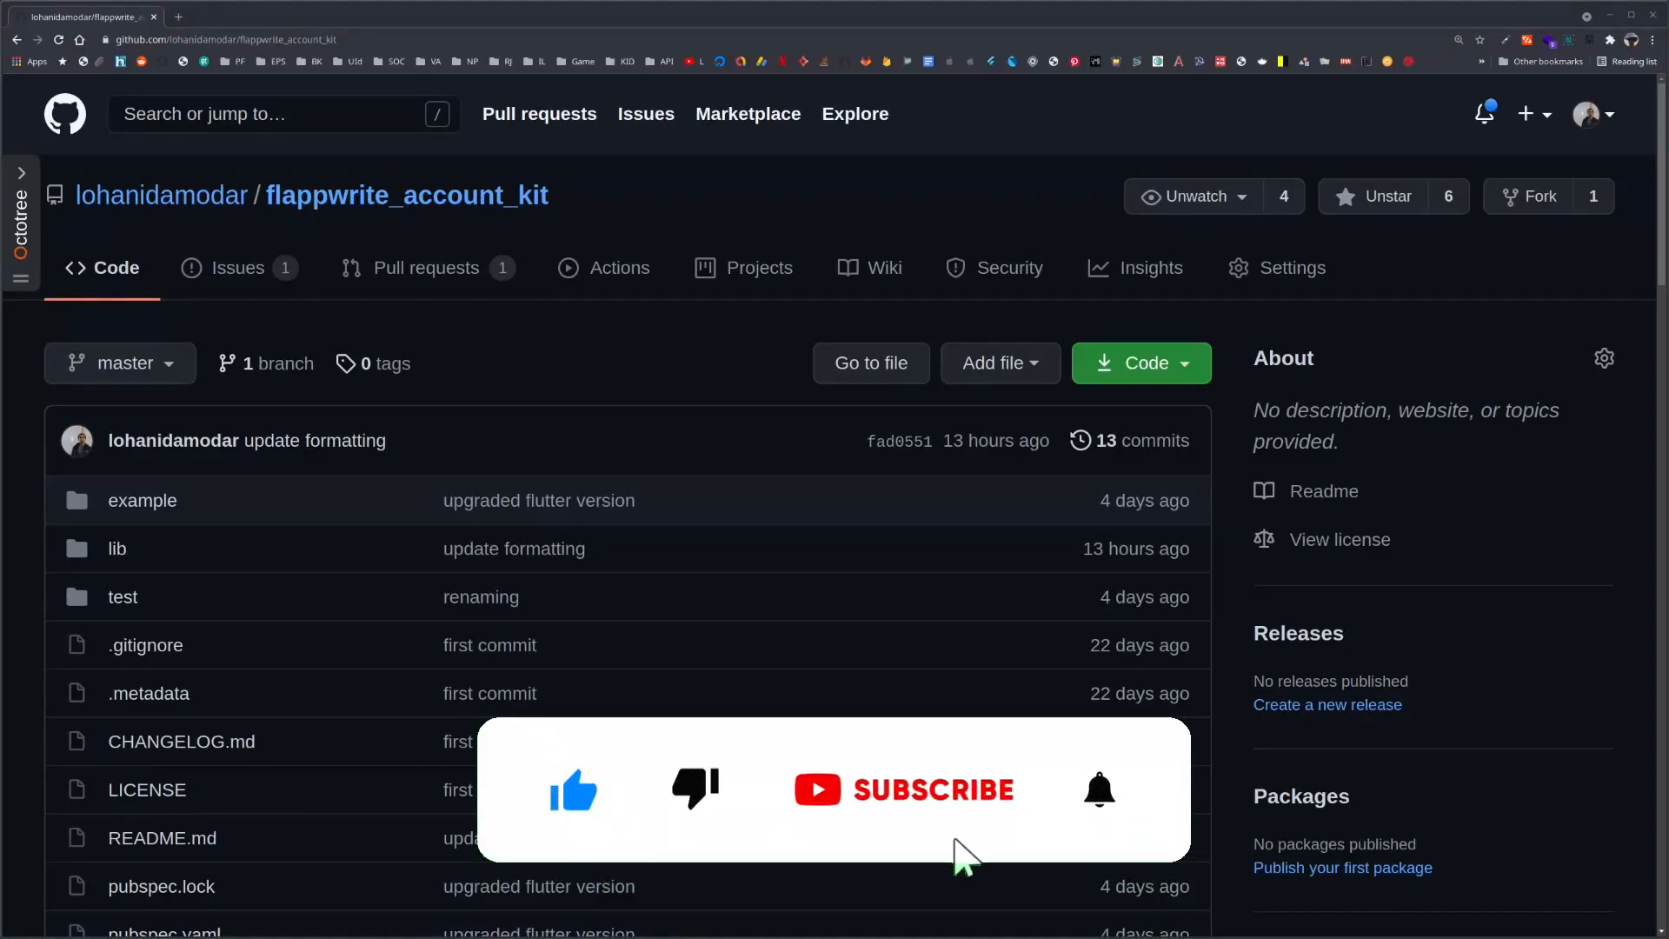
- Review the kit's example code, noting the client passed into FlAppwriteAccountKit
left_click(1099, 790)
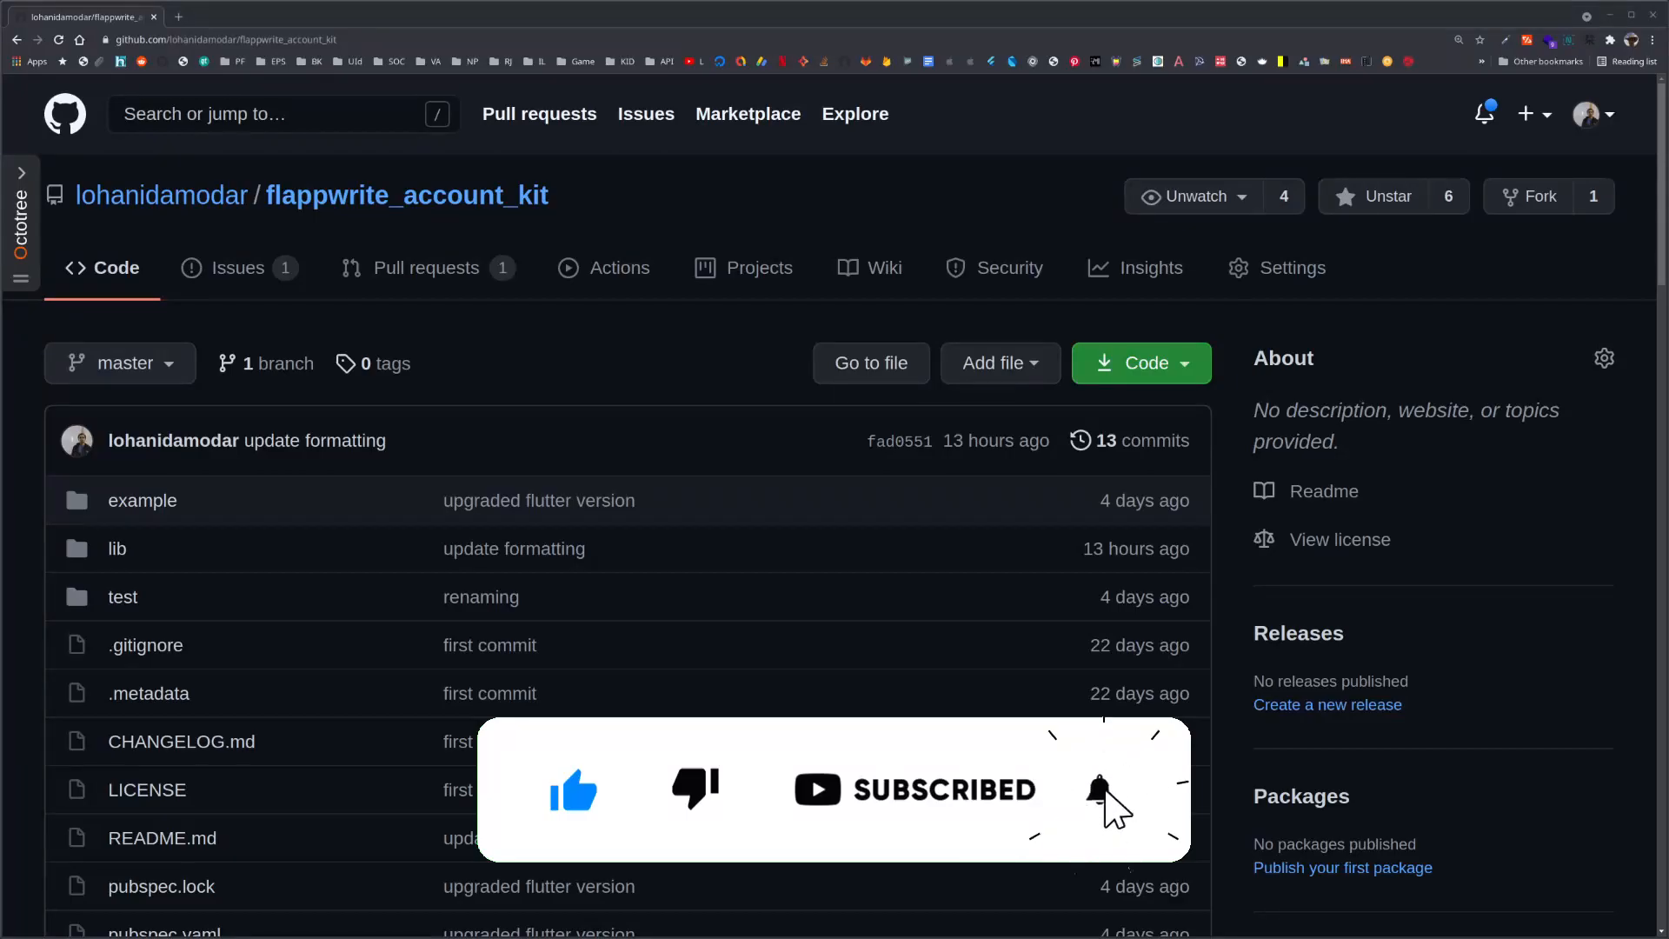
left_click(1095, 791)
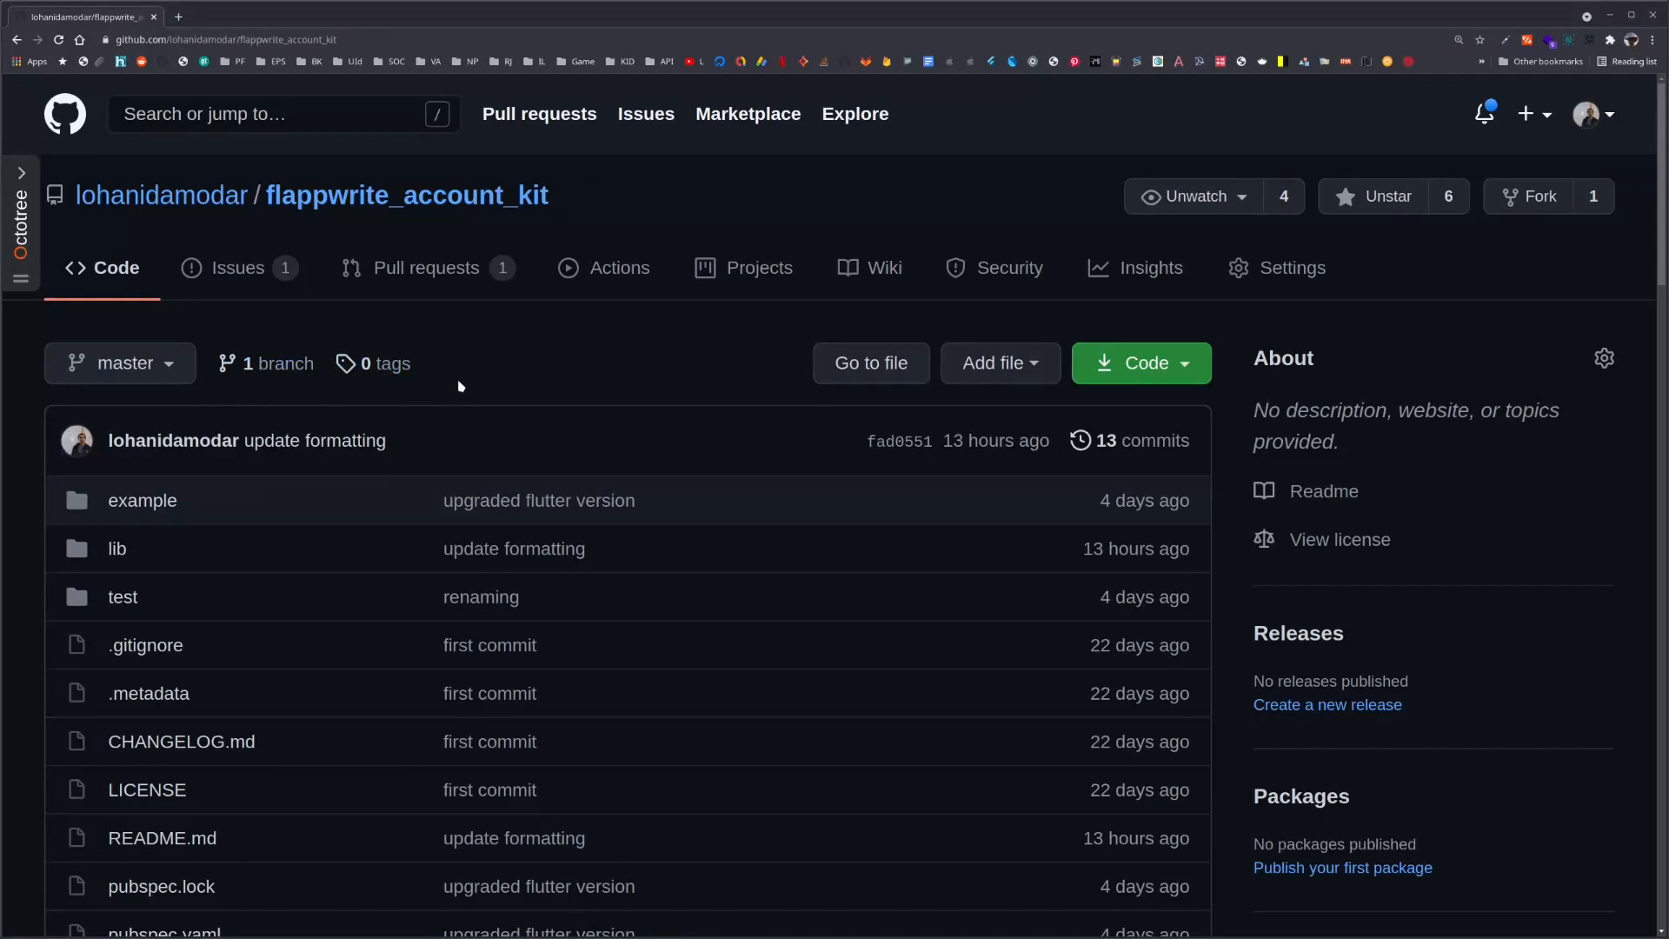
mouse_move(431, 207)
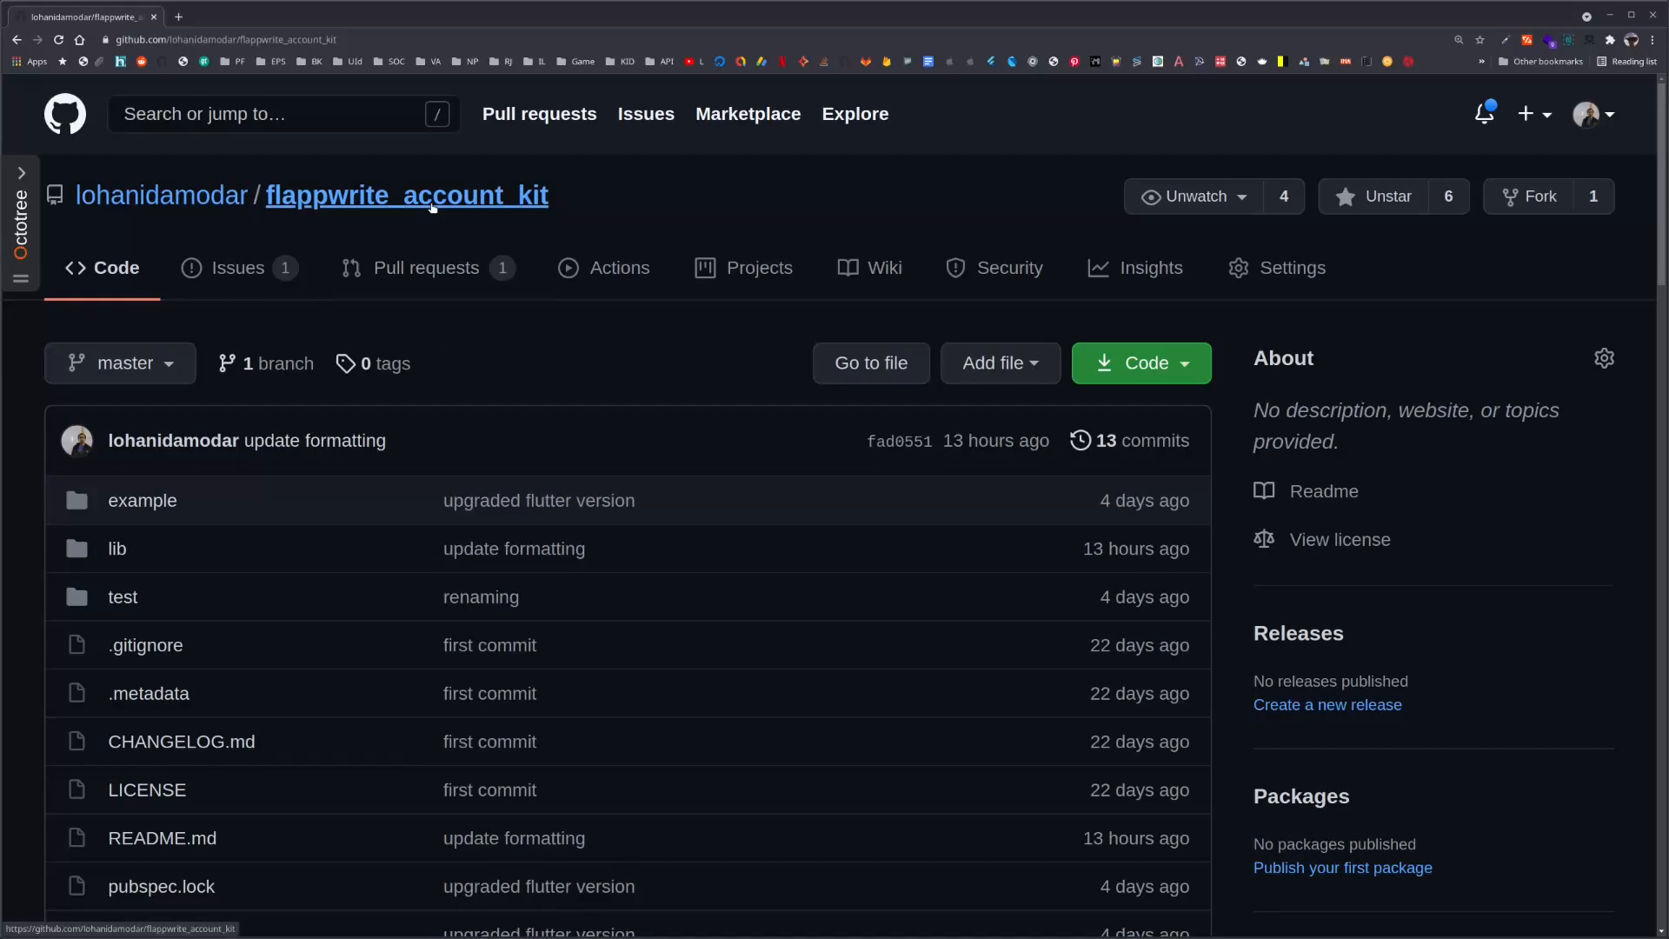
mouse_move(433, 233)
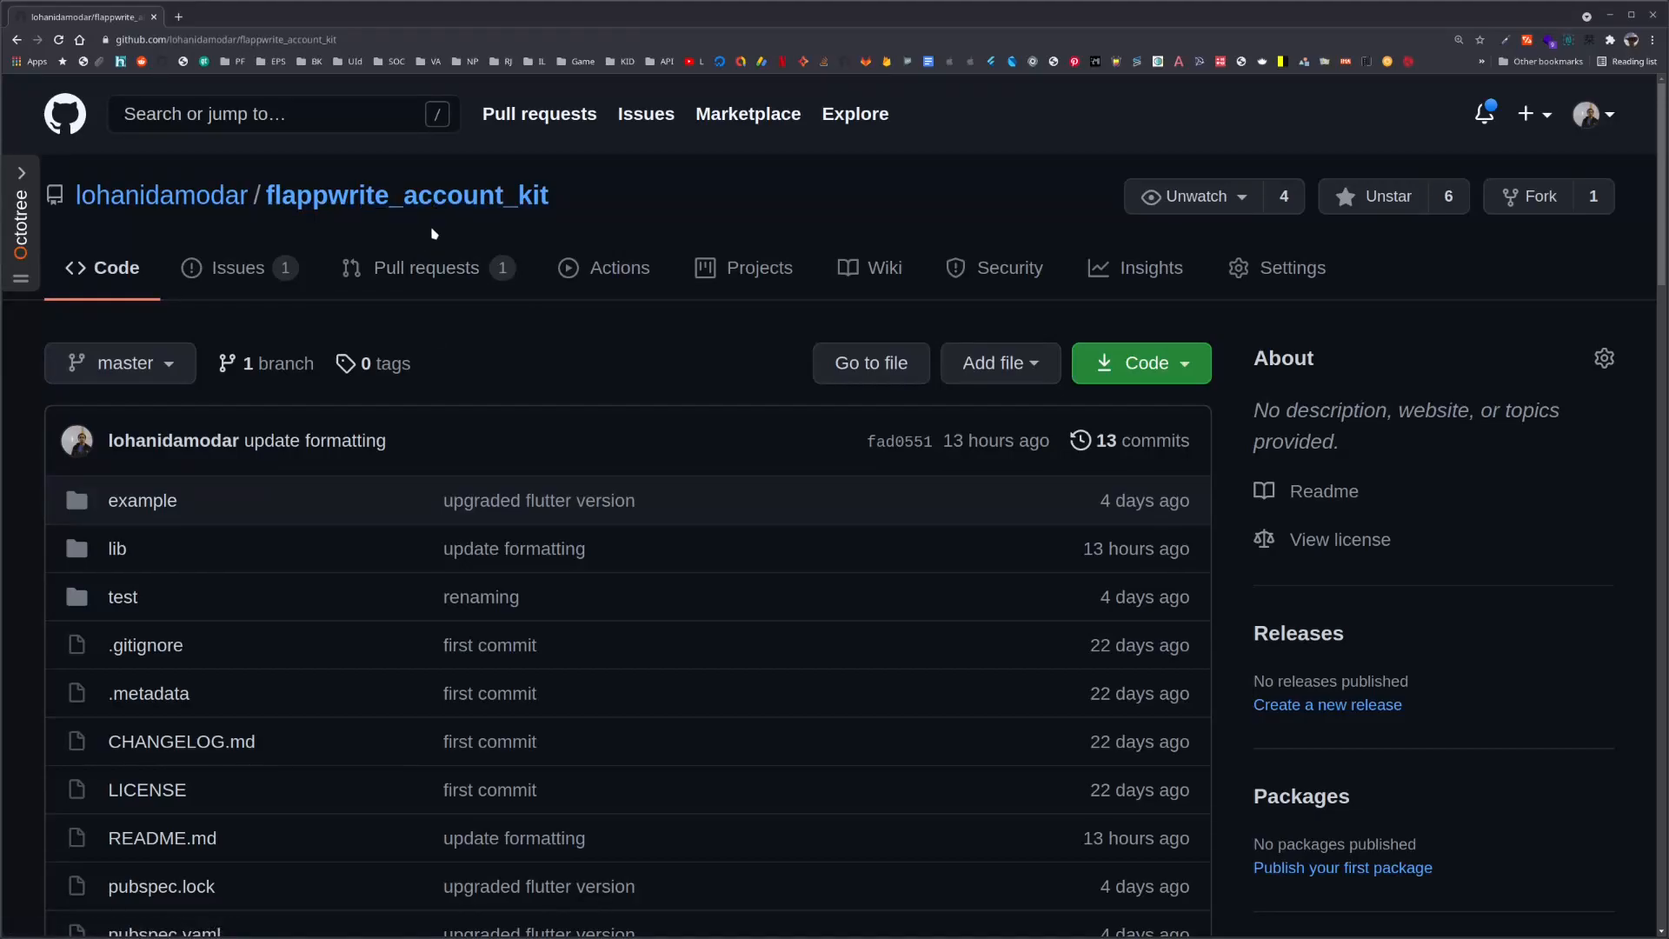
mouse_move(534, 238)
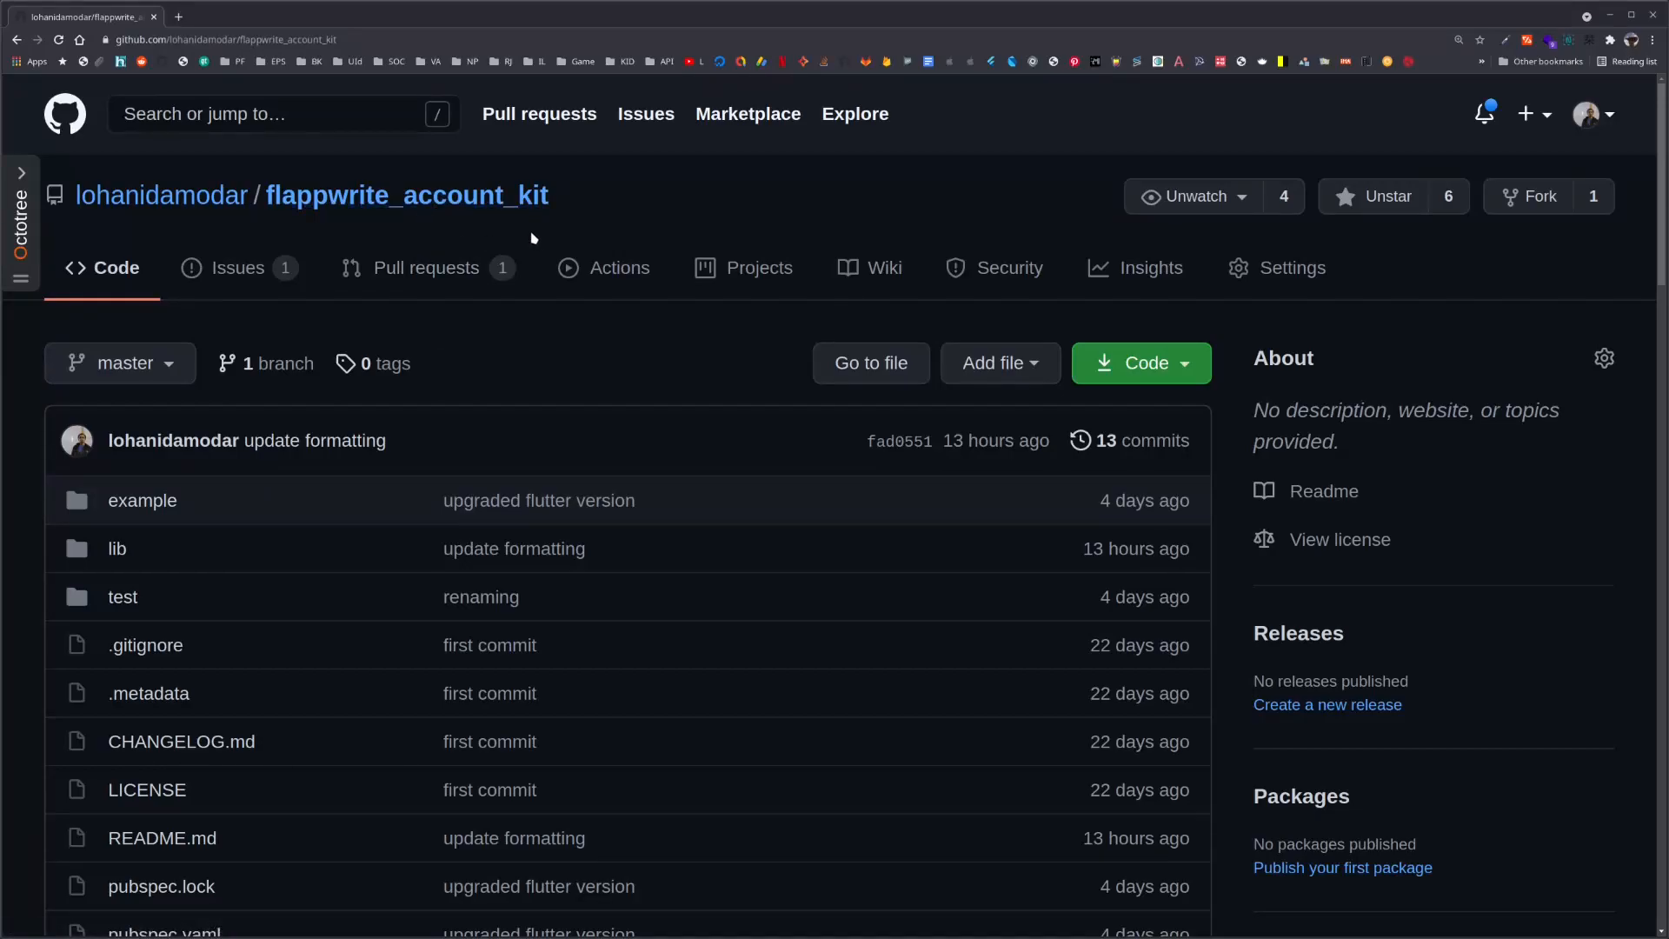
mouse_move(574, 224)
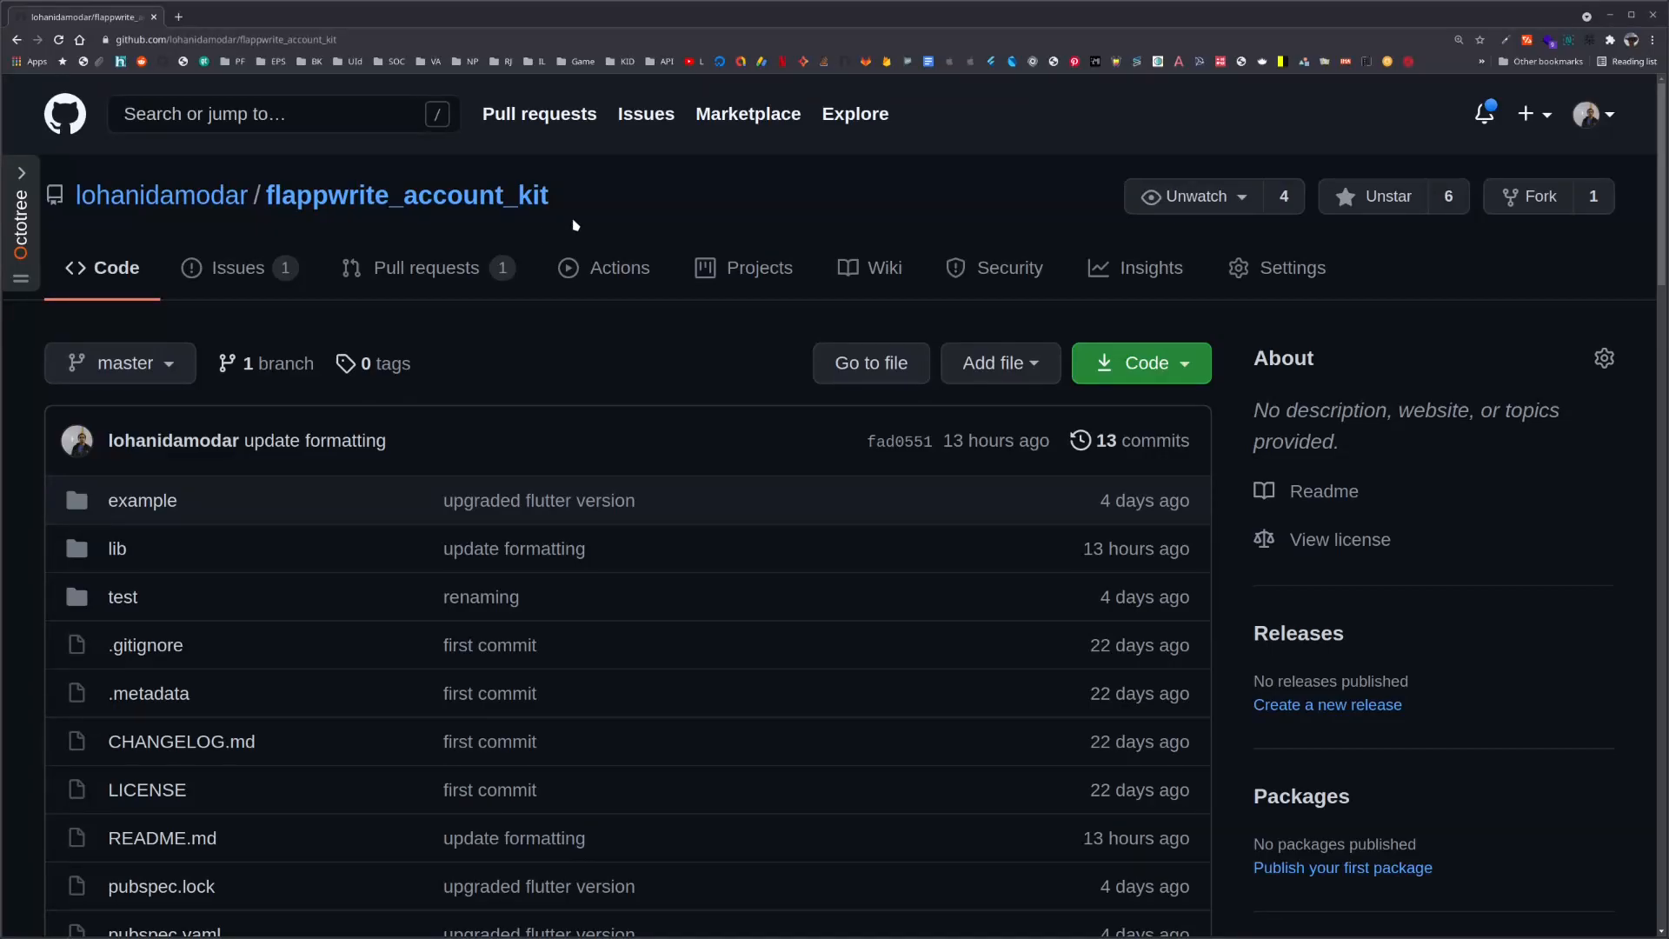
mouse_move(553, 368)
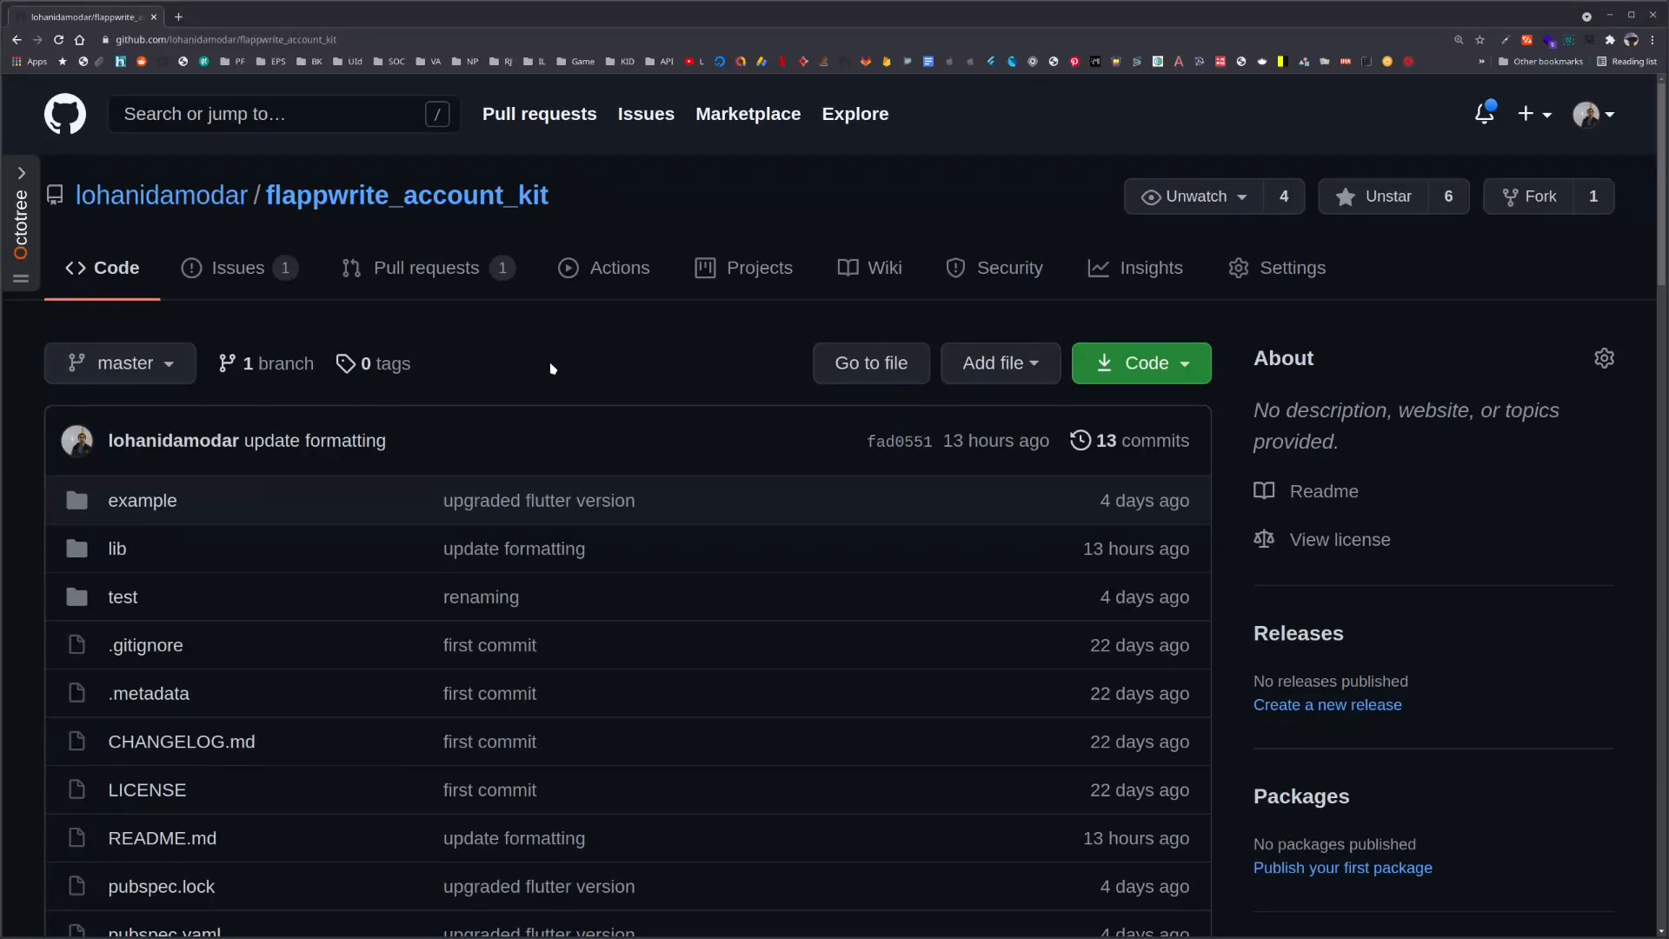
scroll("down", 3)
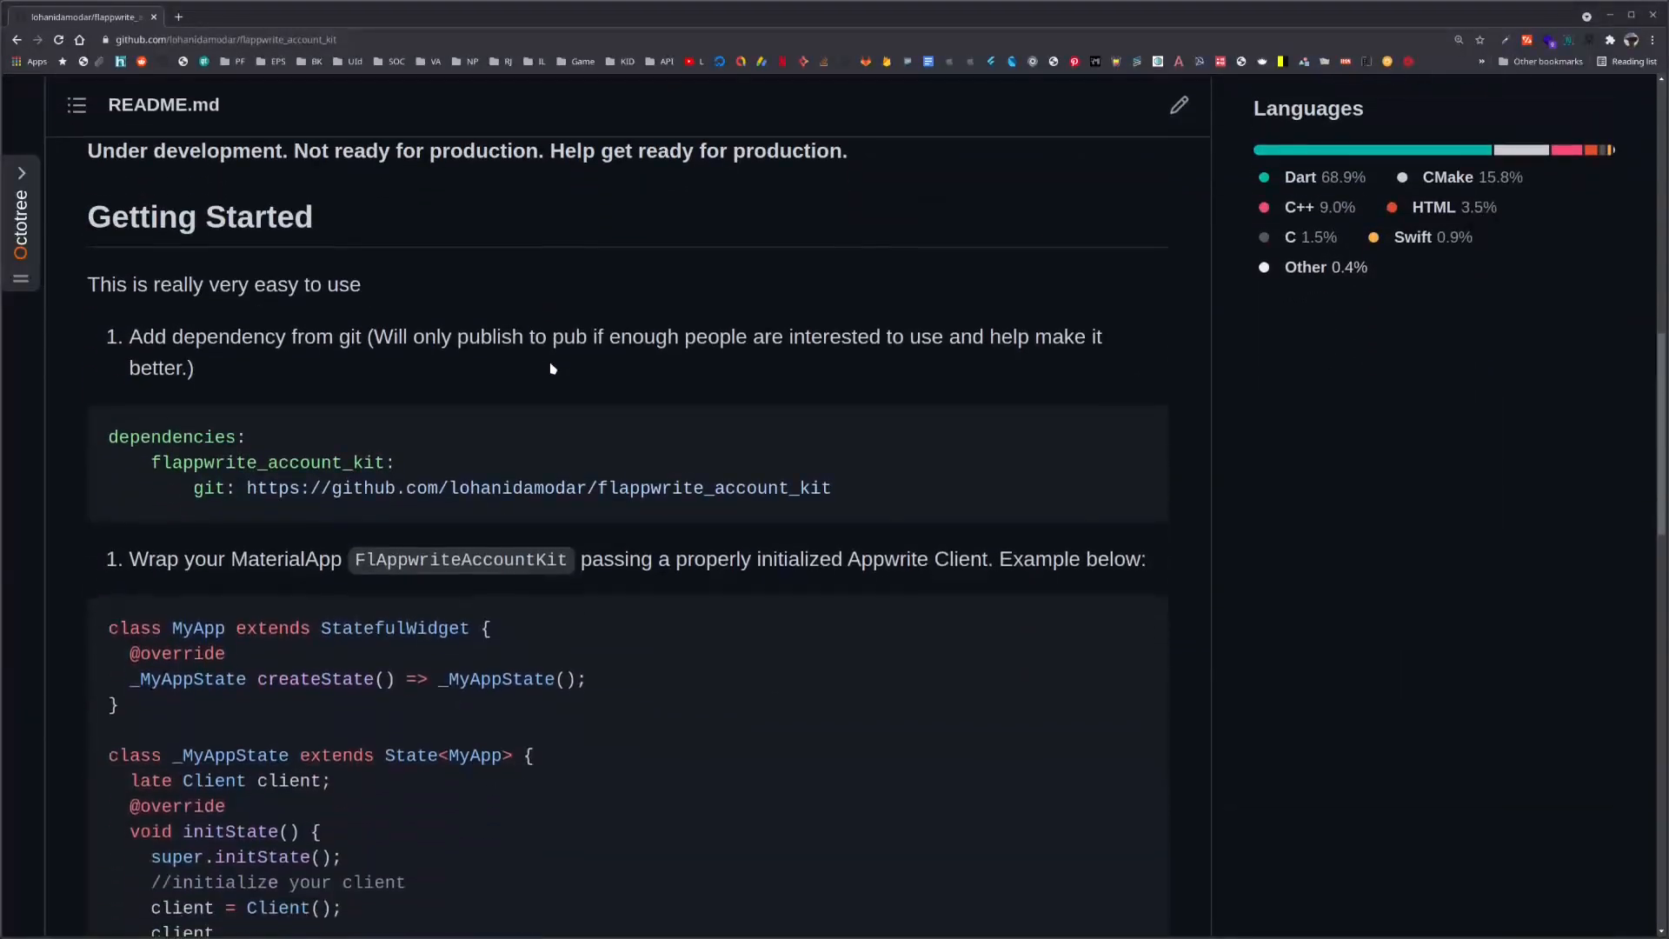
scroll("down", 3)
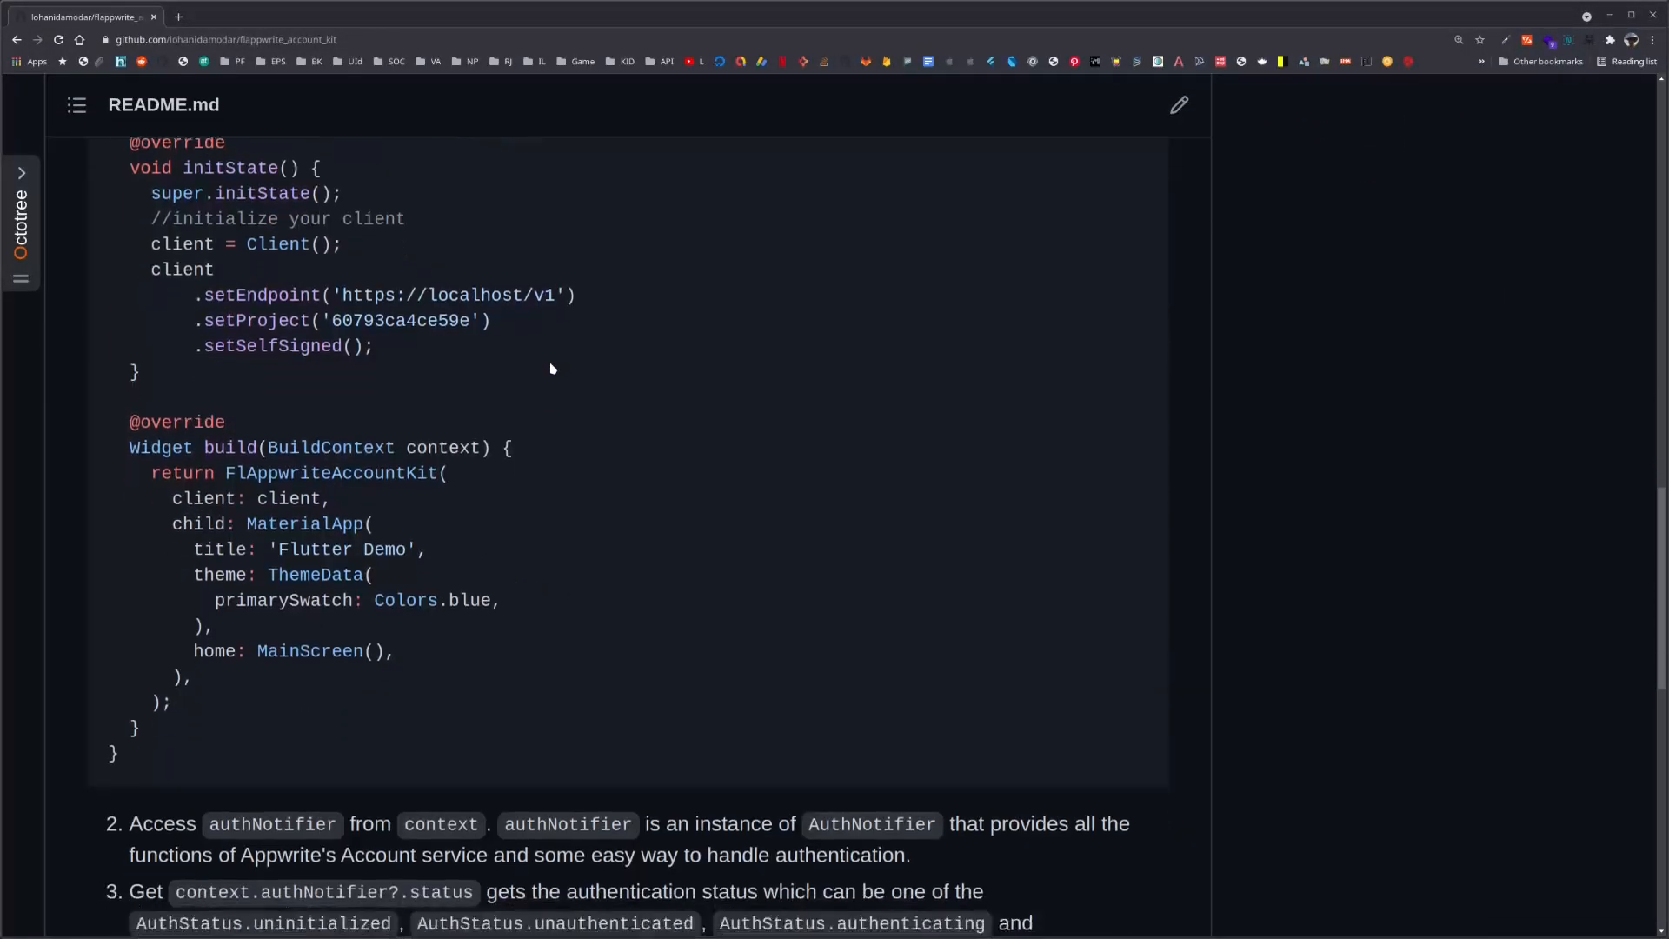
scroll("down", 3)
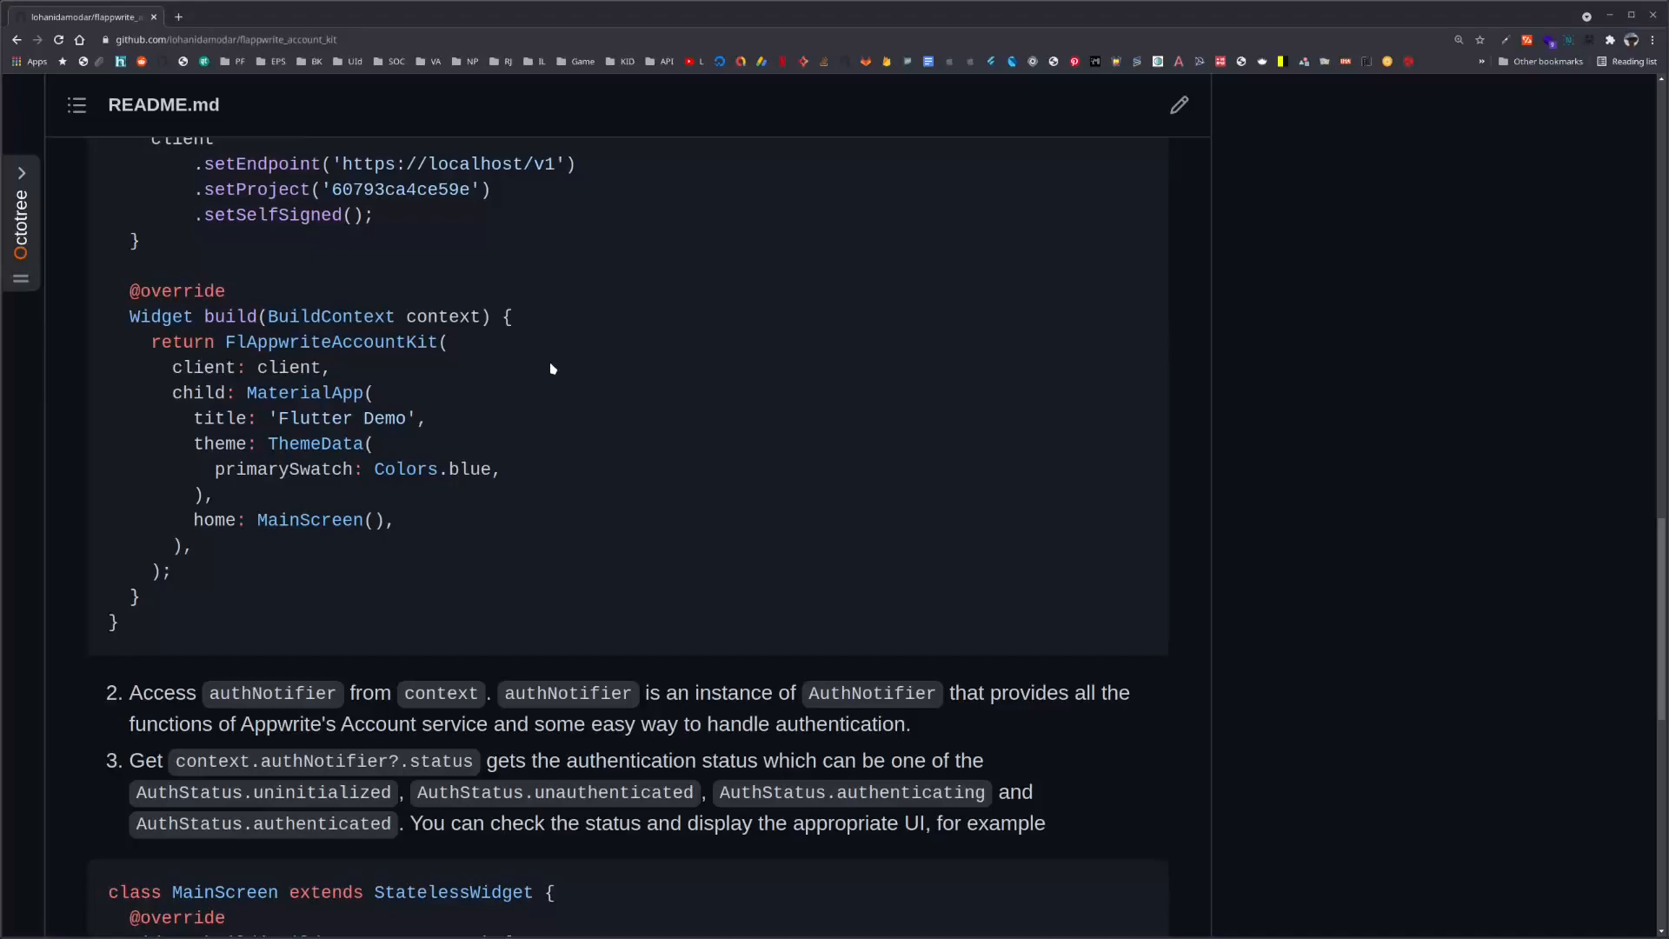
scroll("up", 3)
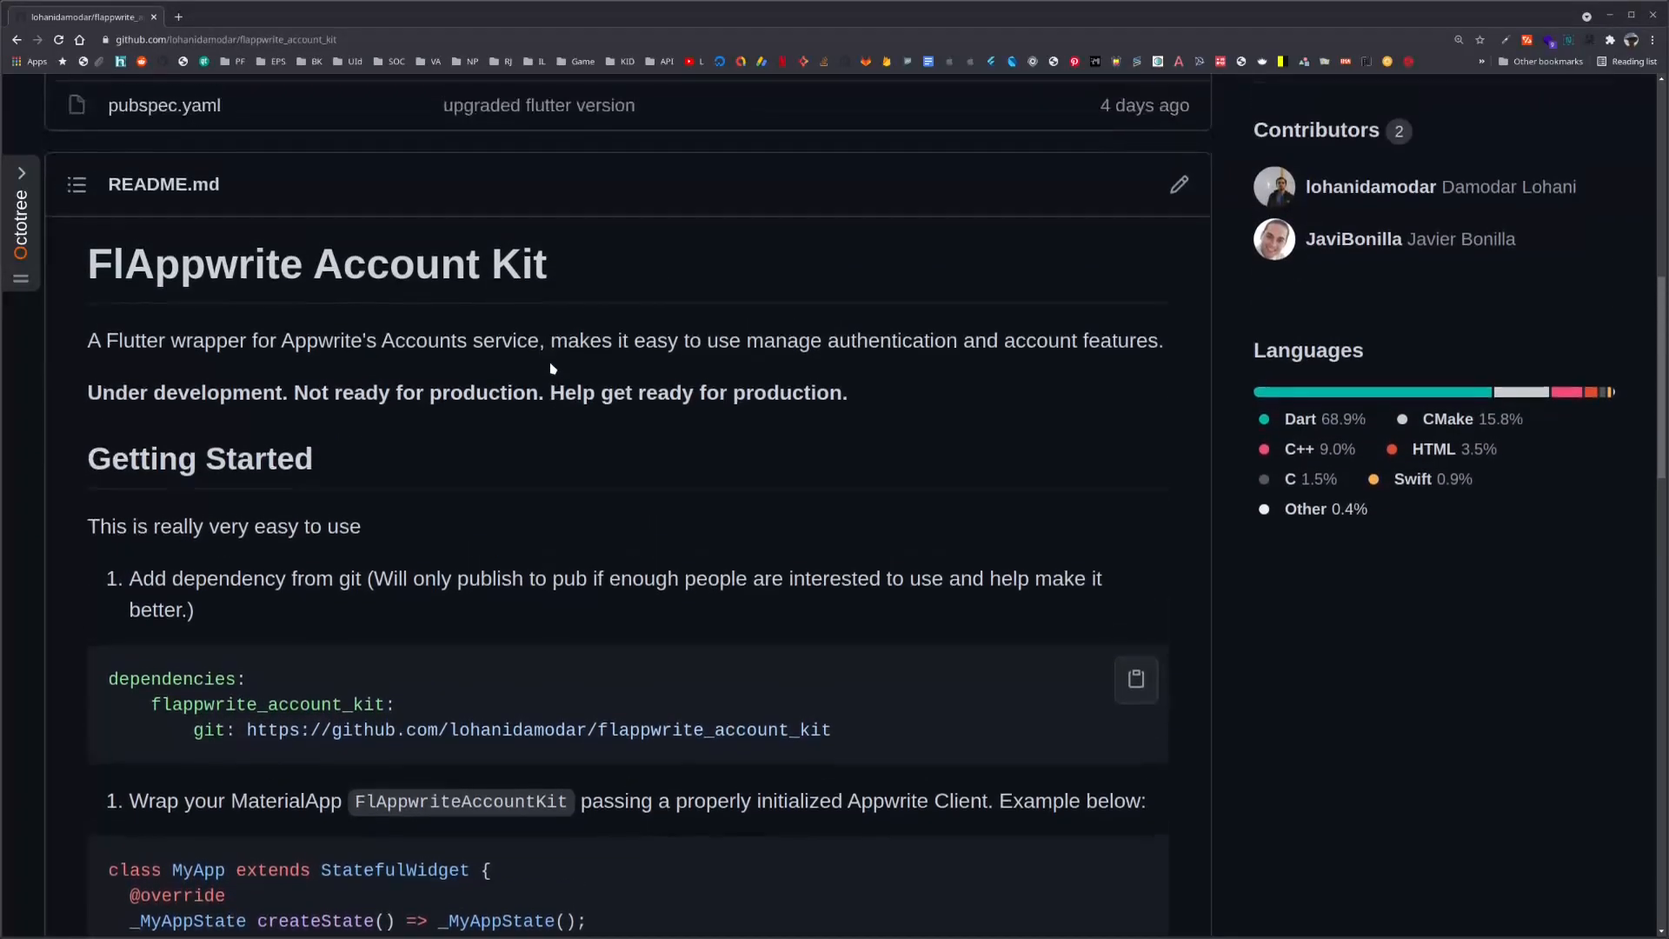
scroll("down", 3)
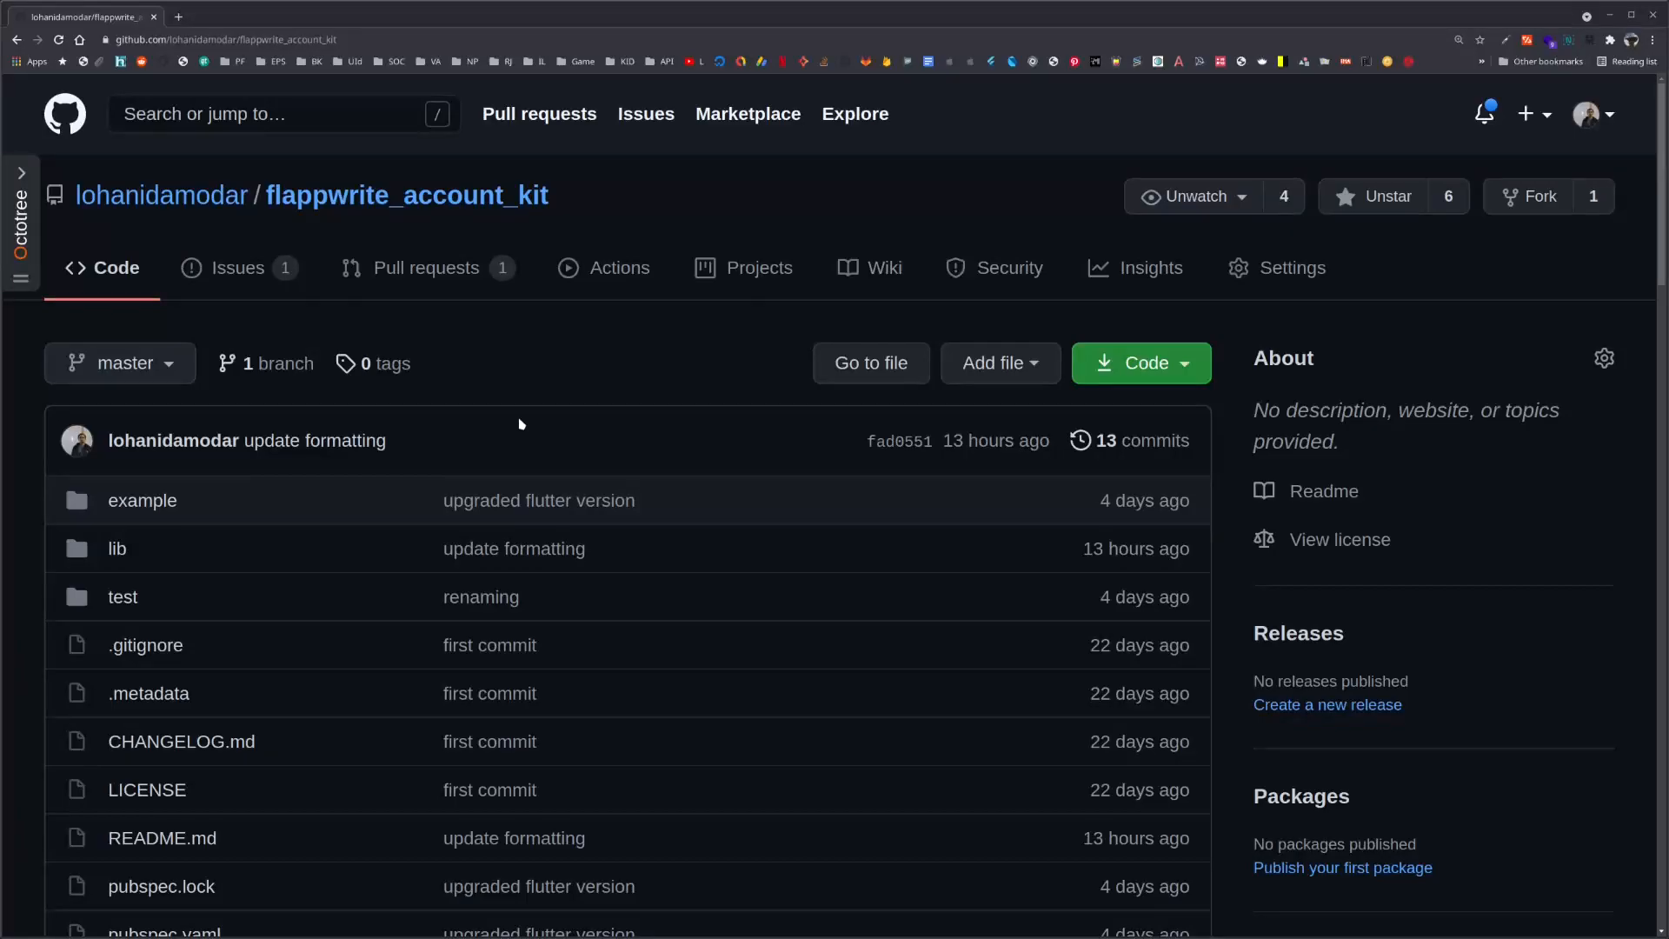
scroll("down", 3)
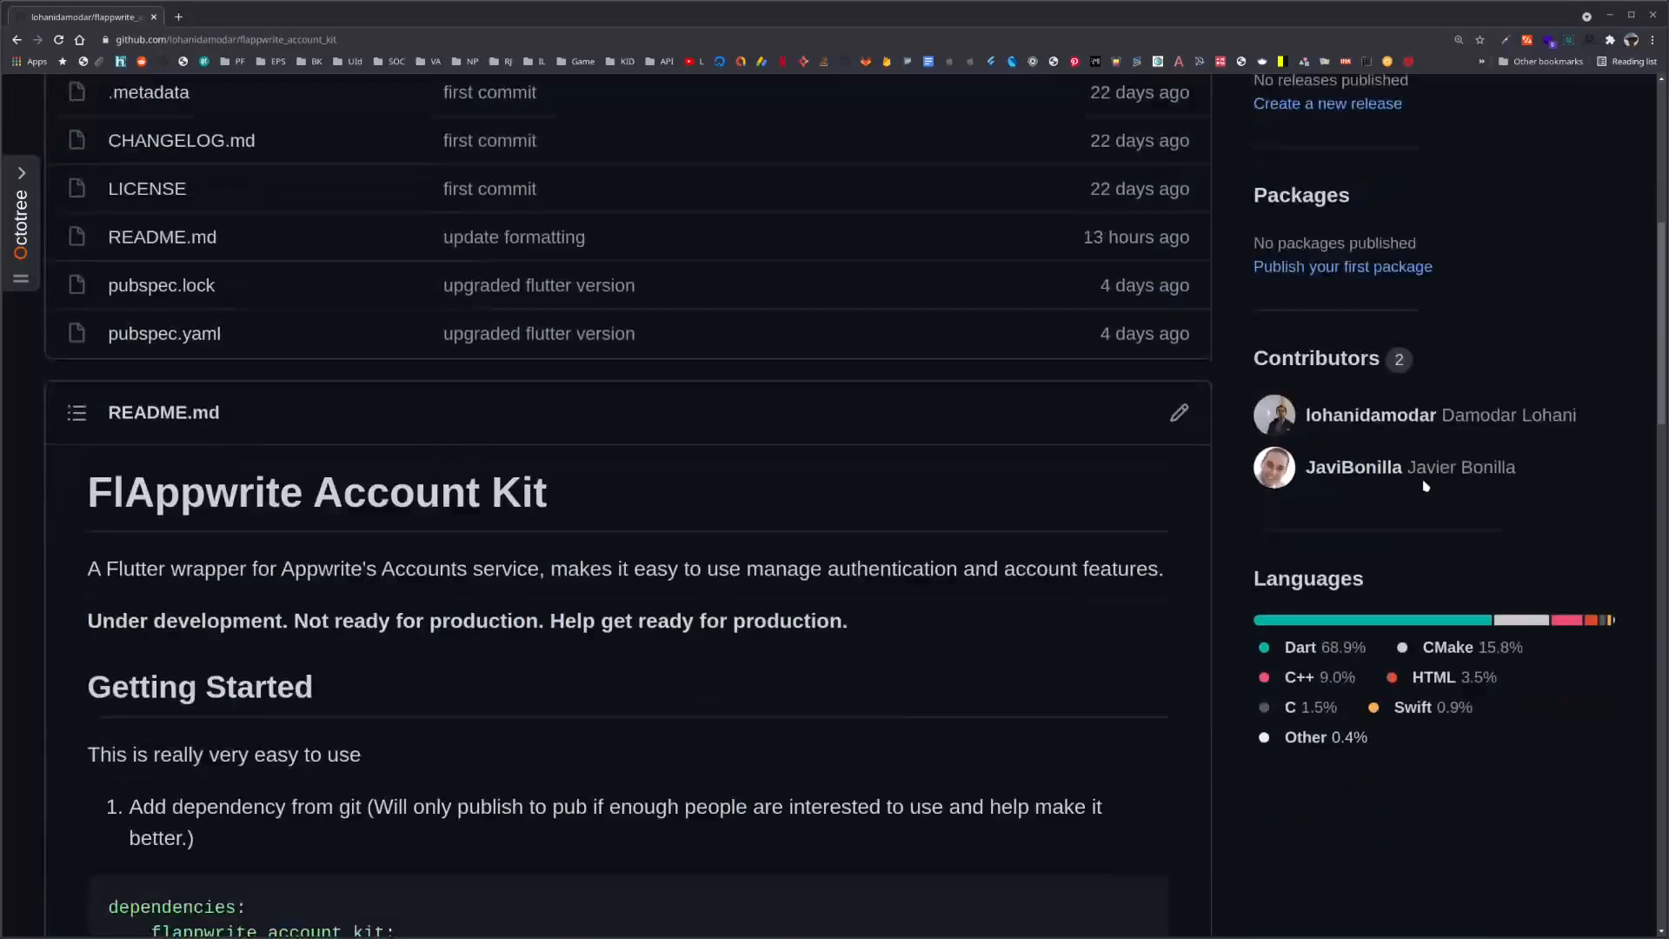
scroll("down", 3)
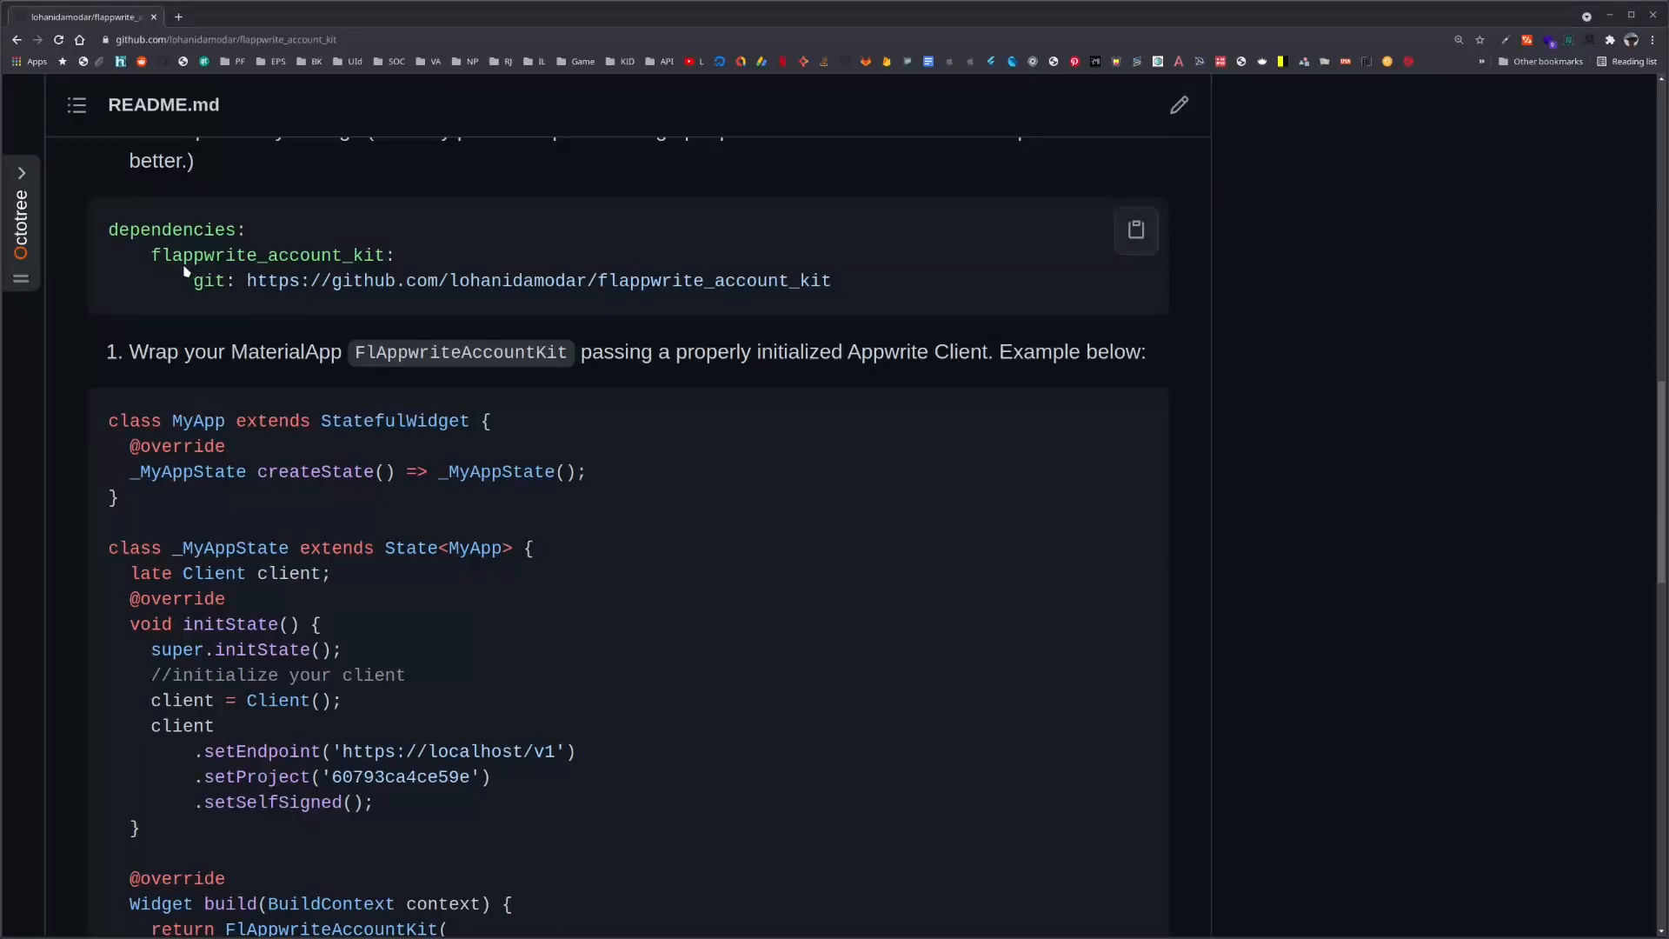
scroll("down", 3)
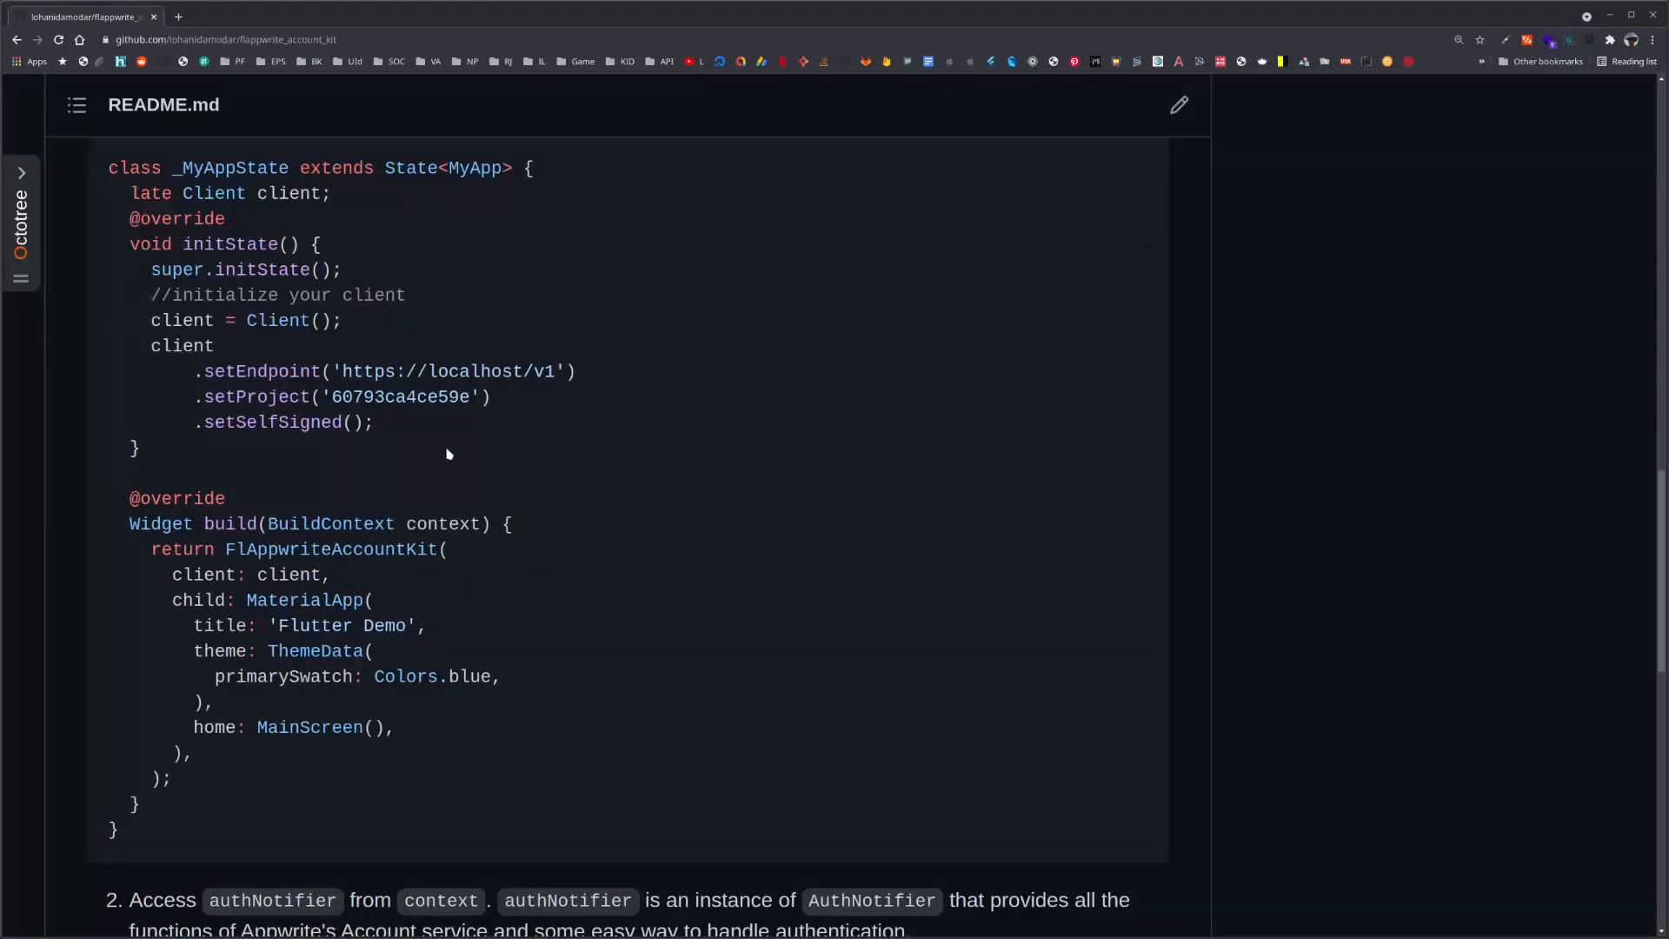
mouse_move(390, 434)
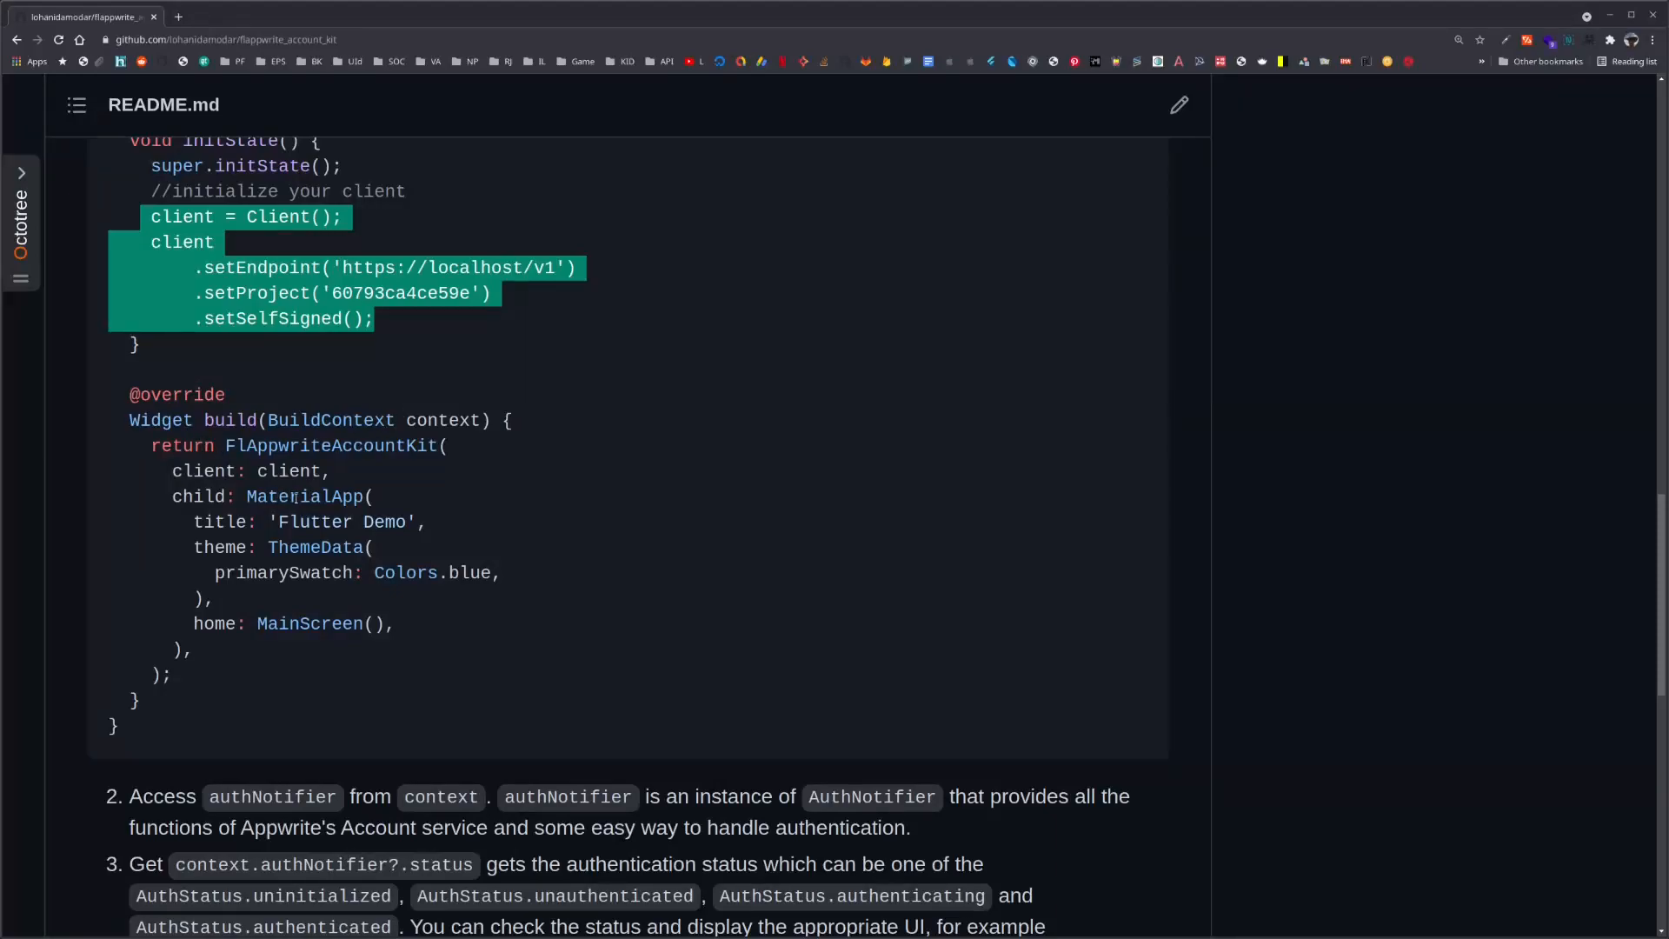
double_click(306, 497)
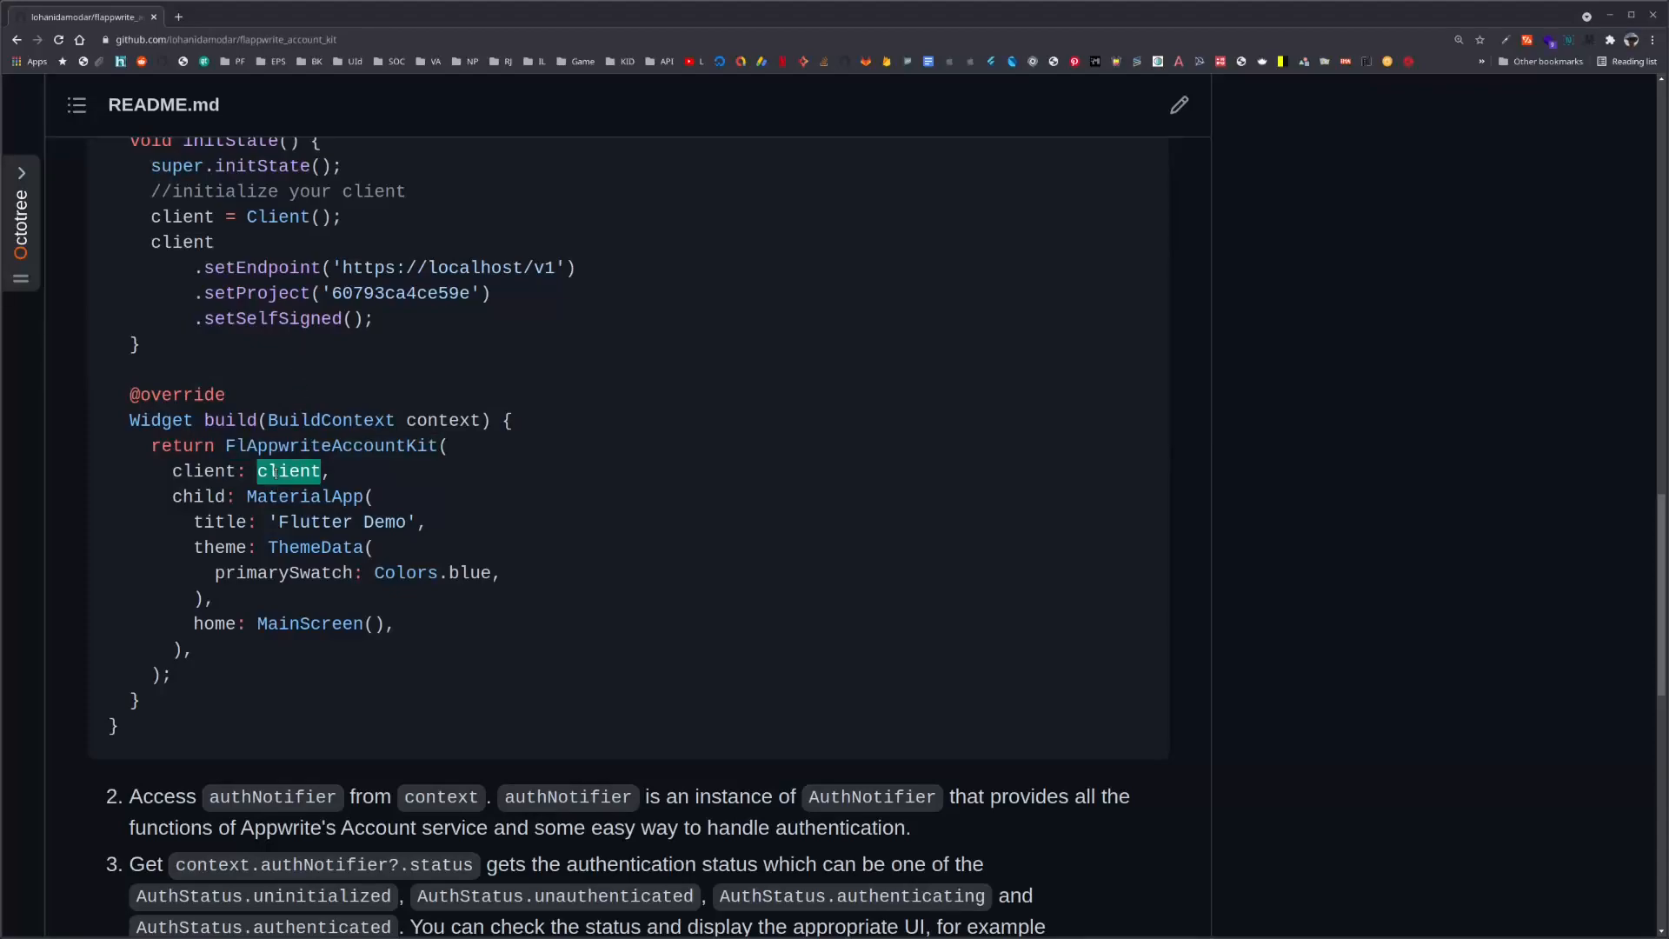
scroll("down", 3)
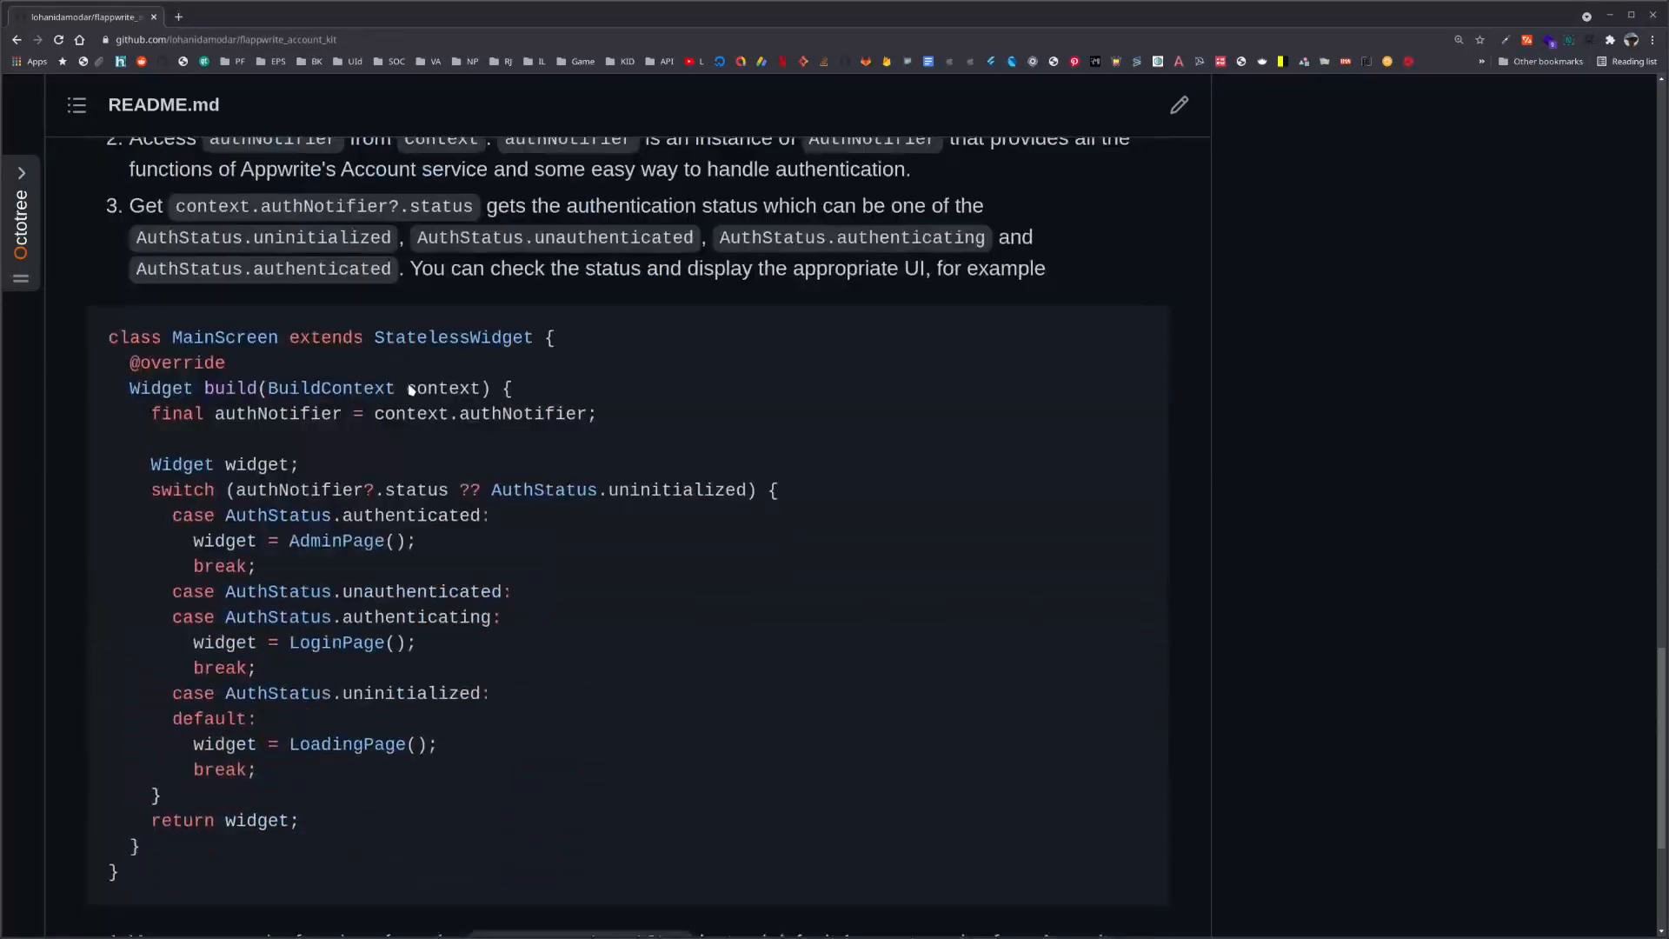
scroll("down", 3)
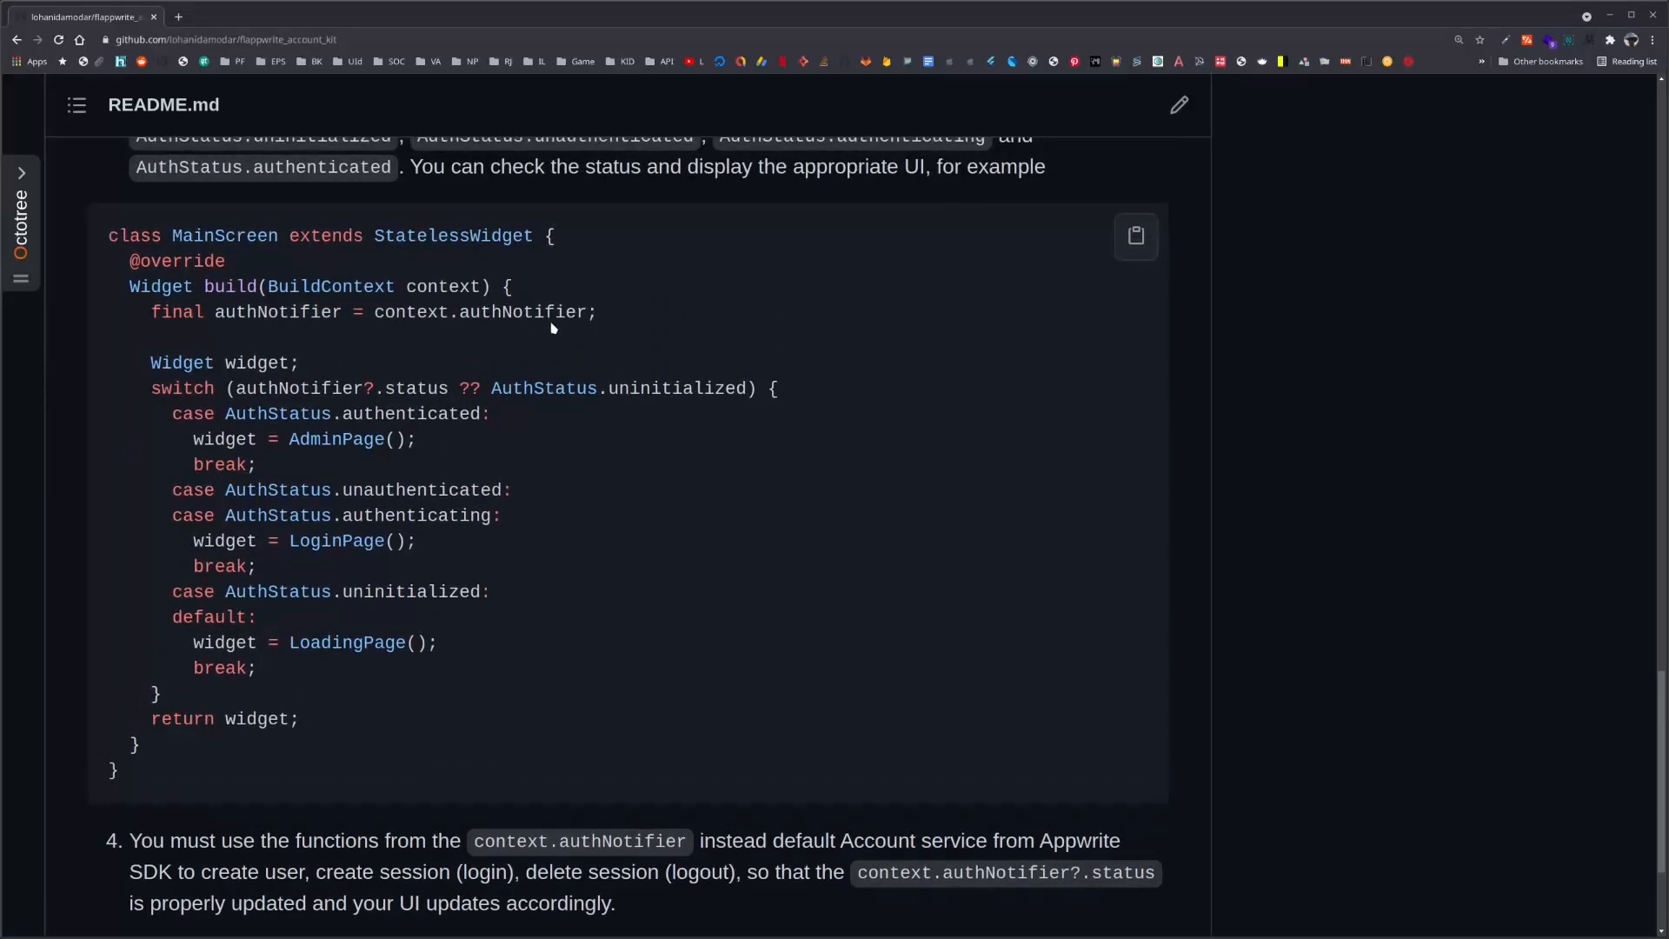
scroll("up", 3)
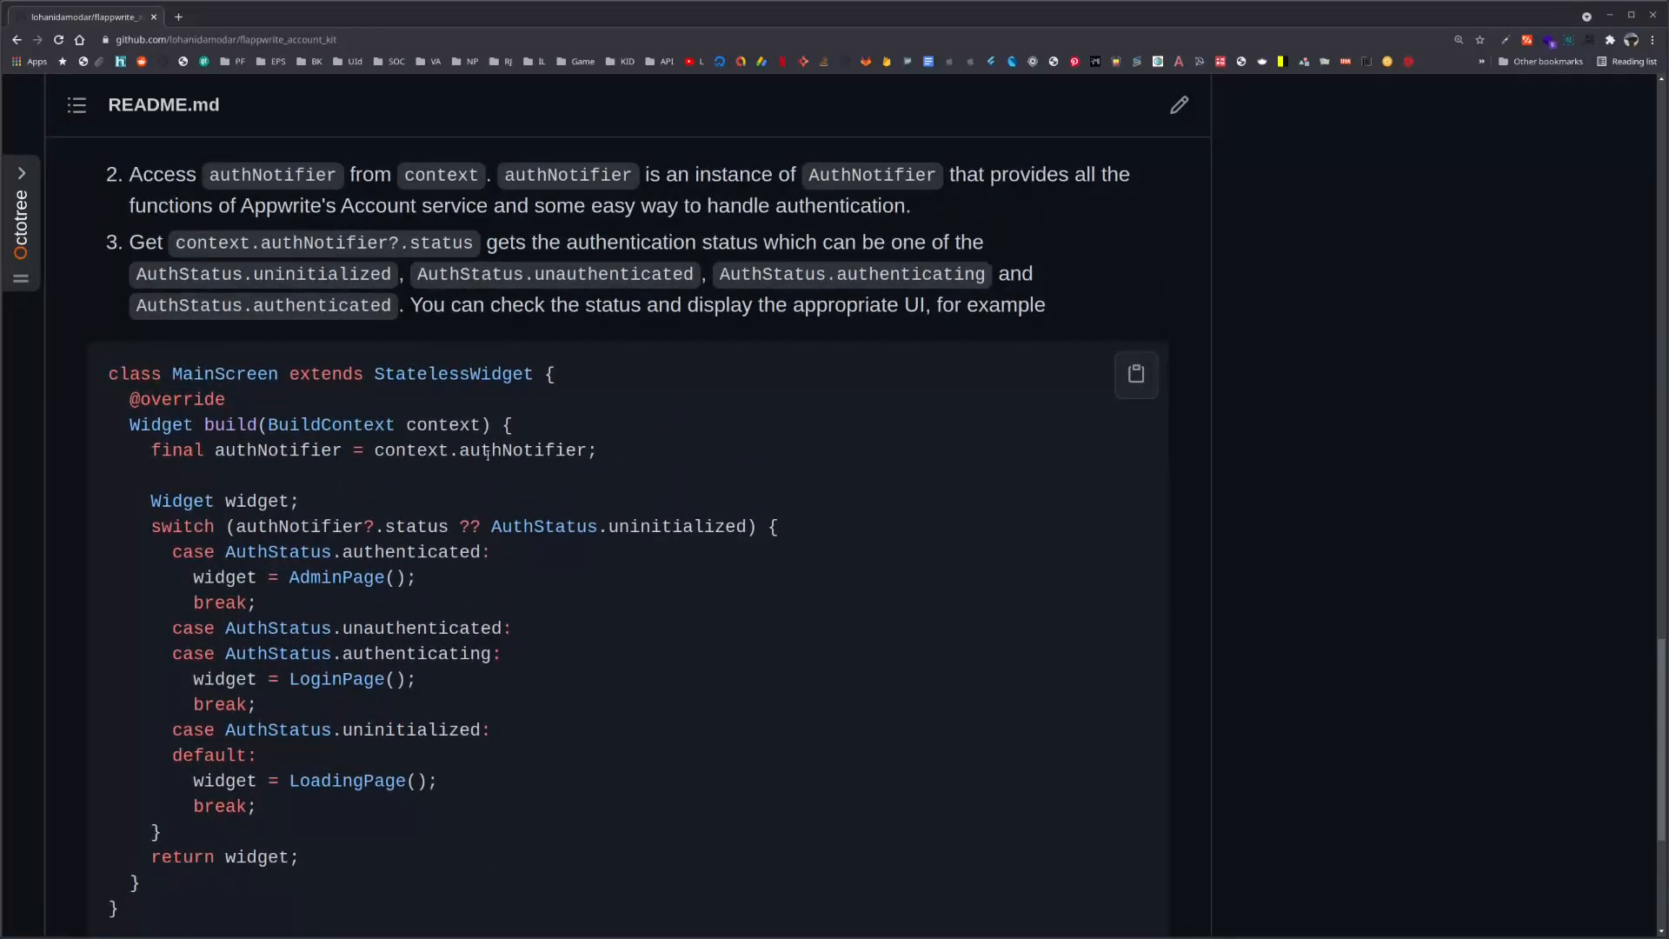
double_click(522, 450)
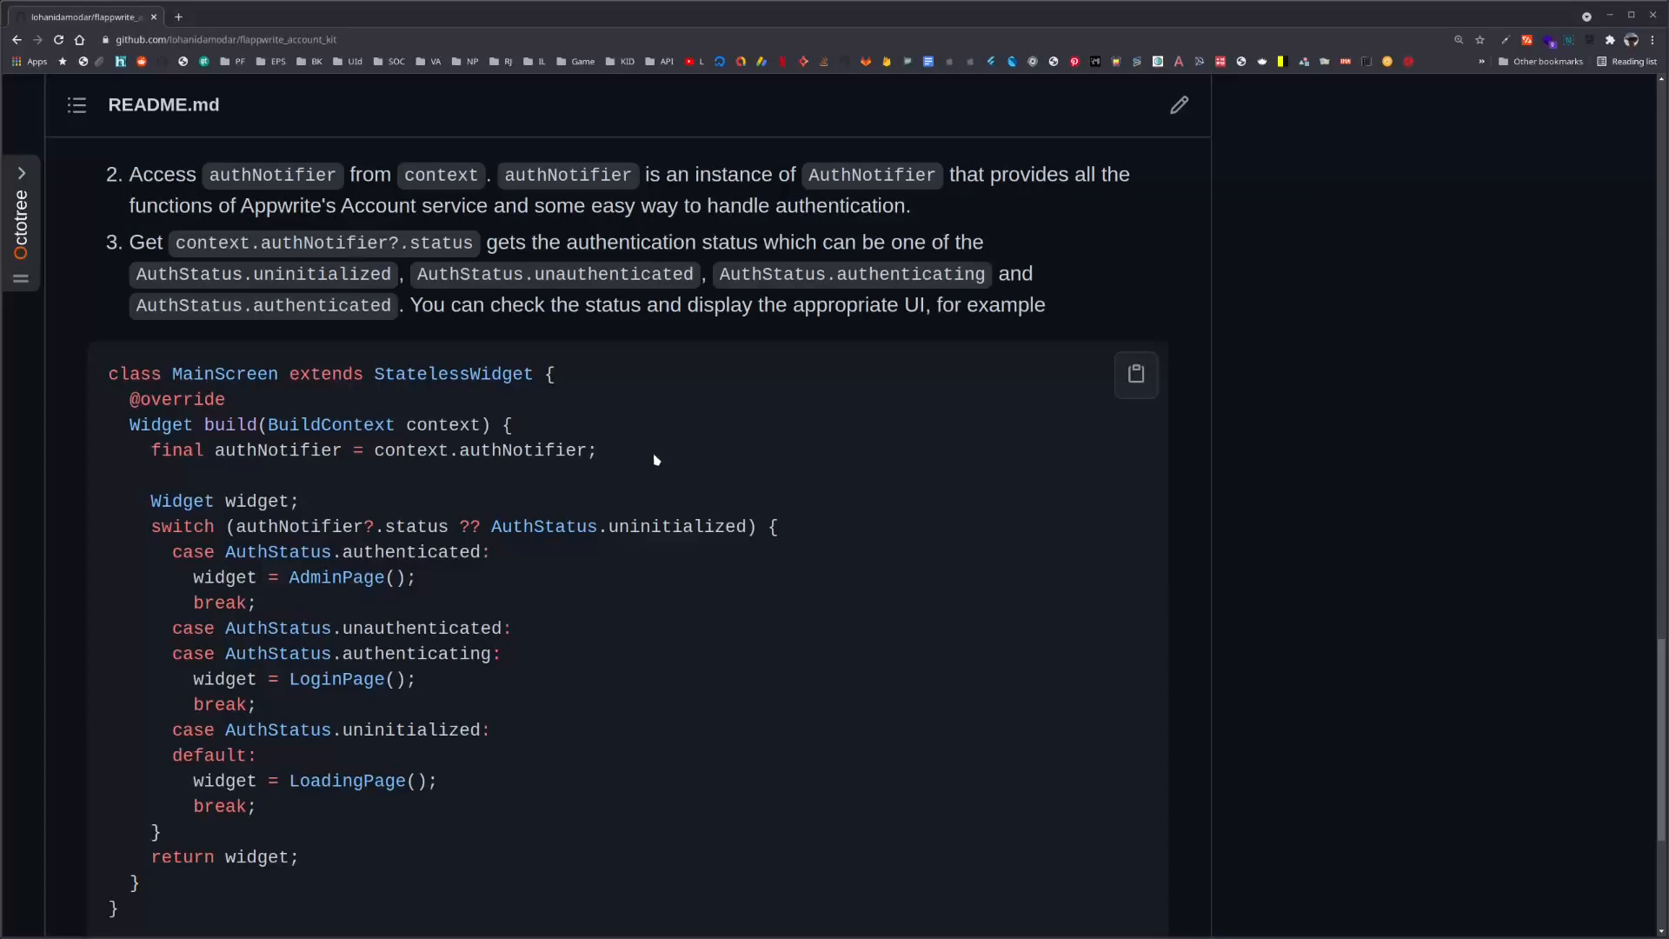
mouse_move(283, 450)
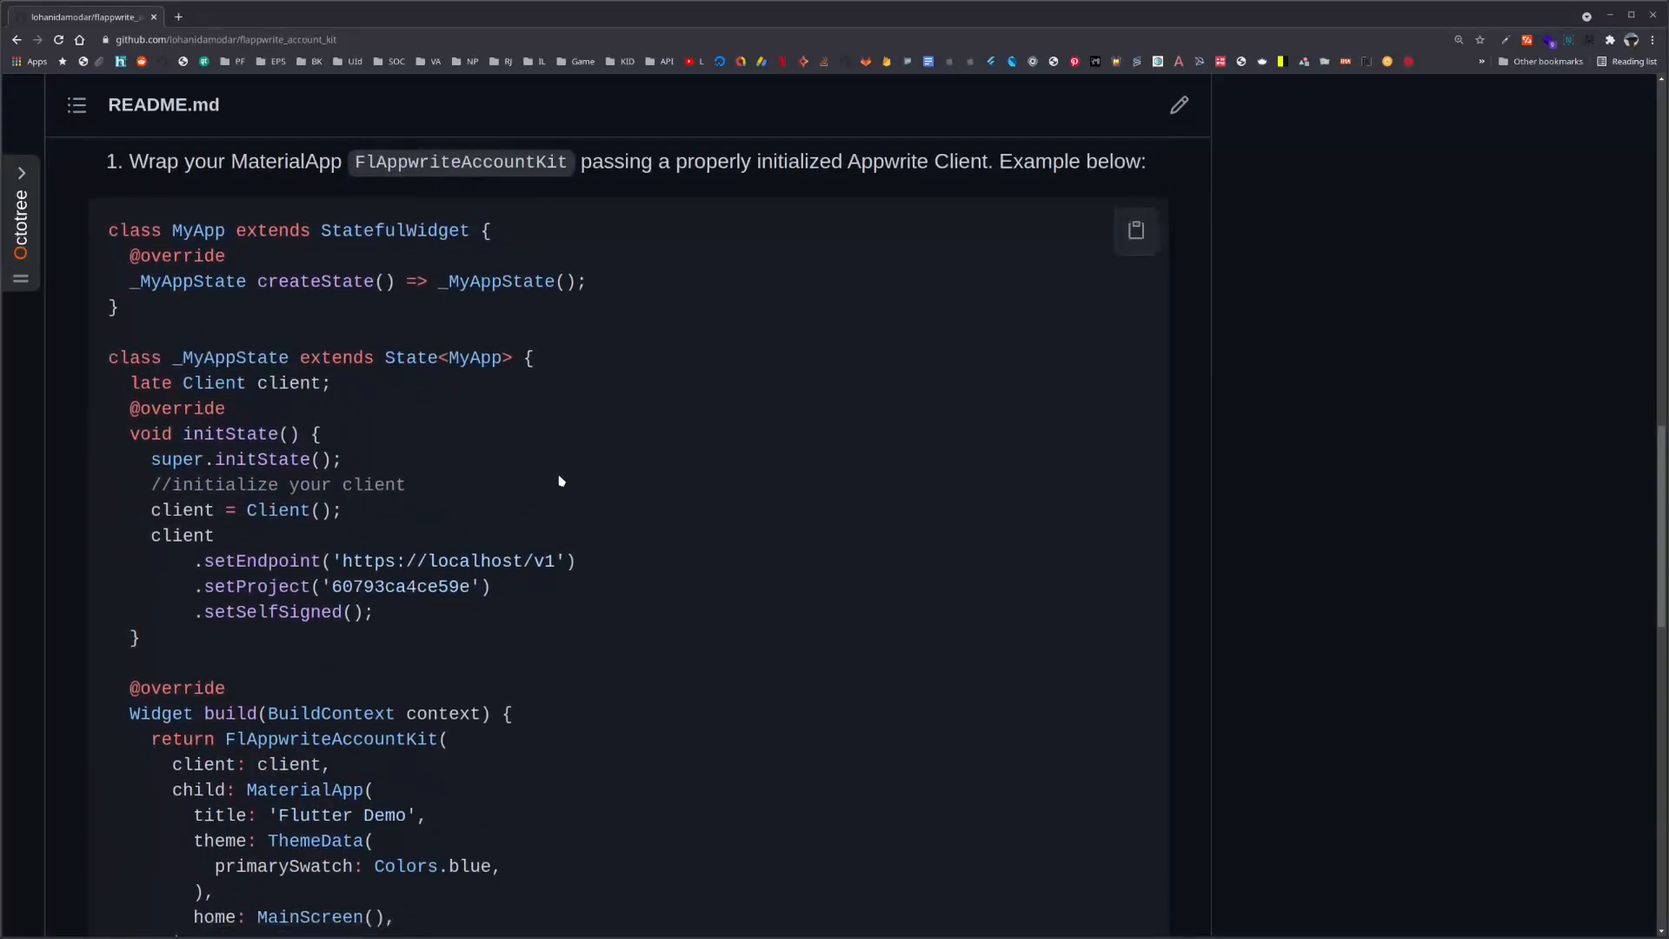
- Review how auth status is read from authNotifier via the FlAppwriteAccountKitExt extension
scroll("down", 3)
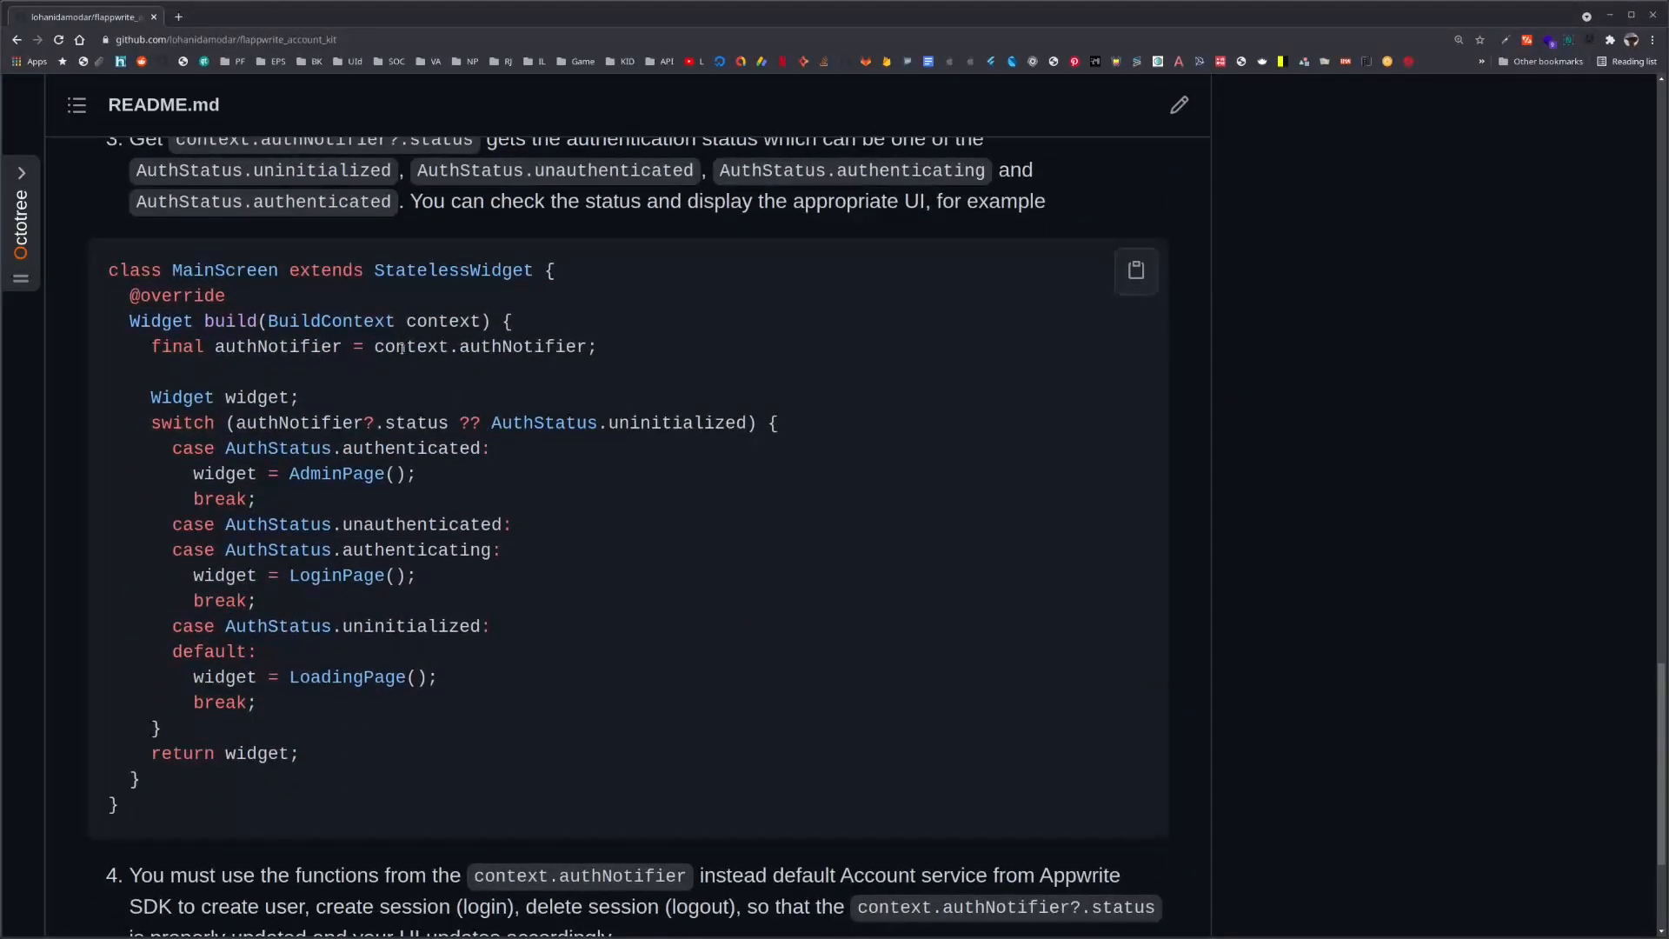
double_click(522, 346)
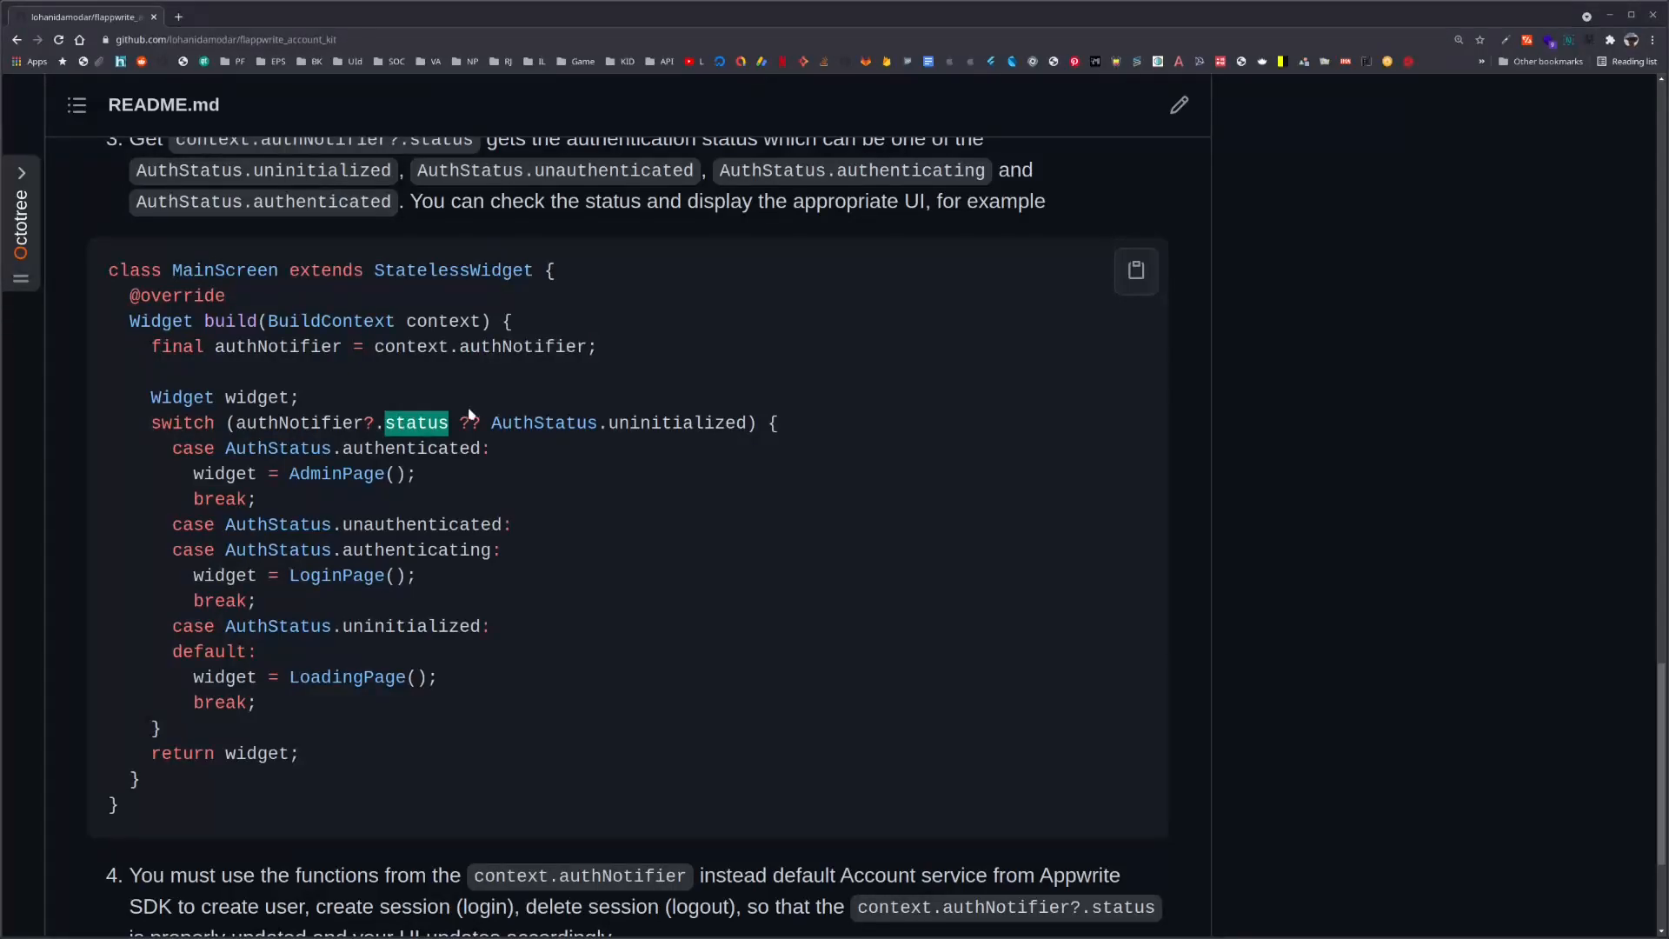
scroll("down", 3)
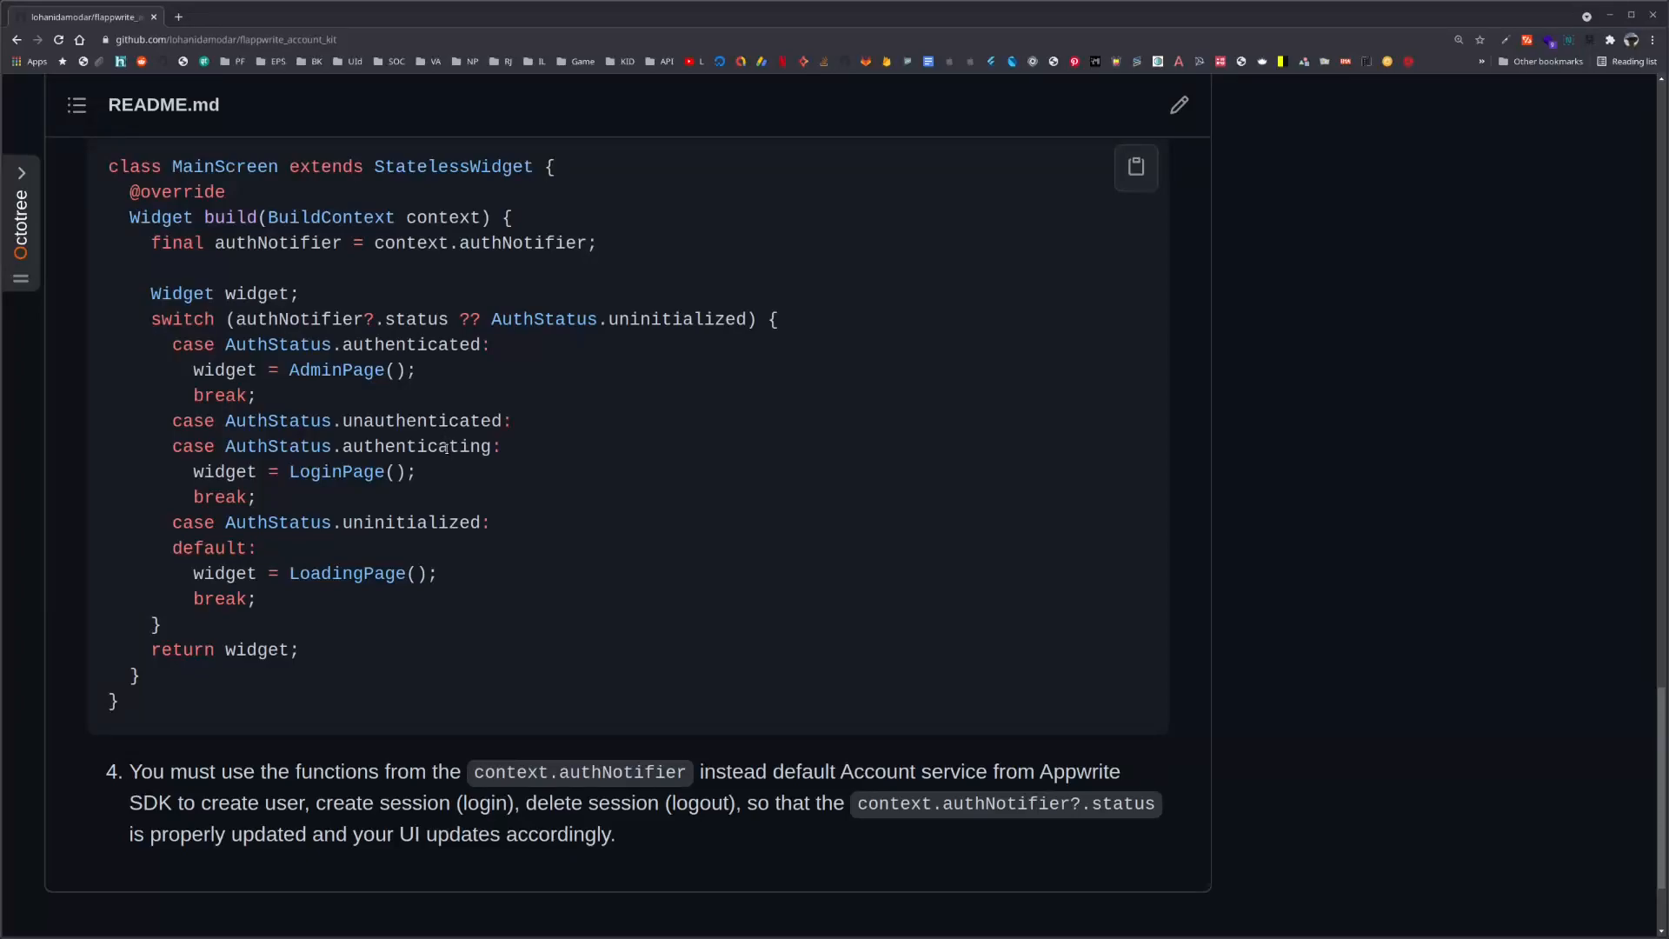
mouse_move(431, 369)
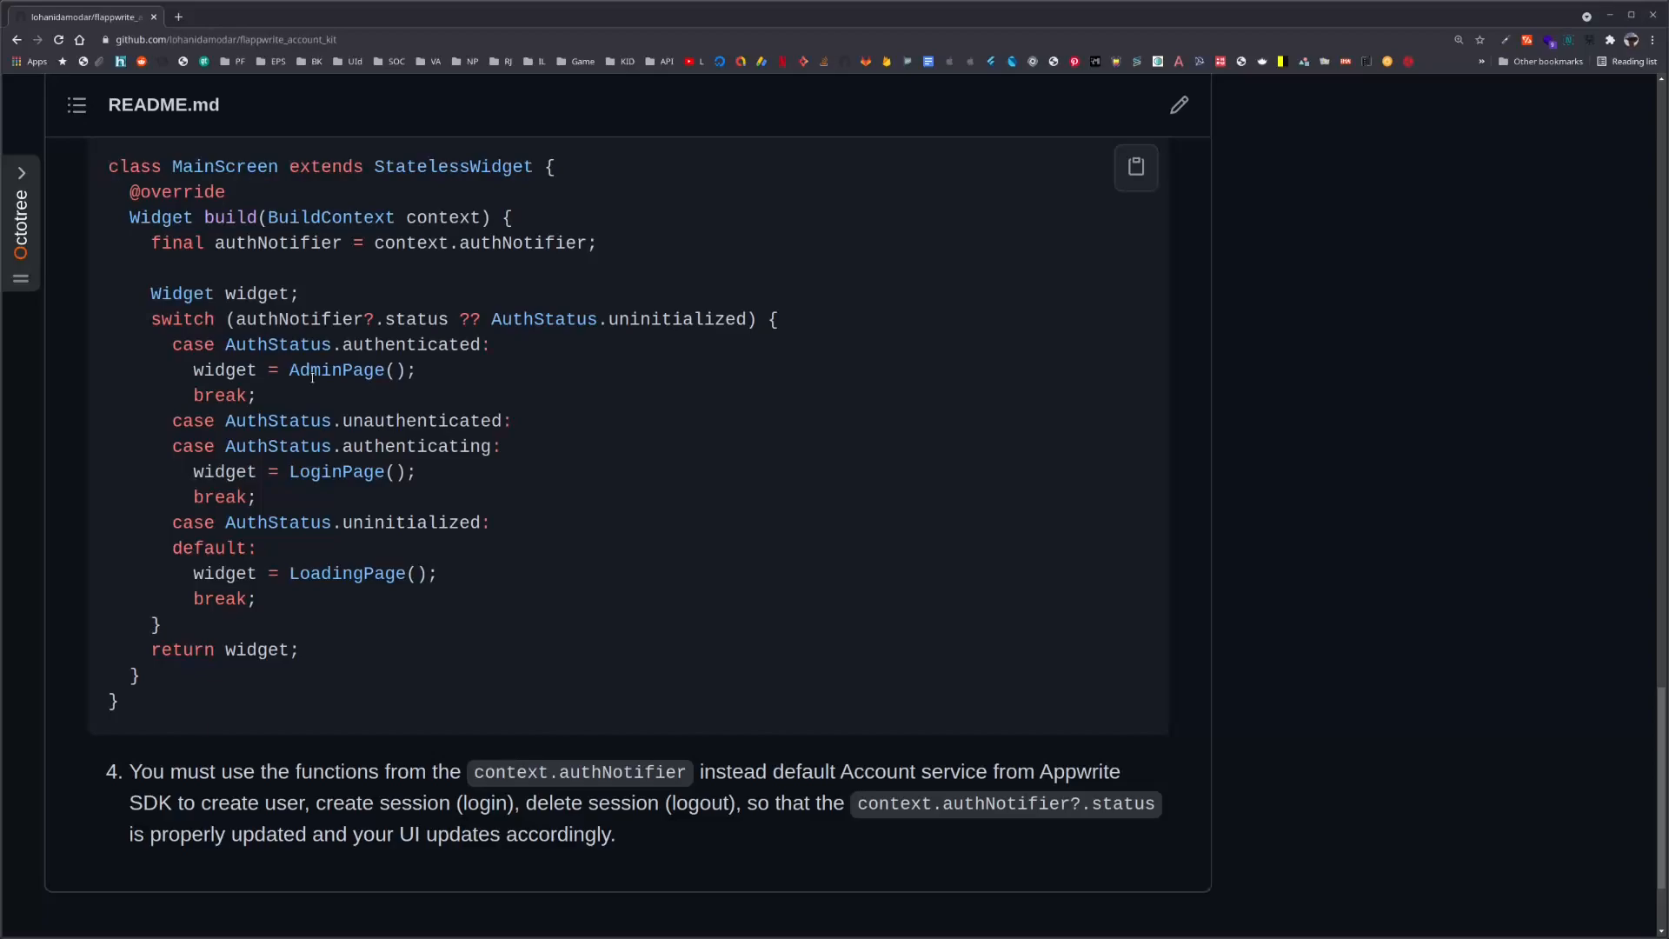
mouse_move(831, 345)
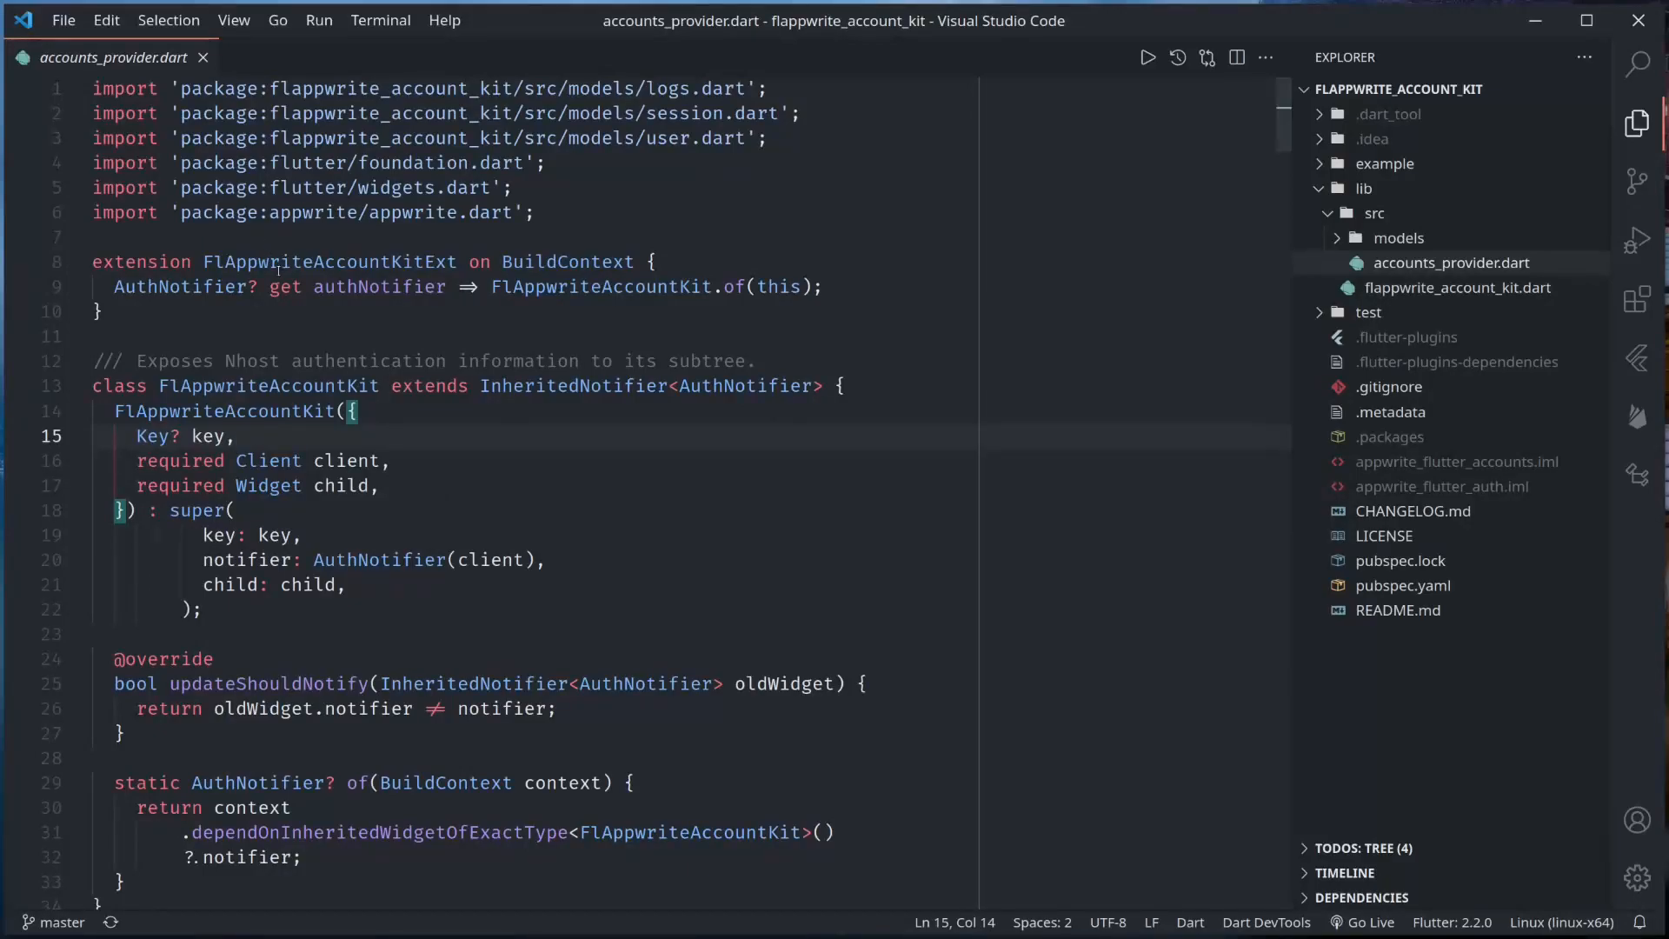
double_click(327, 261)
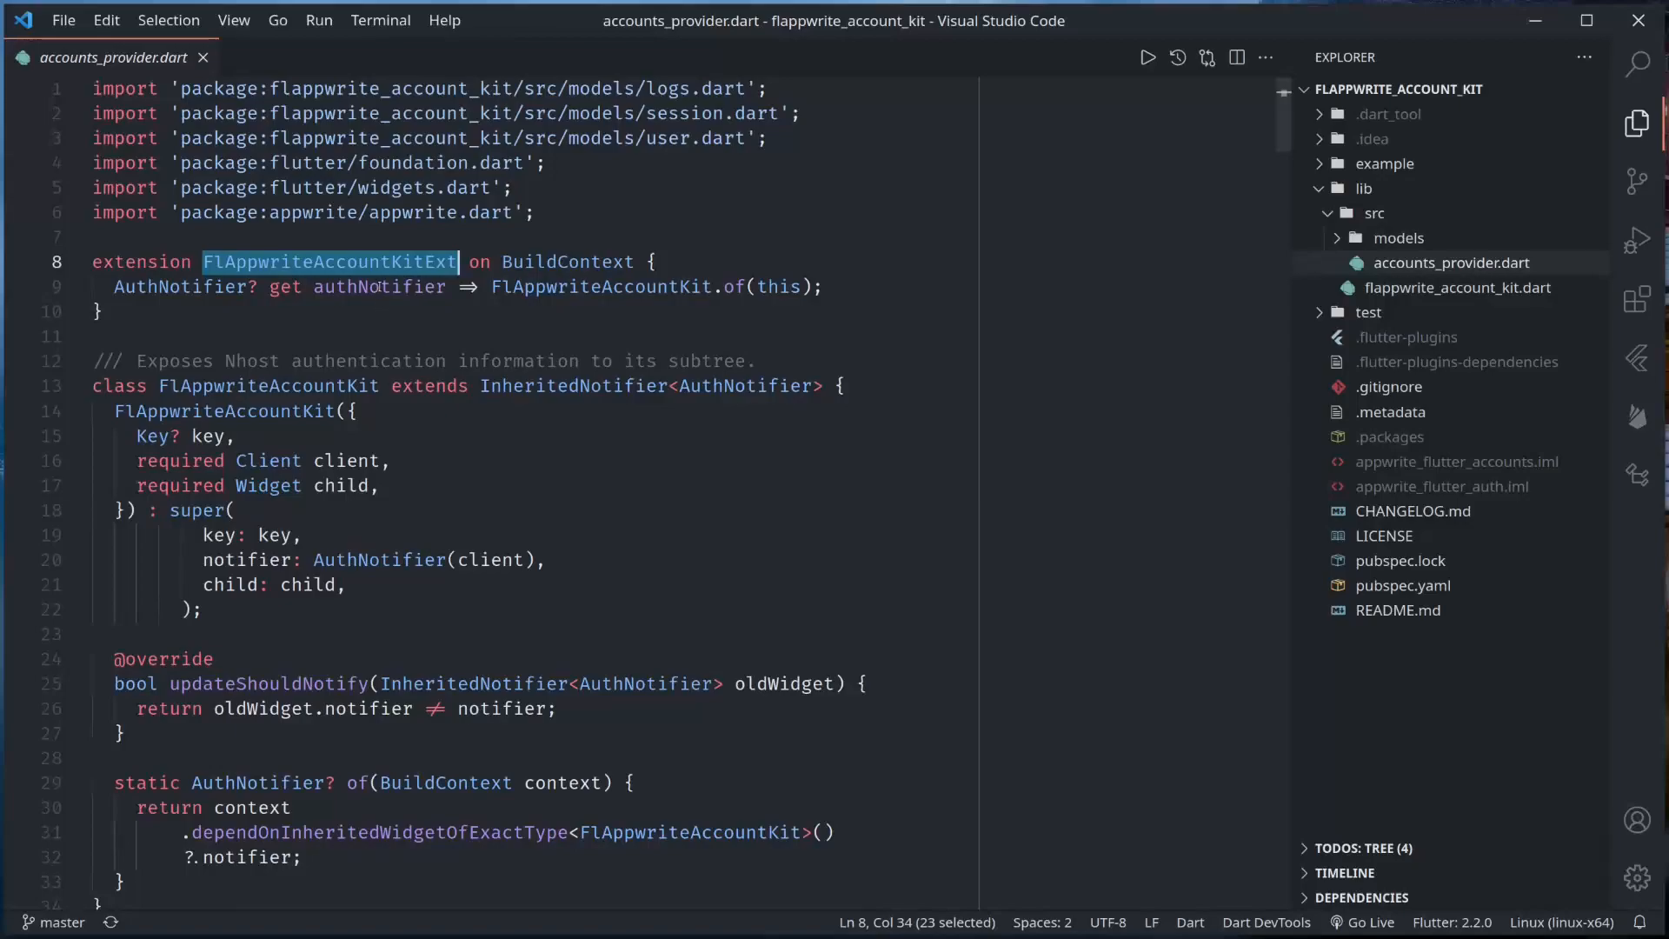
left_click(358, 261)
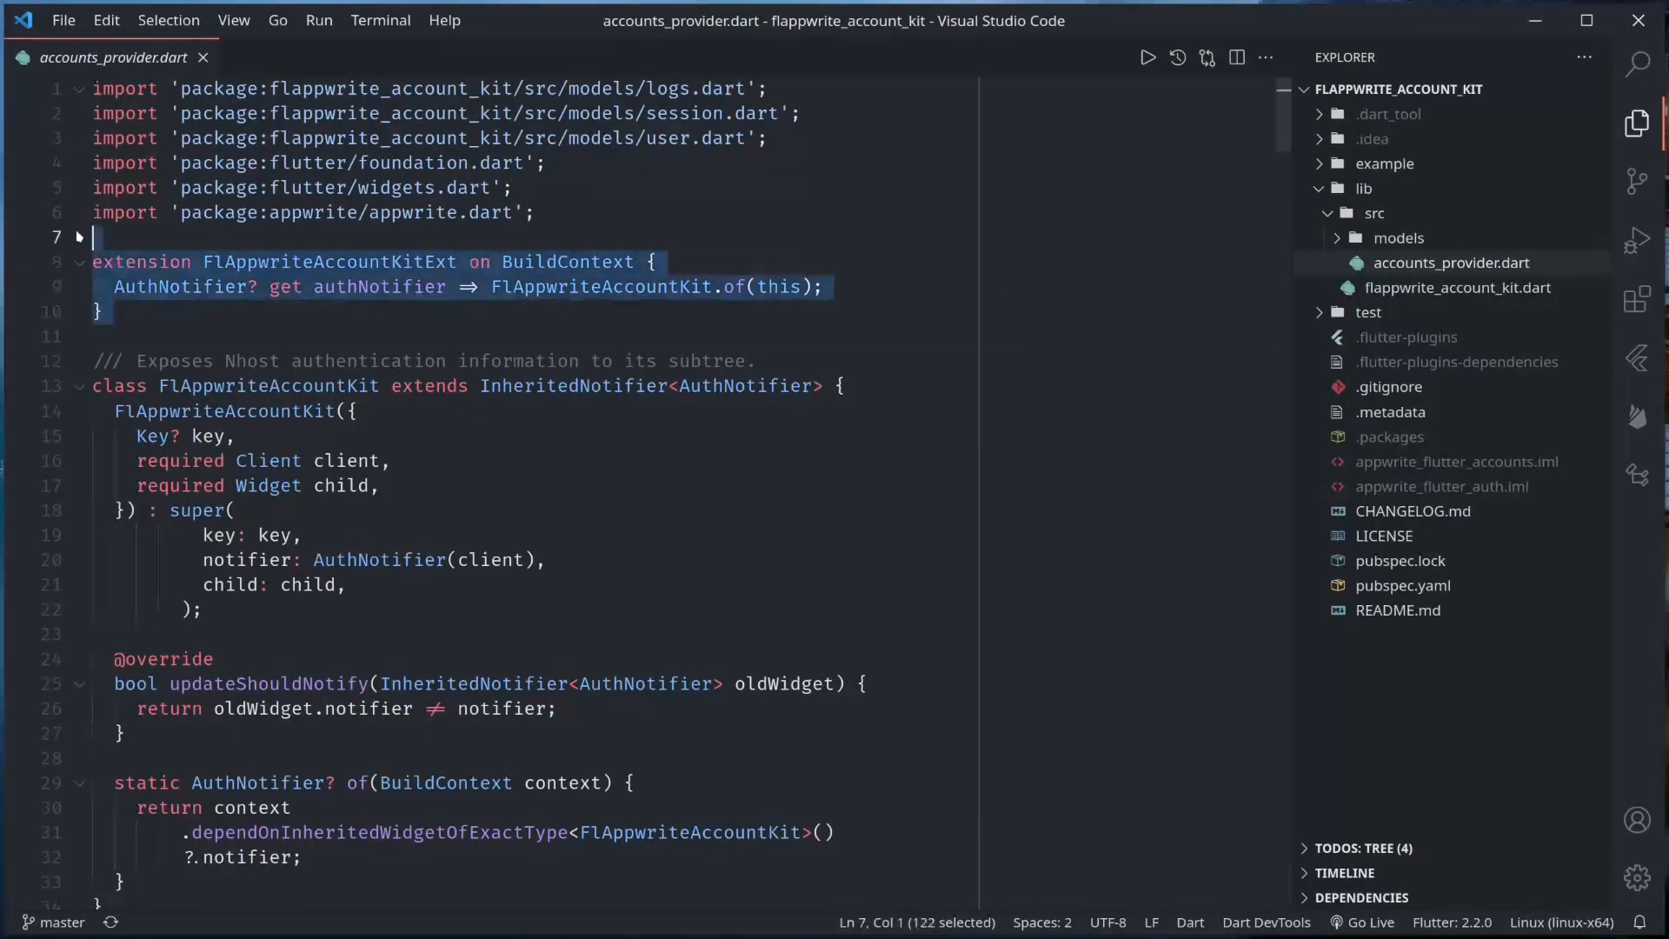
mouse_move(377, 287)
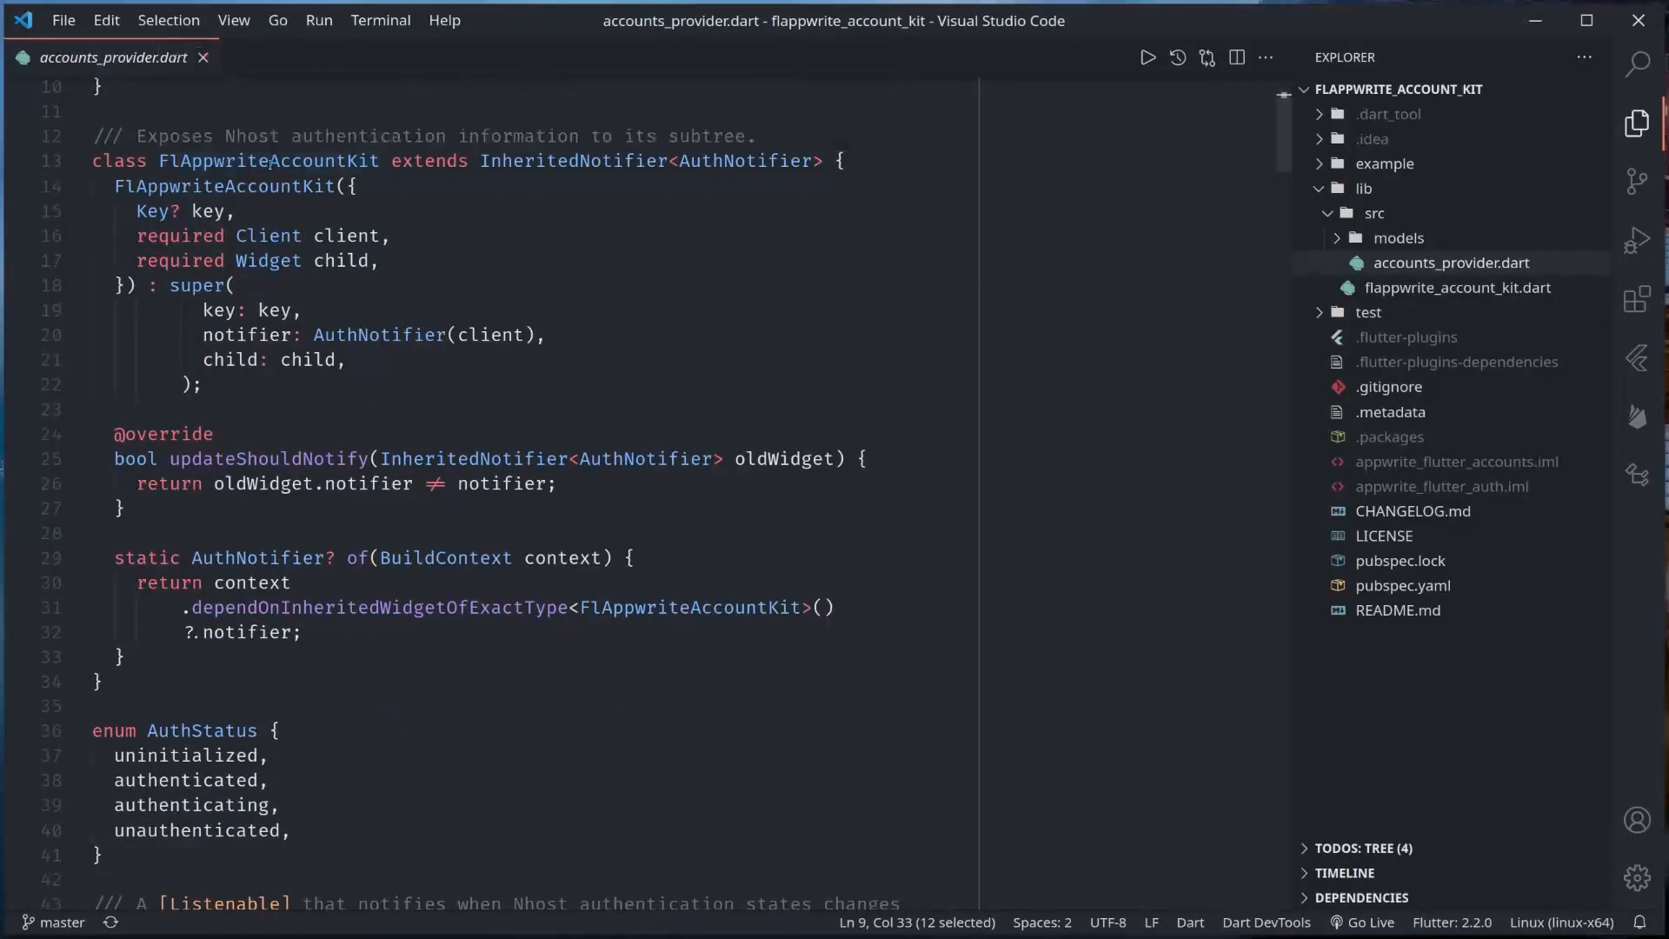
double_click(269, 160)
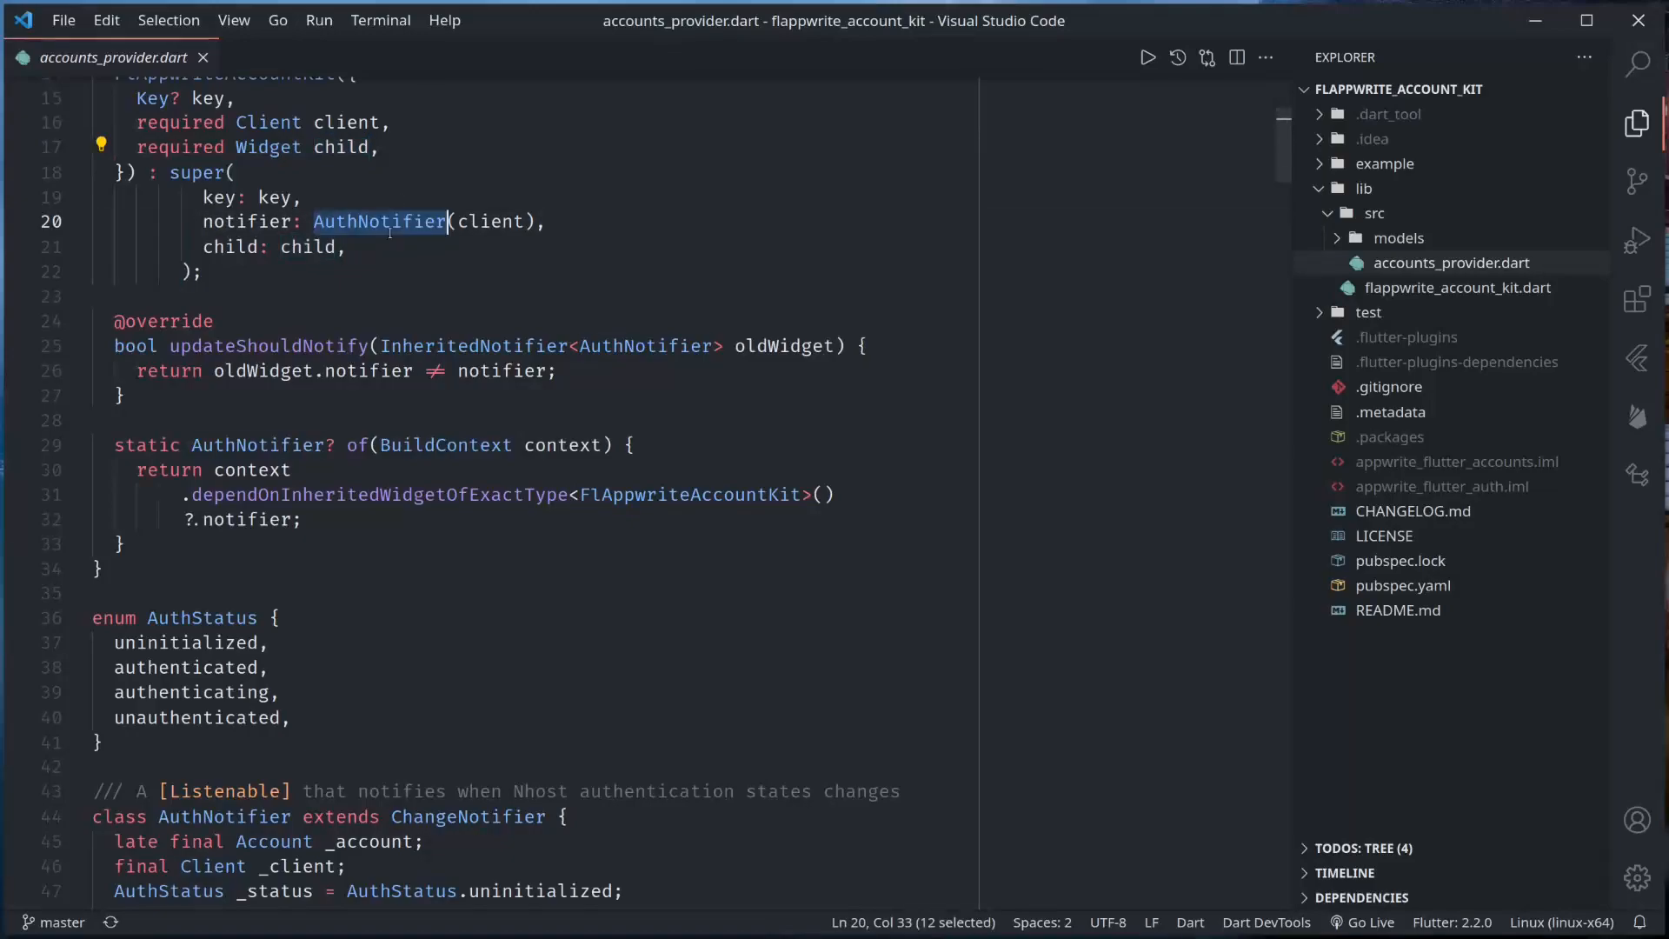
- Review the auth notifier's constructor, noting its _getUser call
scroll("down", 3)
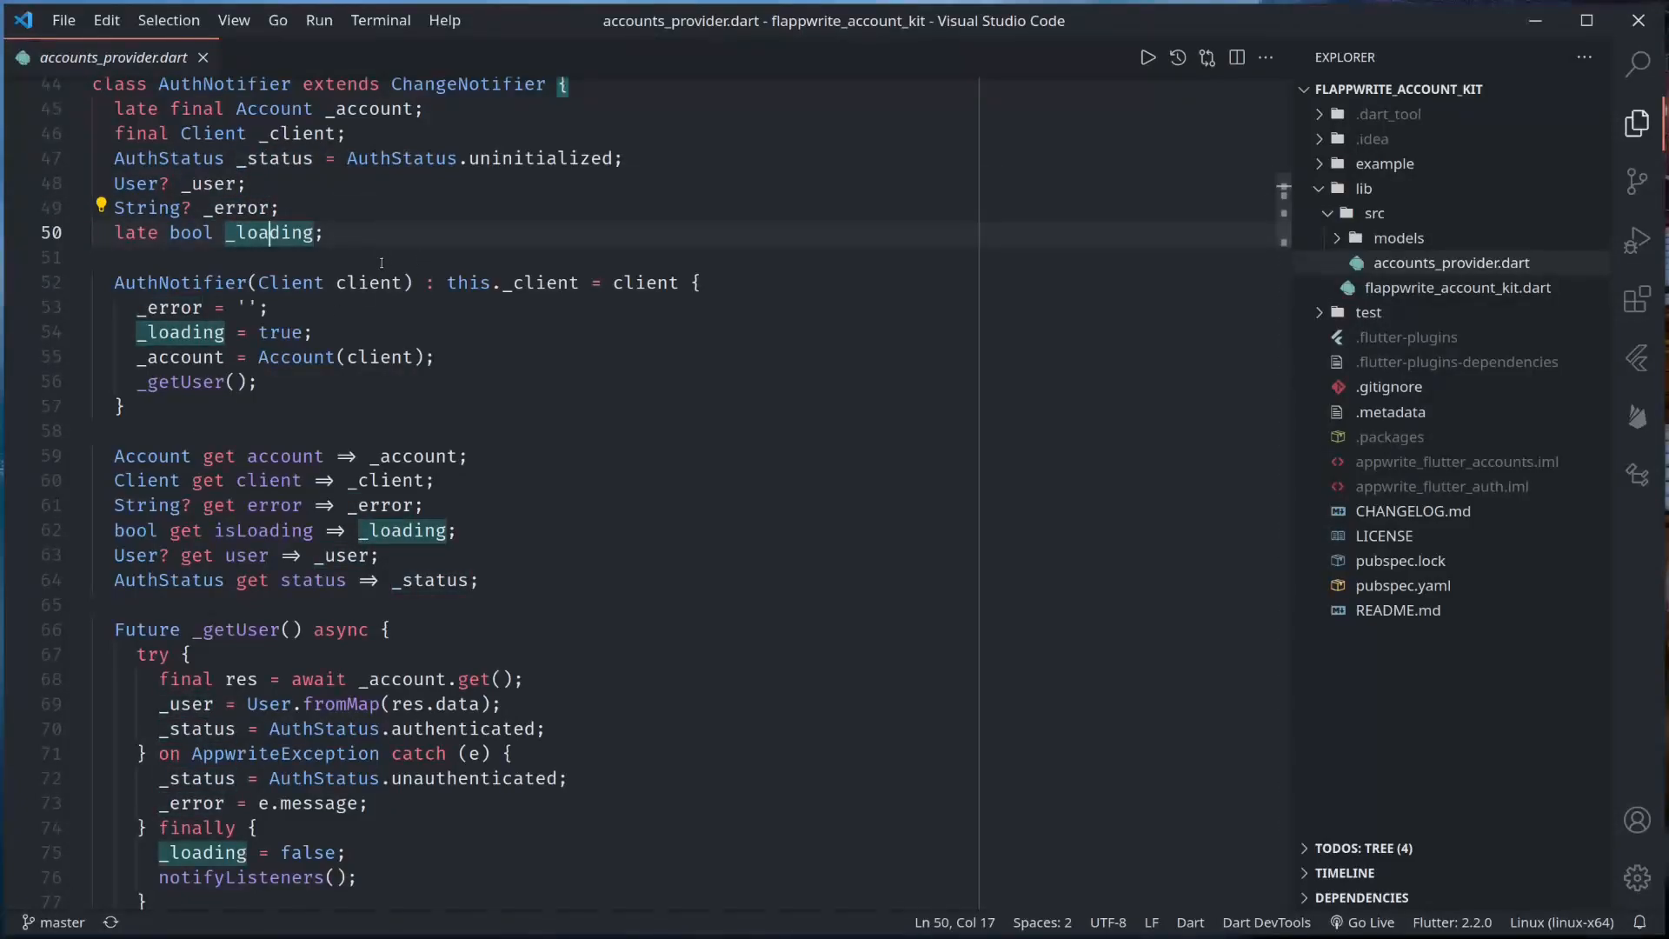
scroll("down", 3)
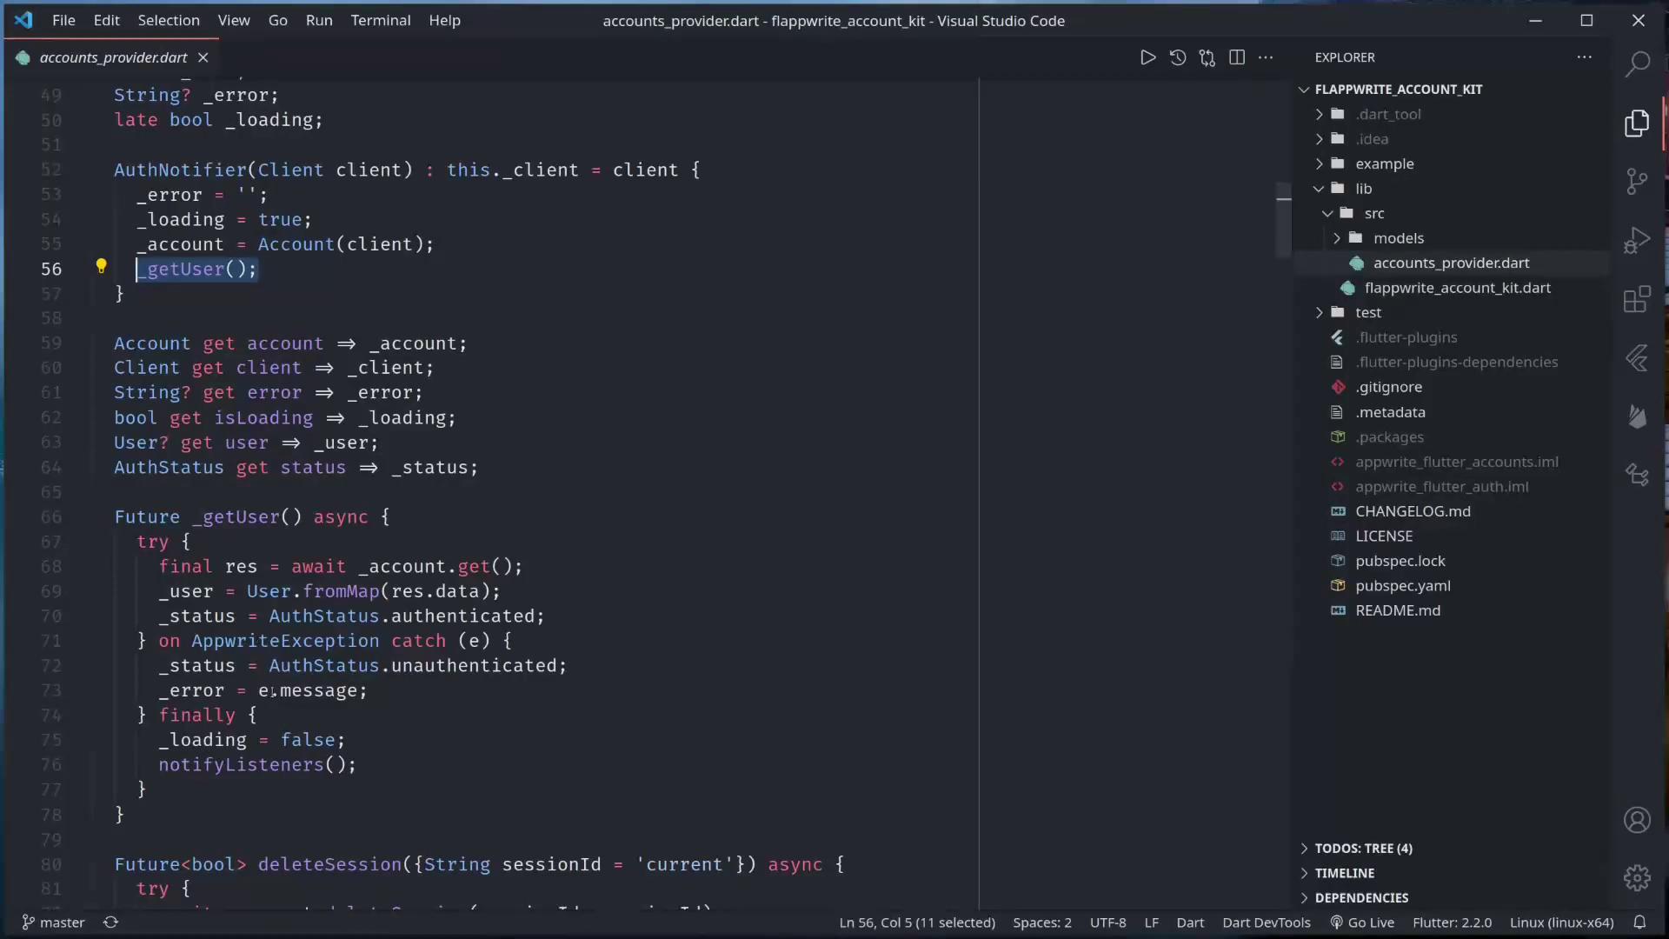
left_click(547, 615)
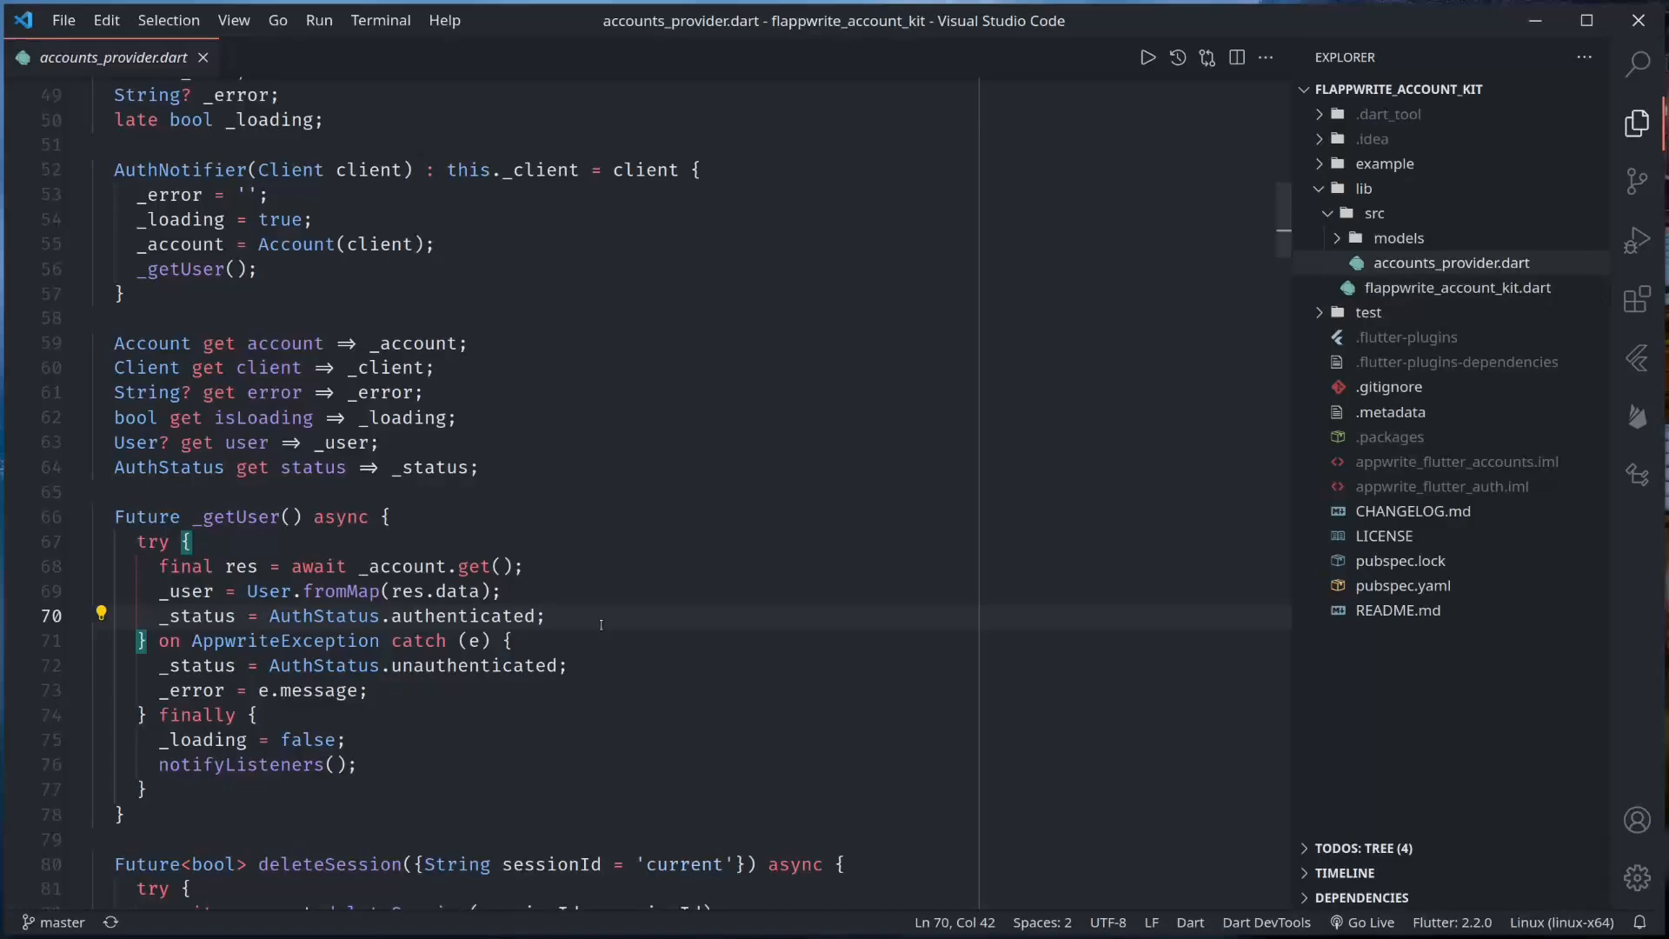
mouse_move(727, 710)
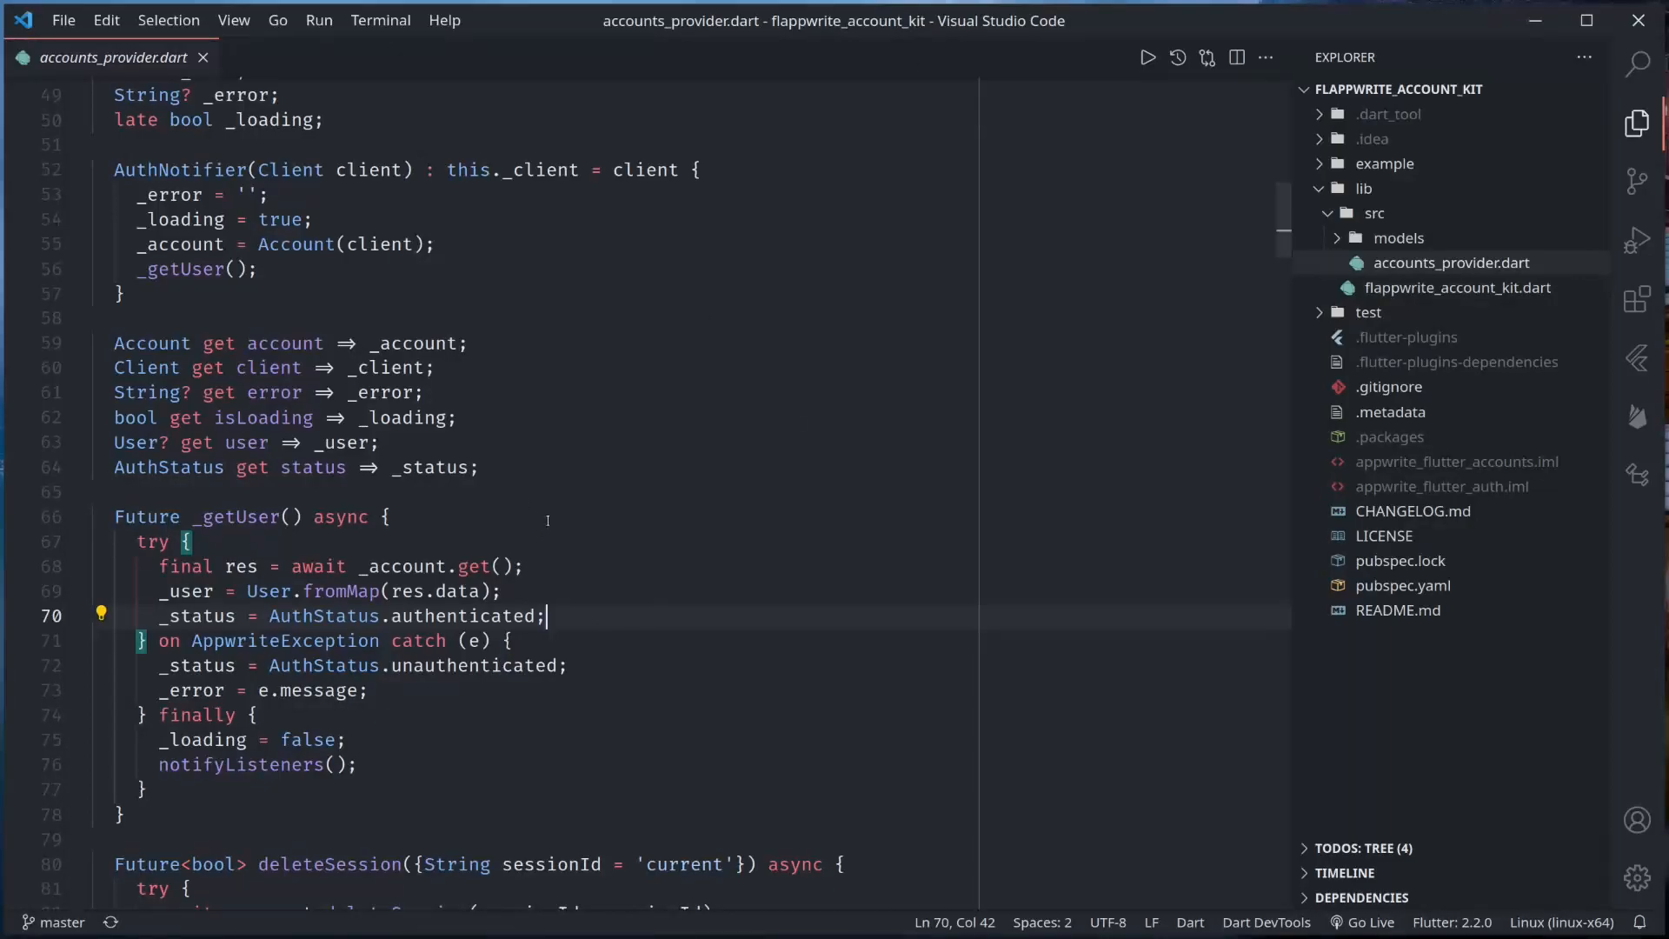
scroll("down", 3)
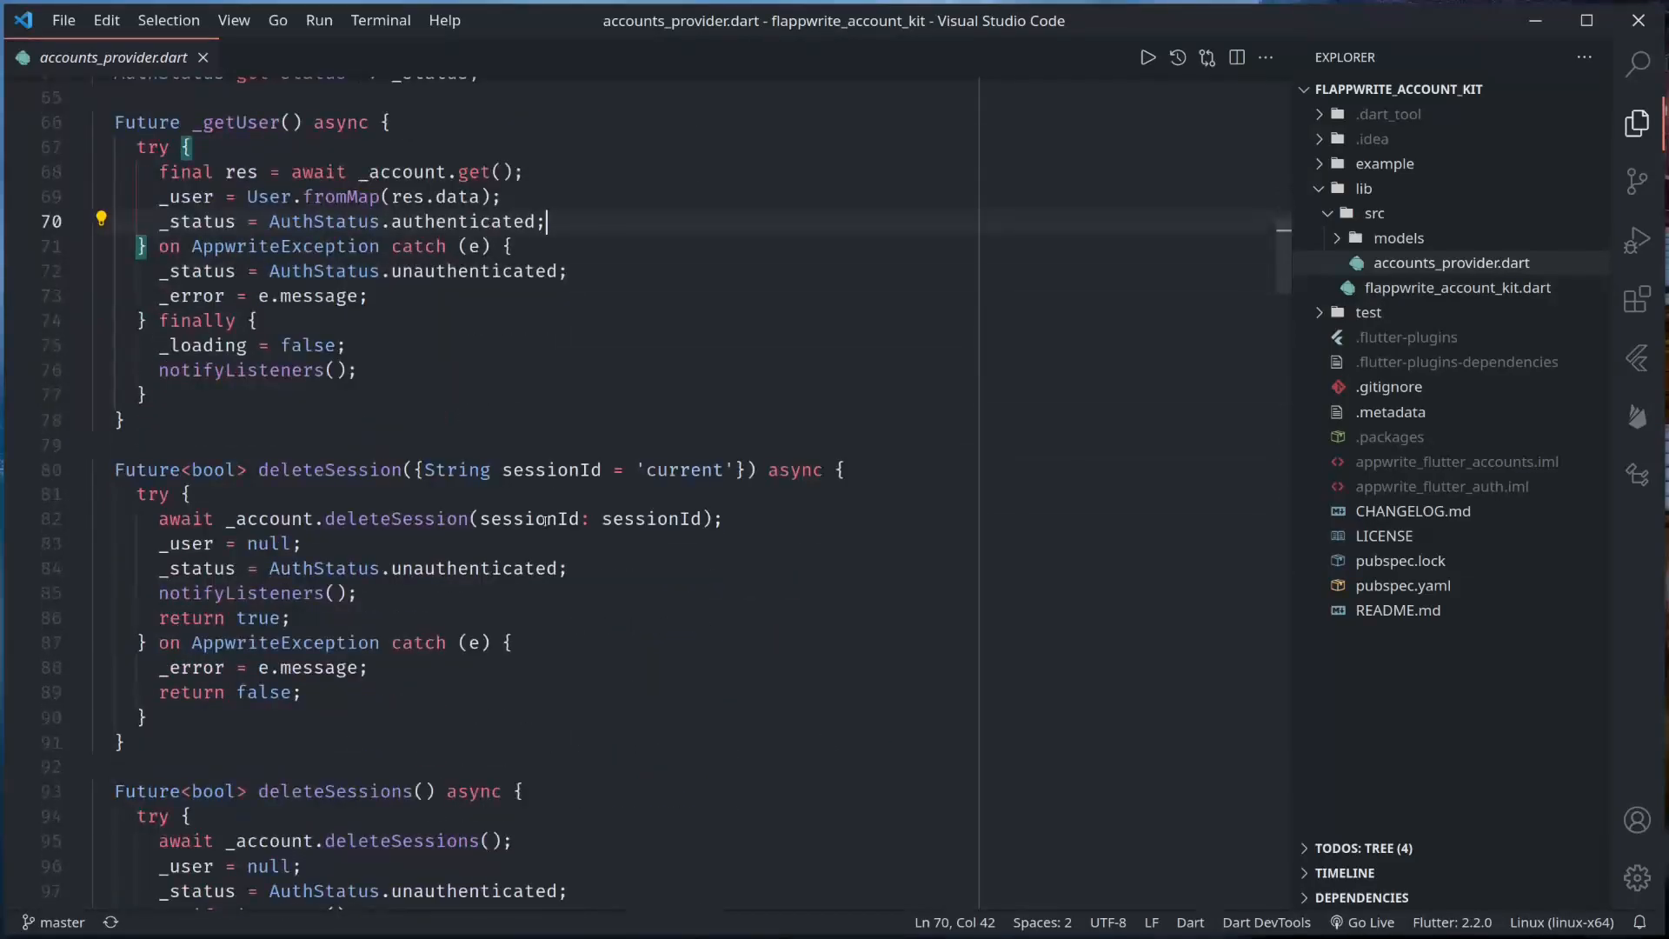
scroll("down", 3)
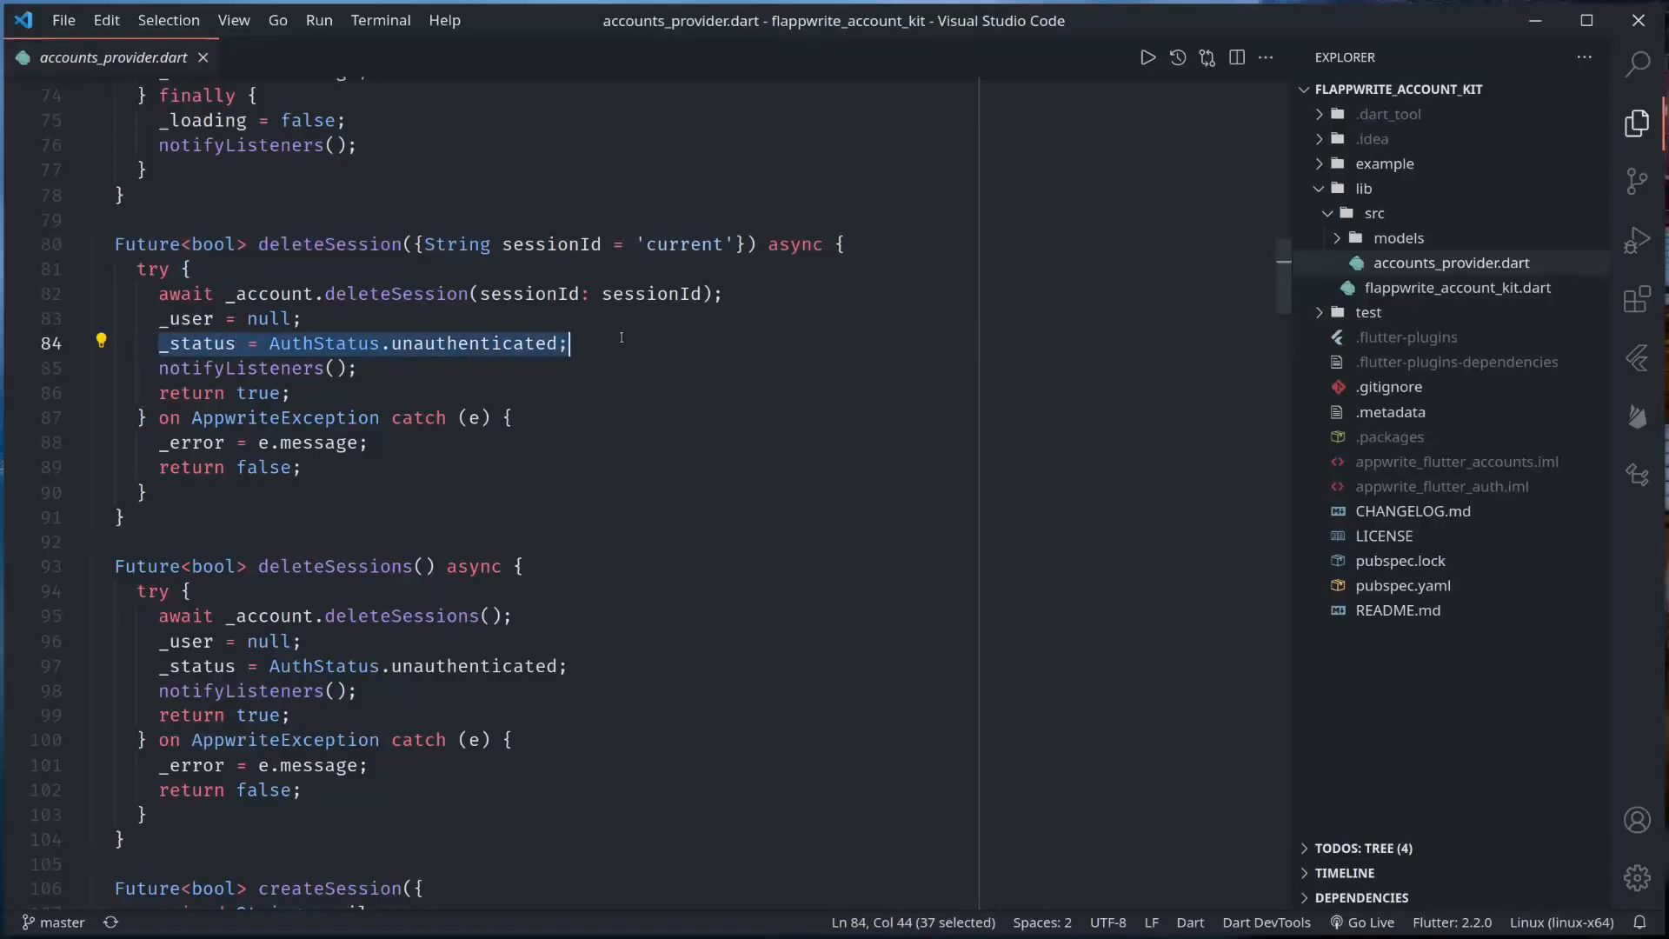
scroll("down", 3)
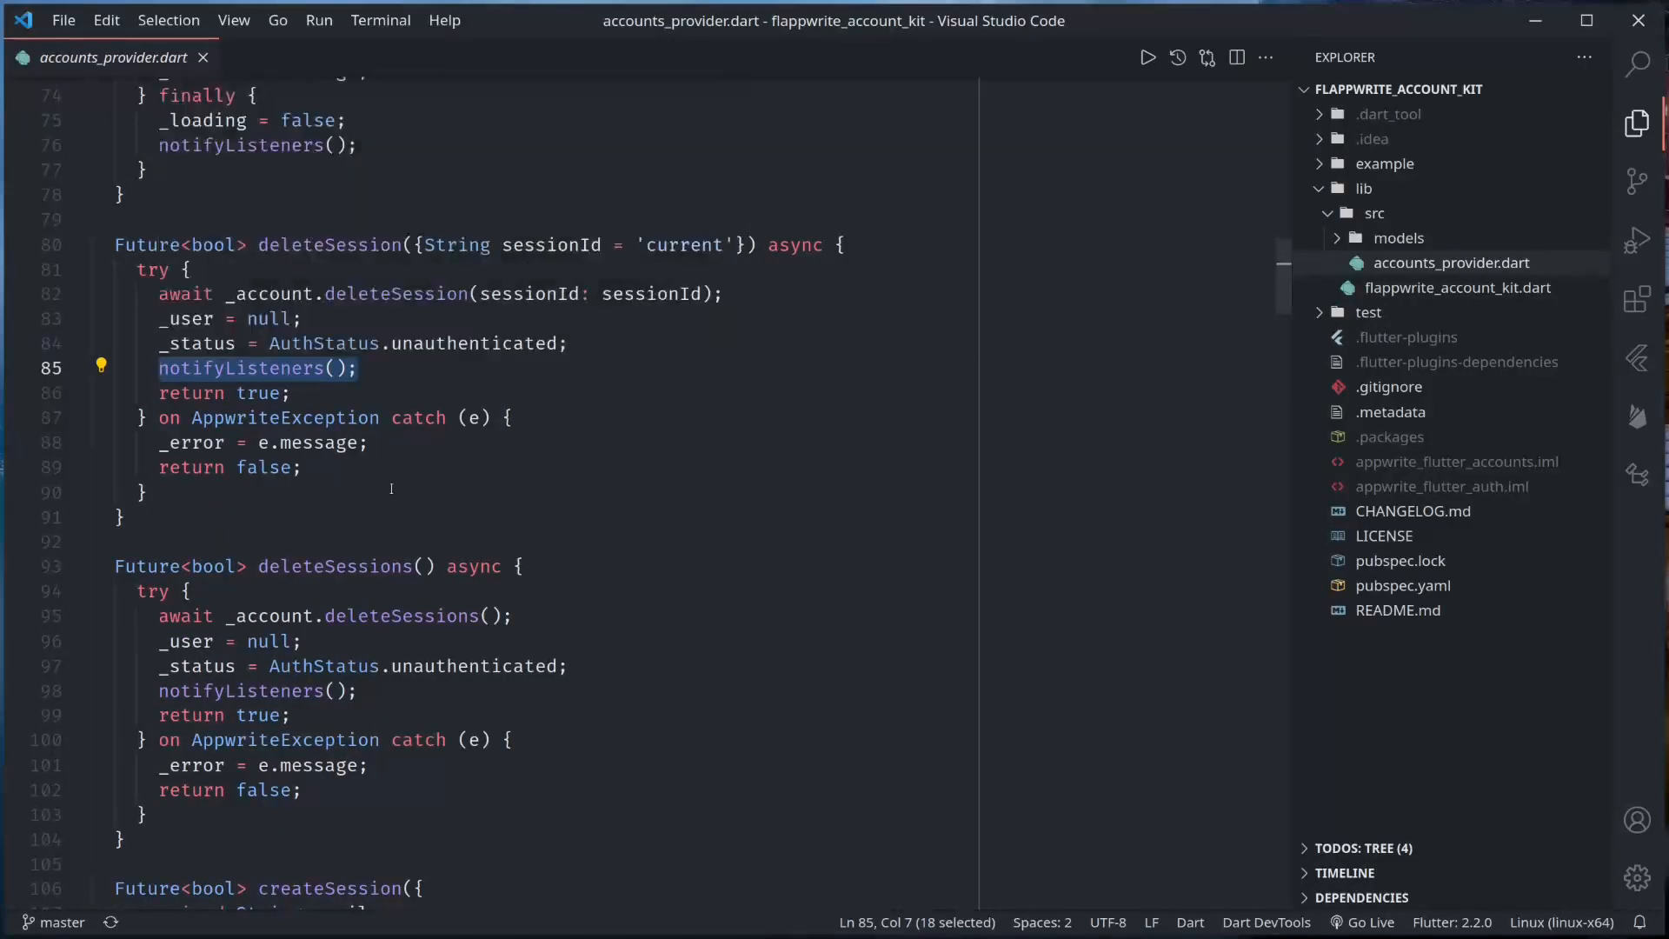
mouse_move(553, 427)
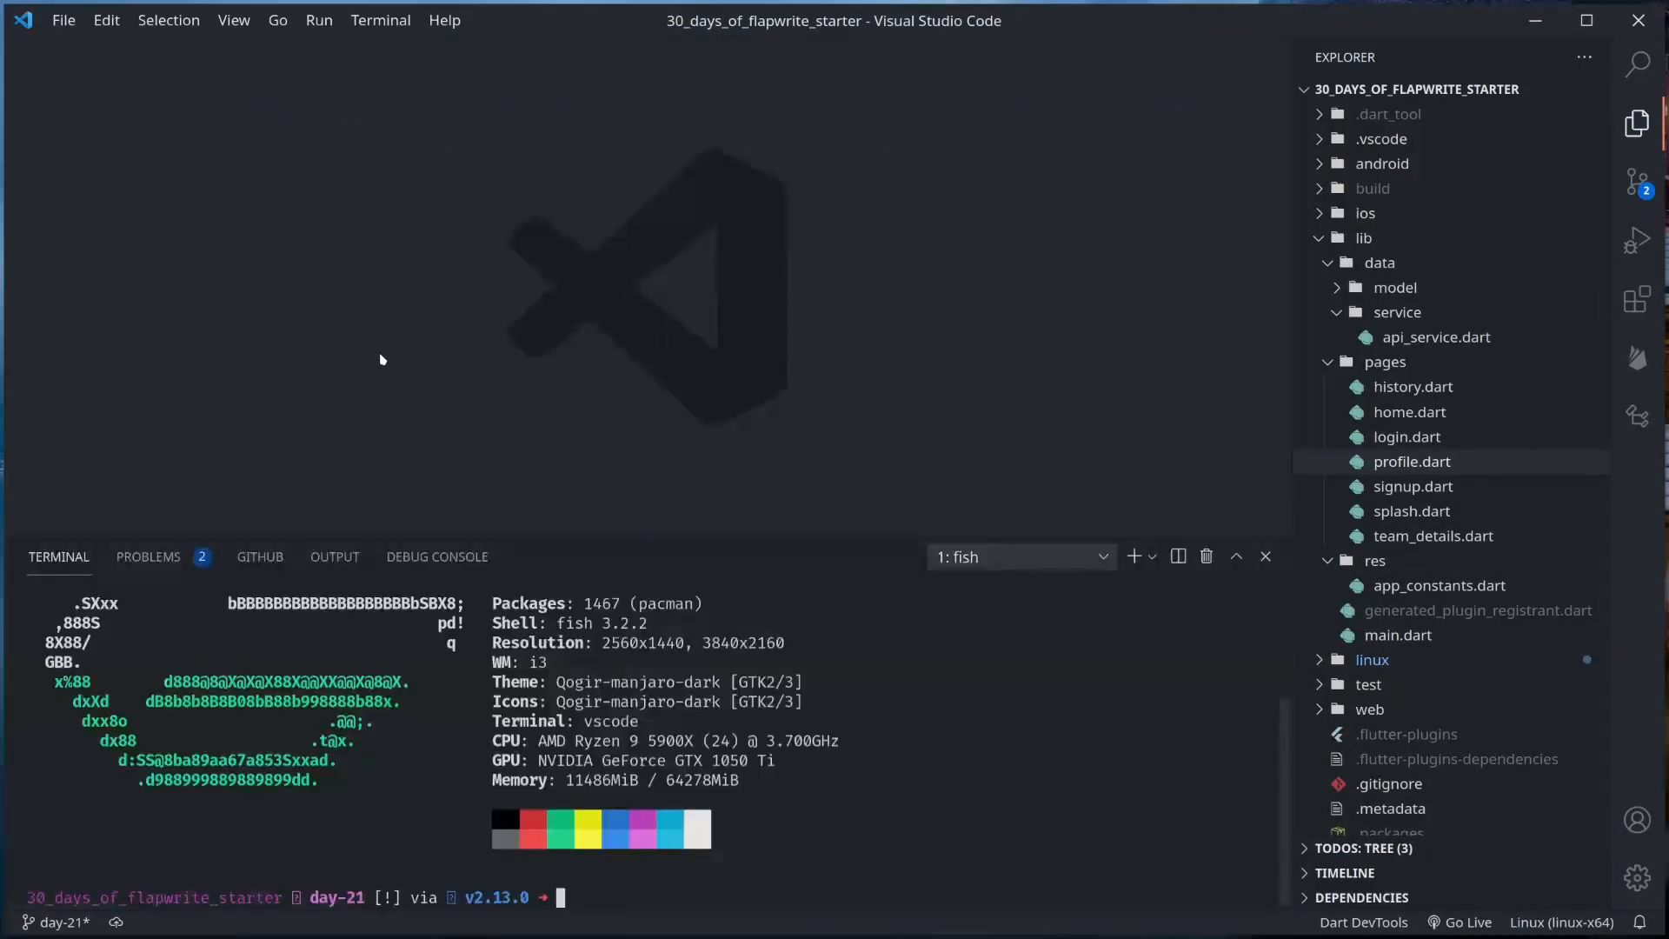
- Check out branch day-28, add flappwrite_account_kit from GitHub to pubspec.yaml and drop the appwrite entry
type("gco -b day-28")
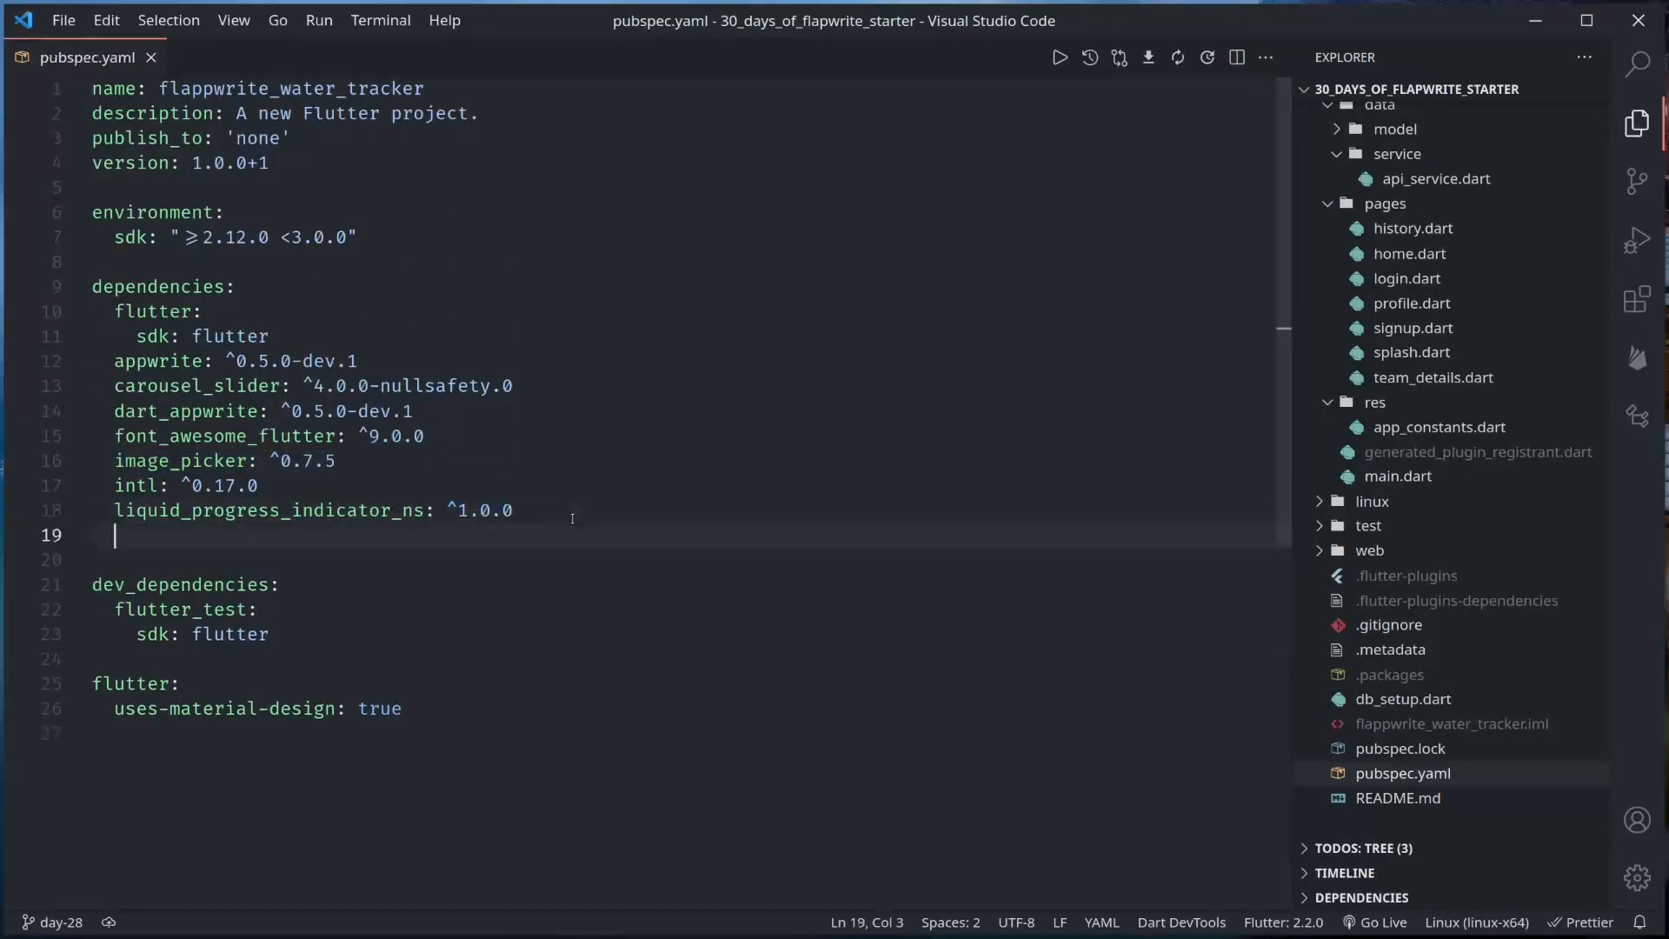
type("flappwri")
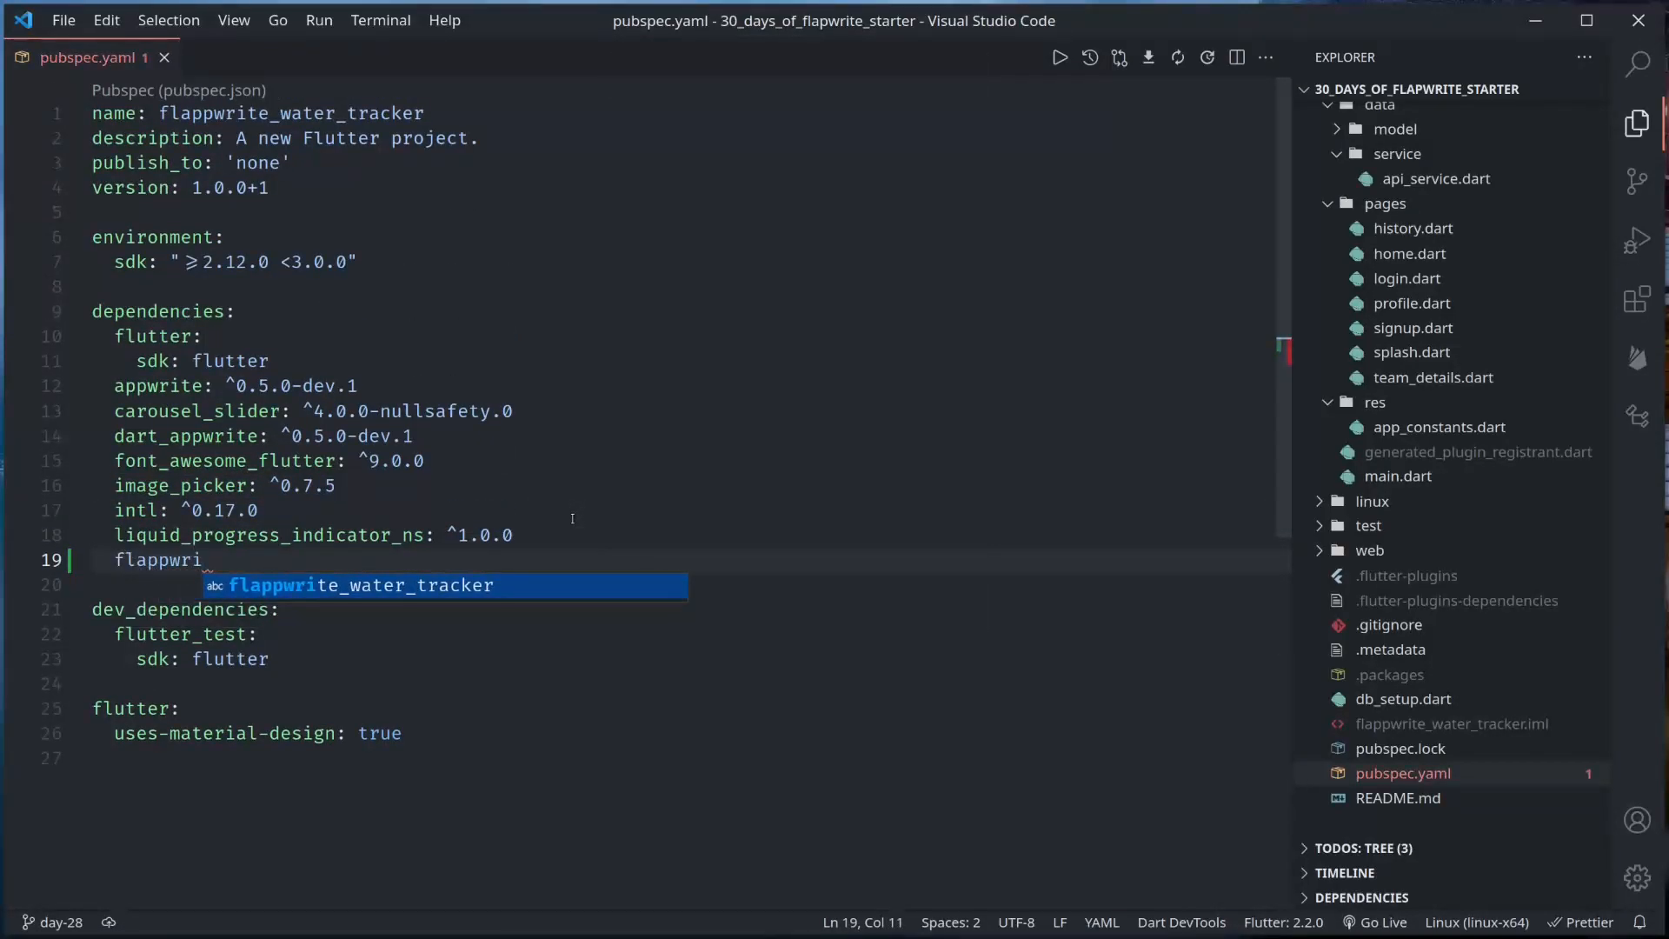
type("te_accou")
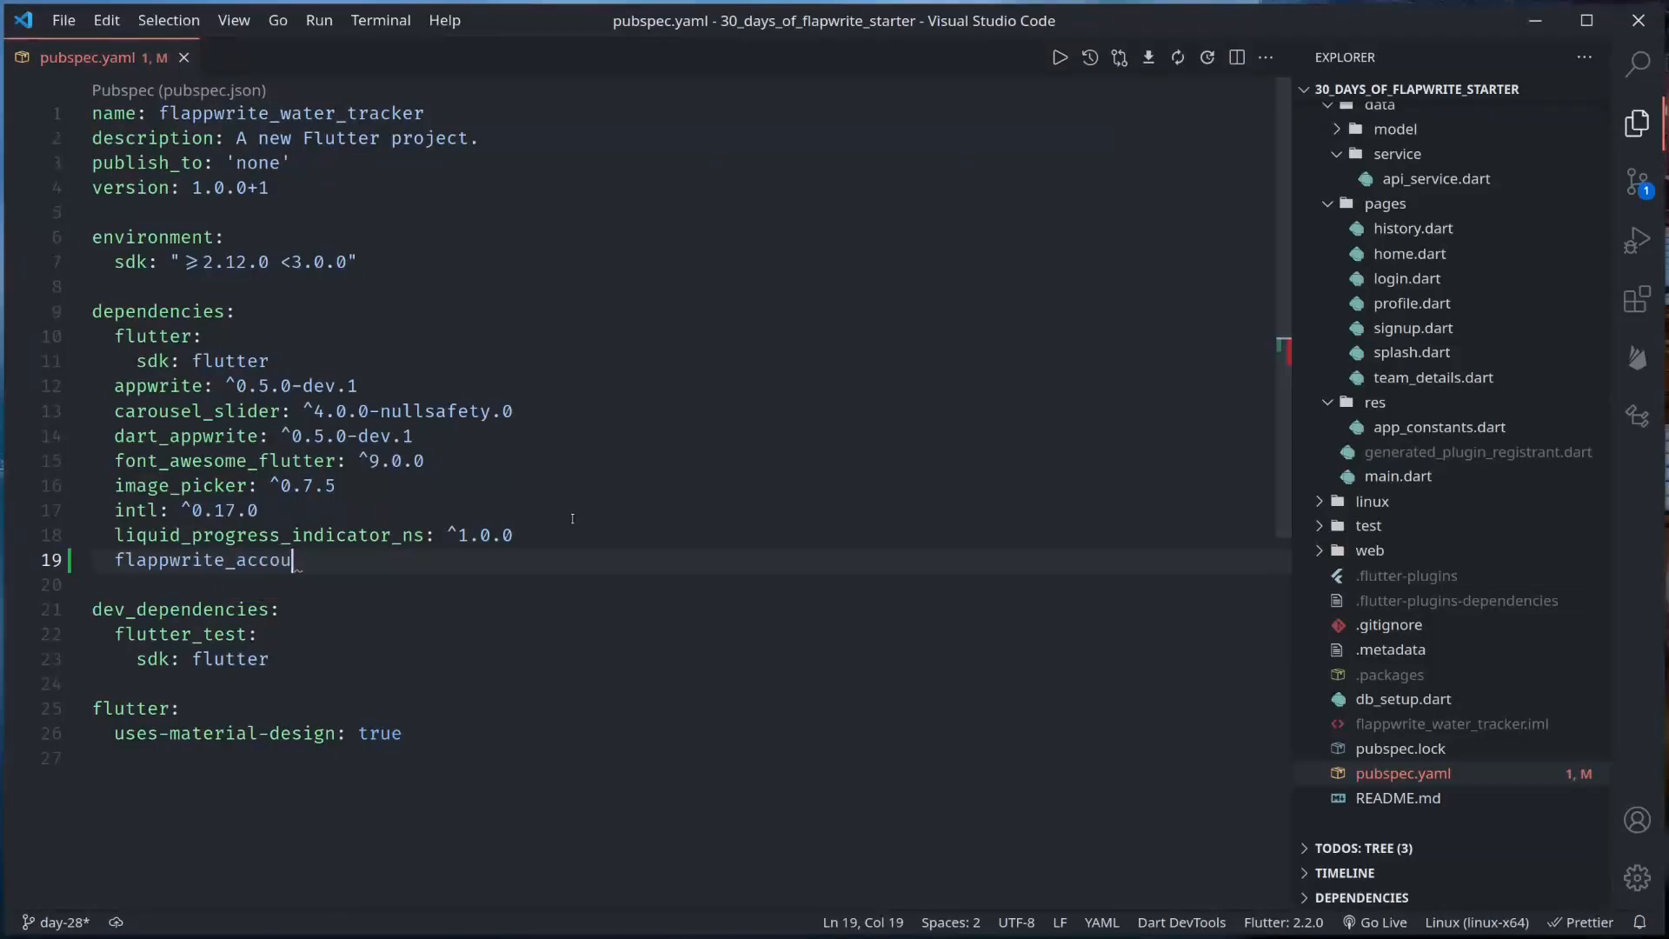
type("nt_kit:")
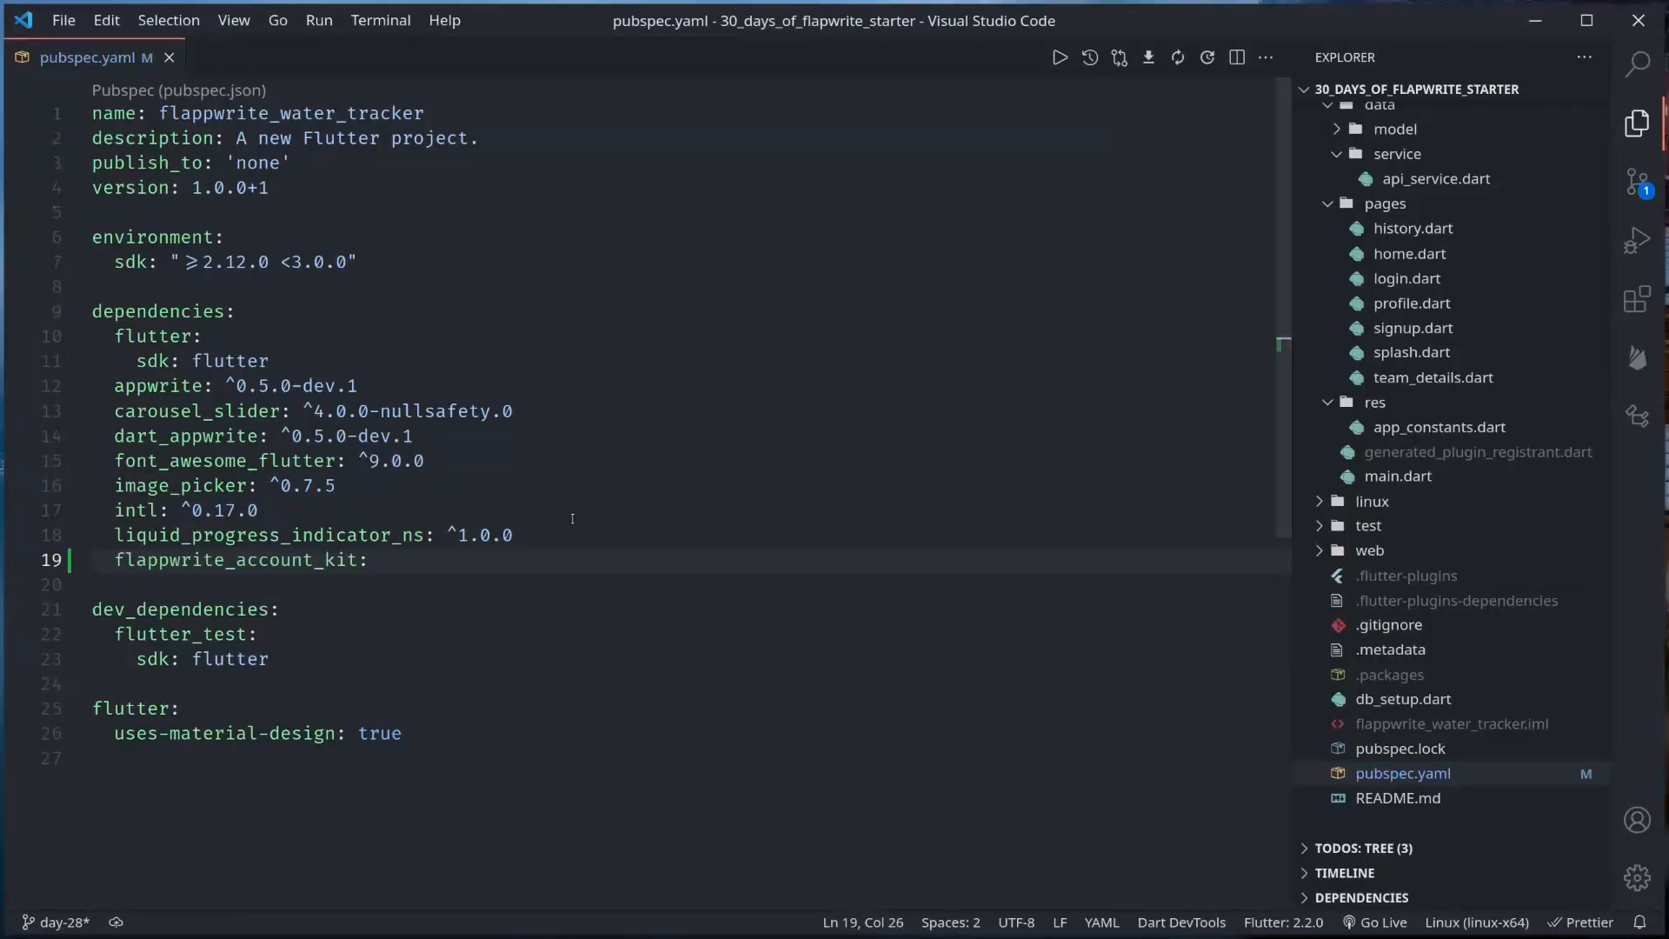
type("gith")
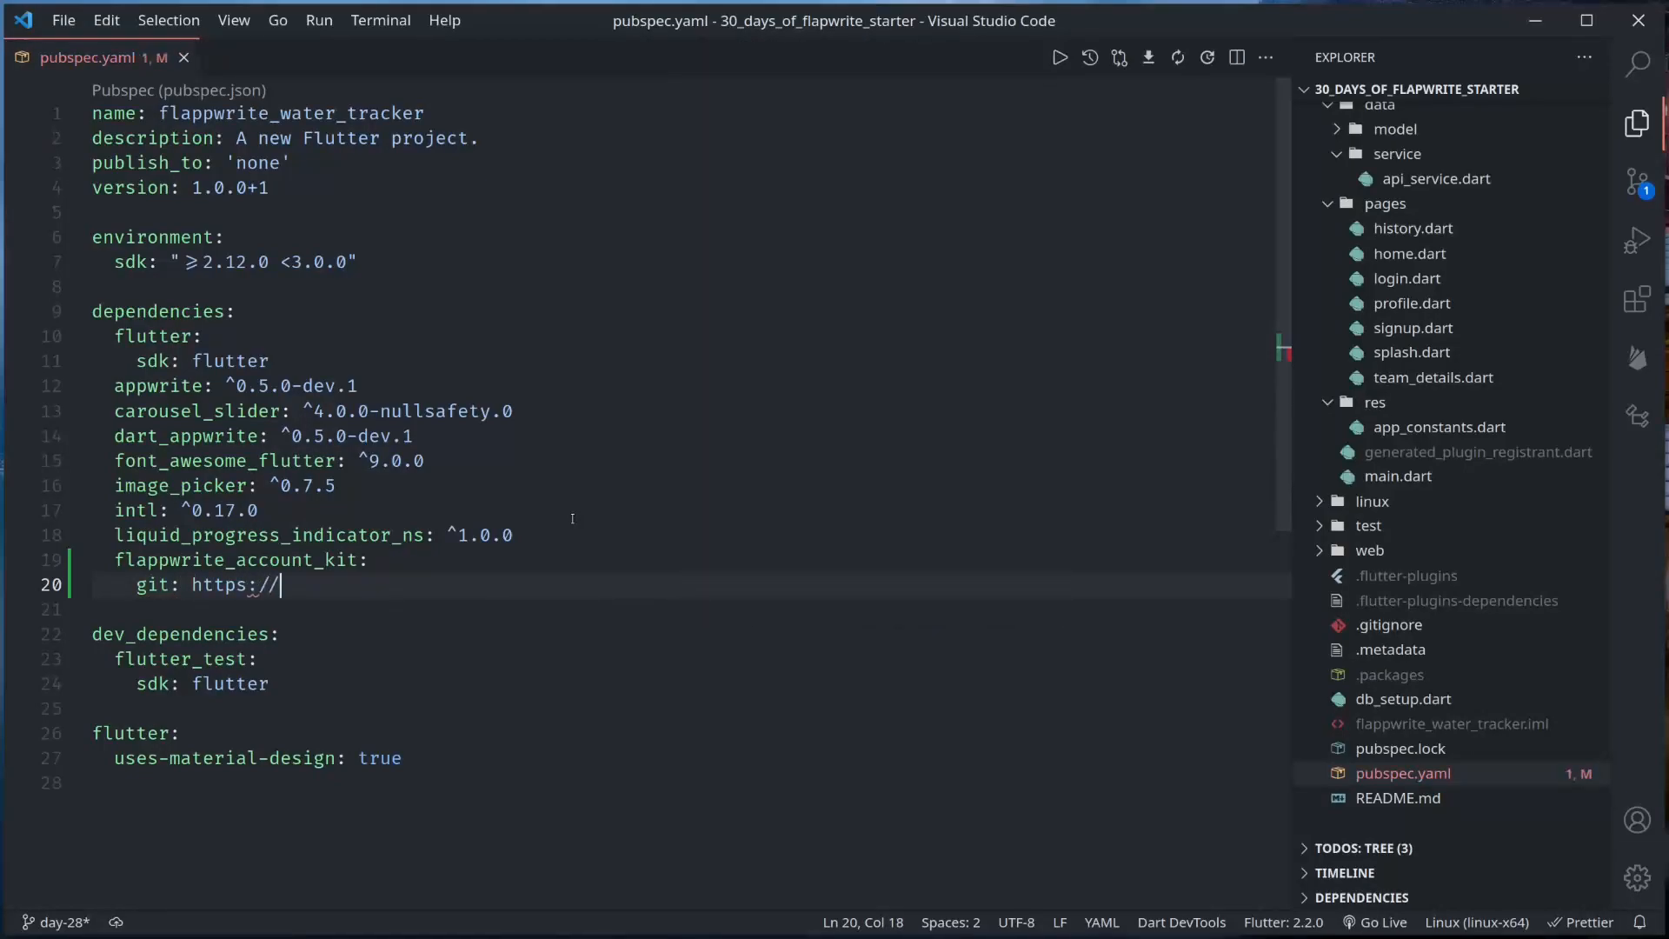
type("github.com/lohanidamodar/fla")
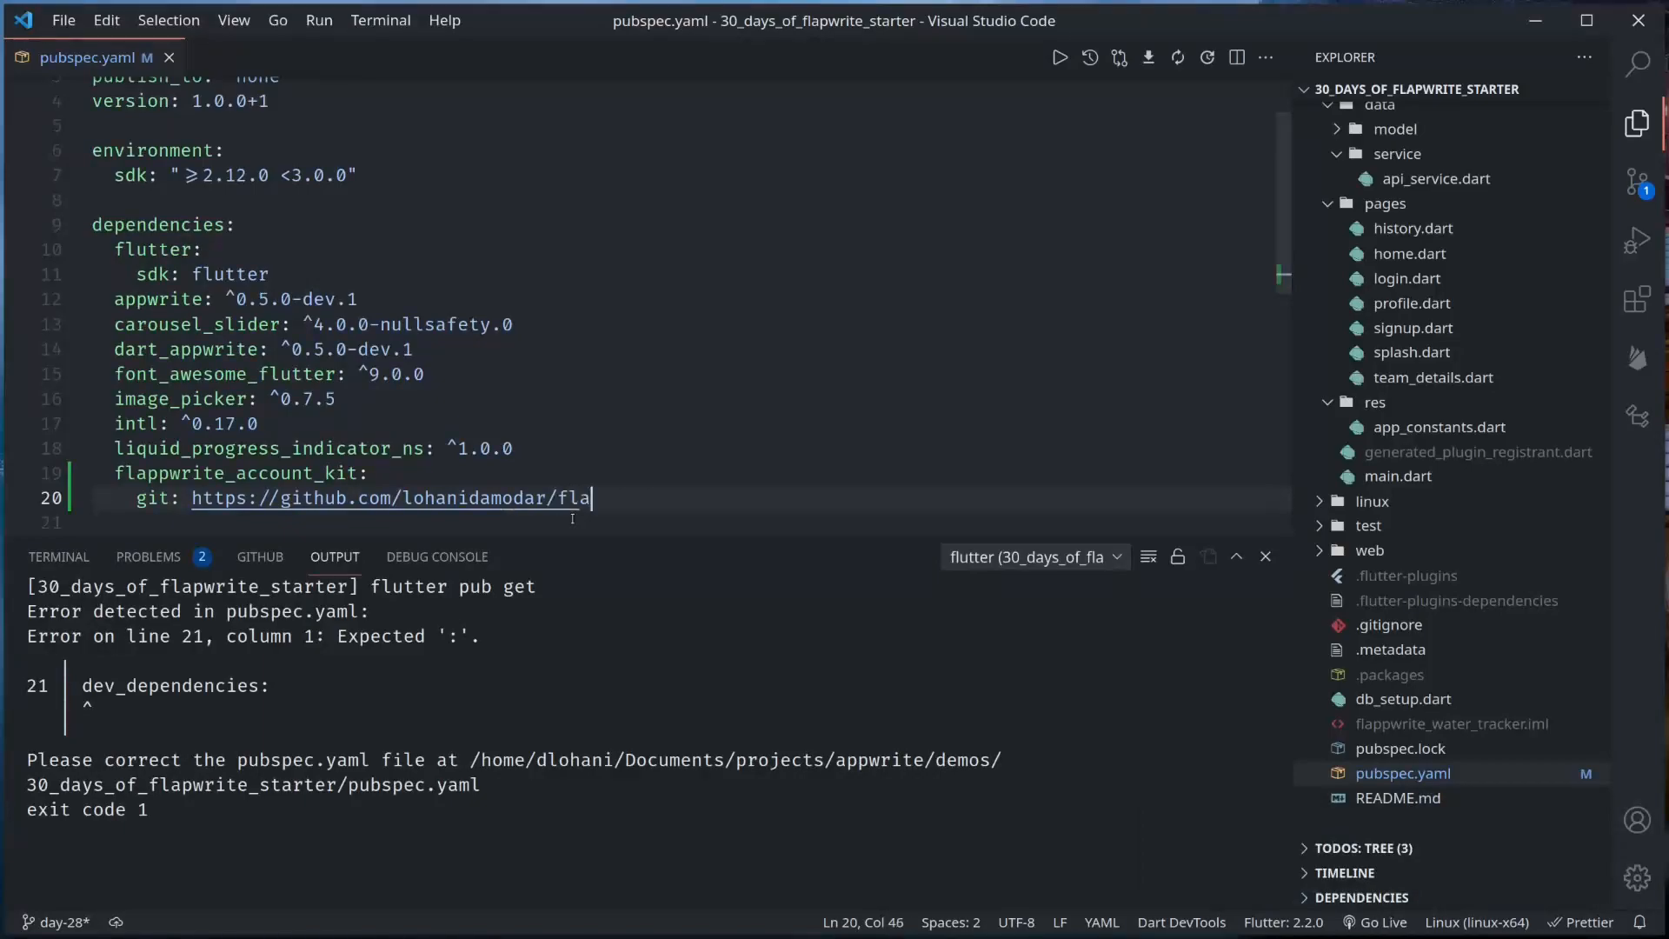
type("ppwrite_accoun")
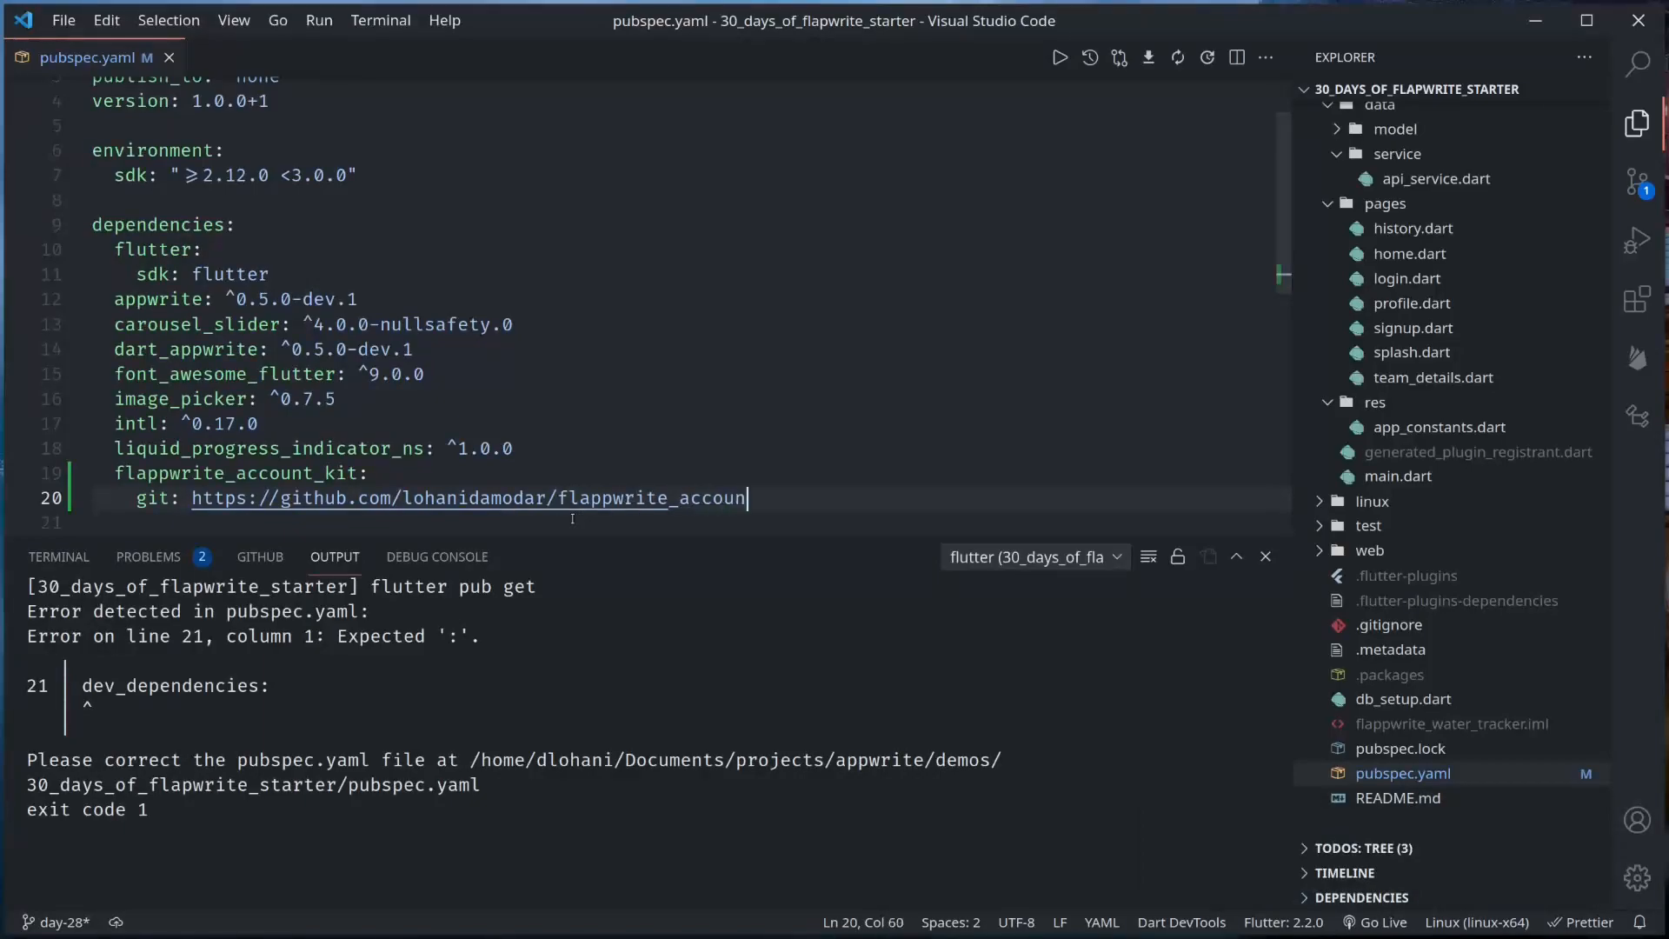
type("_kit.git")
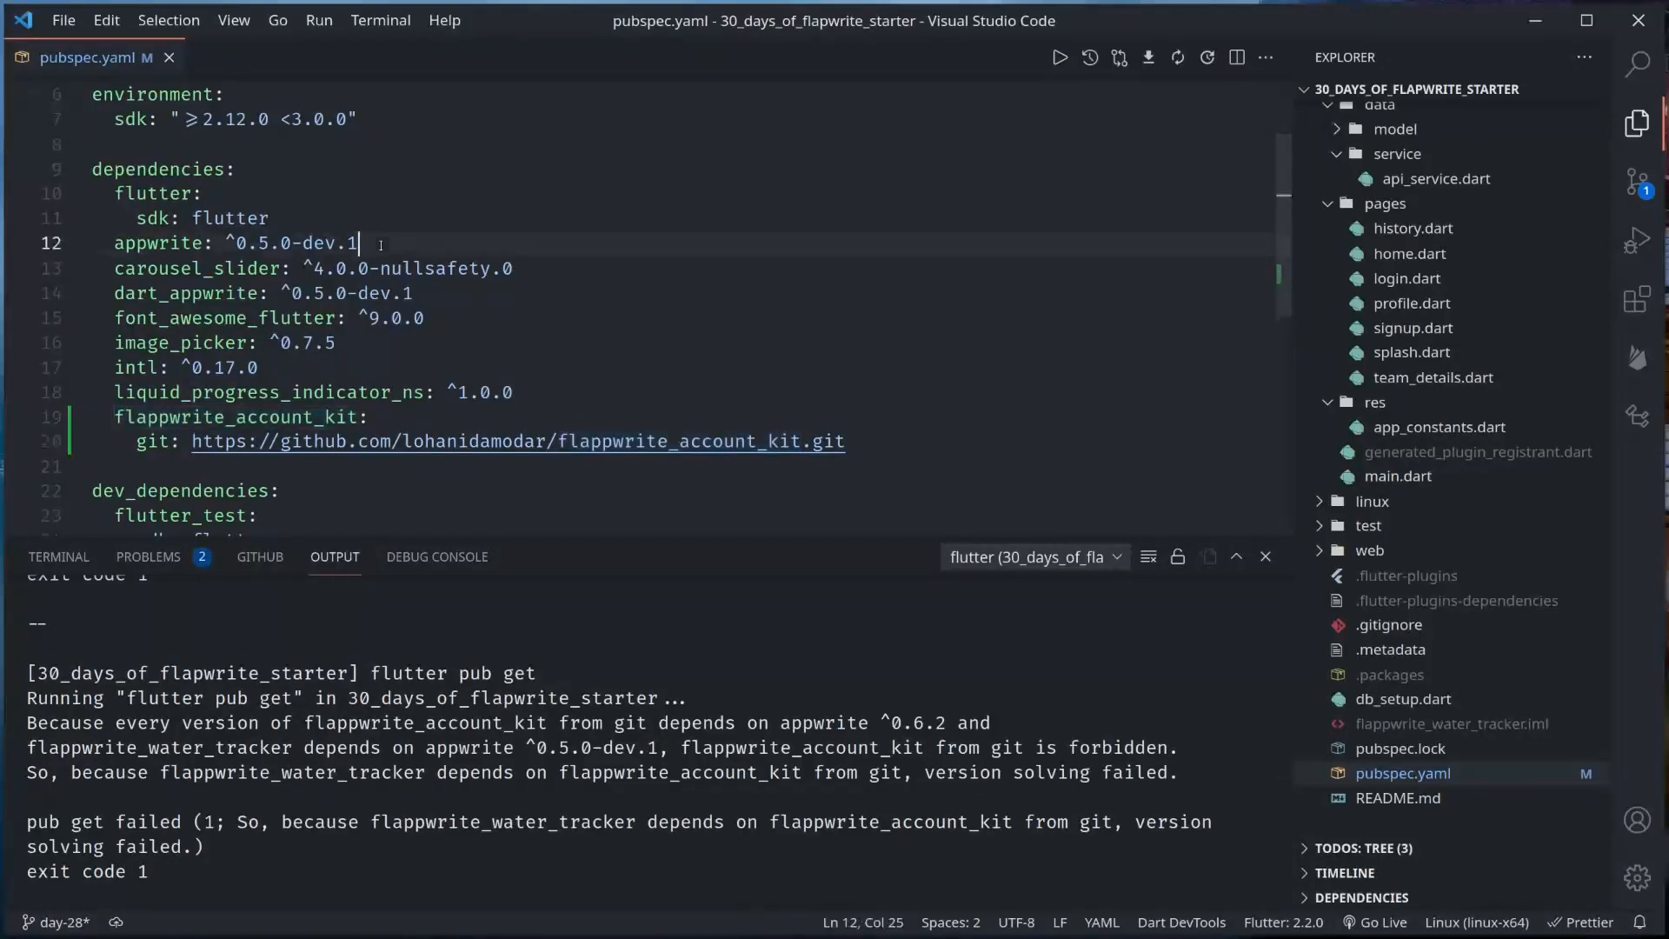
double_click(278, 242)
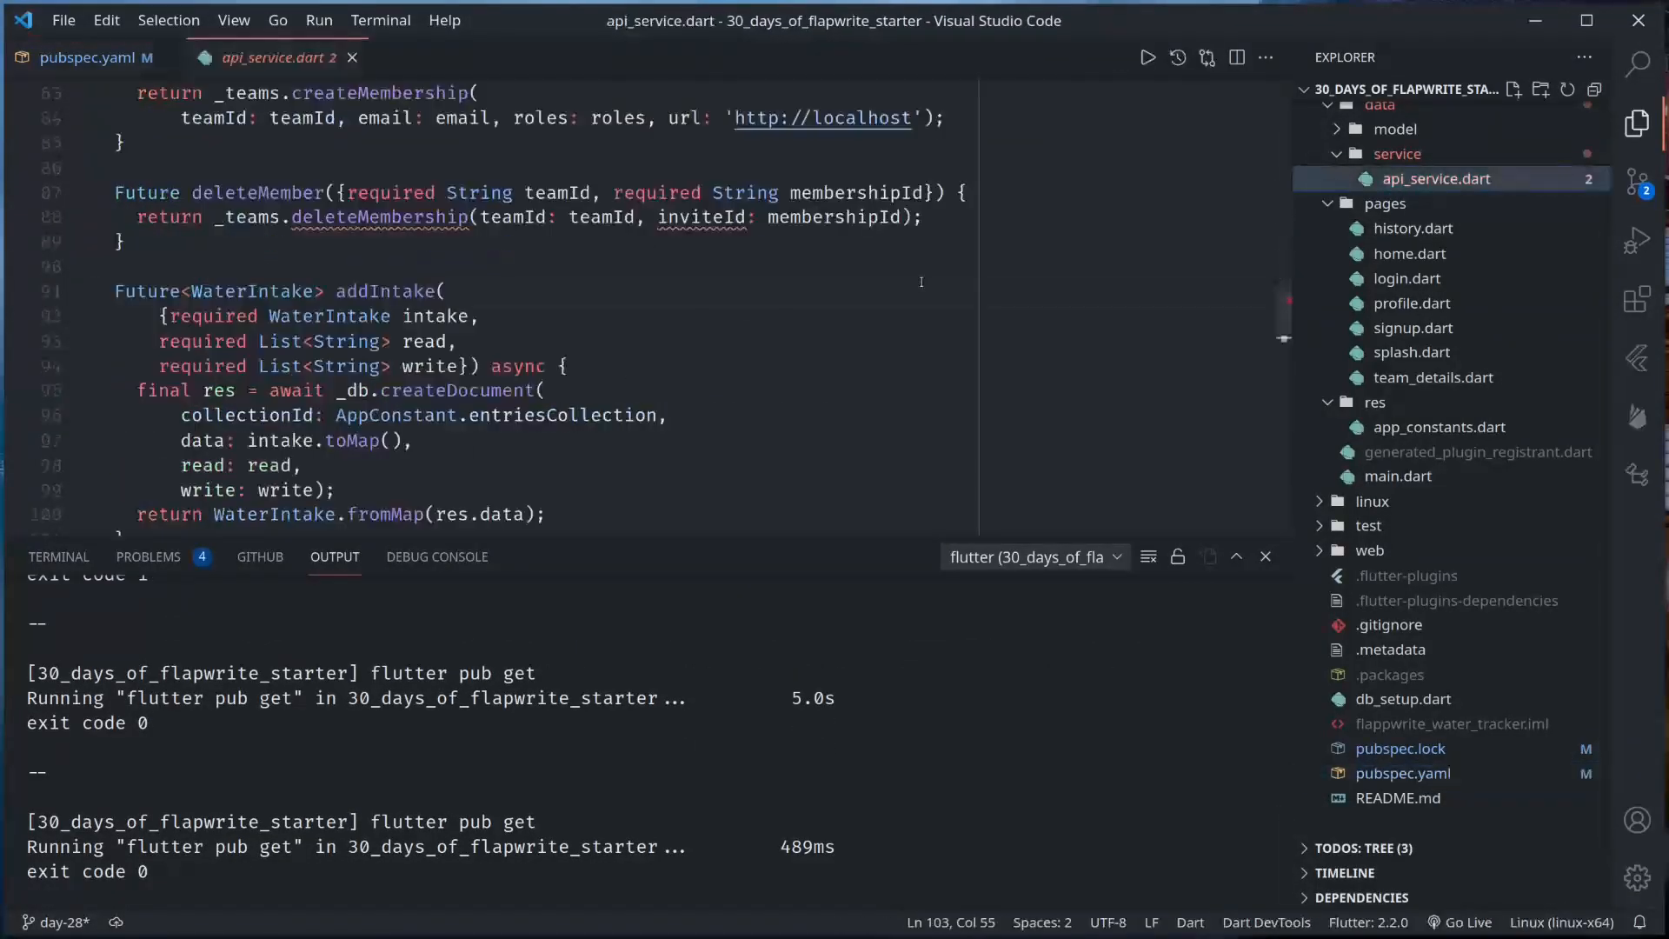
- Rename deleteMembership's inviteId argument to membershipId in api_service.dart
left_click(94, 58)
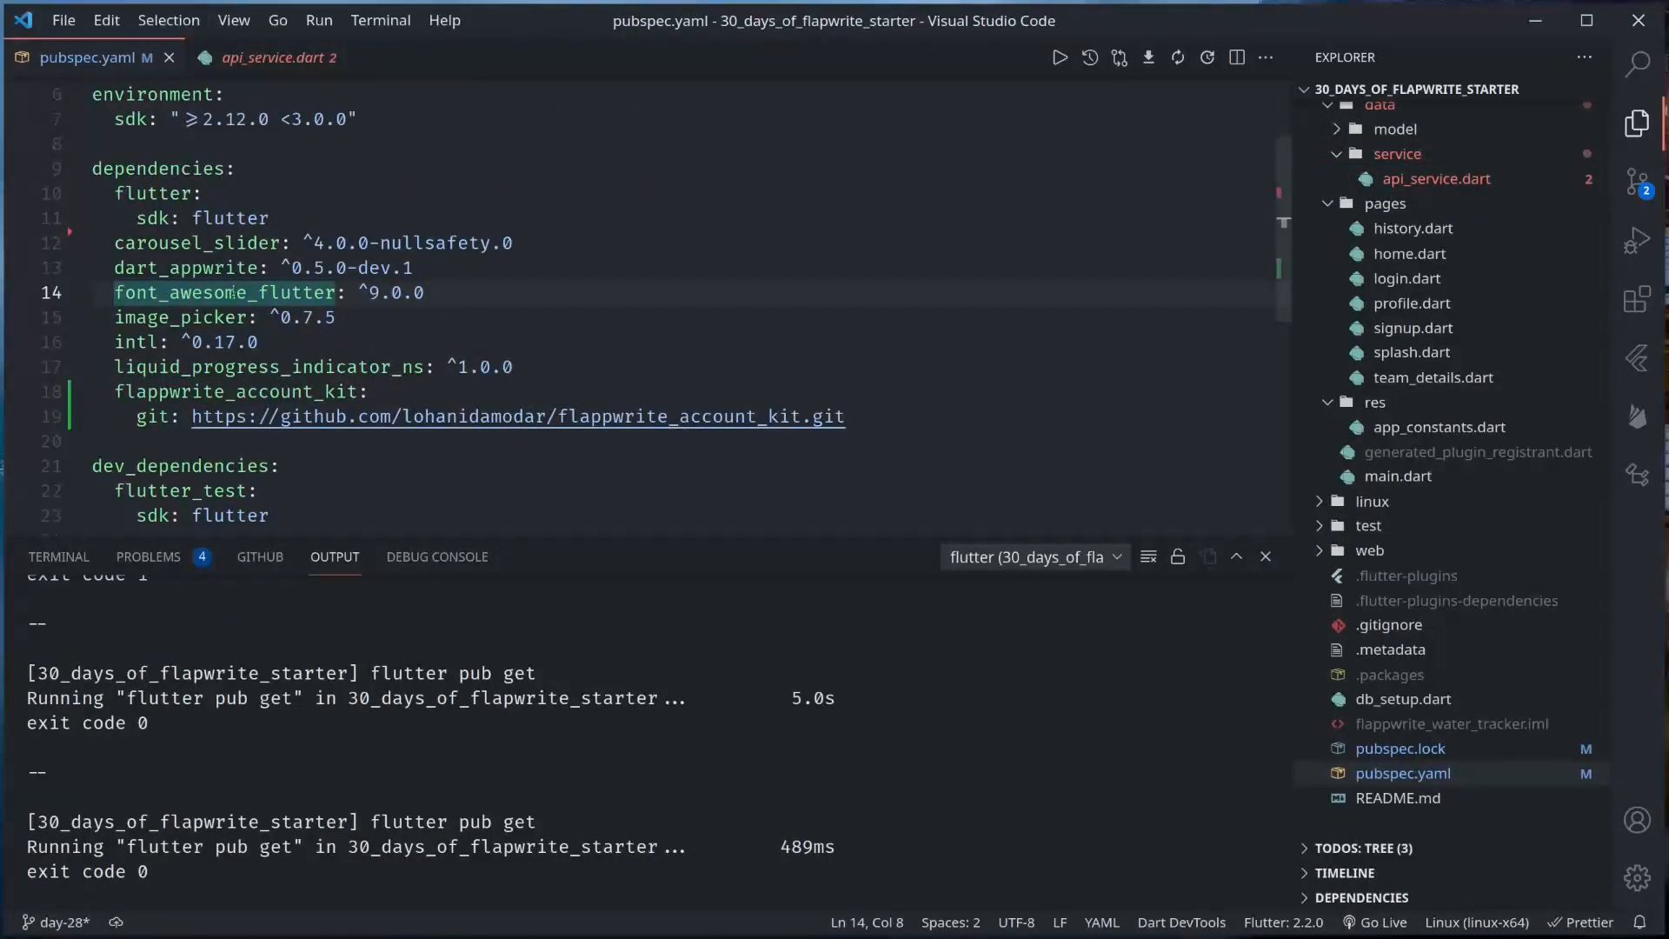
left_click(279, 58)
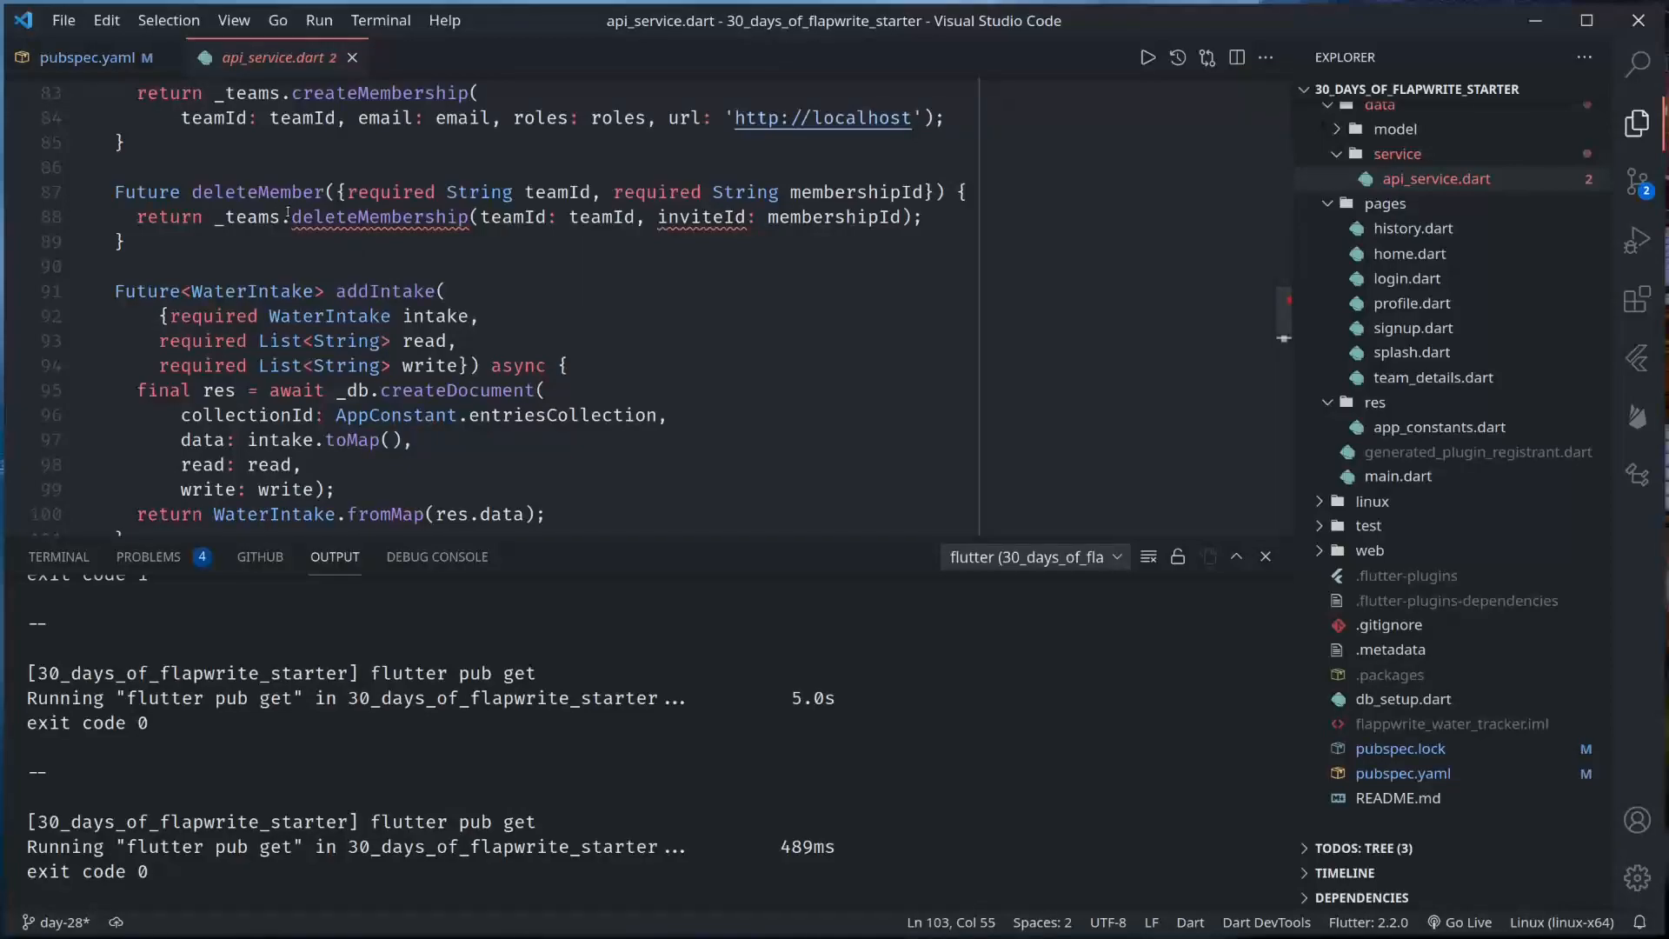
double_click(377, 216)
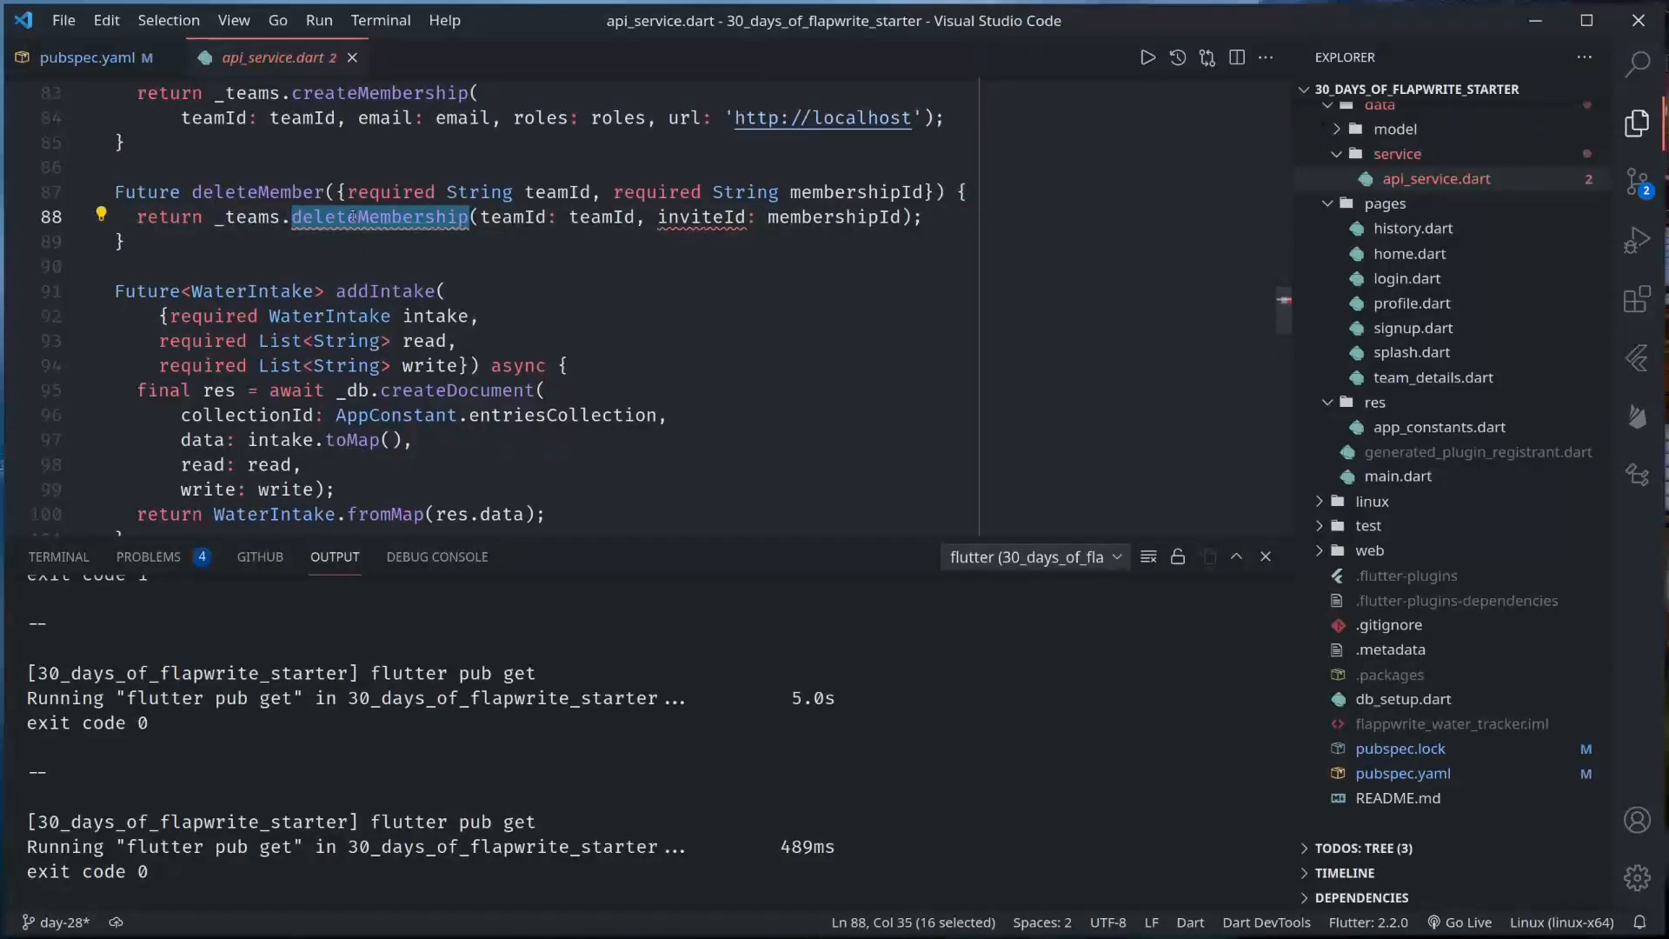
mouse_move(378, 216)
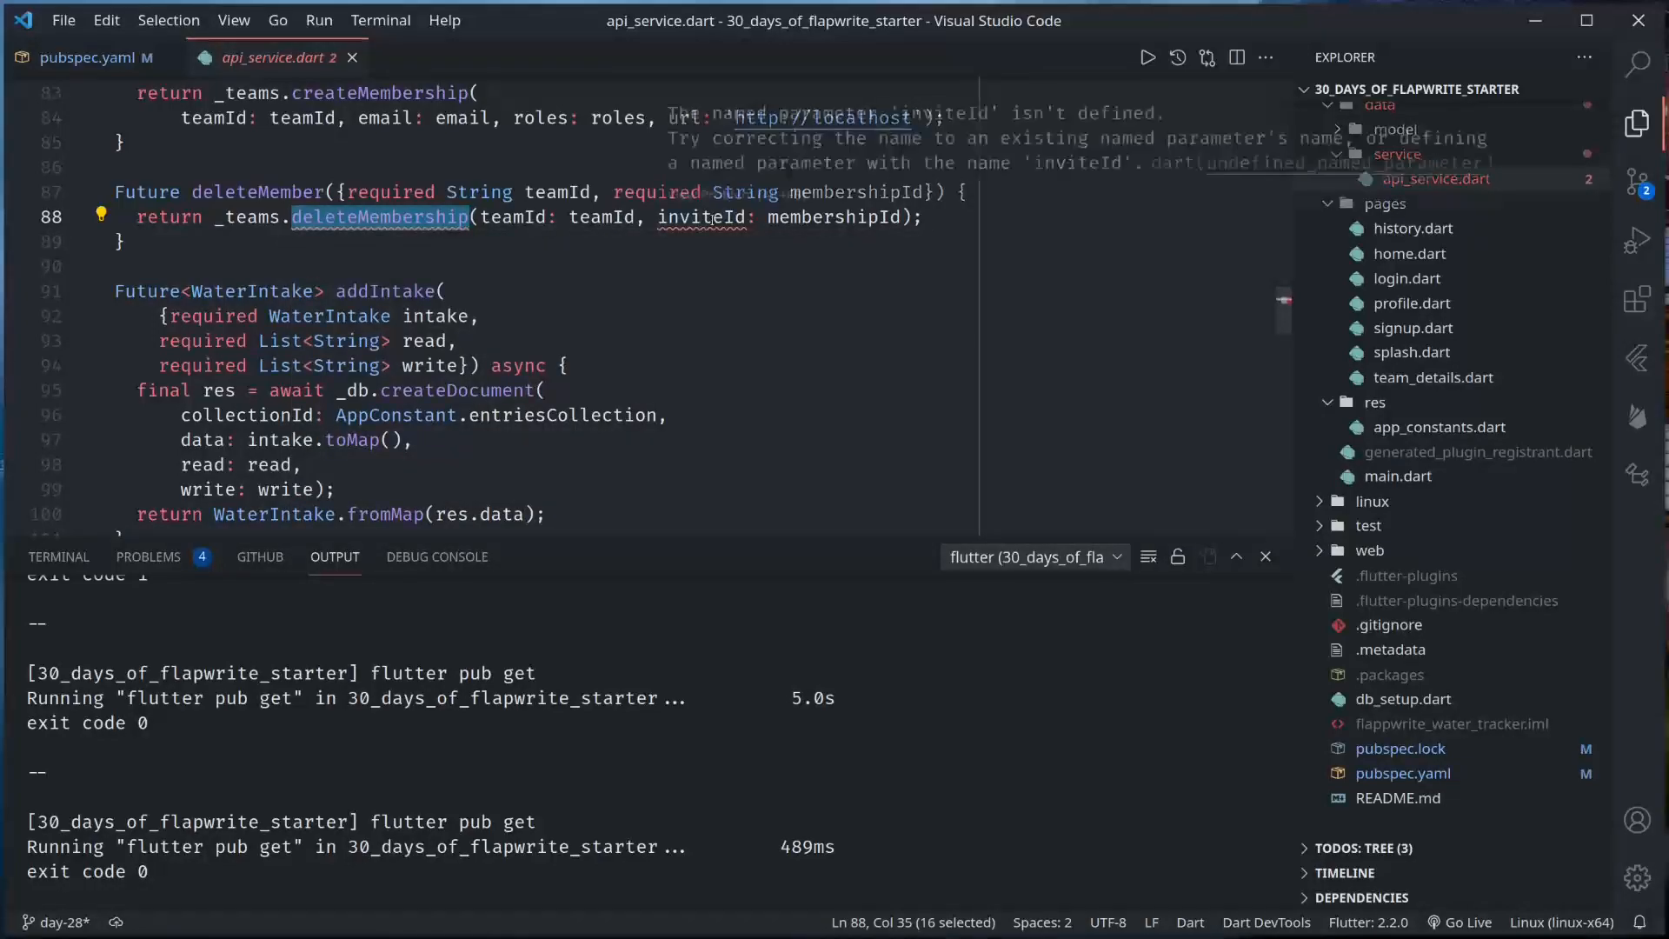
type("me")
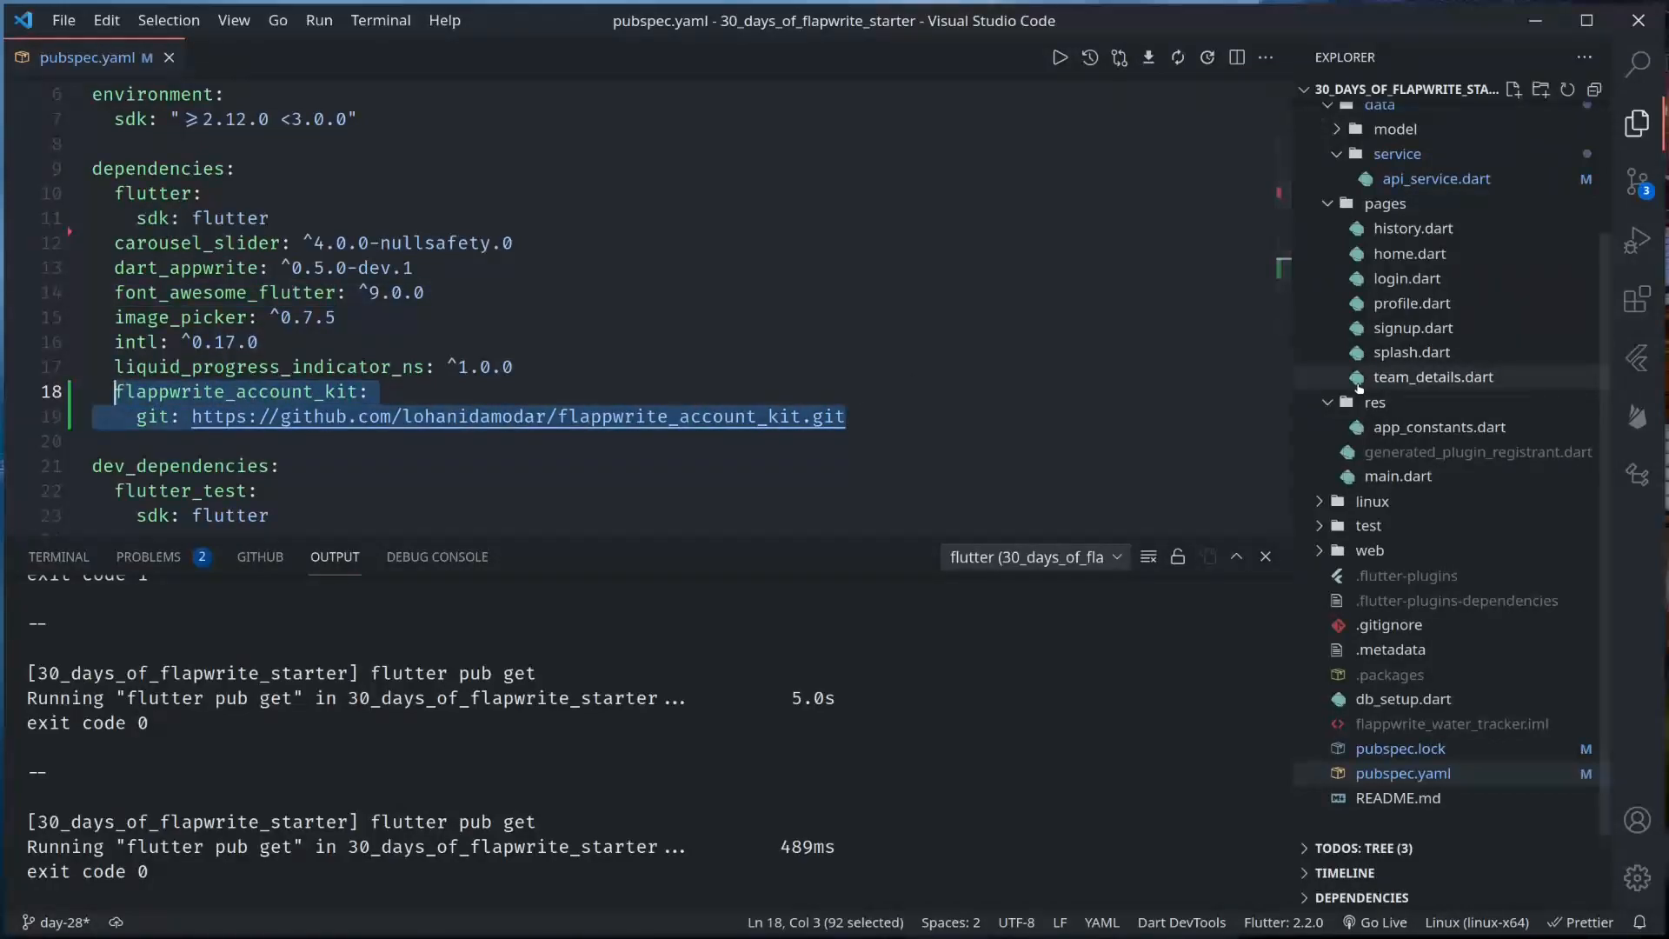
- Wrap main.dart's MaterialApp in FlAppwriteAccountKit with client: ApiService.instance.client
left_click(1398, 477)
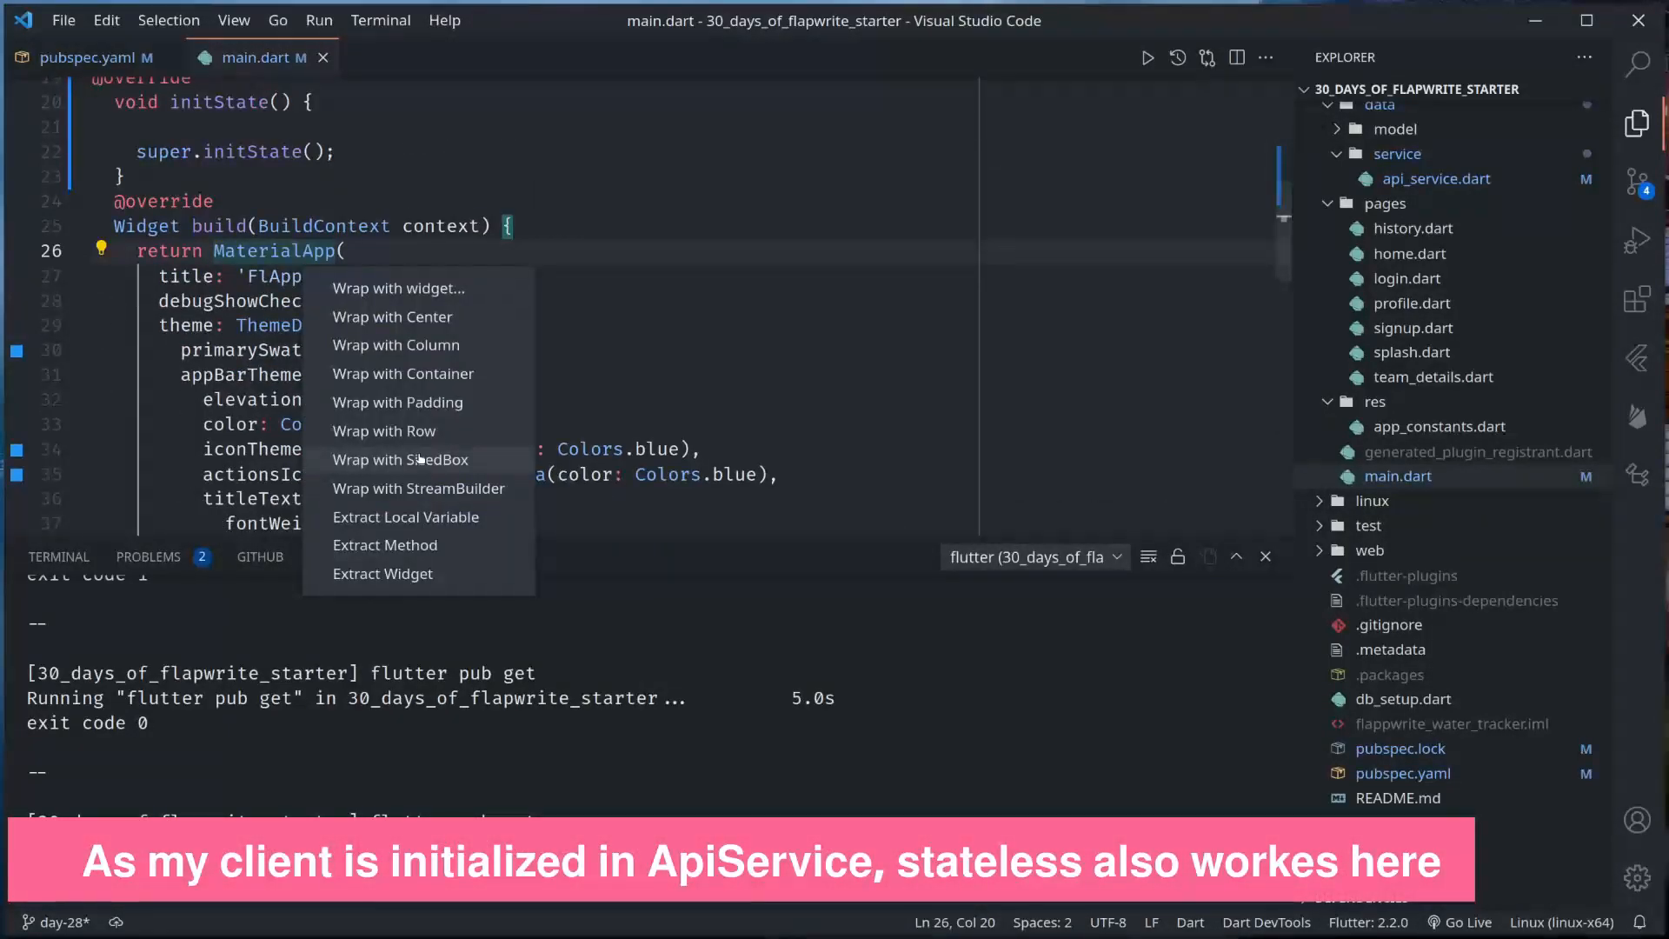
left_click(397, 288)
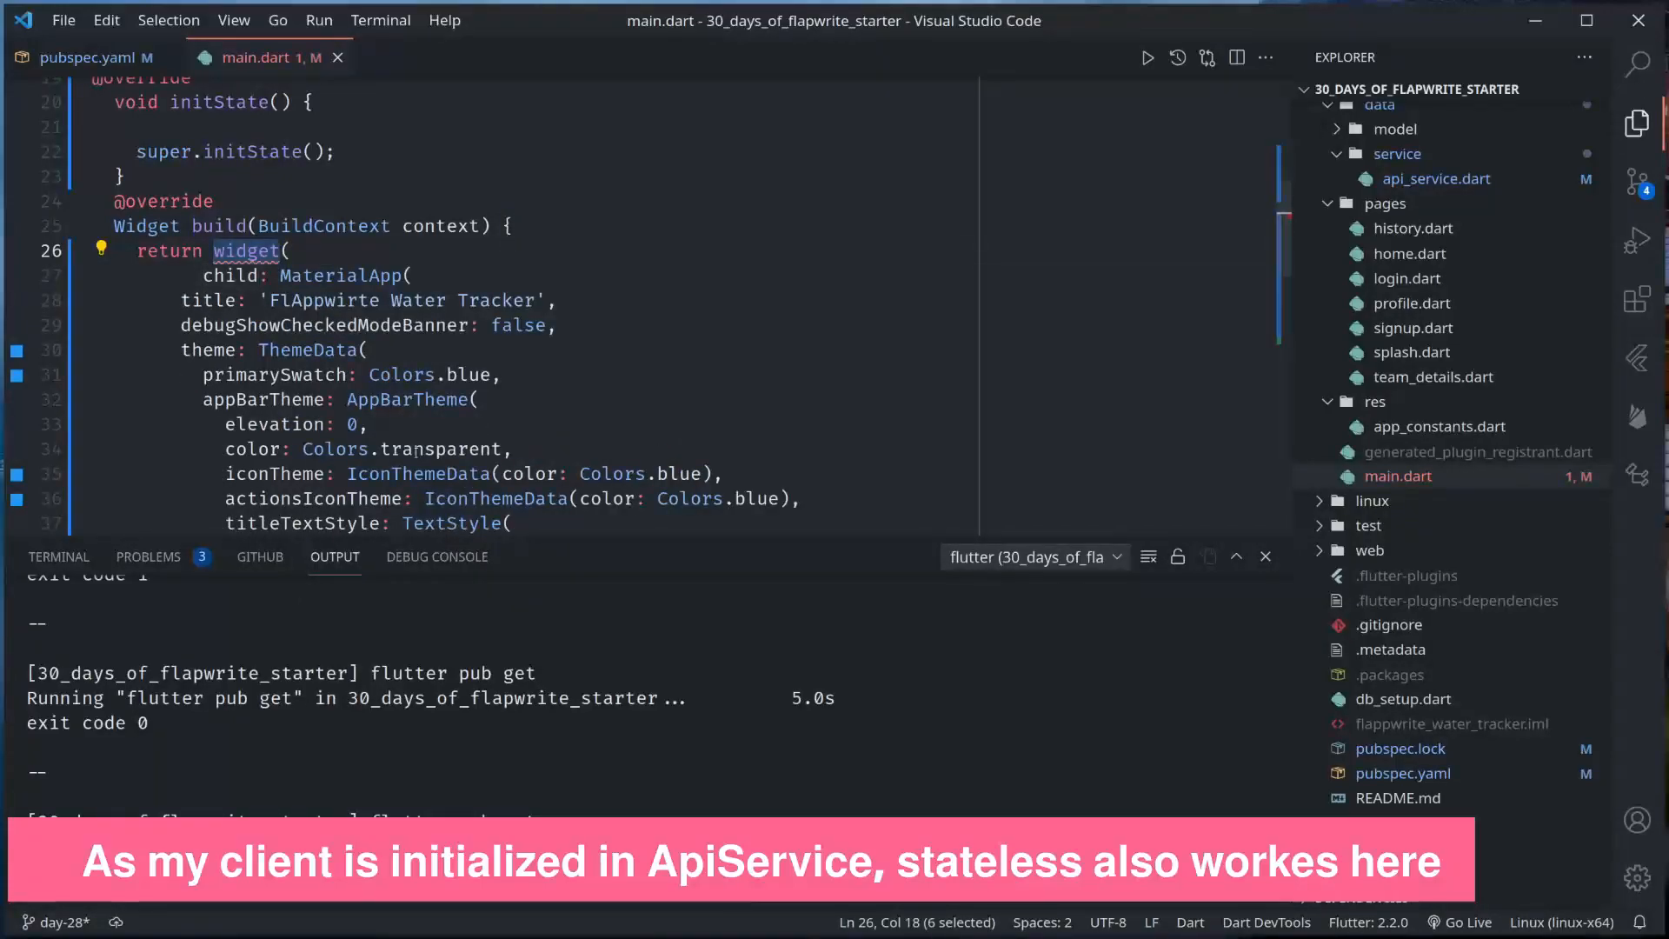
type("FlAppwriteAccountKit")
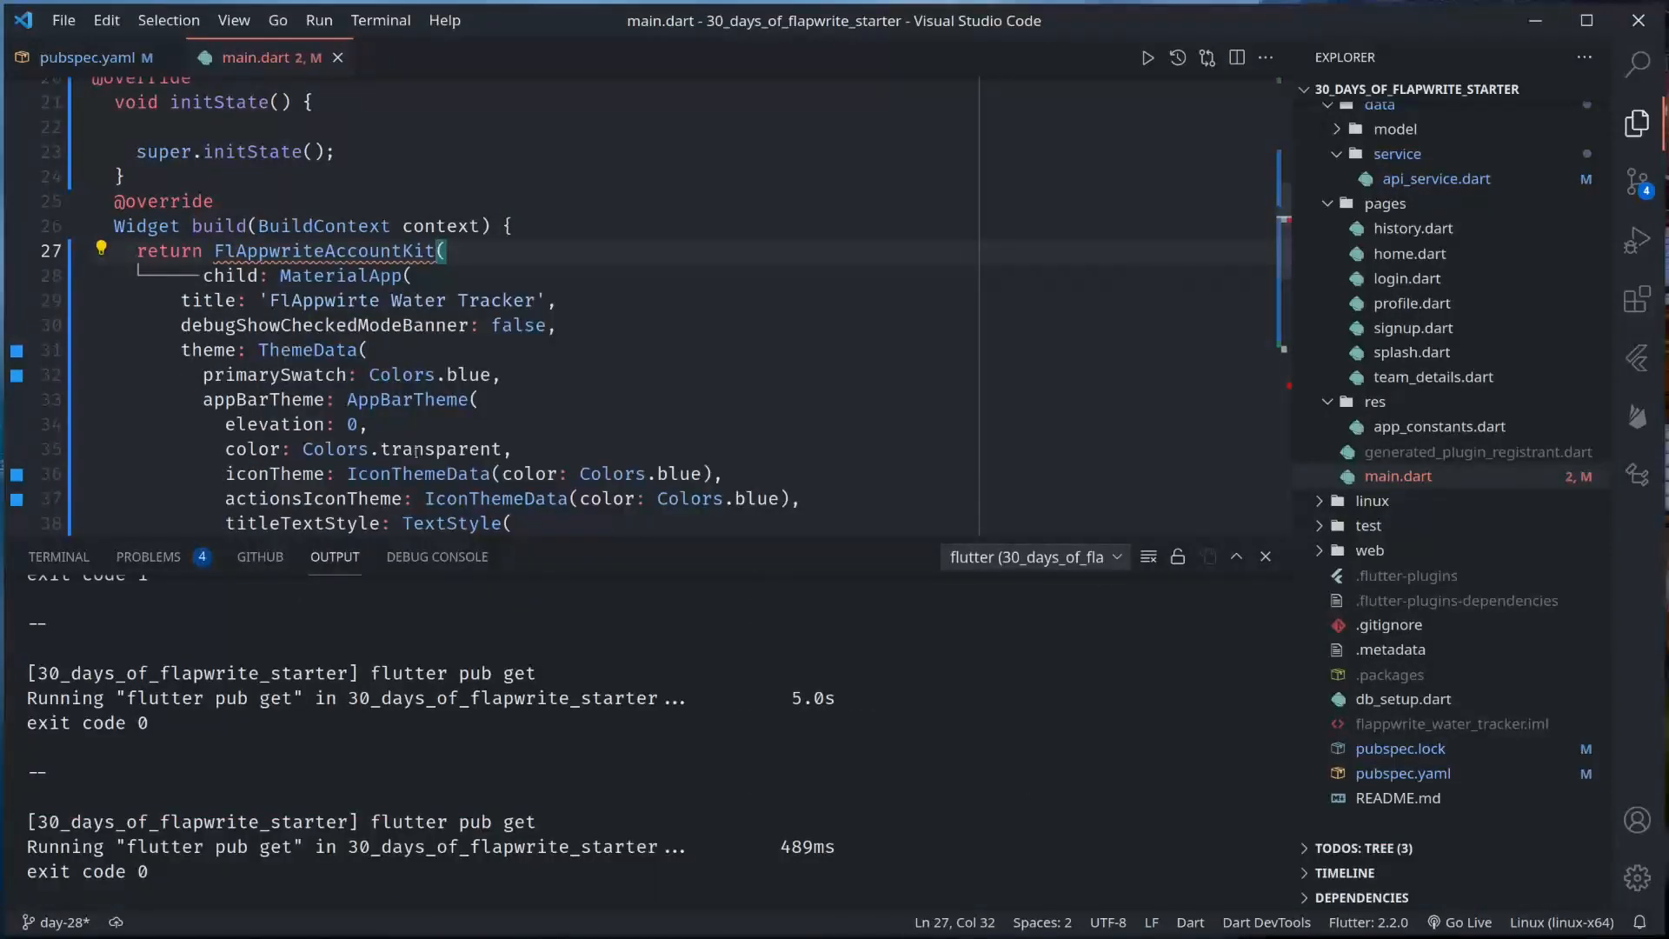
type("client: A,")
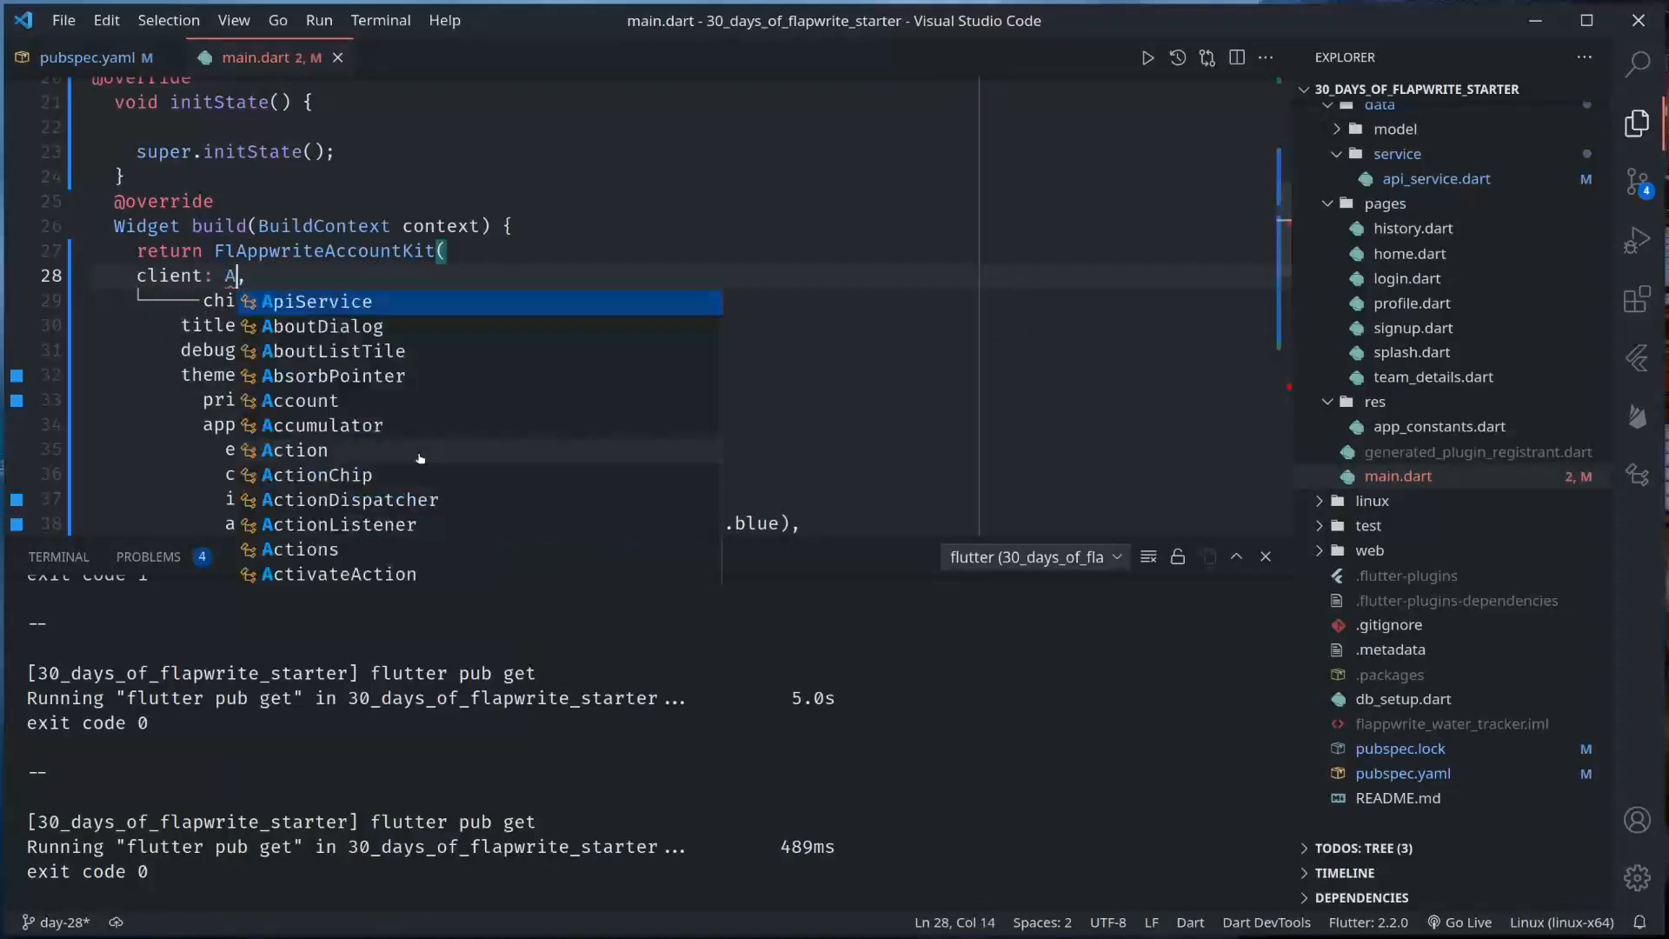
type("piService.instance.cl")
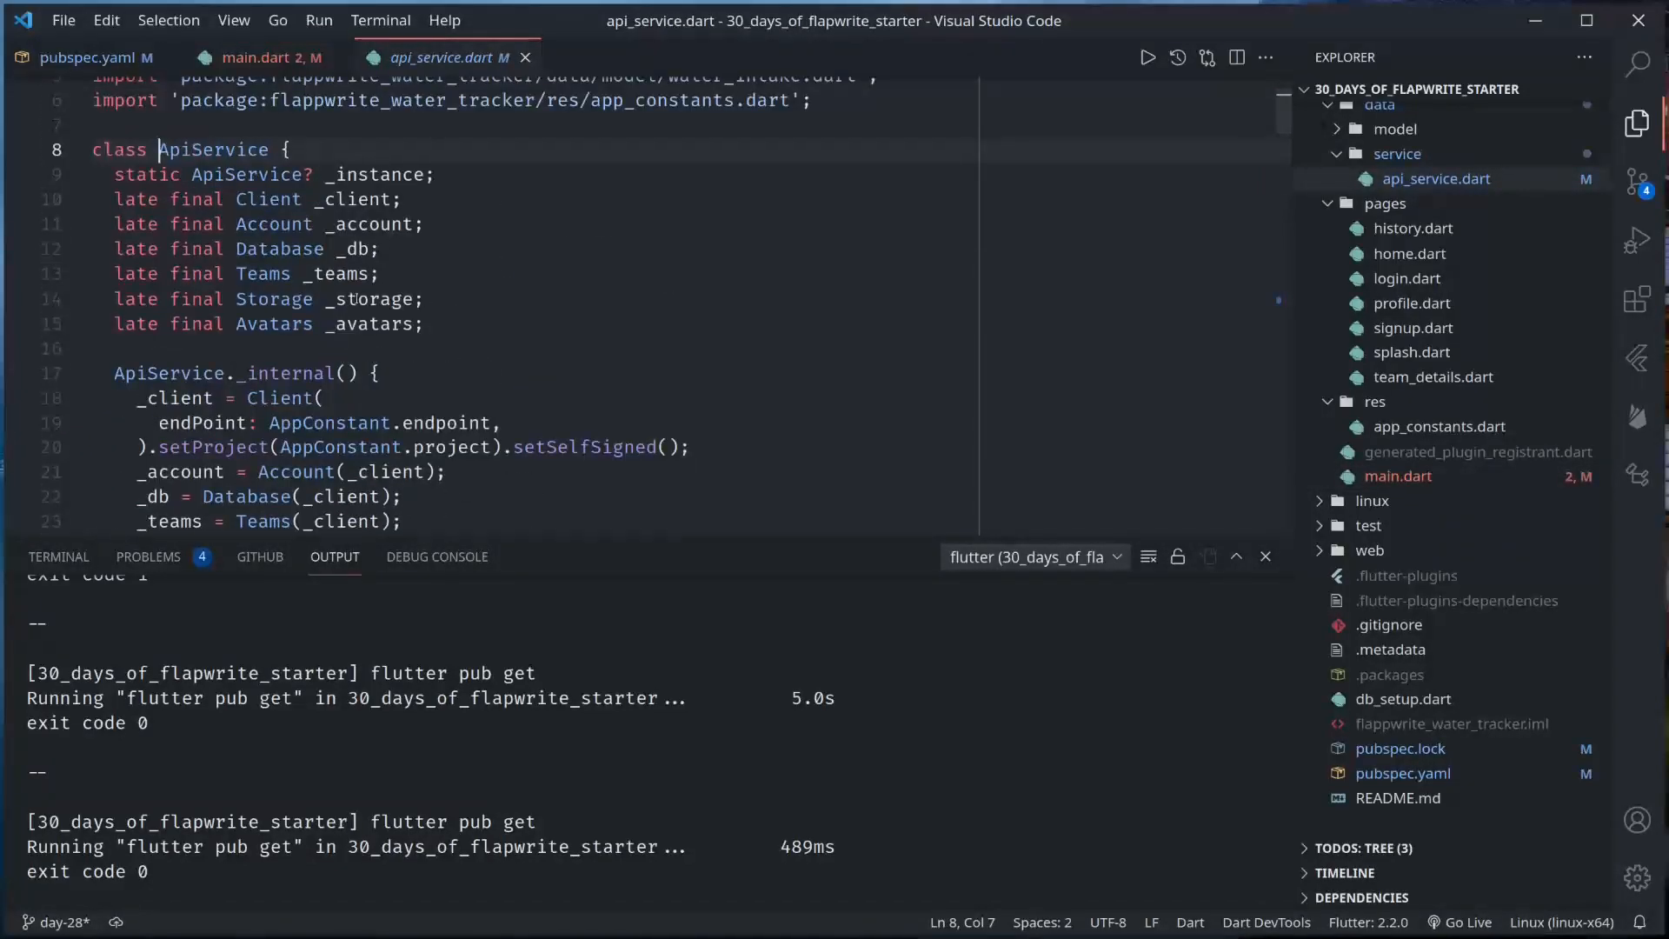
- Add `Client get client => _client;` to ApiService and return to main.dart
scroll("down", 3)
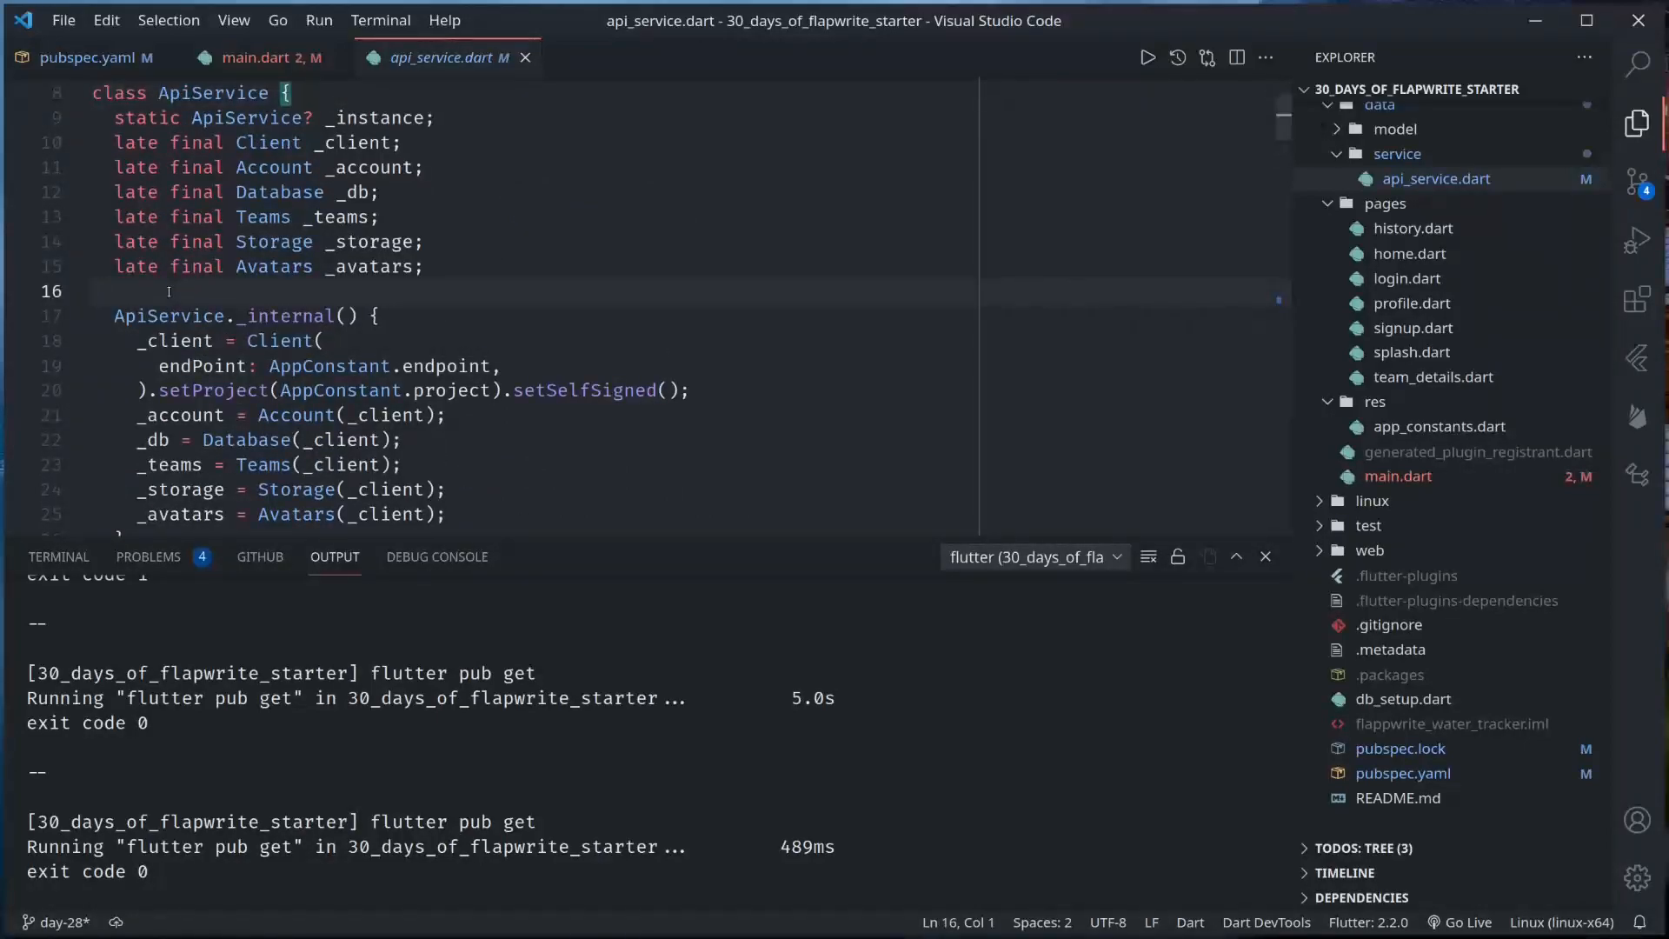
key("Enter")
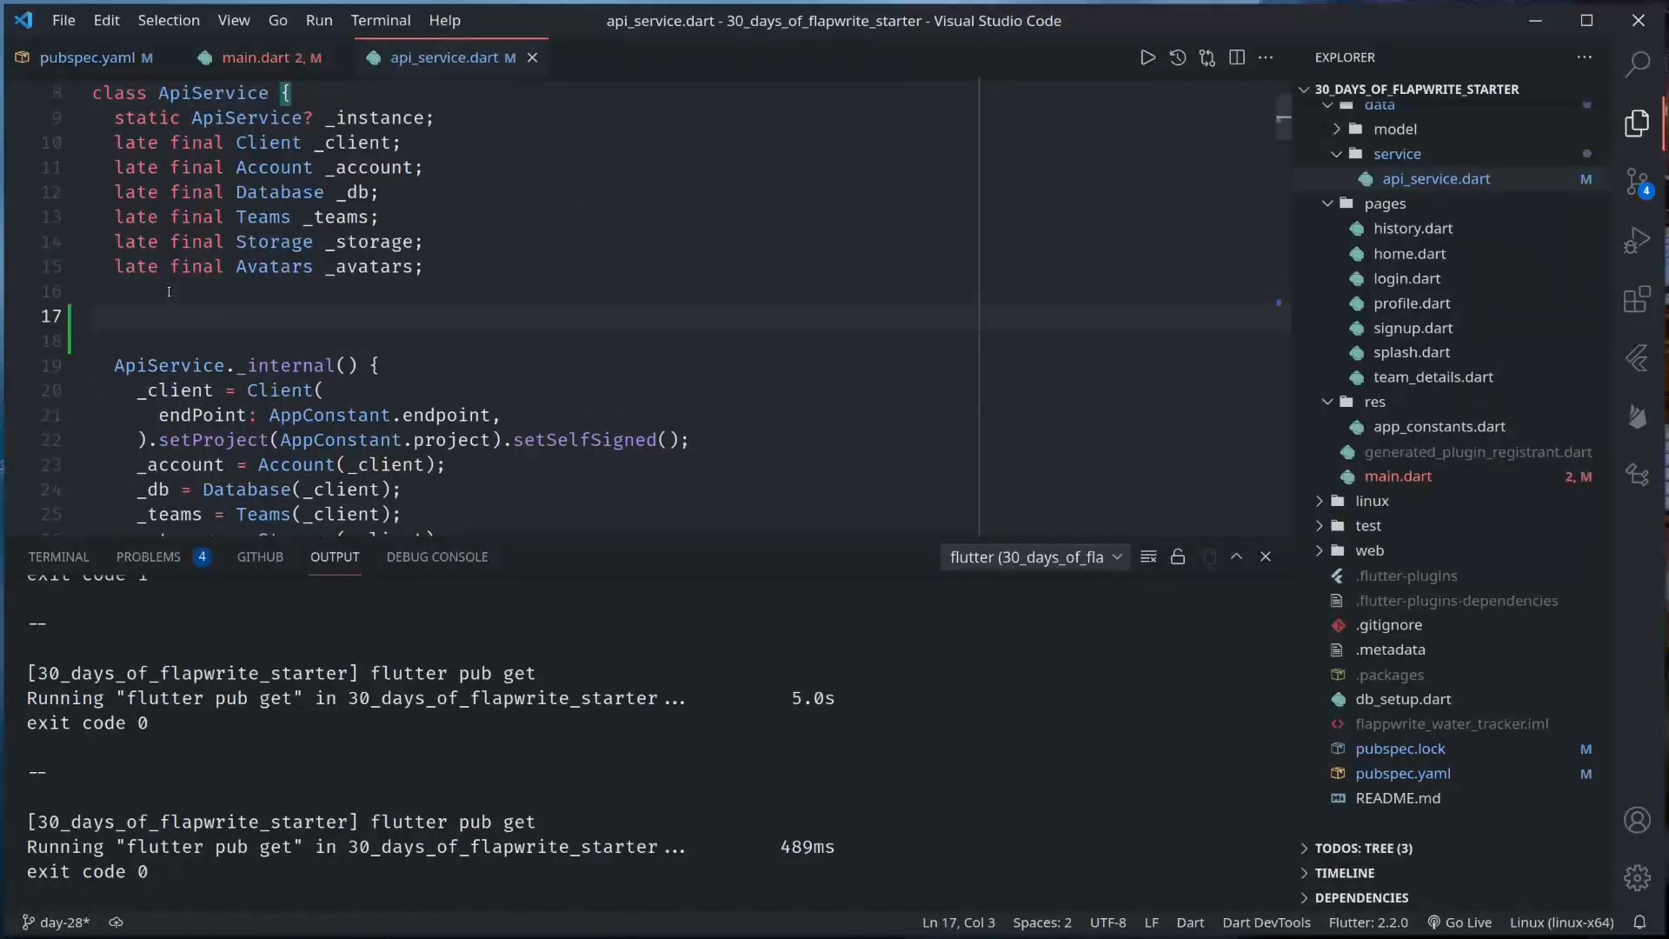
type("cl;")
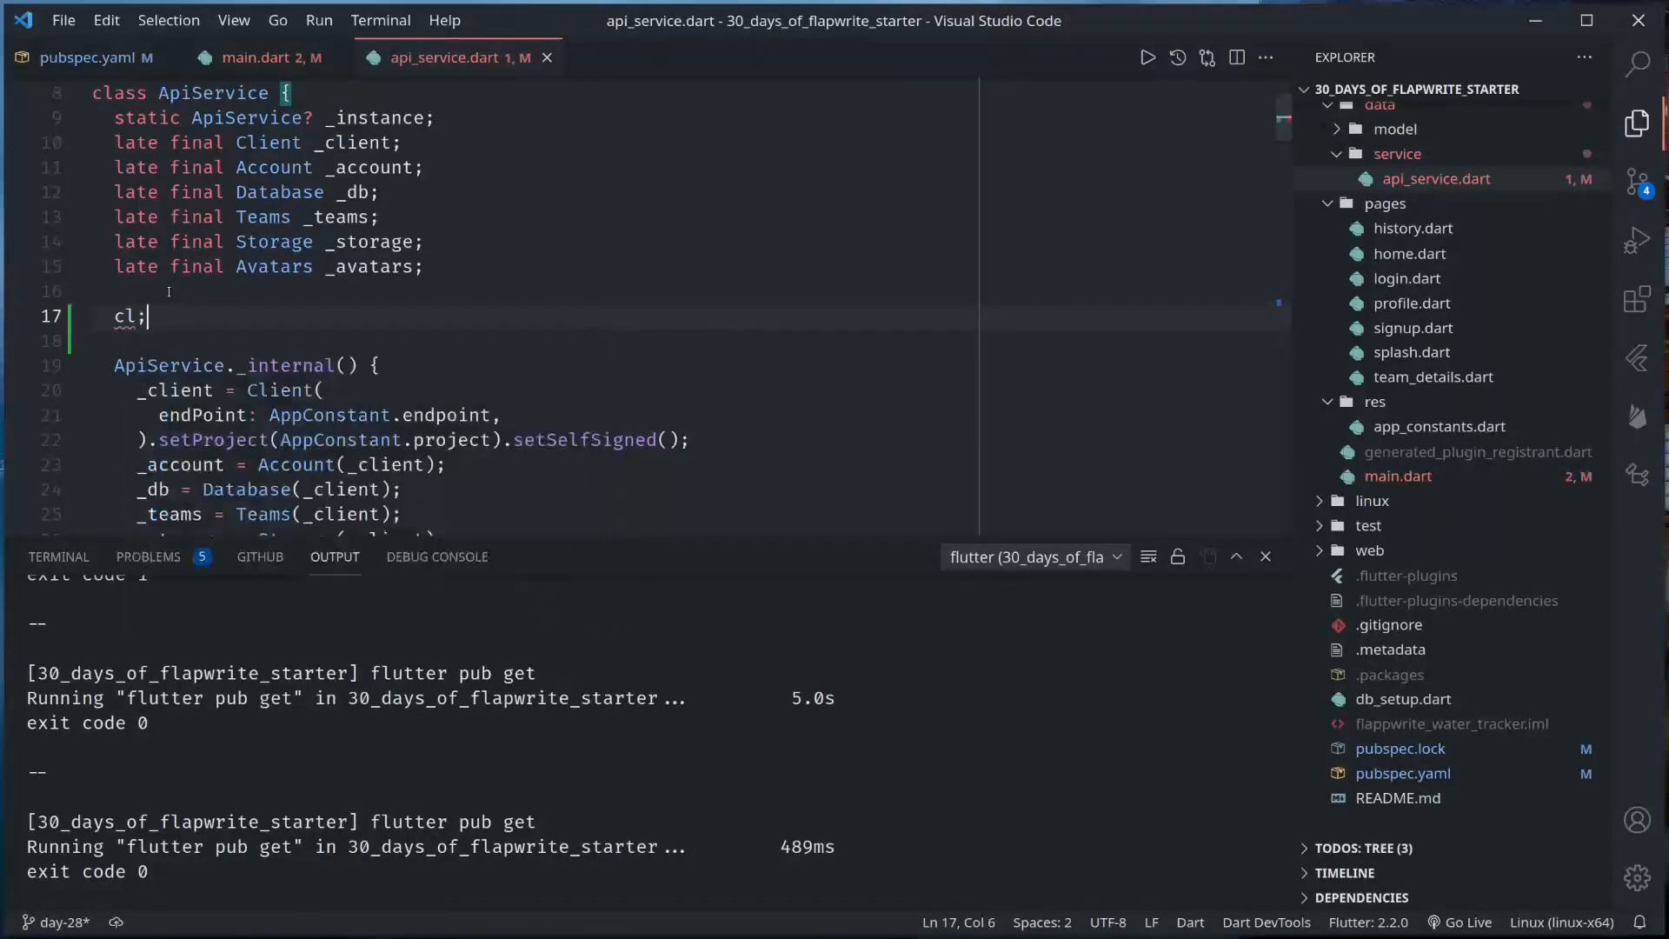
type("Client")
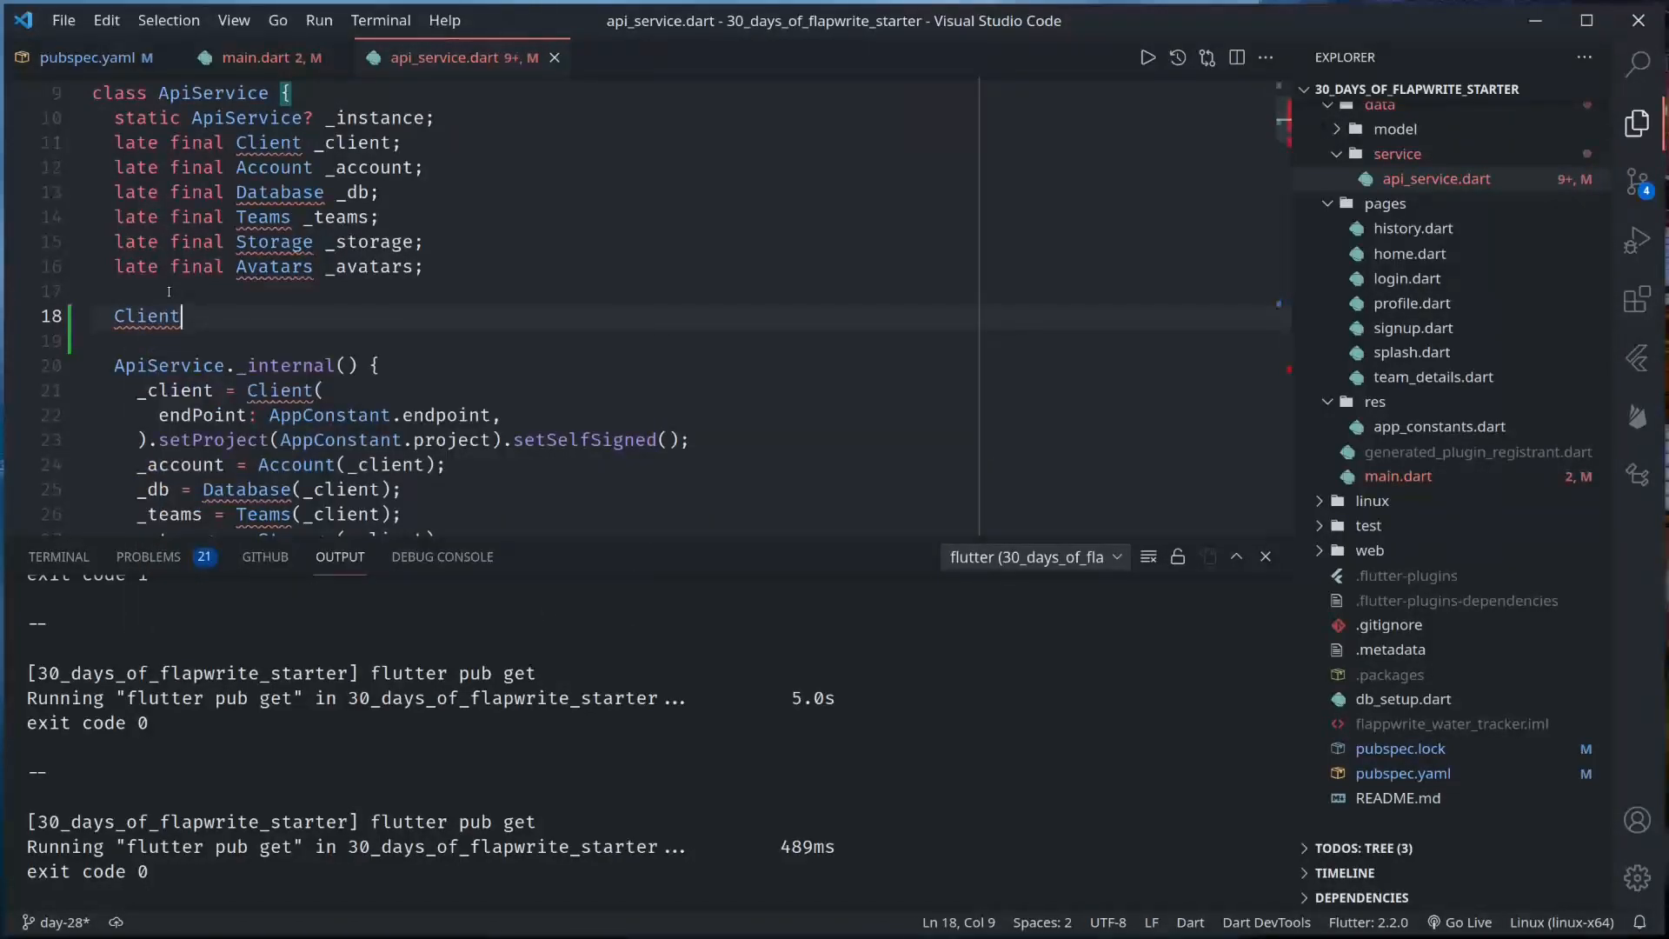
type("ge")
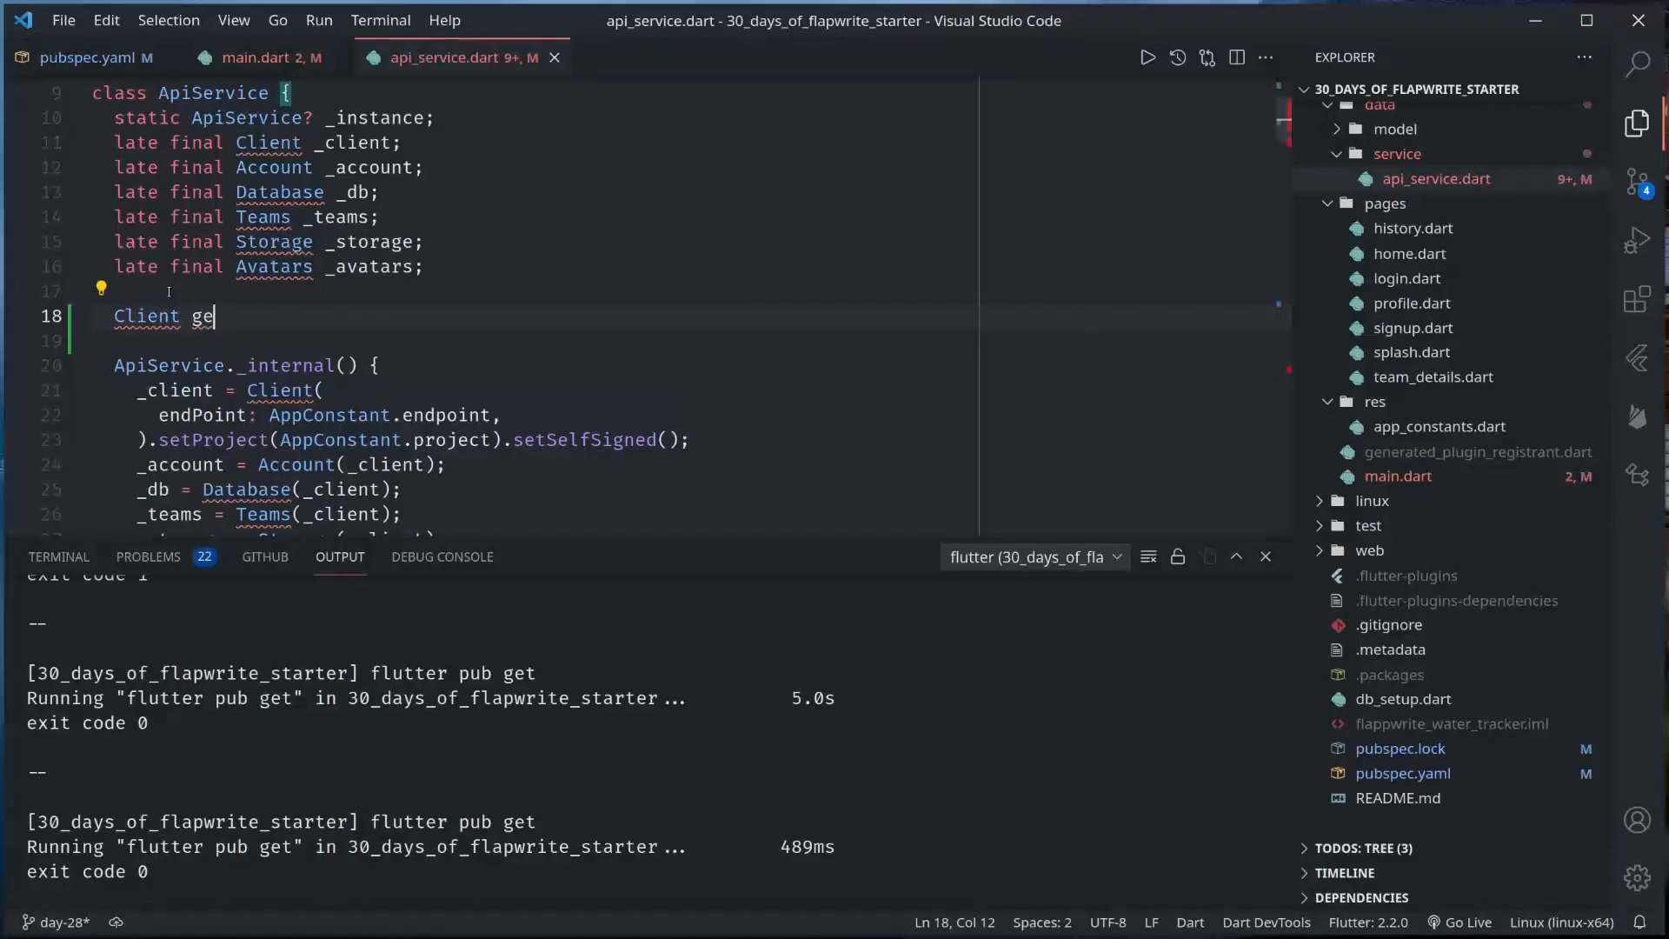
type("t client => _client;")
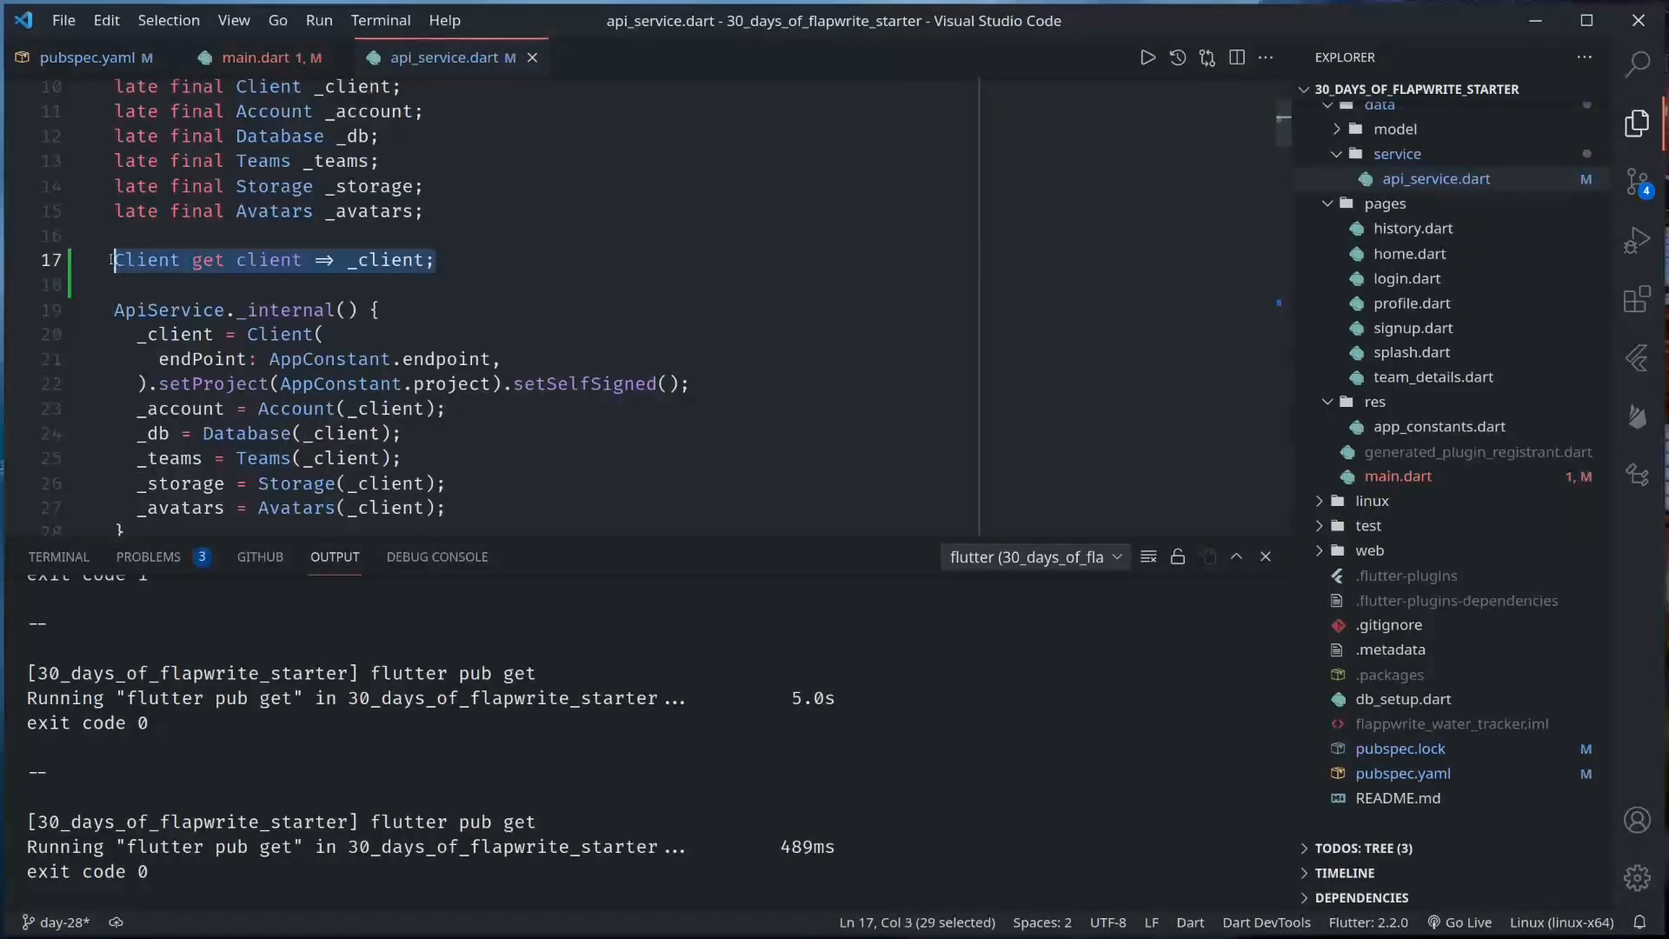
left_click(261, 57)
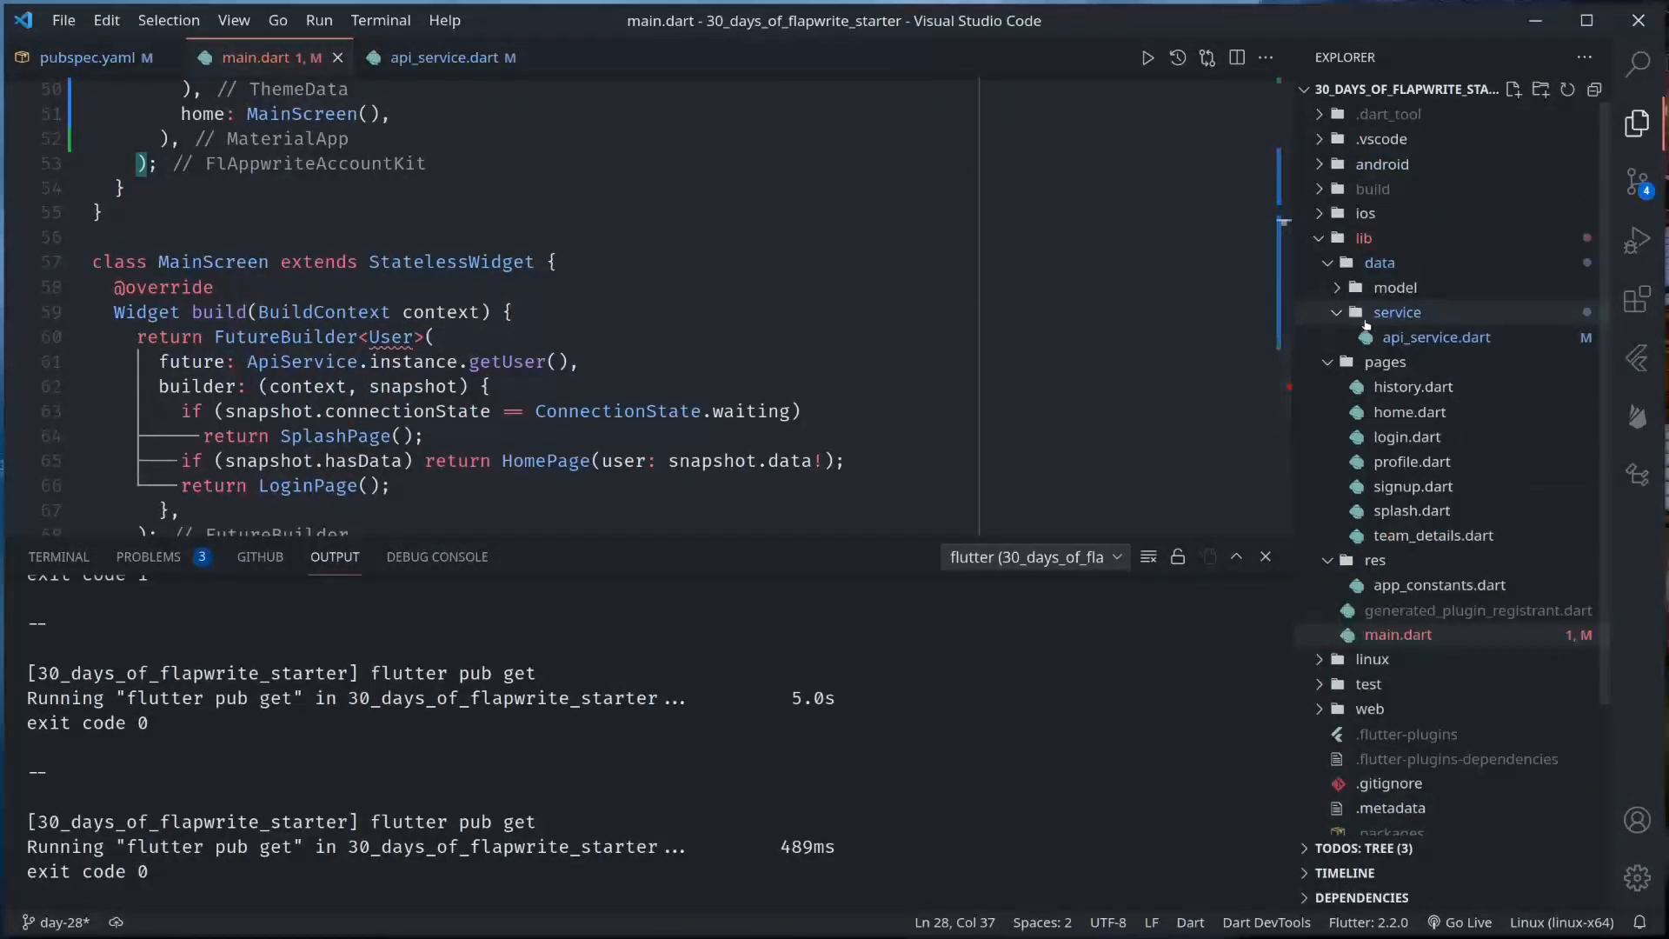
- Expand lib/data/model in the Explorer to reach the project's user.dart
left_click(1395, 287)
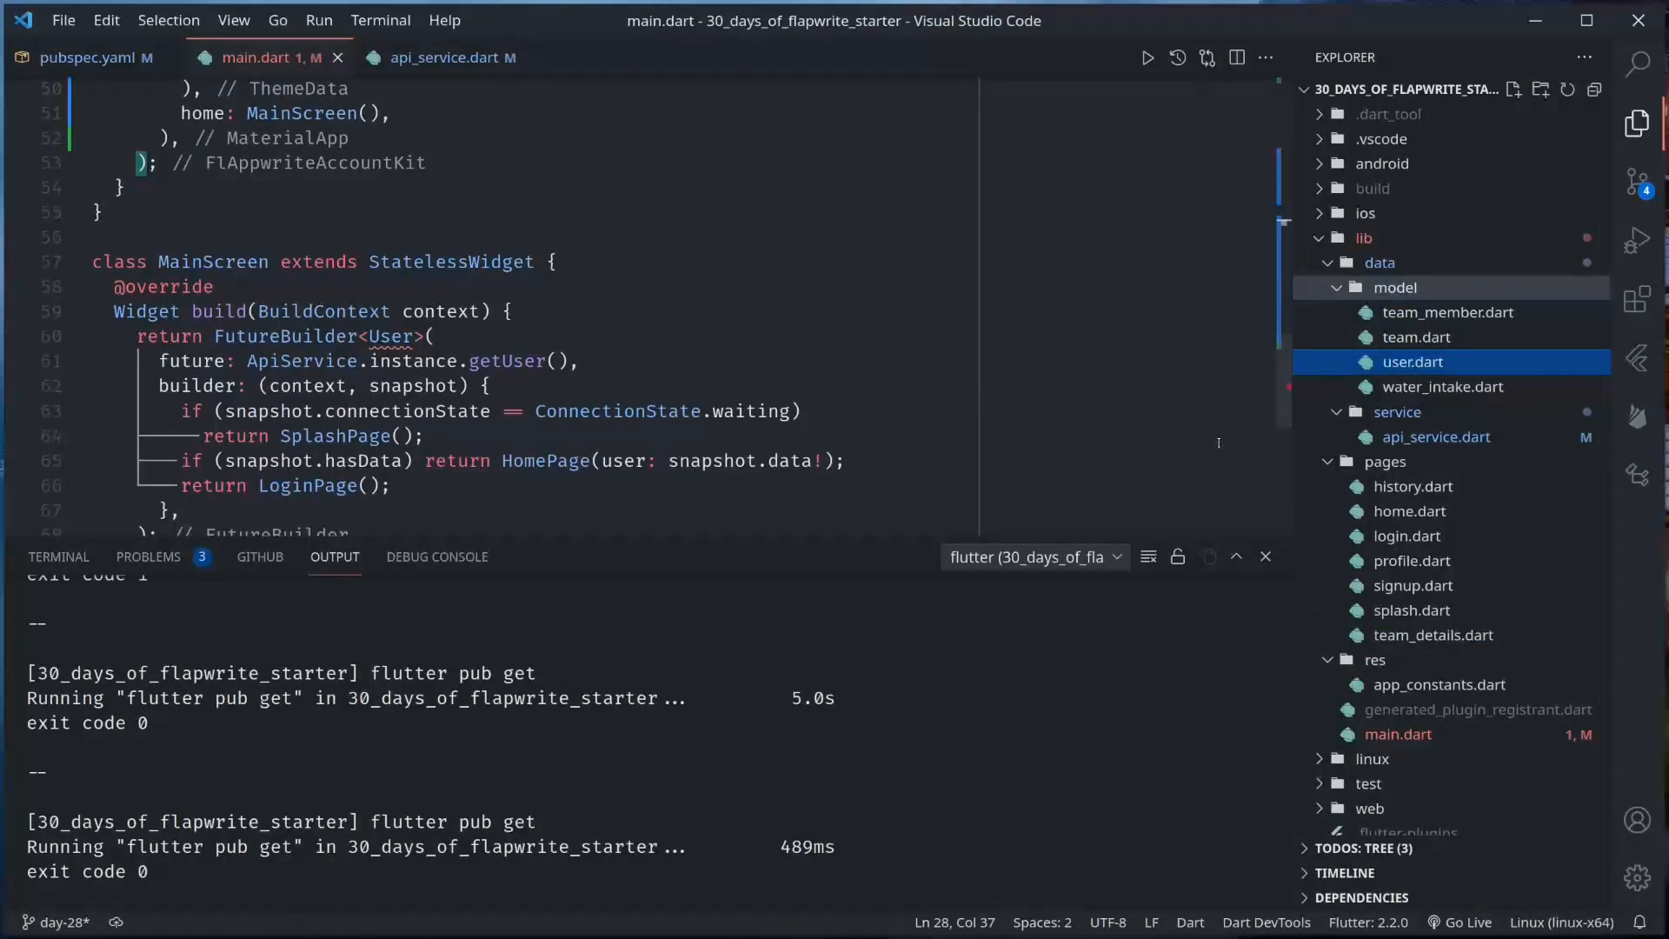
mouse_move(1427, 361)
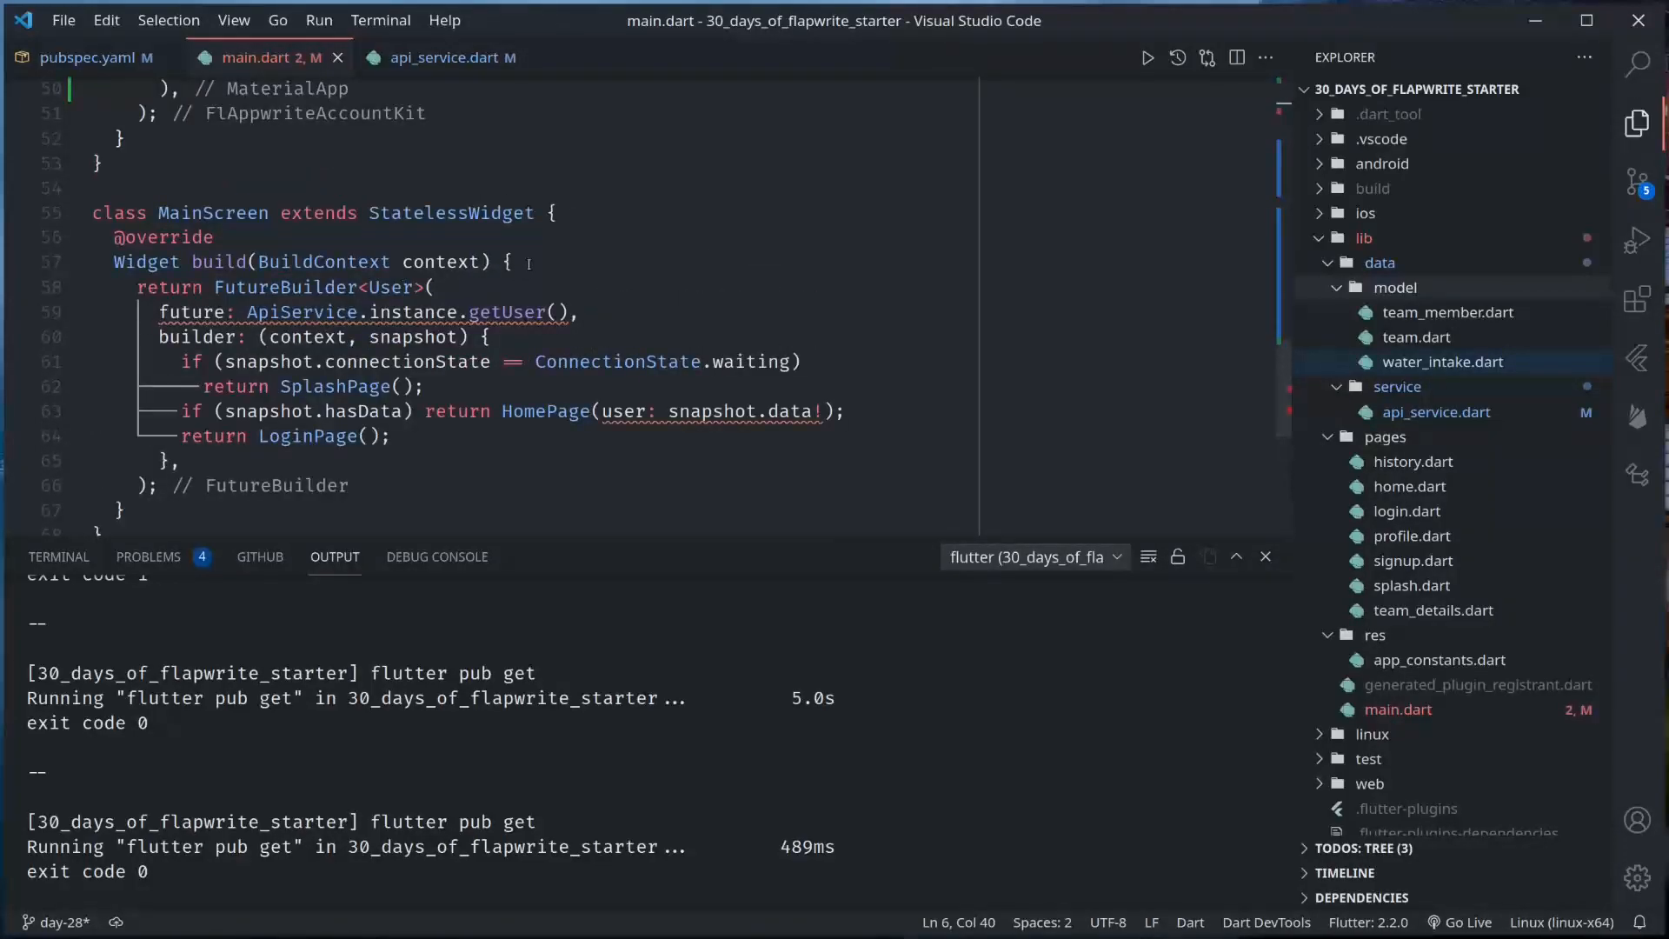
- Read context.authNotifier in MainScreen.build and return HomePage for the authenticated status
key("Enter")
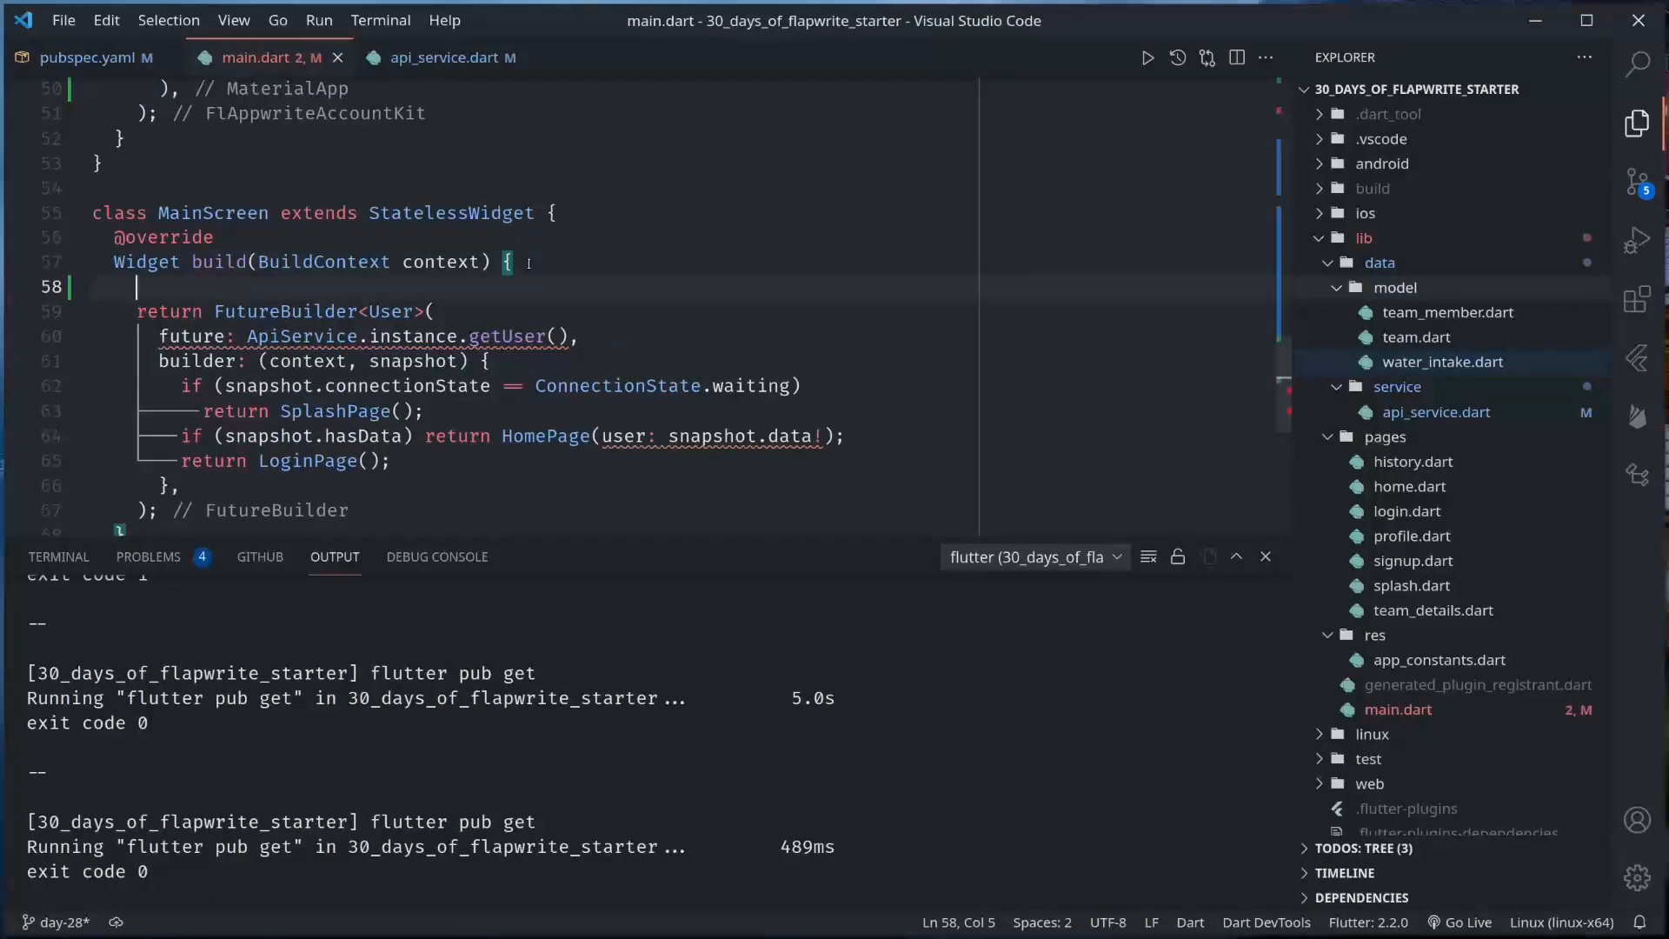
type("final authNotifier = con")
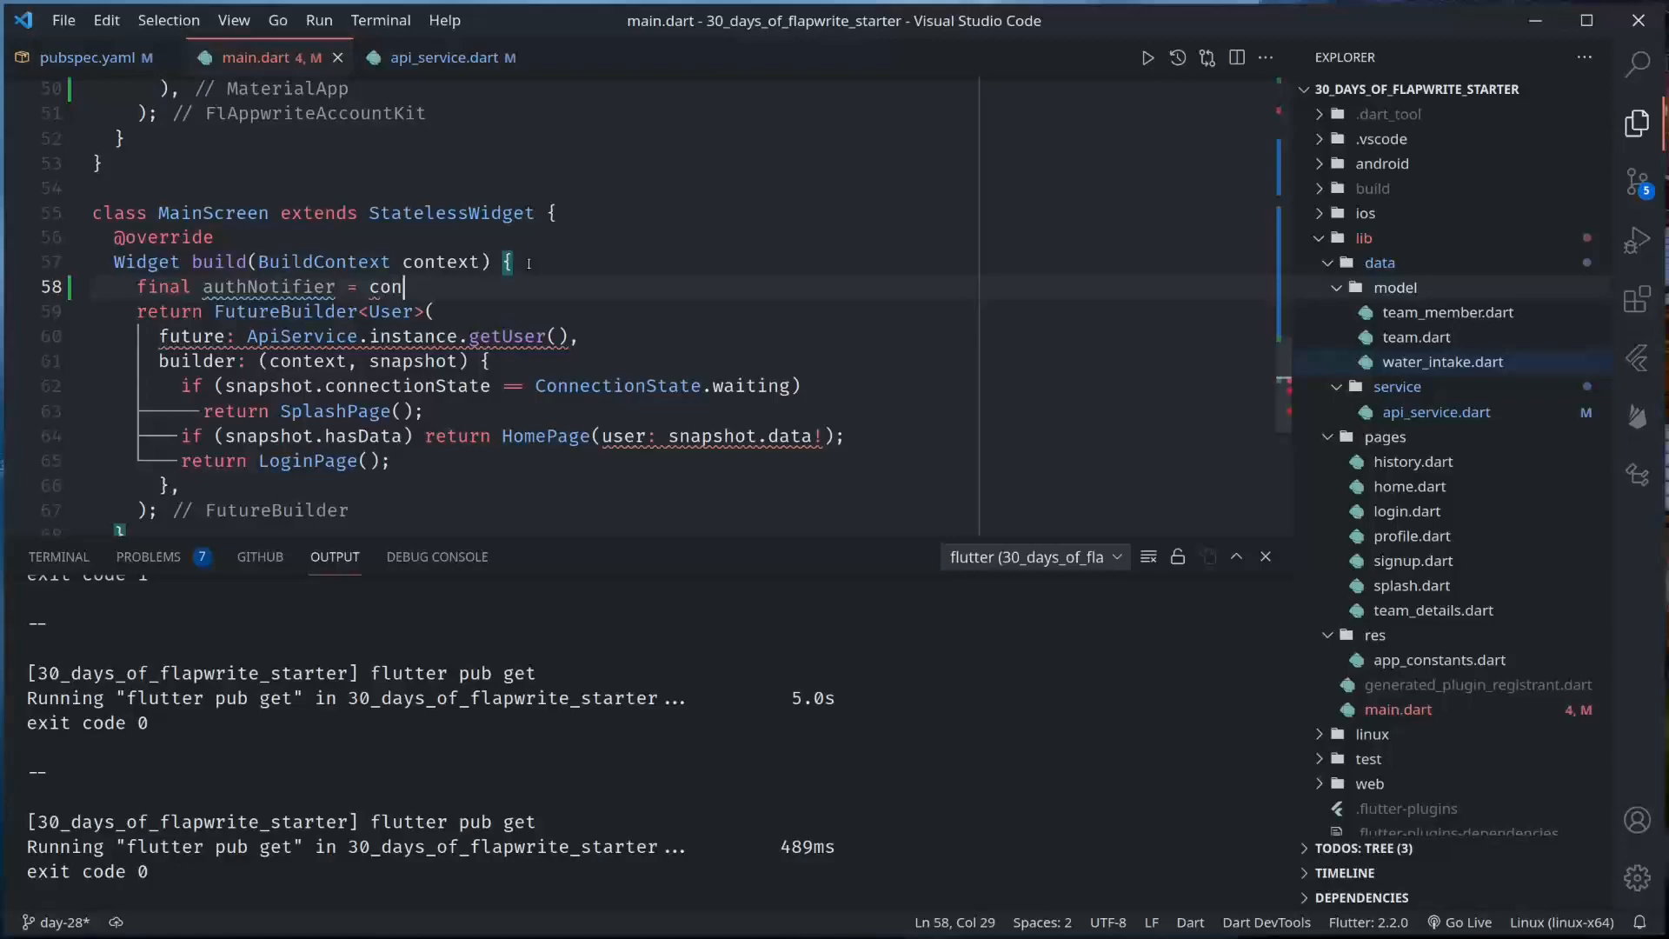
type("text.authNotifier;")
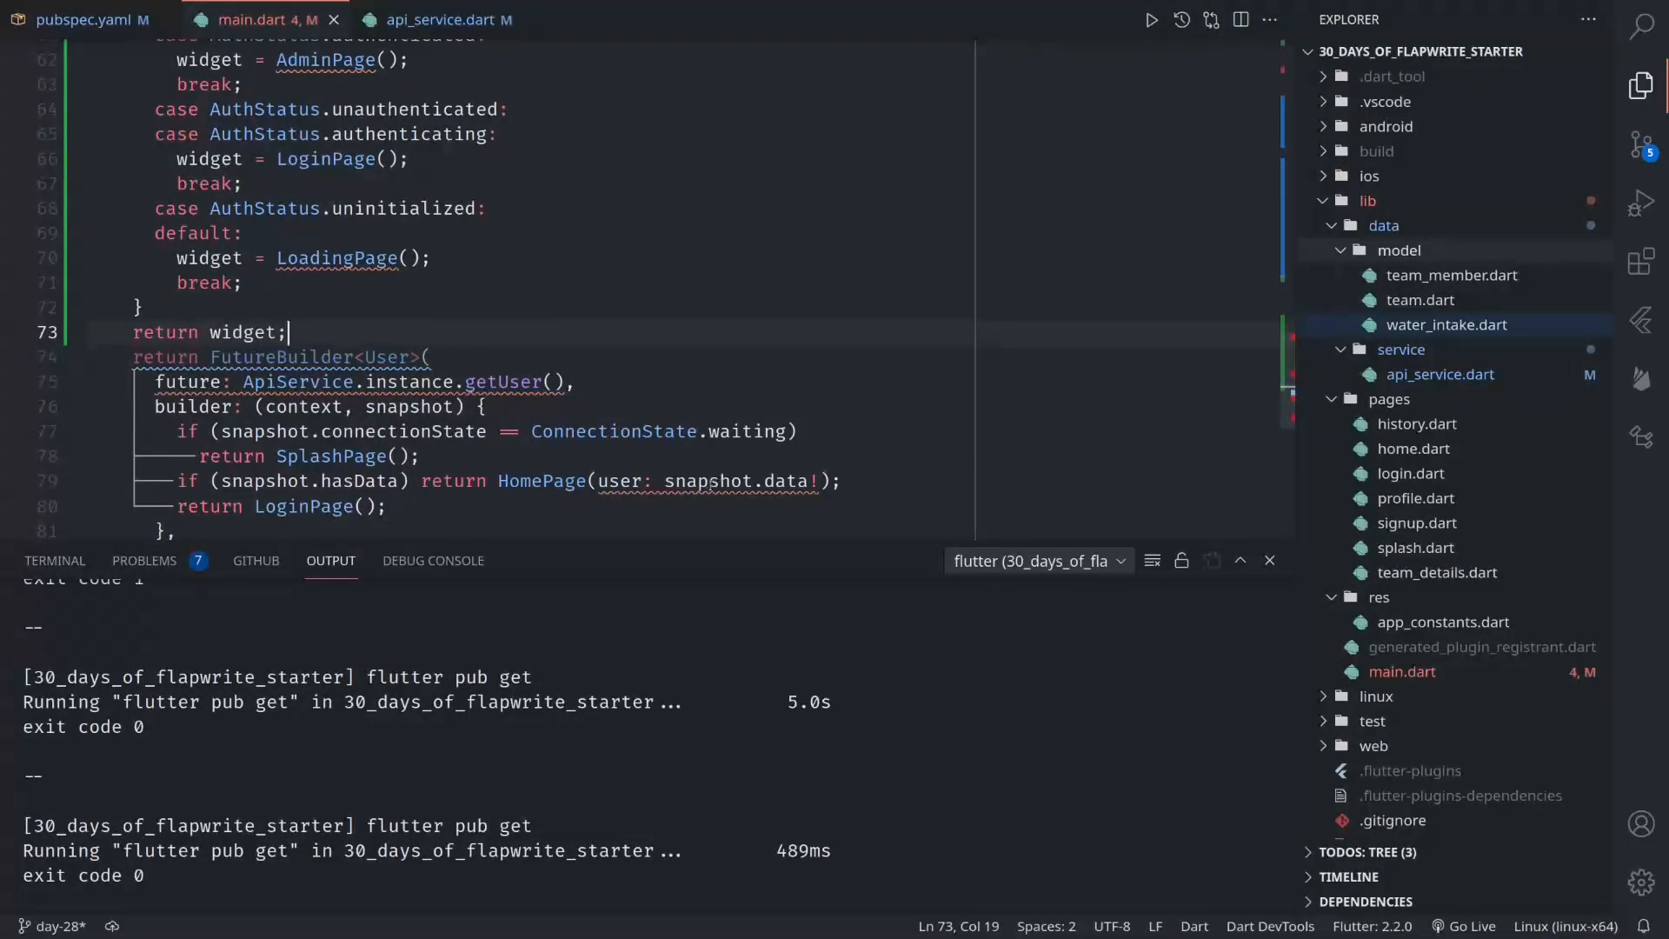
double_click(302, 501)
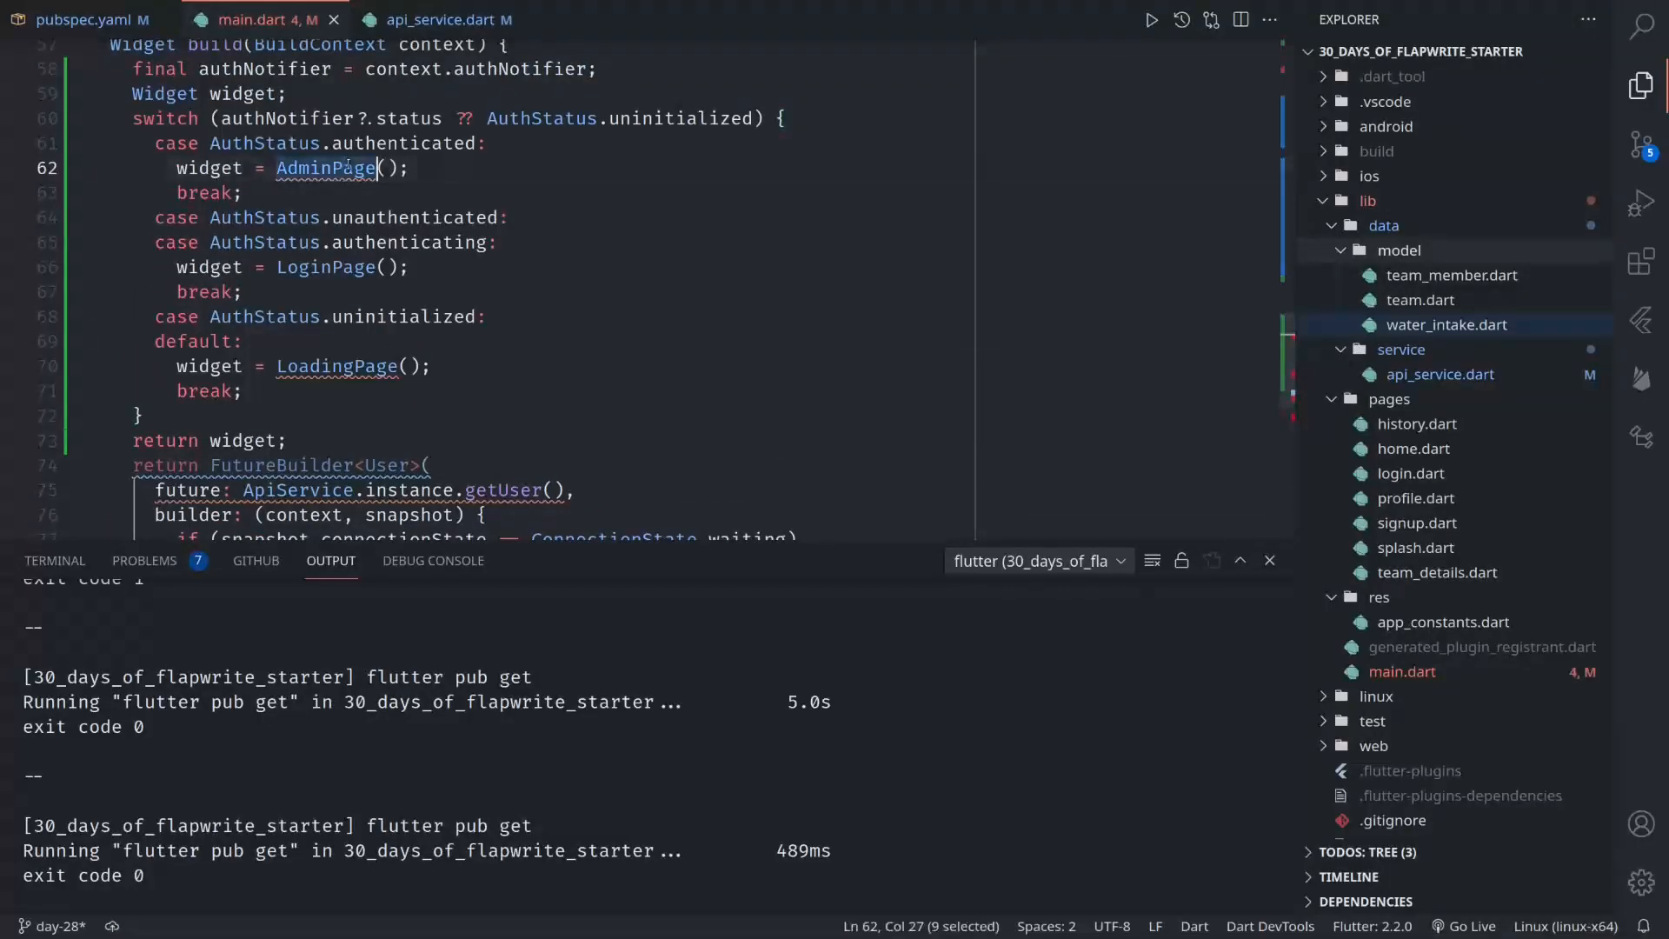
type("HomePage")
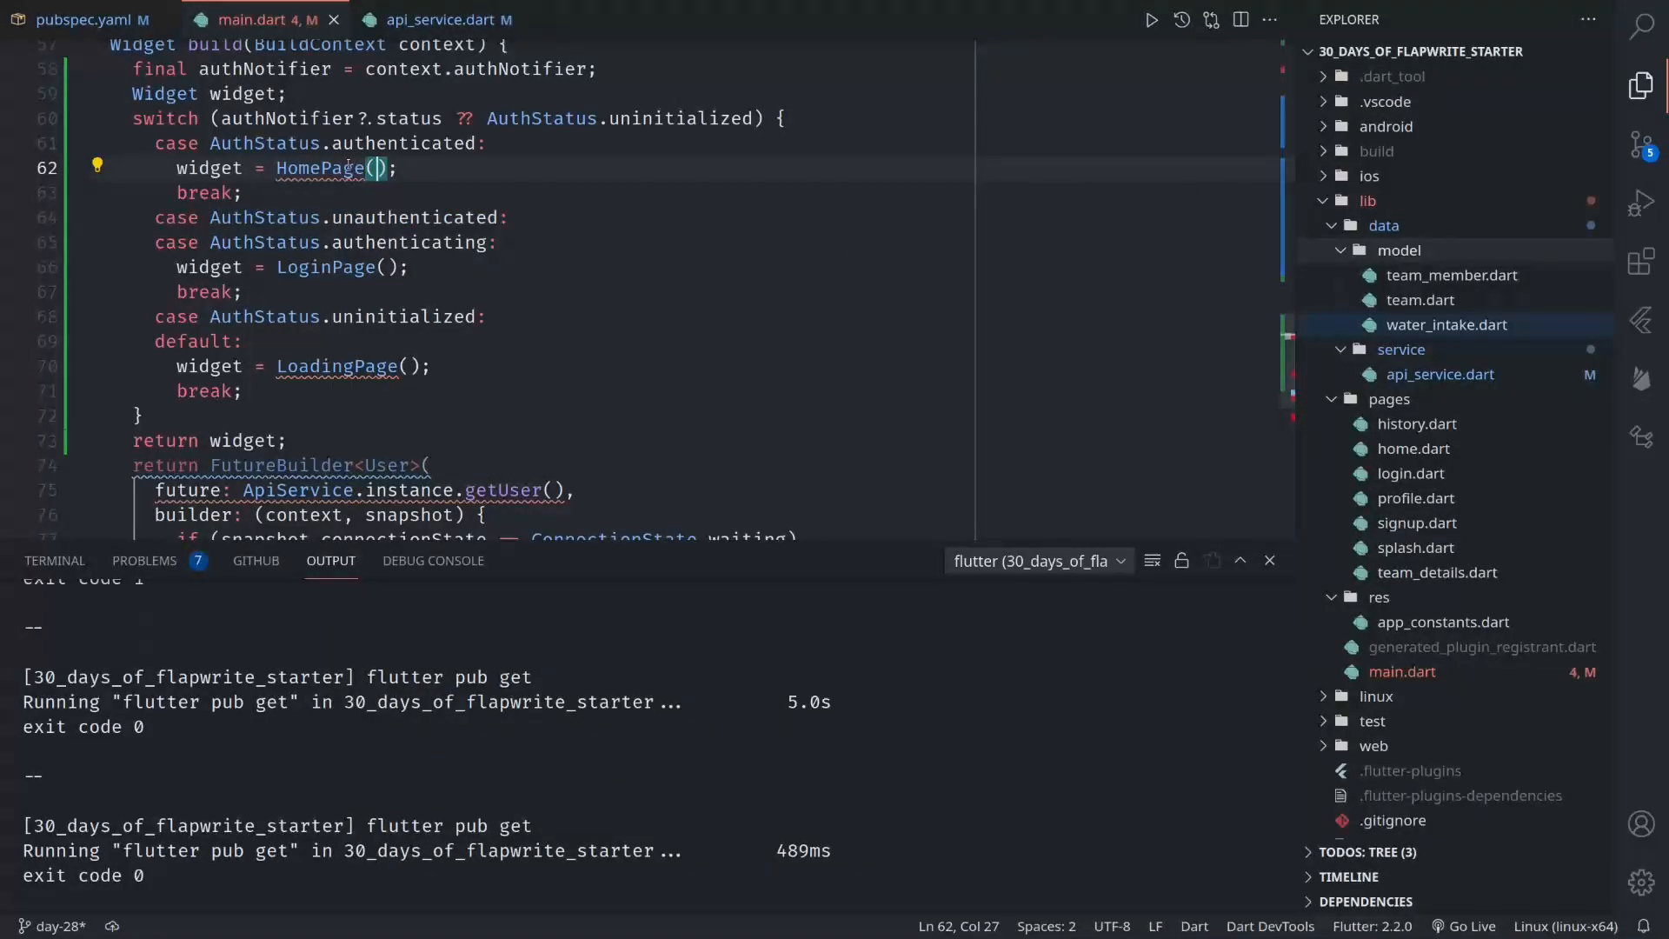
type("a")
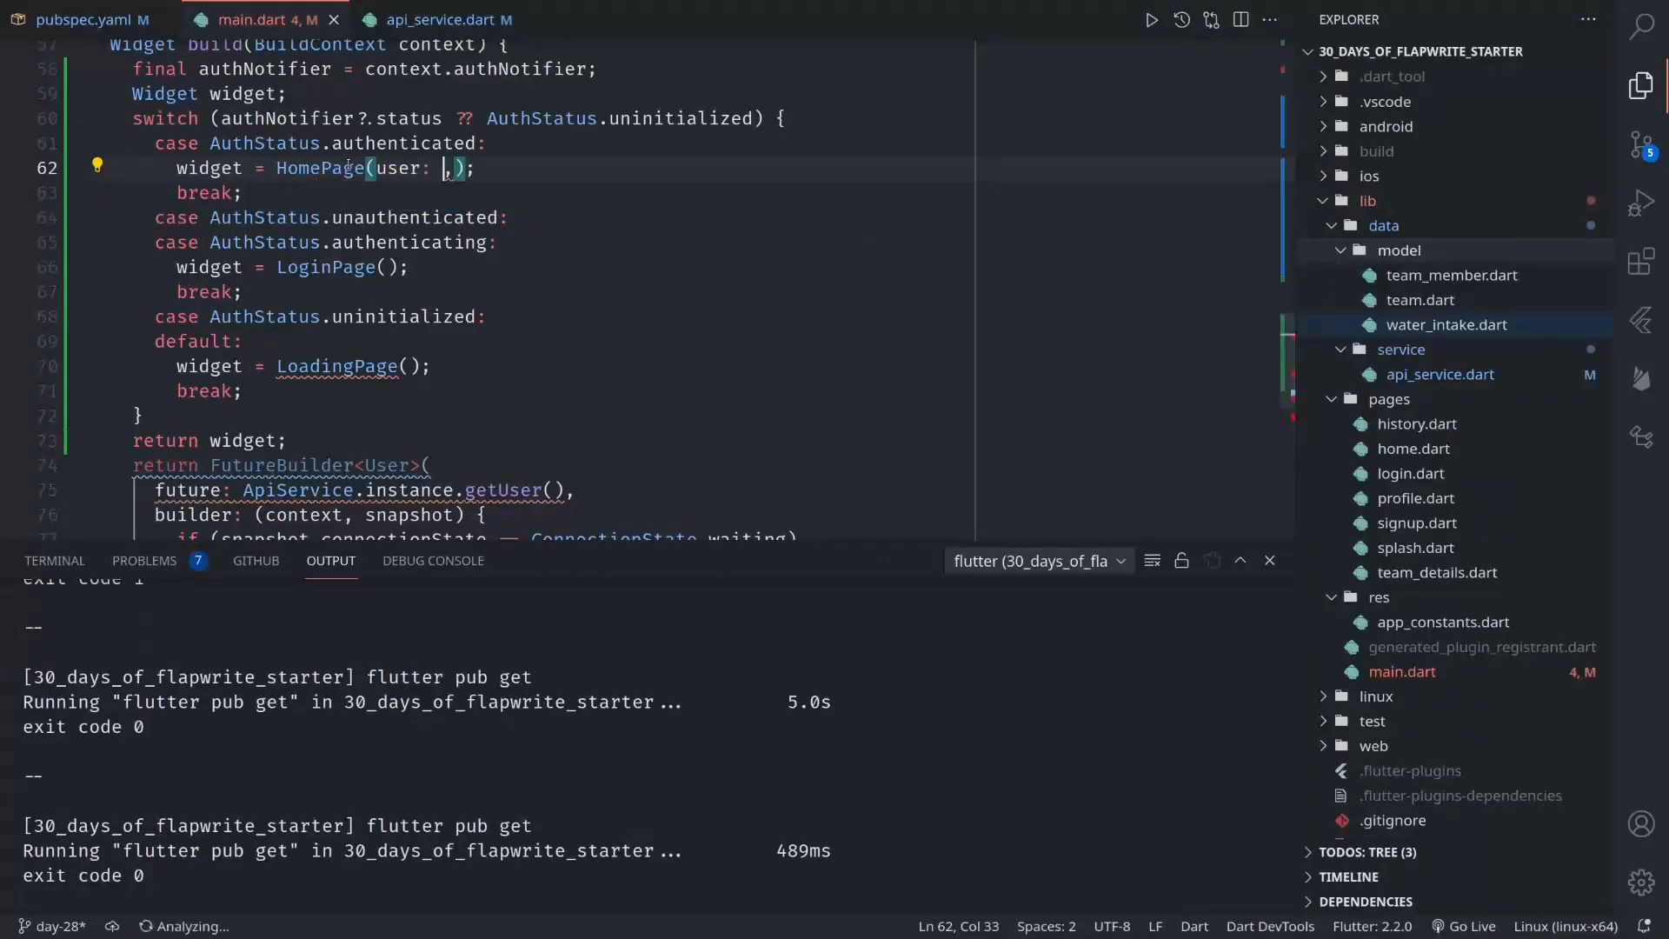
type("authNotifier.user")
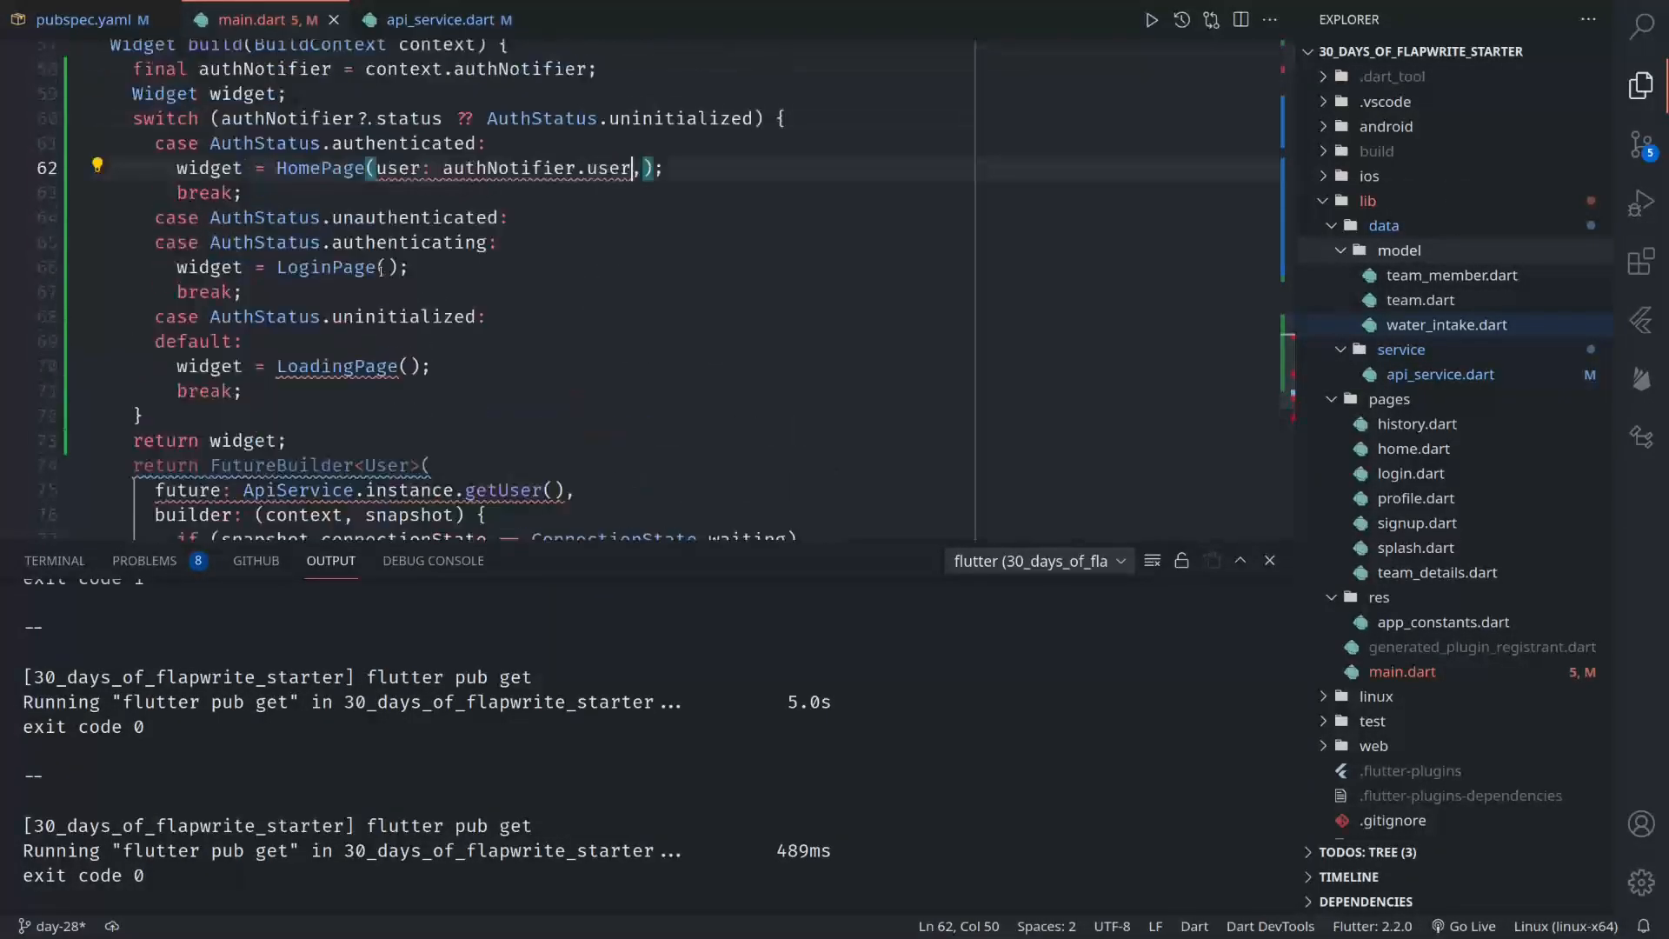
- Return SplashPage for the loading case and delete the old FutureBuilder code
double_click(325, 267)
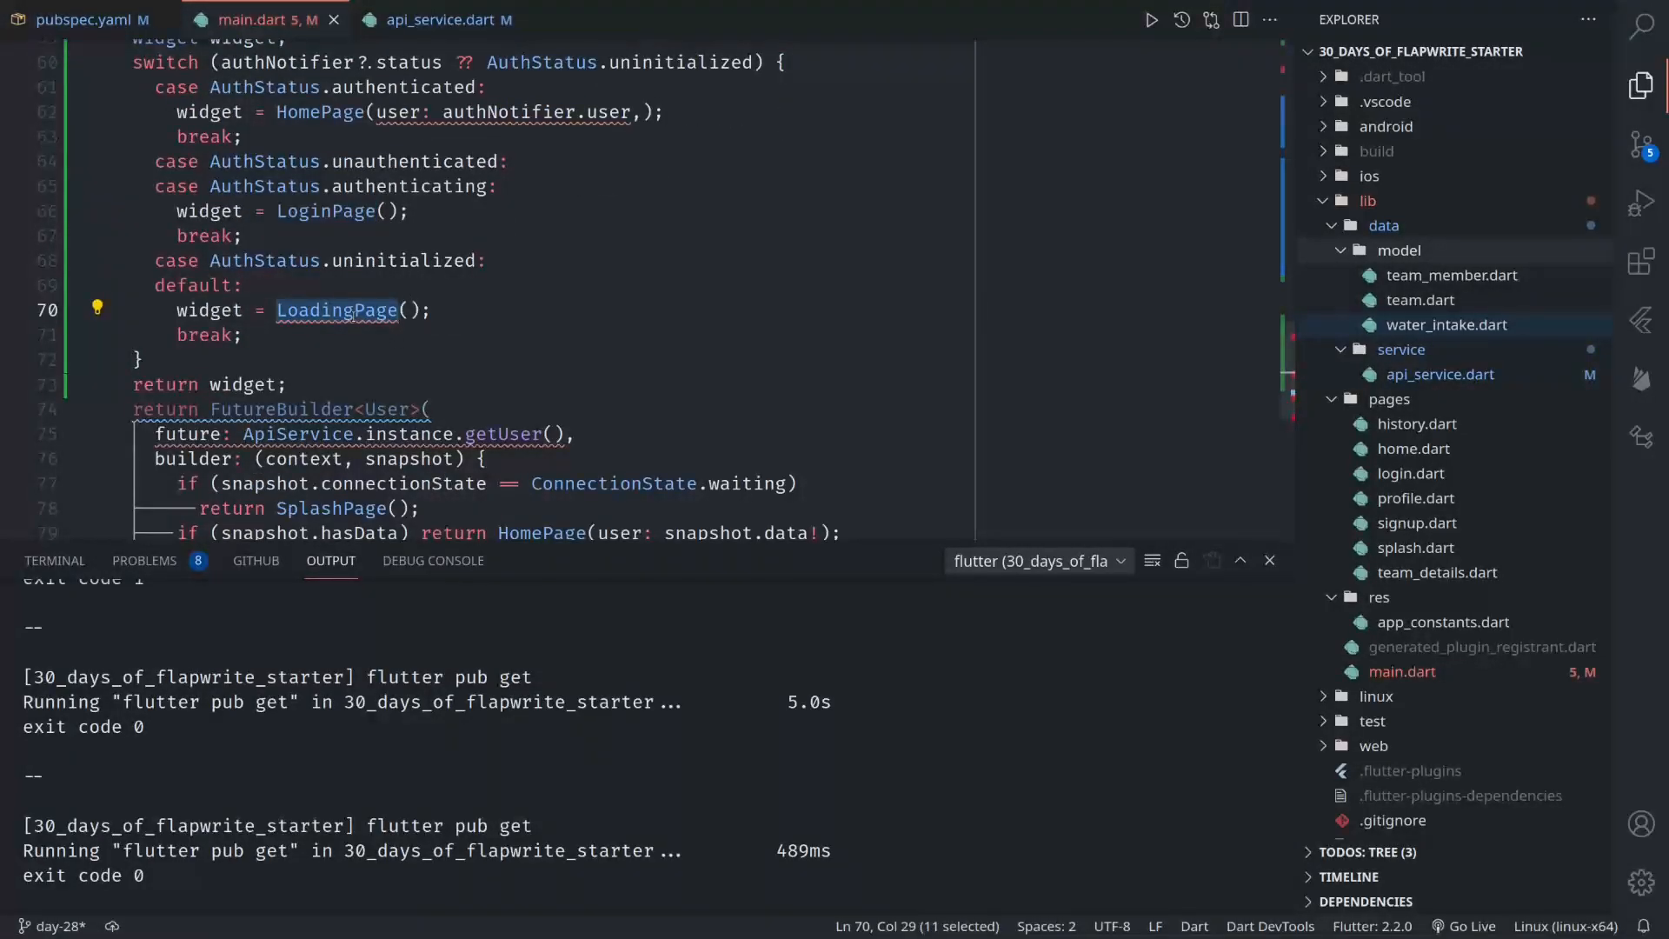
type("splash")
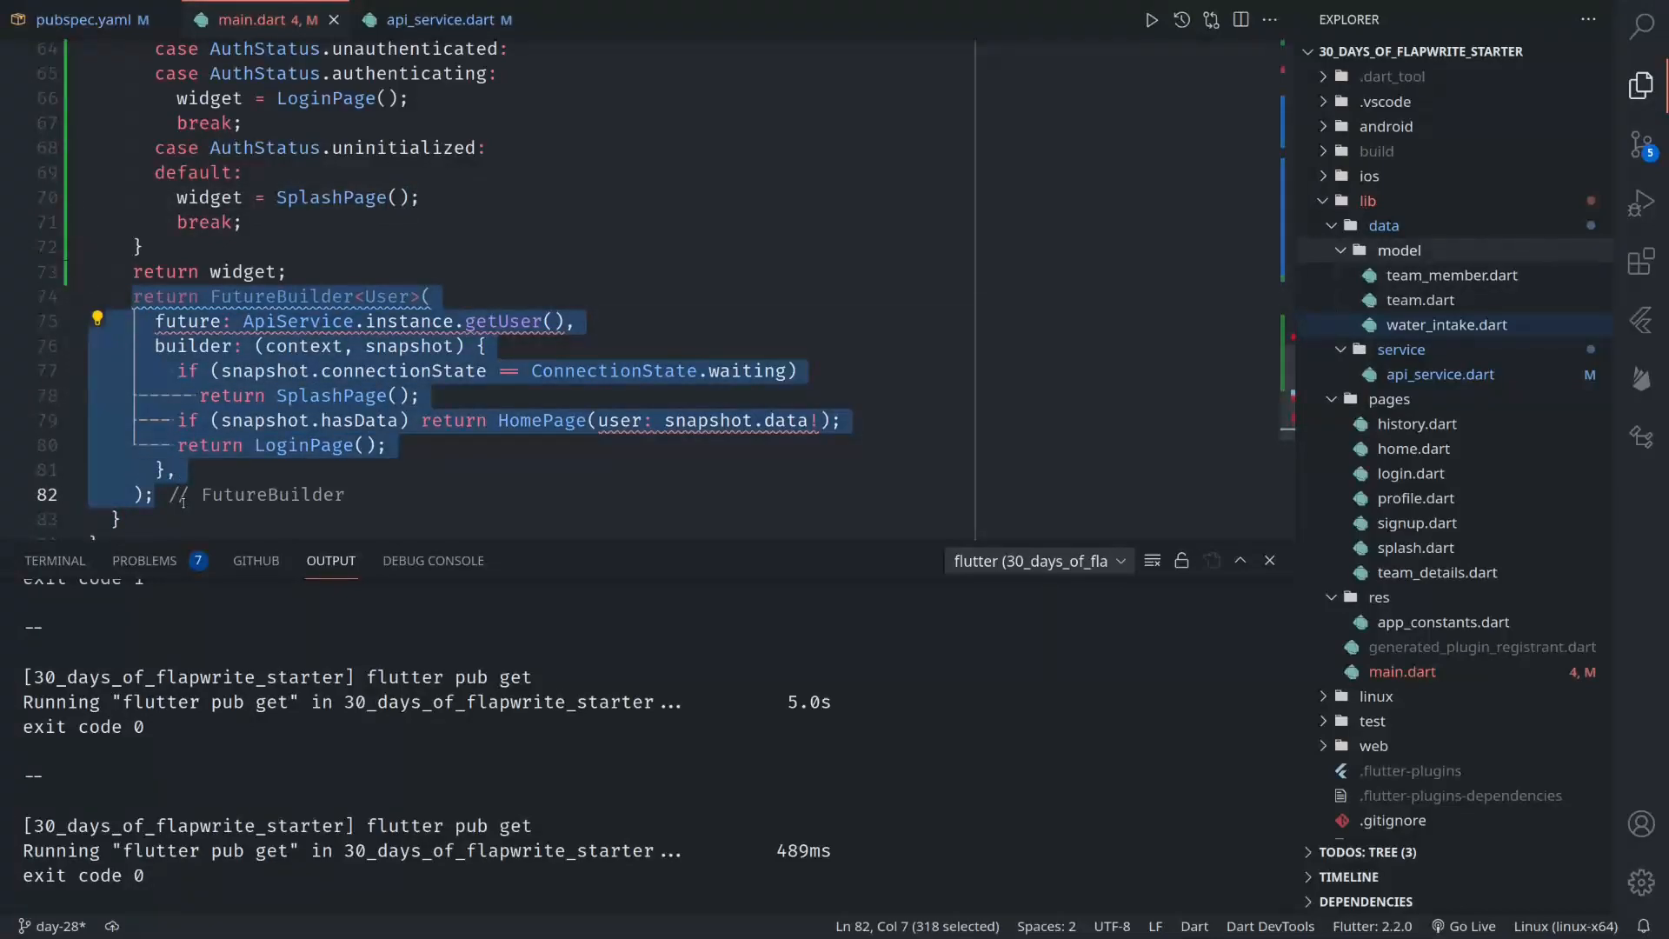
key("Delete")
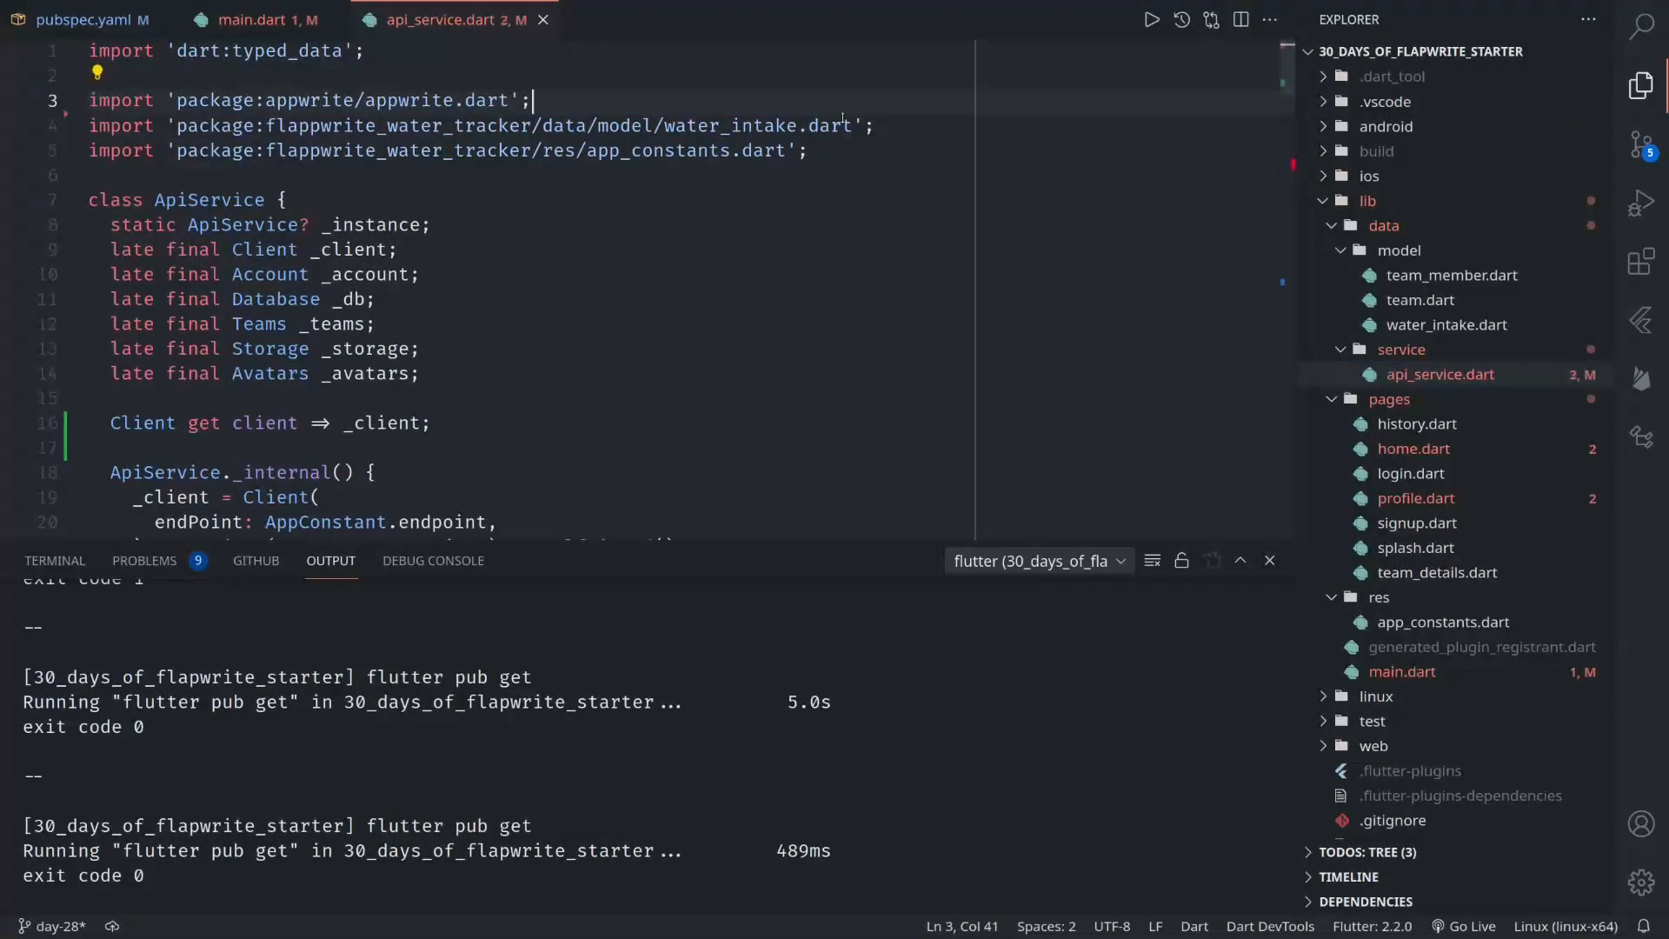
- Import User from flappwrite_account_kit in home.dart and drop profile.dart's user.dart model import
scroll("down", 3)
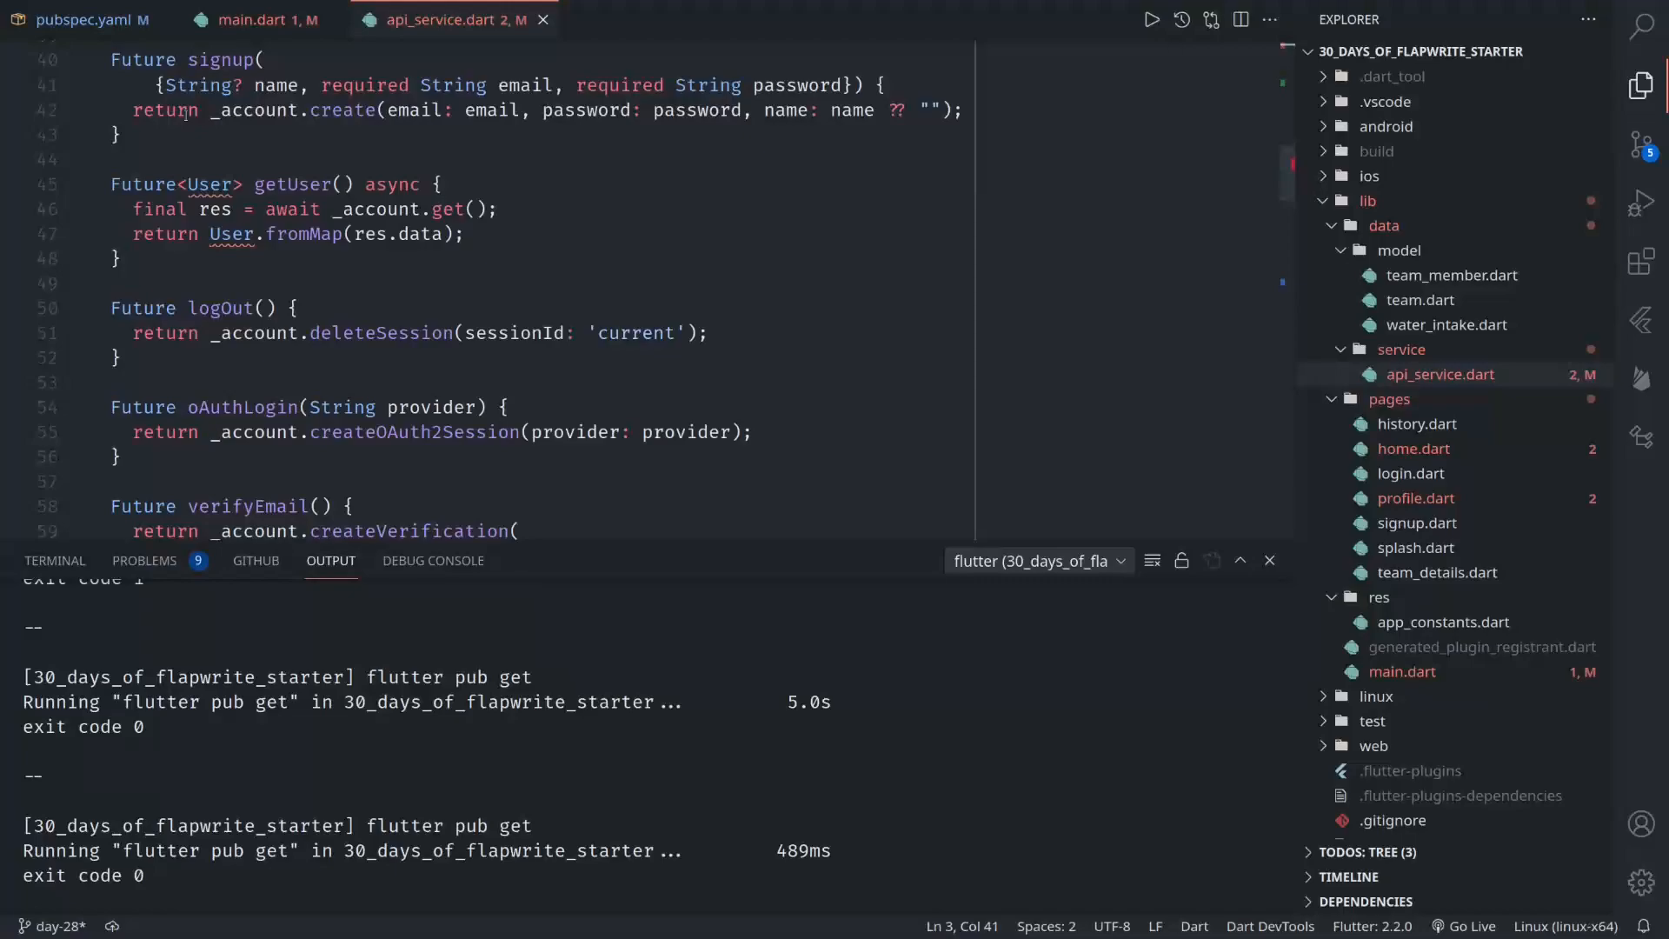
left_click(198, 184)
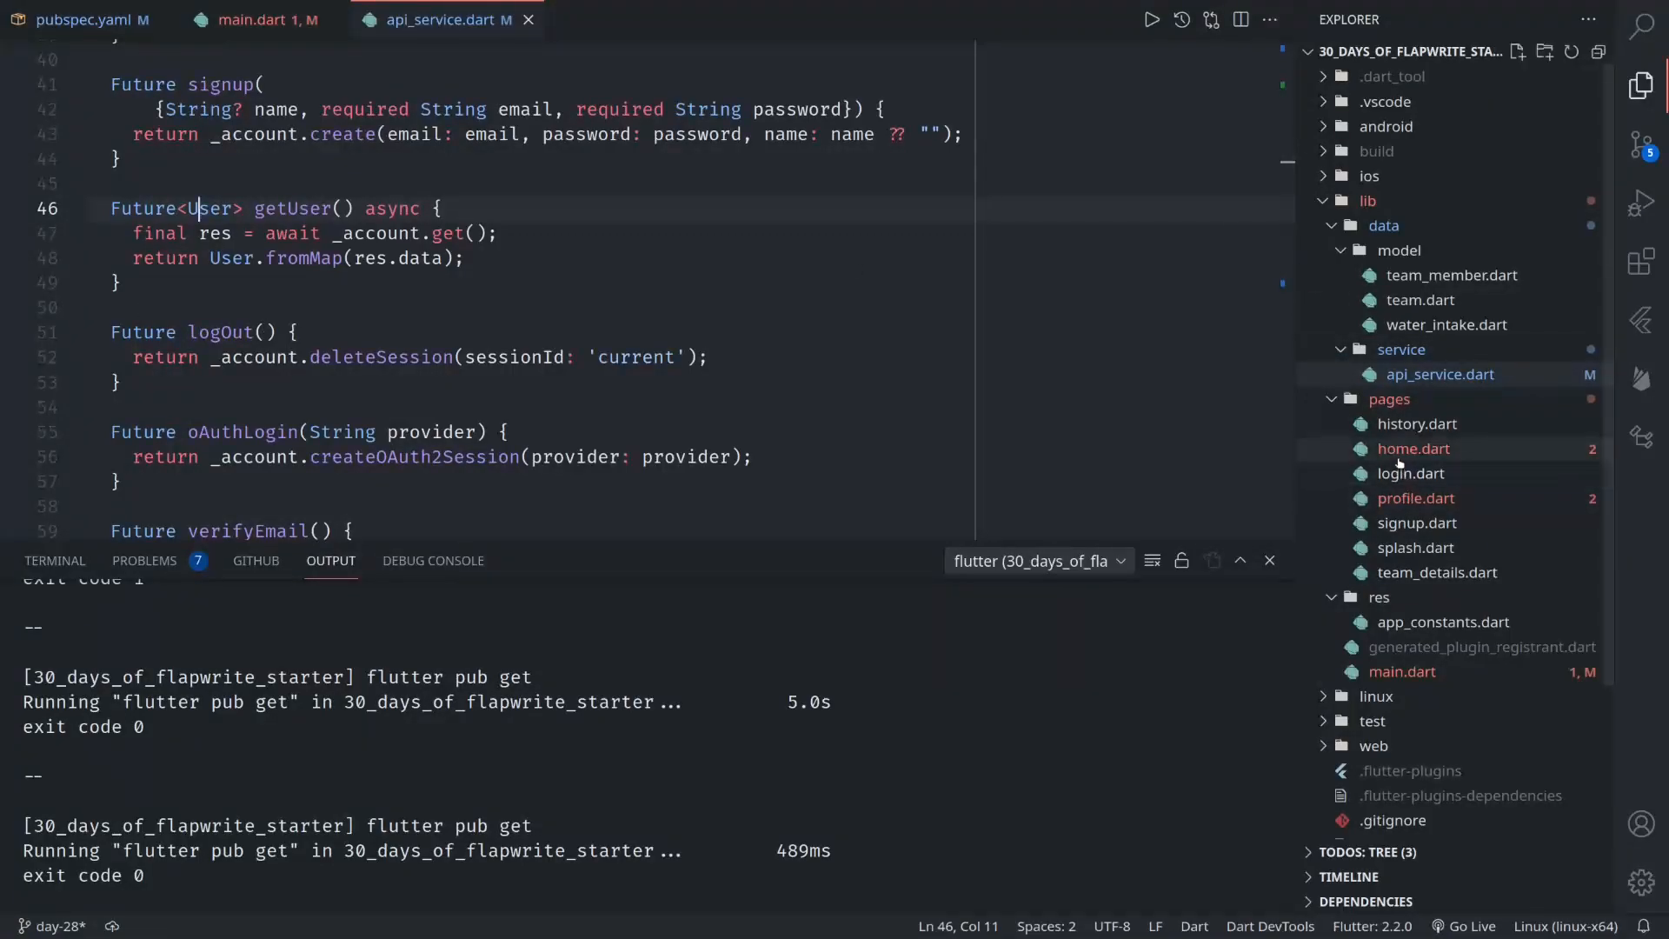
left_click(1414, 448)
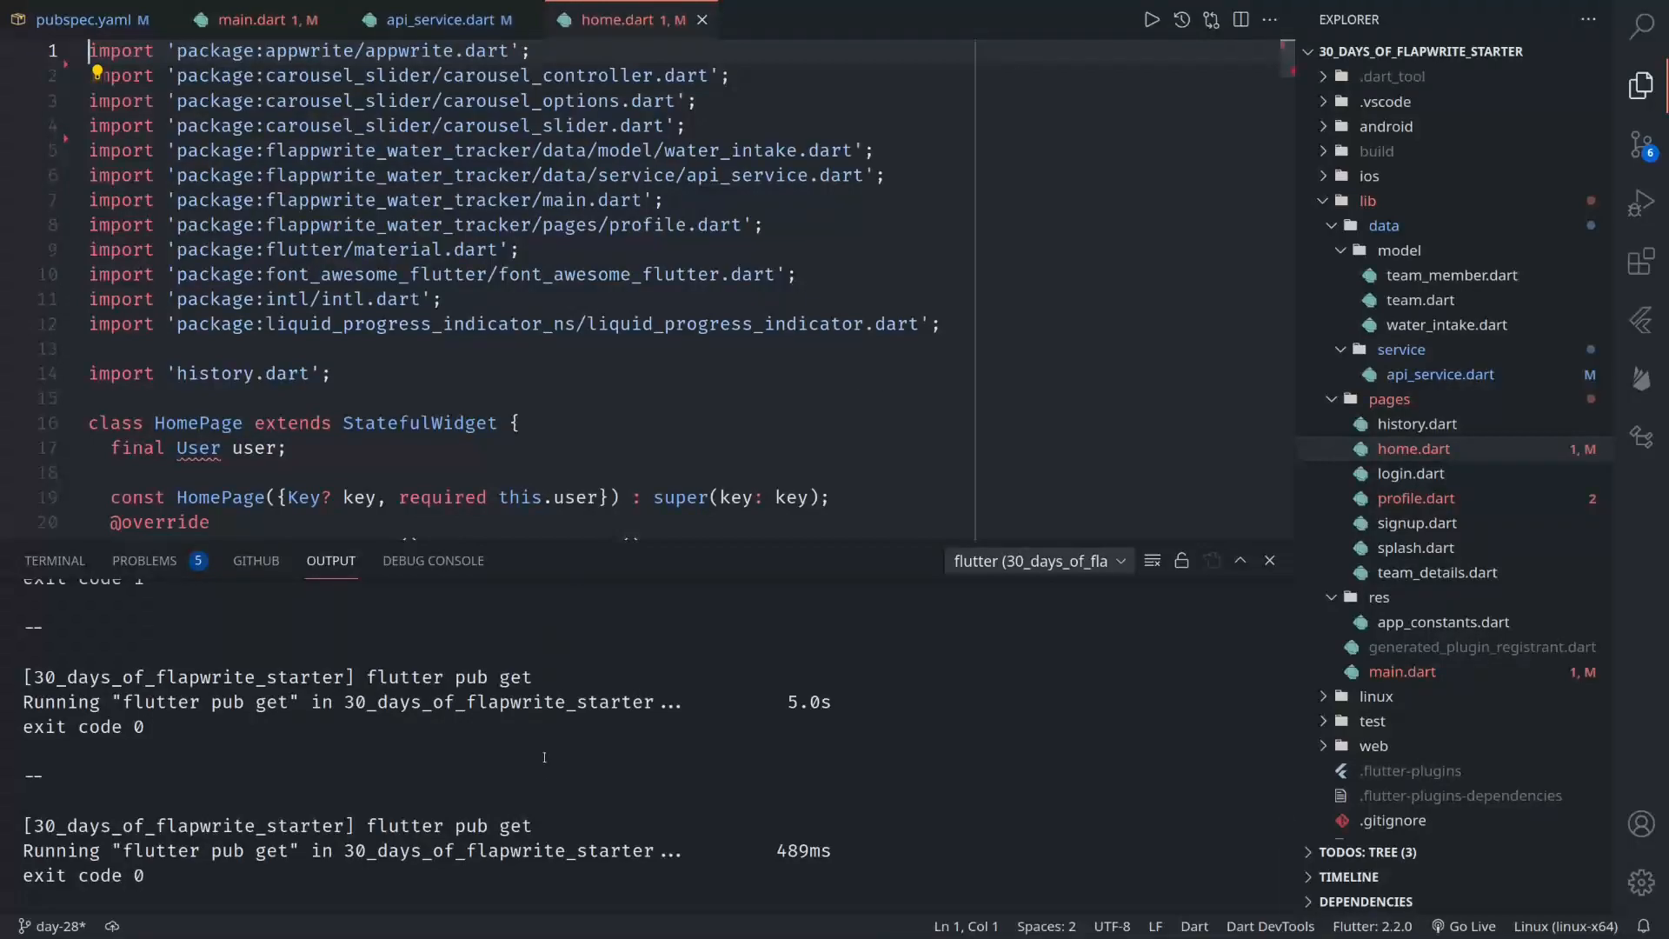
left_click(198, 448)
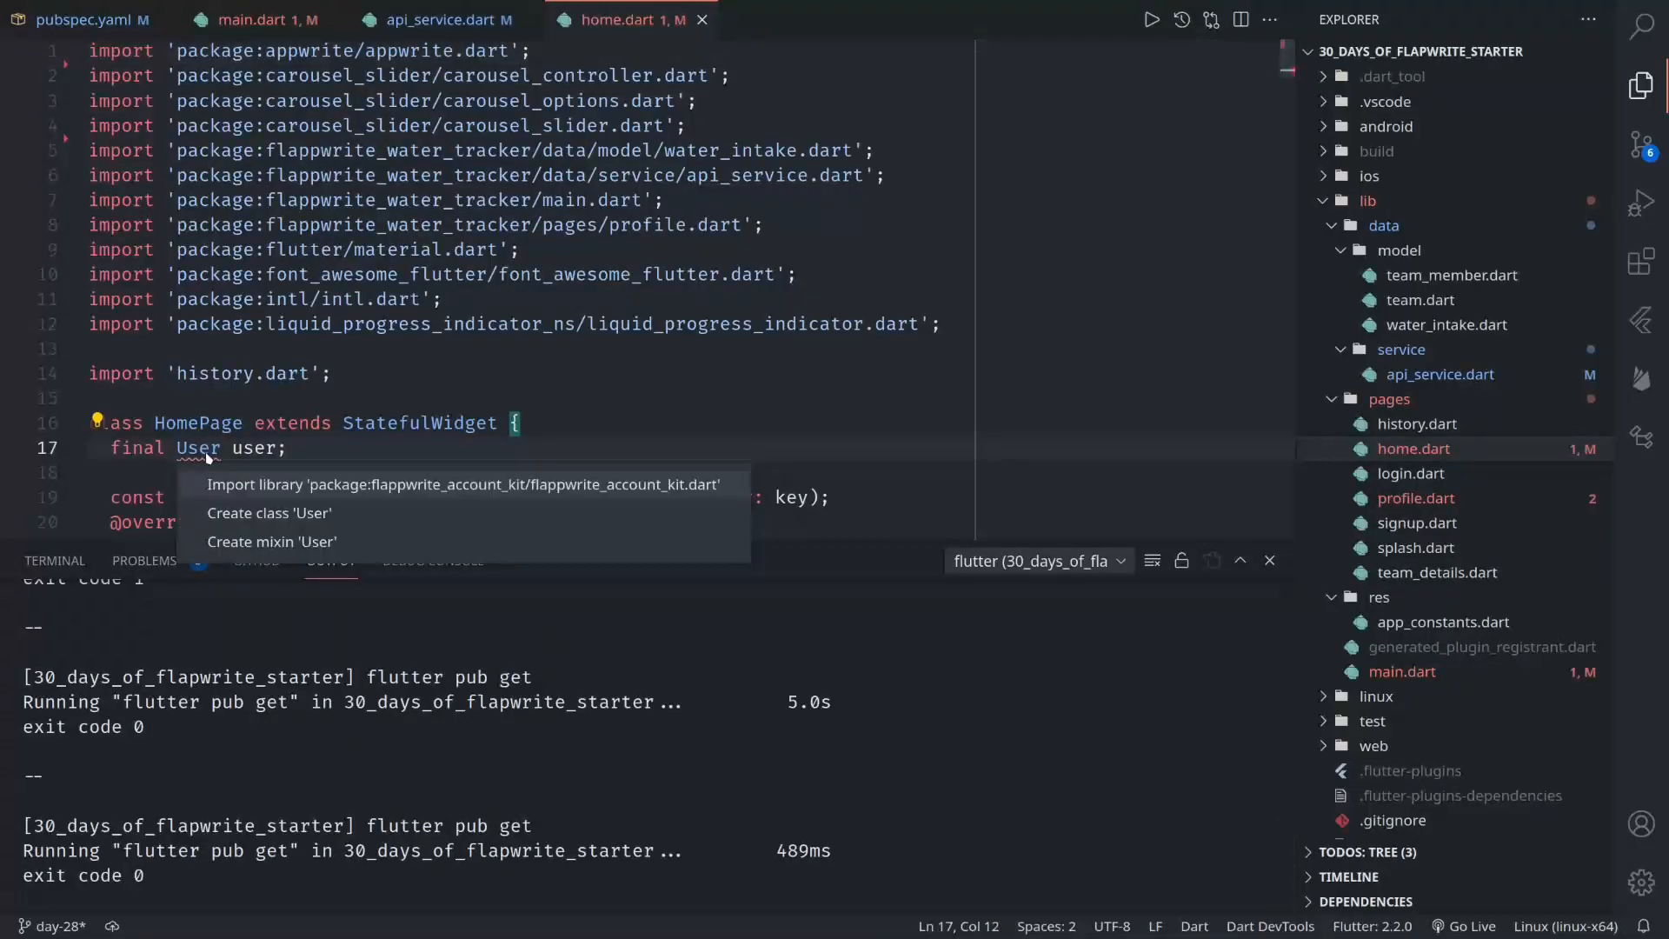
left_click(463, 484)
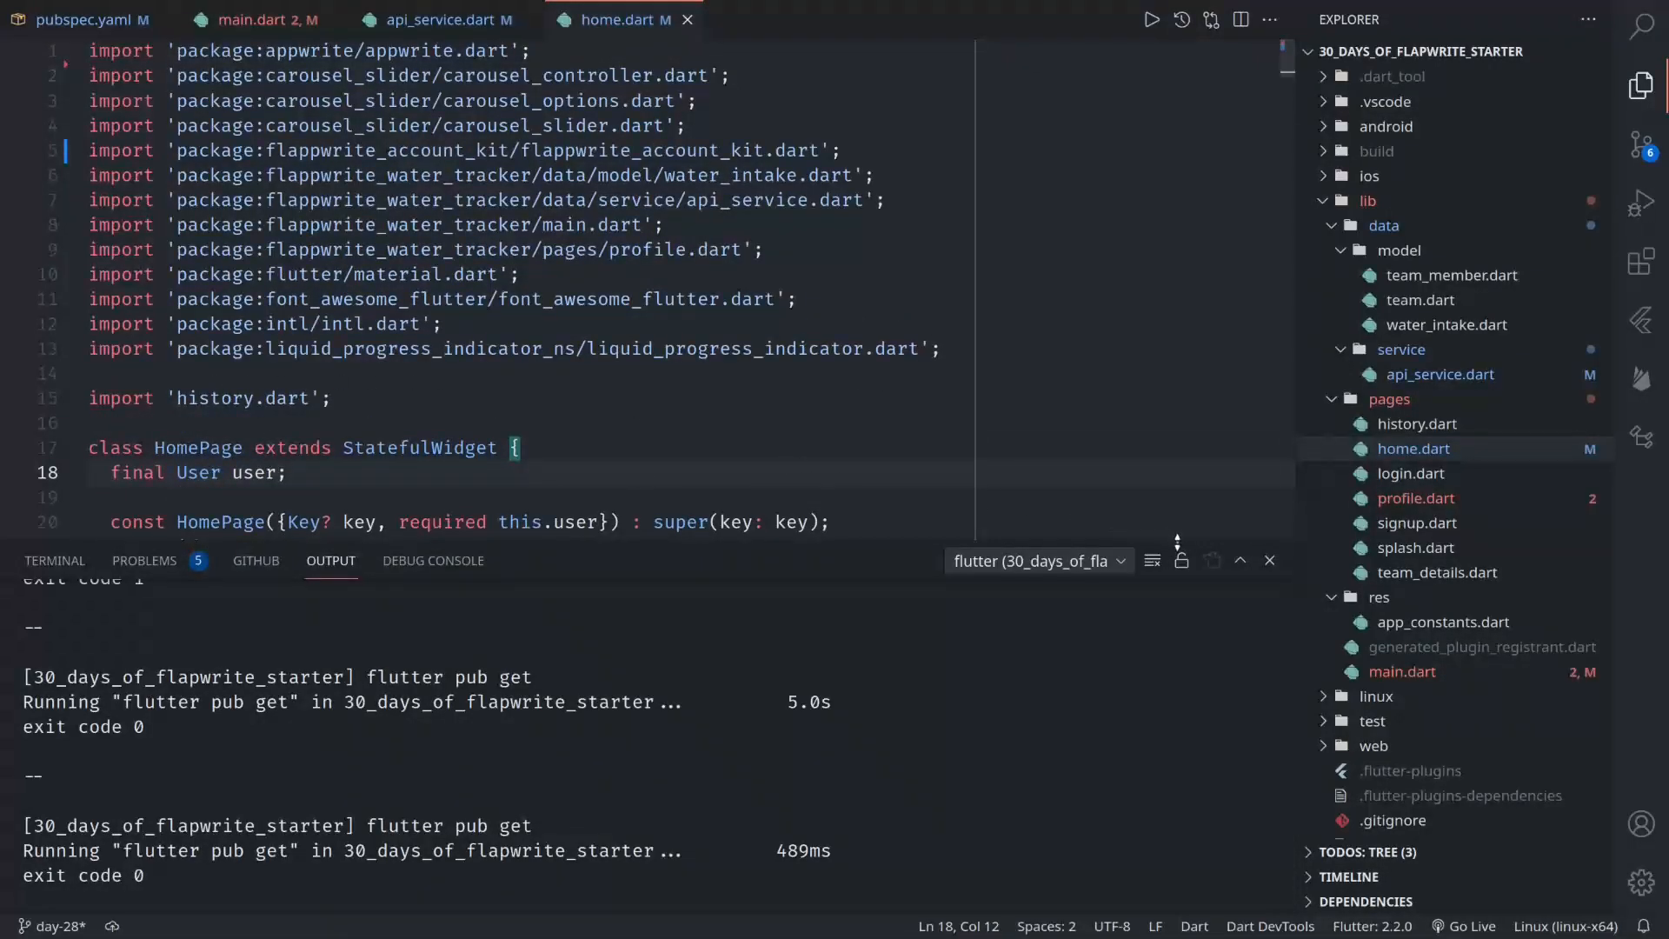
left_click(1415, 497)
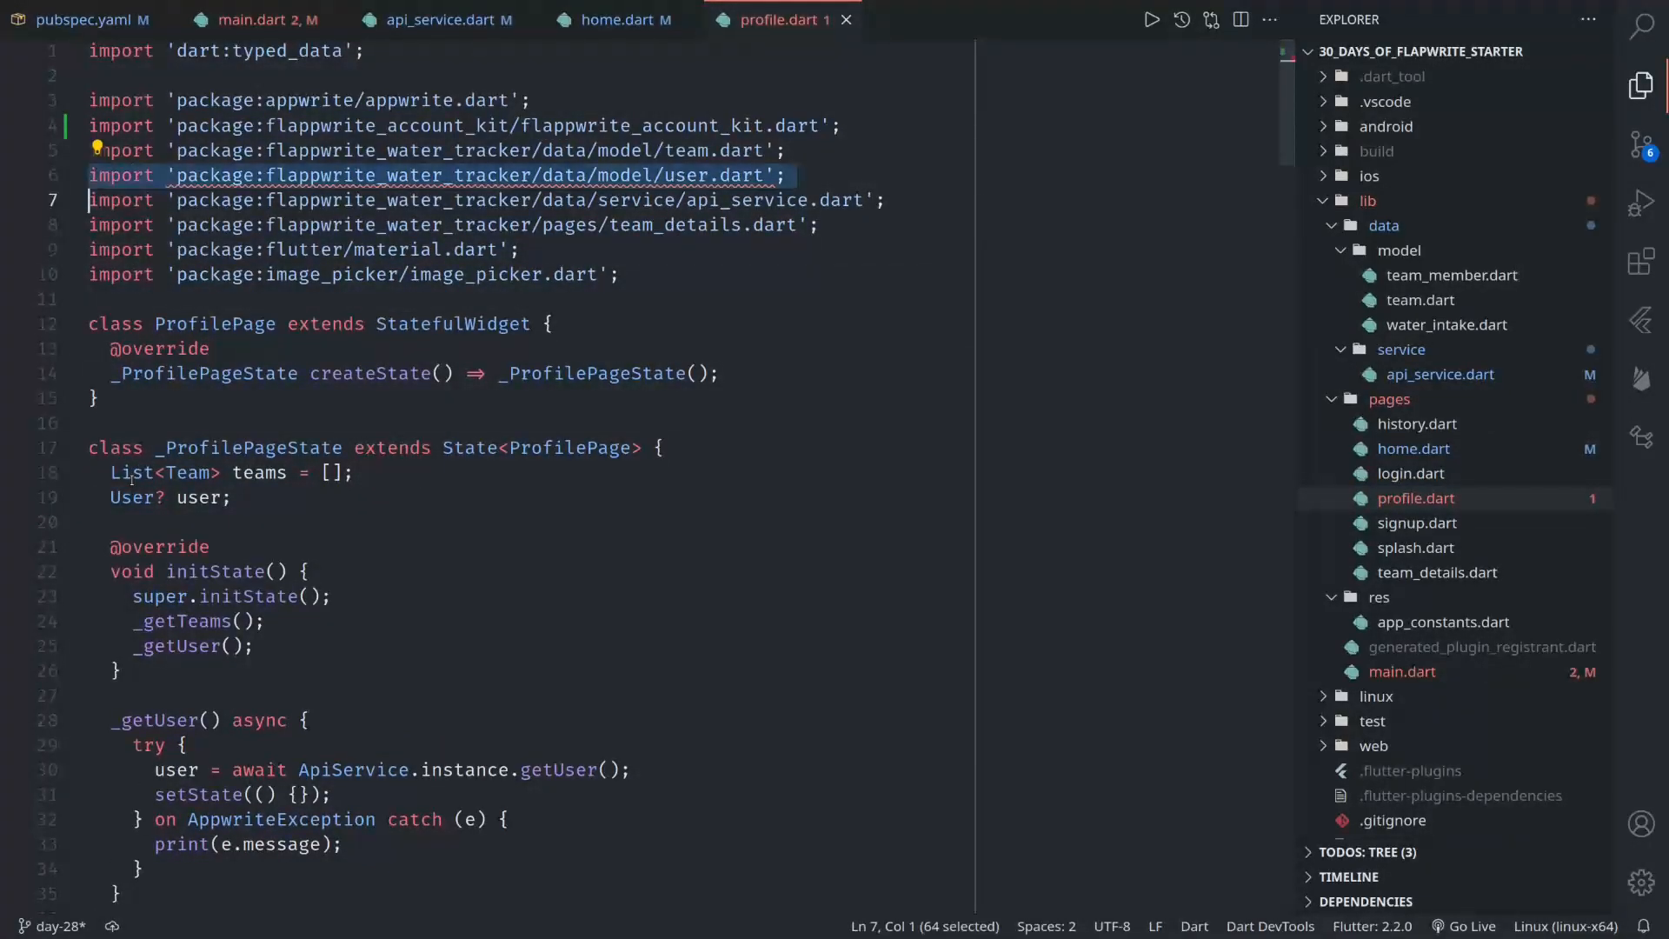
key("Delete")
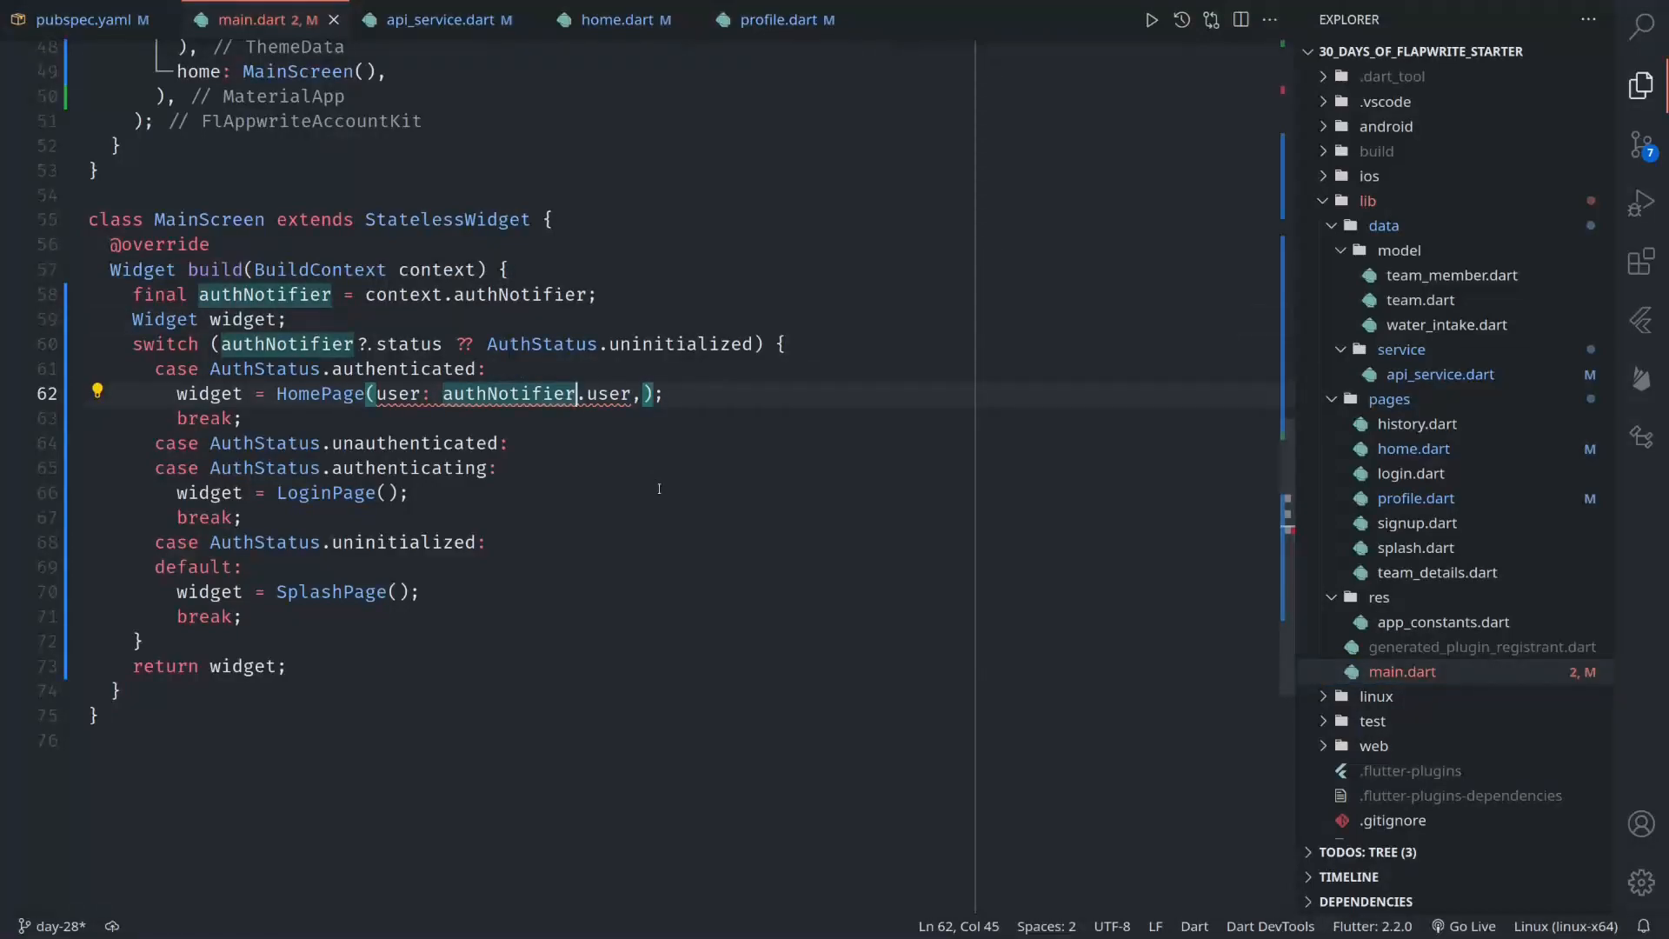
- Pass authNotifier!.user! to HomePage on line 62 so the authenticated case compiles
type("?")
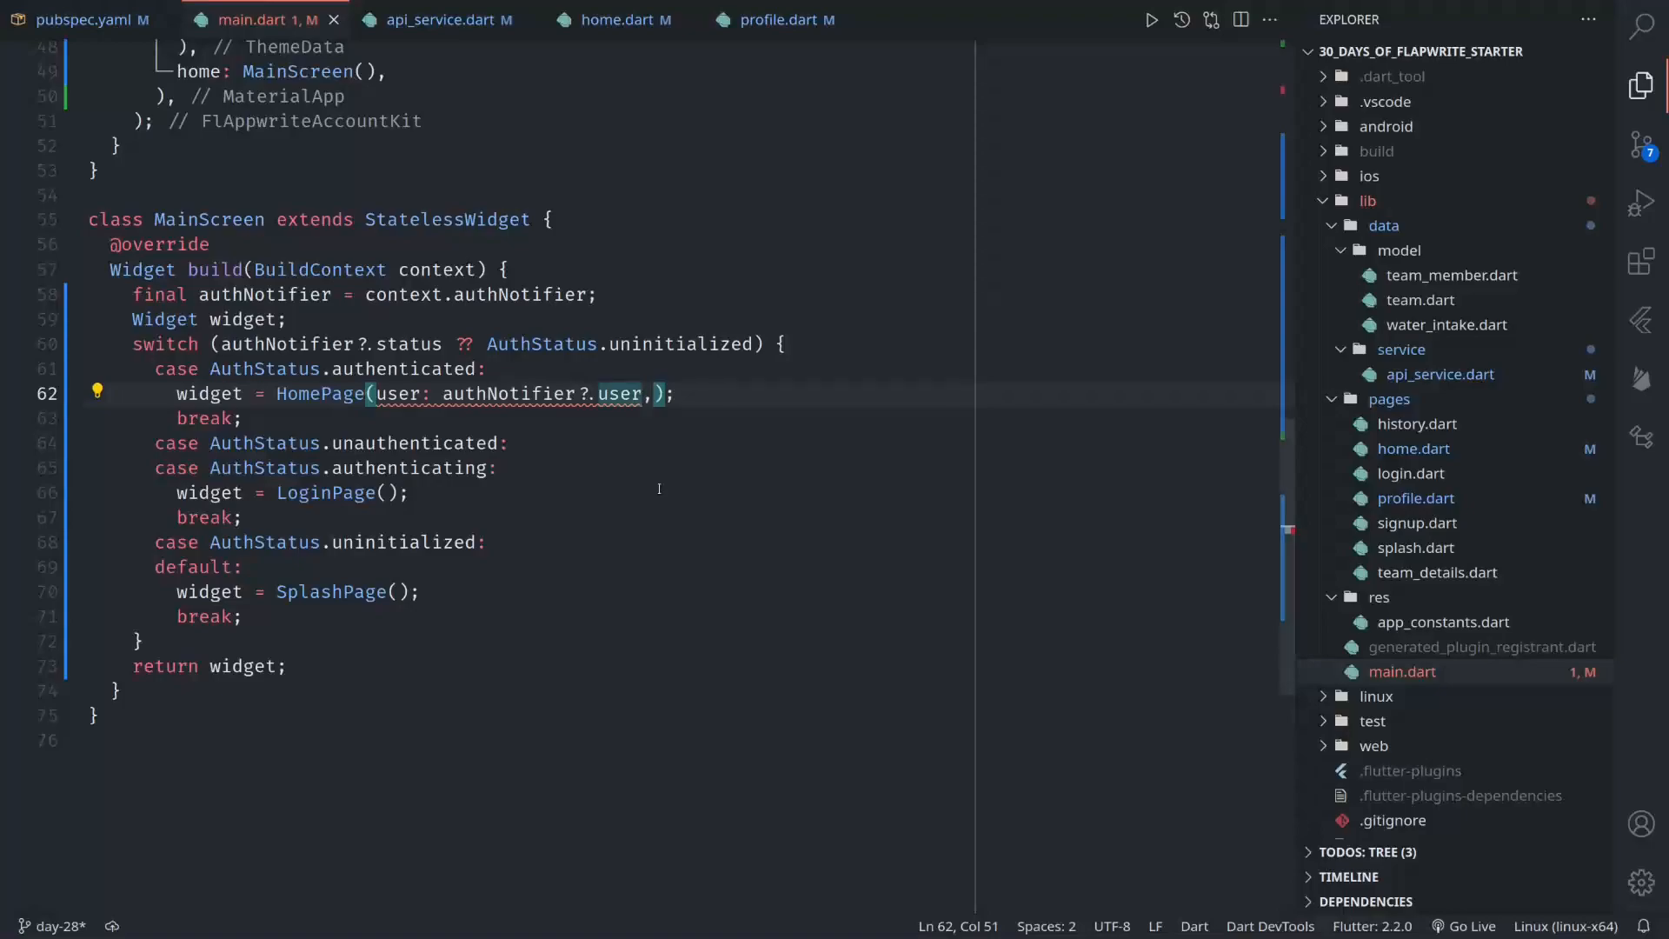
mouse_move(398, 393)
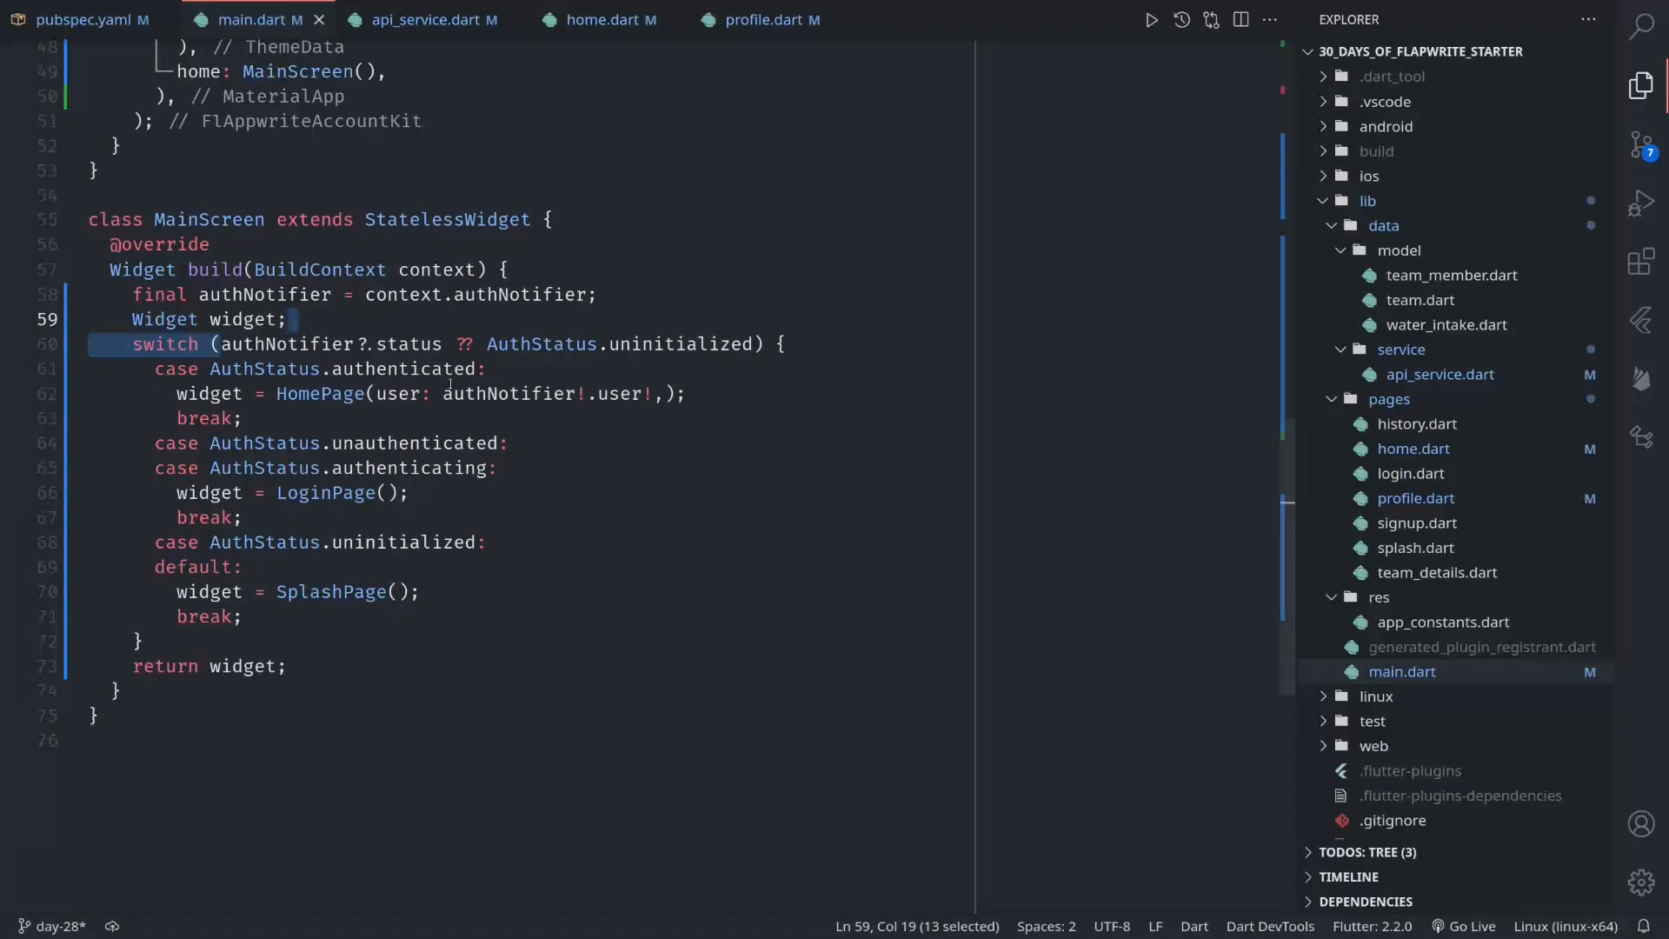
double_click(404, 369)
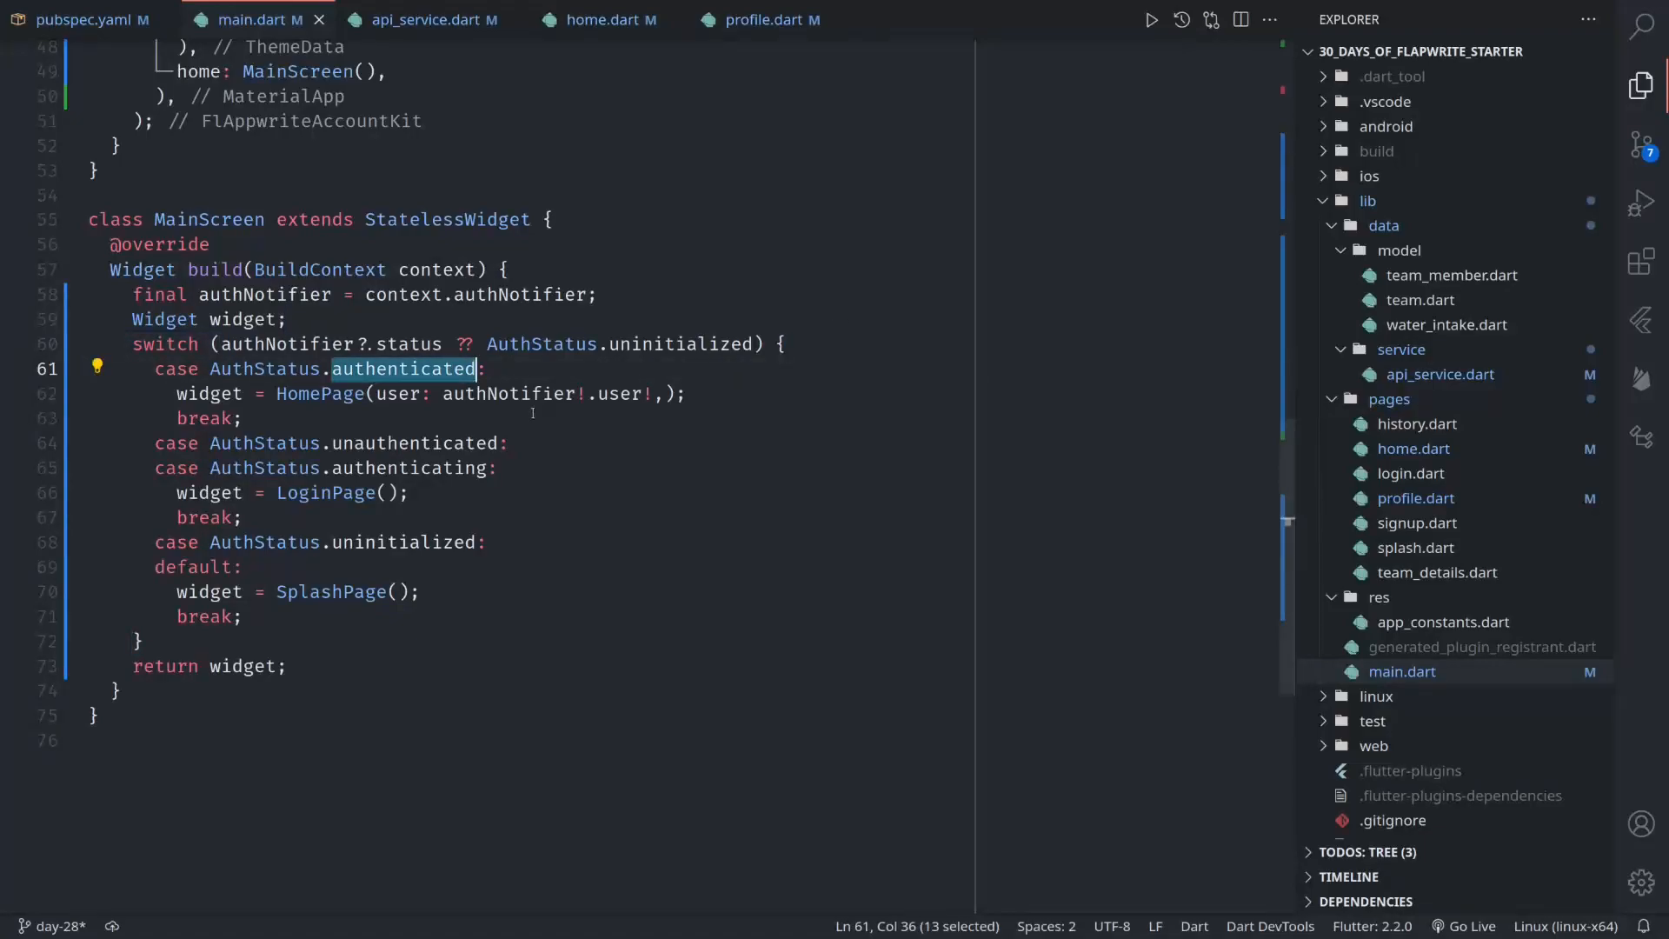
double_click(619, 393)
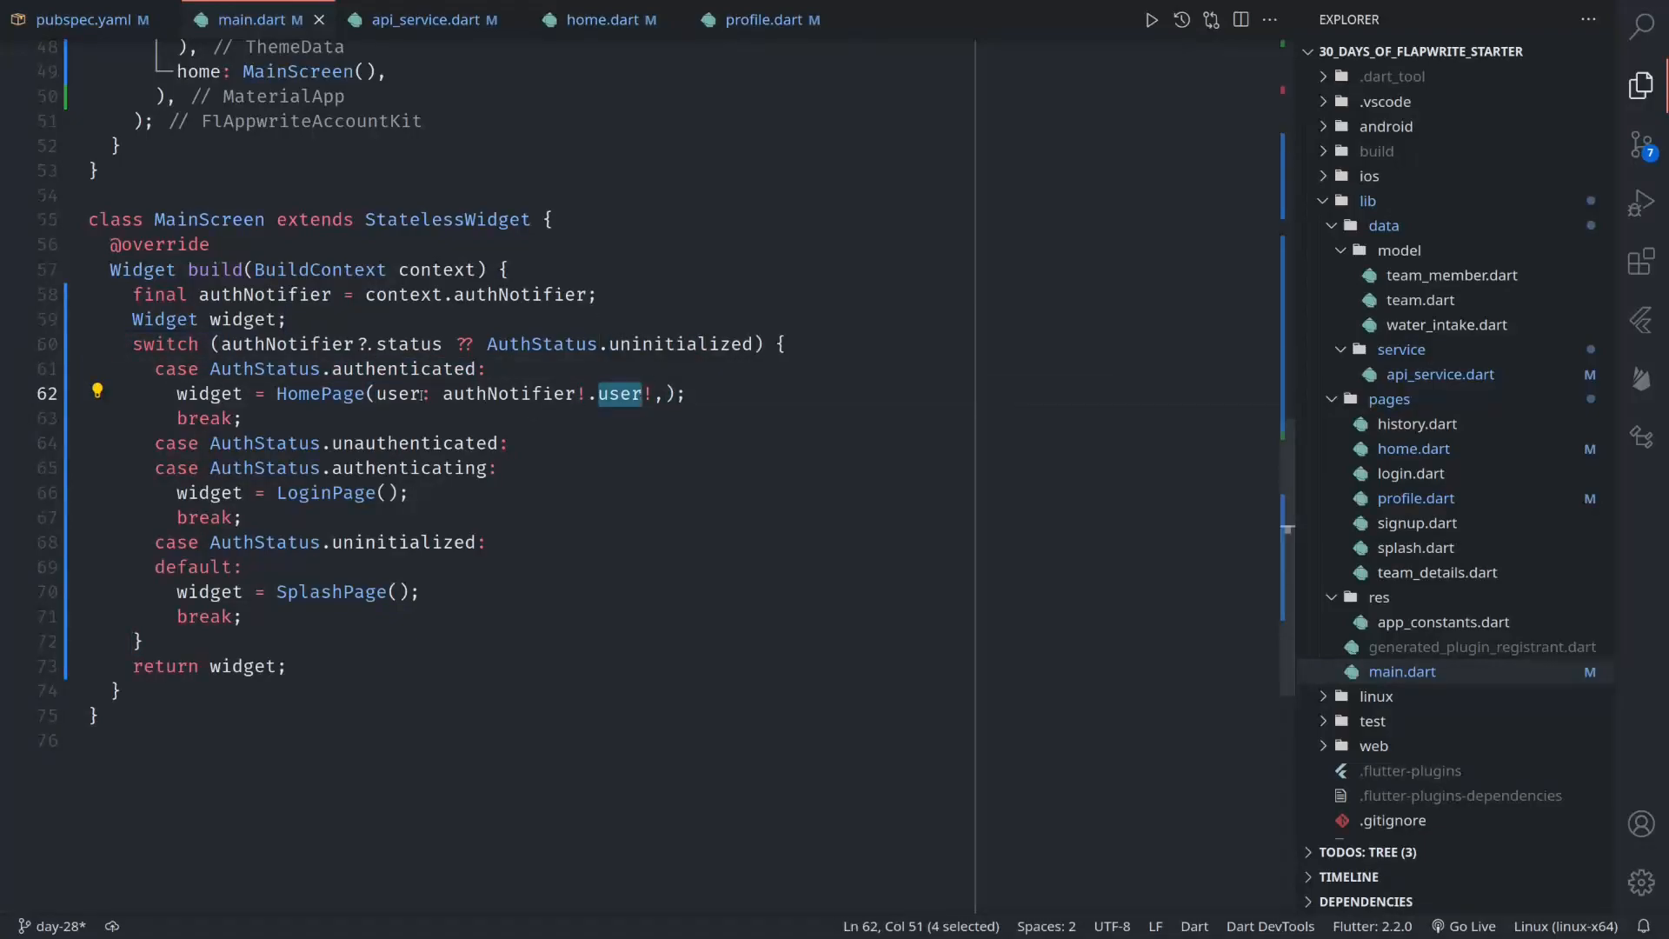
left_click_drag(598, 395, 661, 395)
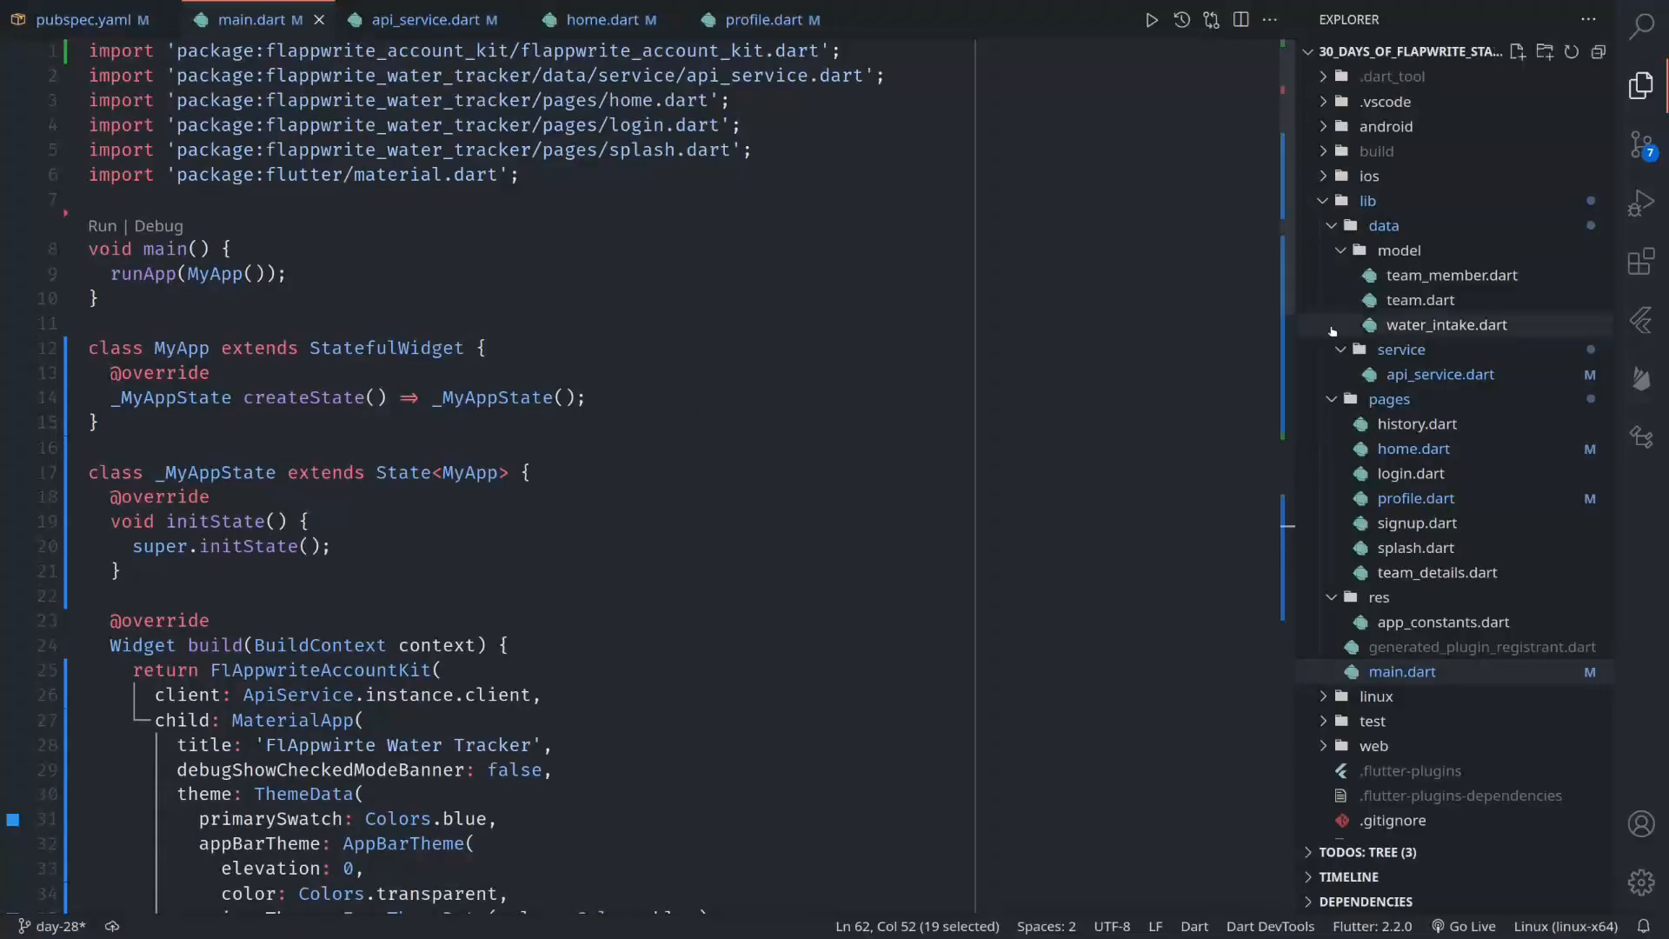
left_click(1439, 374)
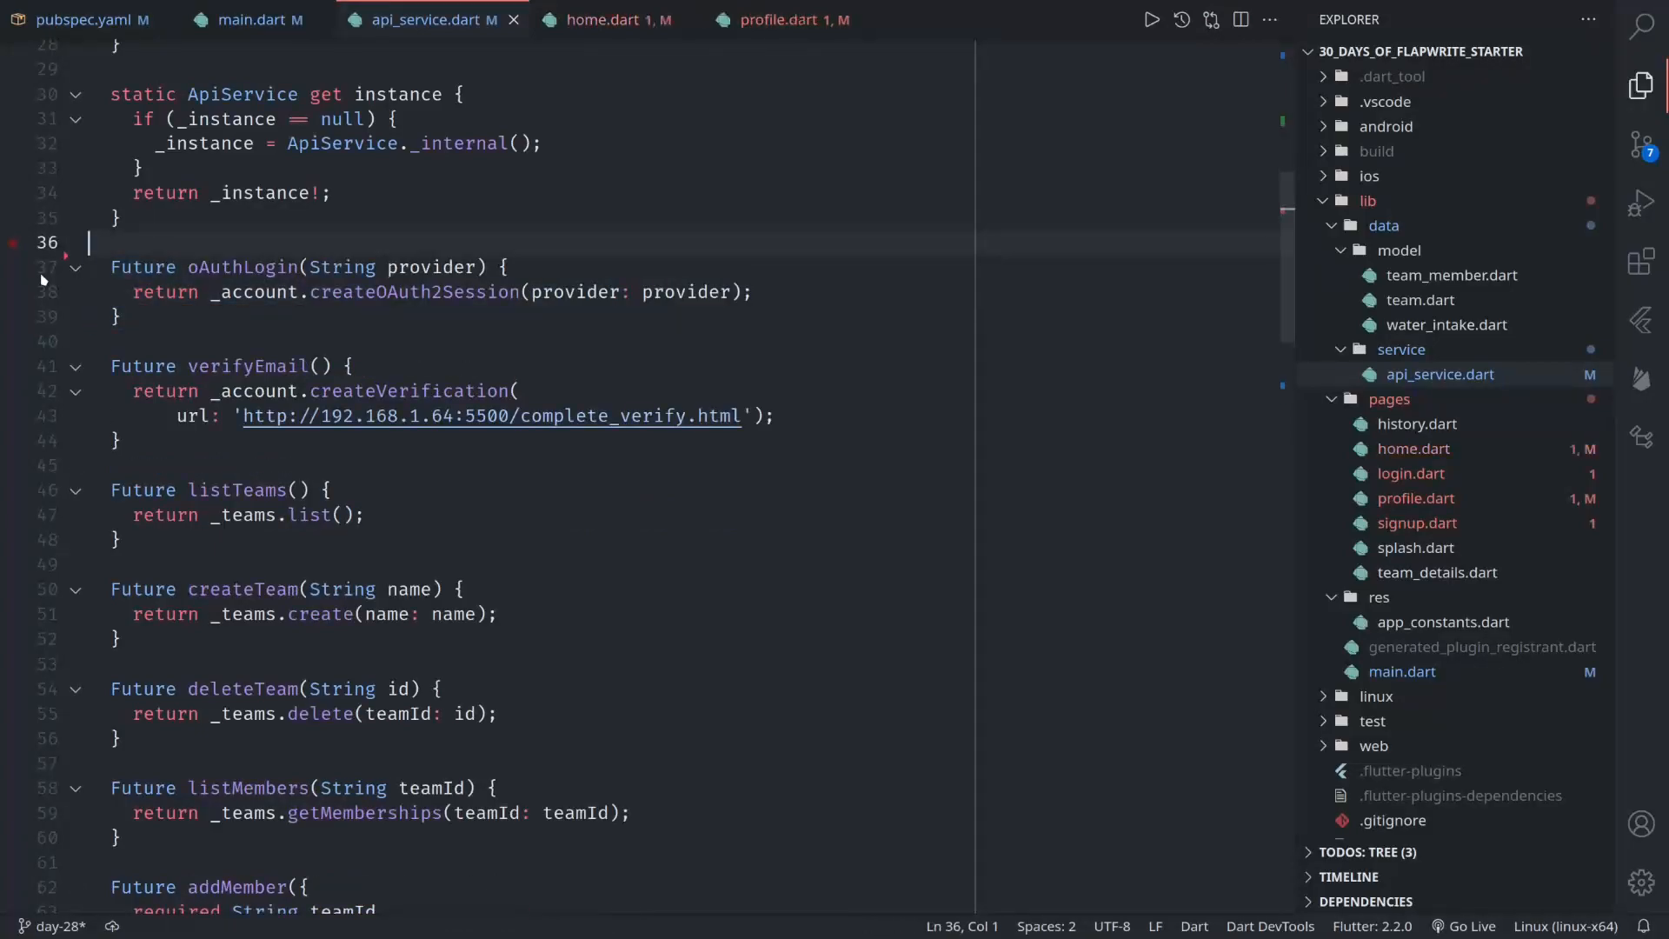
mouse_move(255, 339)
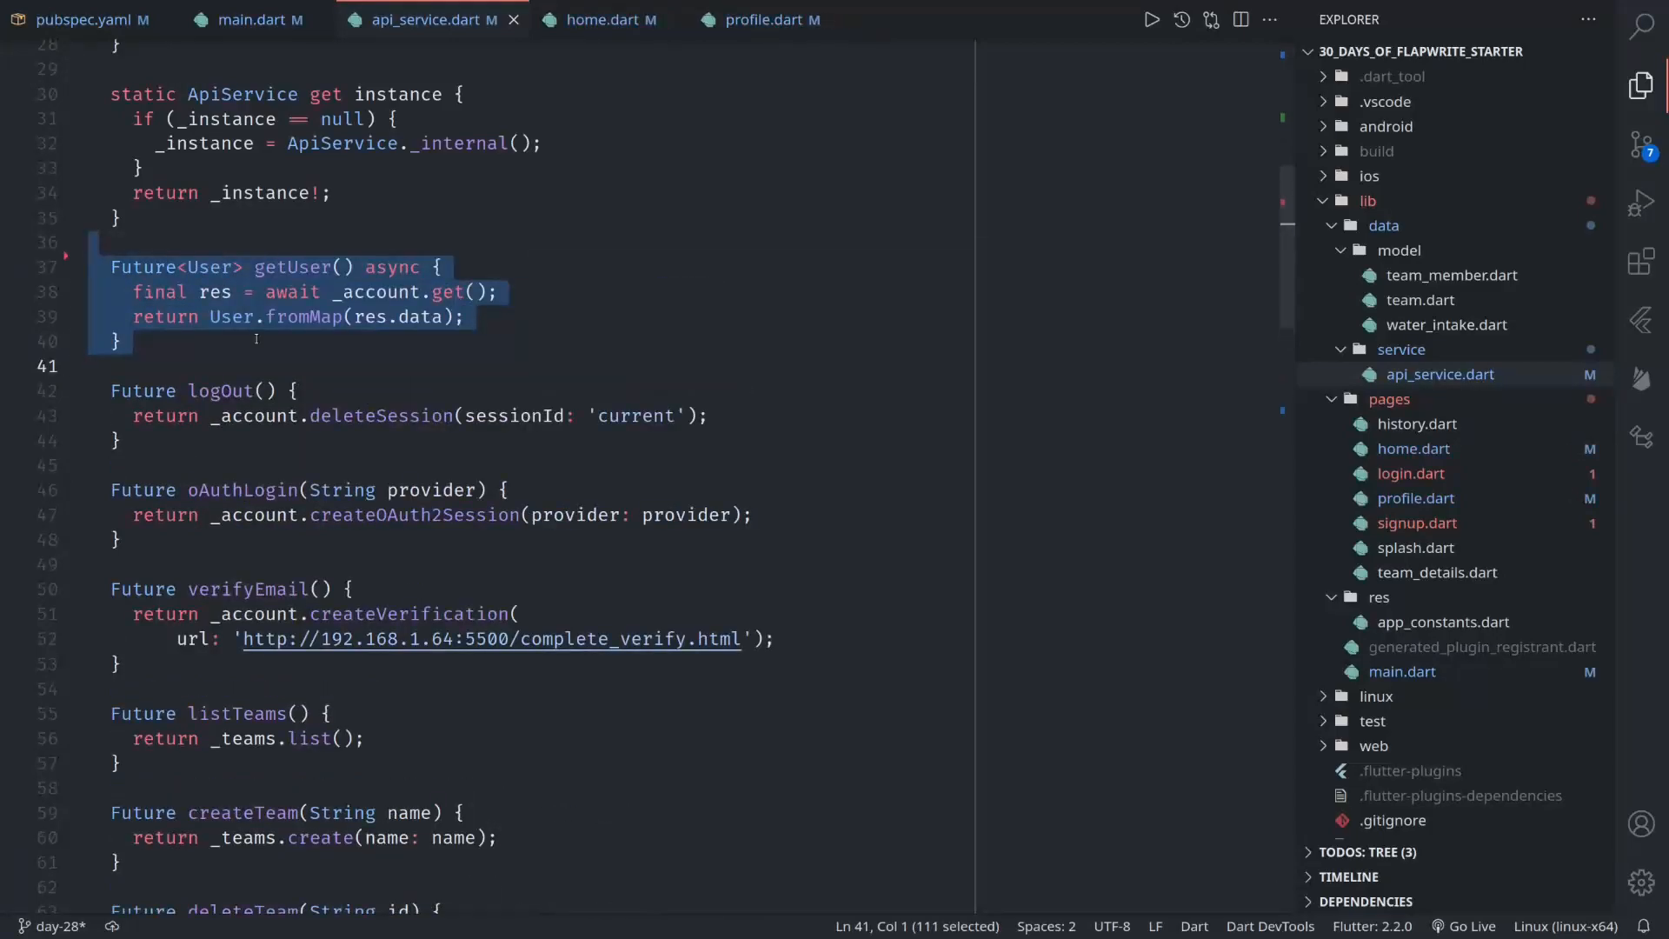
- Delete the getUser and oAuthLogin methods from api_service.dart, selecting verifyEmail next
key("Delete")
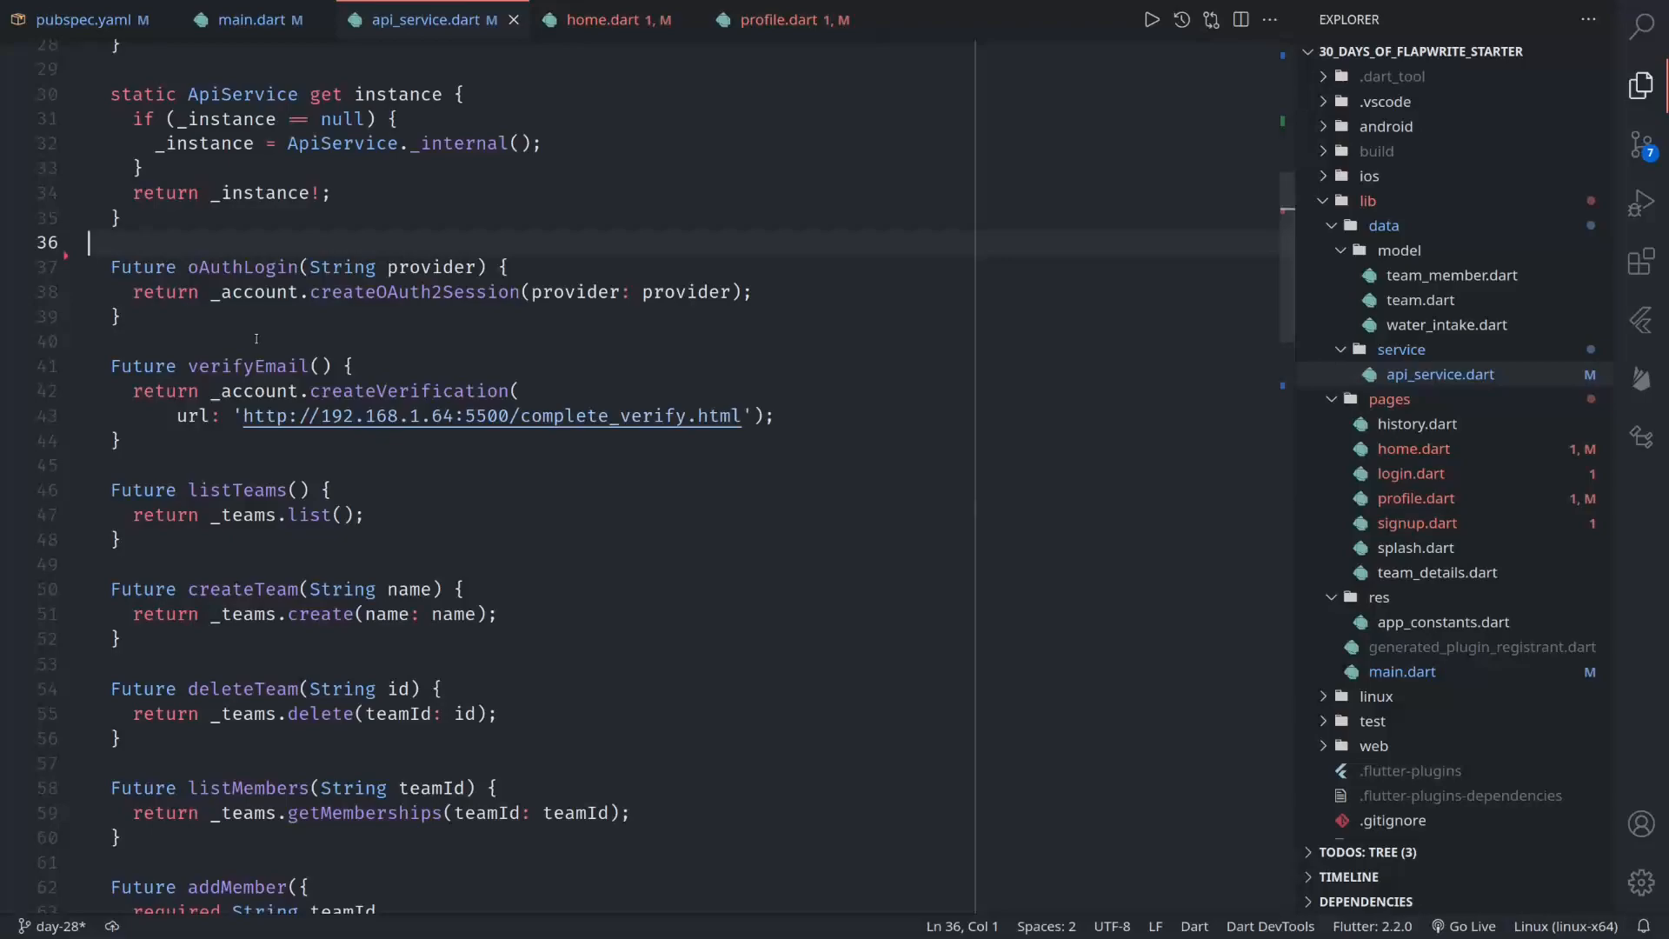
left_click_drag(111, 266, 120, 316)
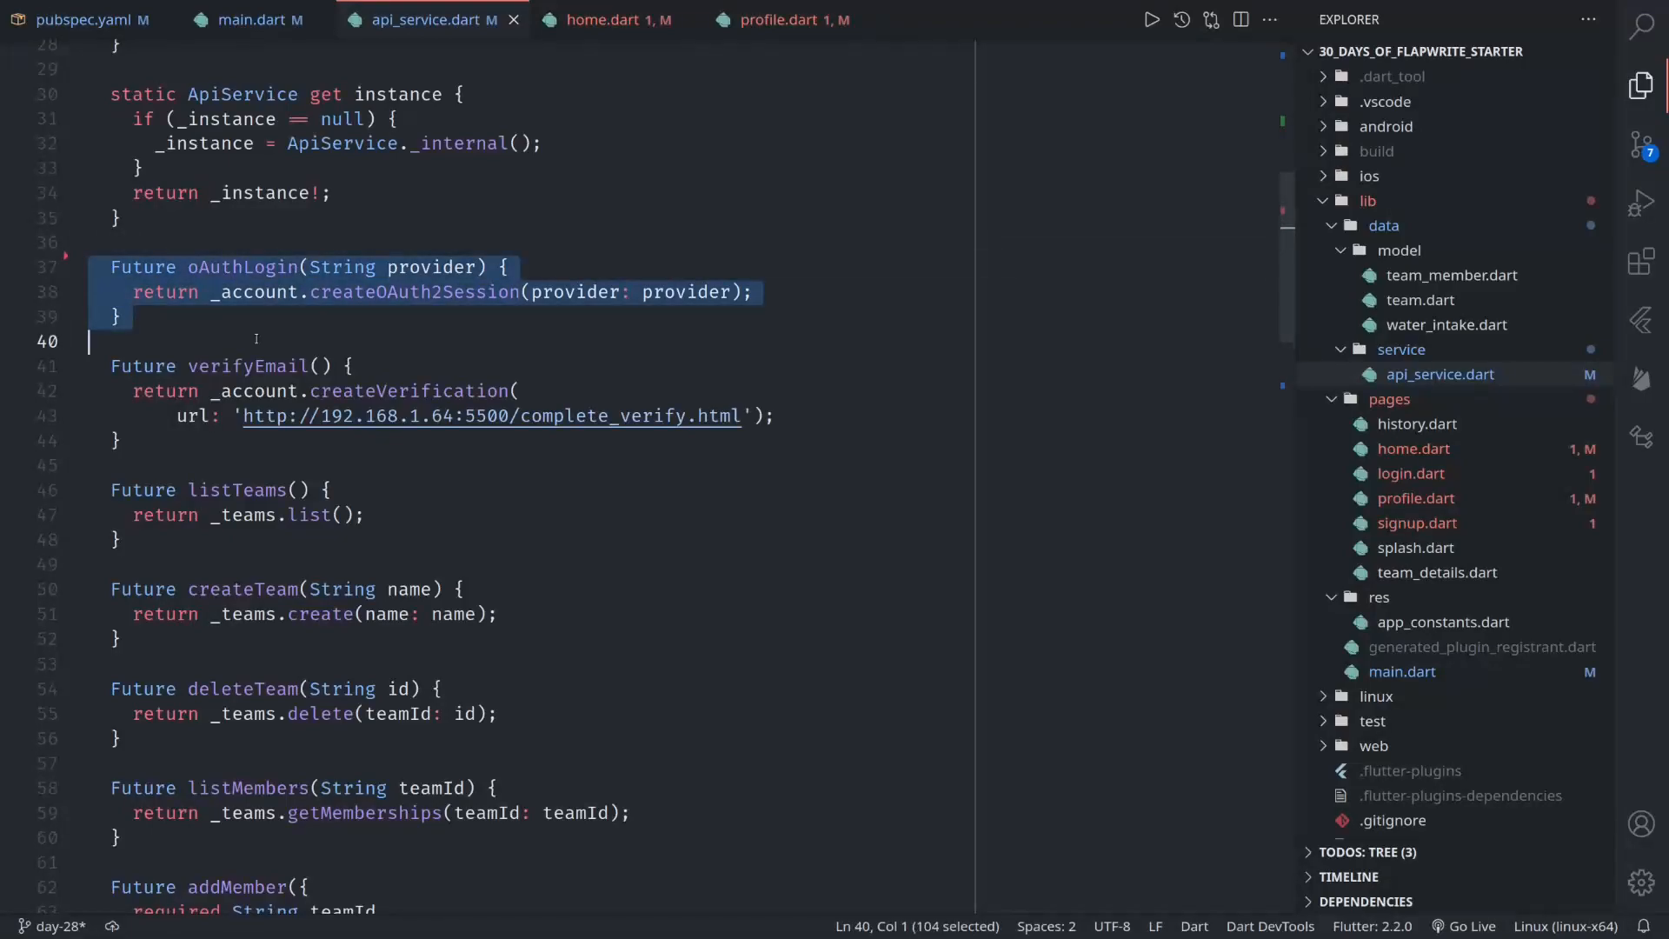
key("Delete")
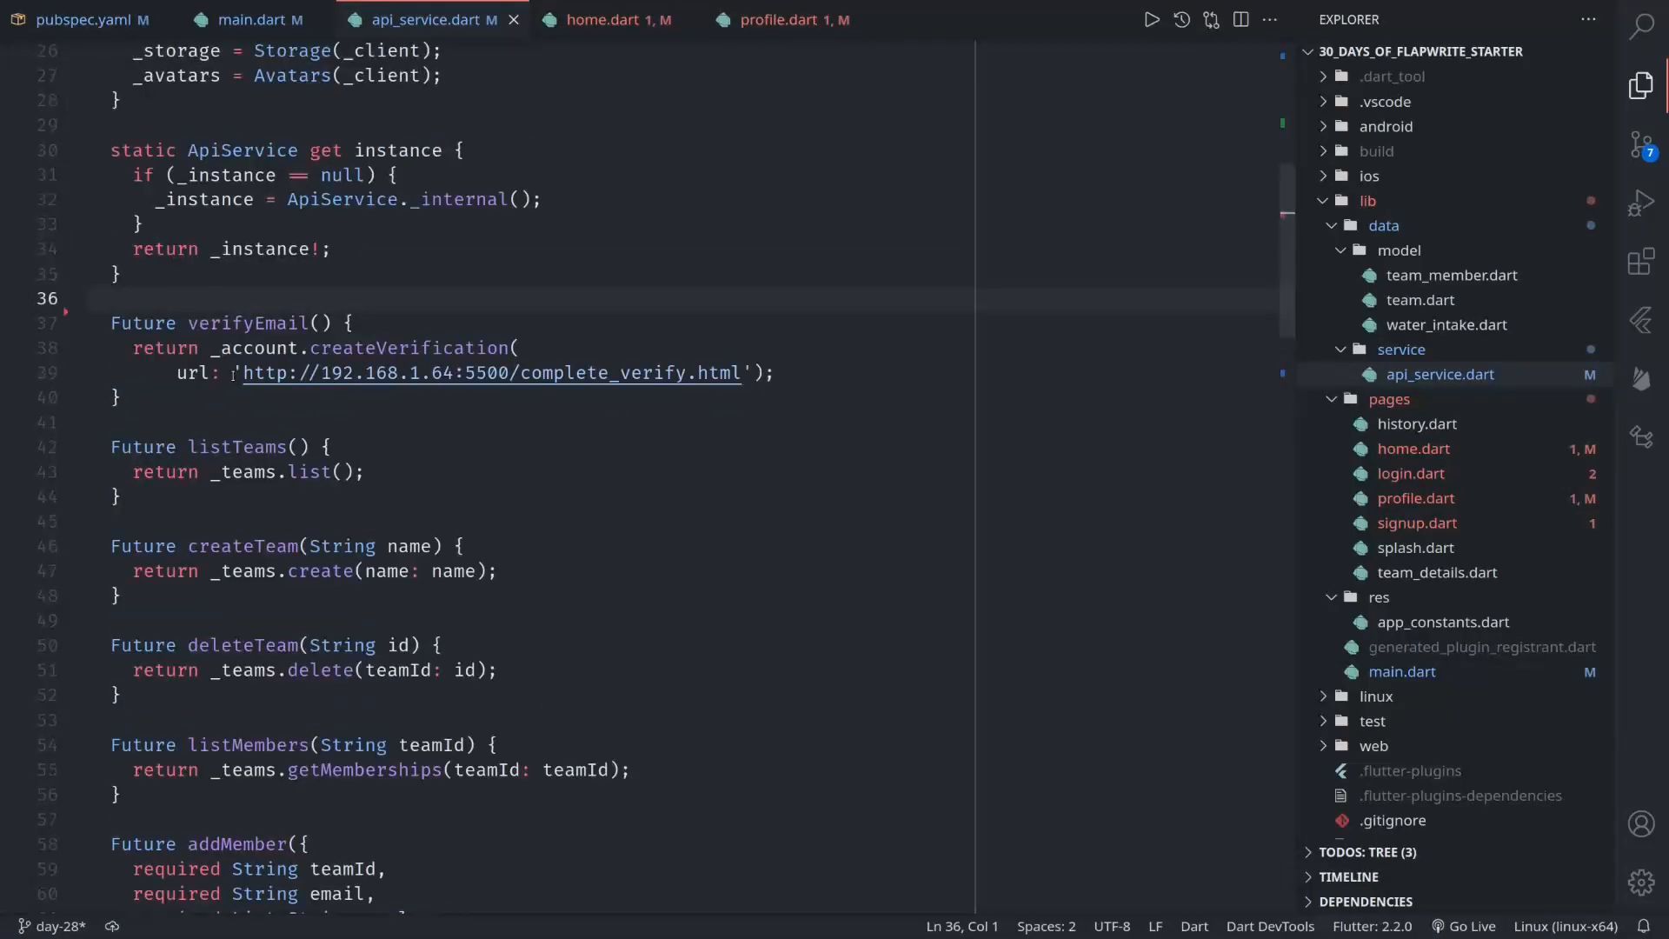
left_click_drag(106, 323, 120, 397)
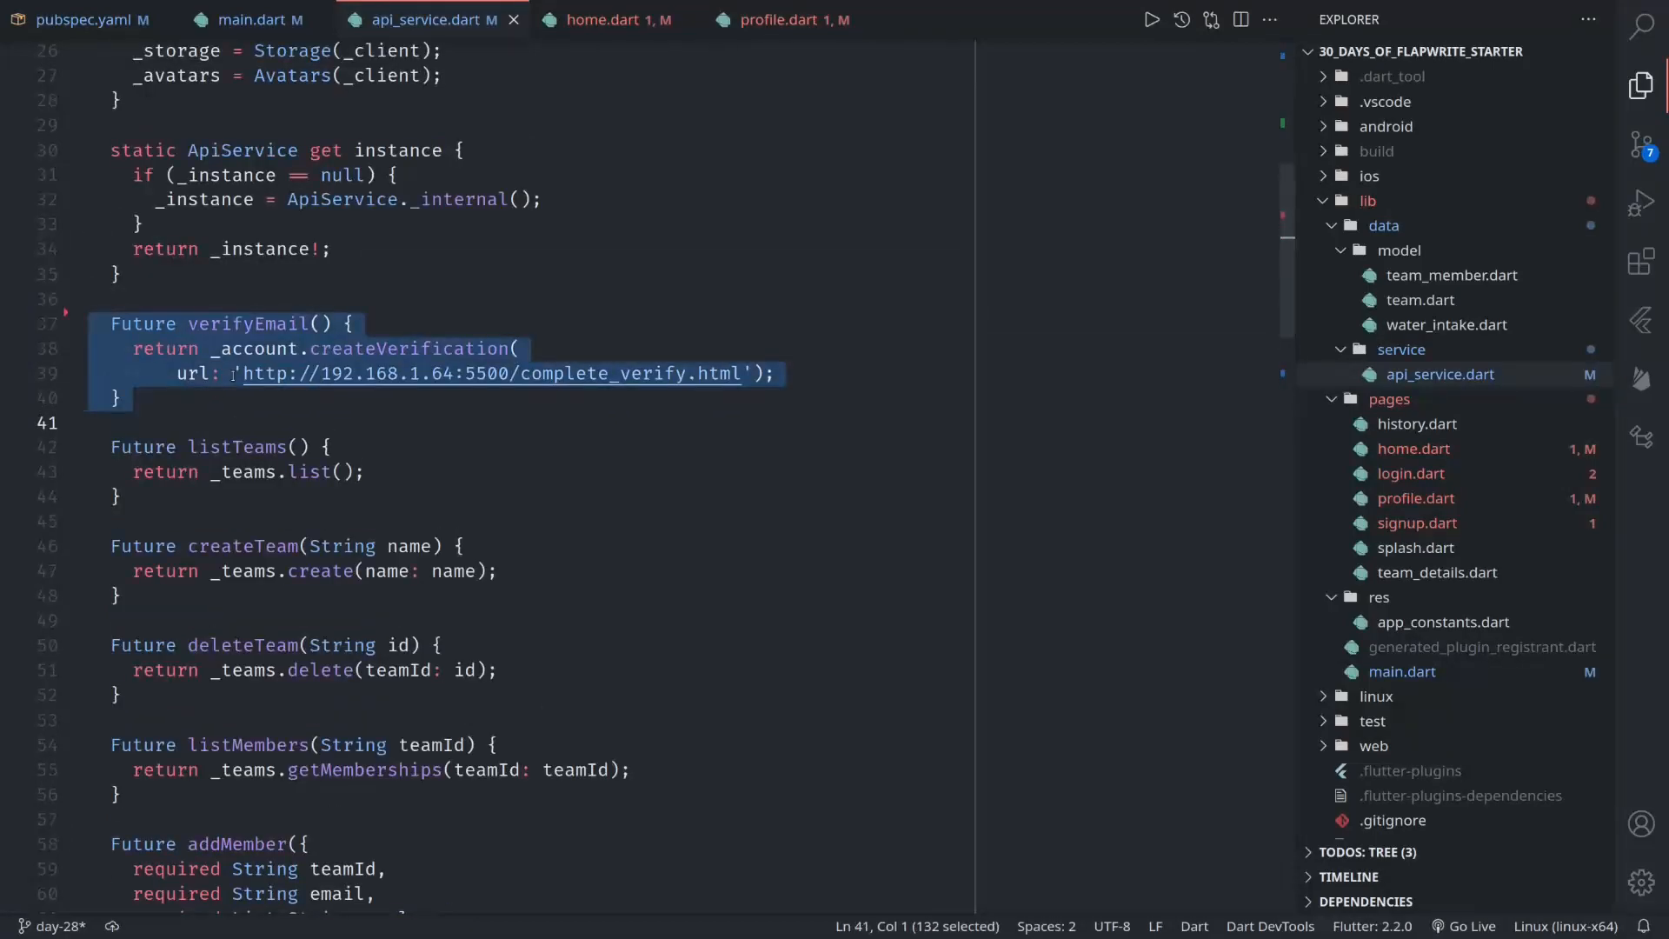
left_click(91, 323)
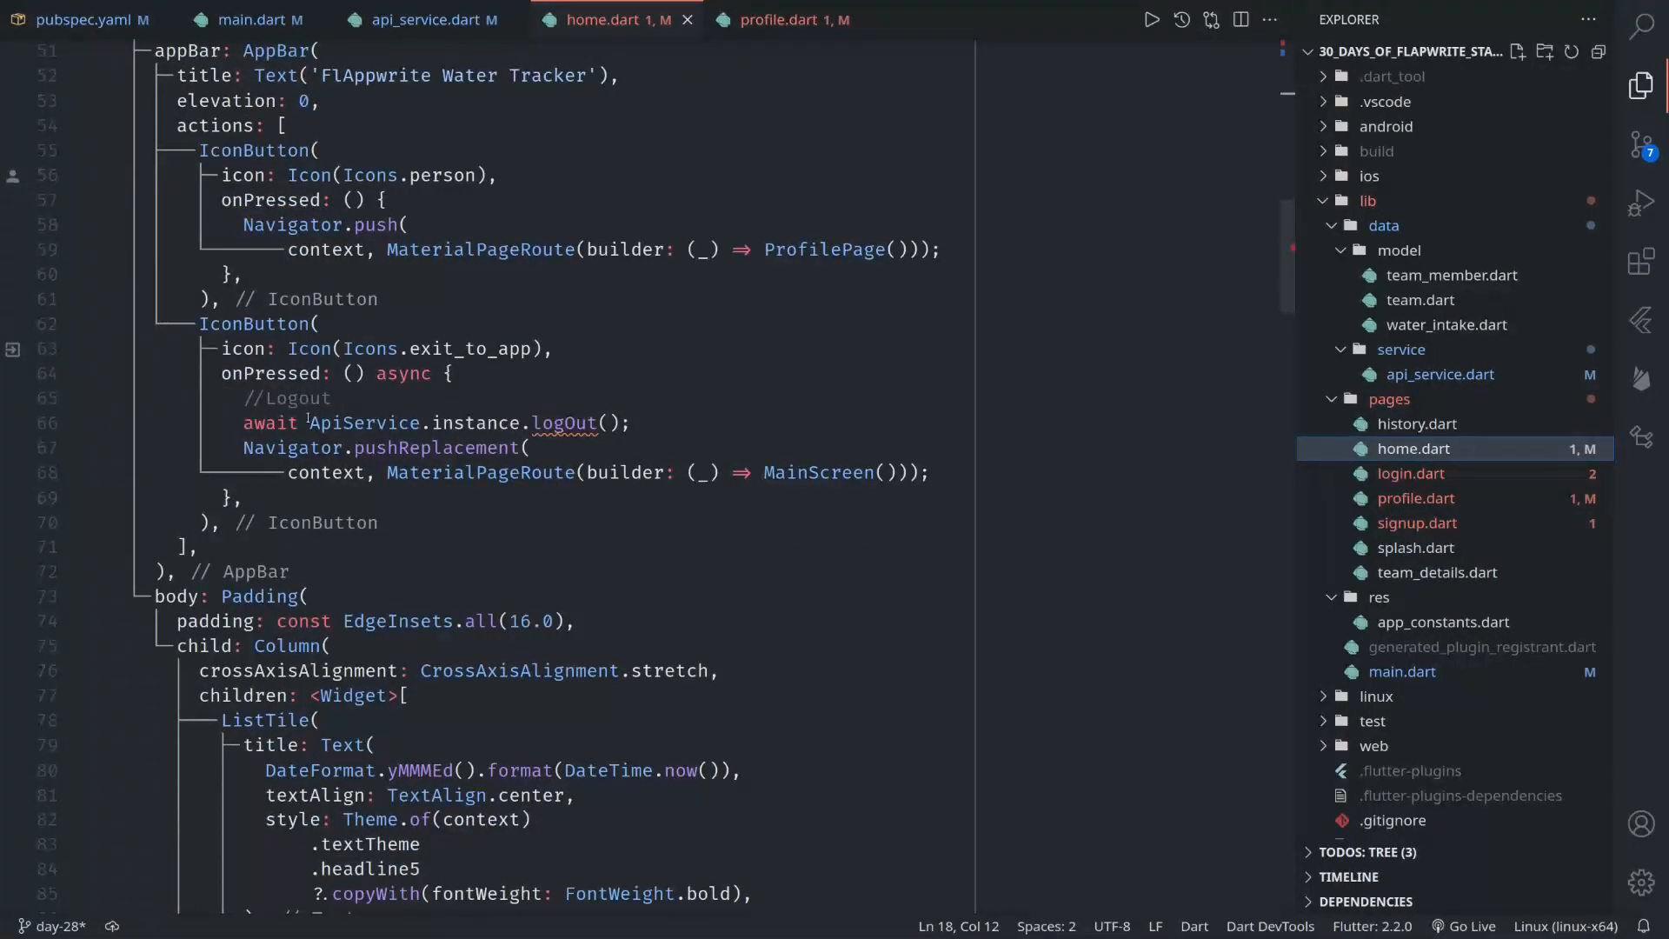
- Replace home.dart's ApiService logOut call with context.authNotifier!.deleteSession()
left_click_drag(312, 422, 619, 423)
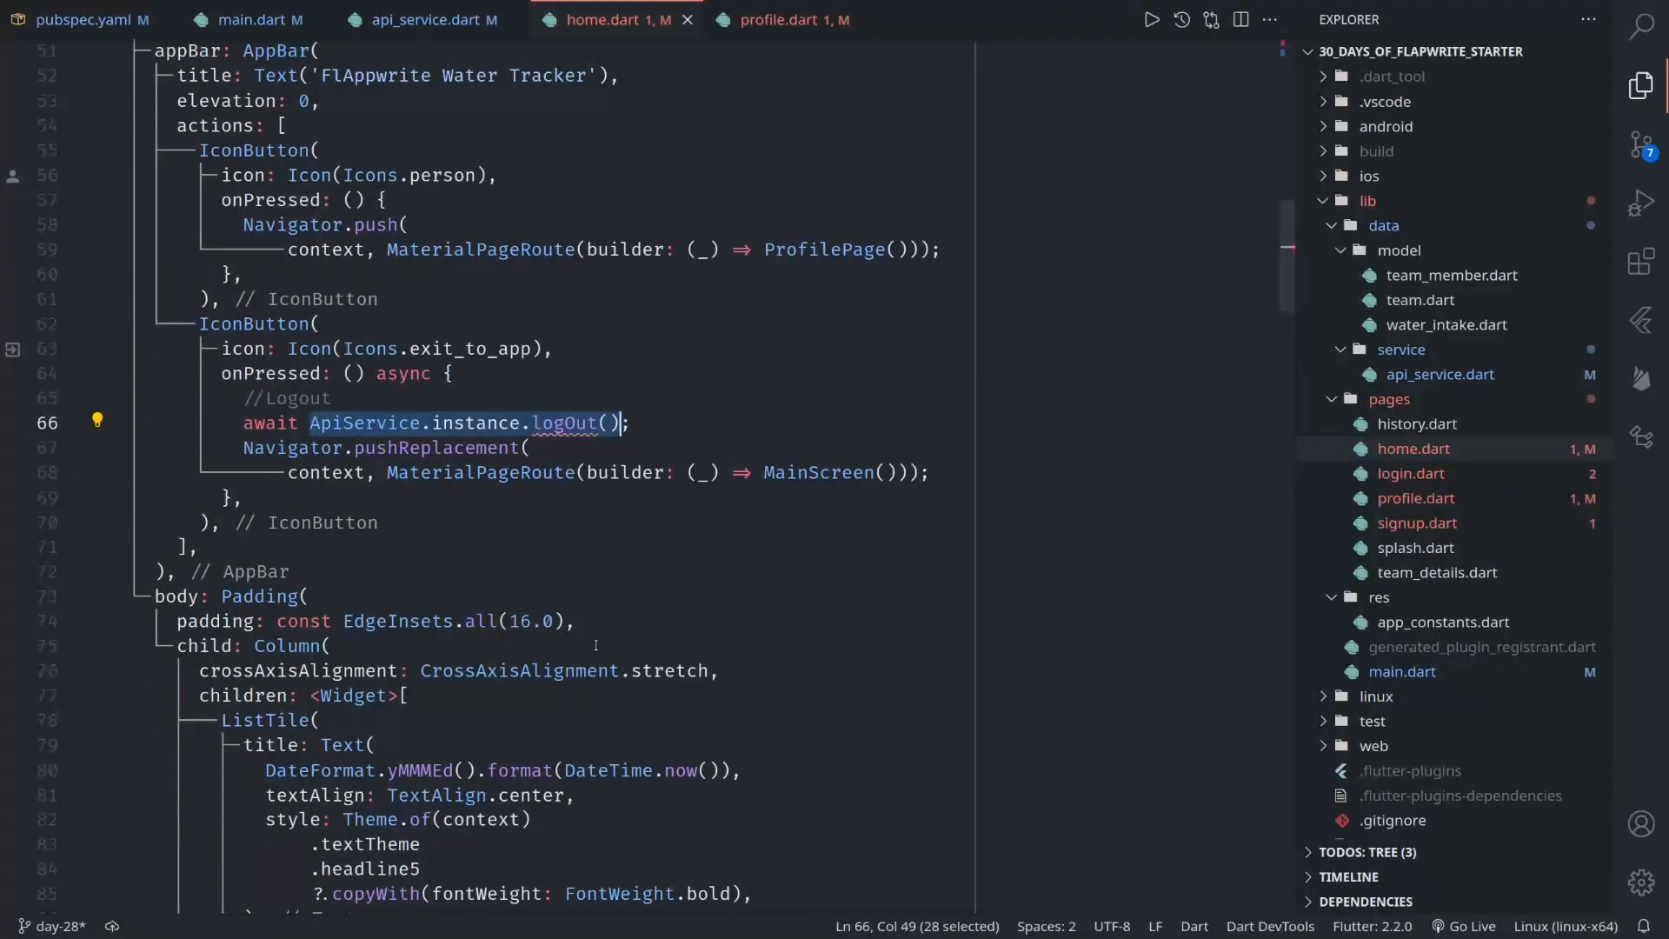
type("context.authNotifier!;")
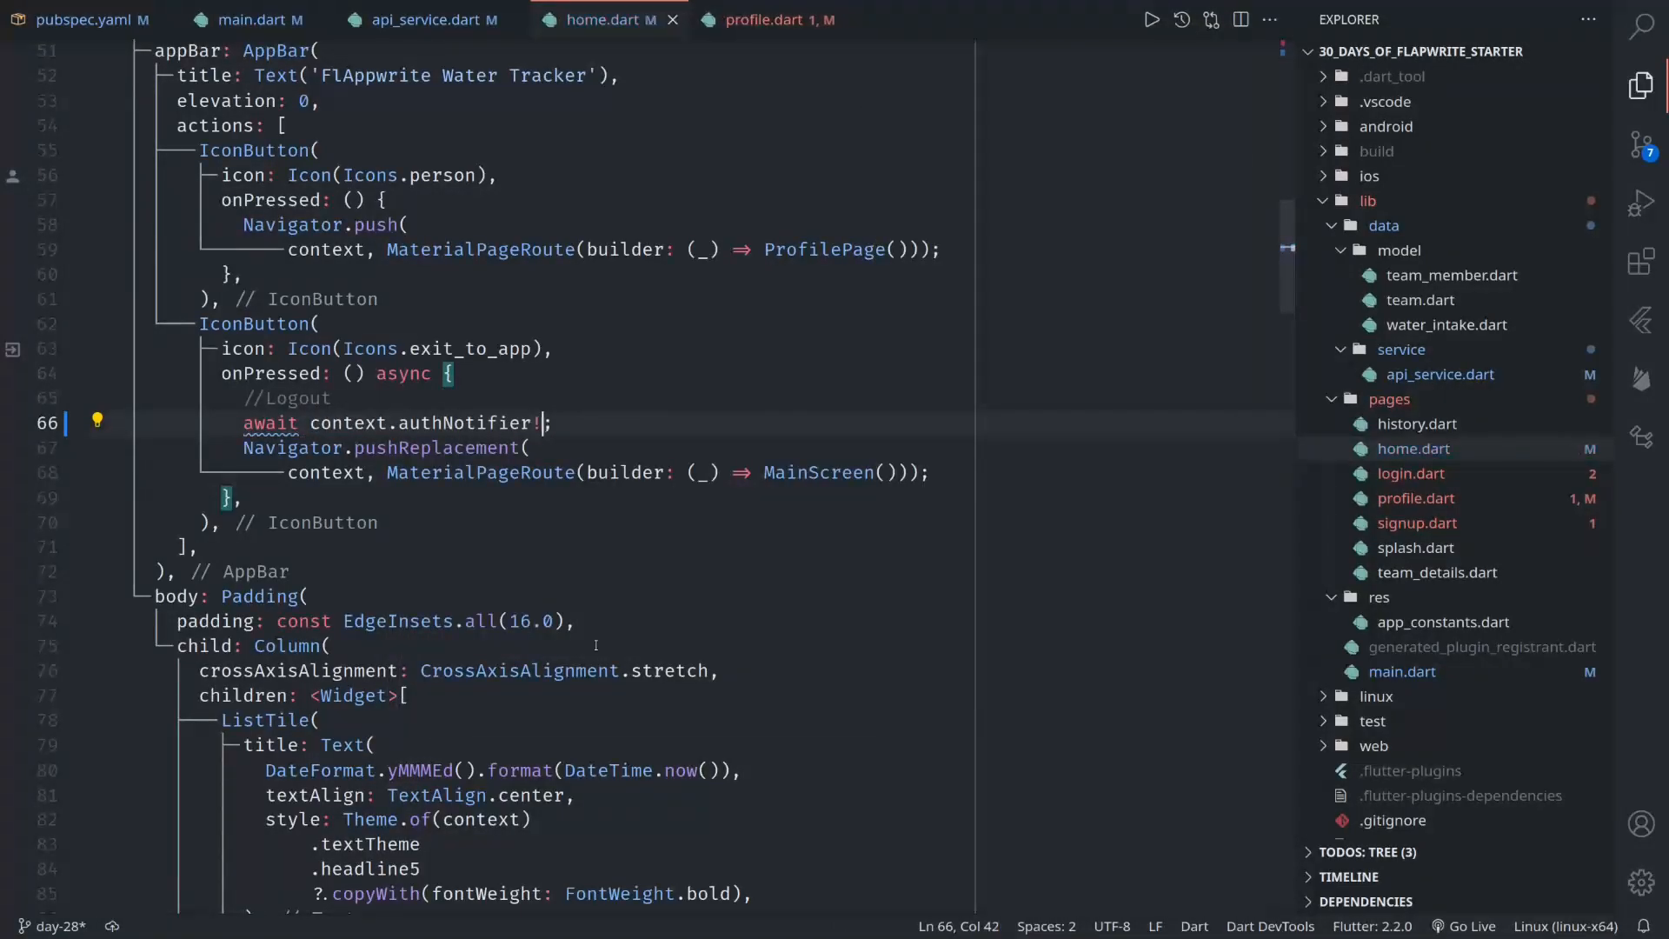
type(".")
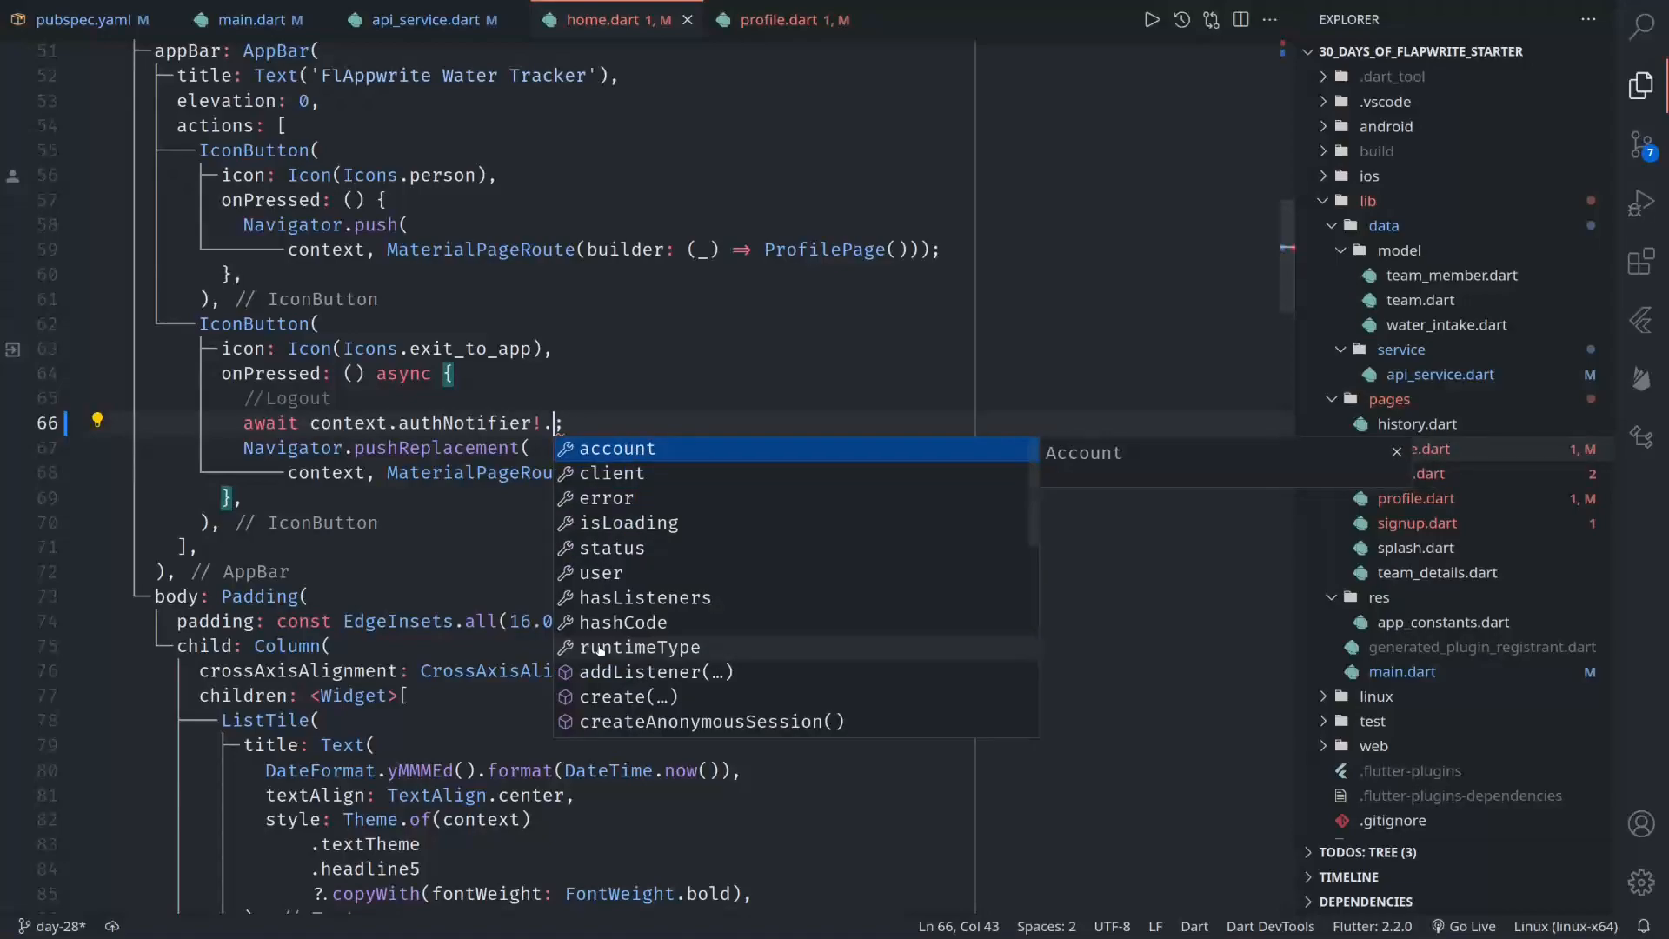
type("deleteSession(")
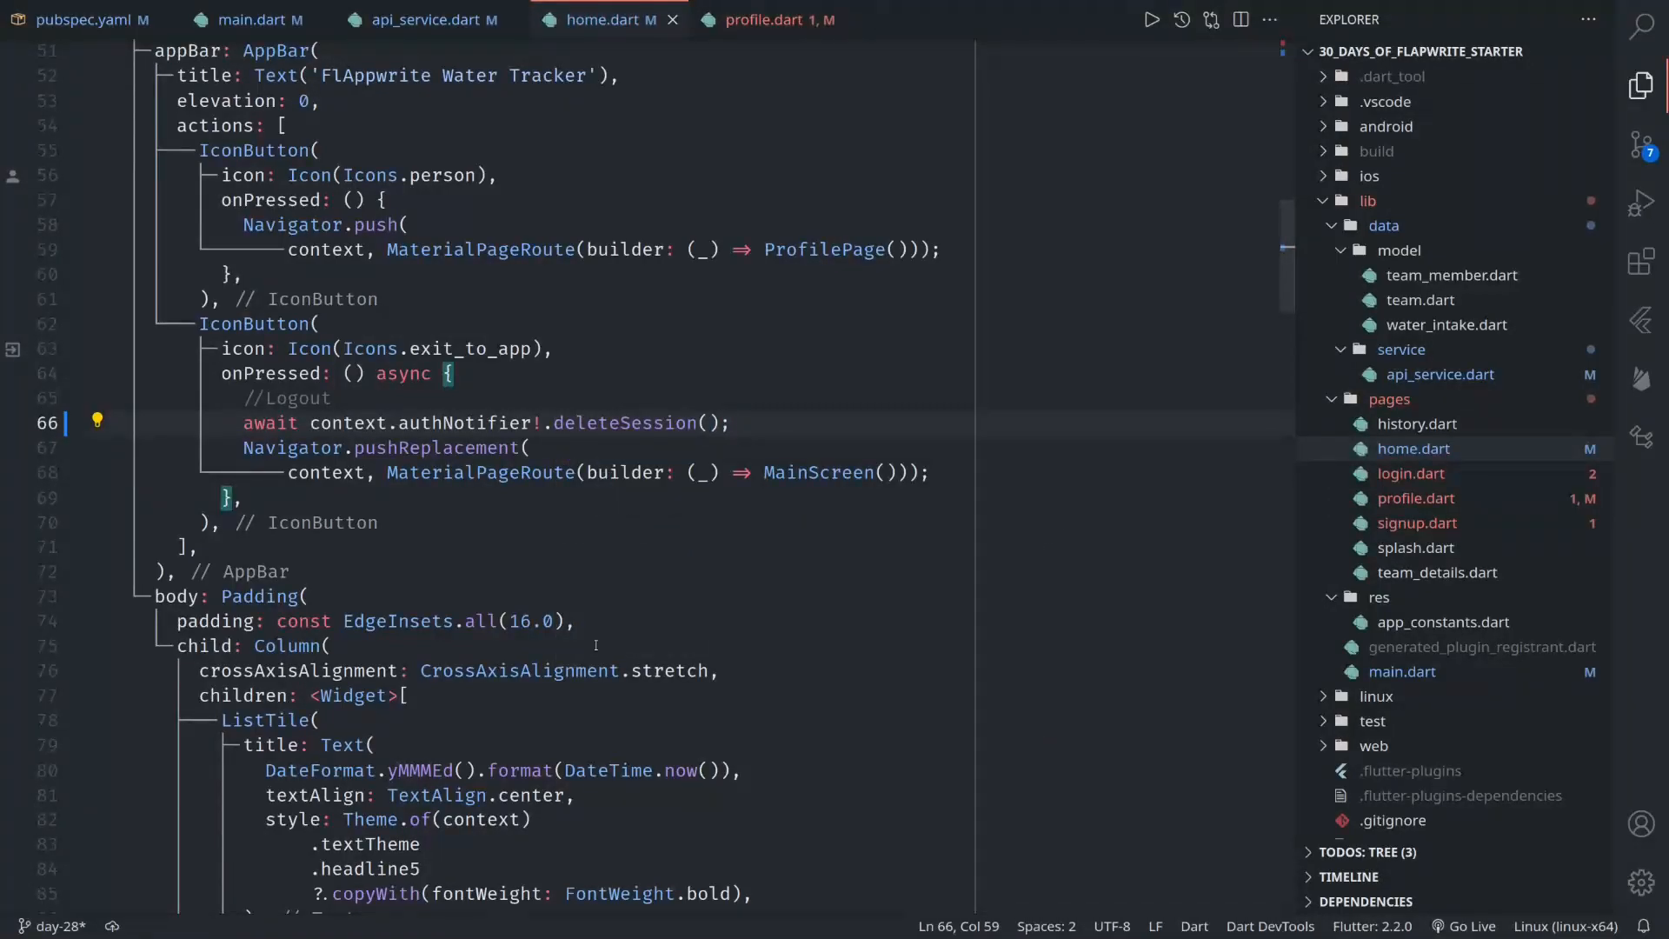
mouse_move(626, 423)
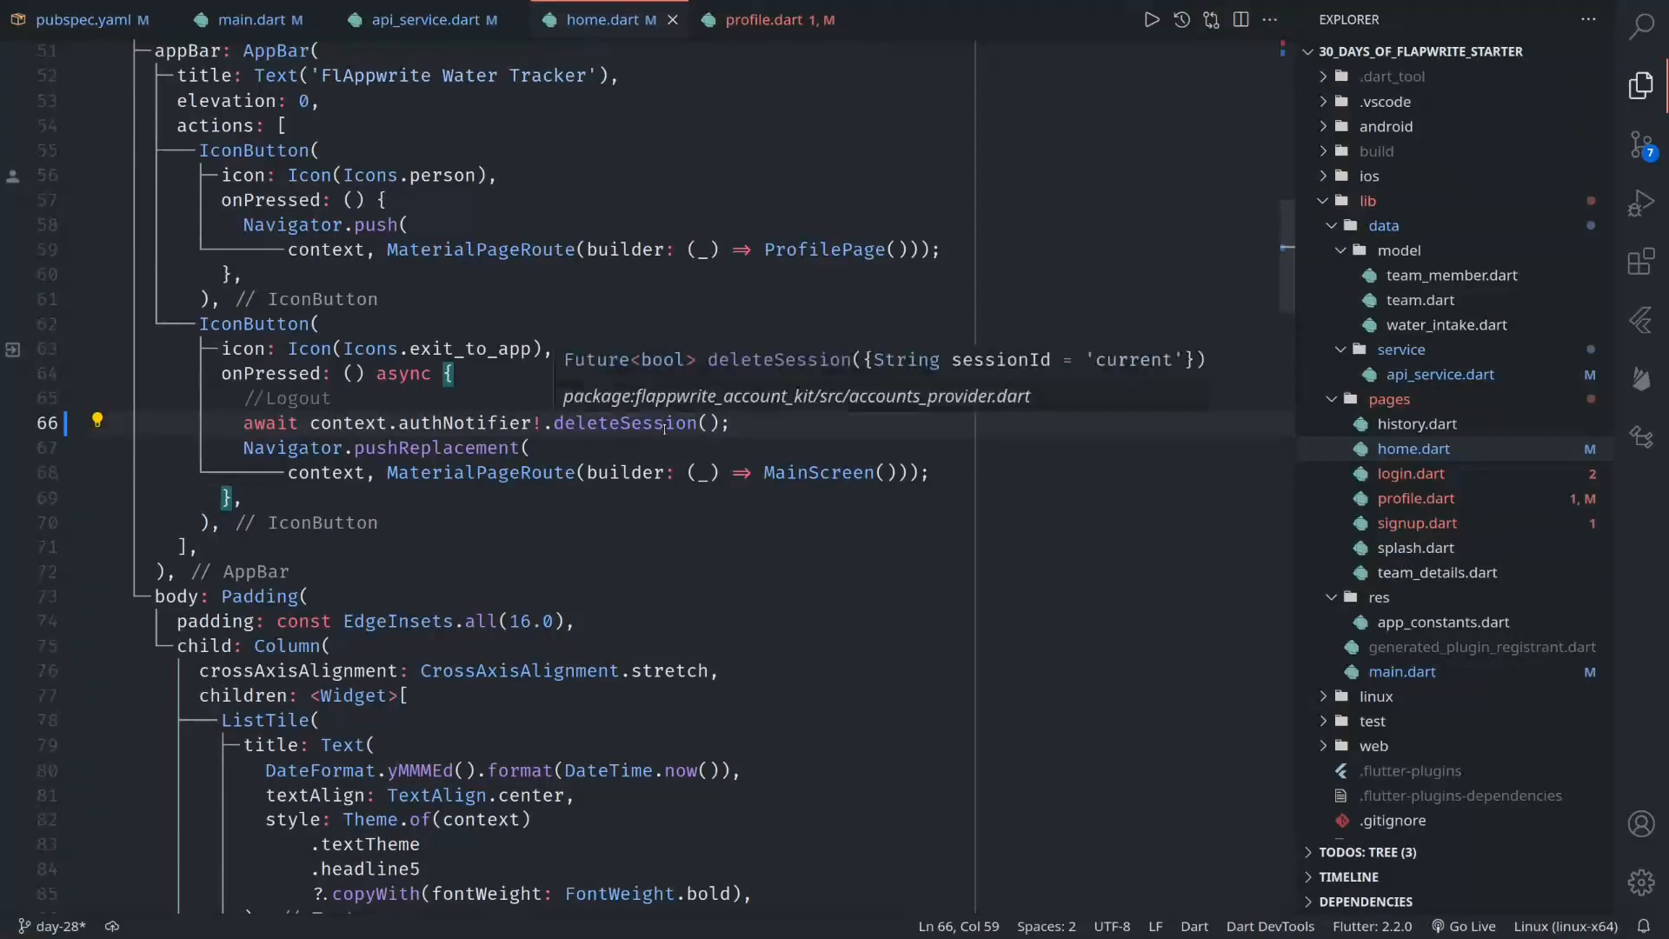
mouse_move(400, 374)
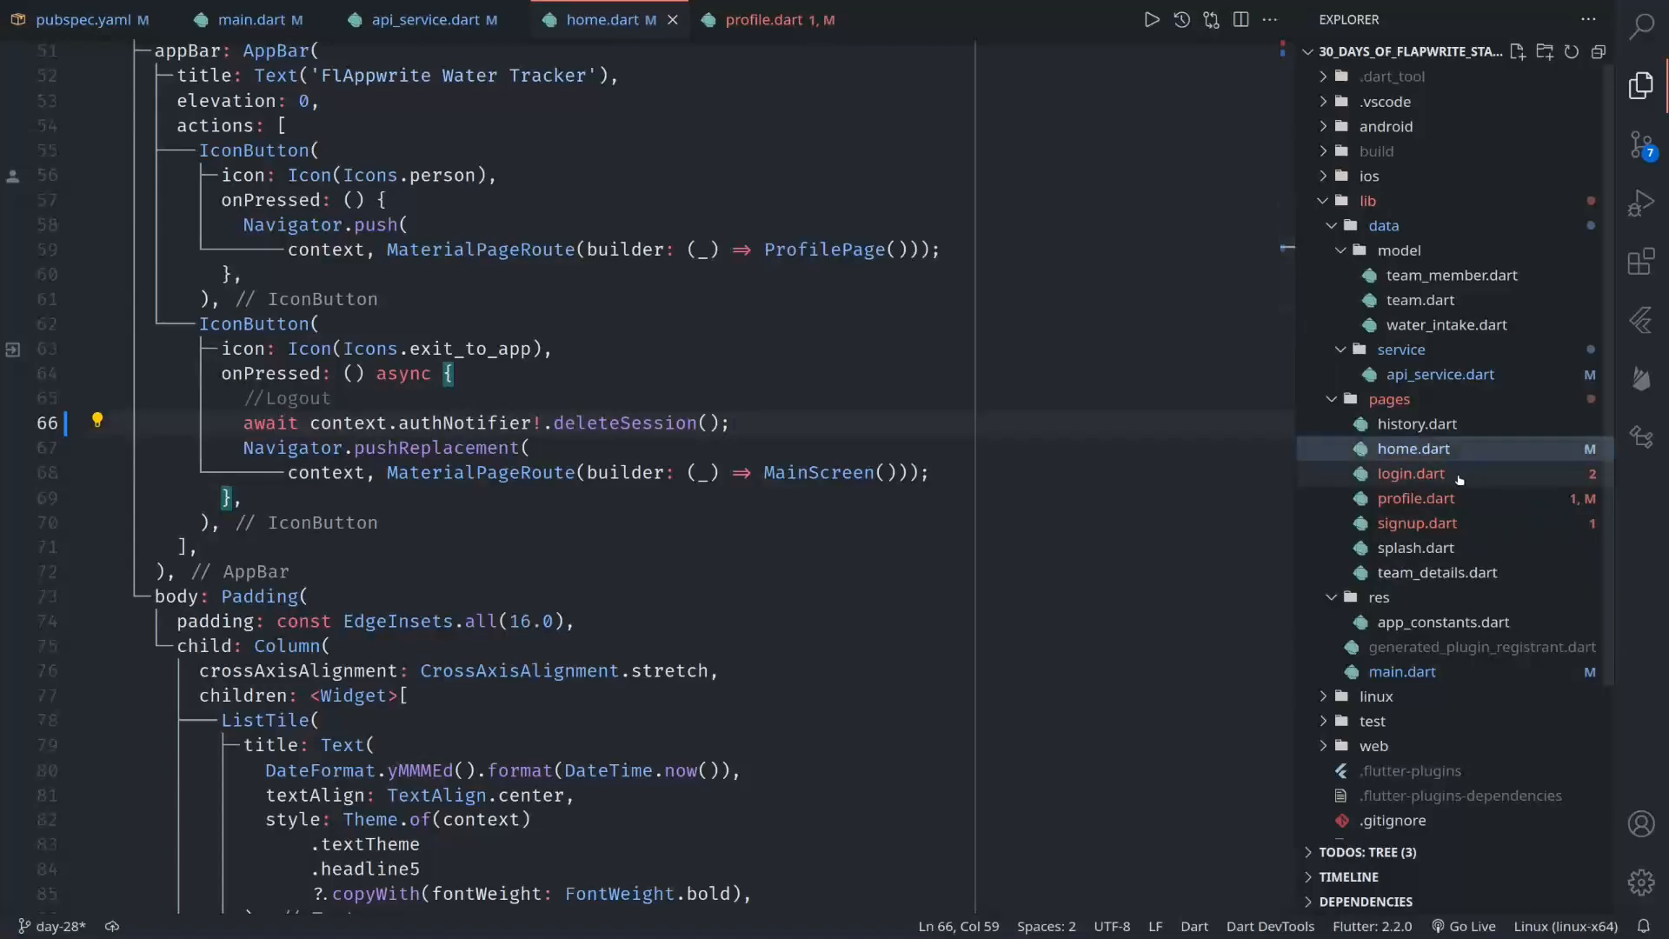
left_click(1411, 473)
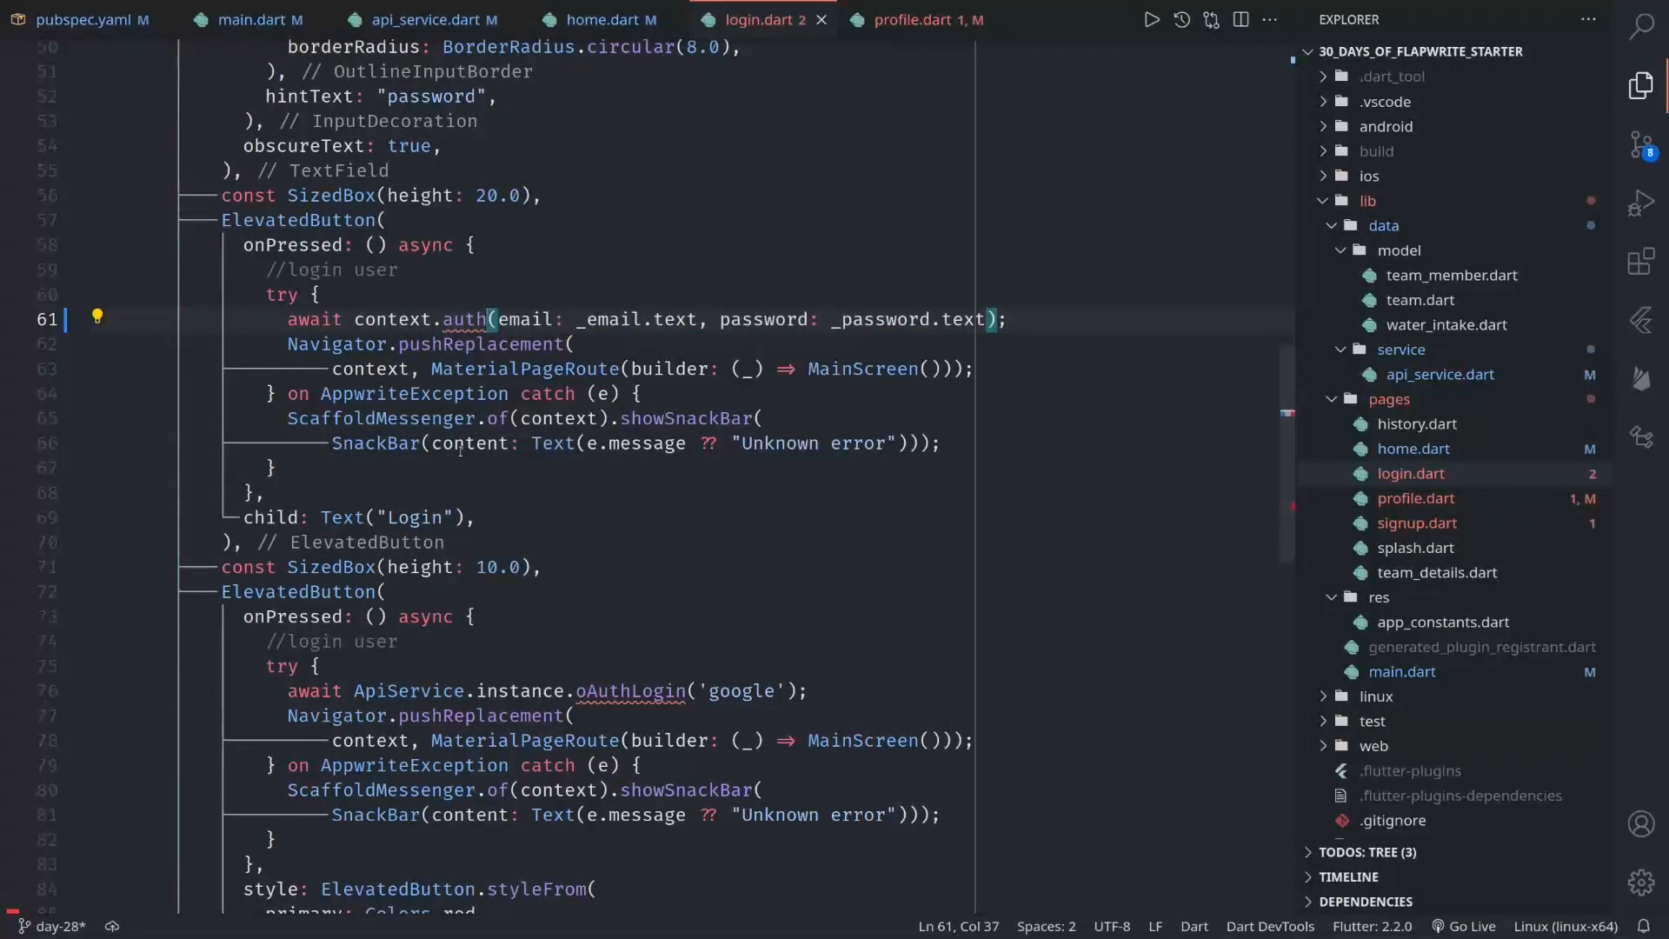
- Replace the login call with await context.authNotifier!.createSession(email:, password:)
key("Backspace")
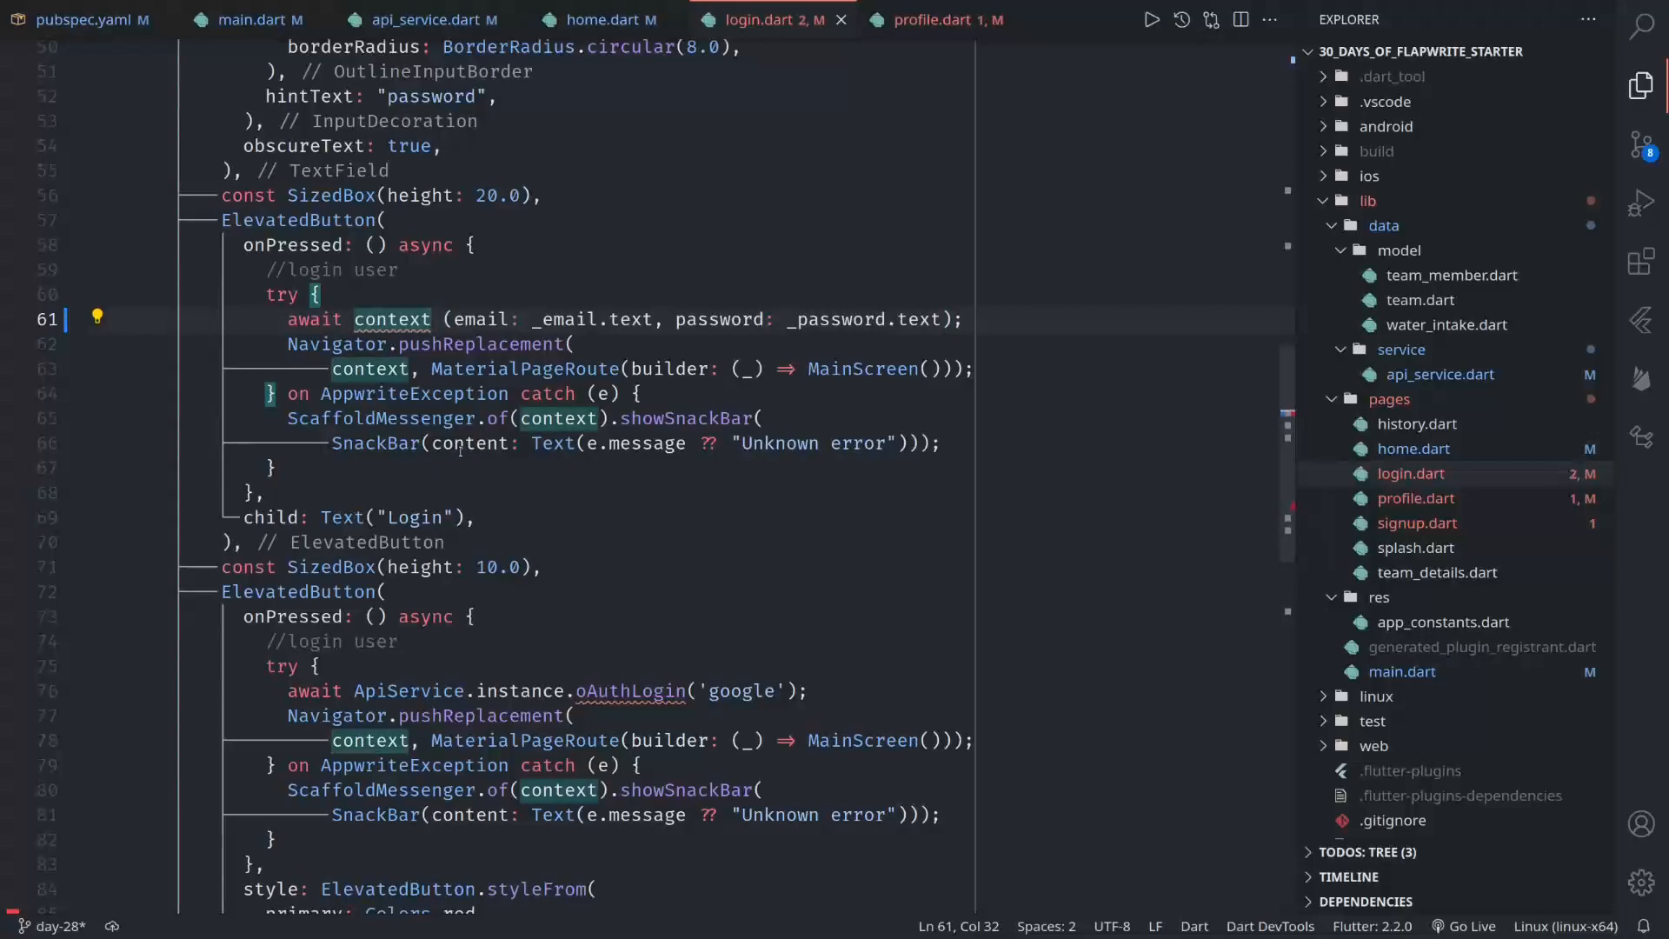
type(".authNotifier")
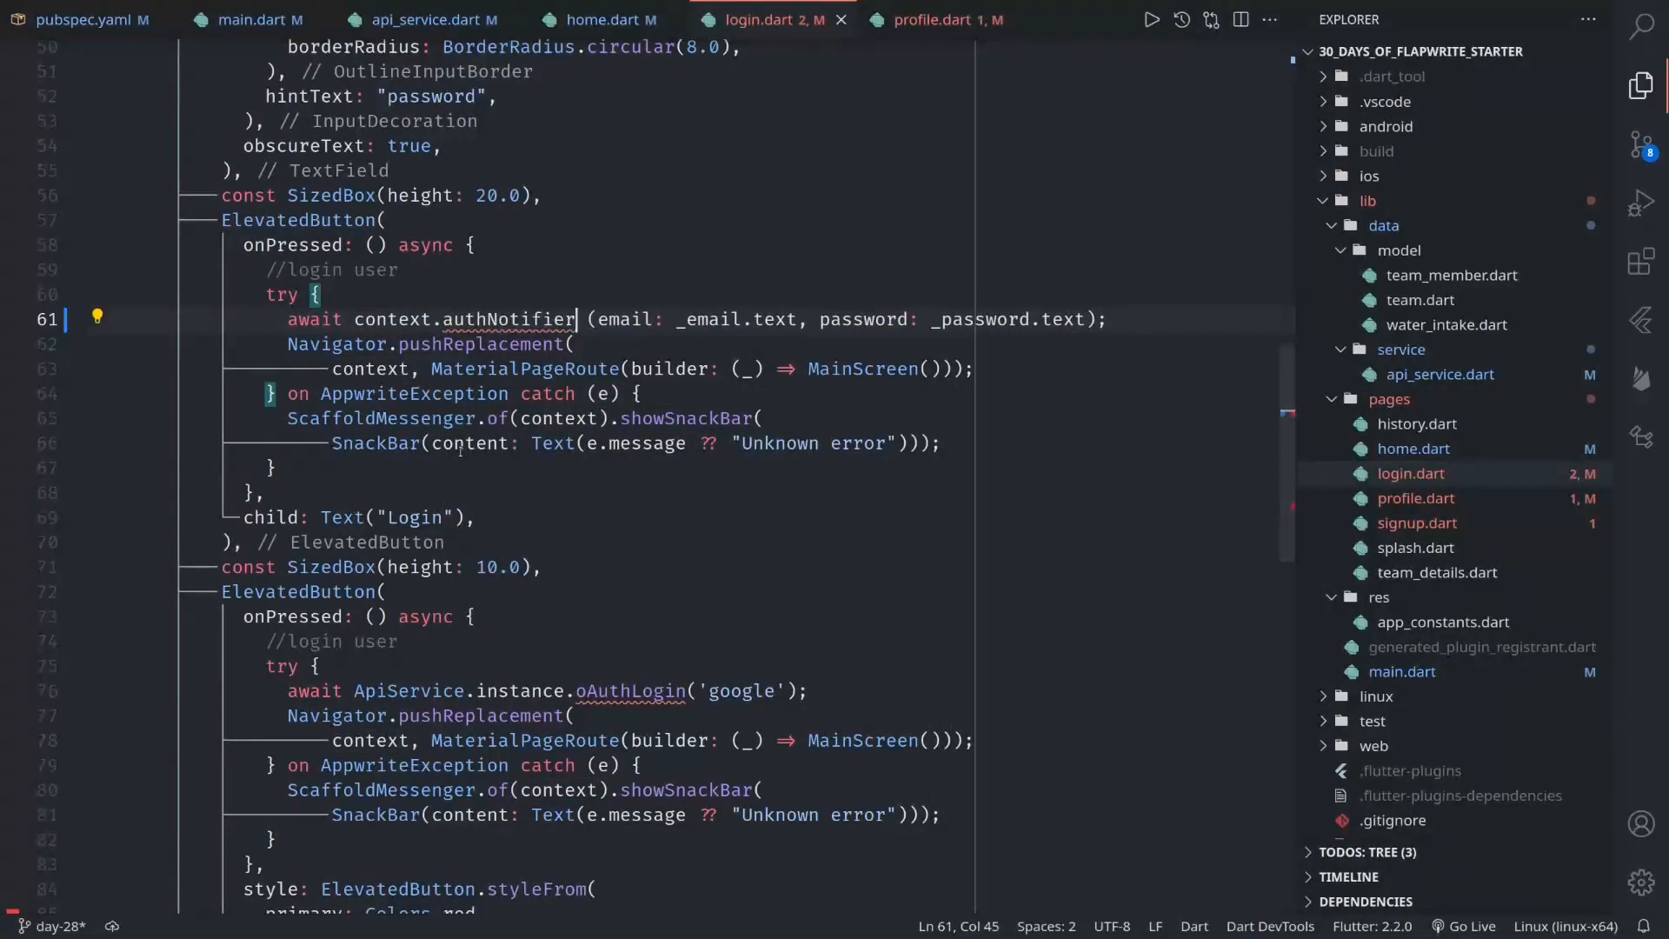
type(".")
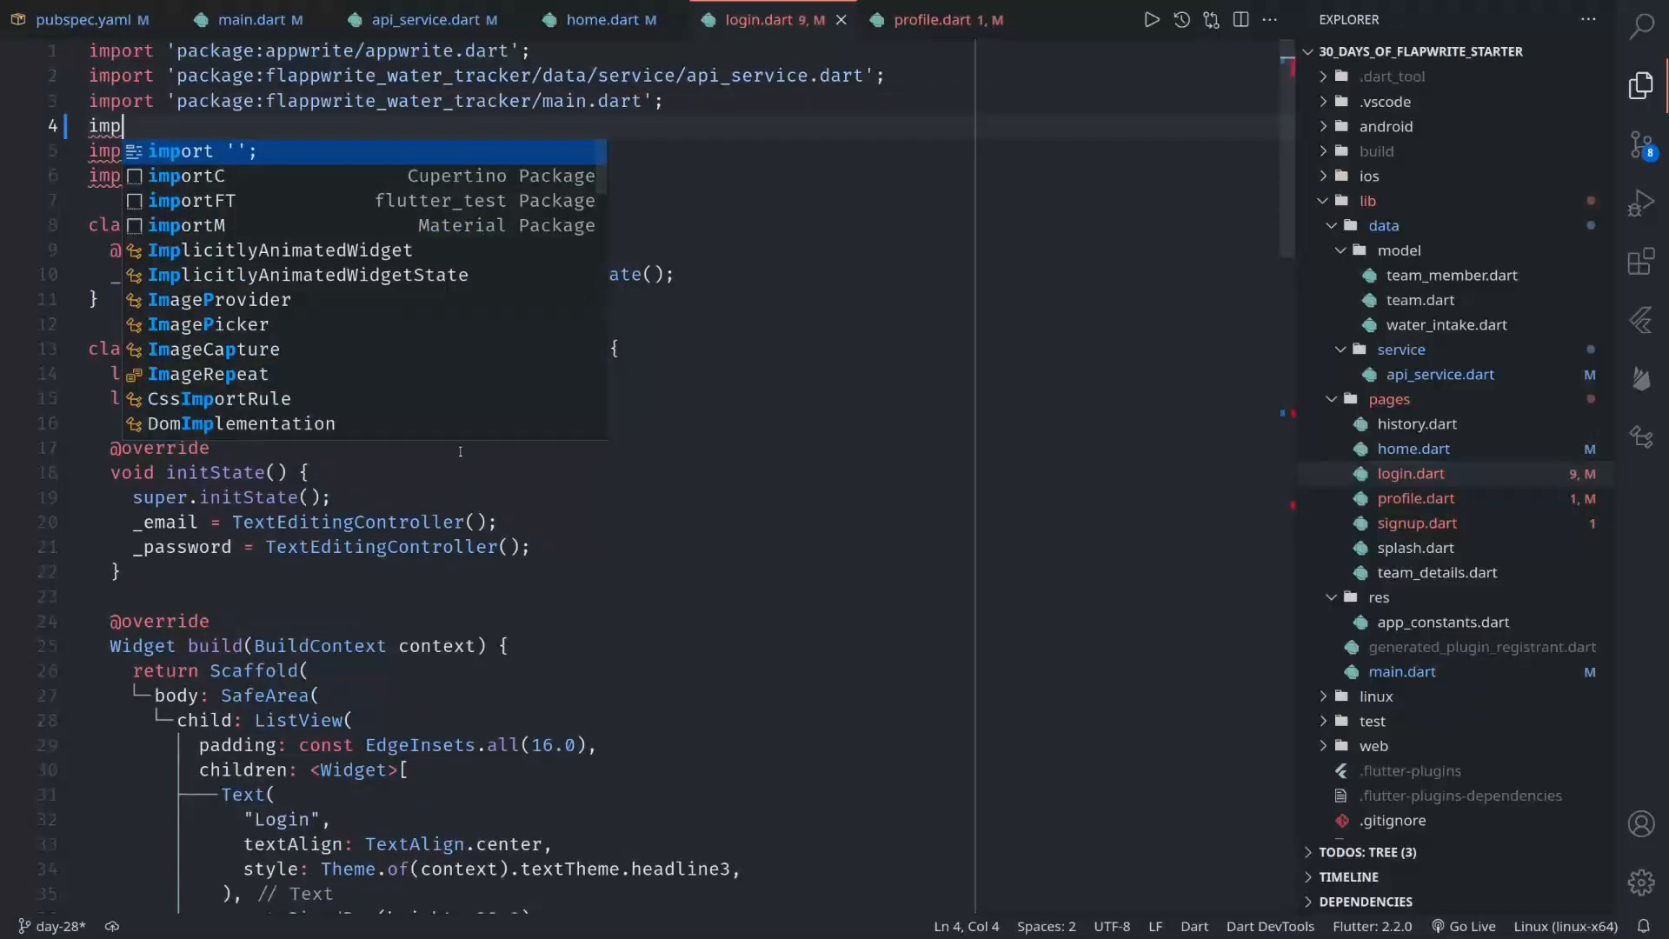
type("'fl")
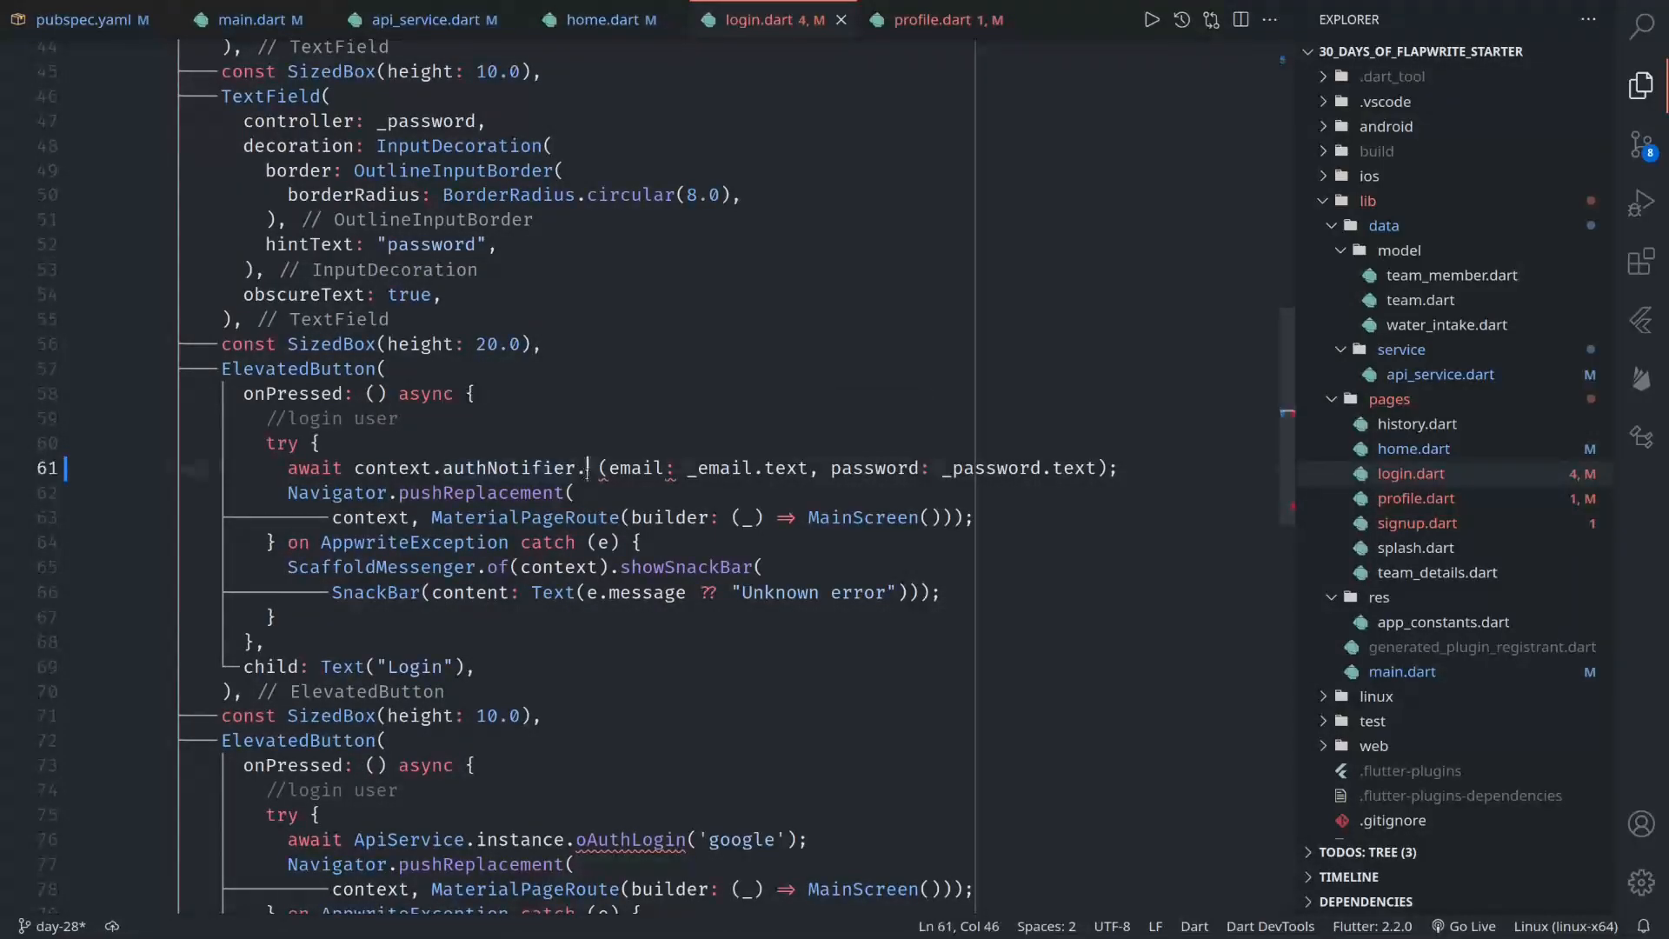
type("createSession")
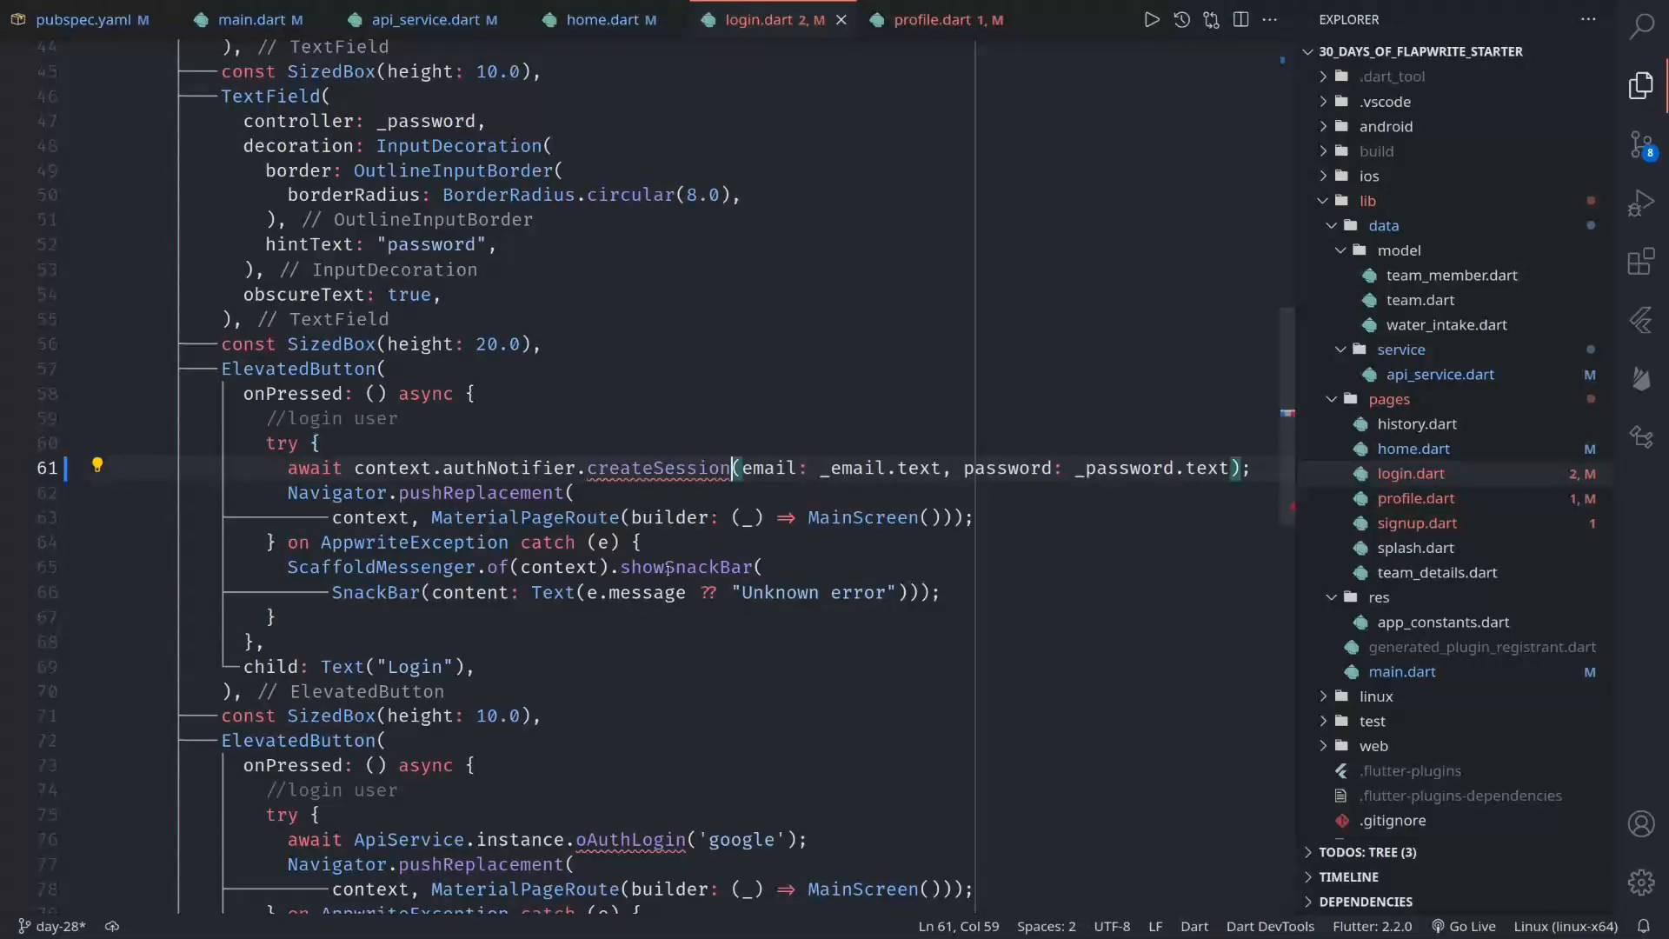
double_click(508, 468)
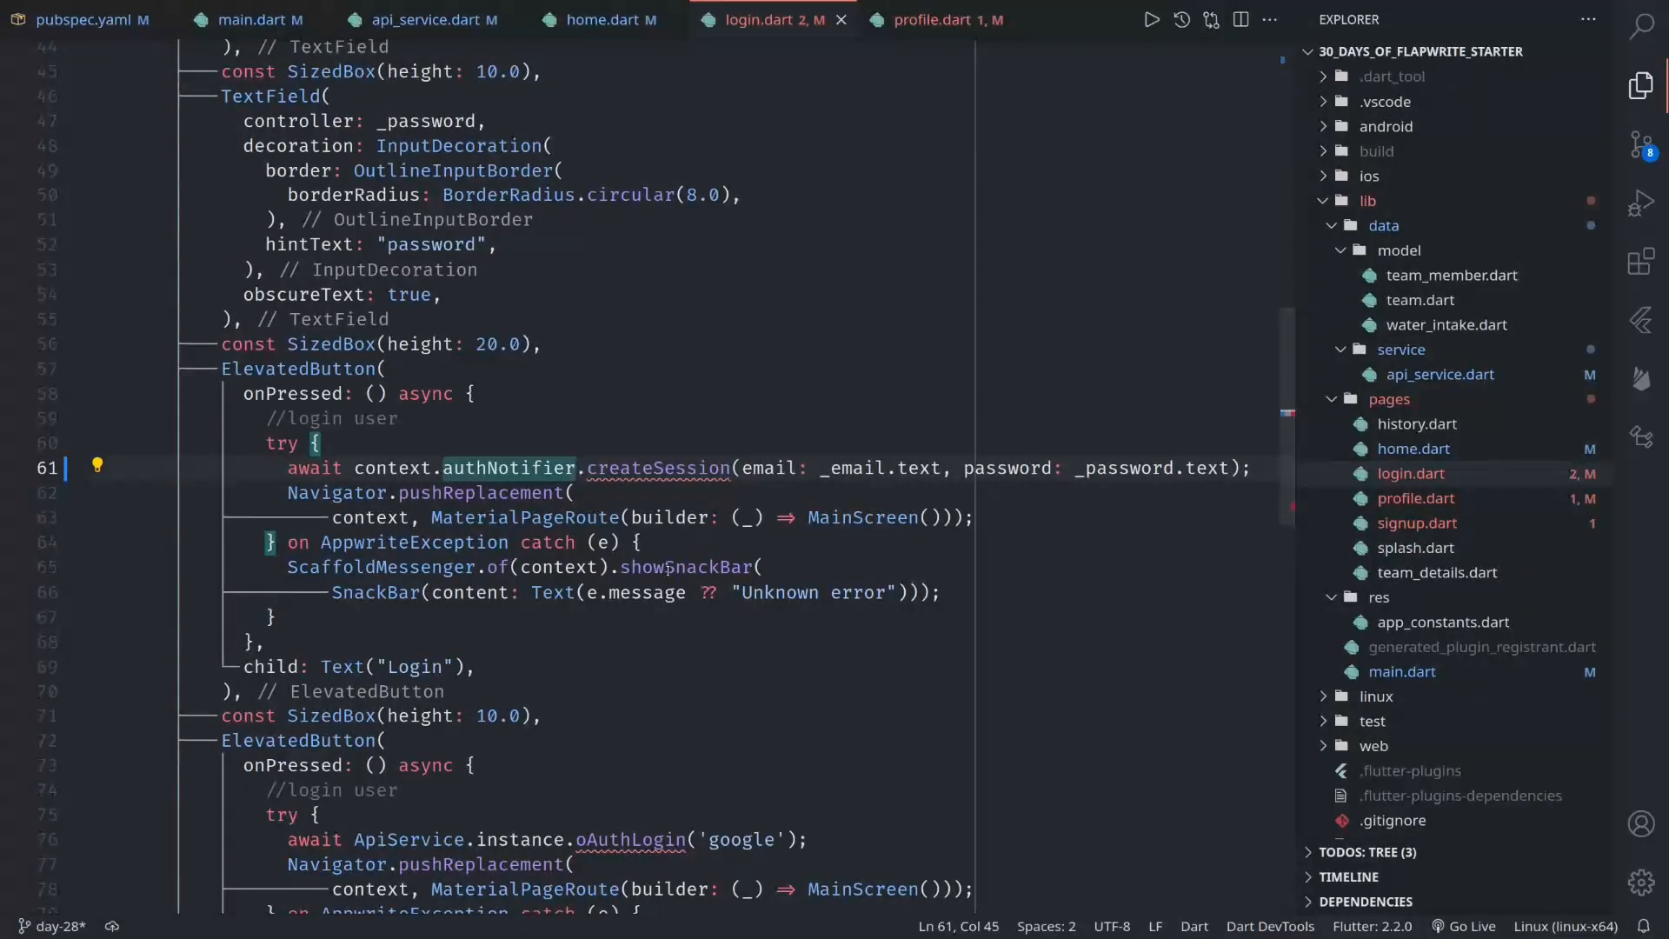
type("!")
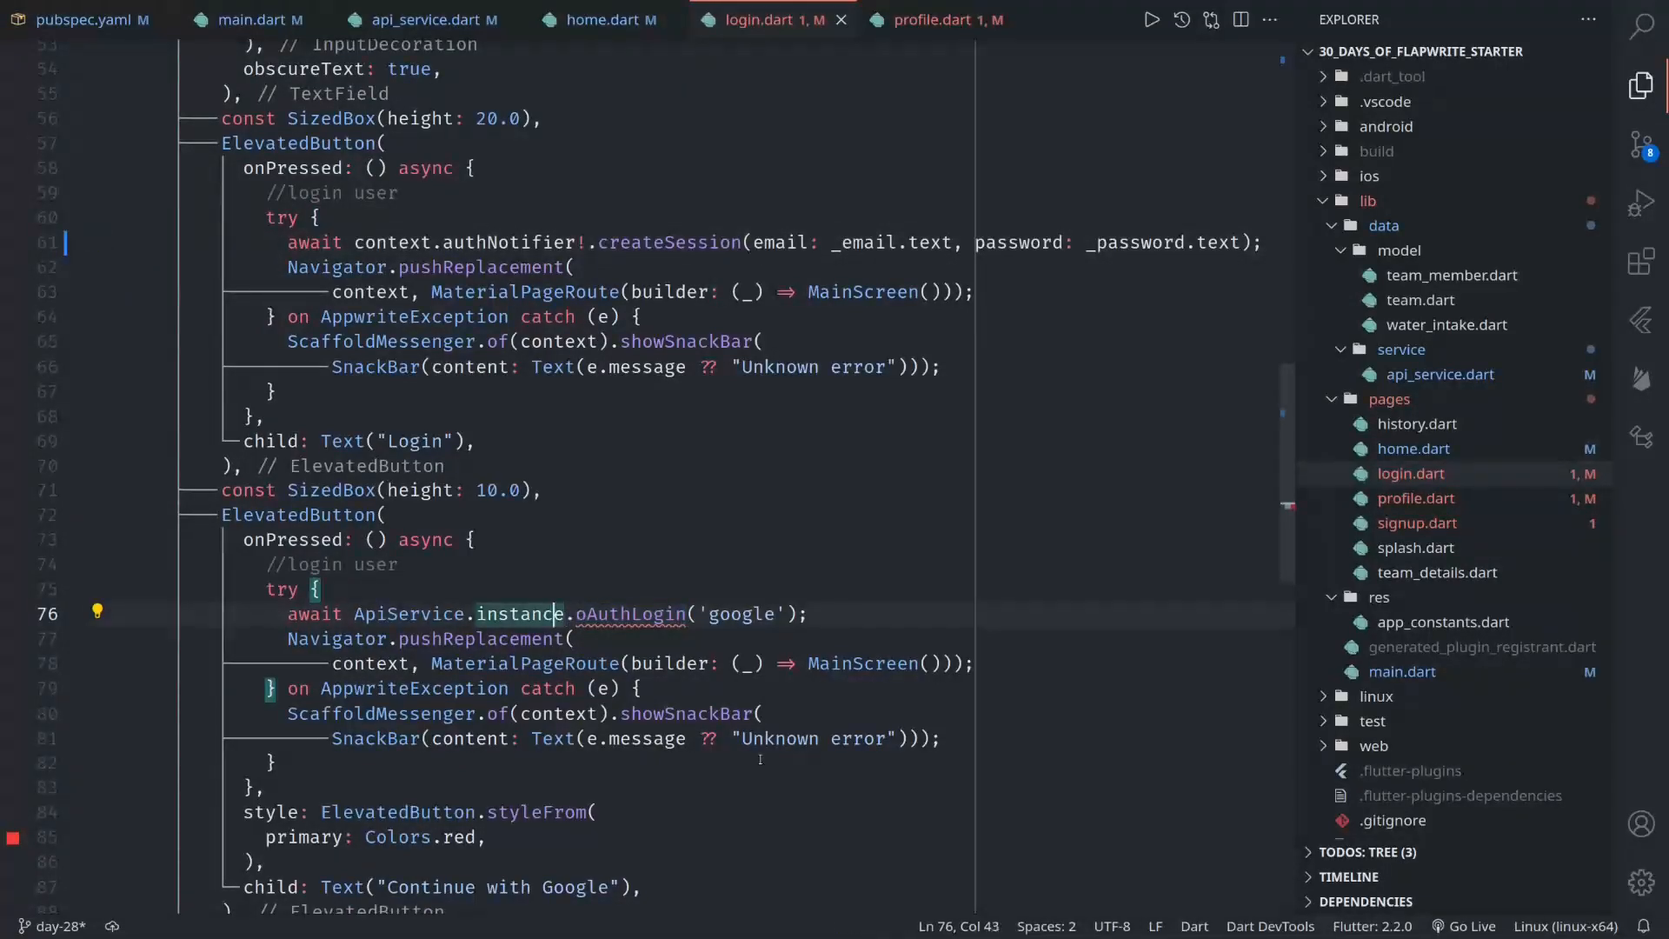
- Replace ApiService oAuthLogin with context.authNotifier!.createOAuth2Session('google') on the Google button
type("conte")
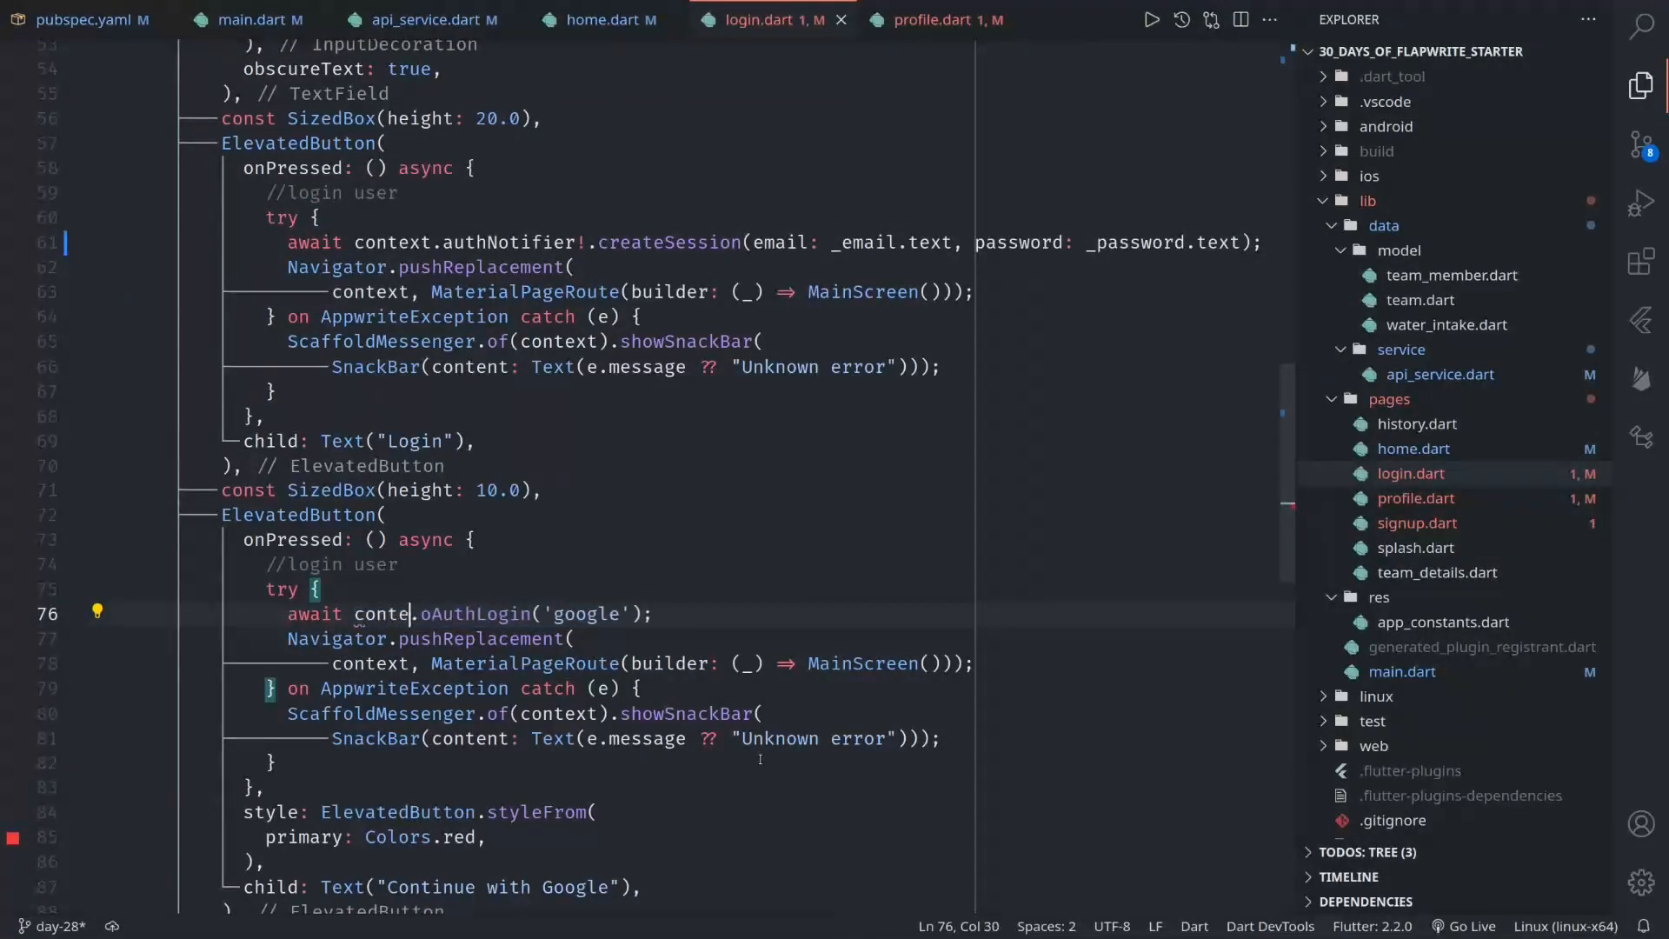
type(".authNotifier!/")
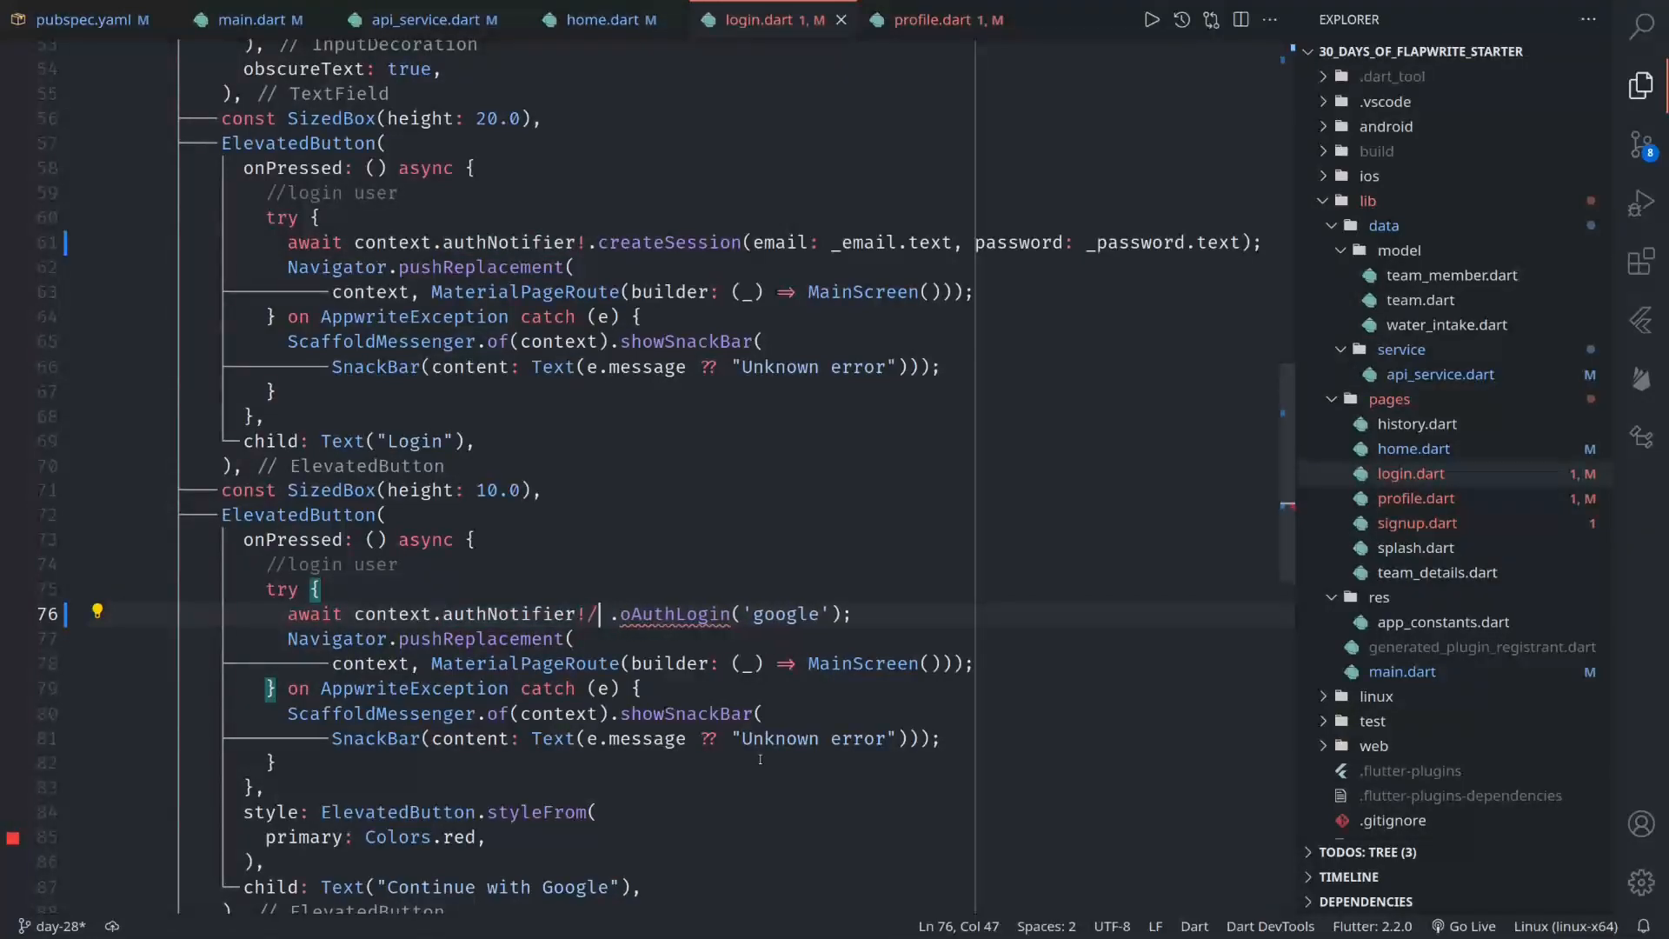
type("createOAuth2Session('google")
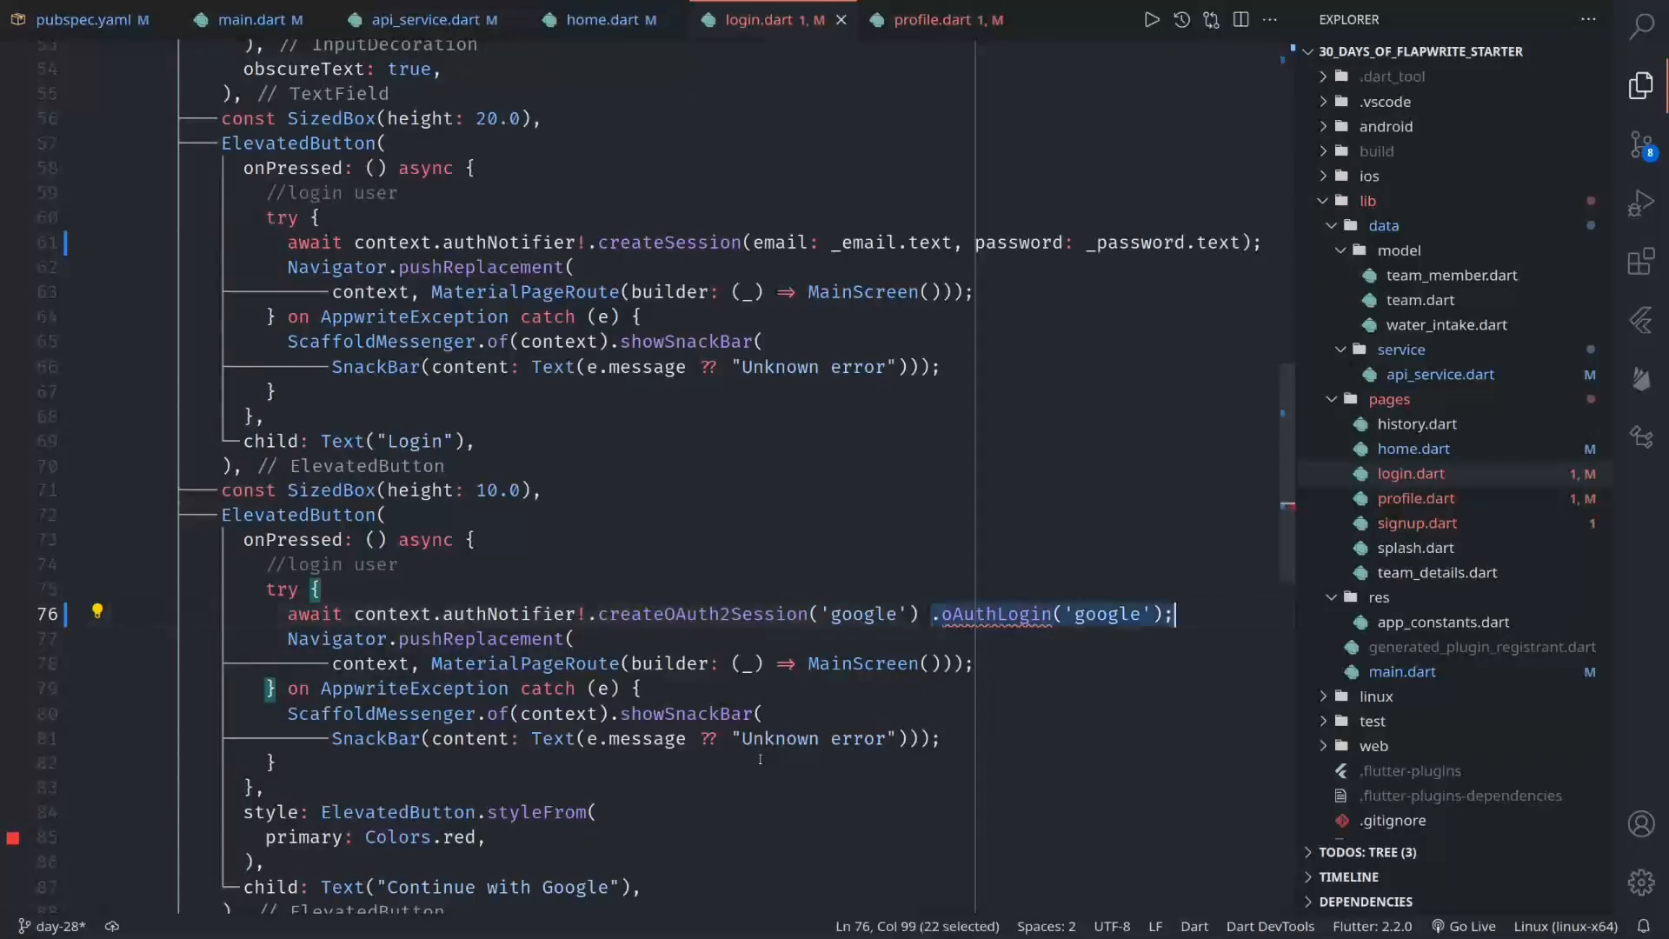
key("Delete")
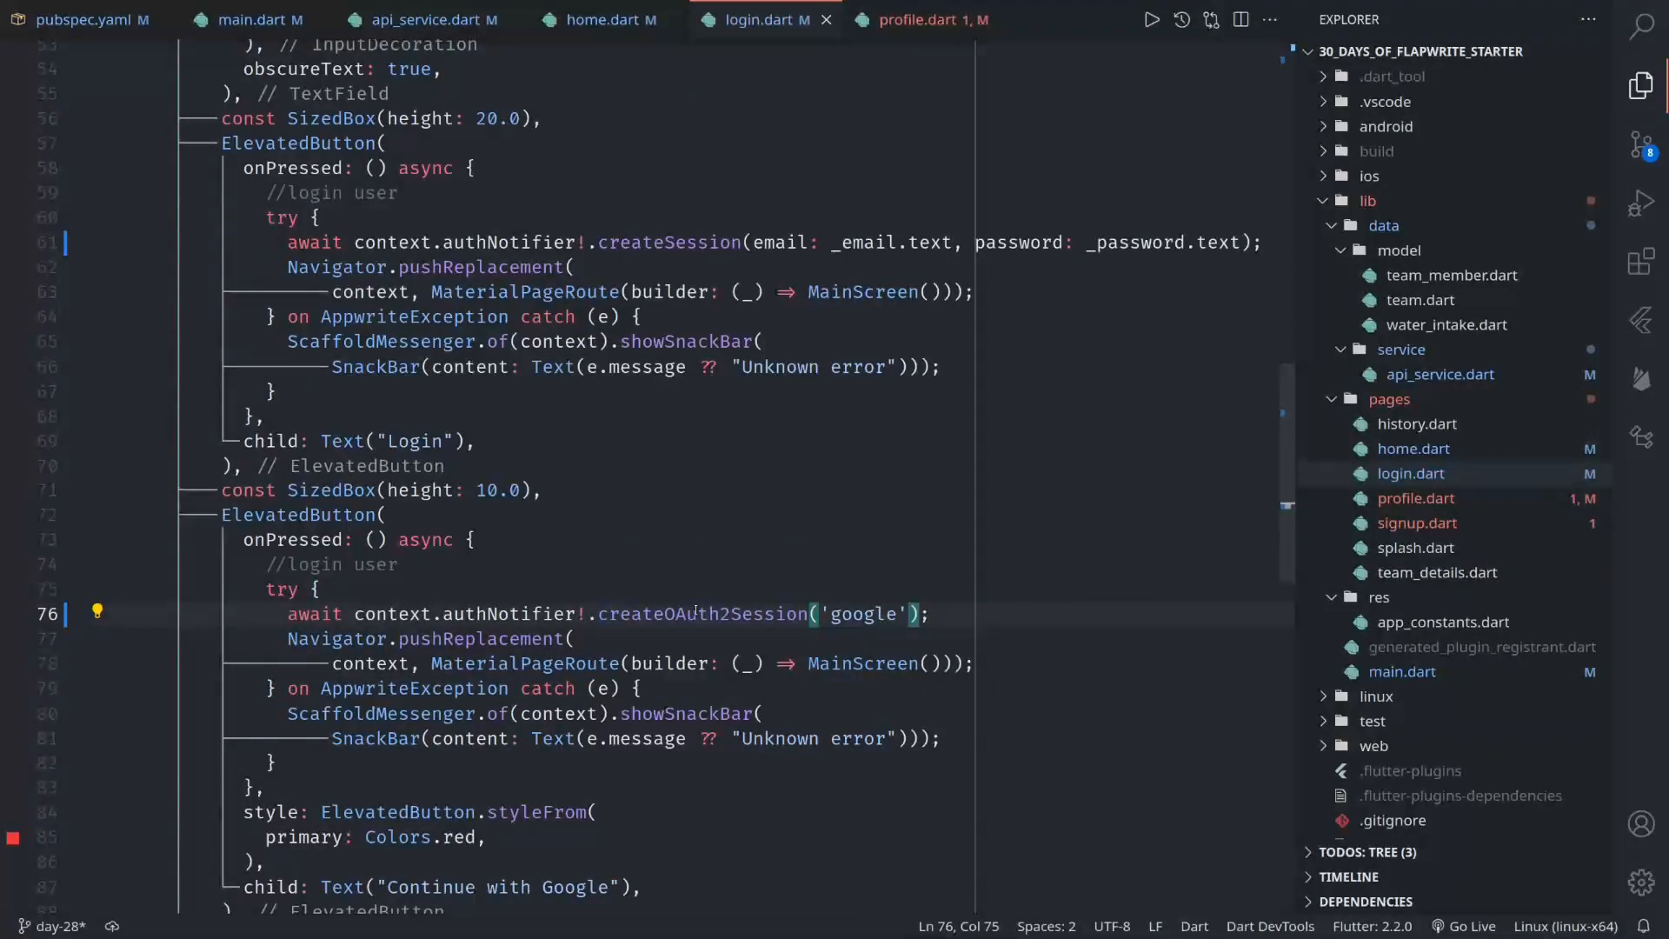
mouse_move(702, 614)
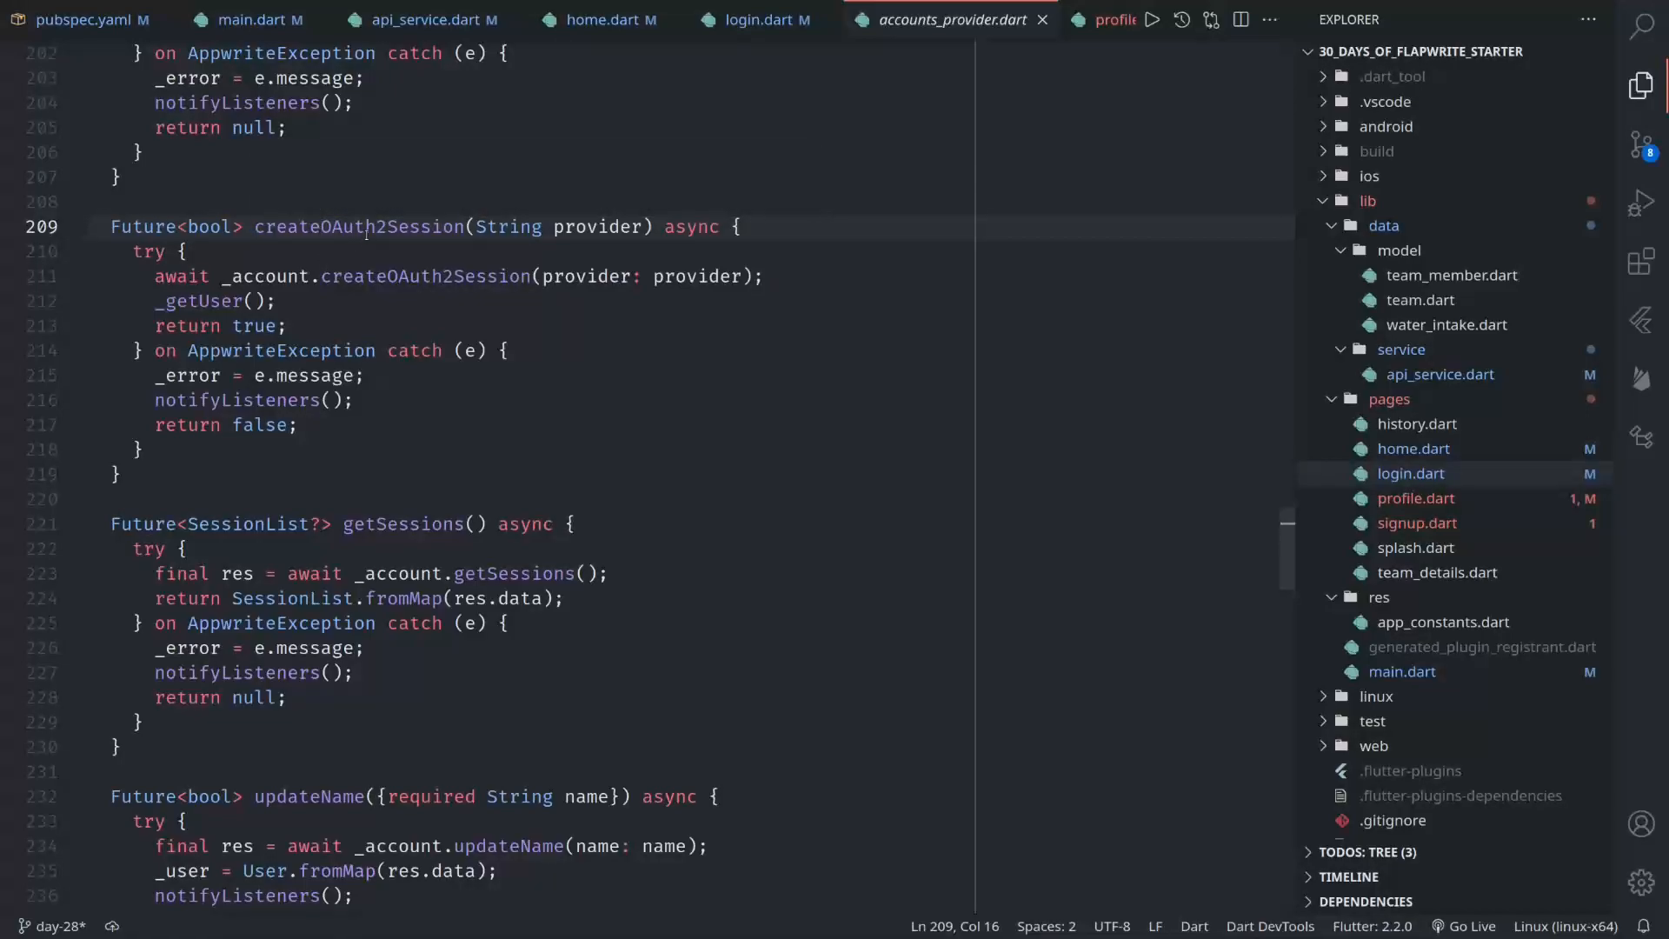
double_click(357, 226)
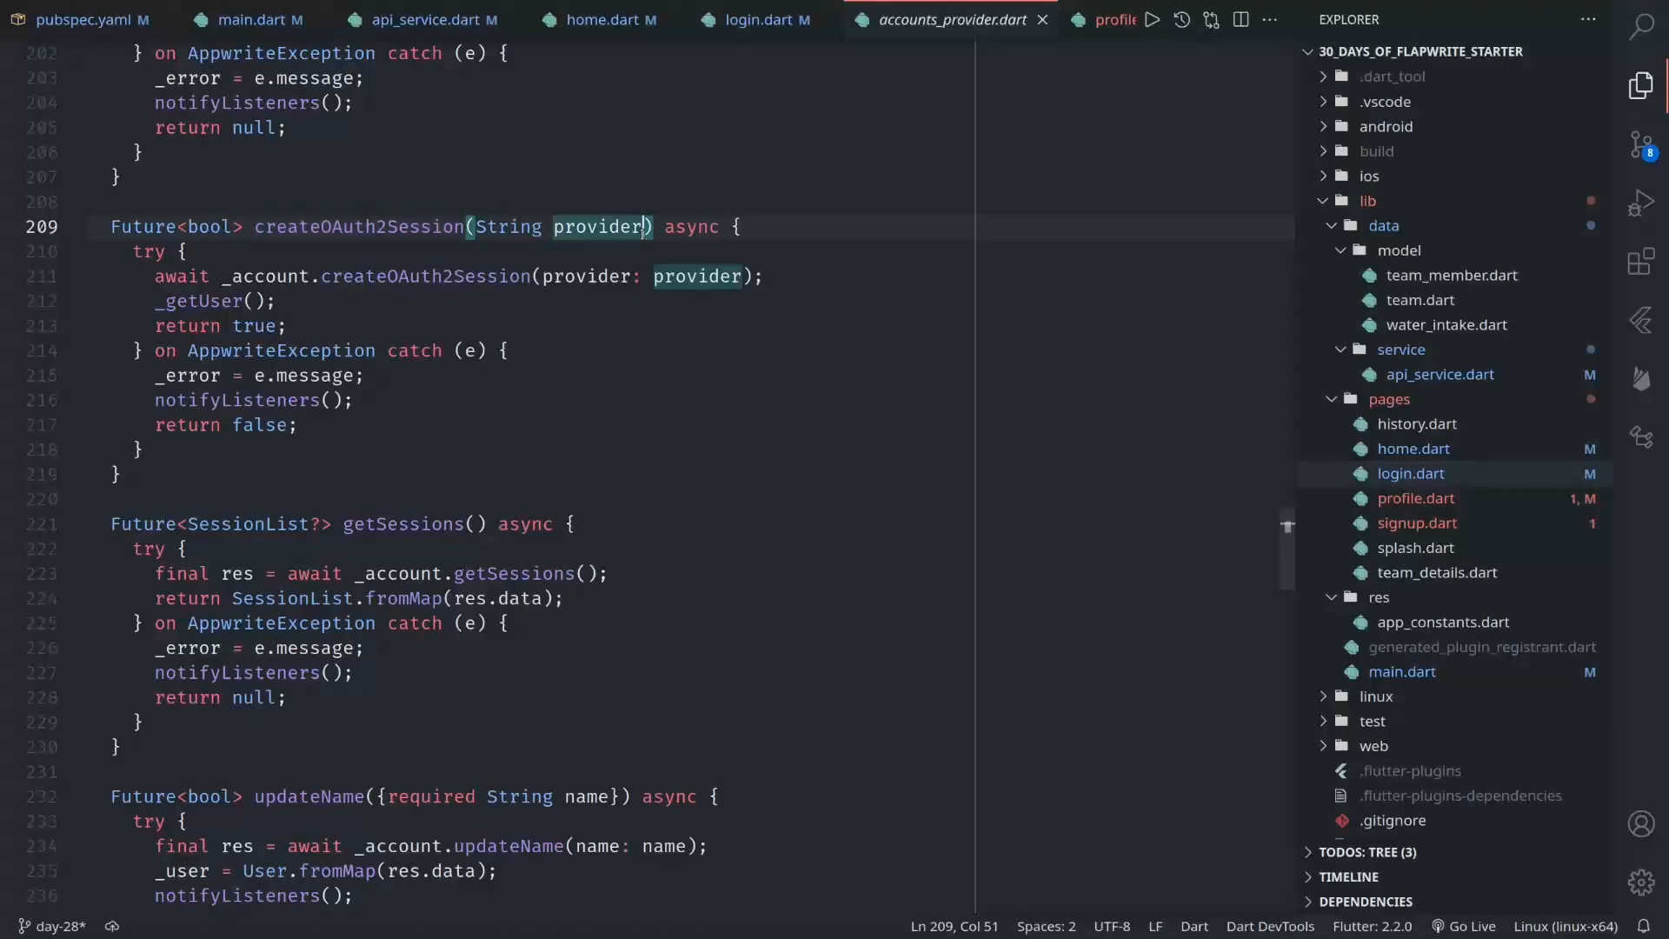
mouse_move(424, 275)
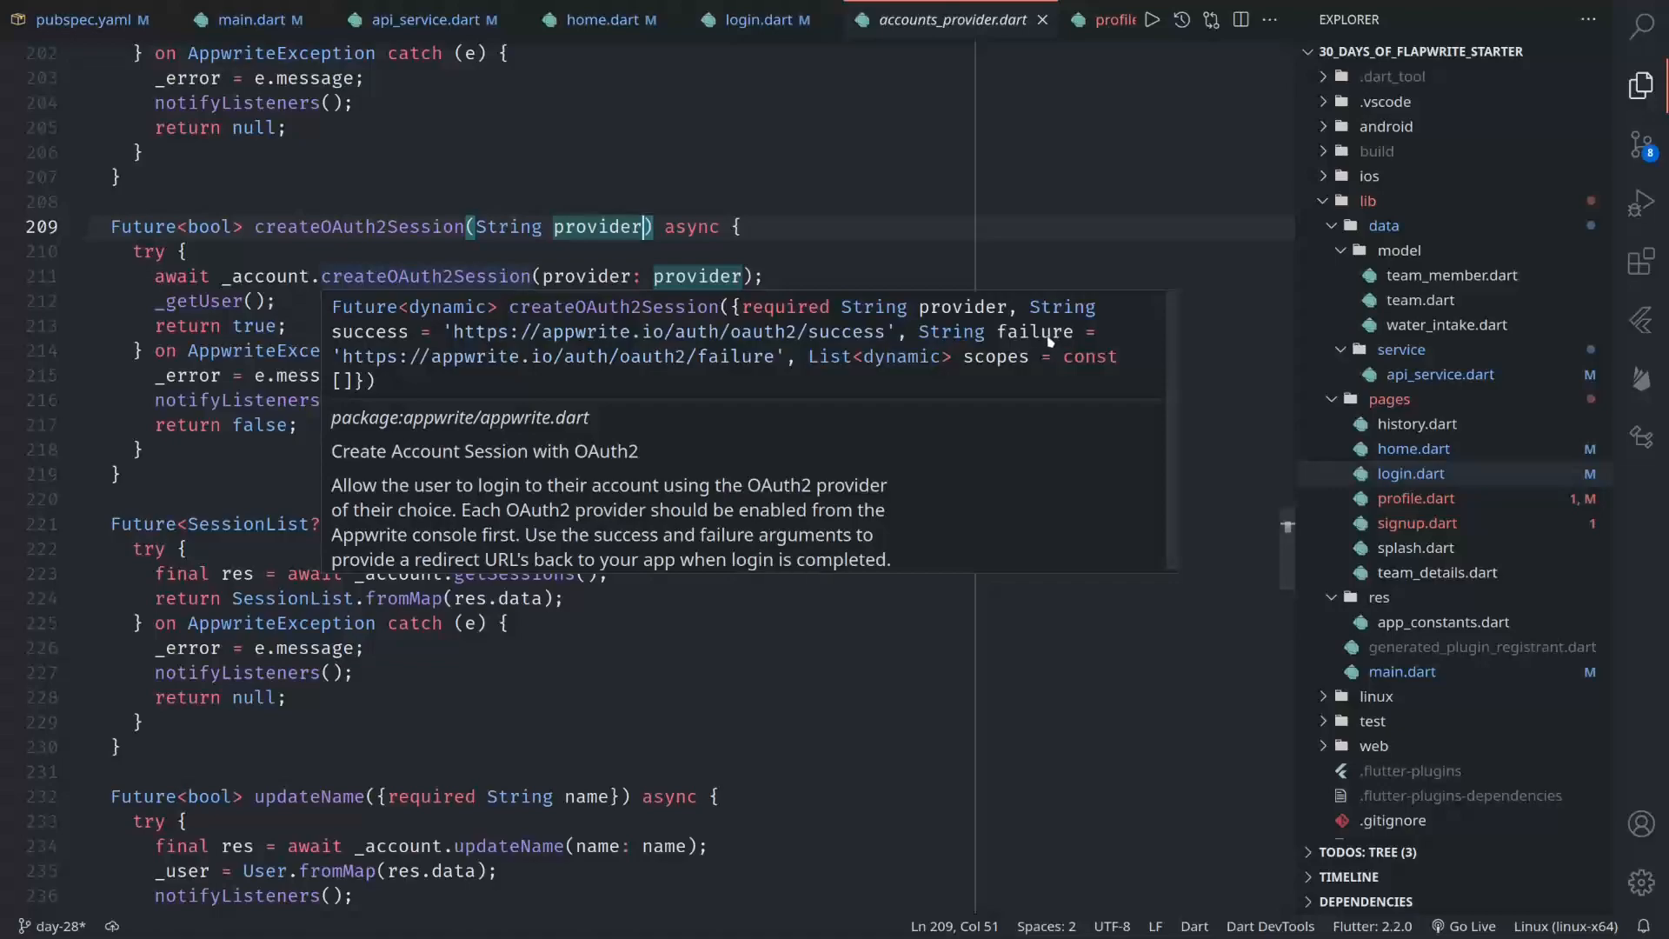
mouse_move(485, 254)
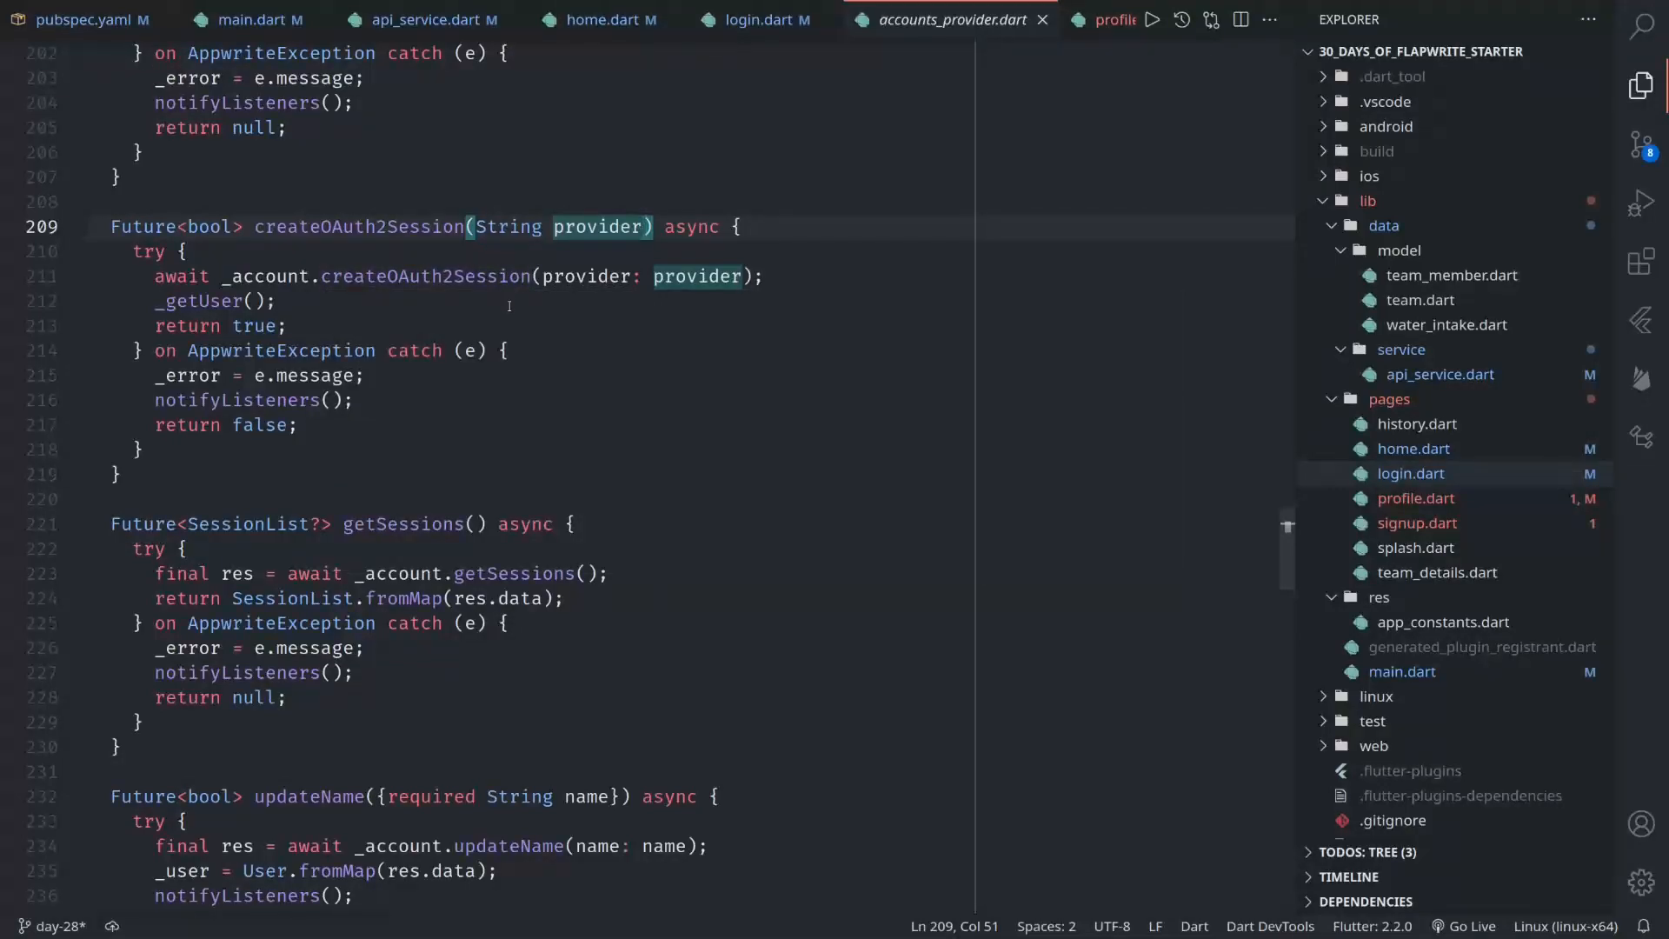
left_click(755, 19)
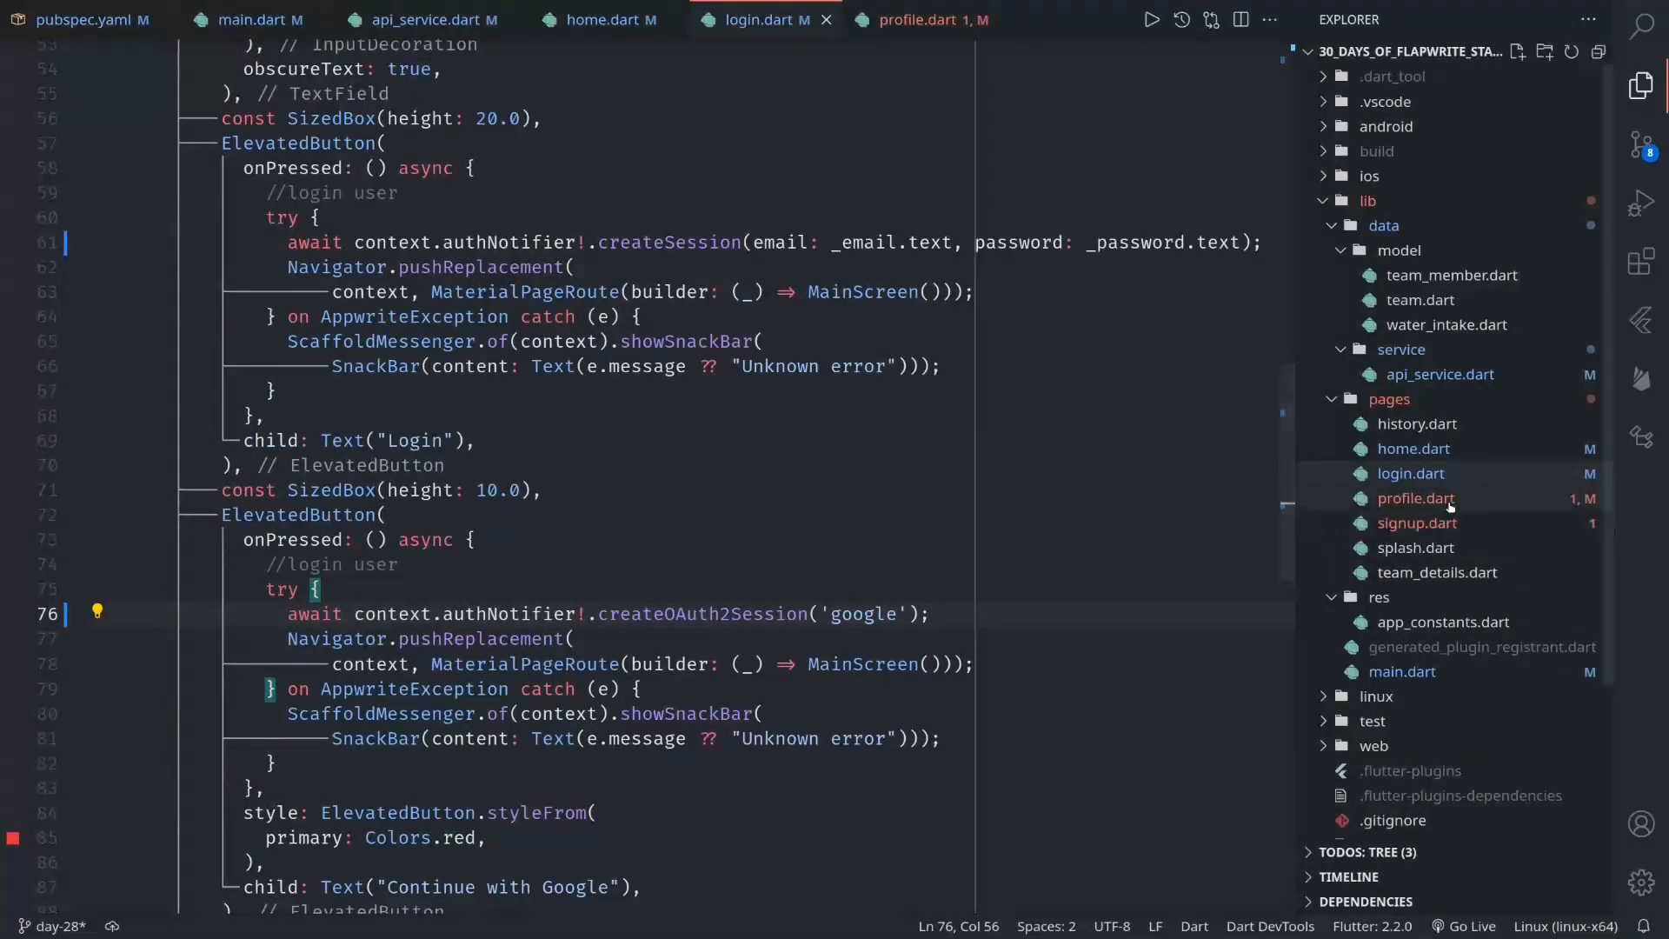
- Delete the _getUser method from profile.dart and move down to build()
left_click(1415, 497)
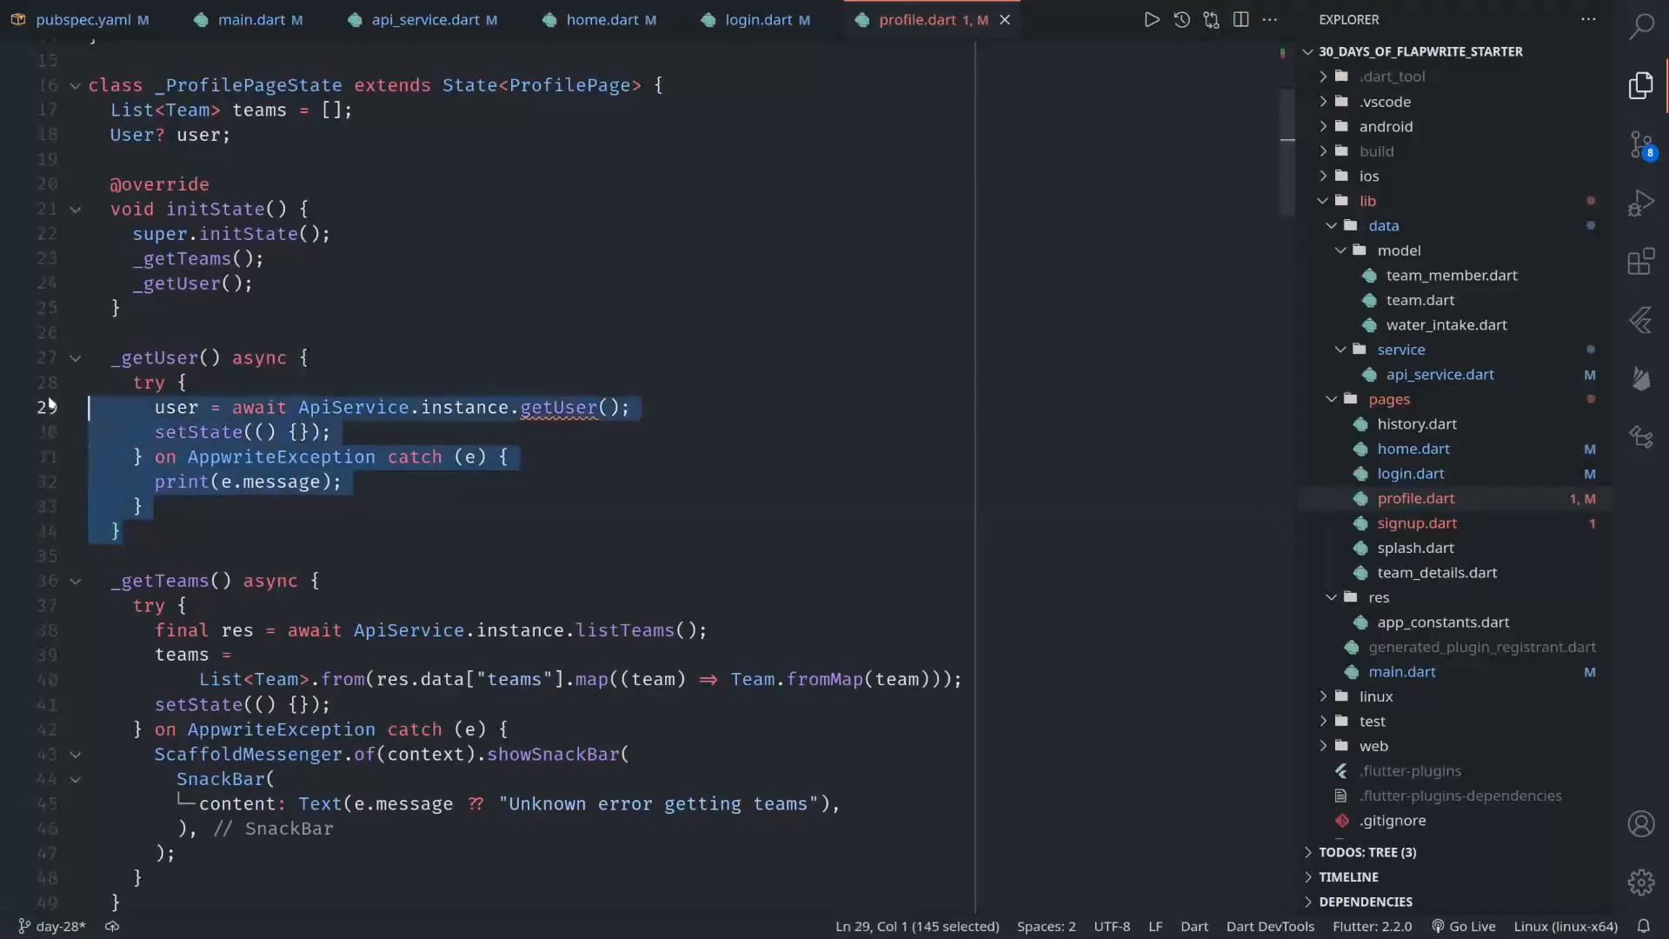
key("Delete")
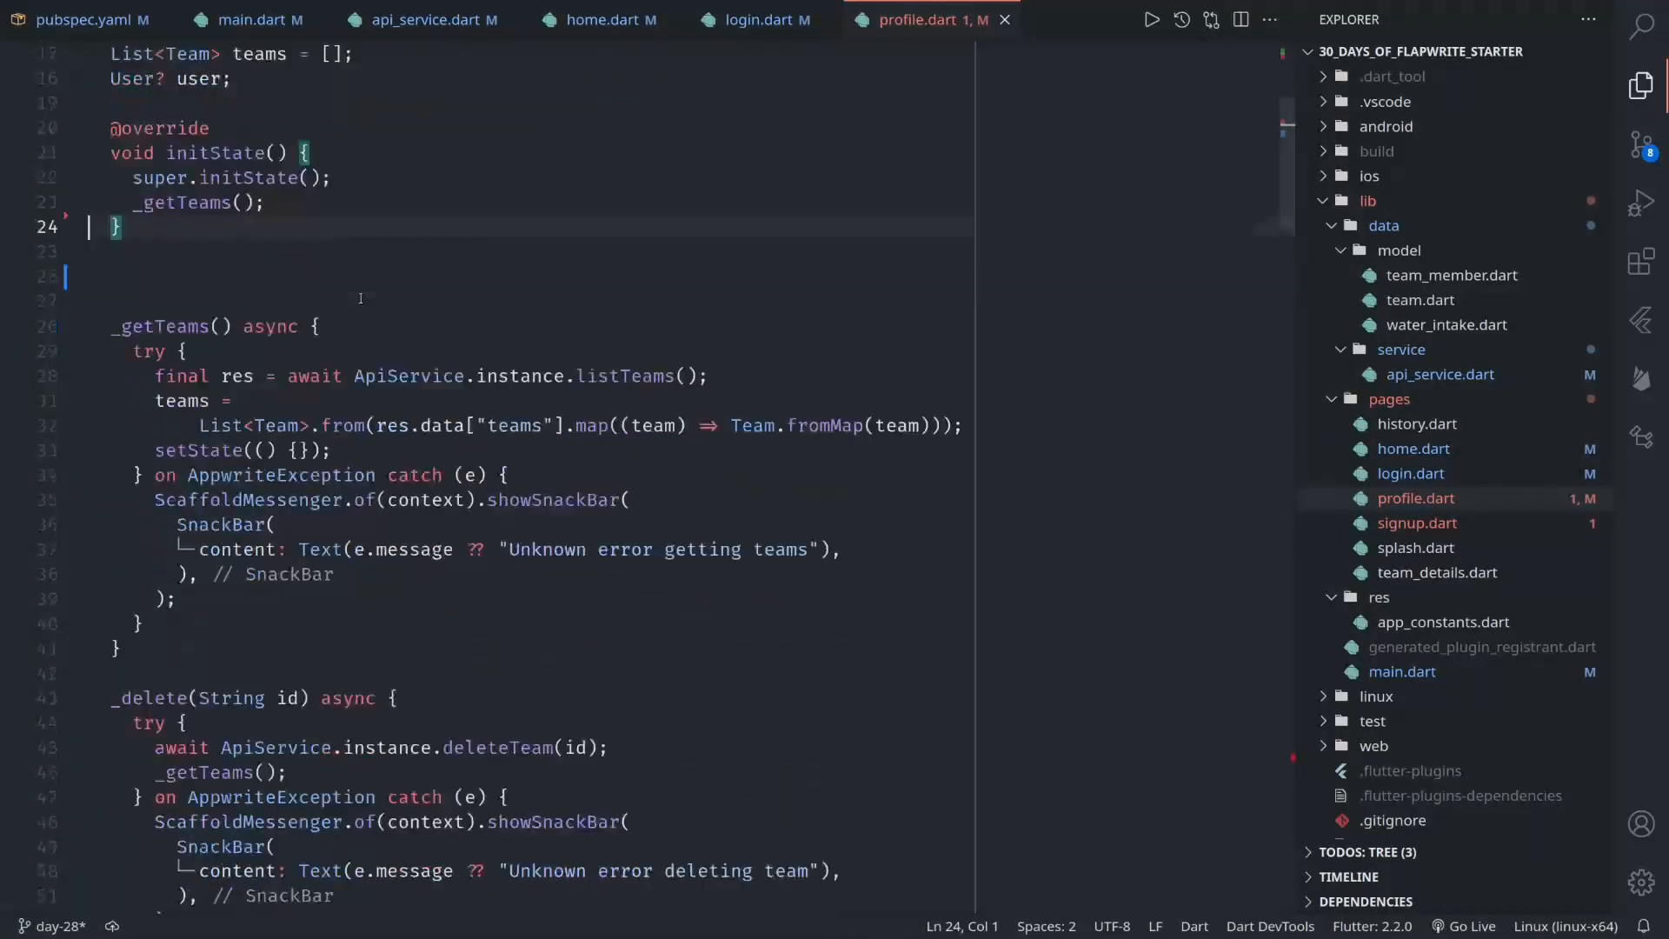
scroll("down", 3)
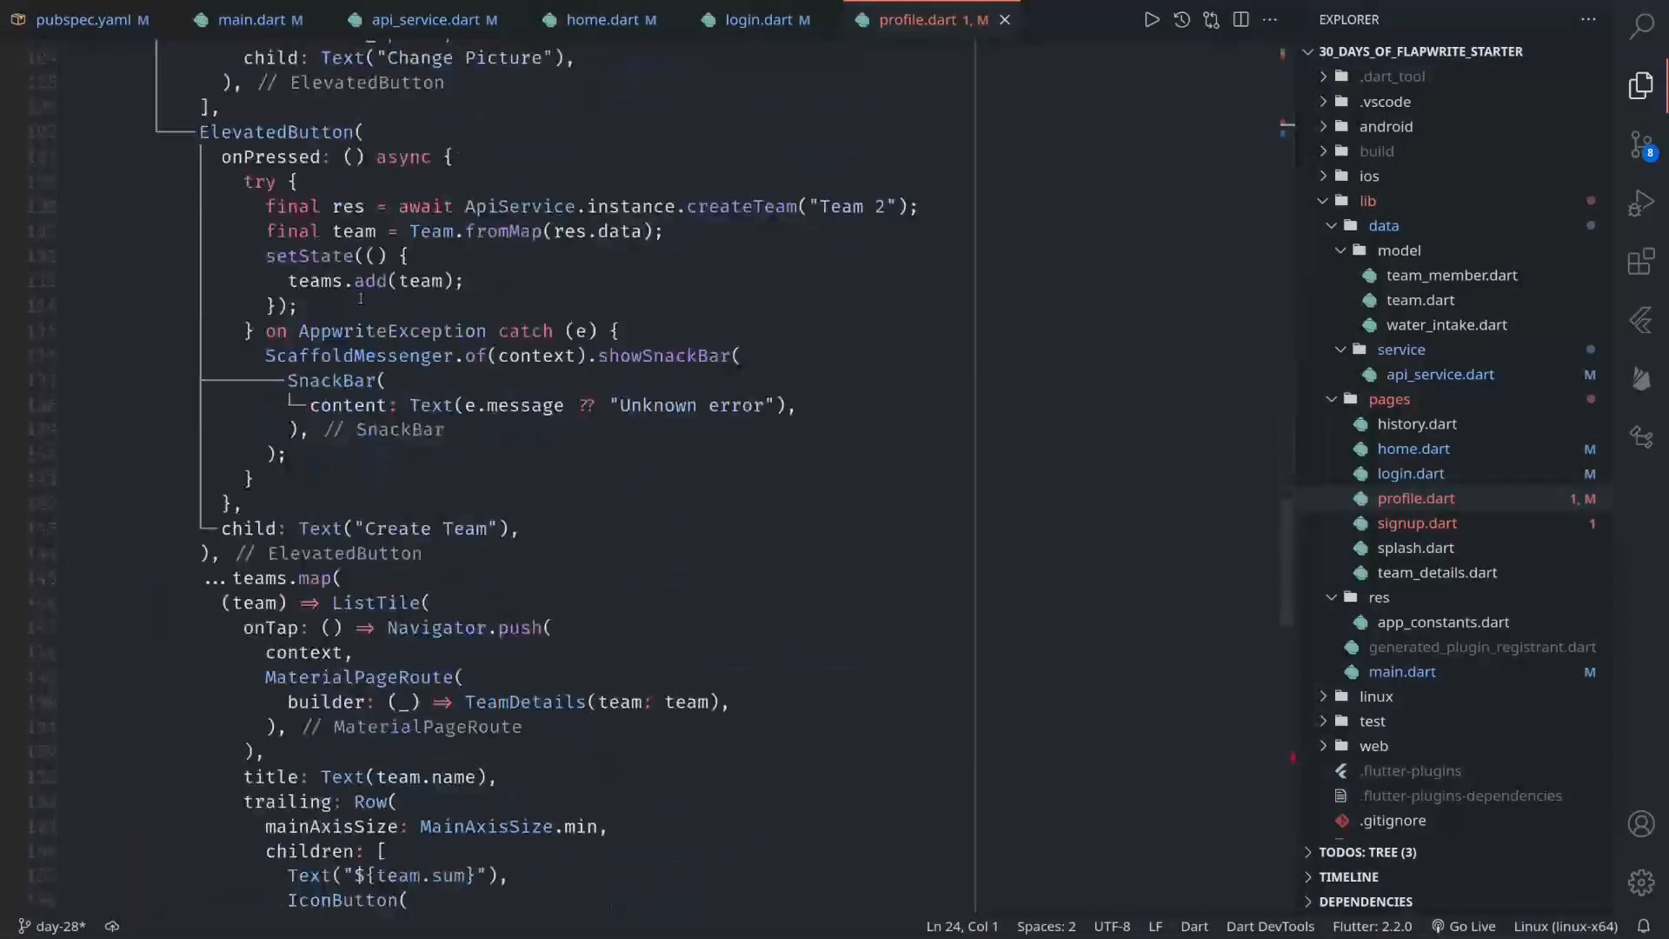
scroll("down", 3)
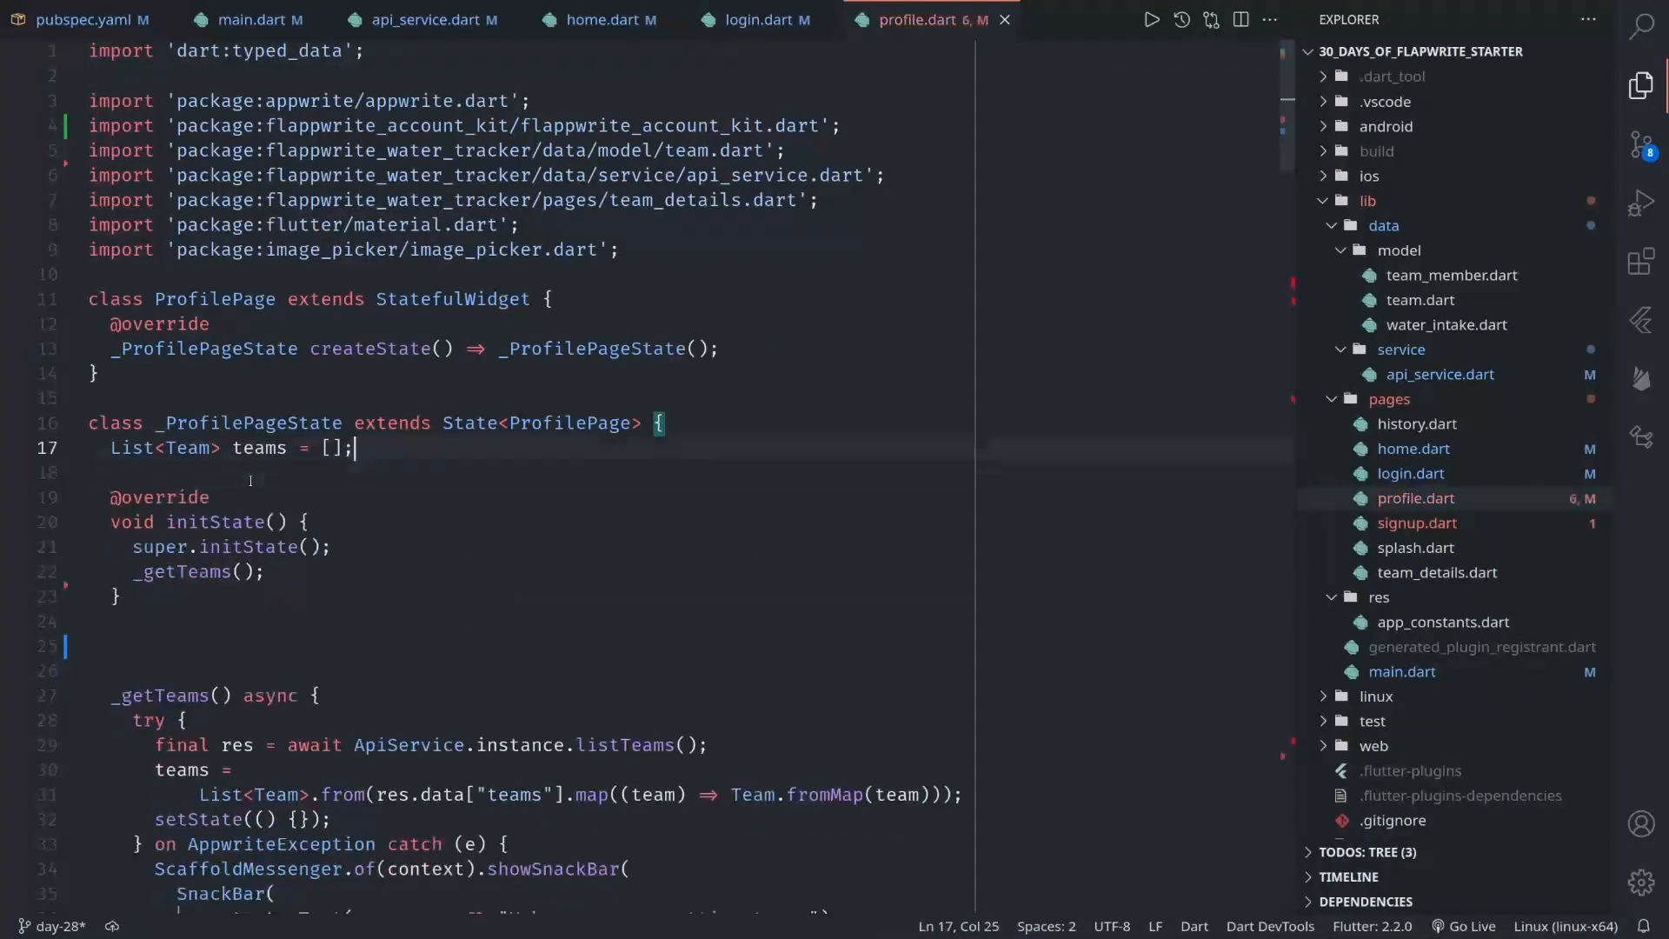
scroll("down", 3)
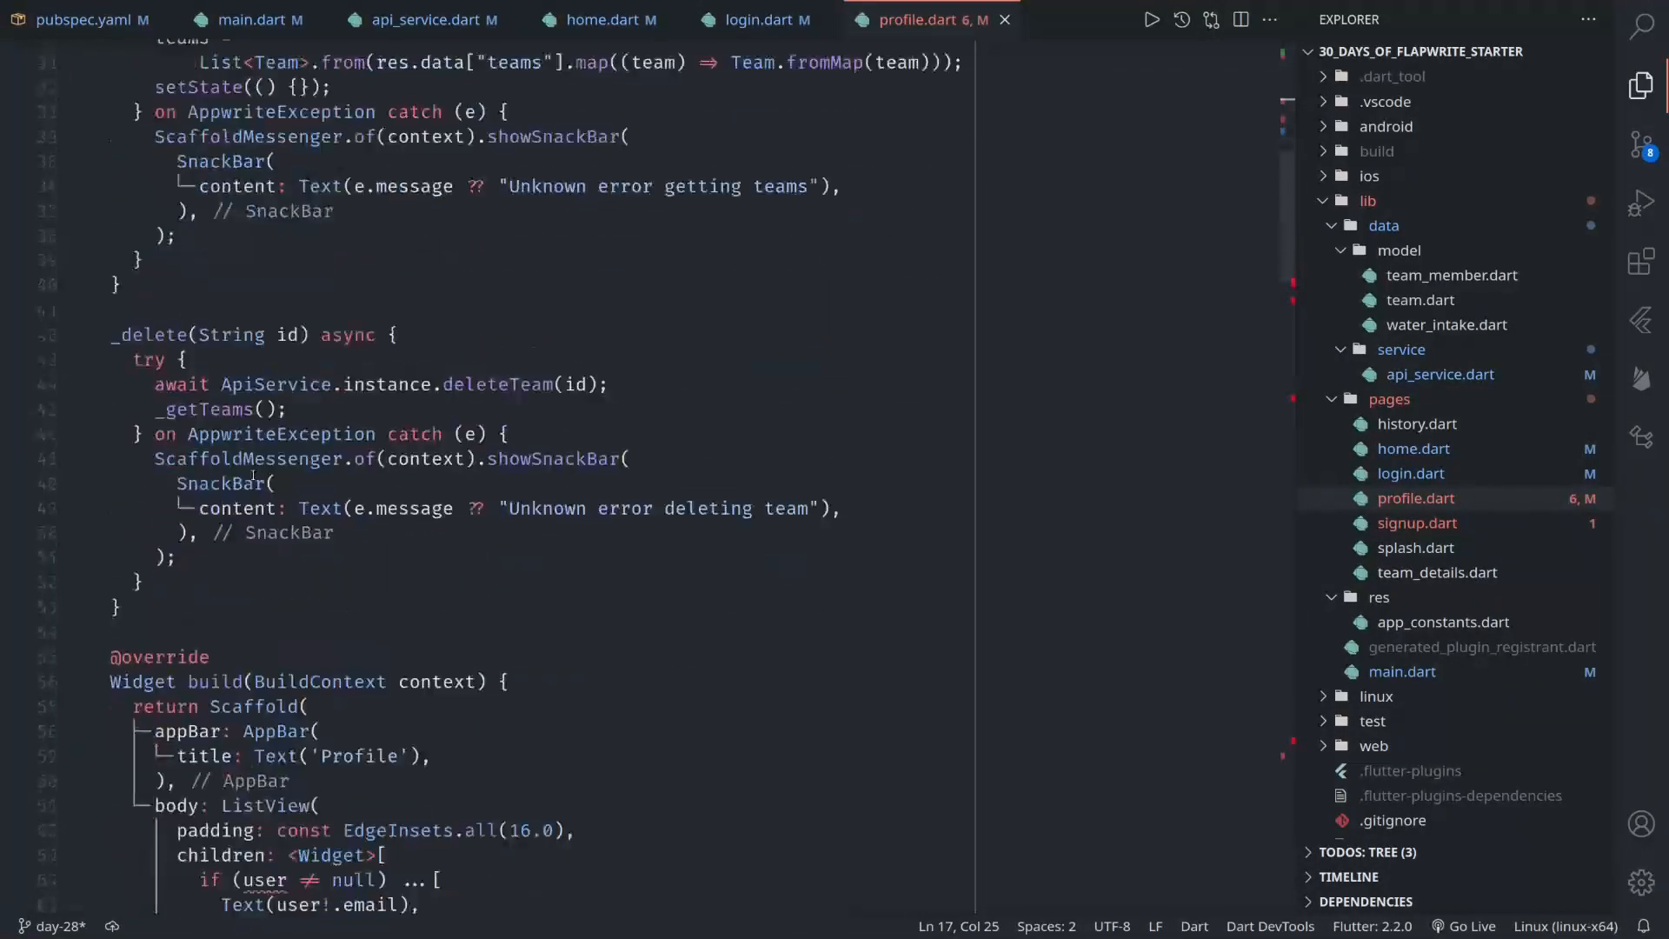
scroll("down", 3)
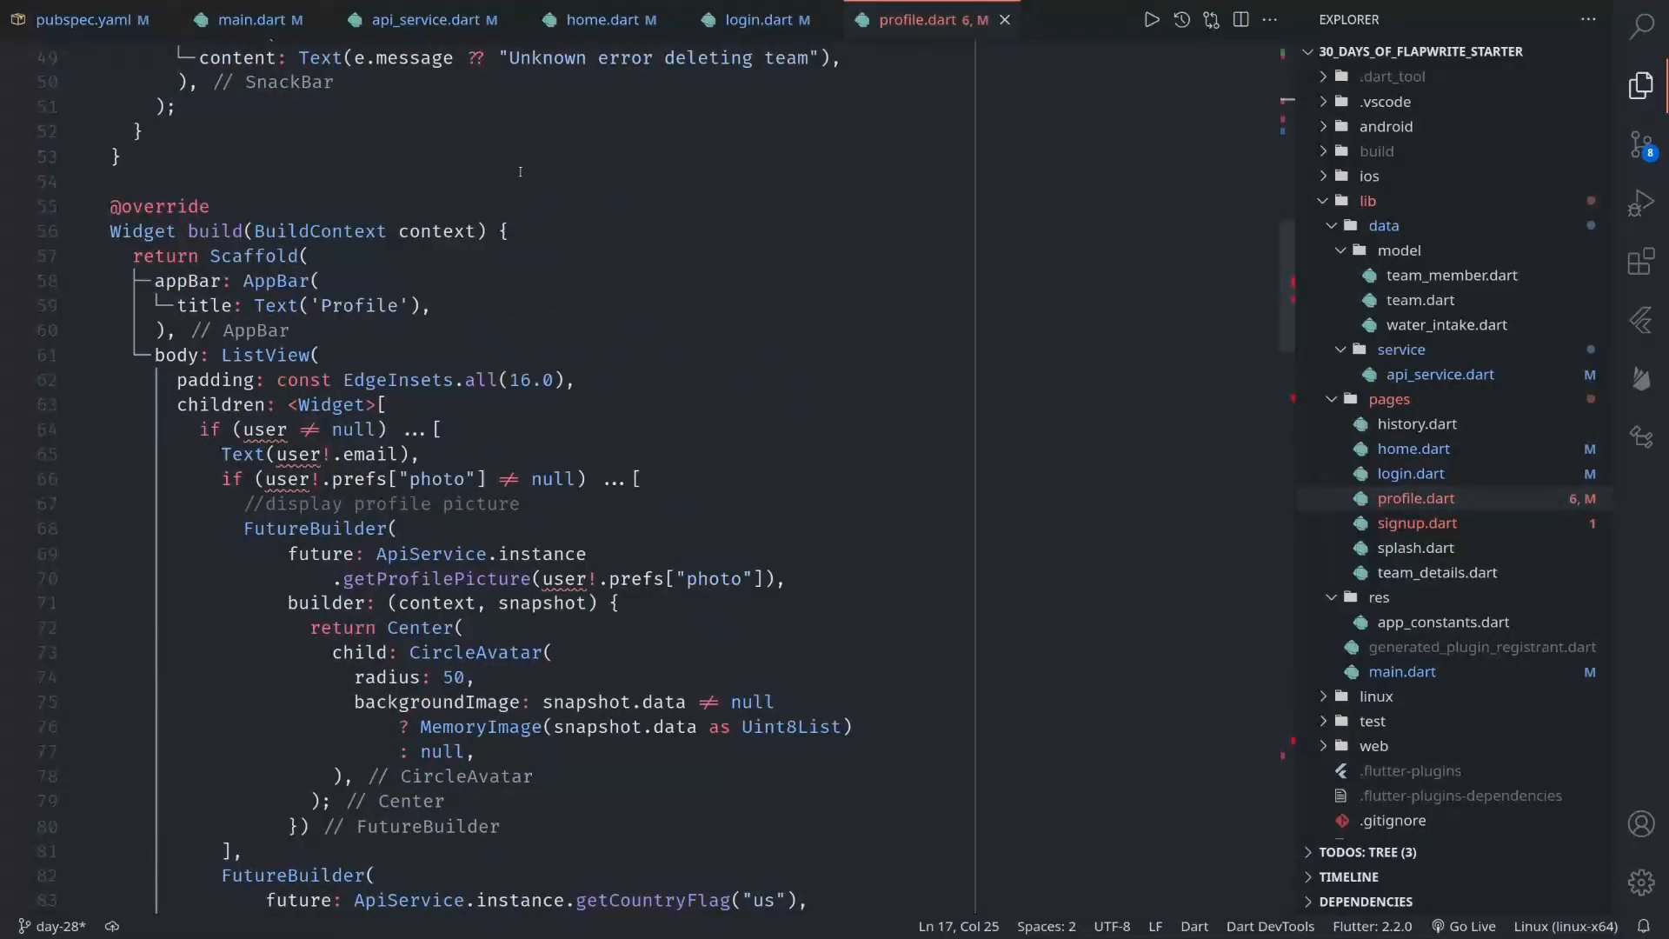
- Add 'final user = context.authNotifier?.user' at the start of build()
key("Enter")
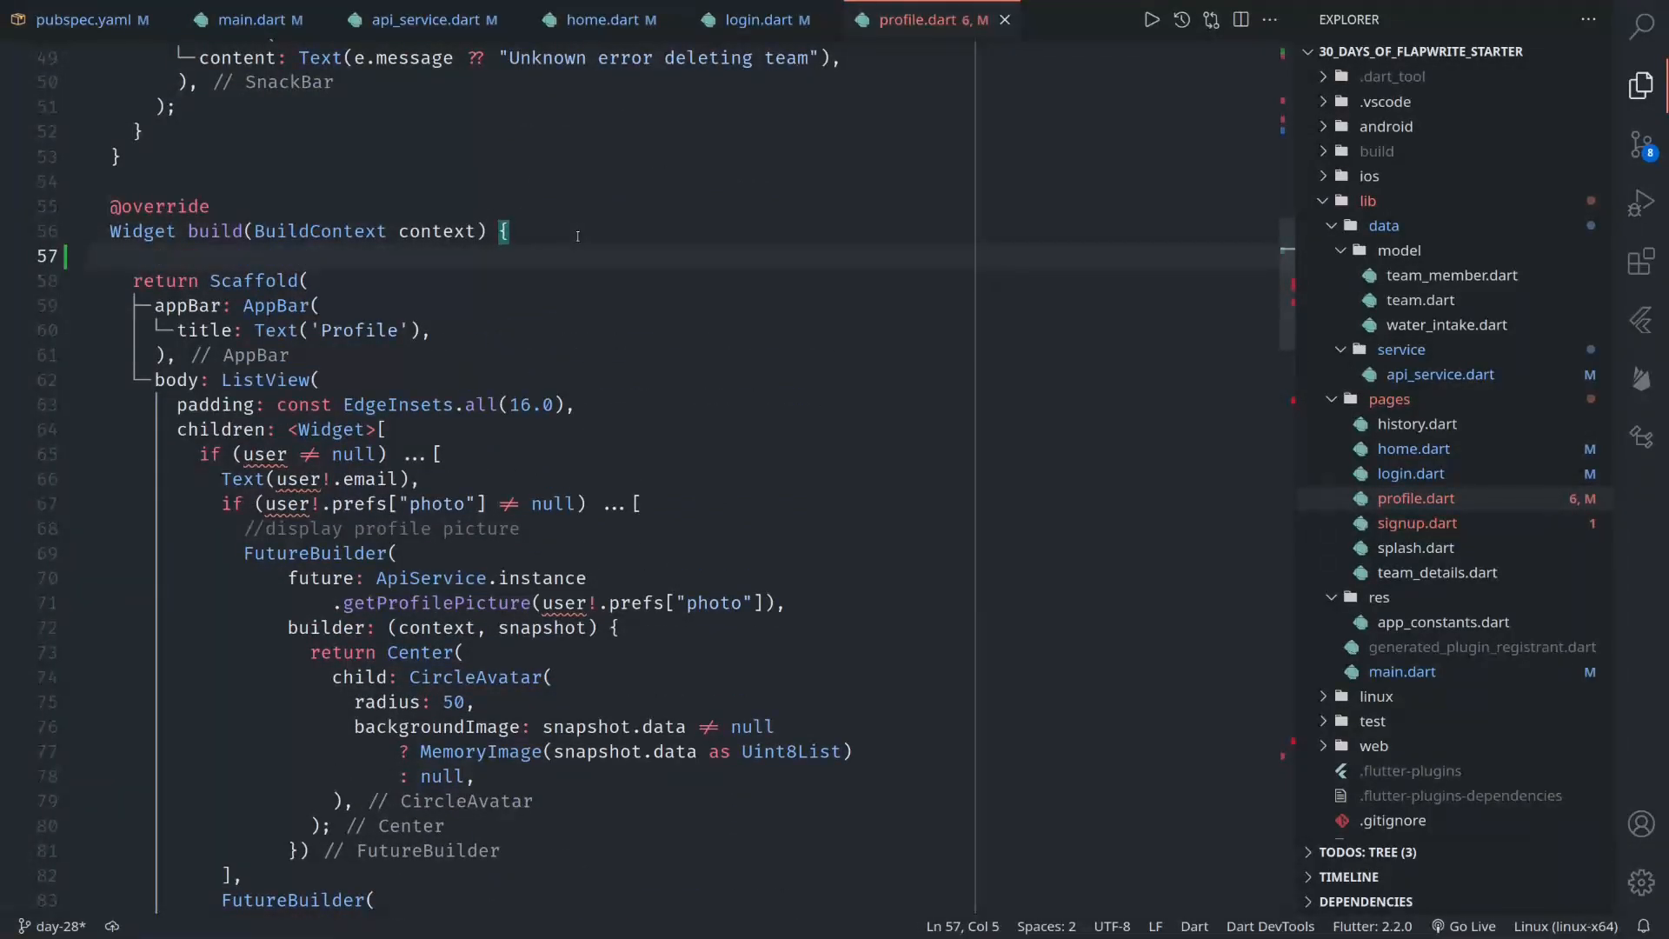
type("final")
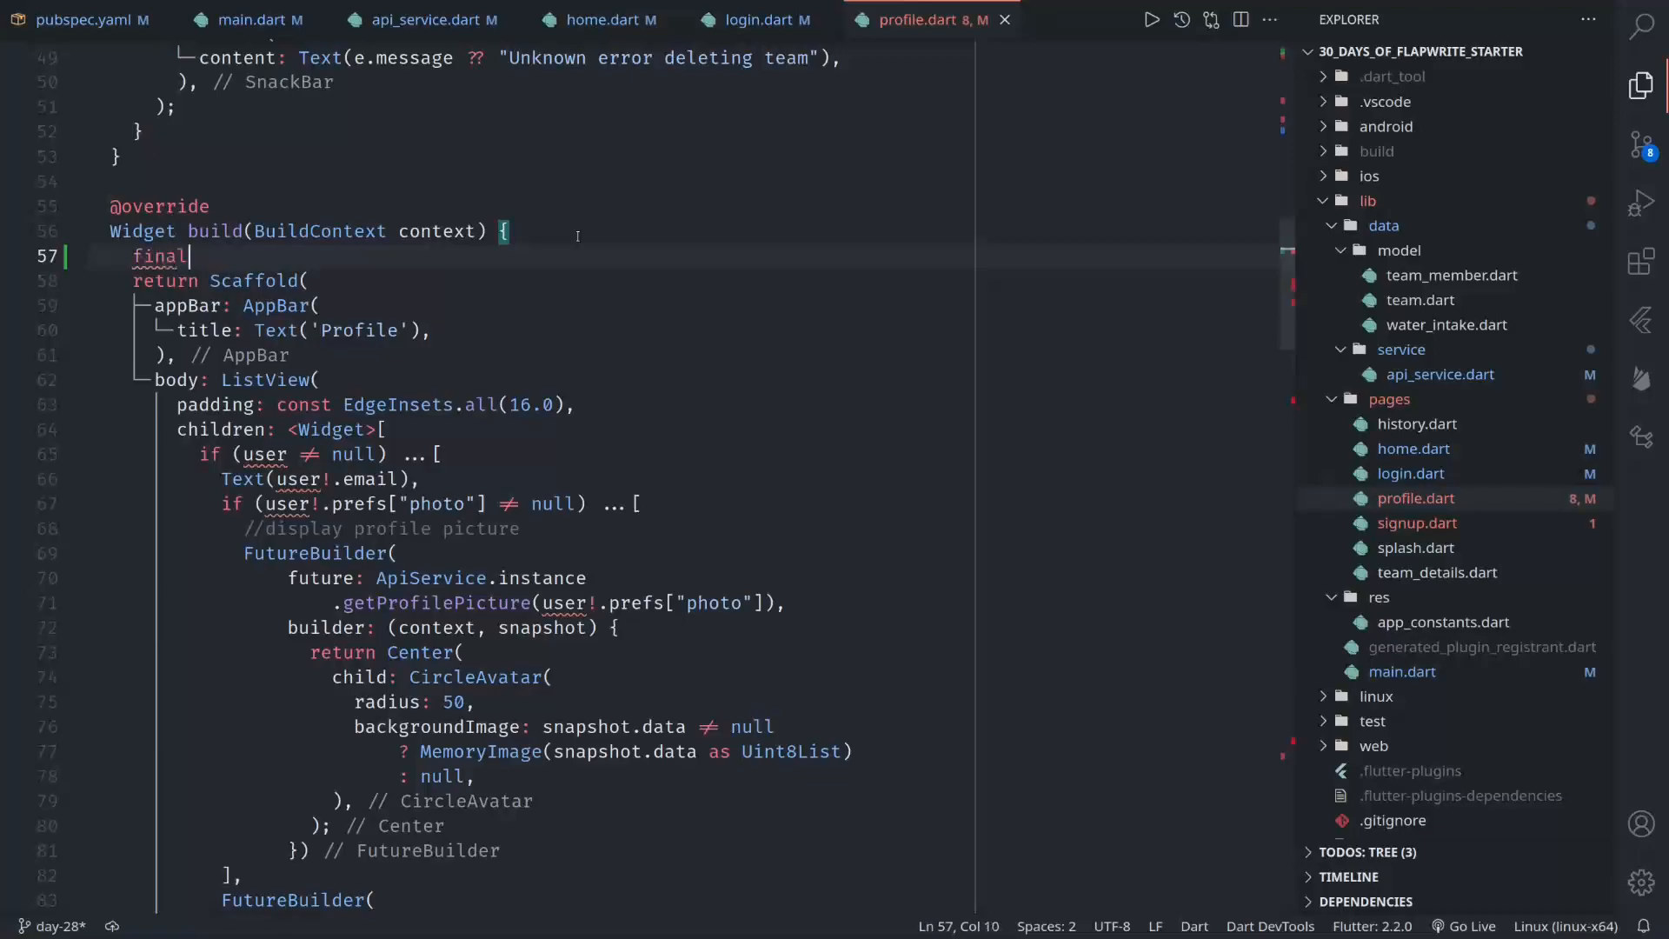
type("user = contex")
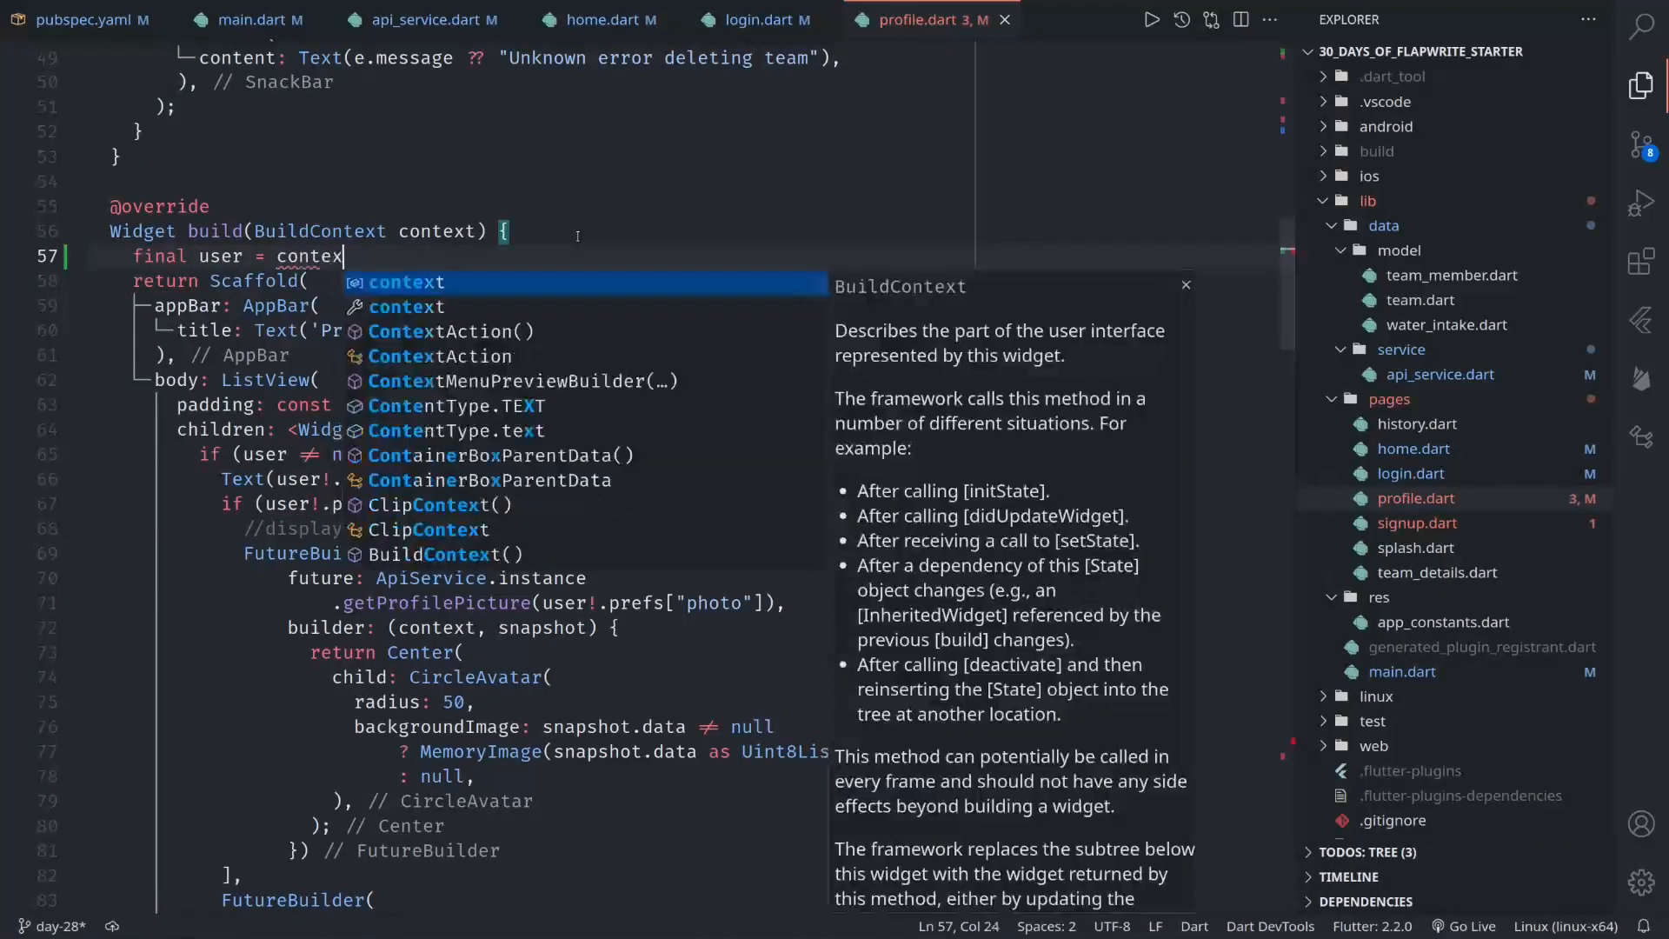
type(".authNotifier?")
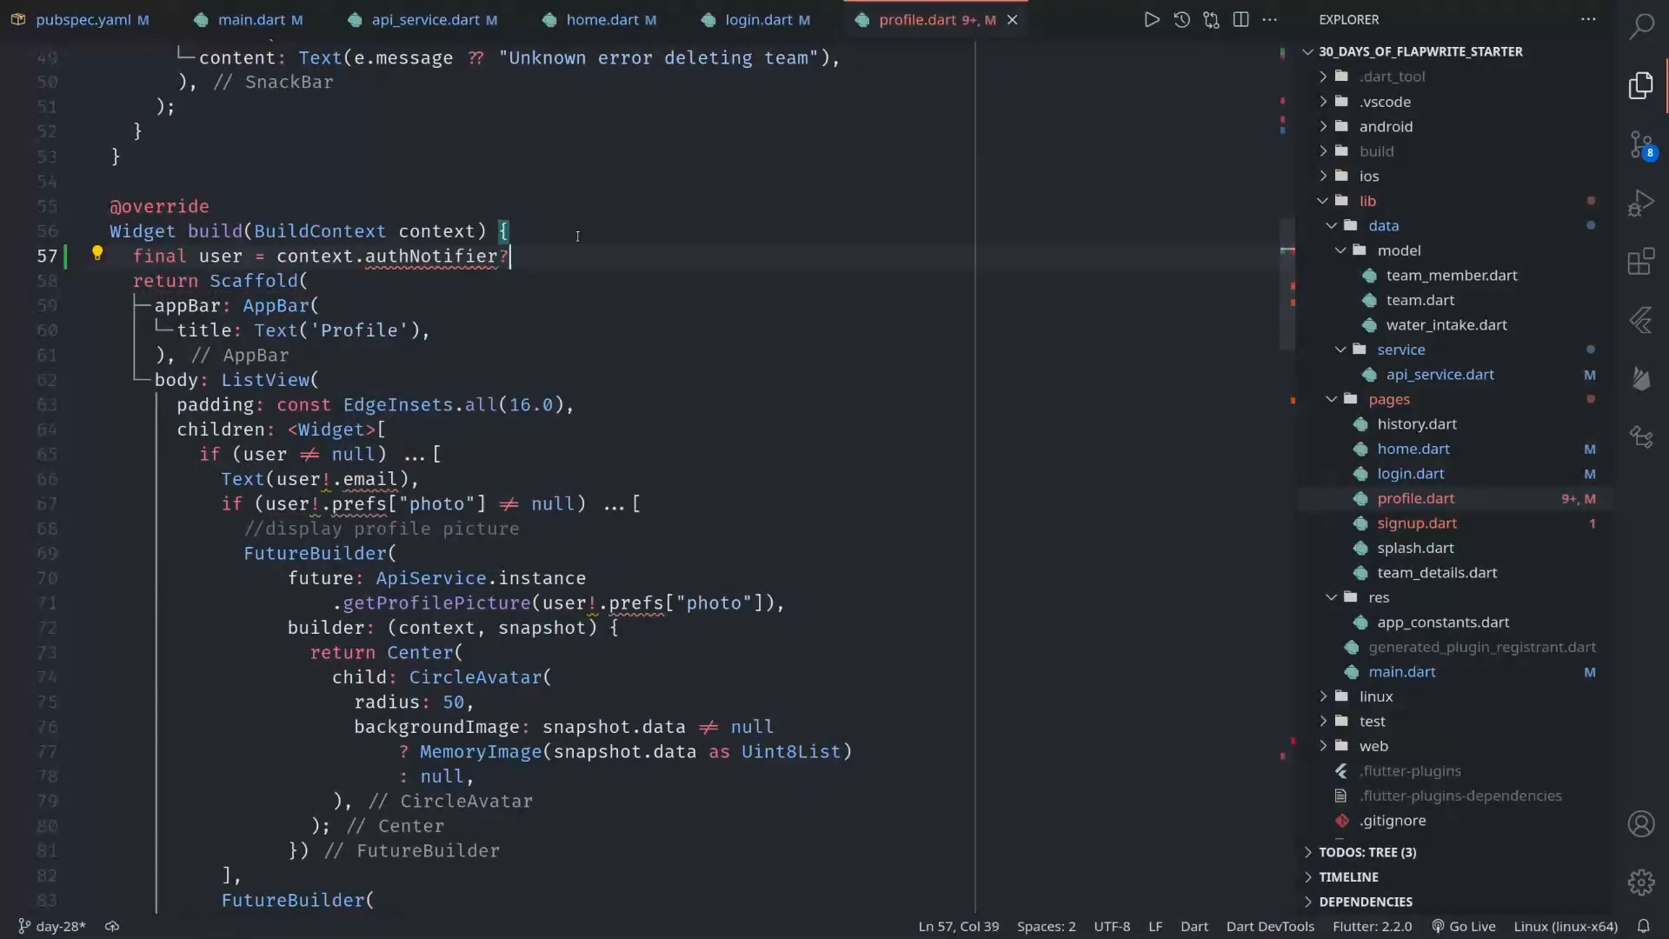
type(".user")
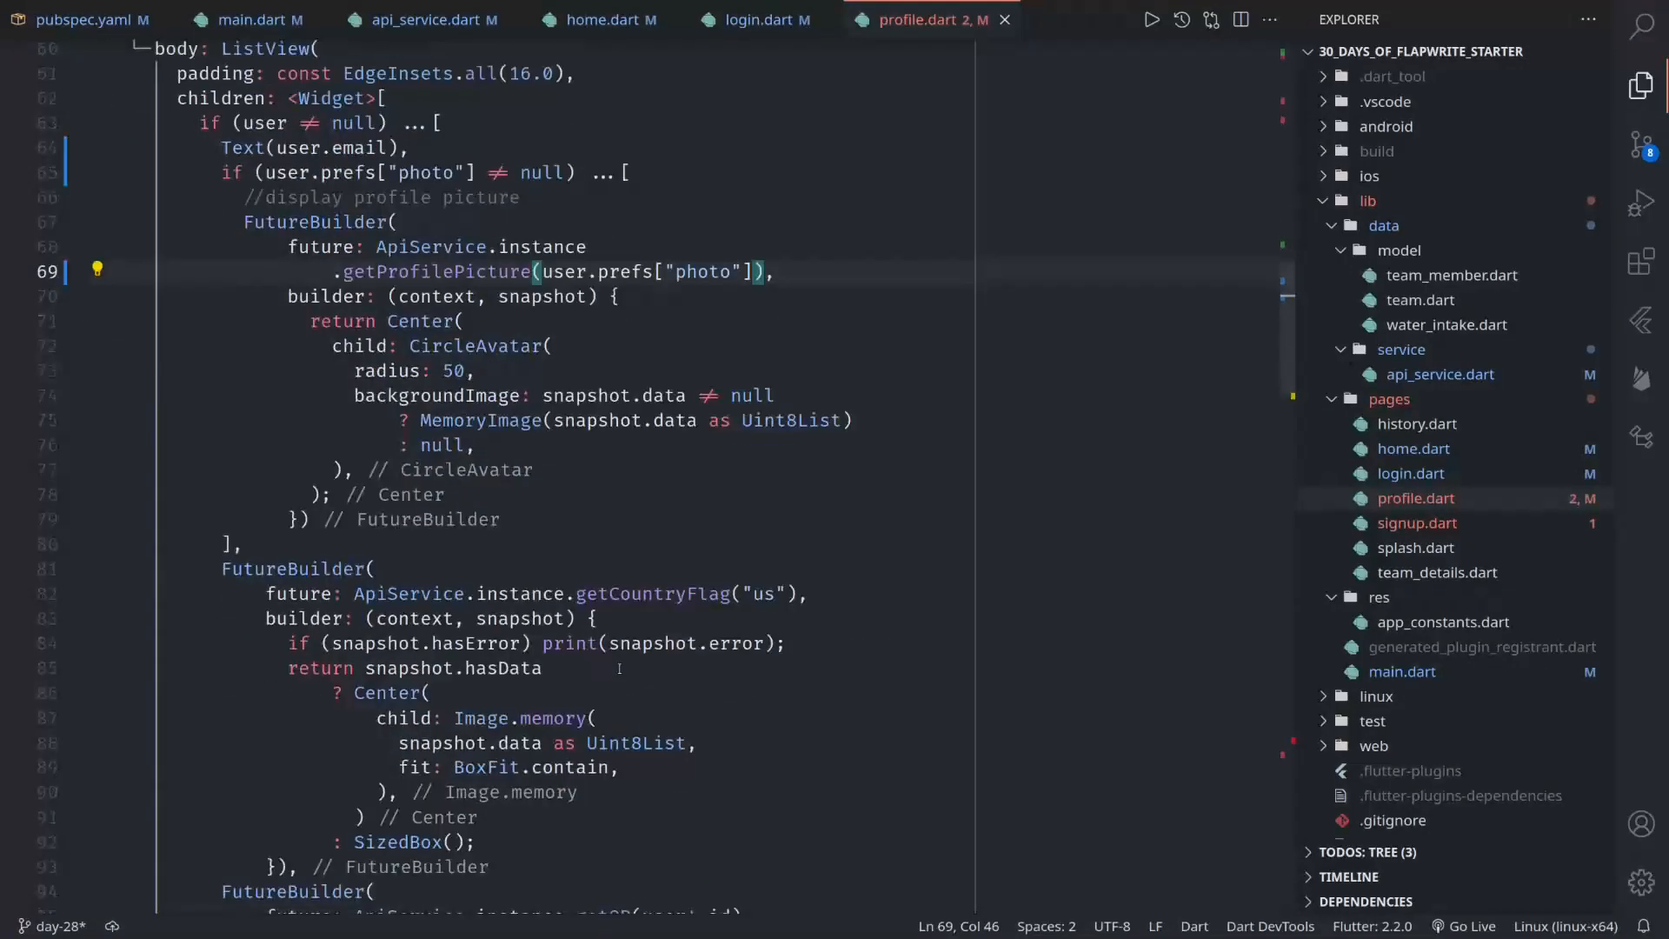
- Give _upload a 'User user' parameter and have Change Picture call _upload(user)
scroll("down", 3)
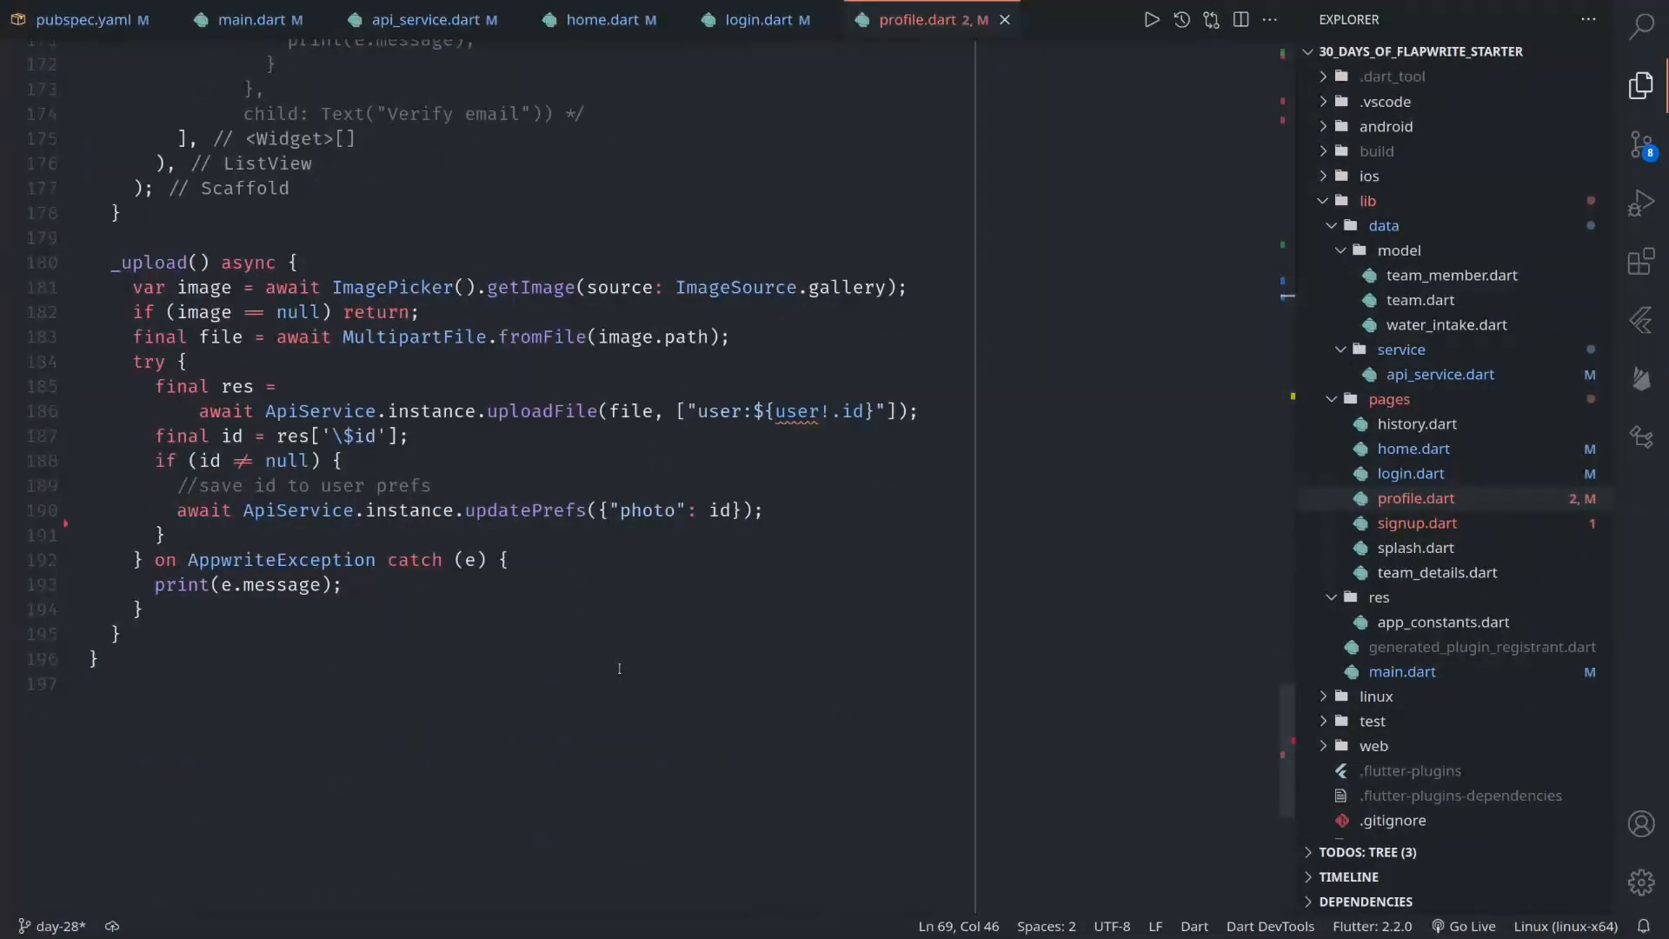
left_click(803, 410)
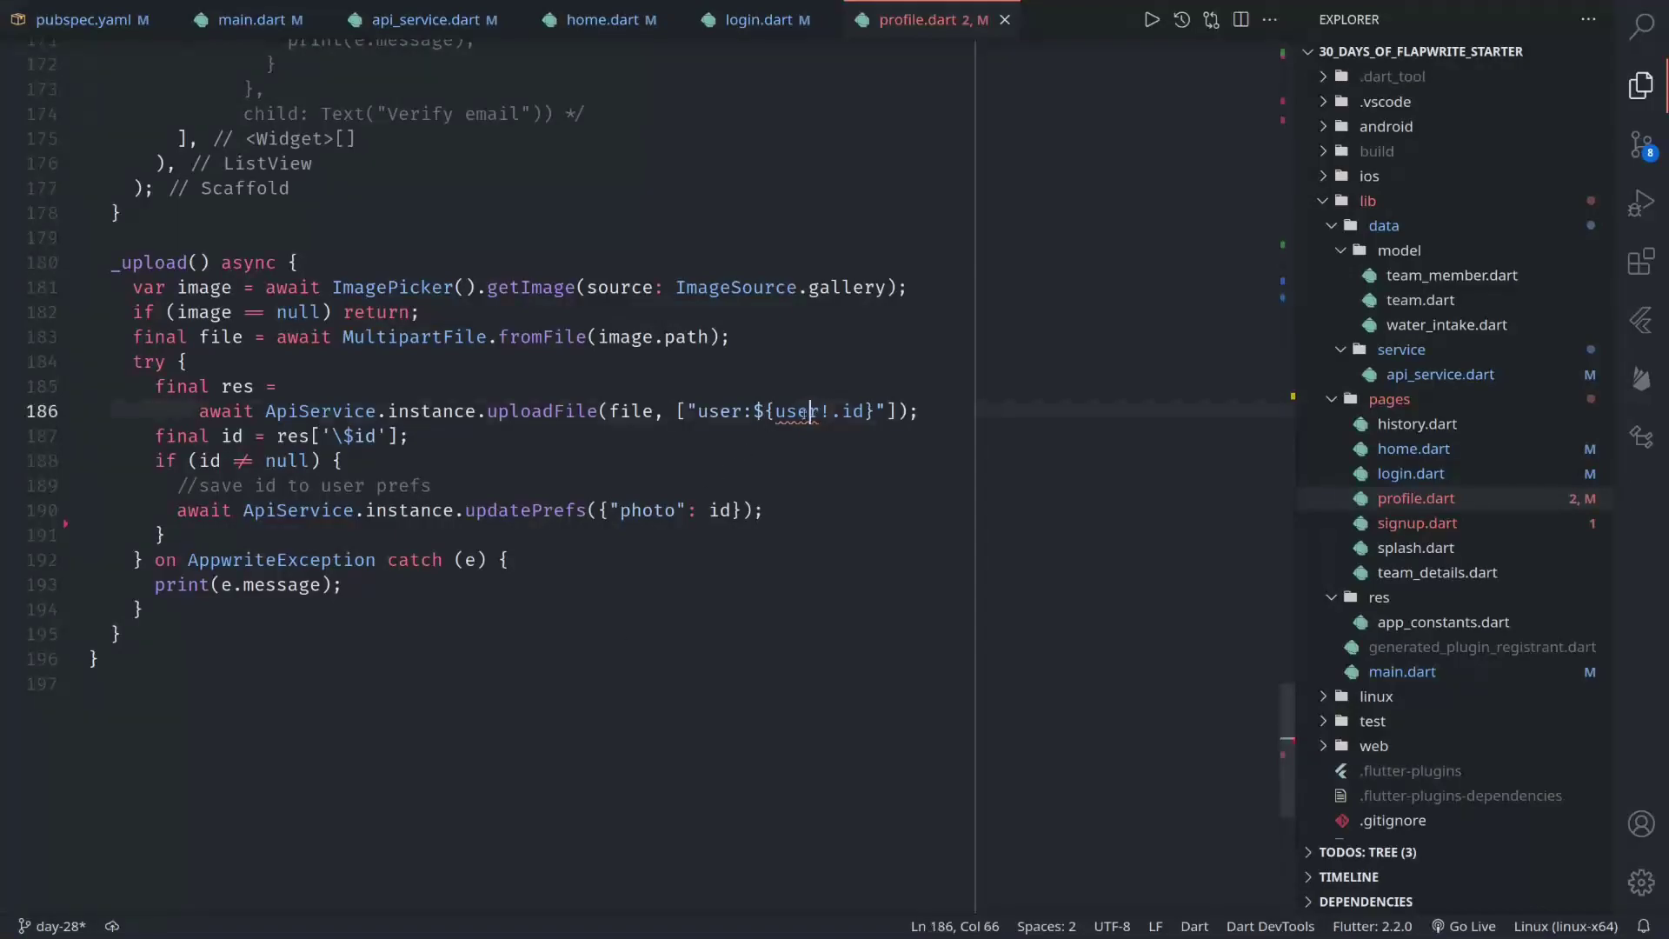
double_click(796, 410)
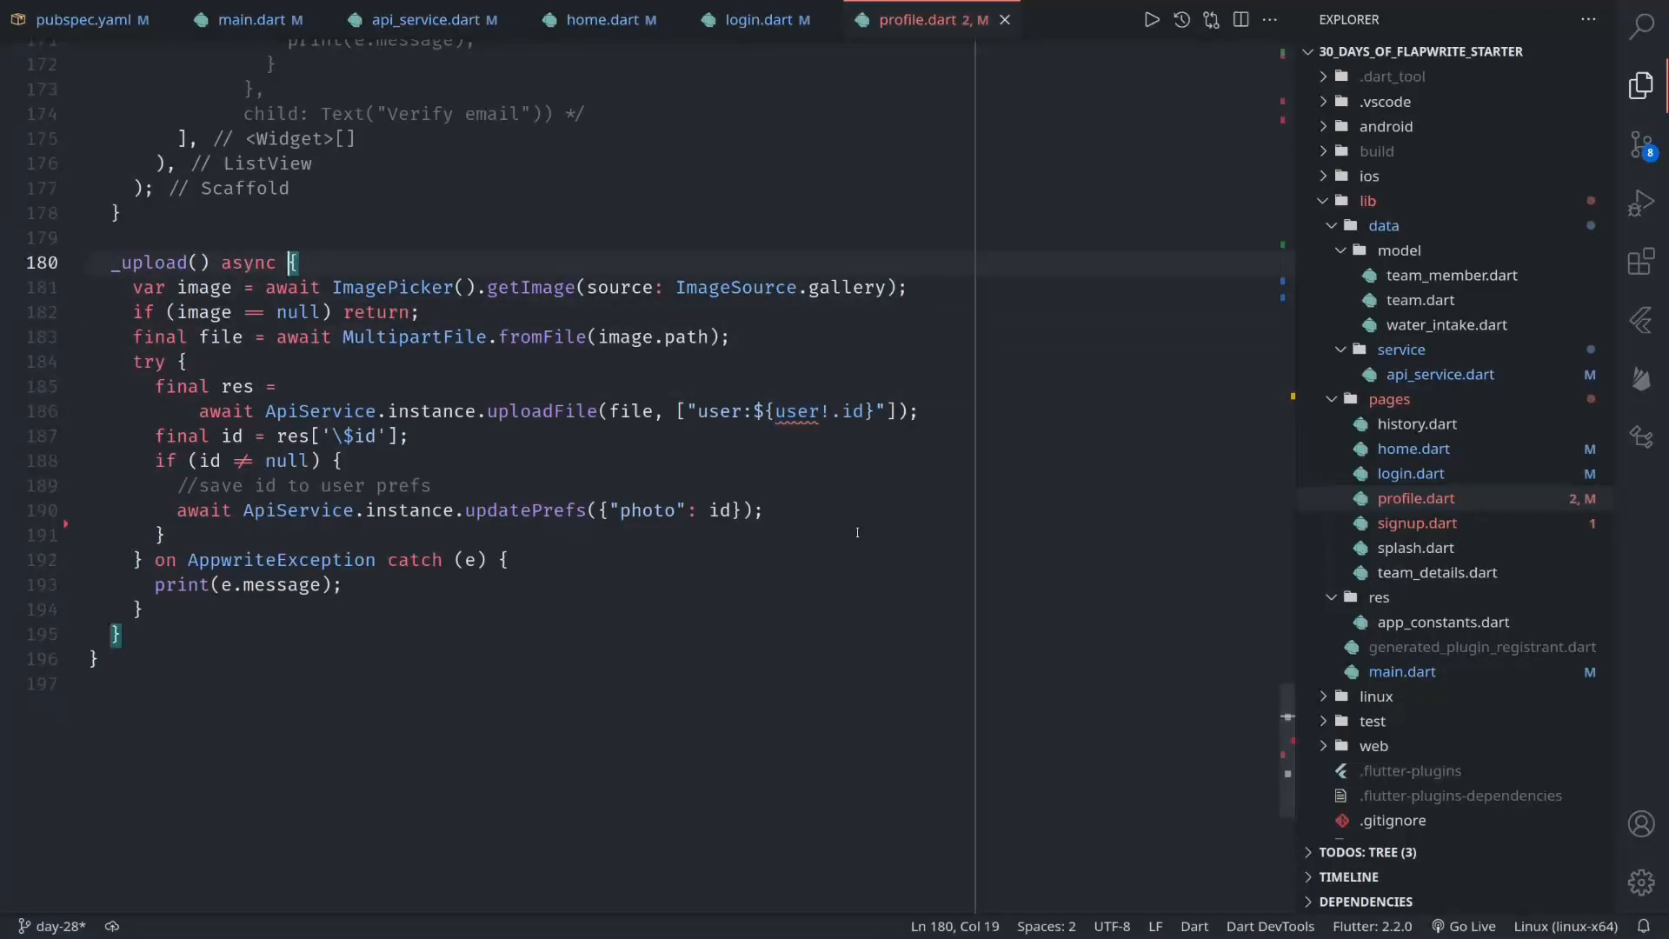
type("User")
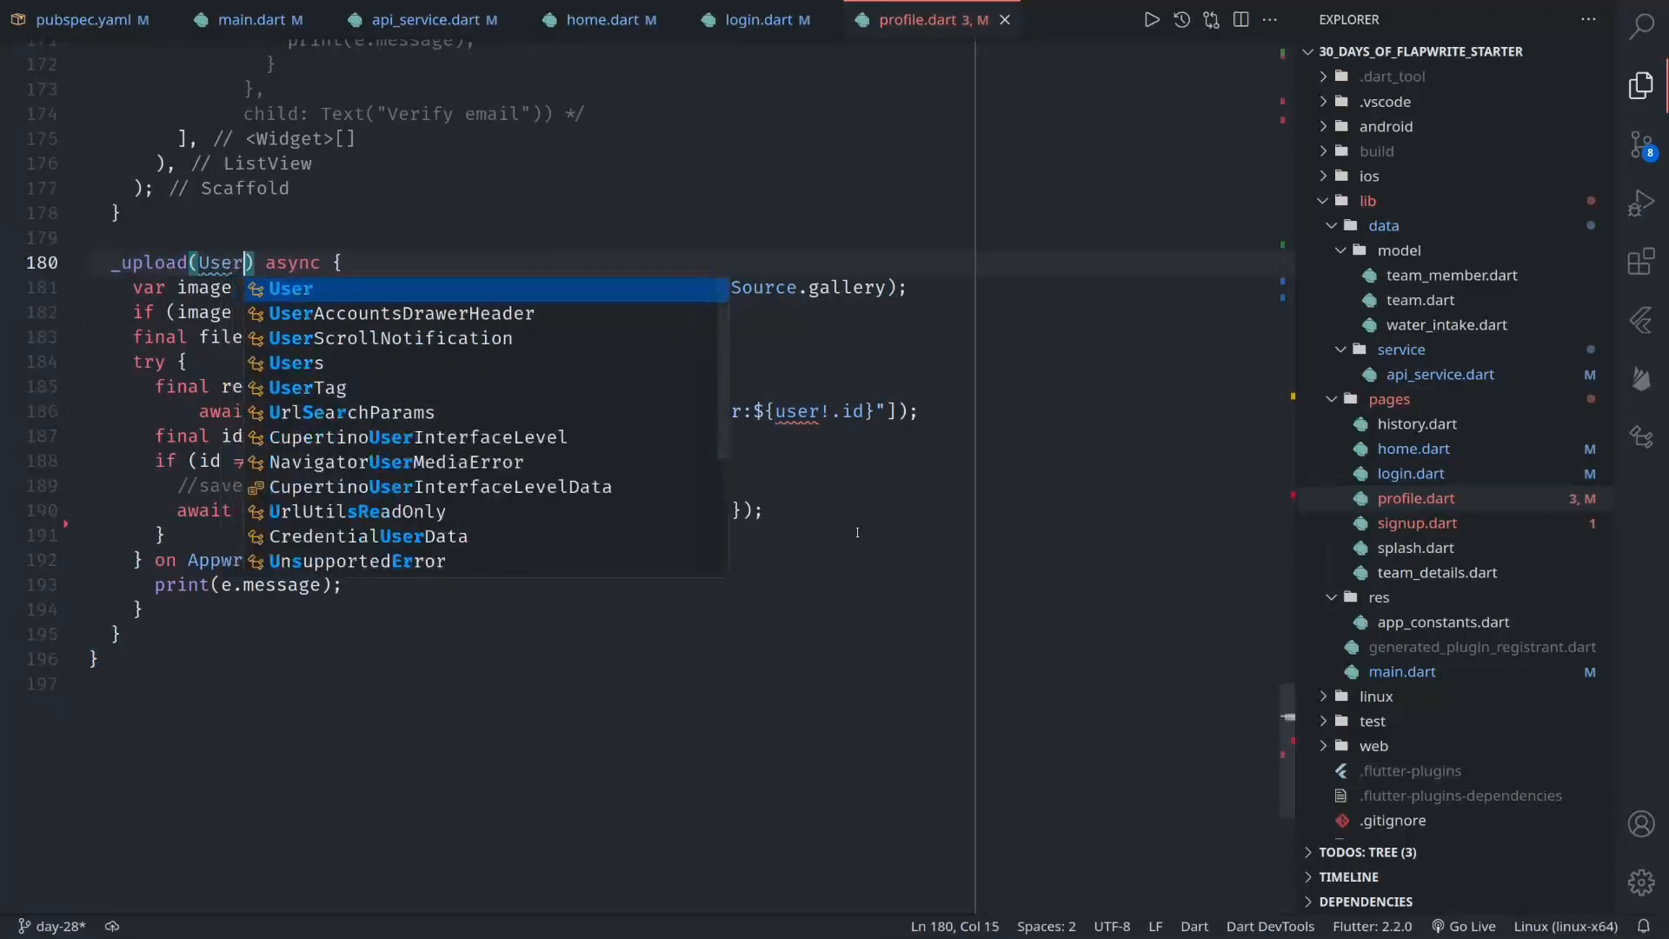
type("user")
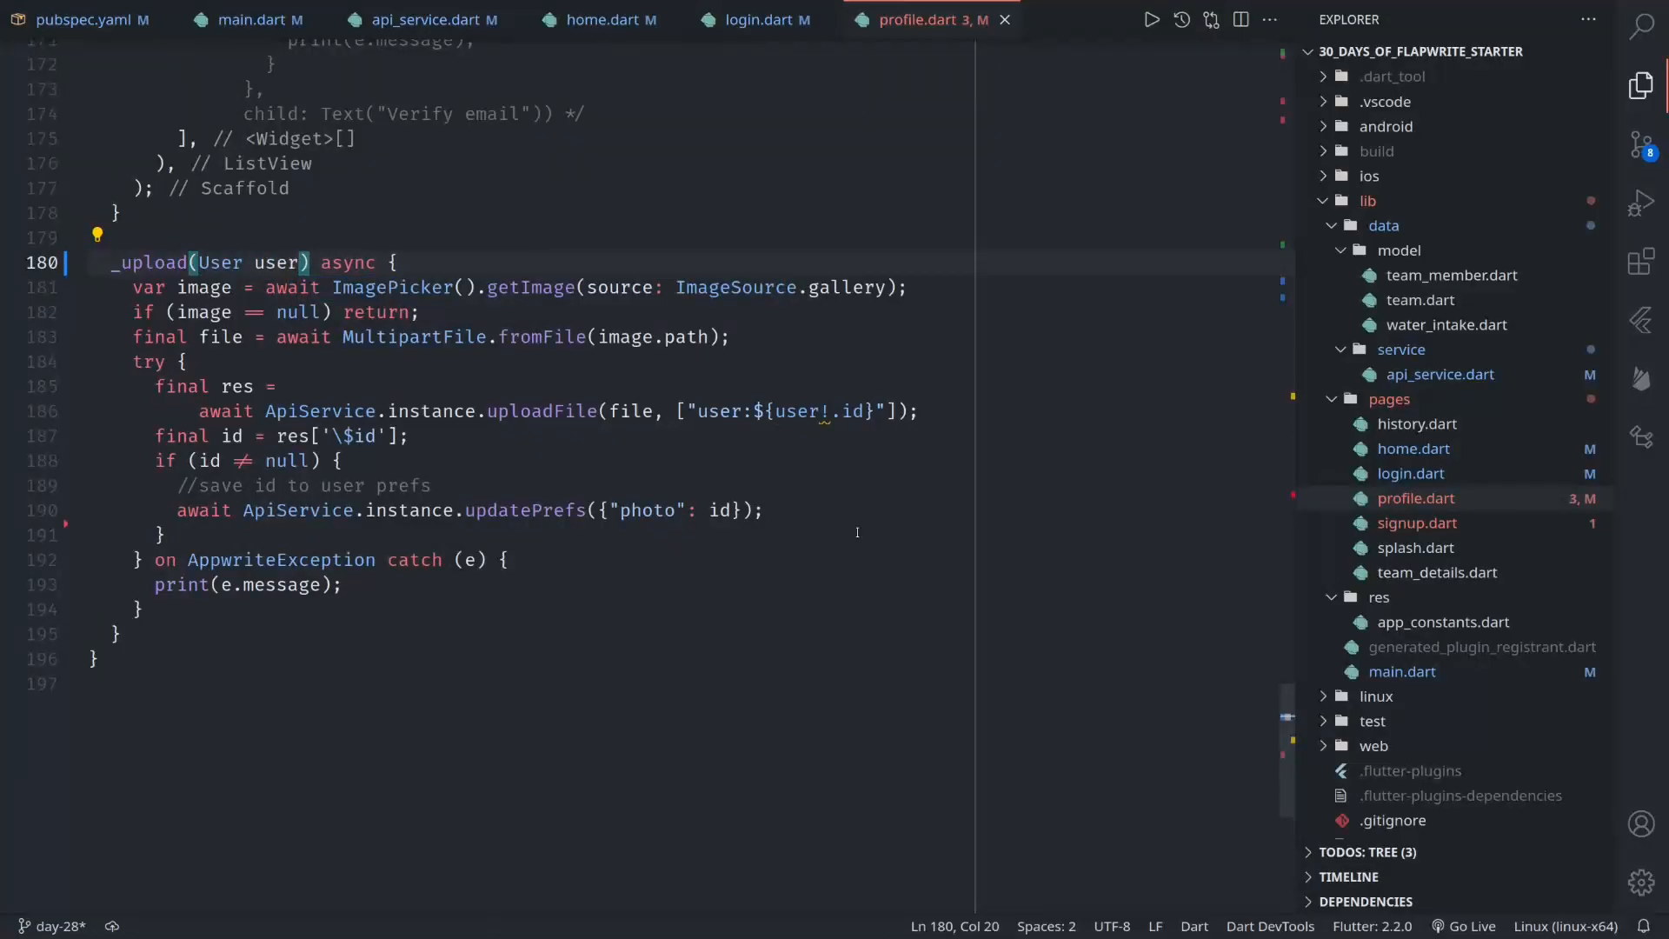
mouse_move(1236, 490)
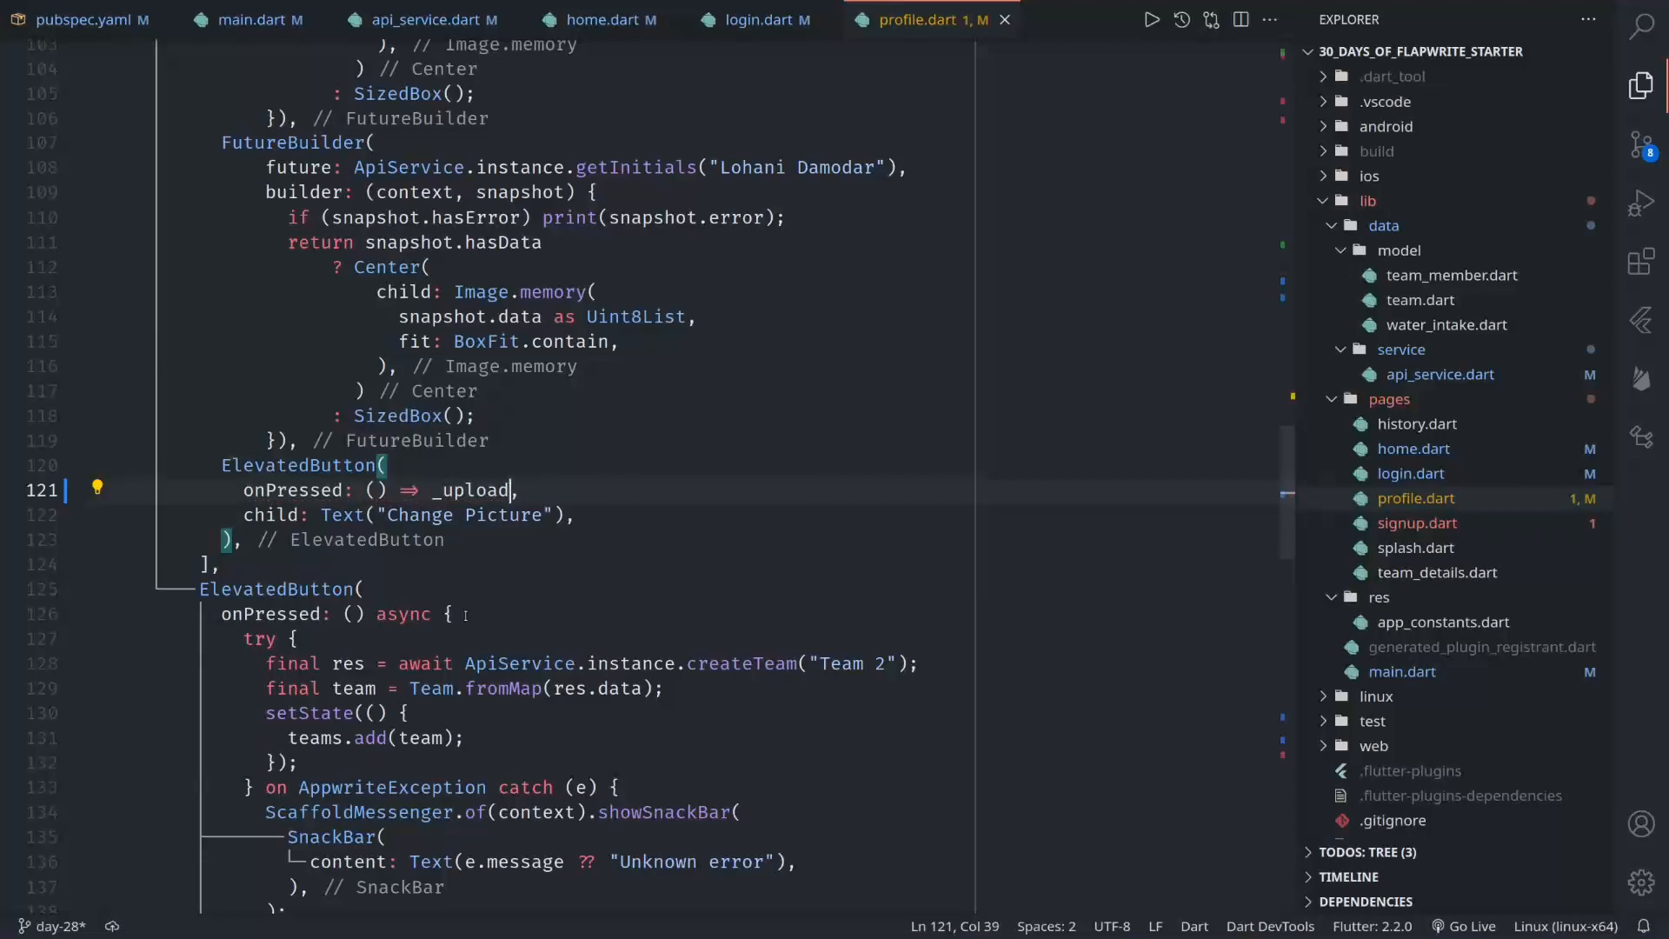
type("(user")
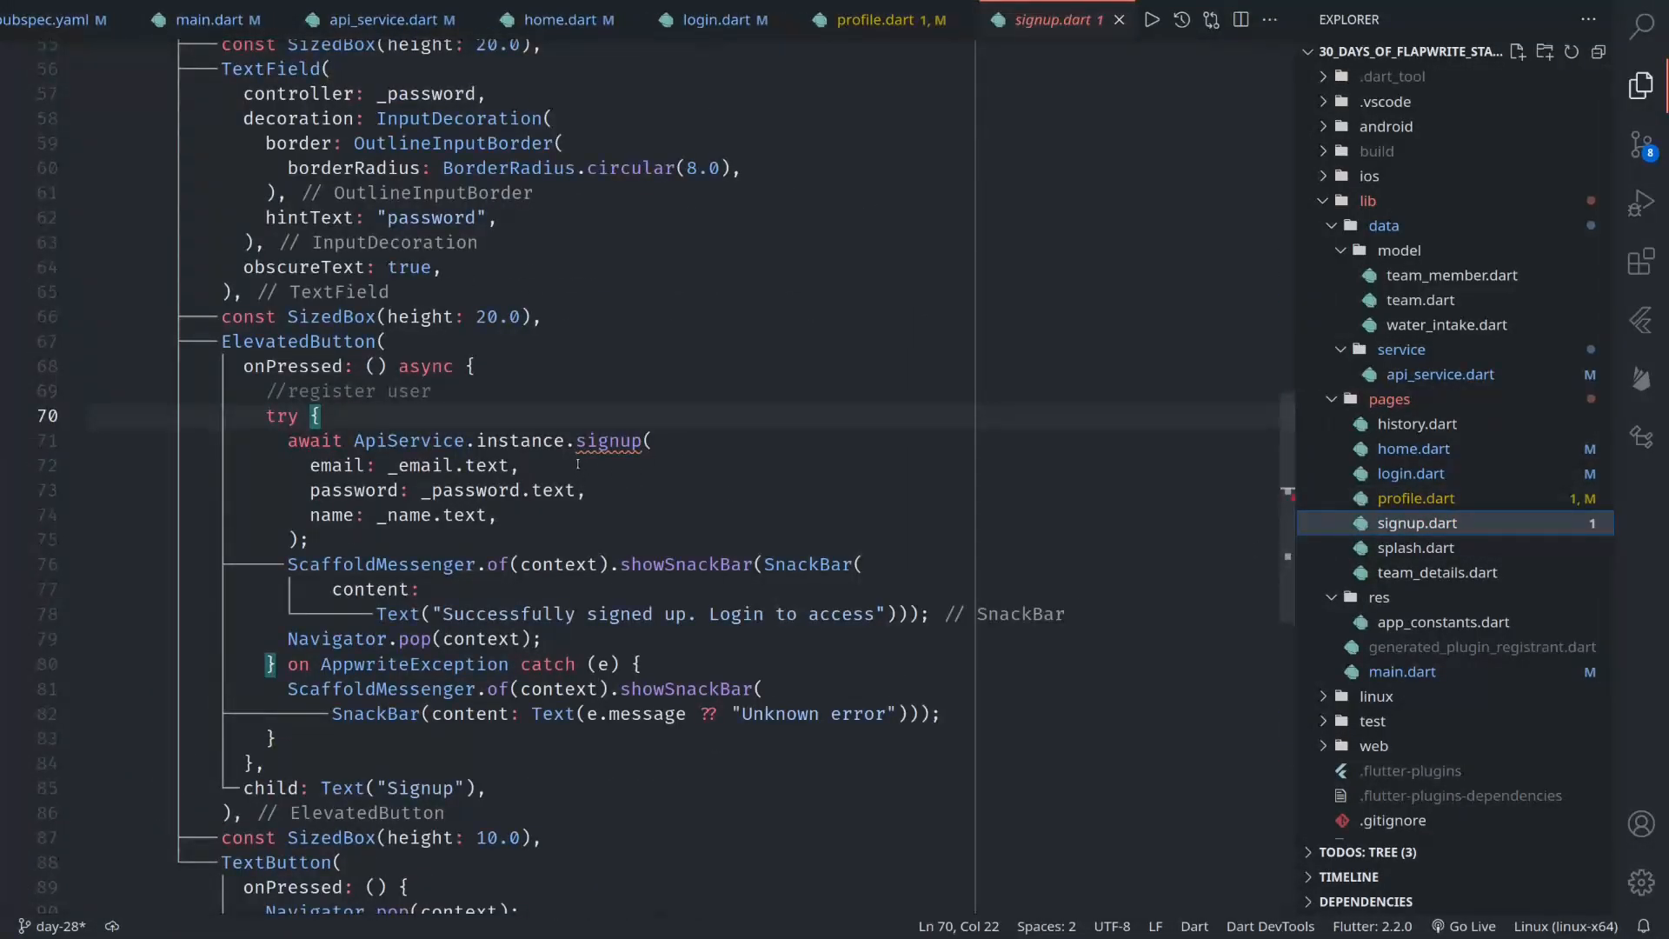
mouse_move(408, 441)
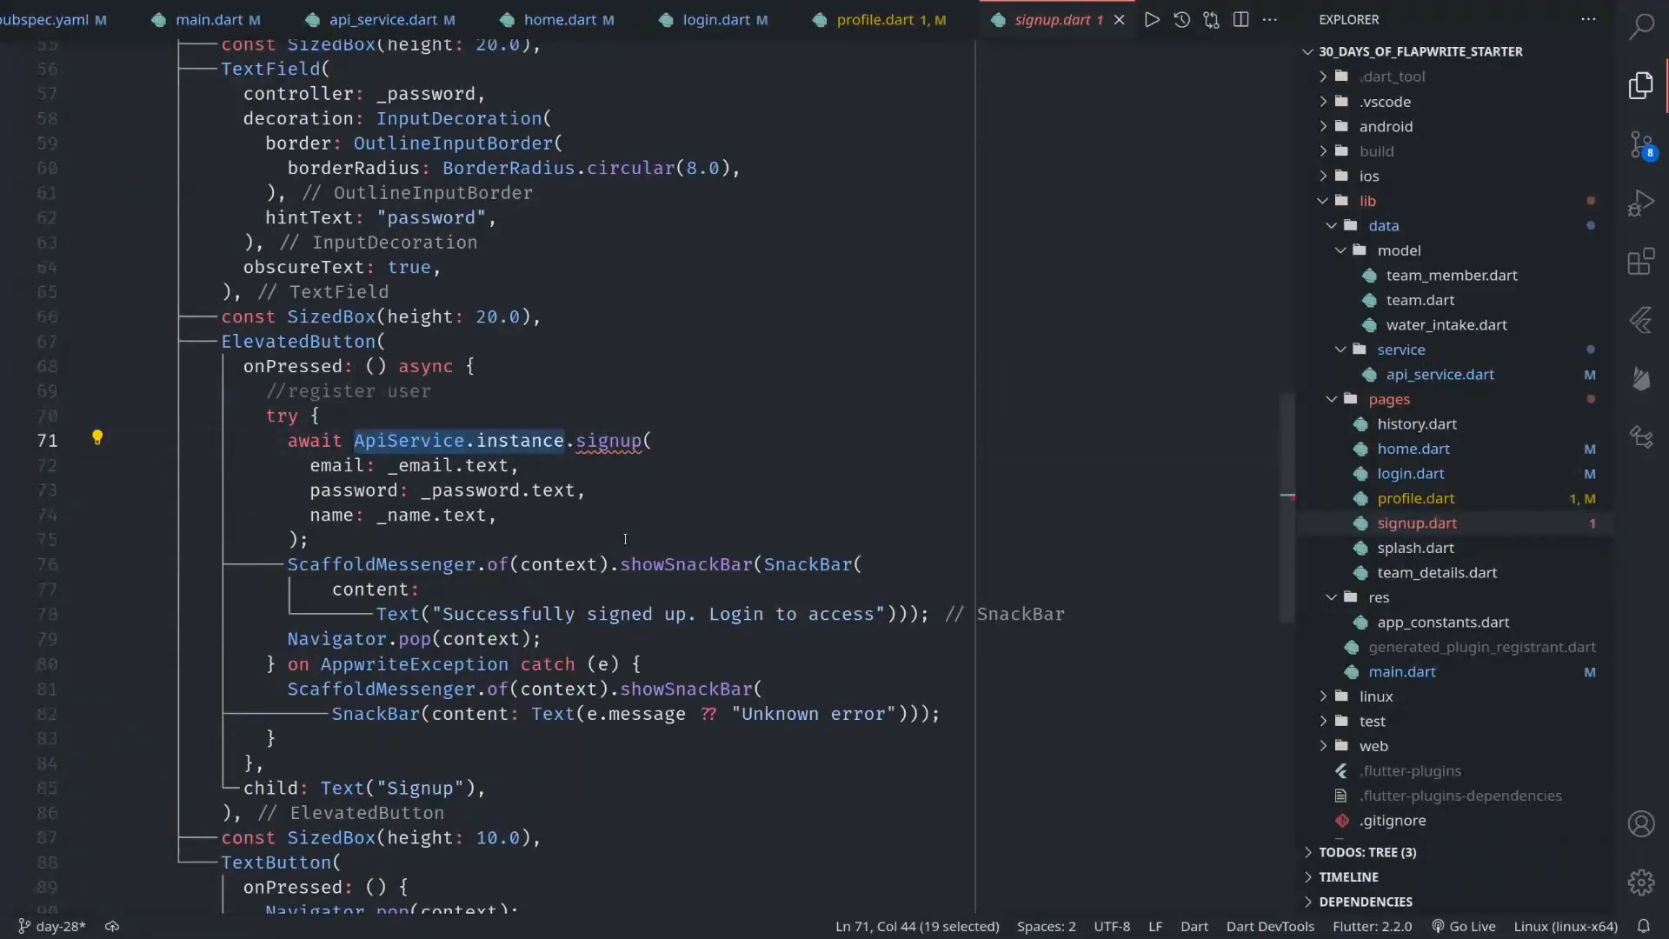
- Replace ApiService.instance.signup with context.authNotifier.create and start debugging
type("context..signup(")
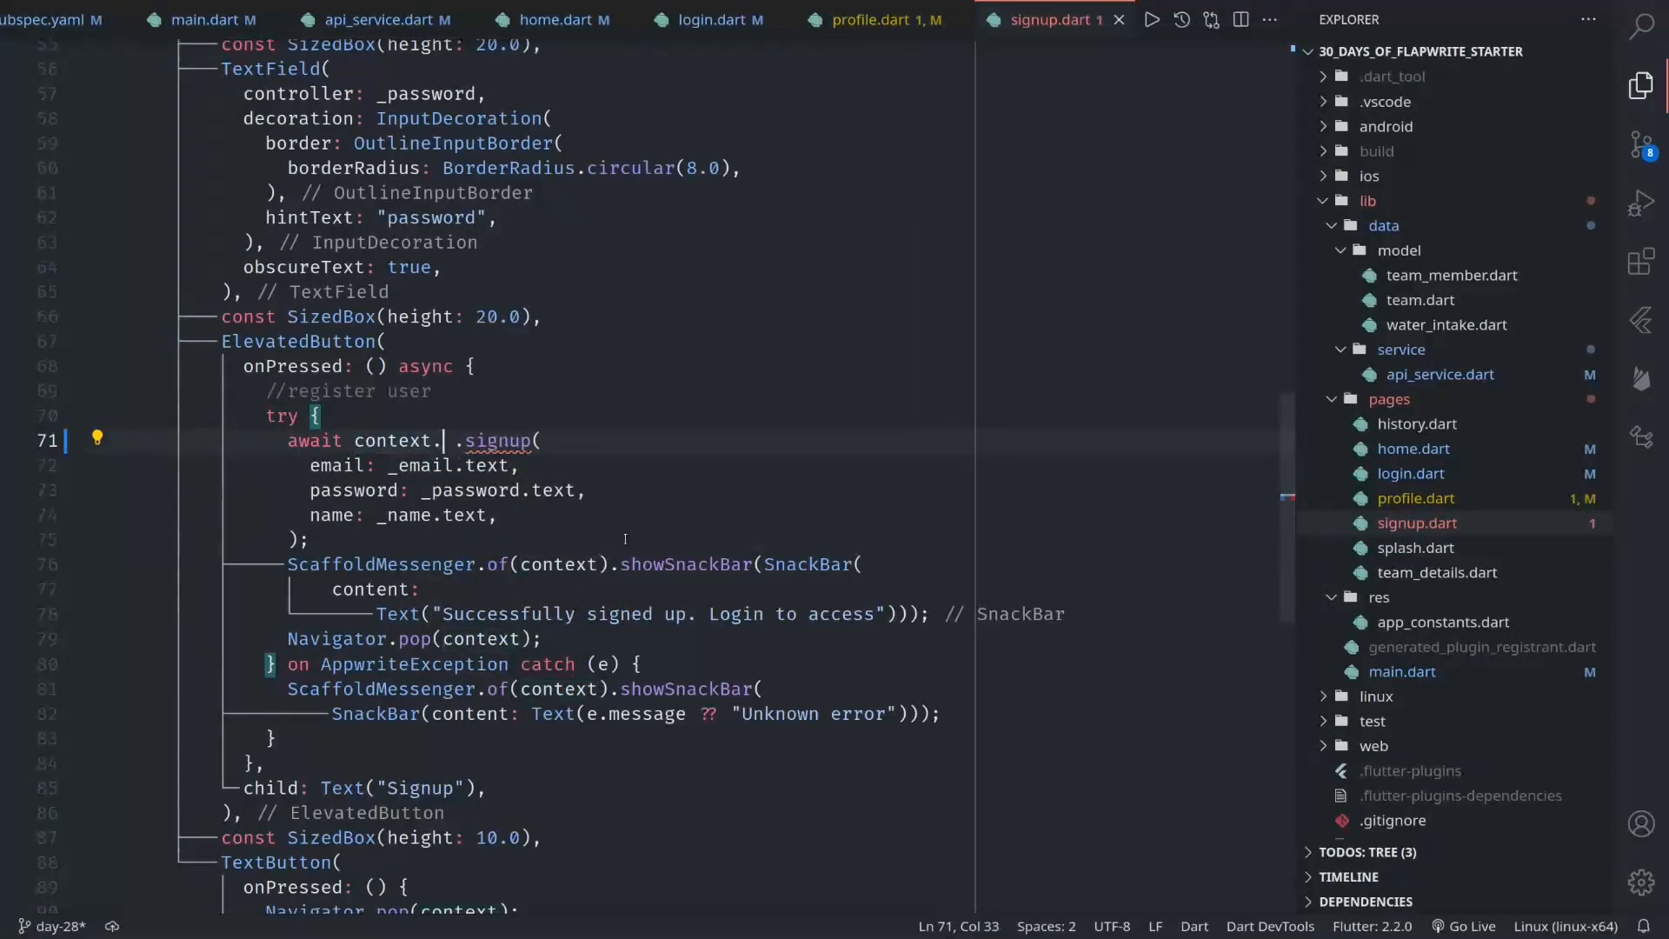
type("authNotii")
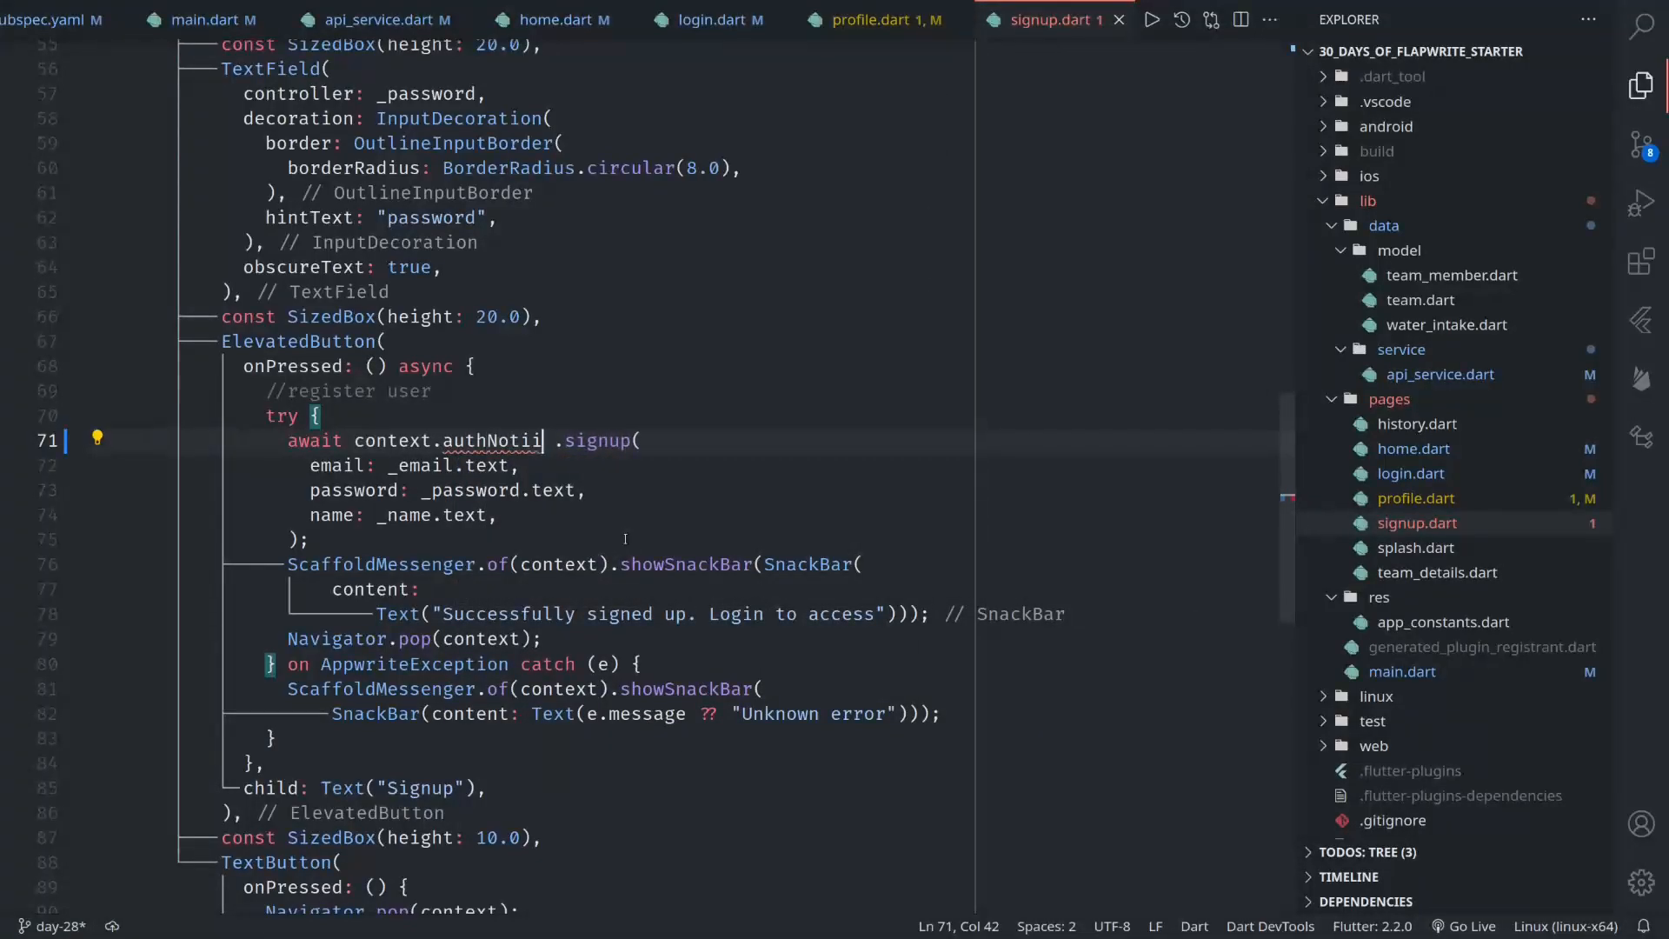
type("fier.c")
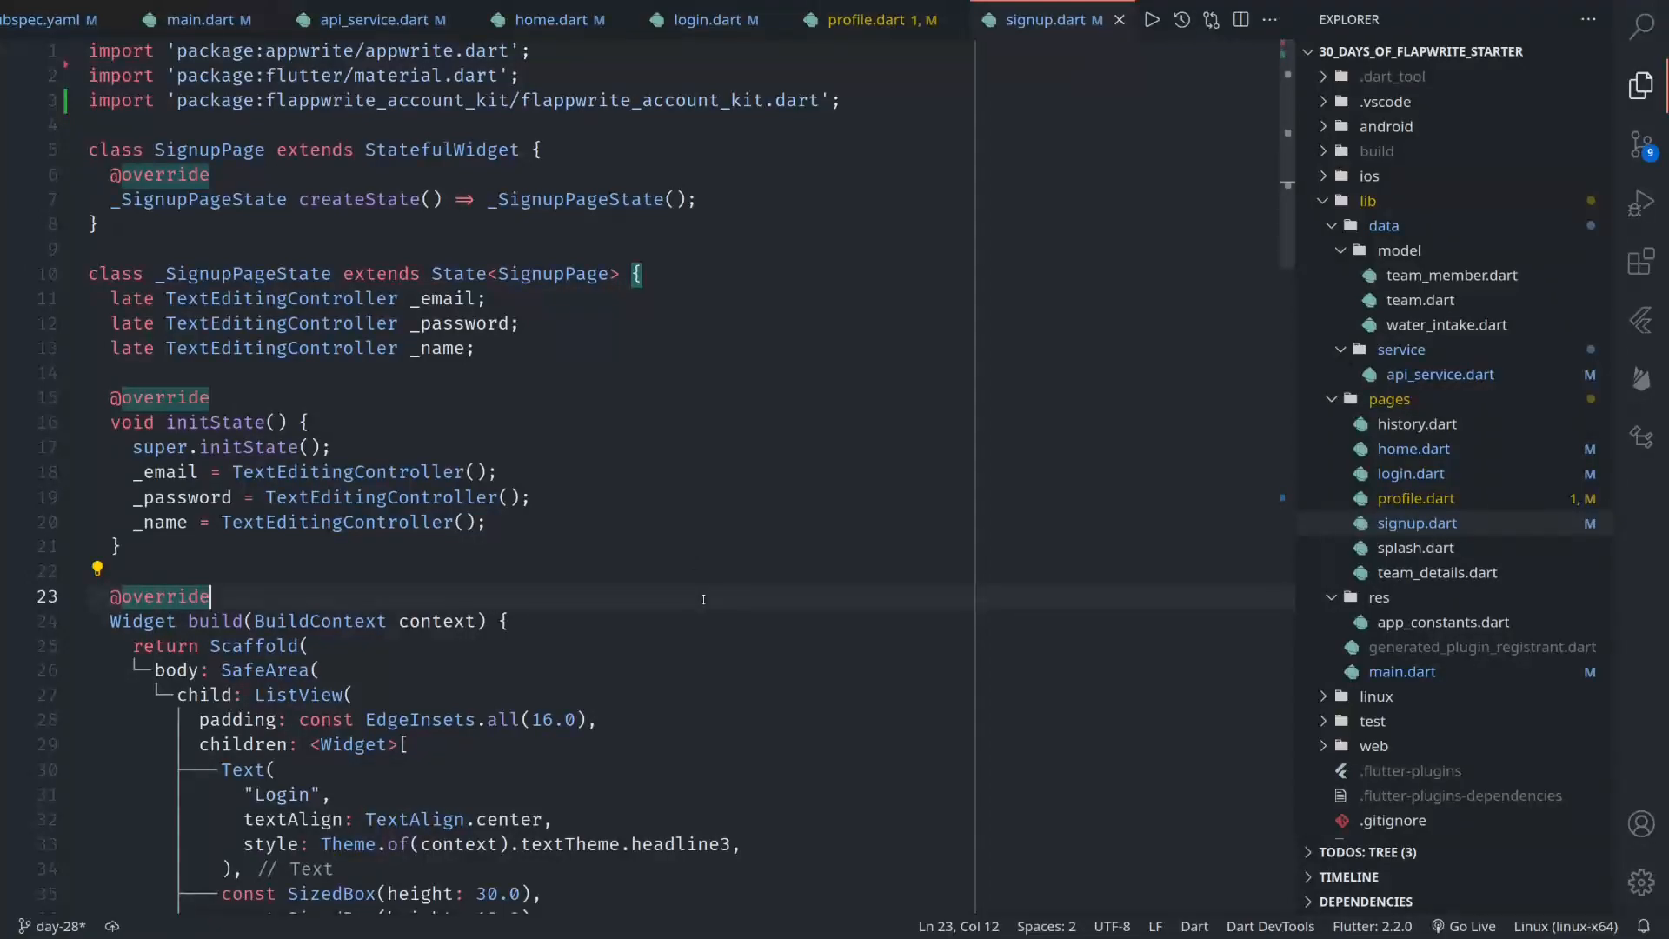
left_click(1154, 19)
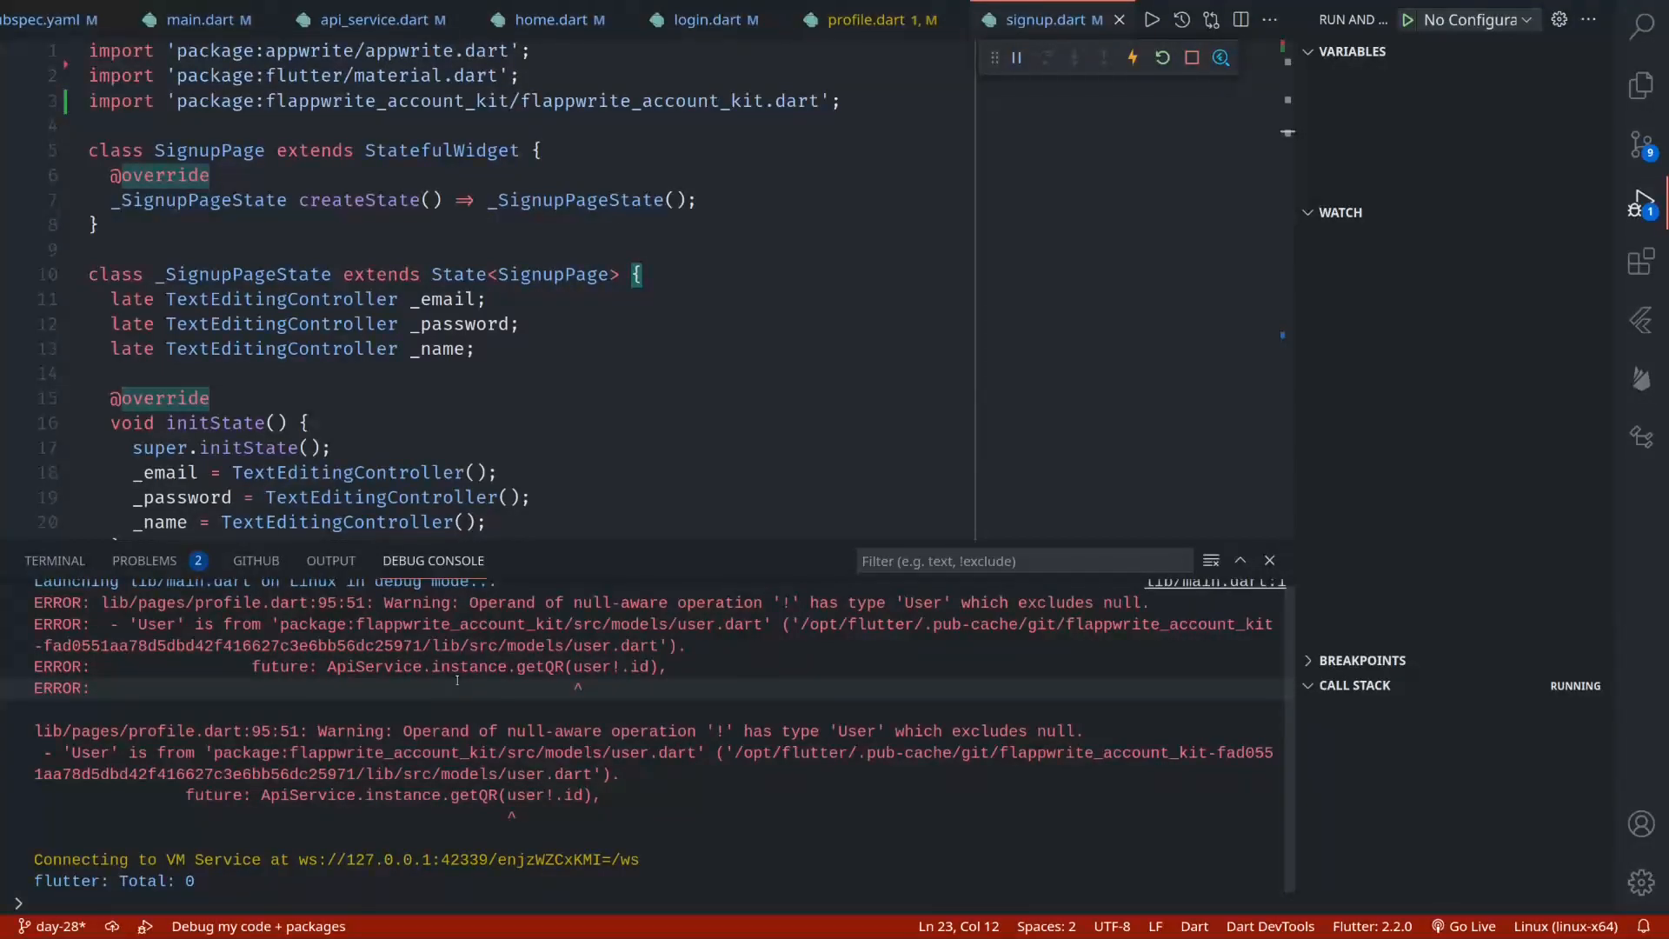
- Trace the getQR warning to profile.dart and drop the '!' from user.id
double_click(539, 666)
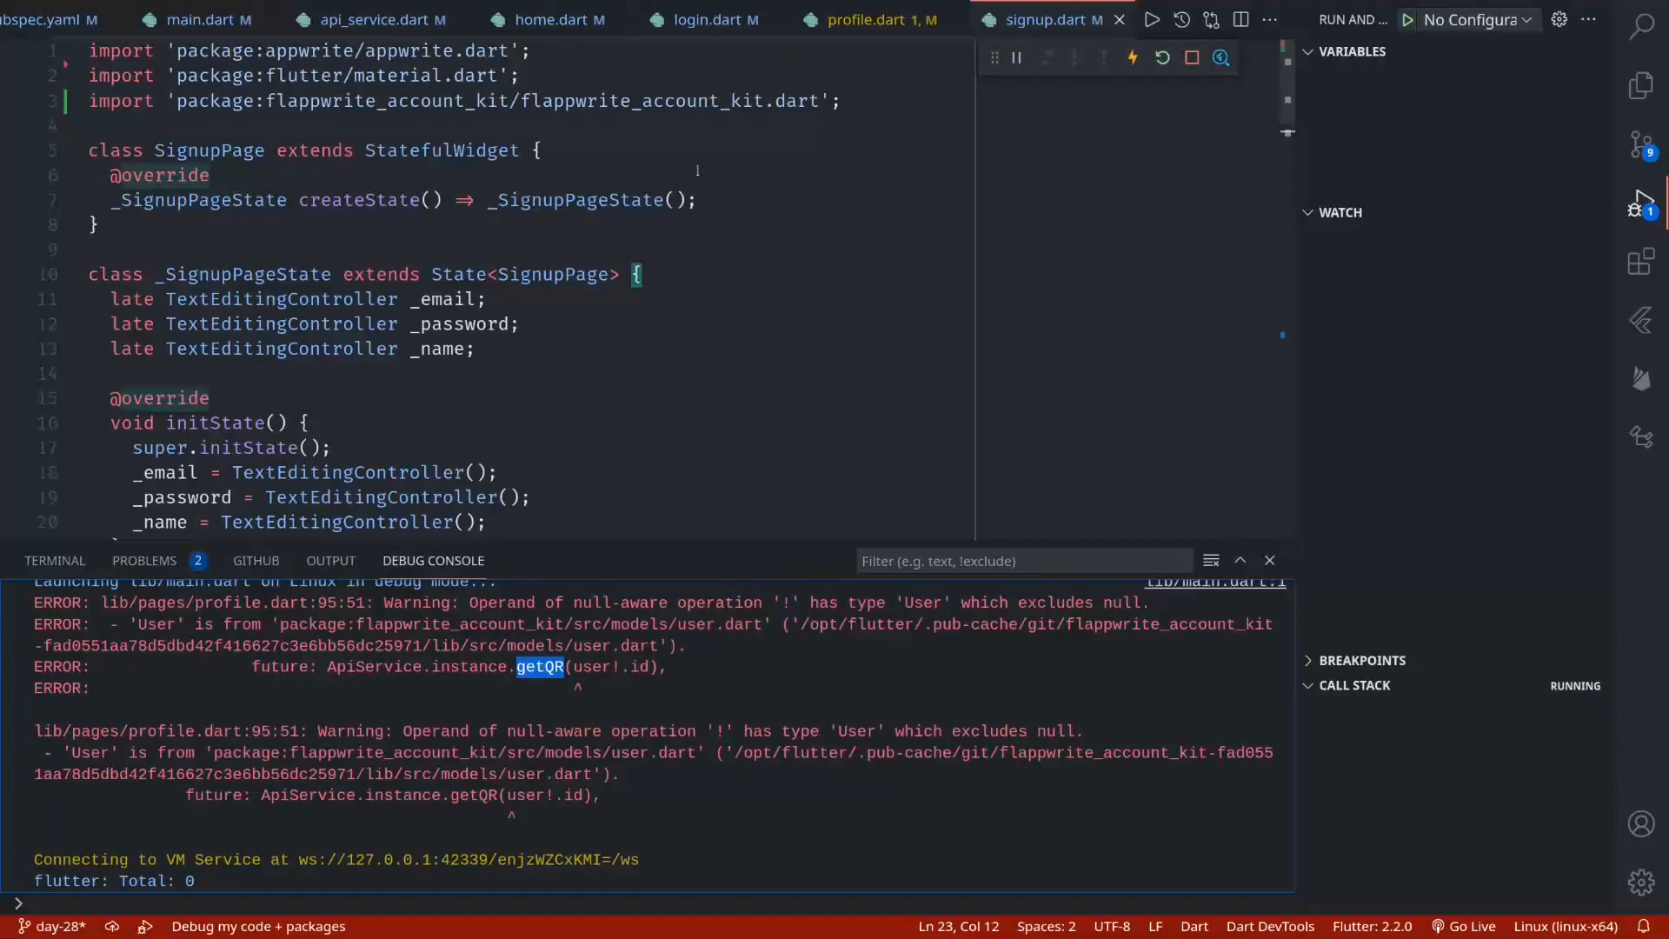
left_click(372, 20)
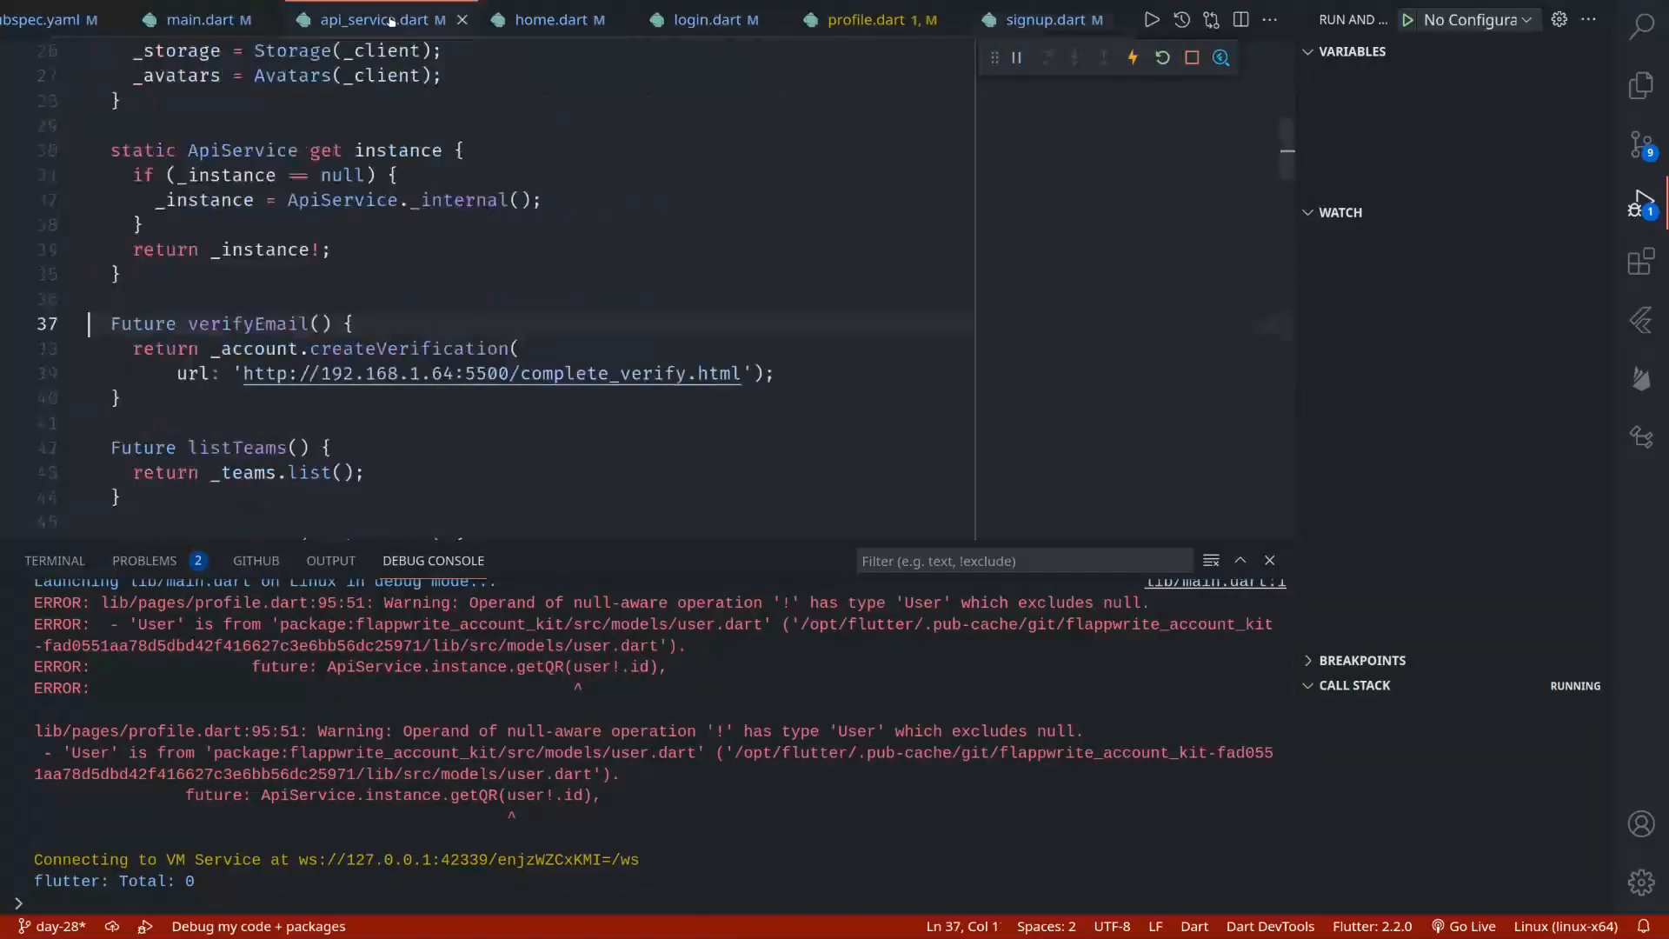
scroll("down", 3)
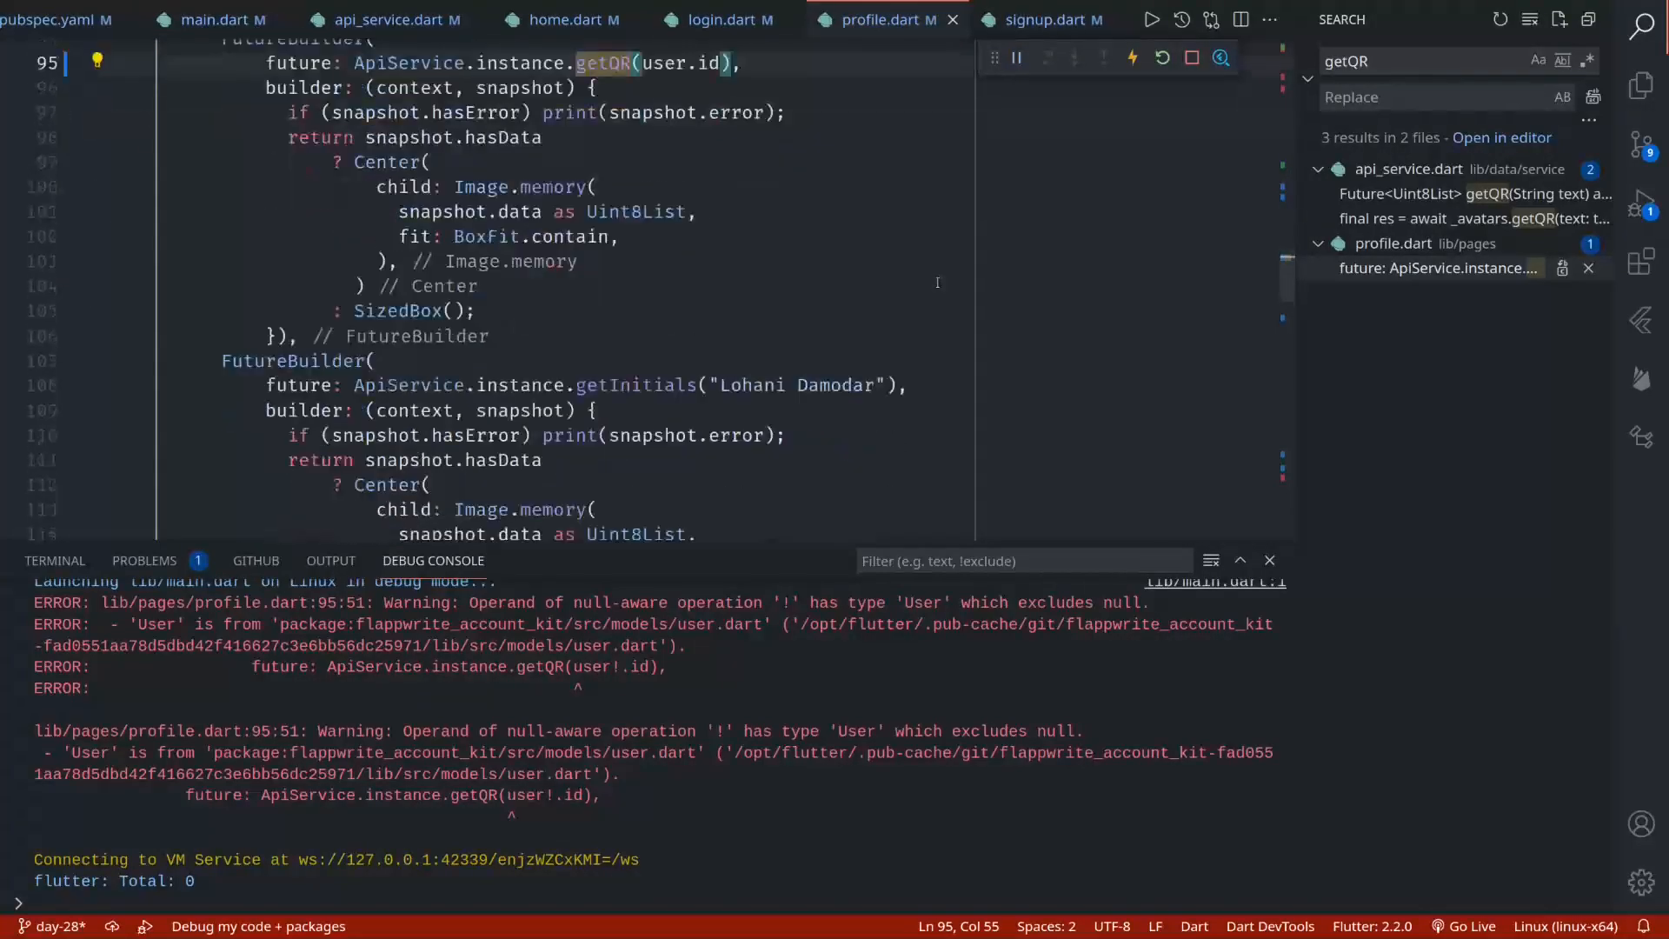
left_click(1161, 57)
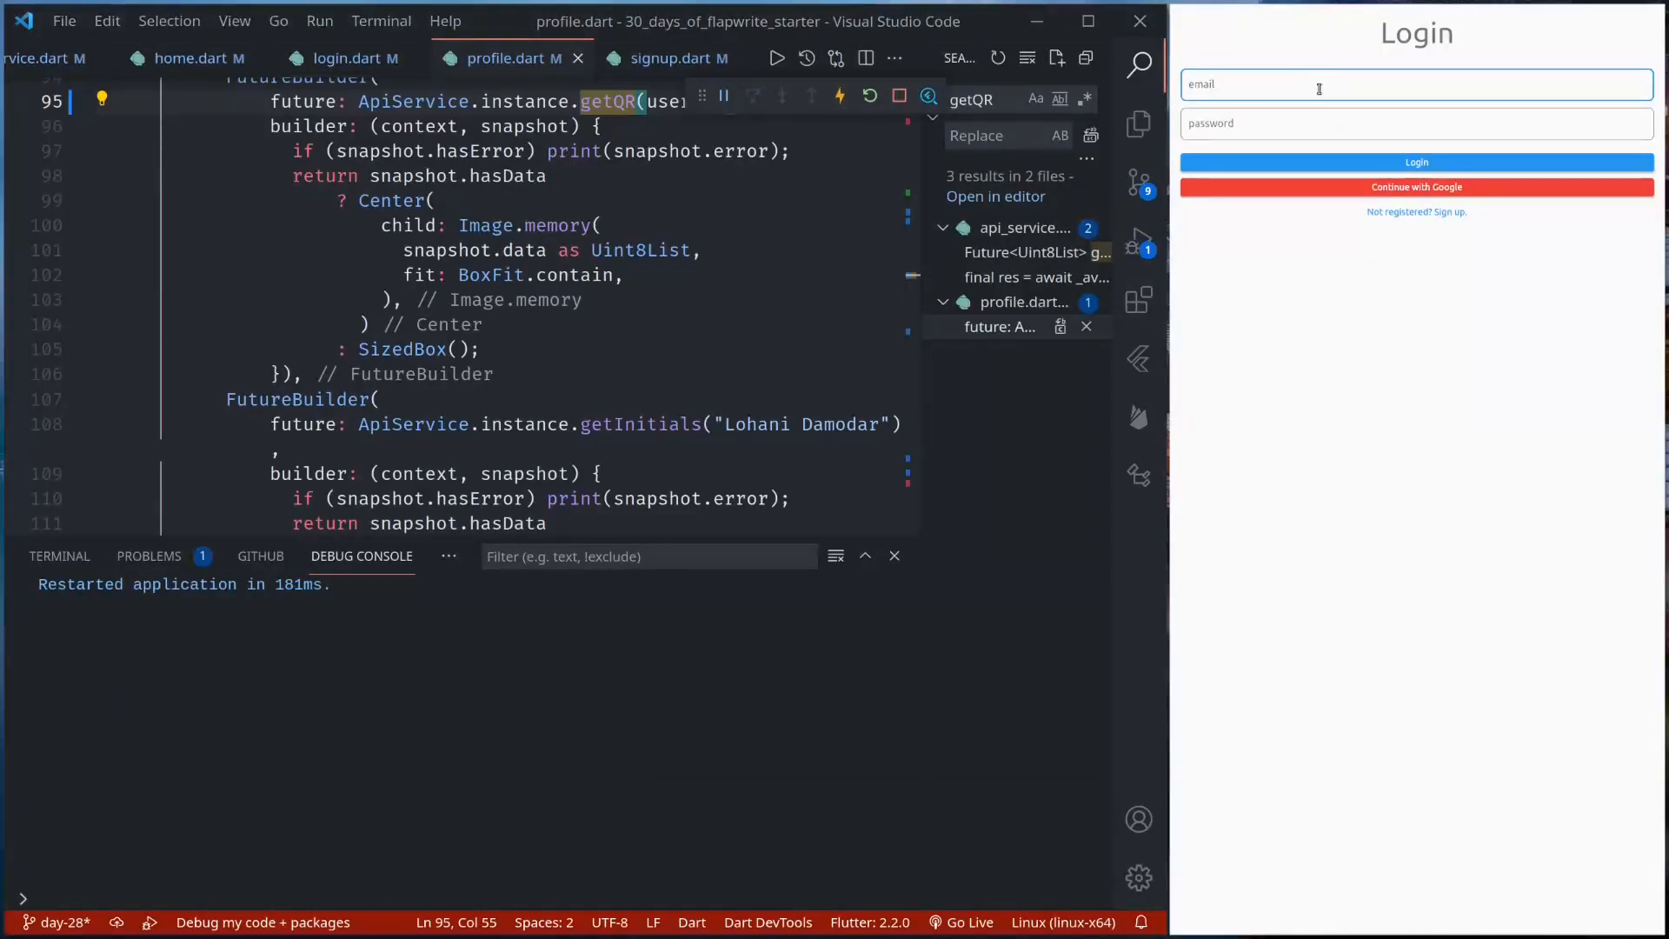
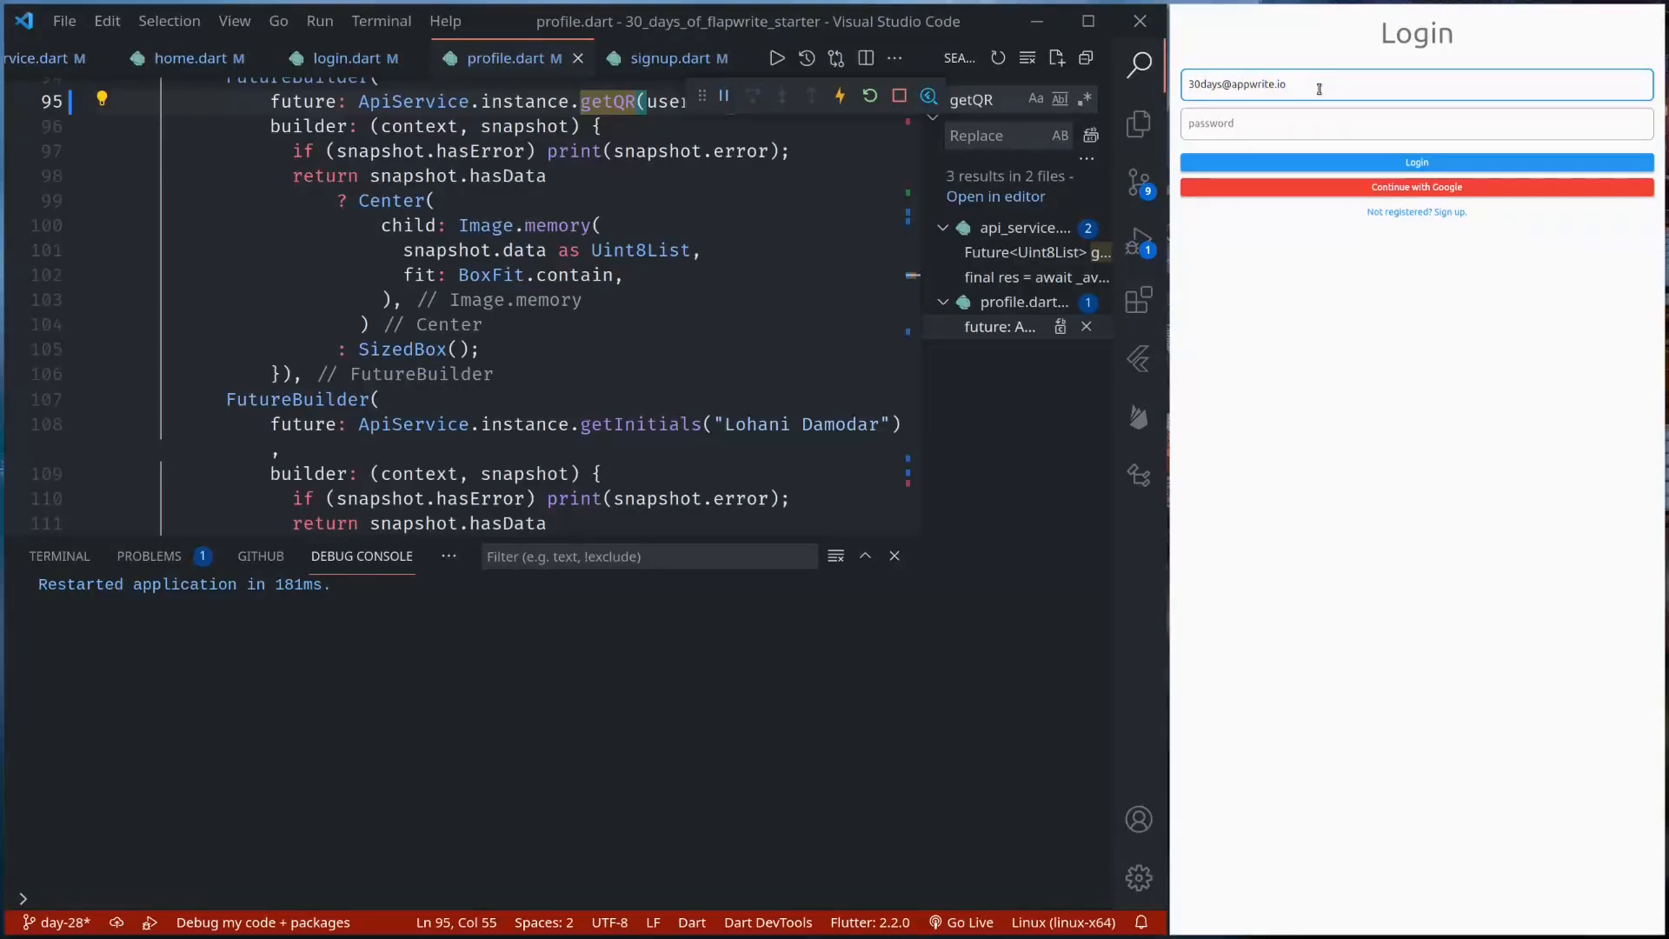
- Log in with email and password, view the Profile page, then return to the home screen
left_click(1417, 124)
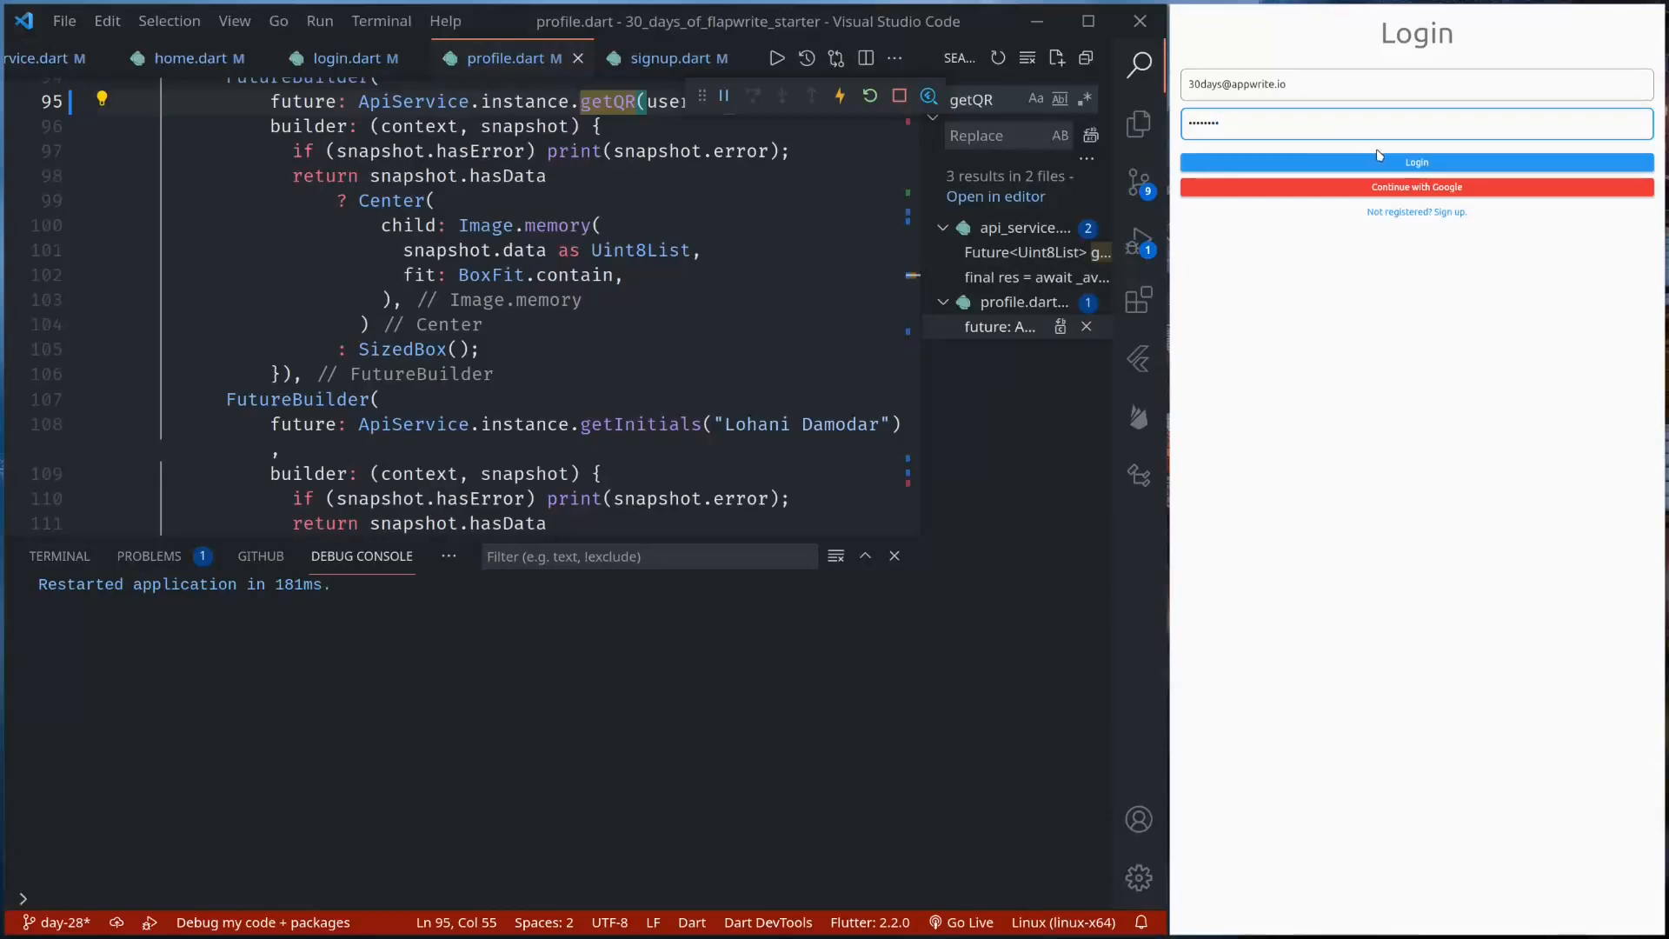
left_click(1417, 162)
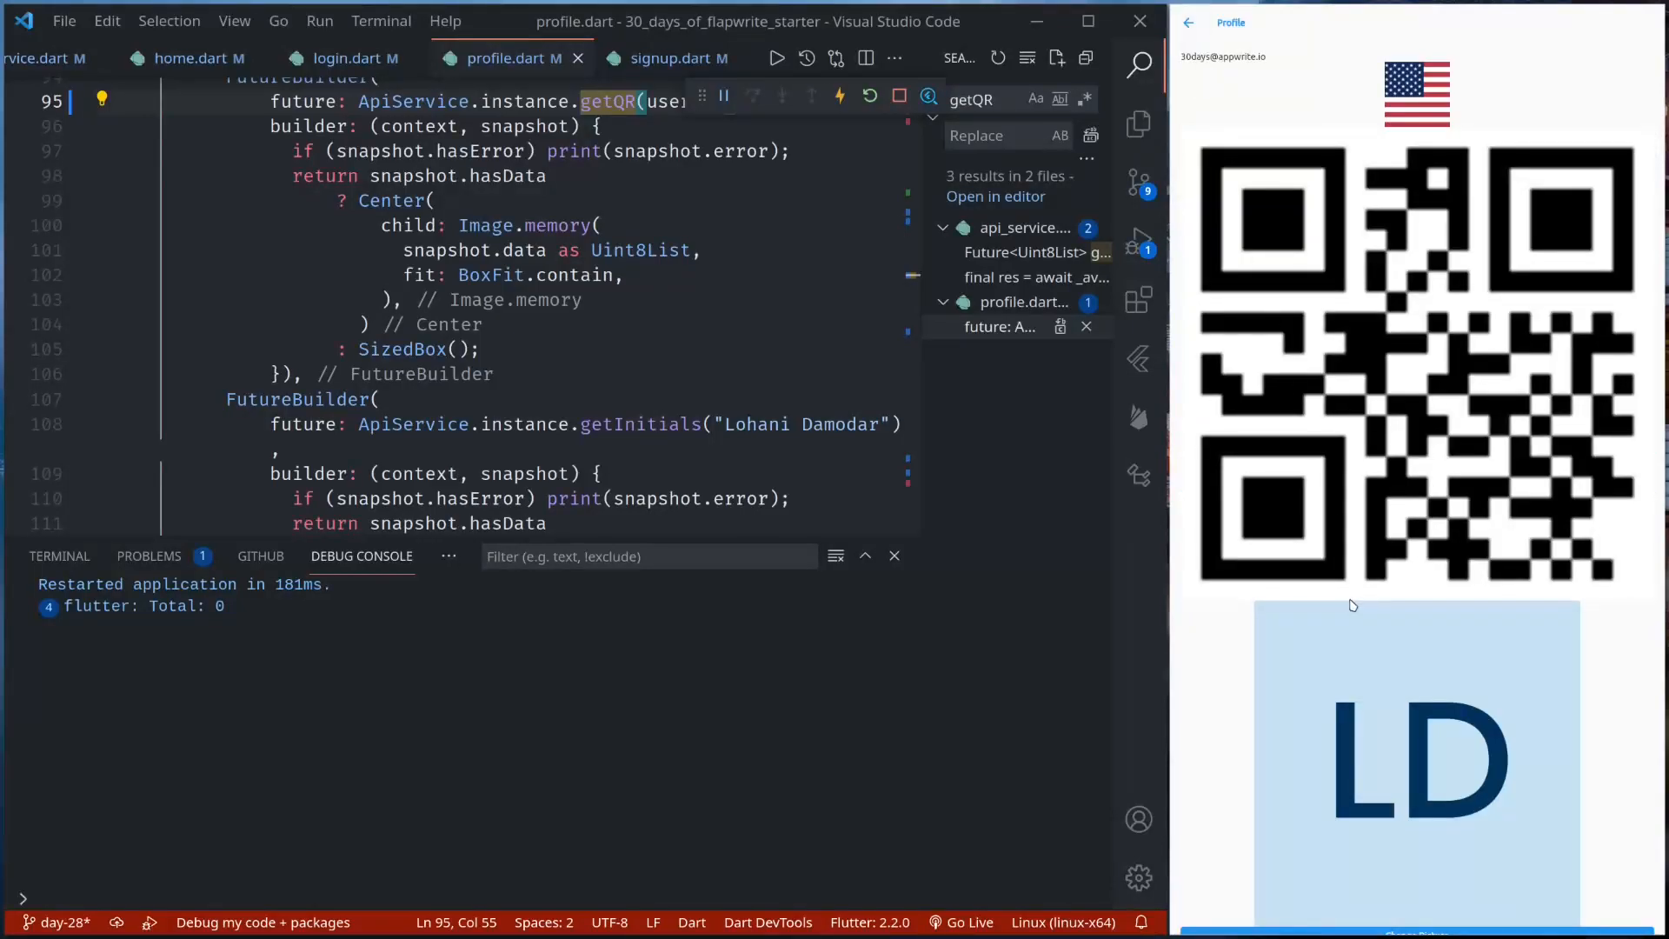
scroll("down", 3)
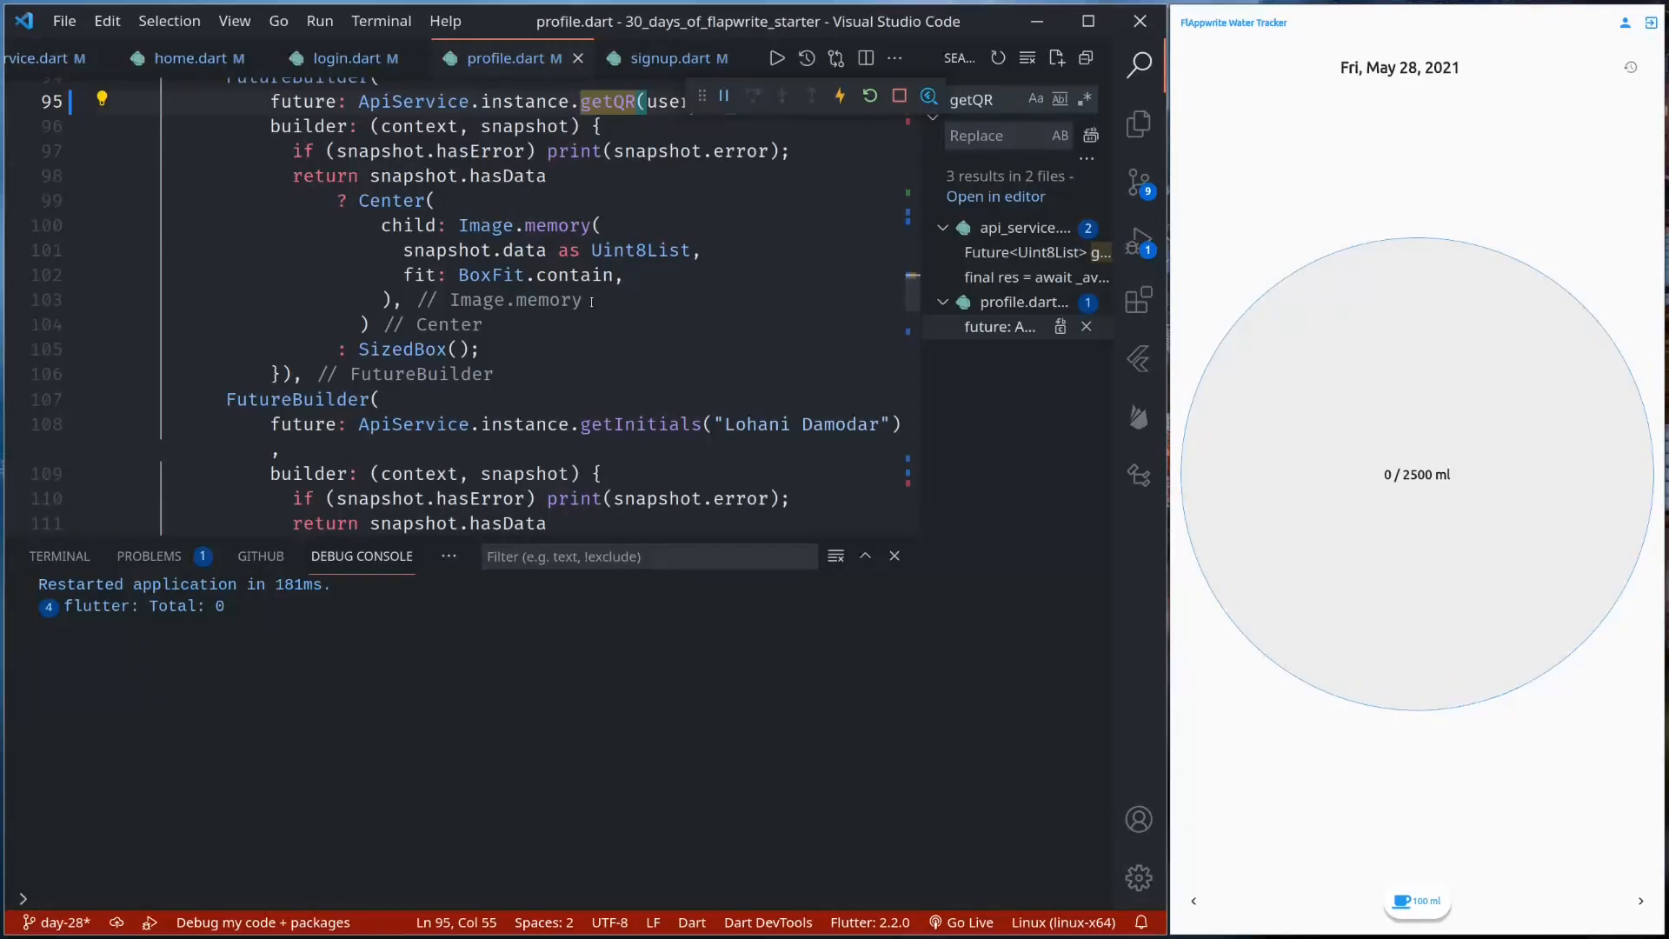
mouse_move(1262, 270)
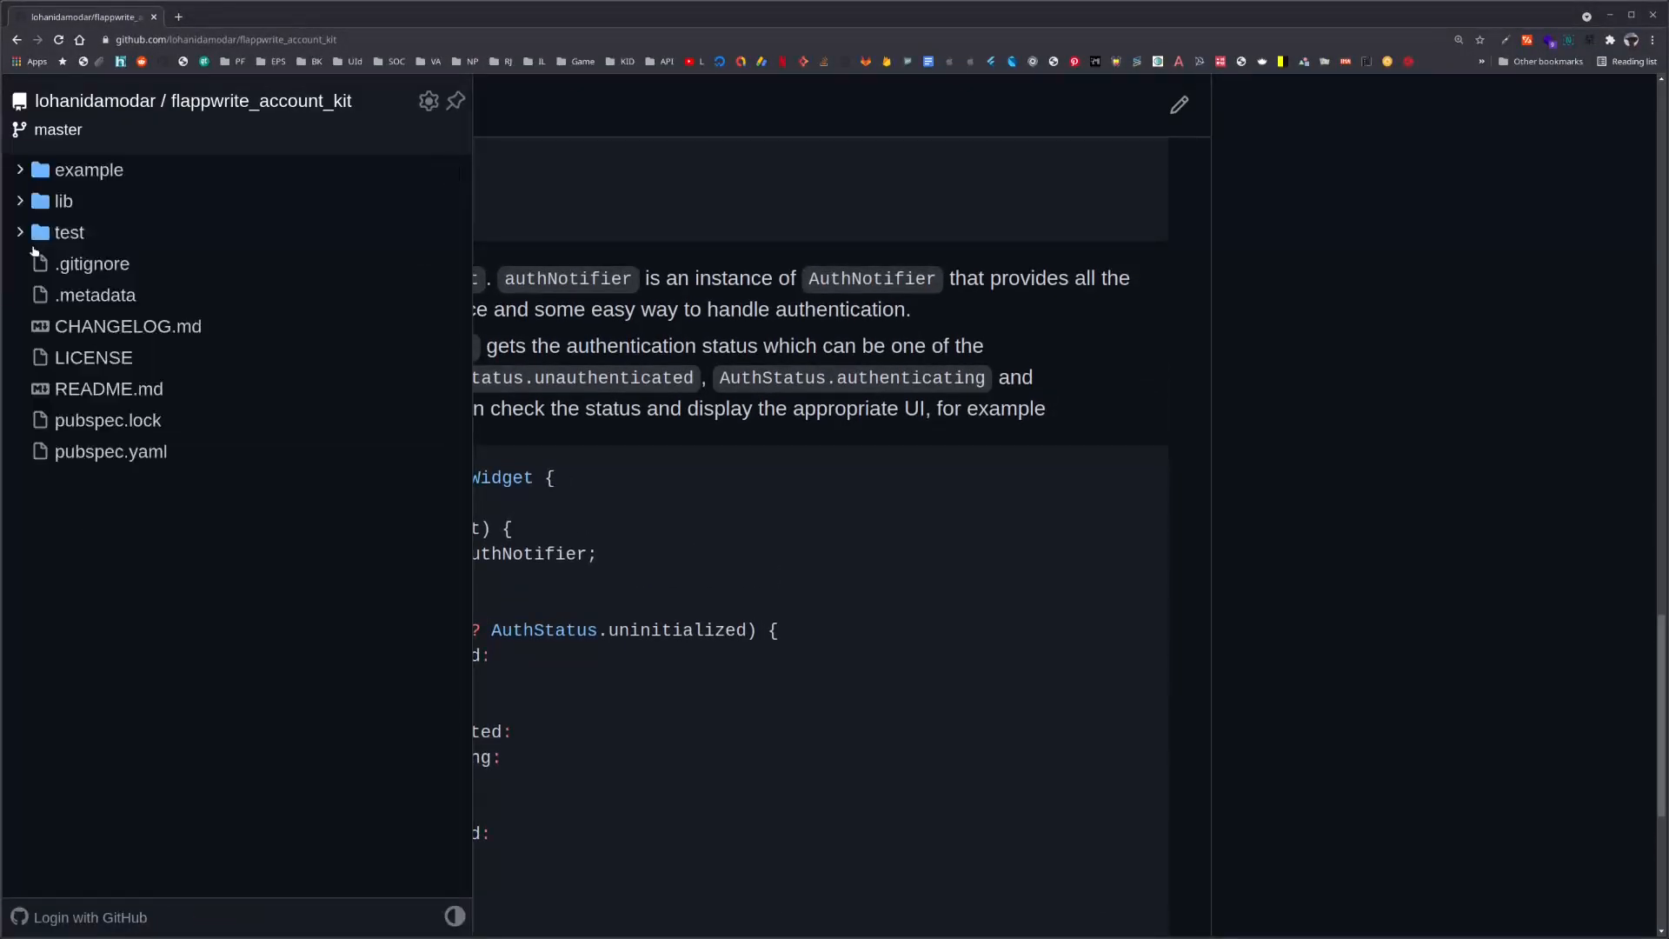
left_click(87, 171)
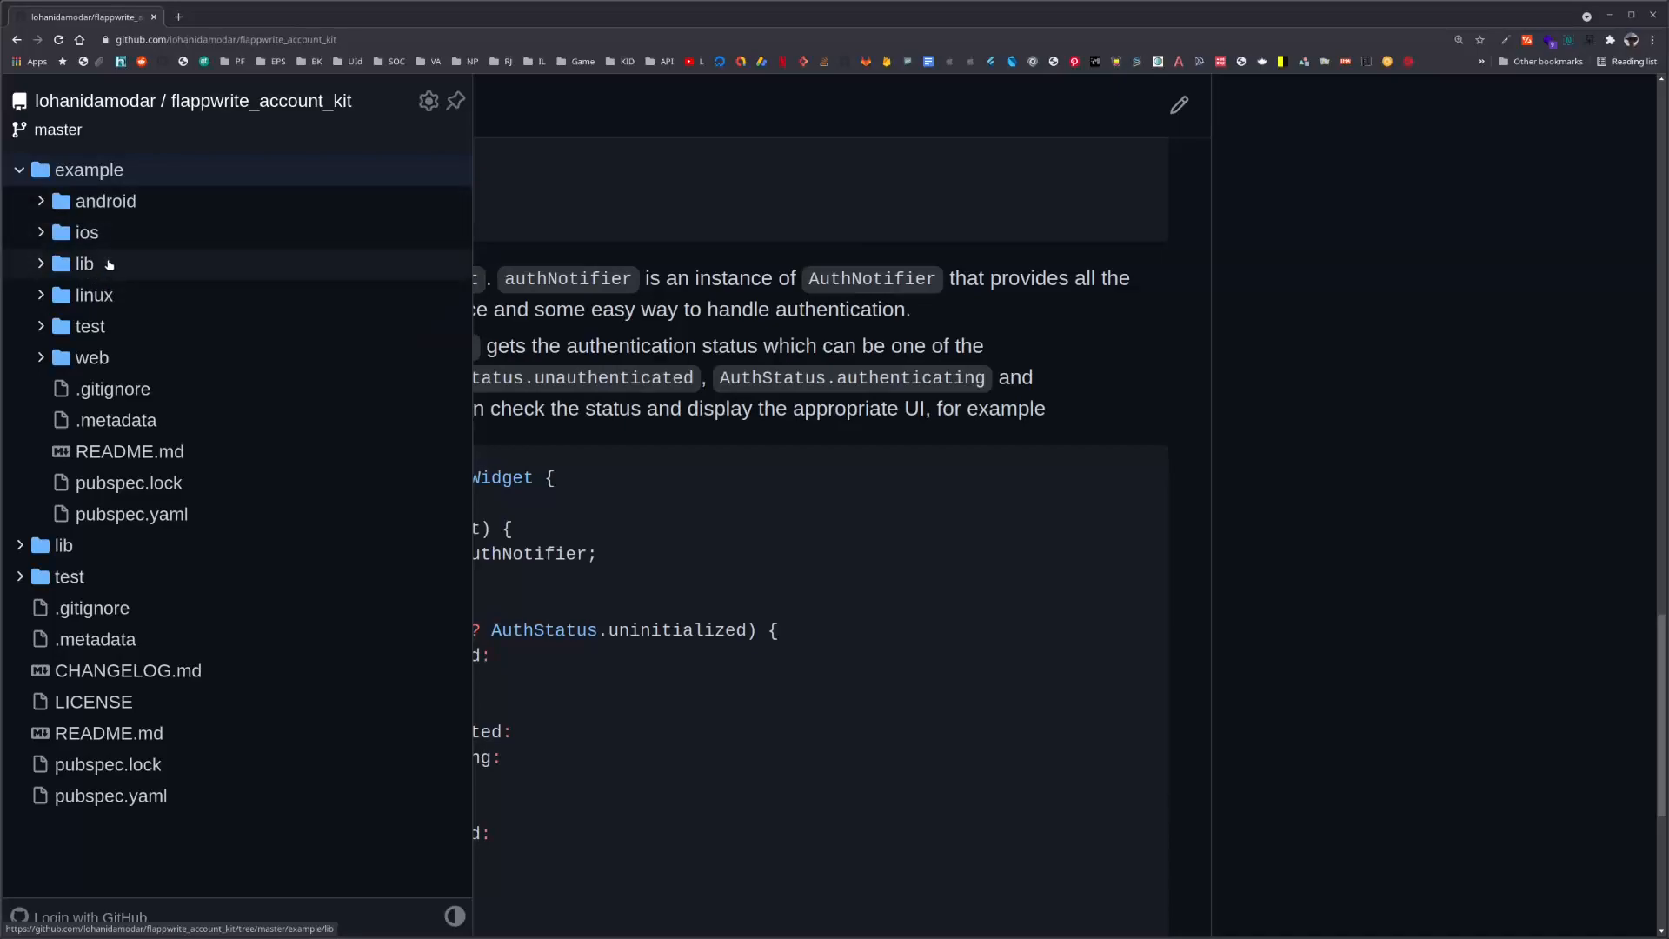
left_click(84, 265)
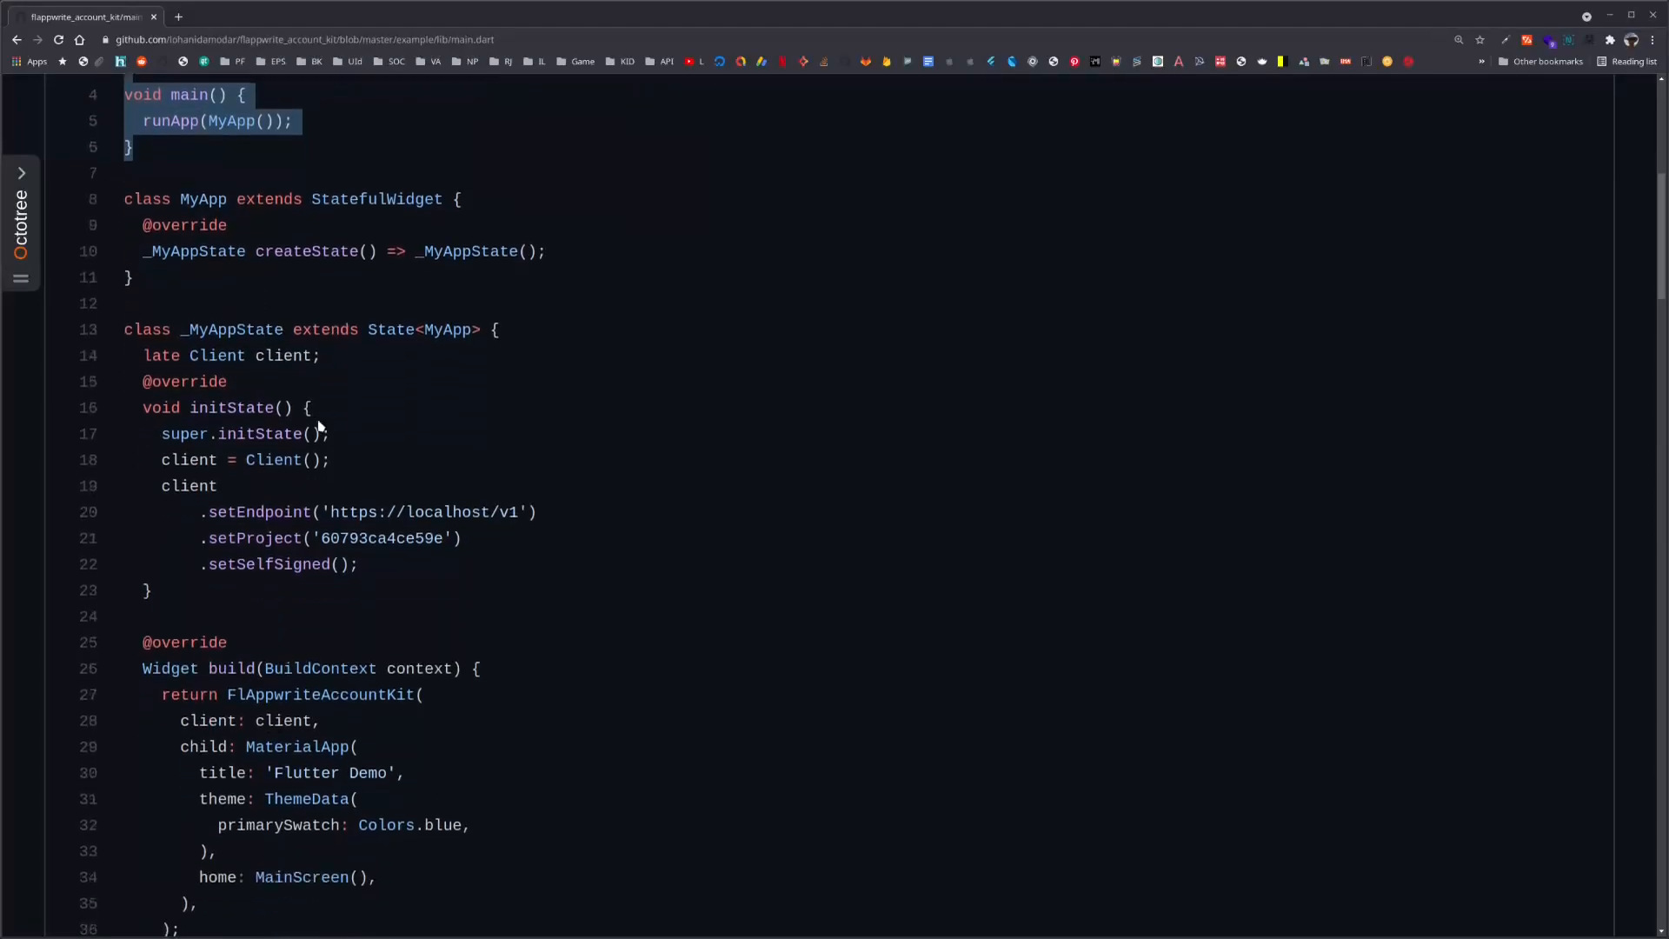
scroll("down", 3)
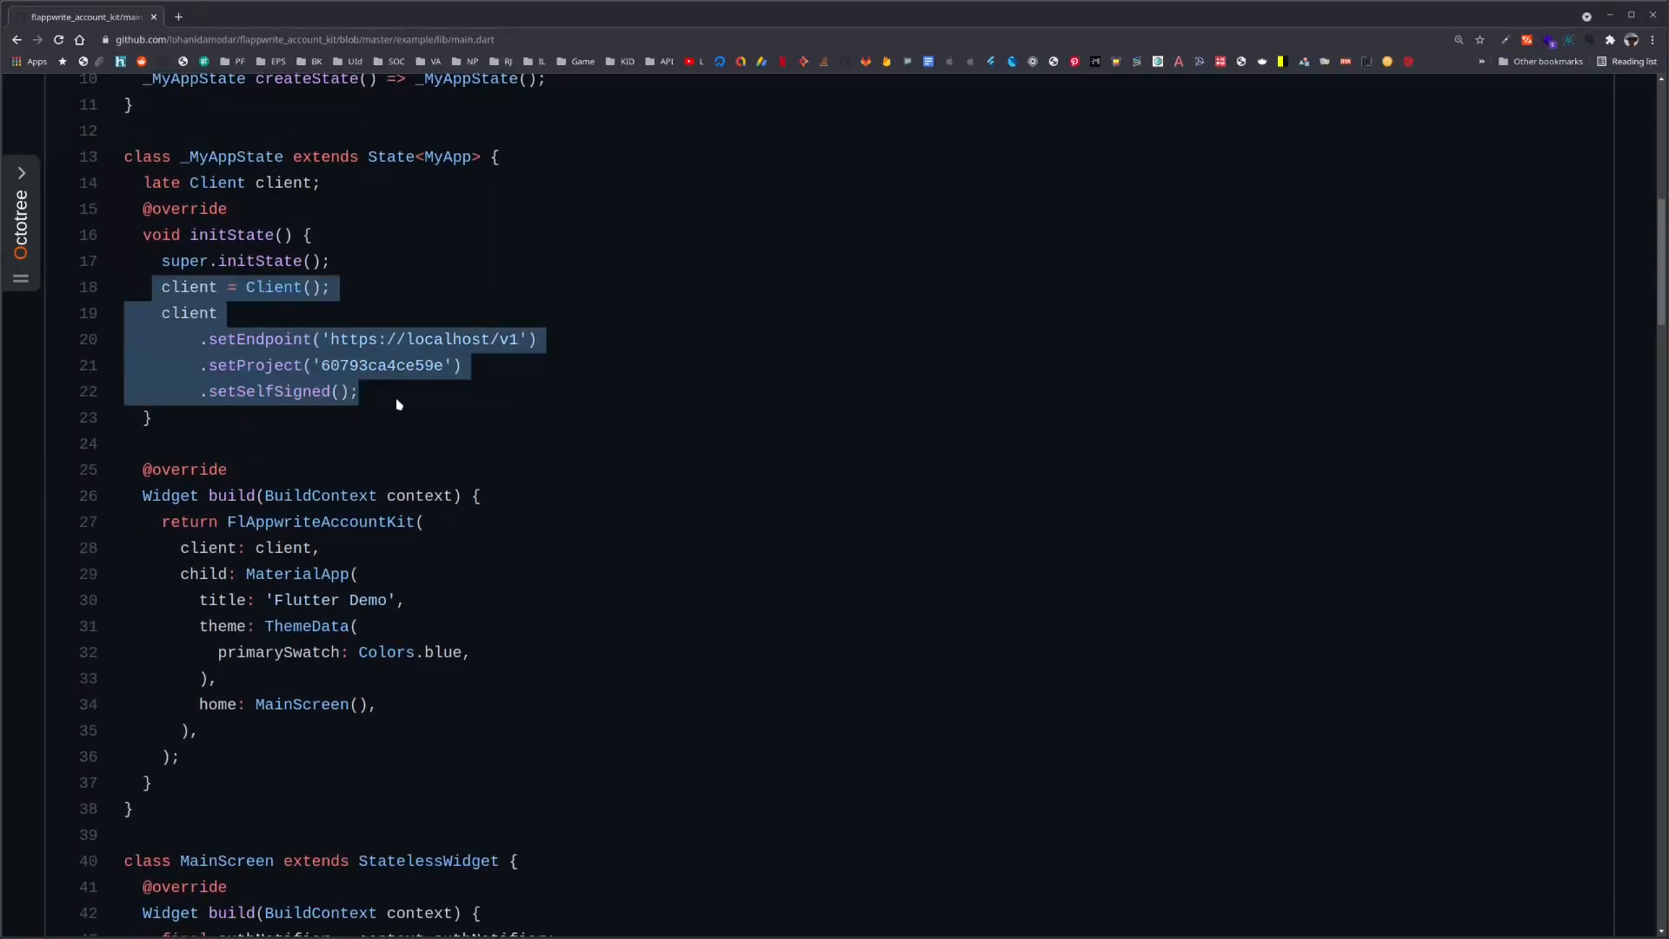
scroll("down", 3)
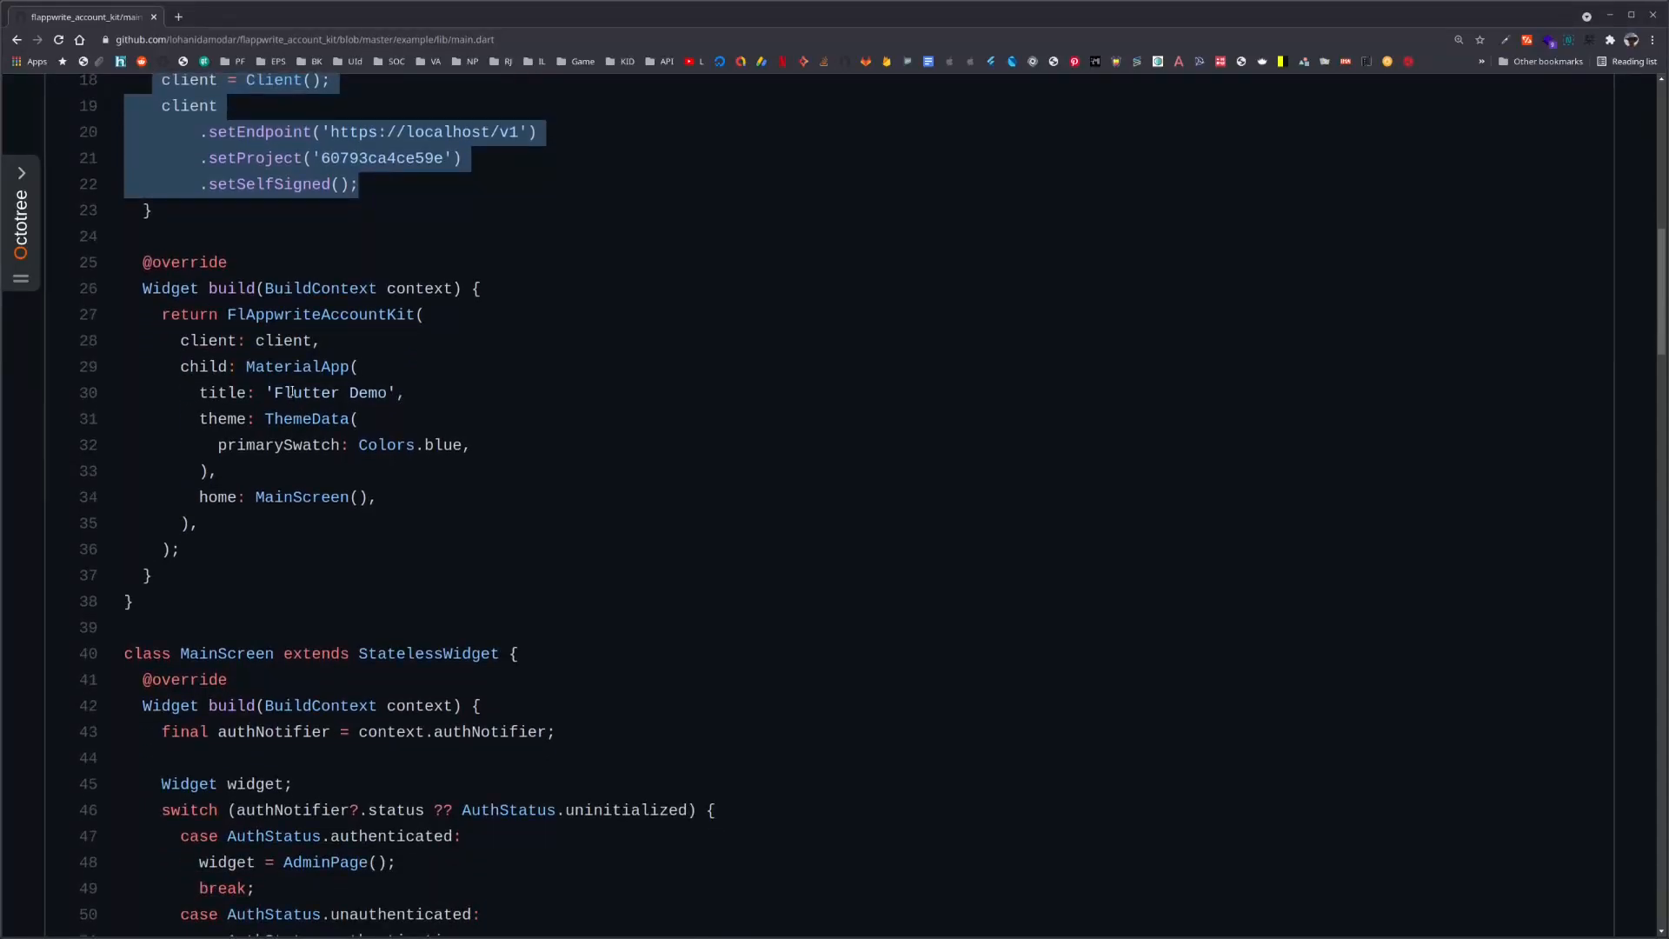
double_click(296, 367)
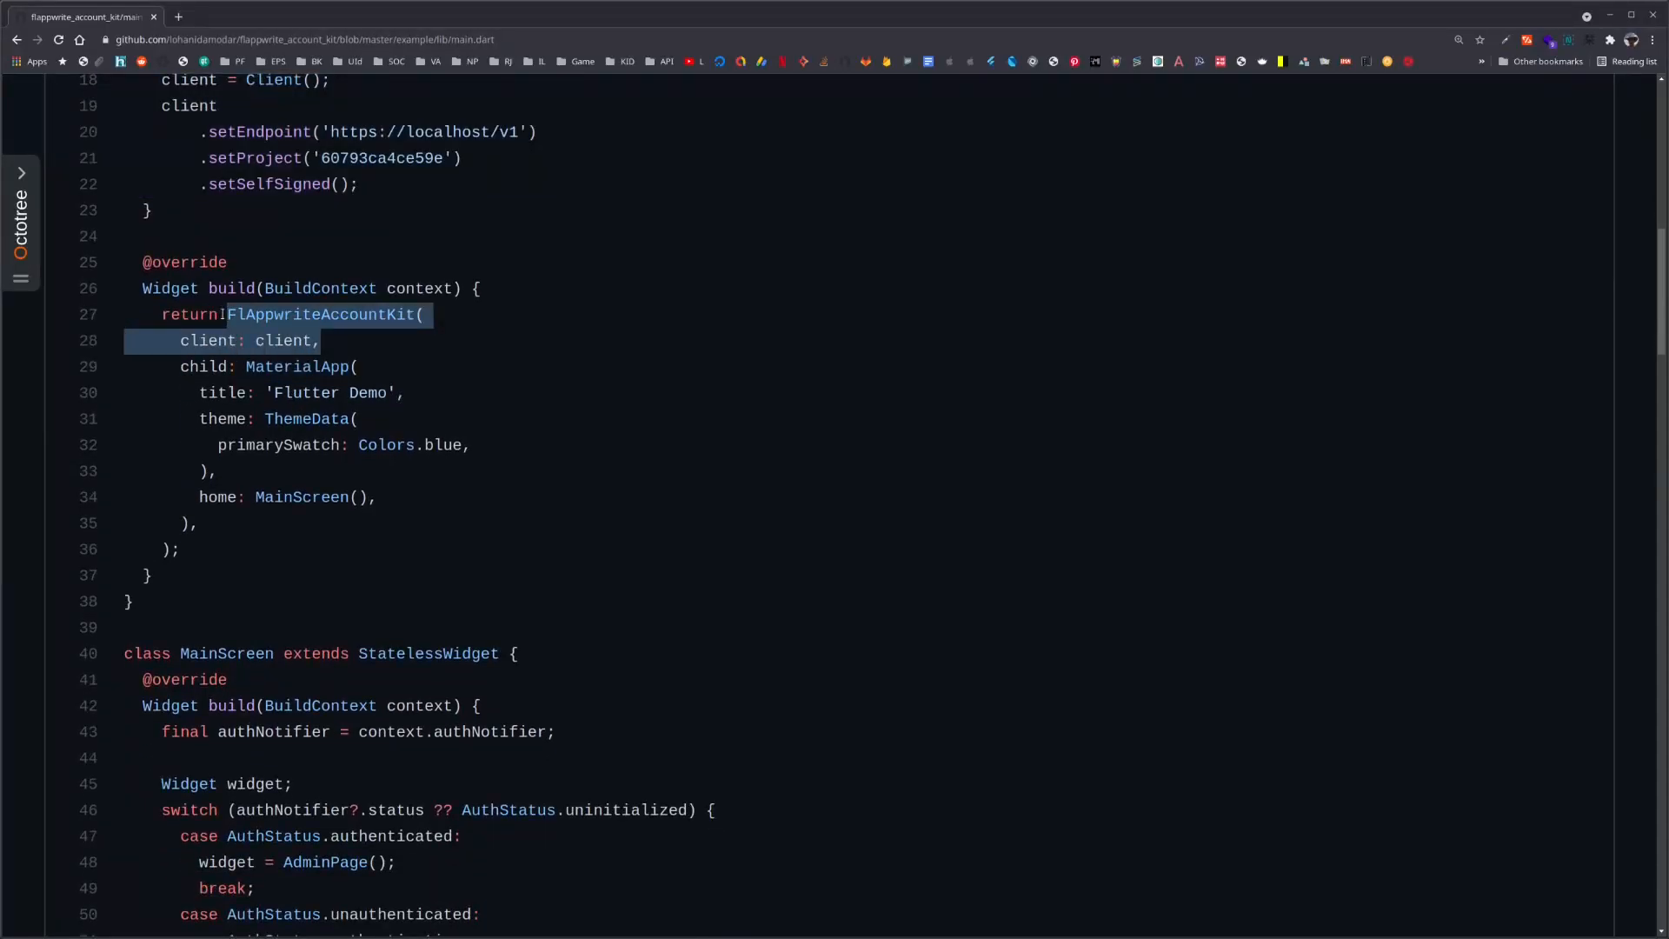
scroll("down", 3)
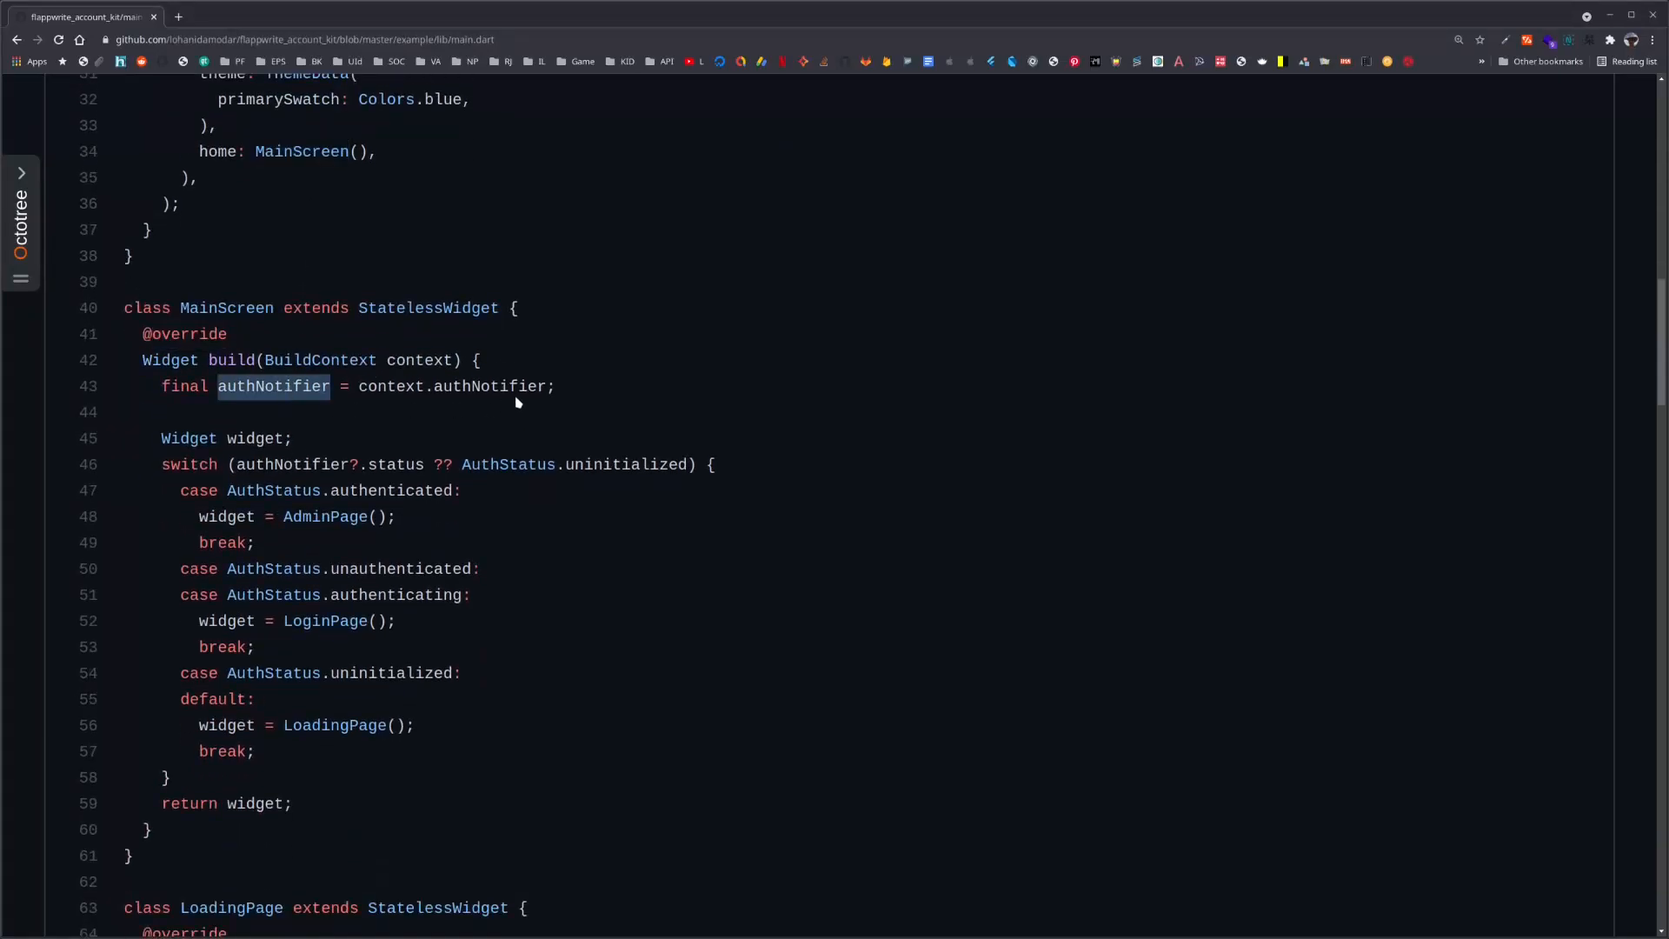
scroll("down", 3)
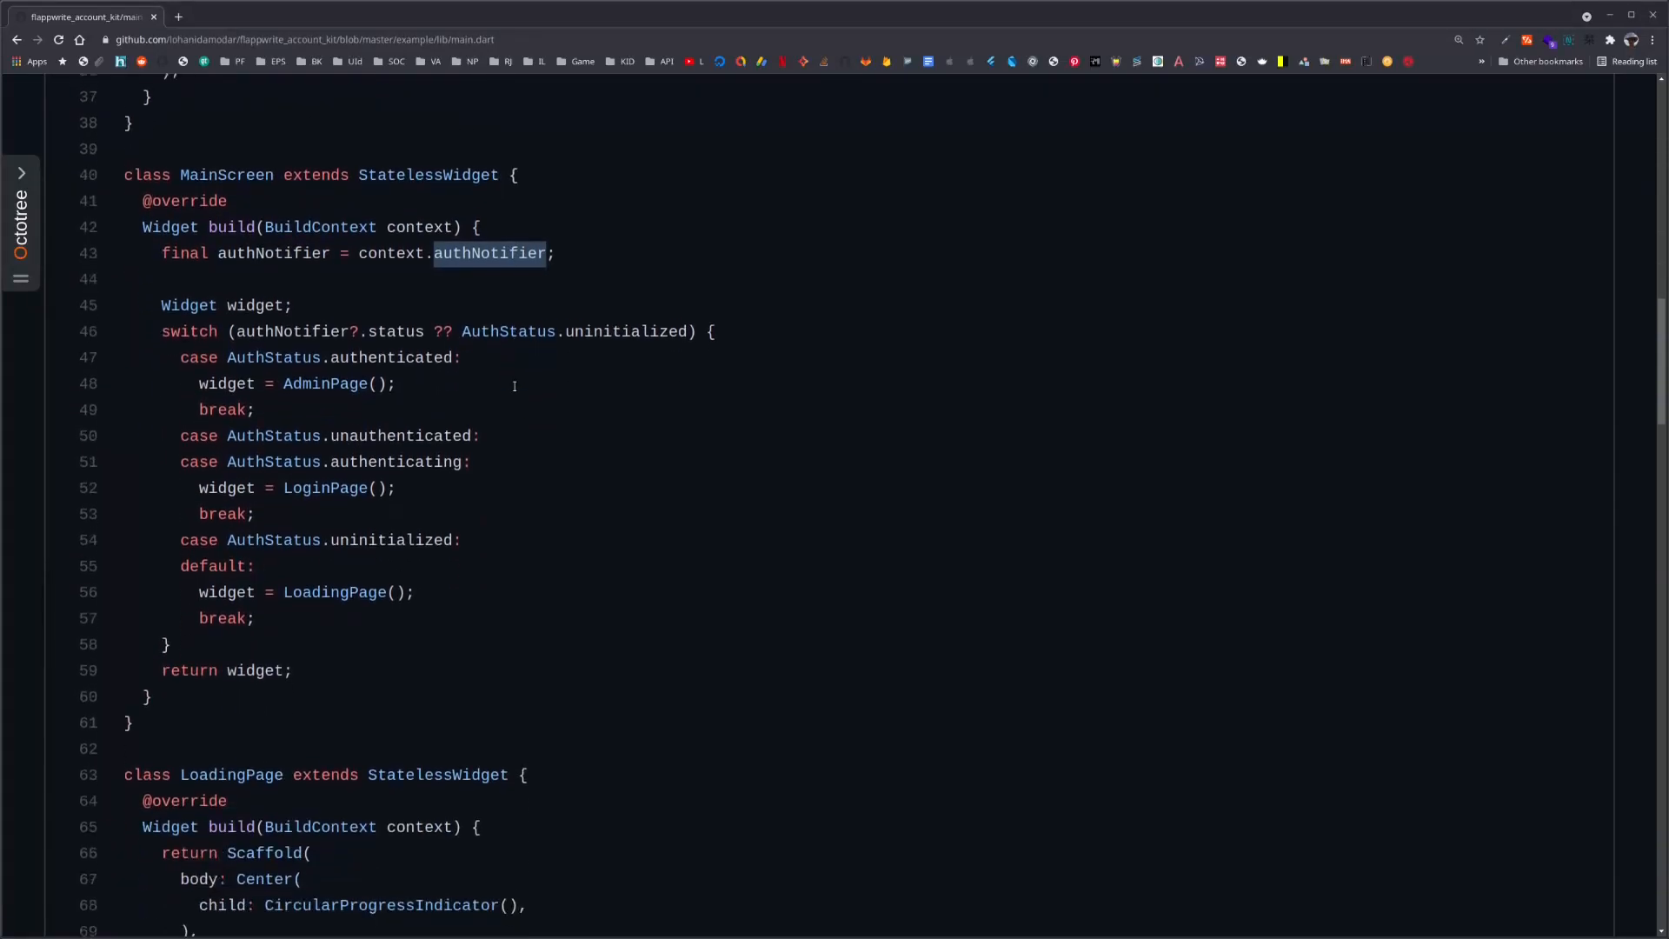
scroll("down", 3)
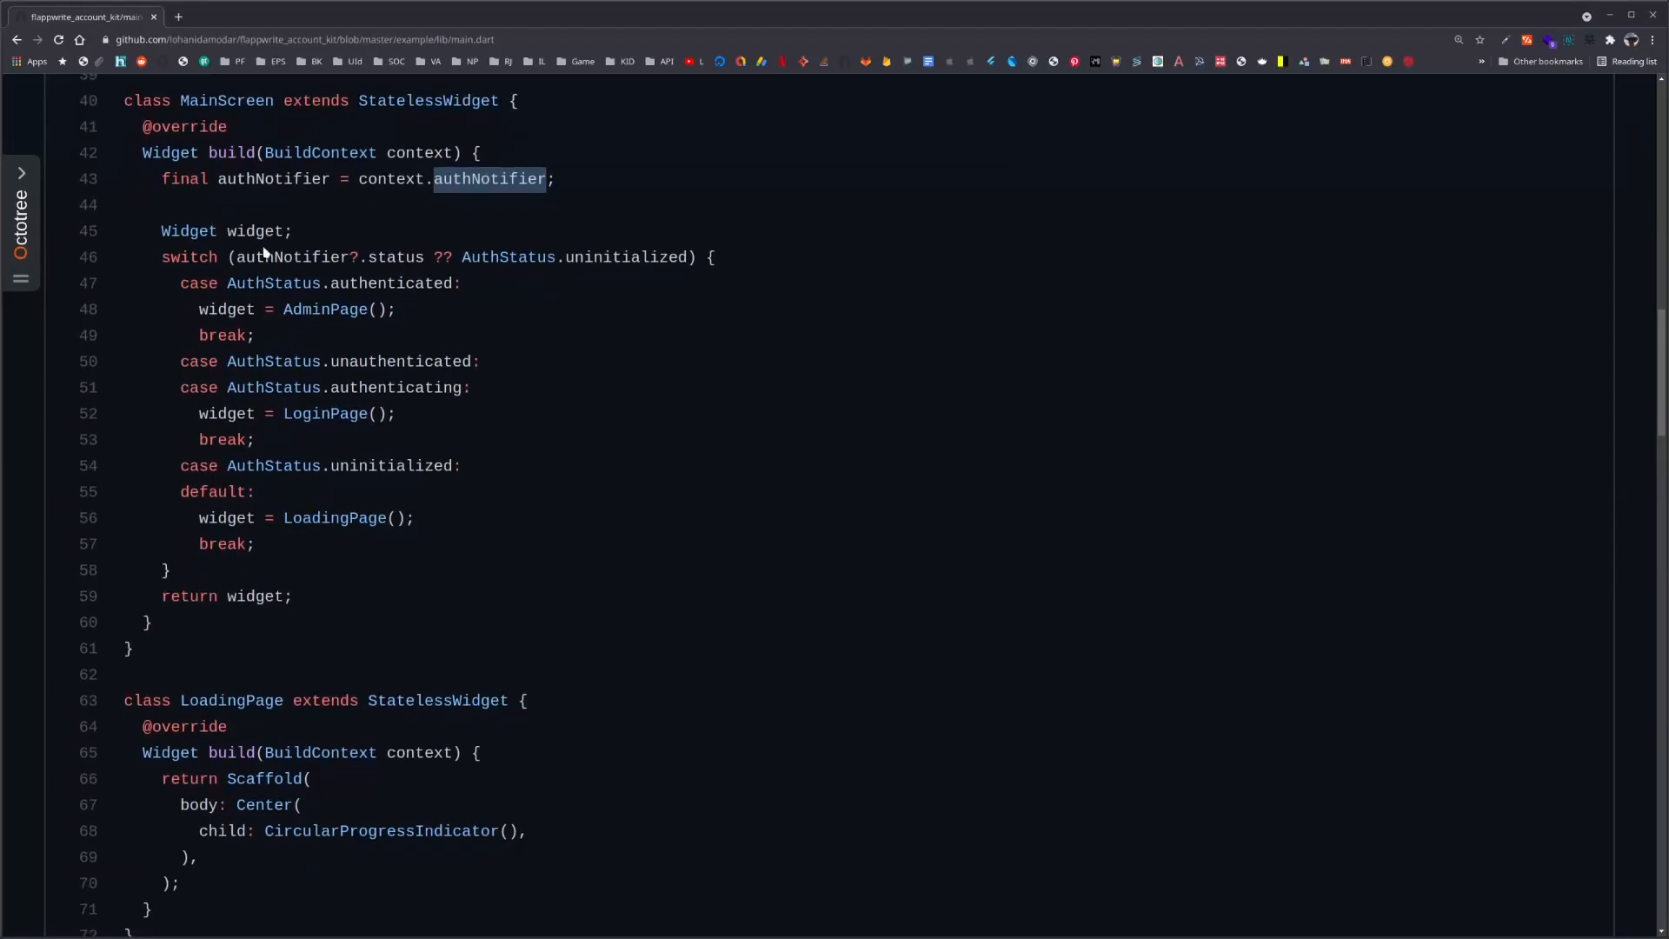
mouse_move(316, 341)
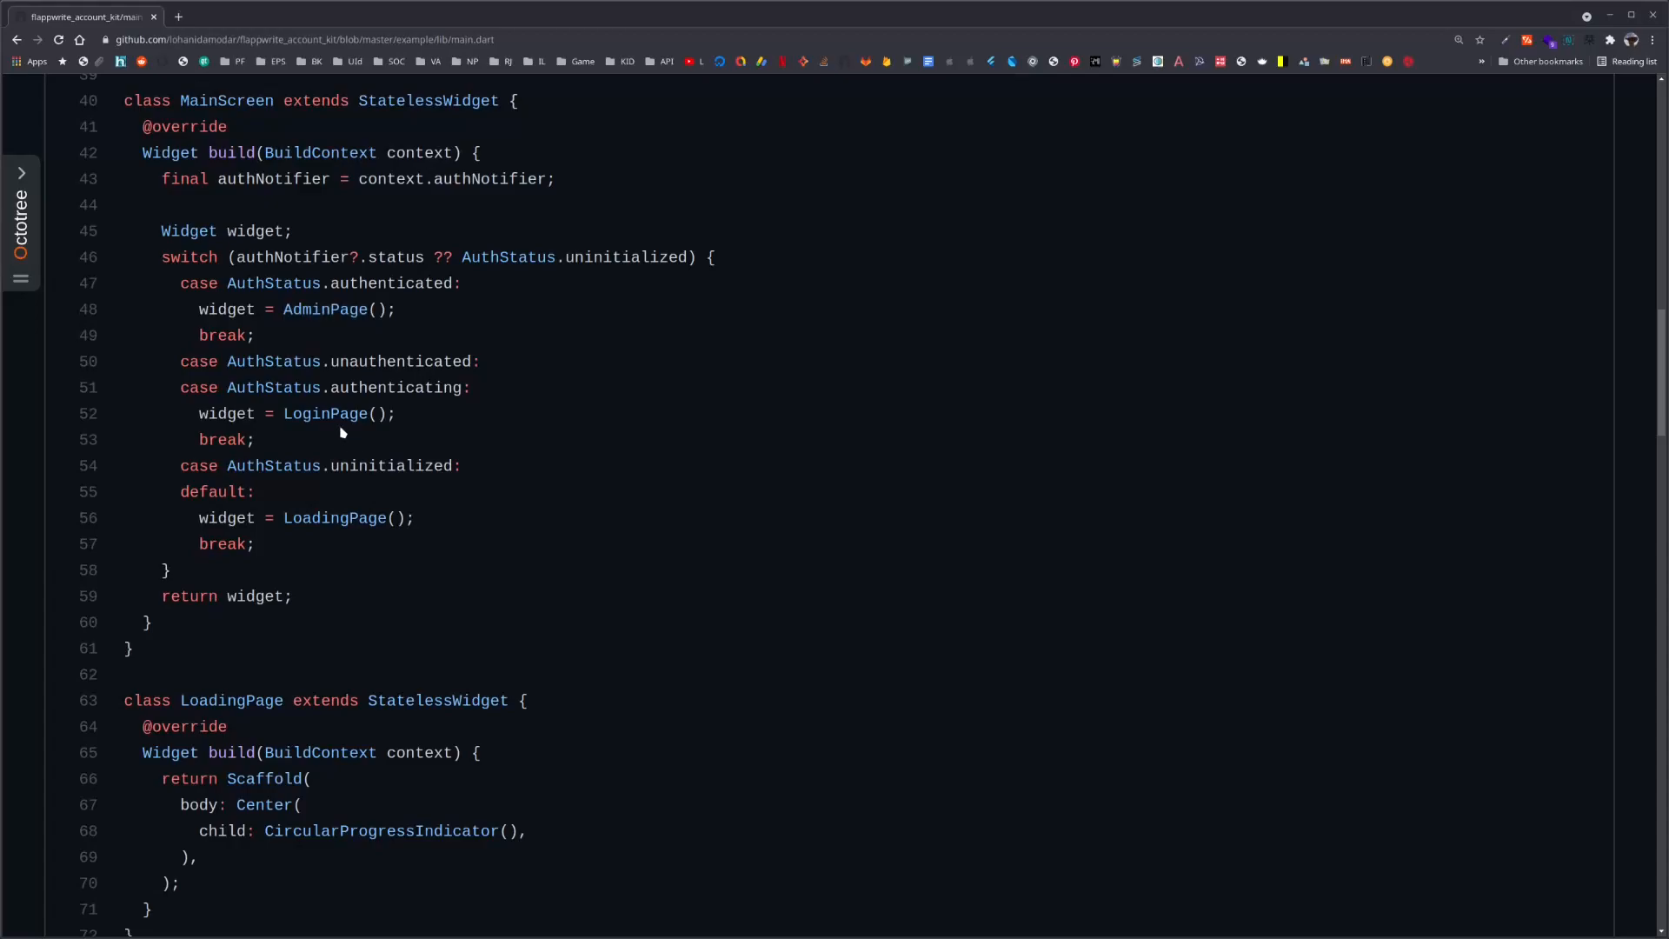
mouse_move(473, 292)
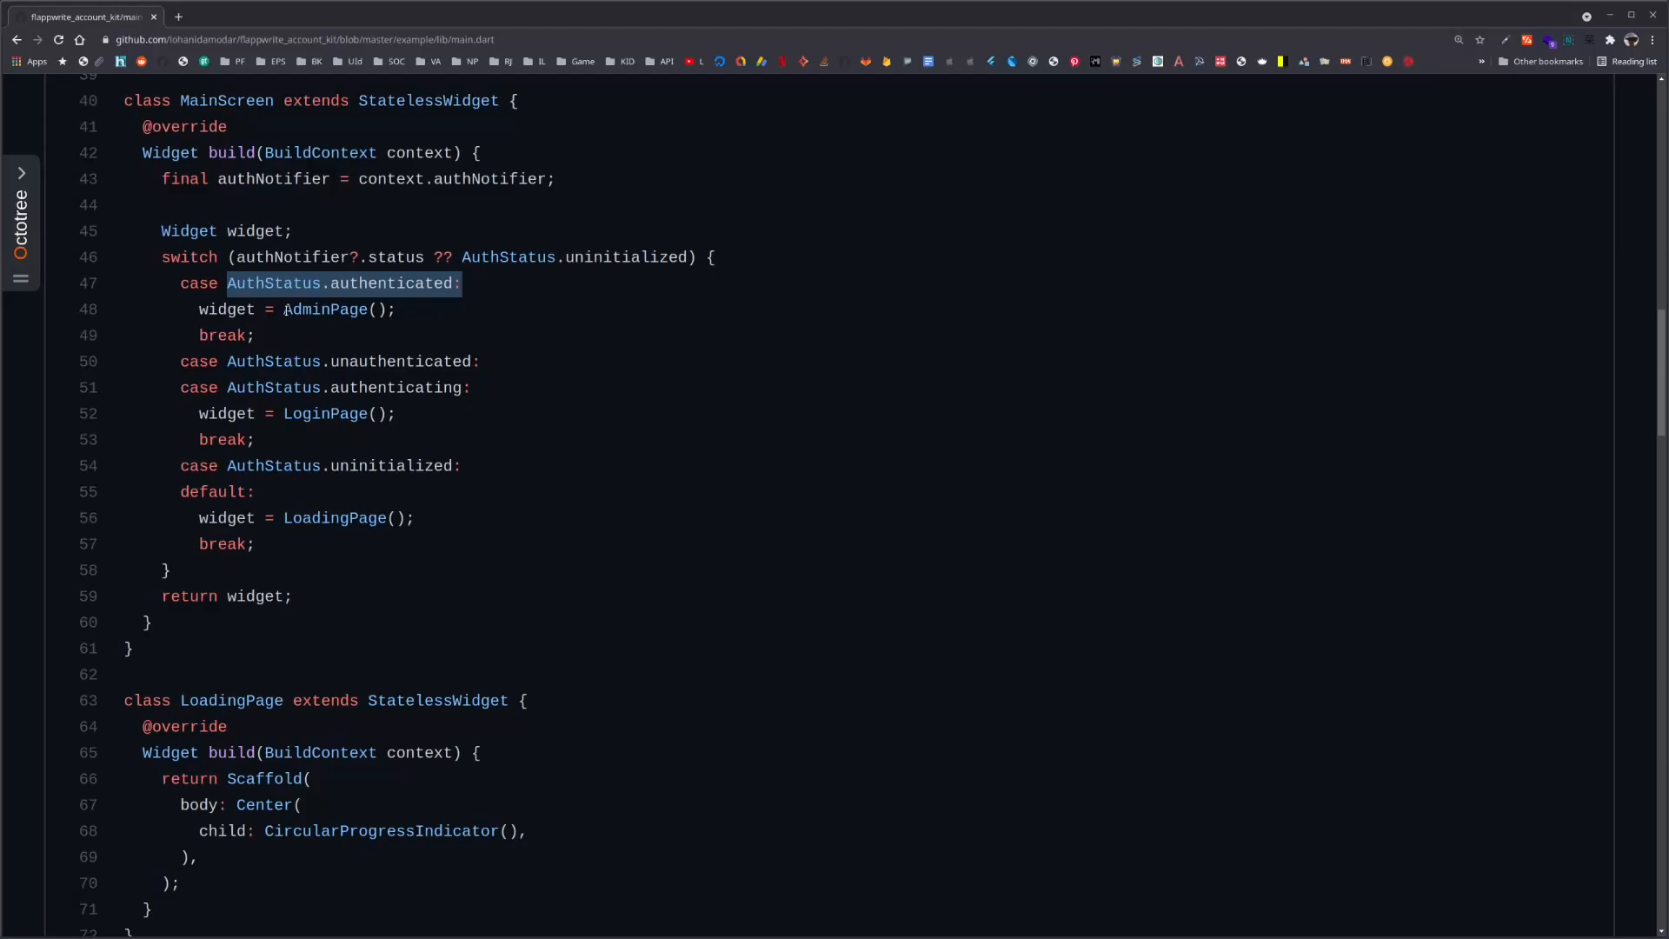
scroll("down", 3)
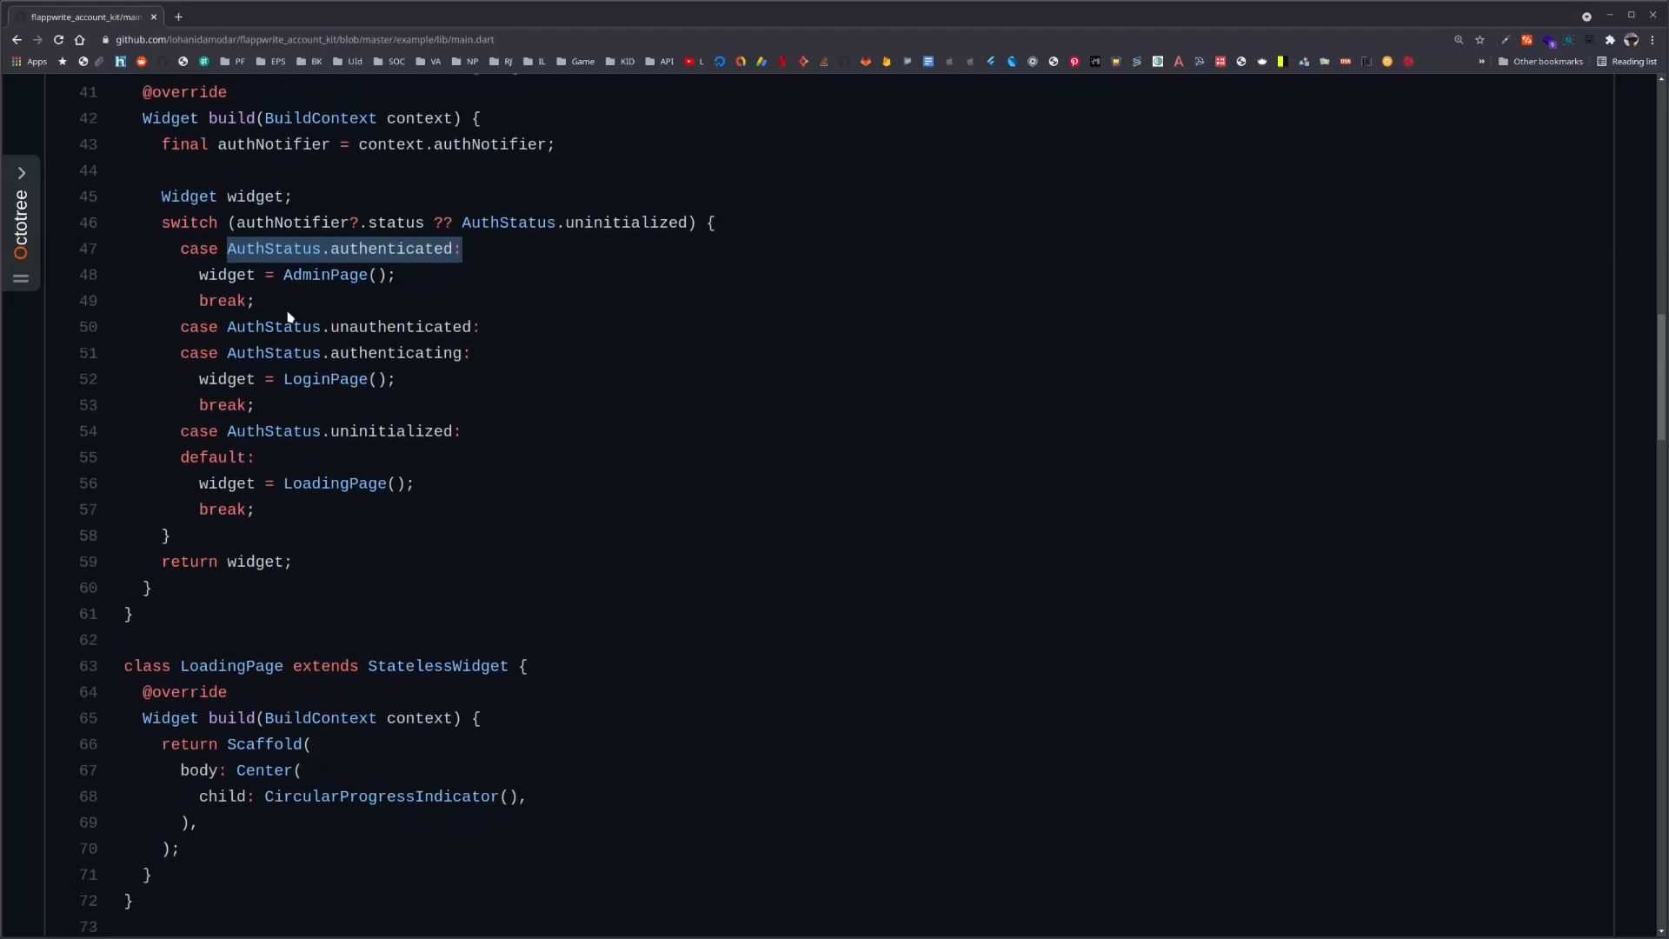
mouse_move(355, 327)
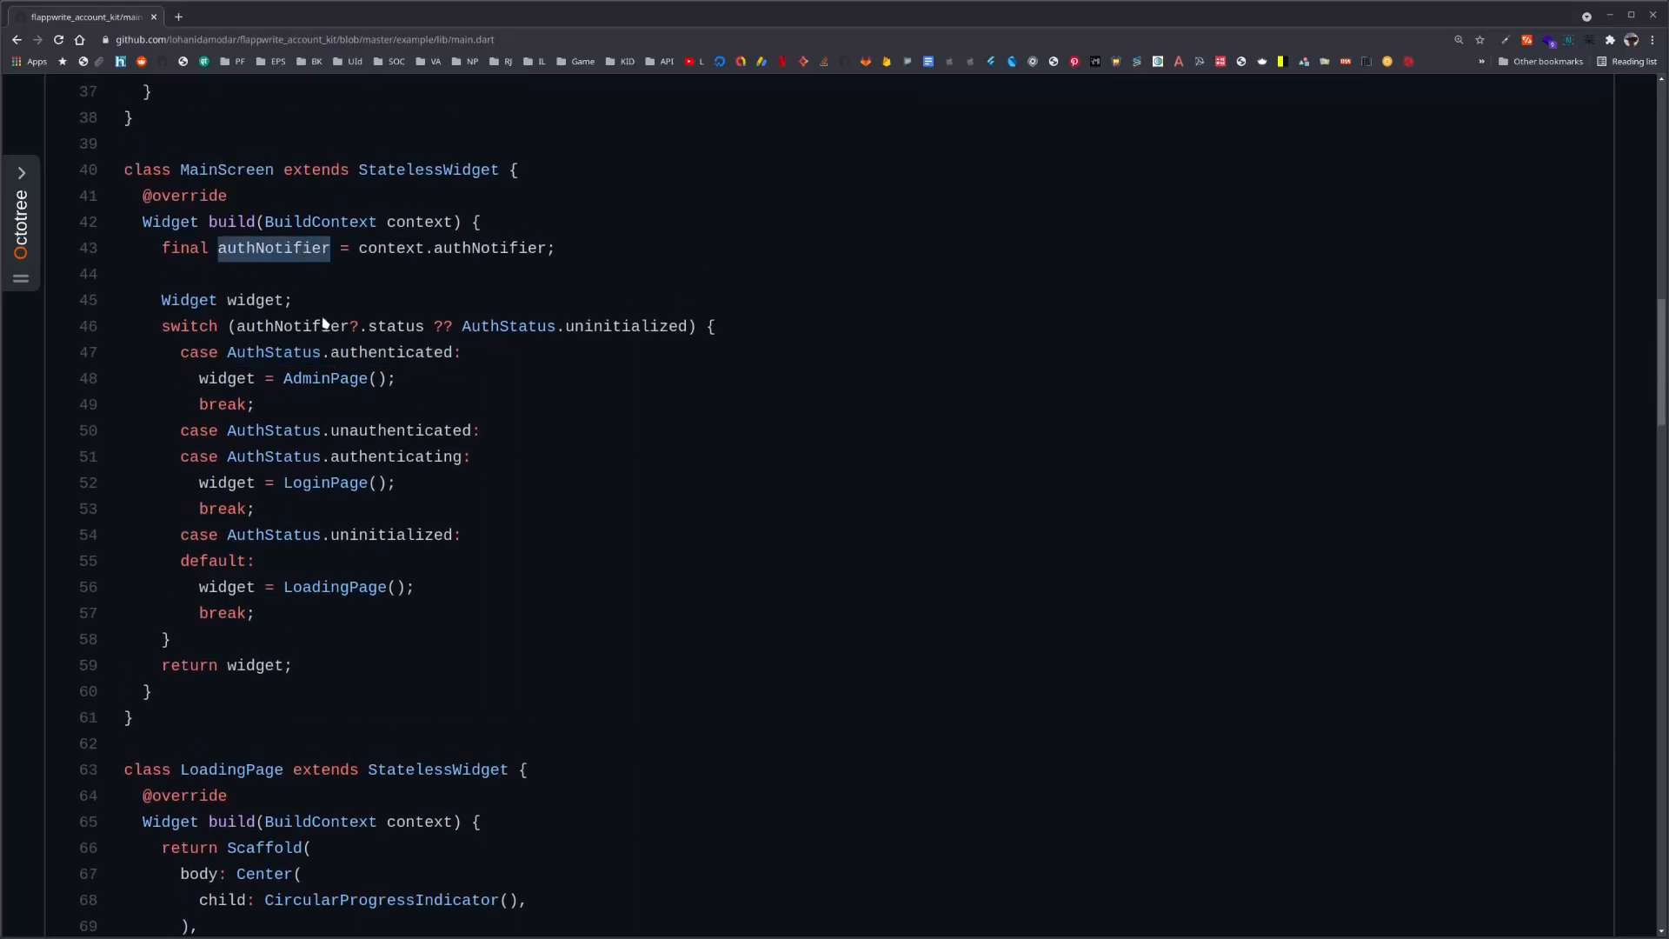
scroll("down", 3)
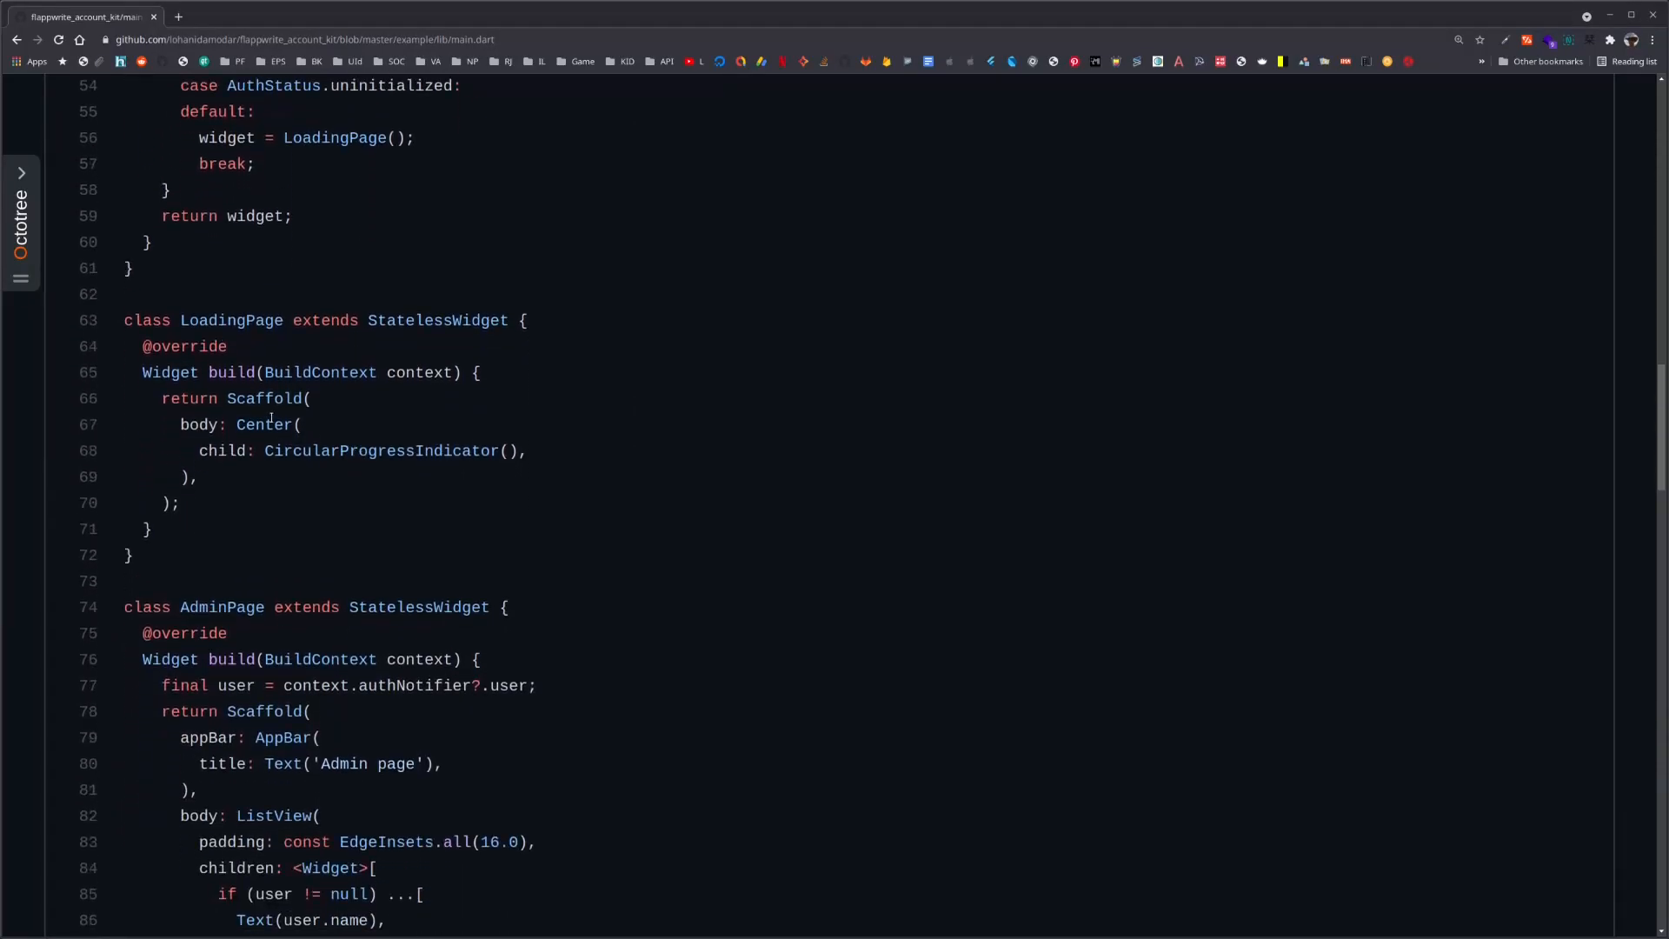
scroll("down", 3)
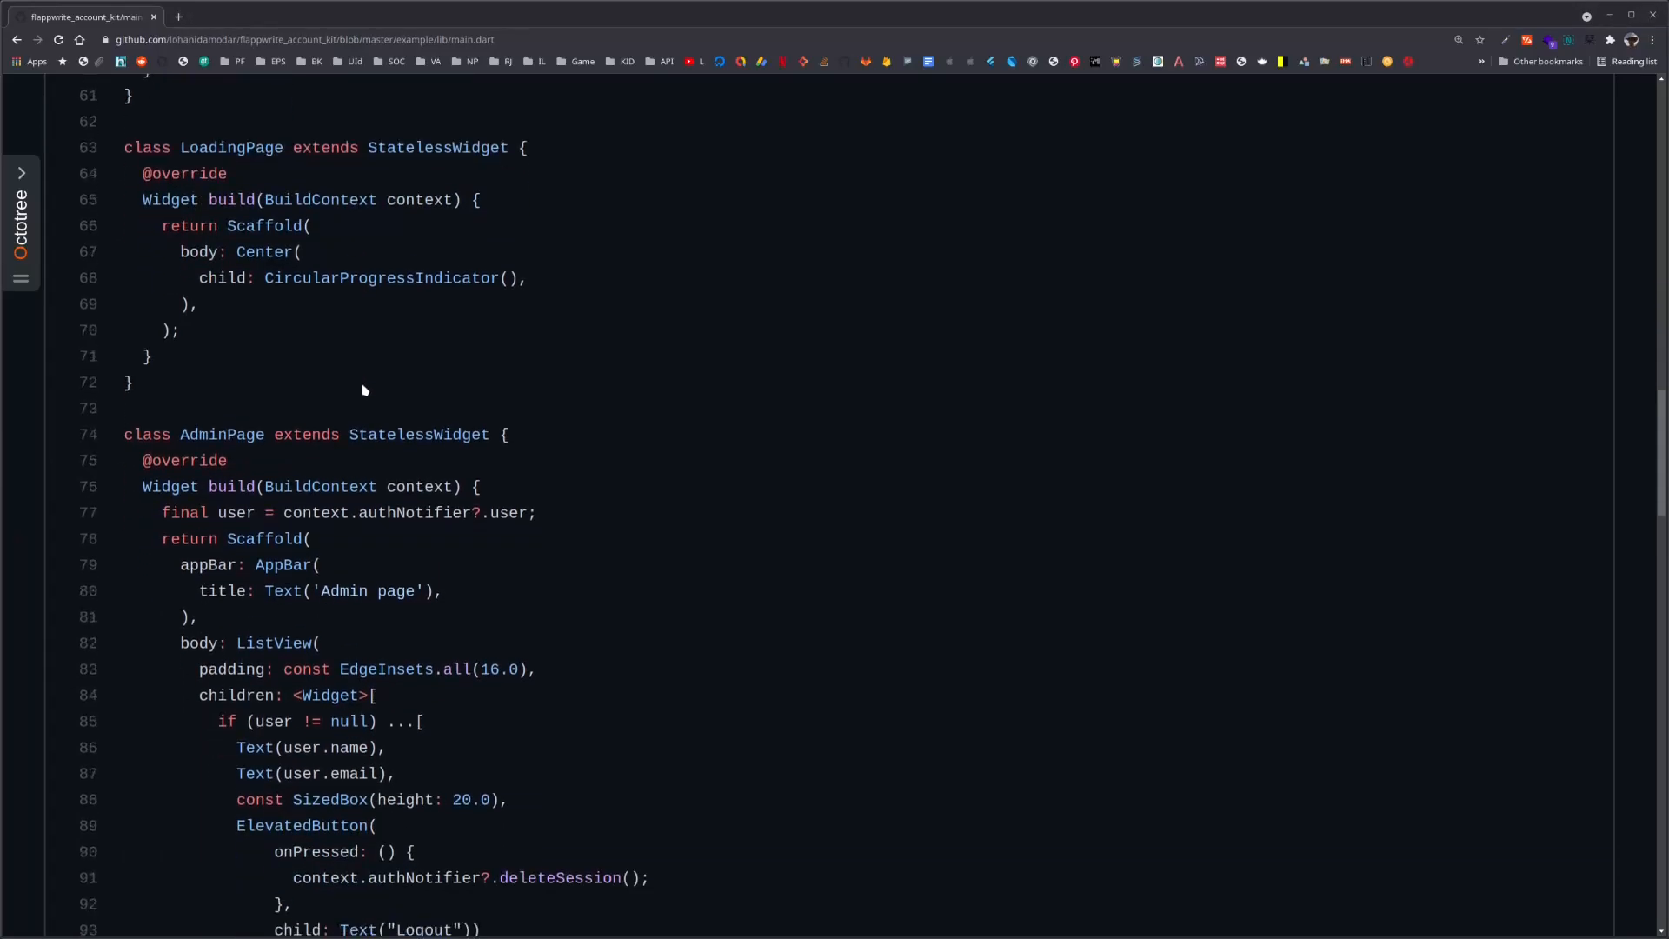
scroll("down", 3)
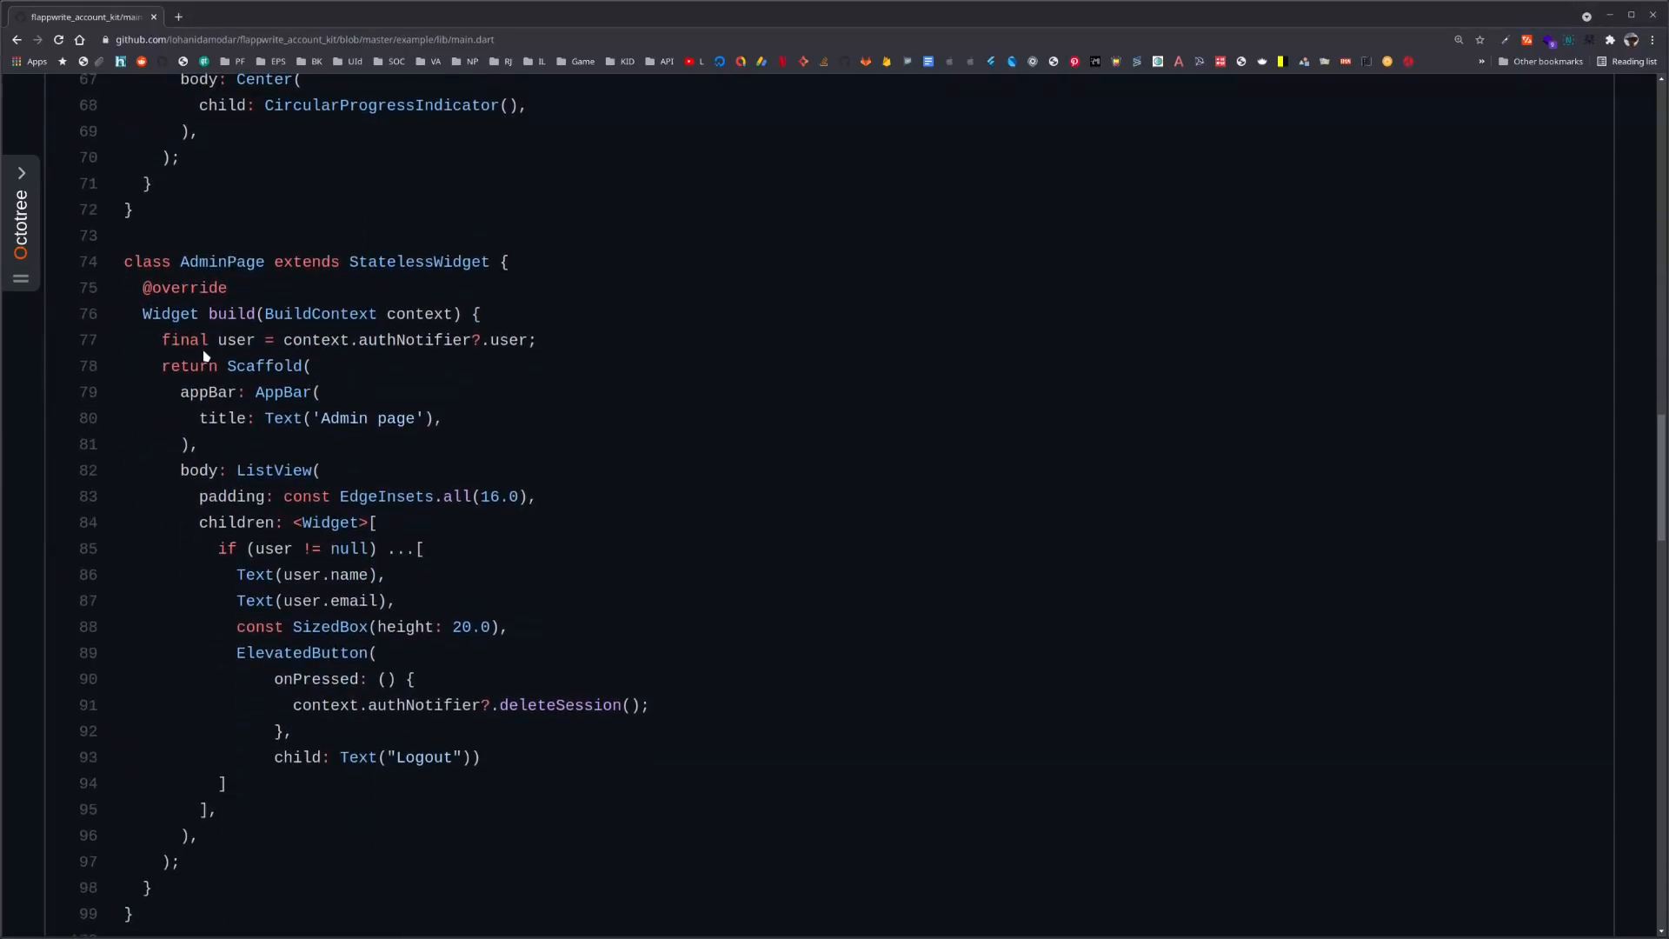
left_click_drag(219, 339, 458, 339)
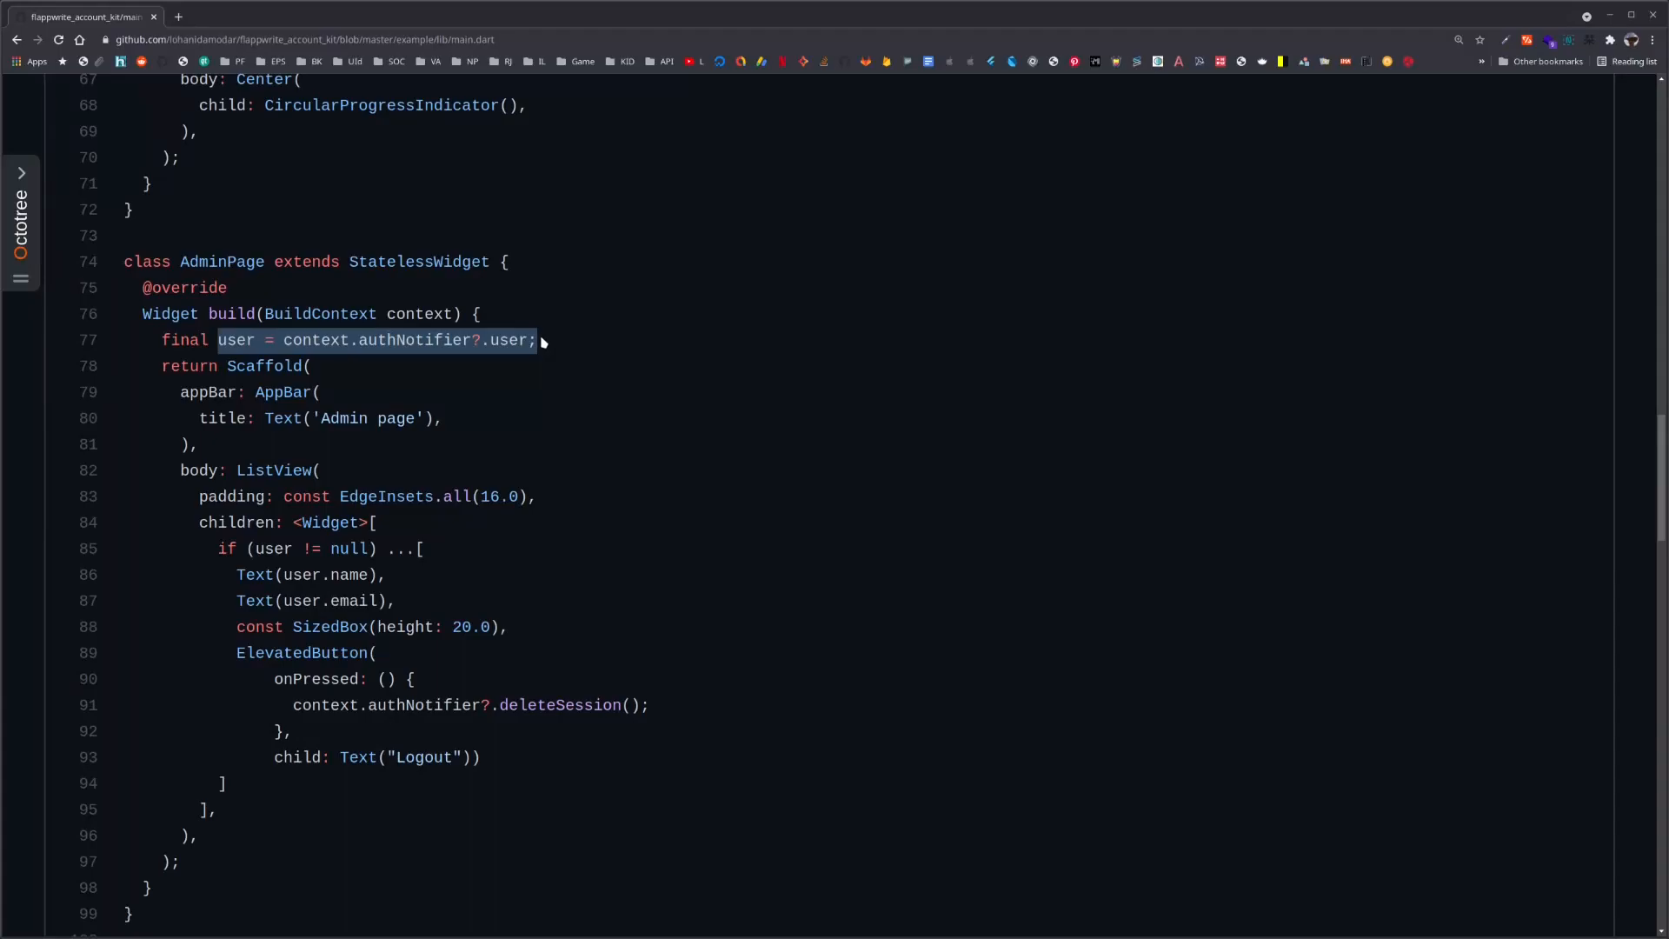
scroll("down", 3)
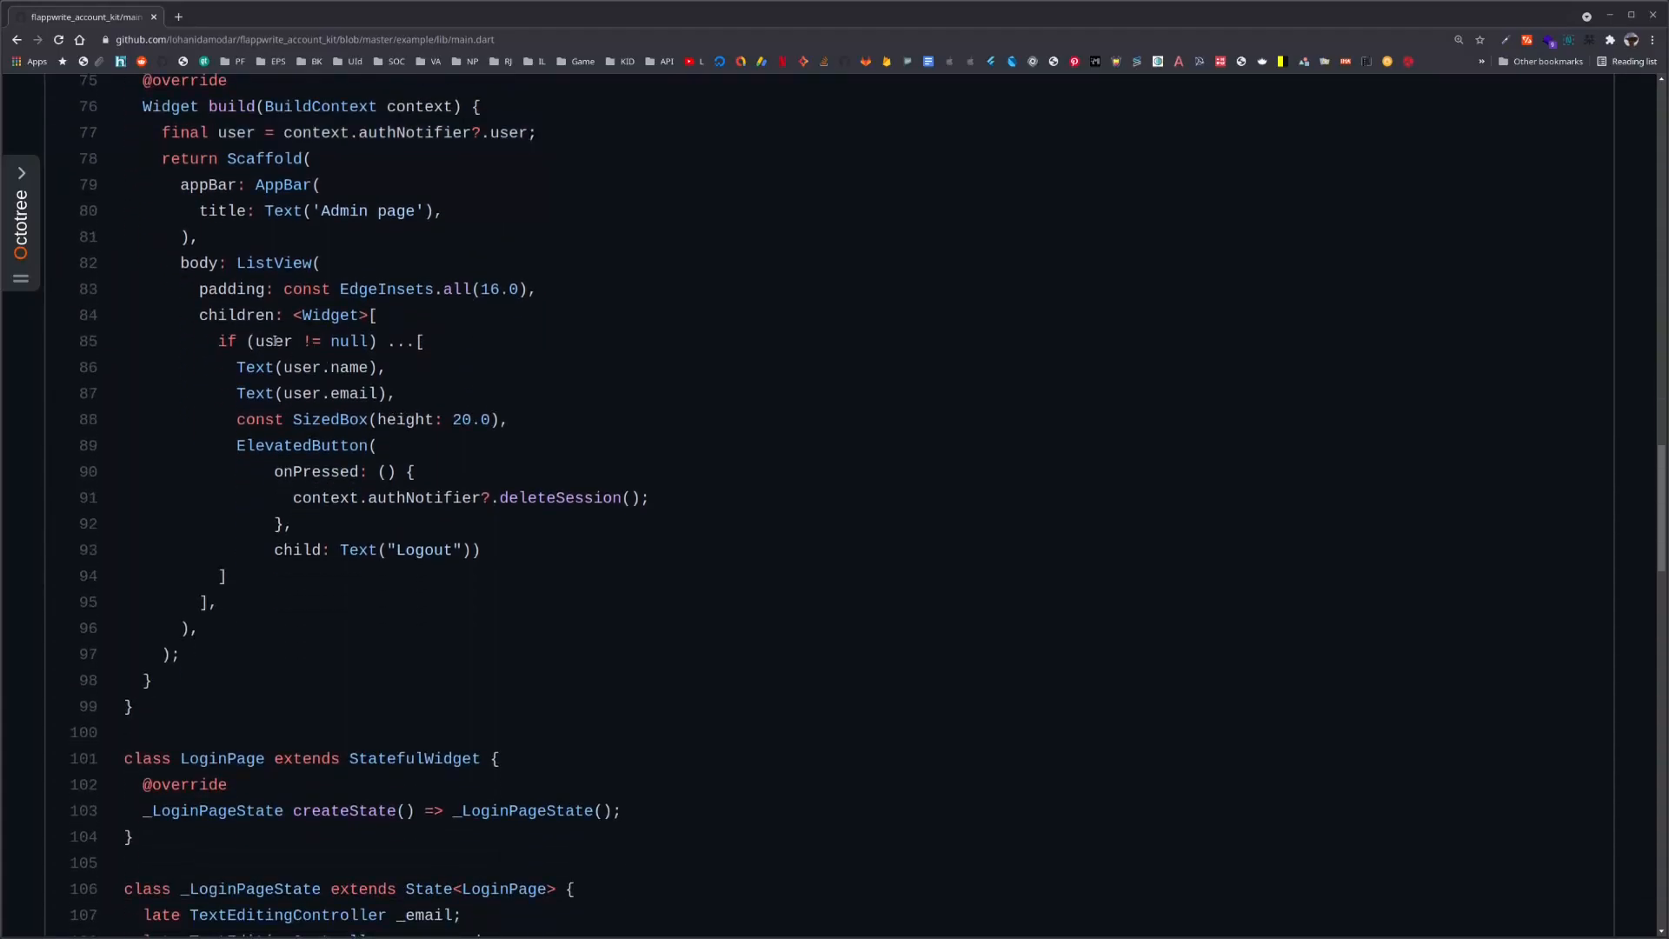
double_click(303, 367)
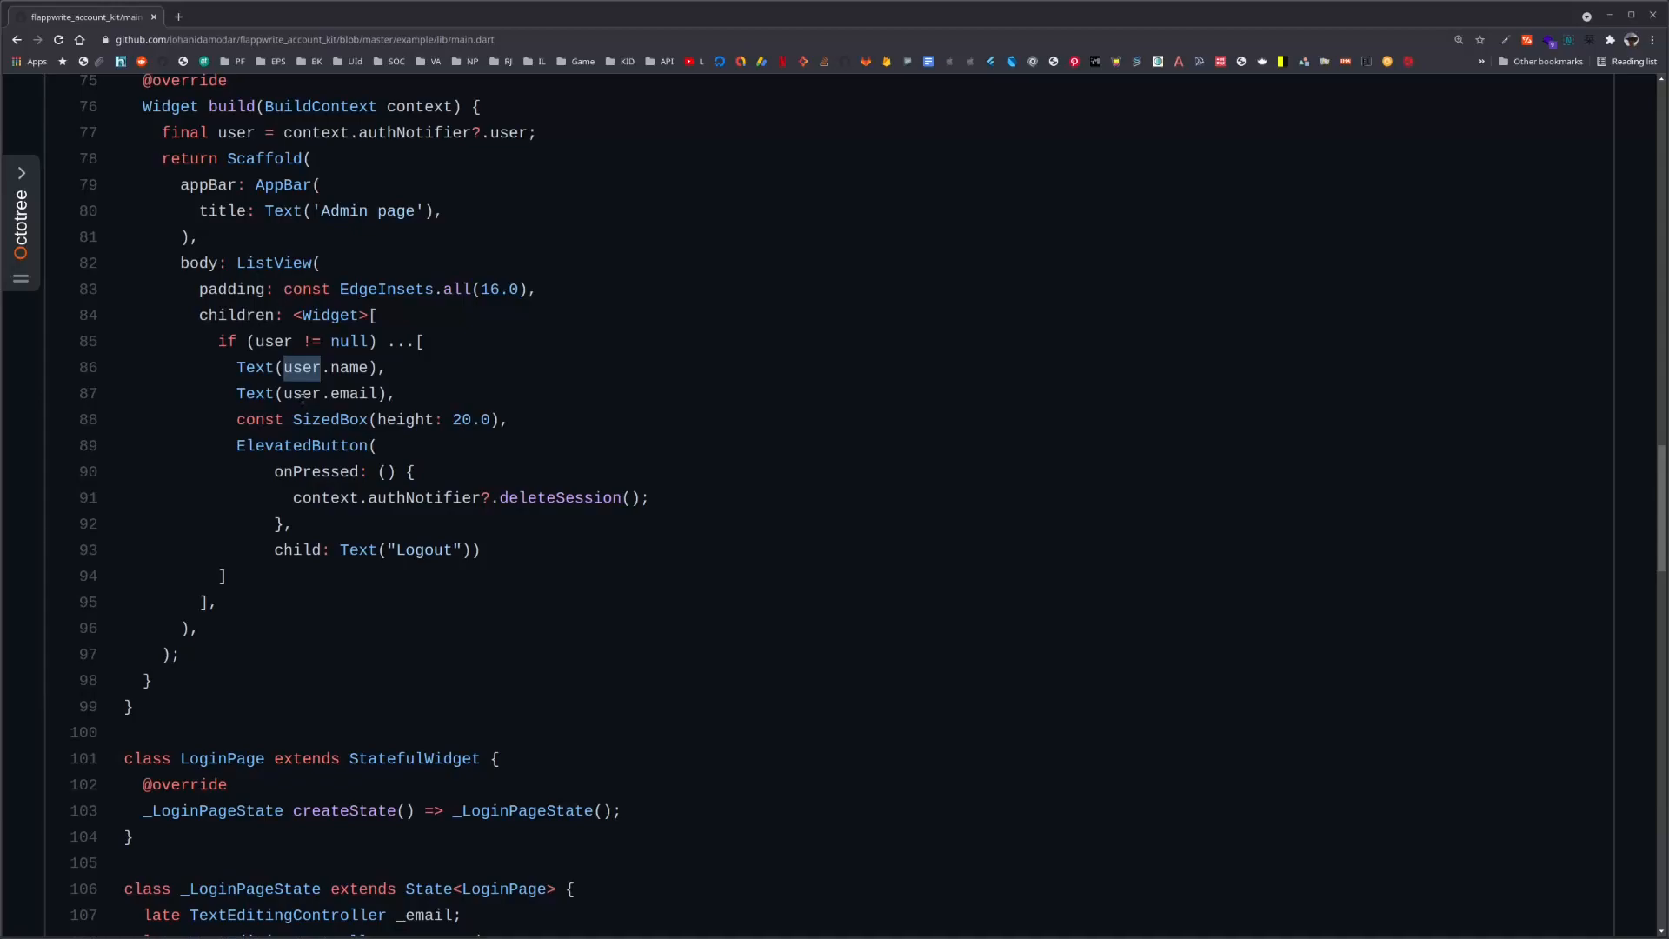
scroll("down", 3)
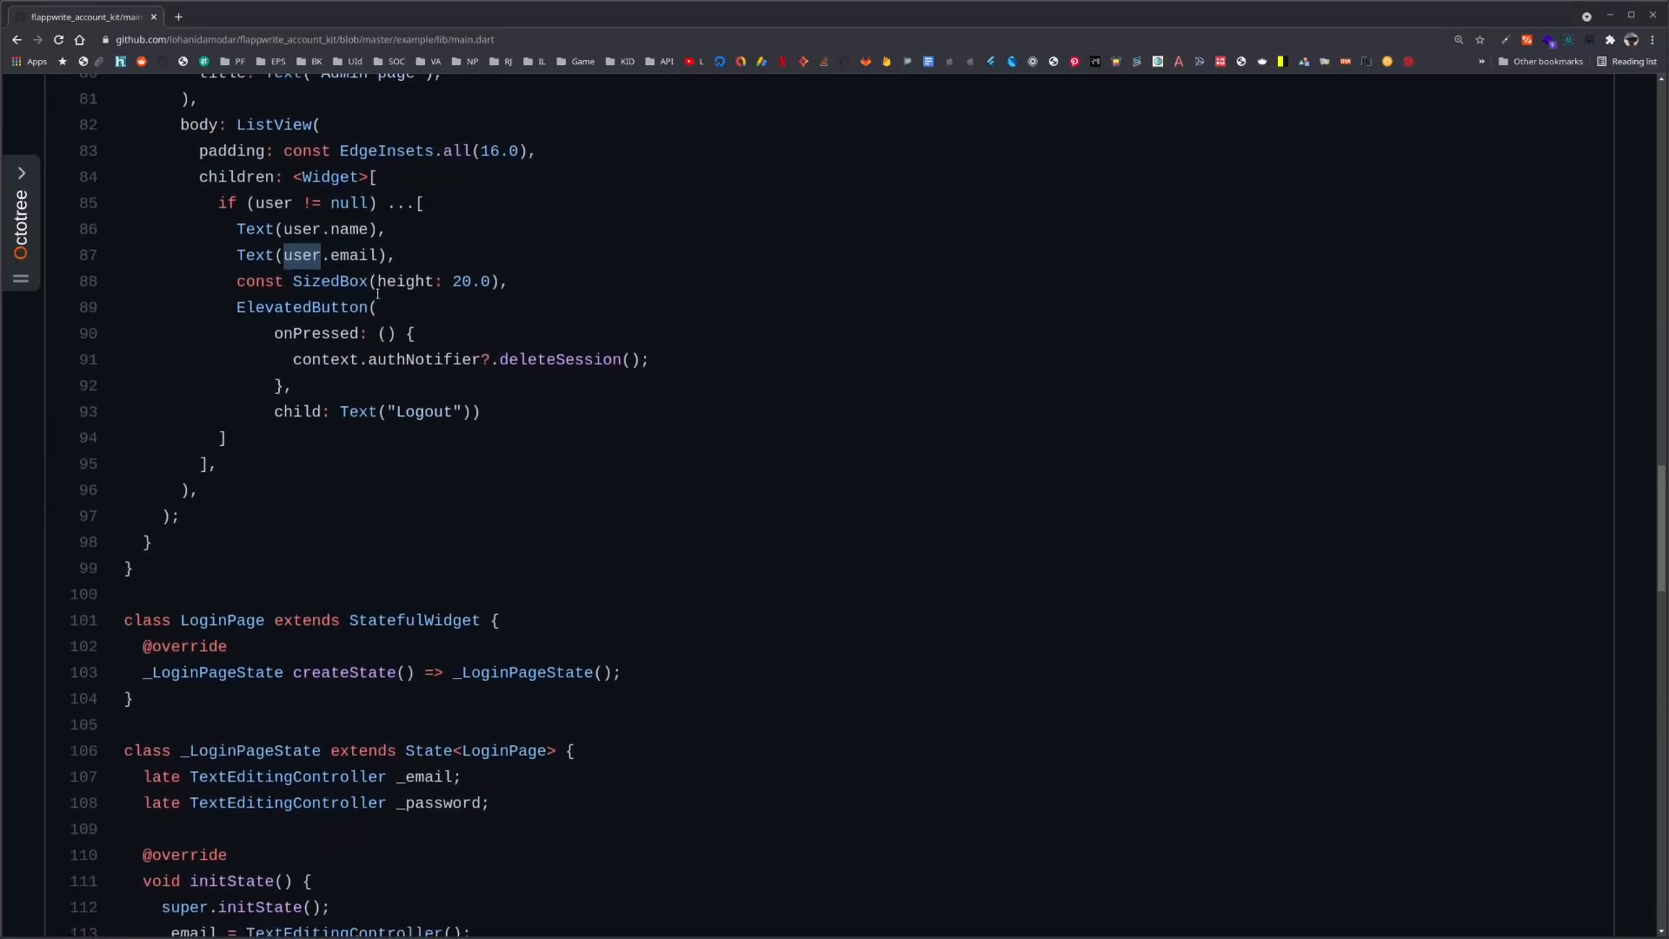
scroll("down", 3)
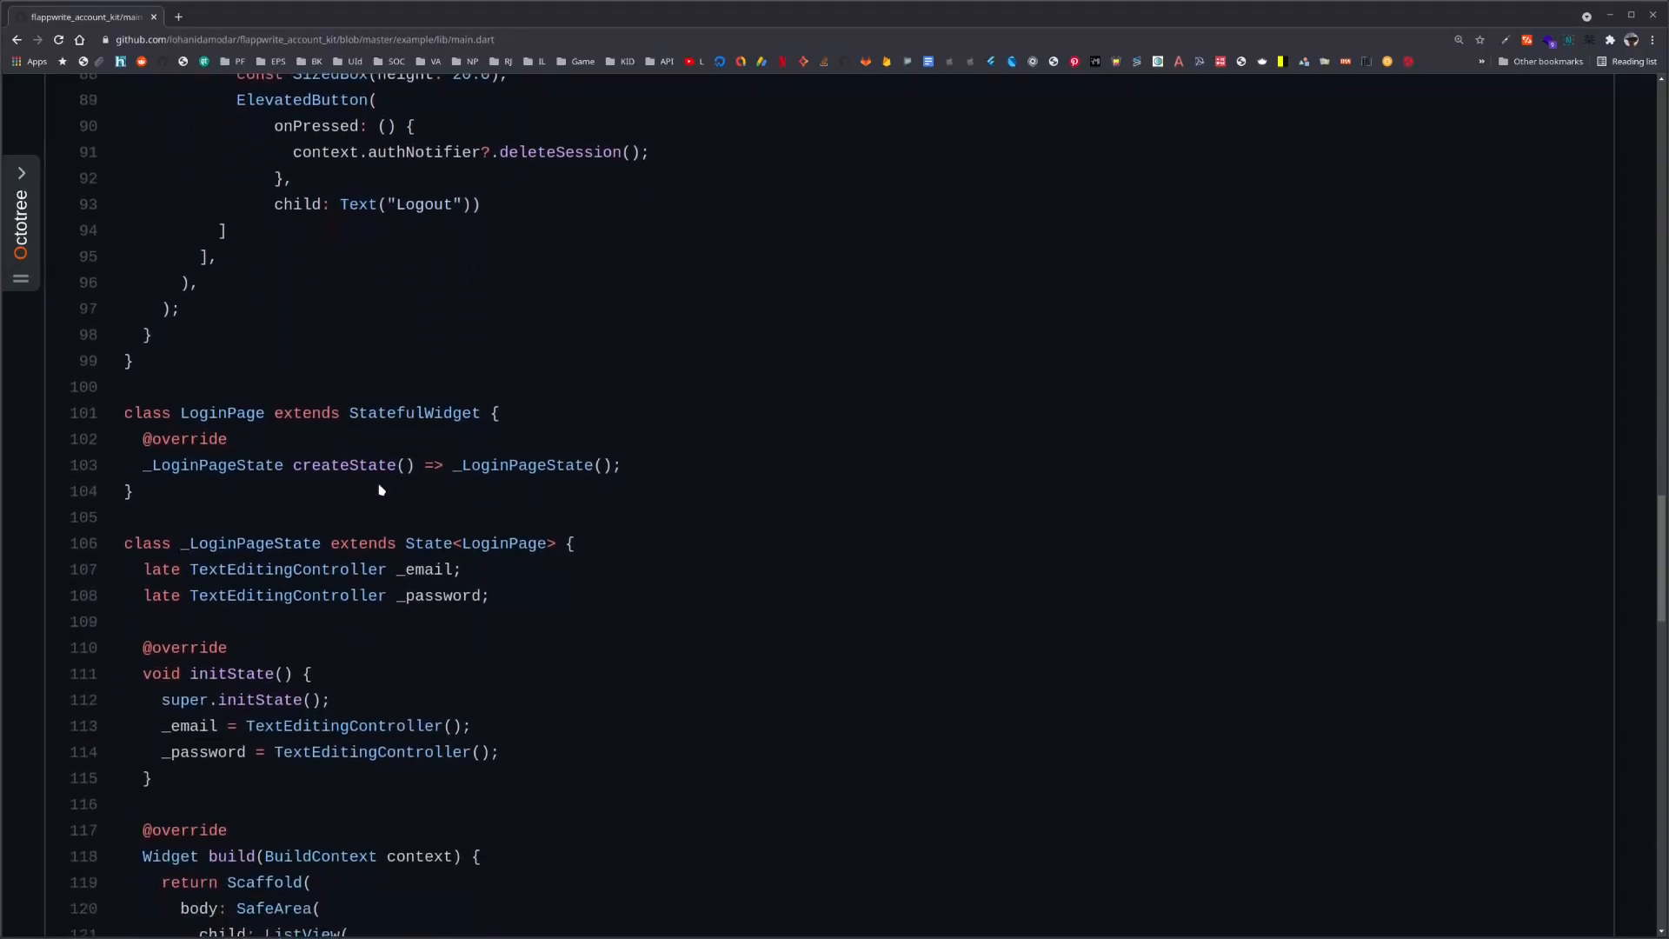
scroll("down", 3)
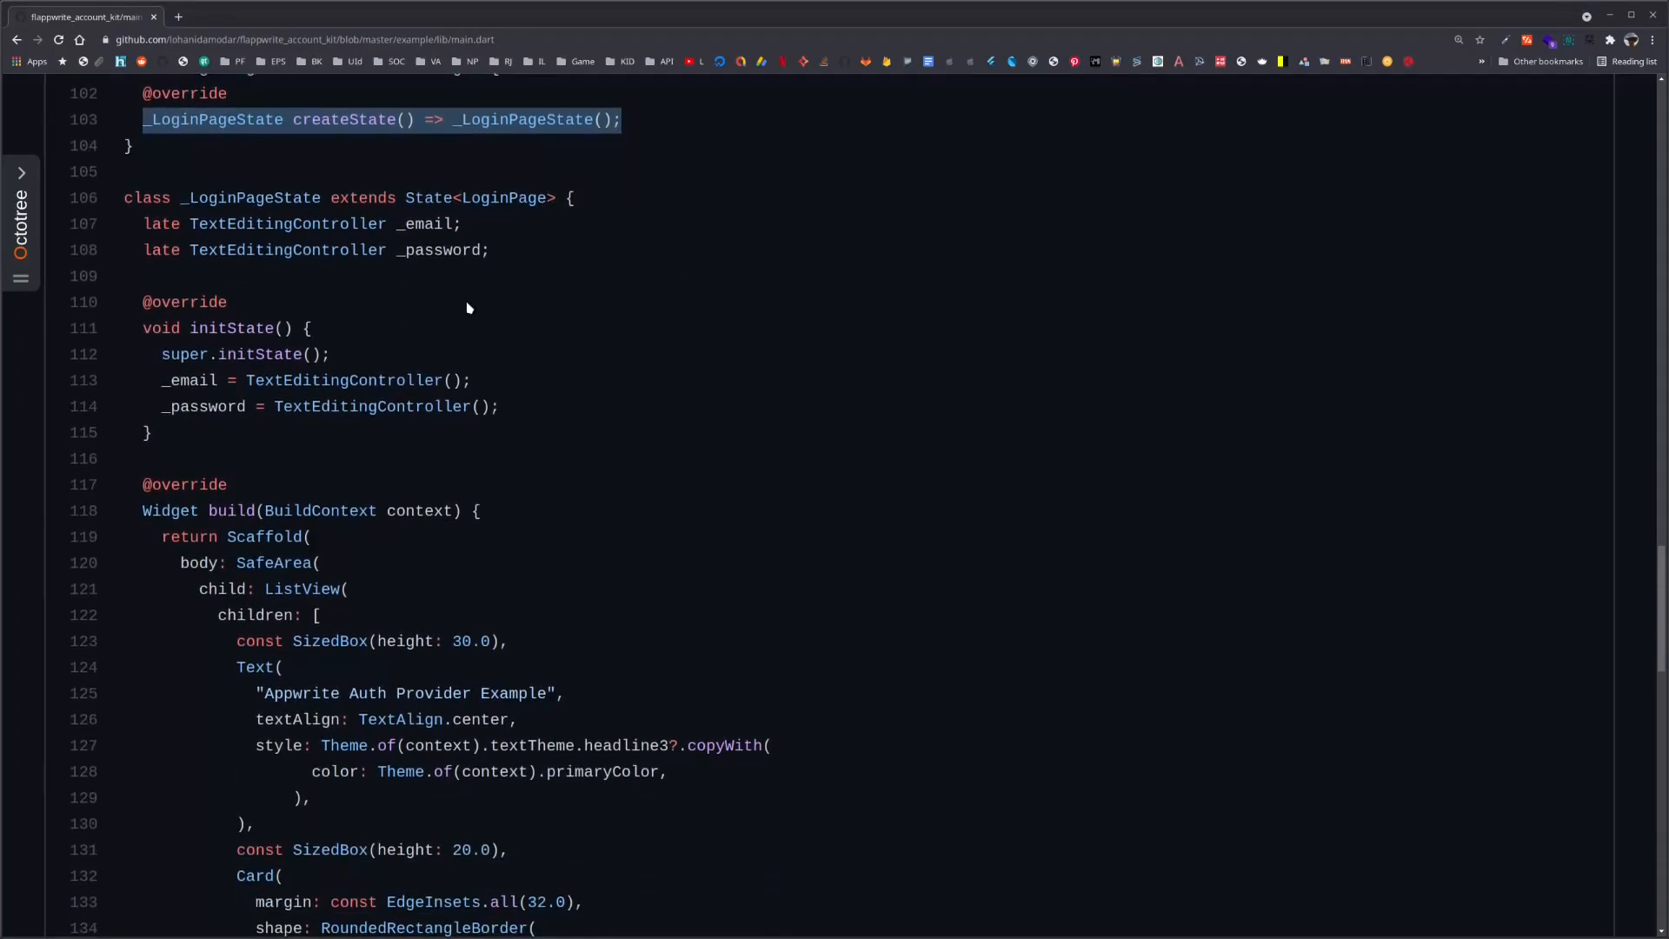
scroll("down", 3)
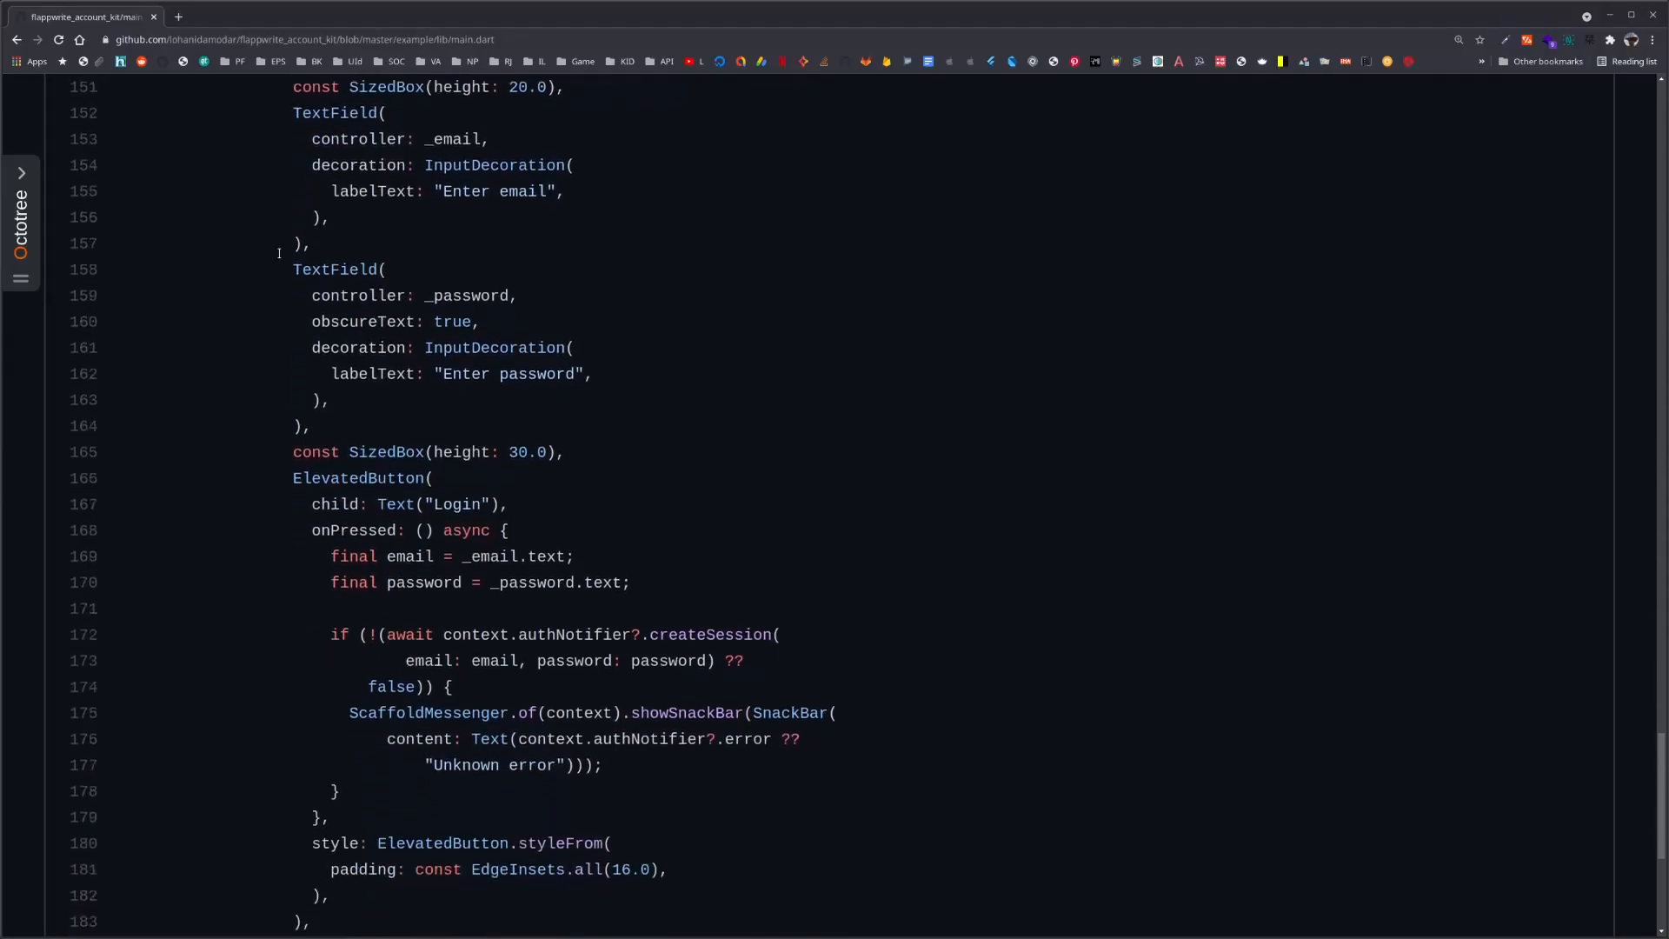
scroll("down", 3)
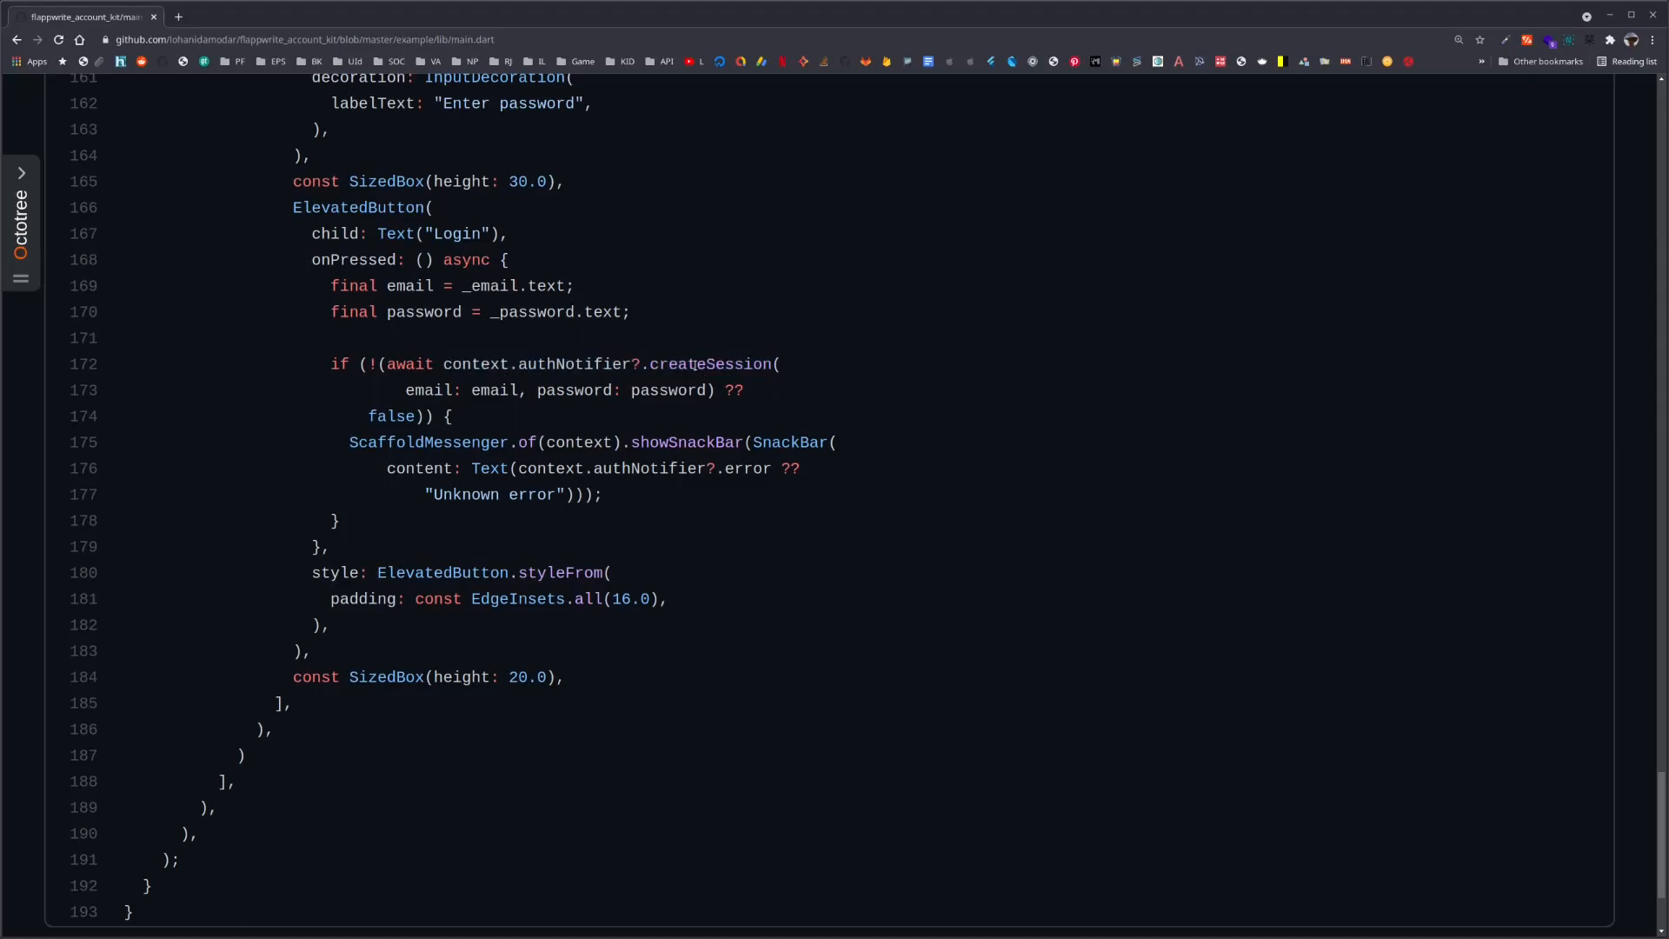
double_click(573, 365)
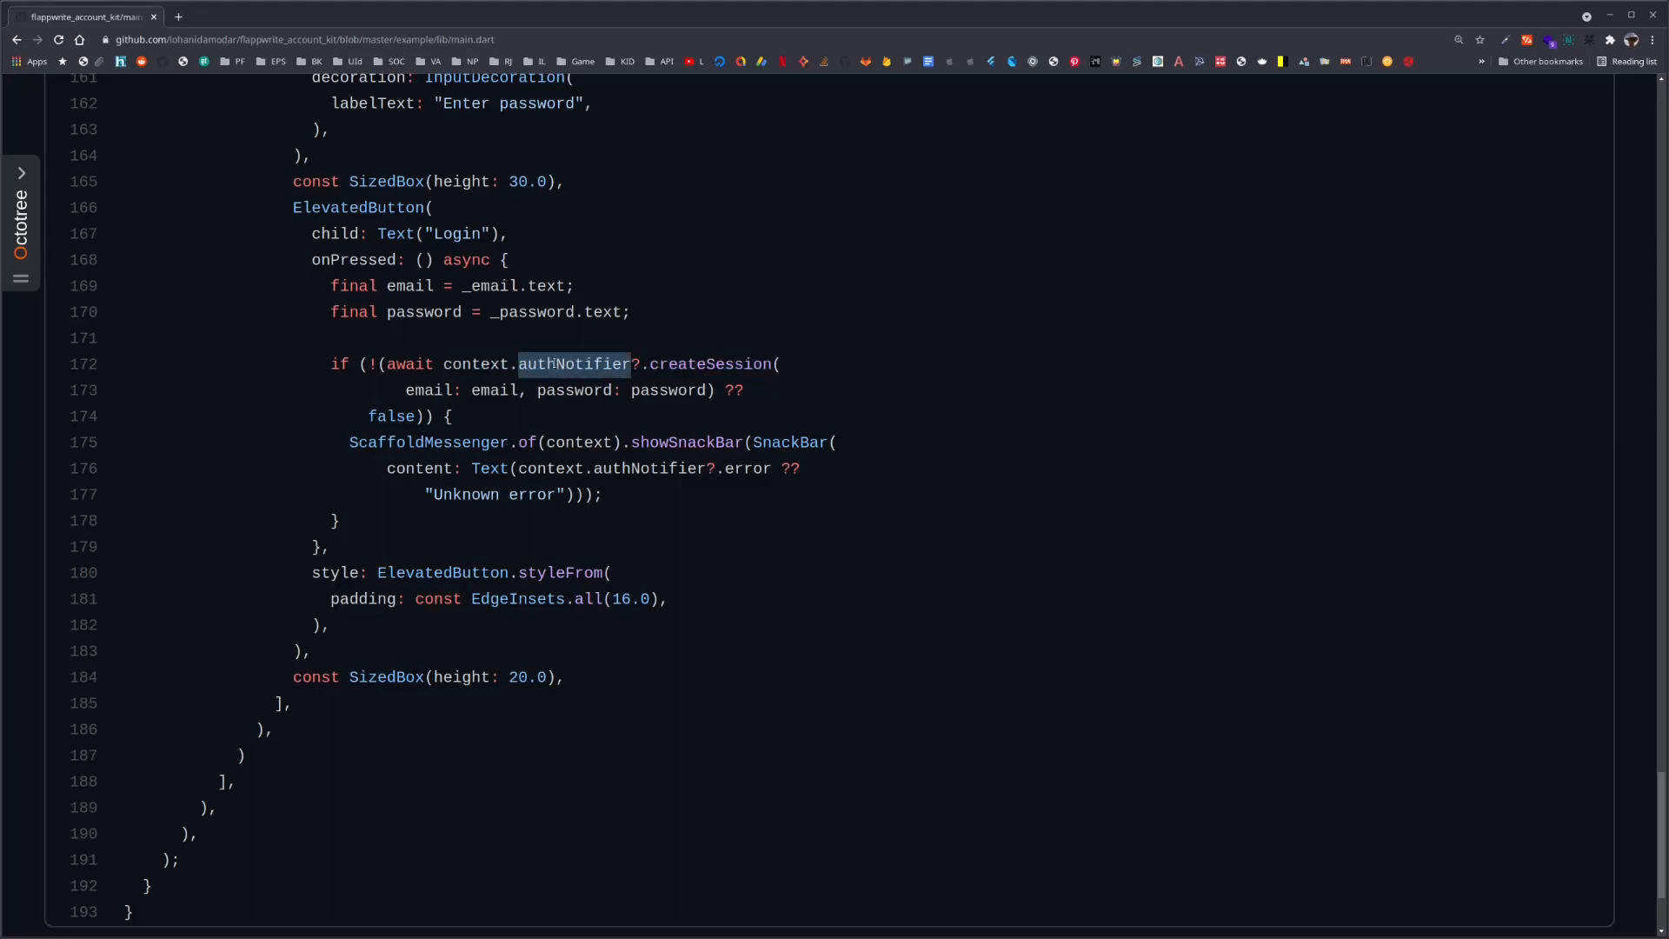
mouse_move(563, 383)
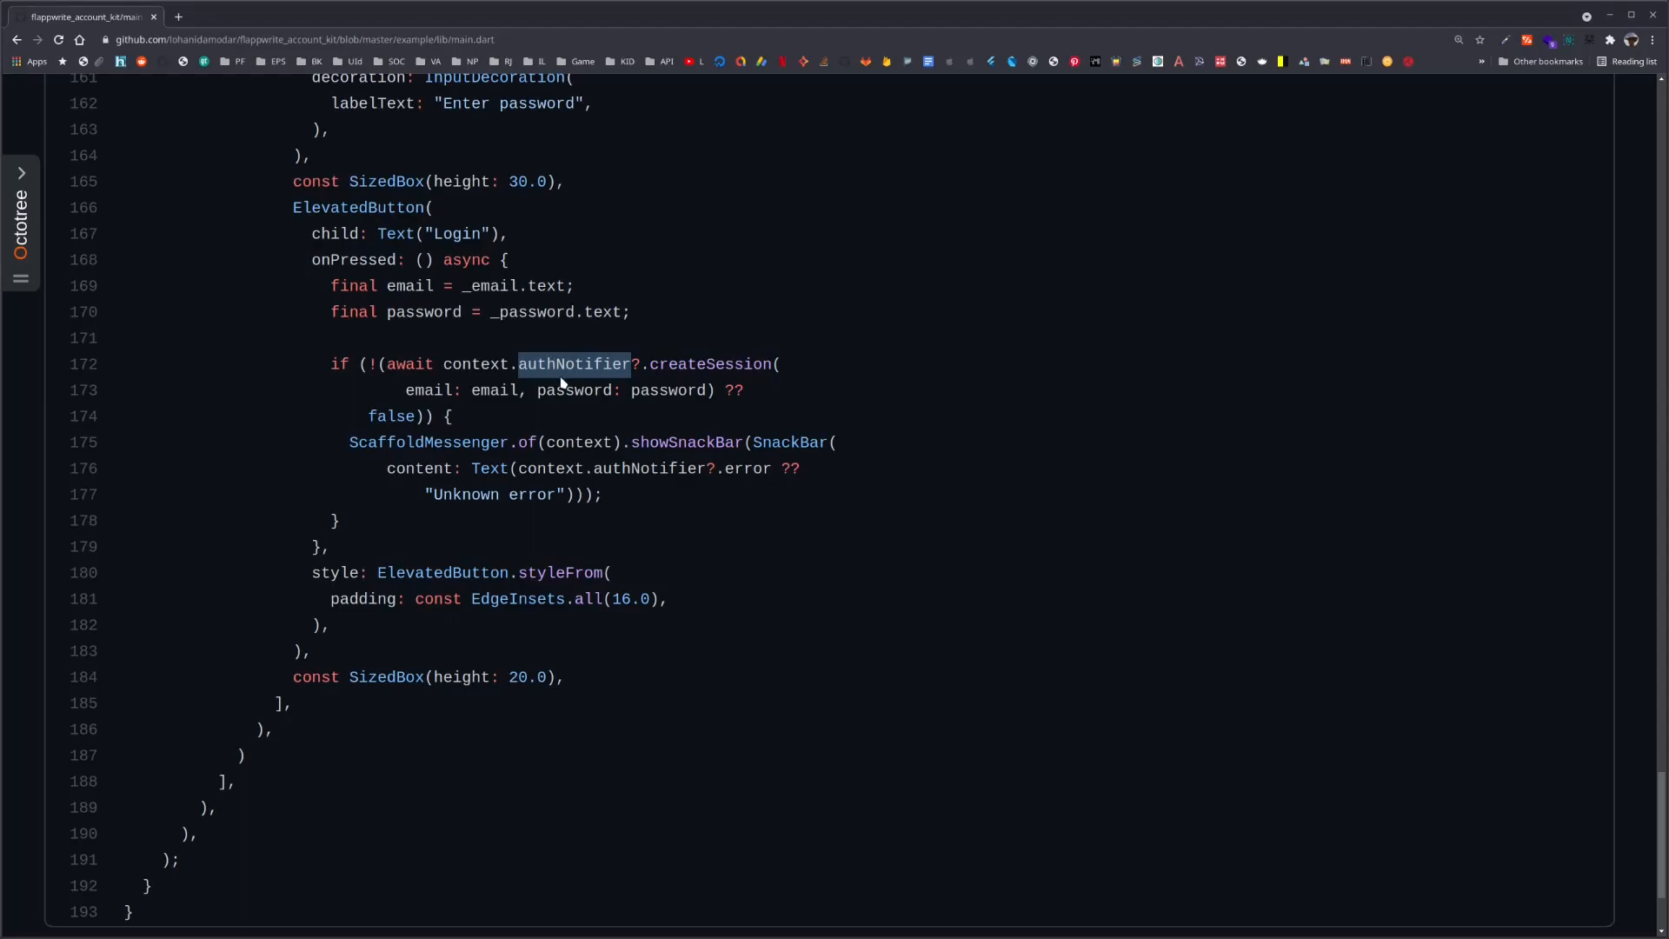
mouse_move(570, 424)
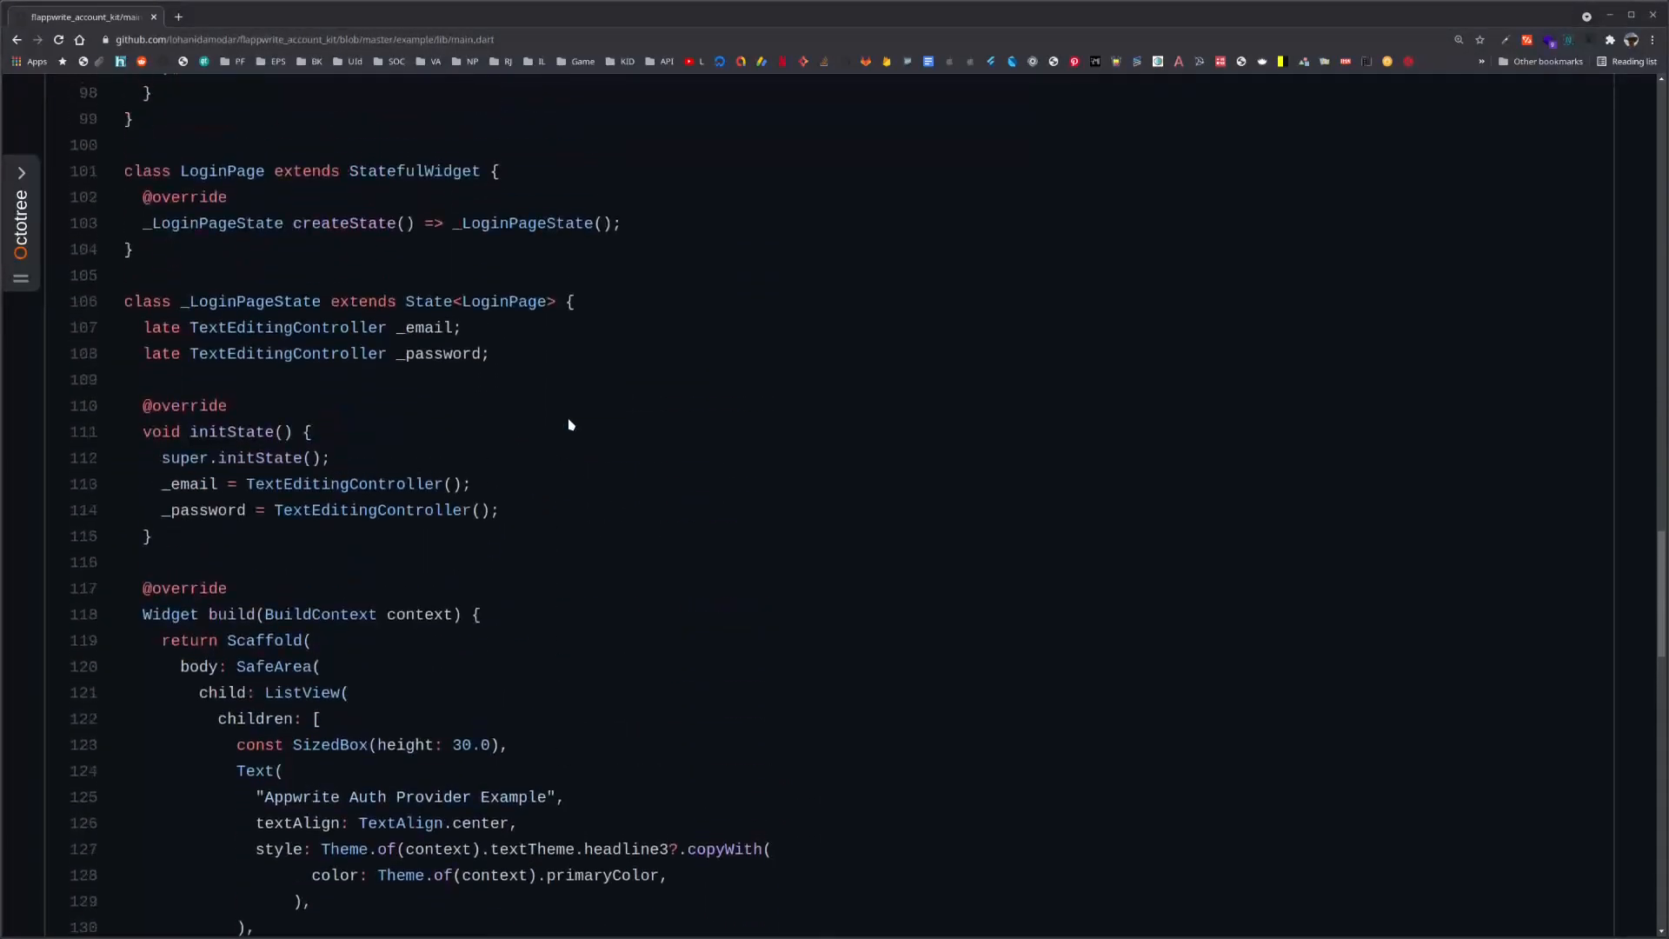
scroll("up", 3)
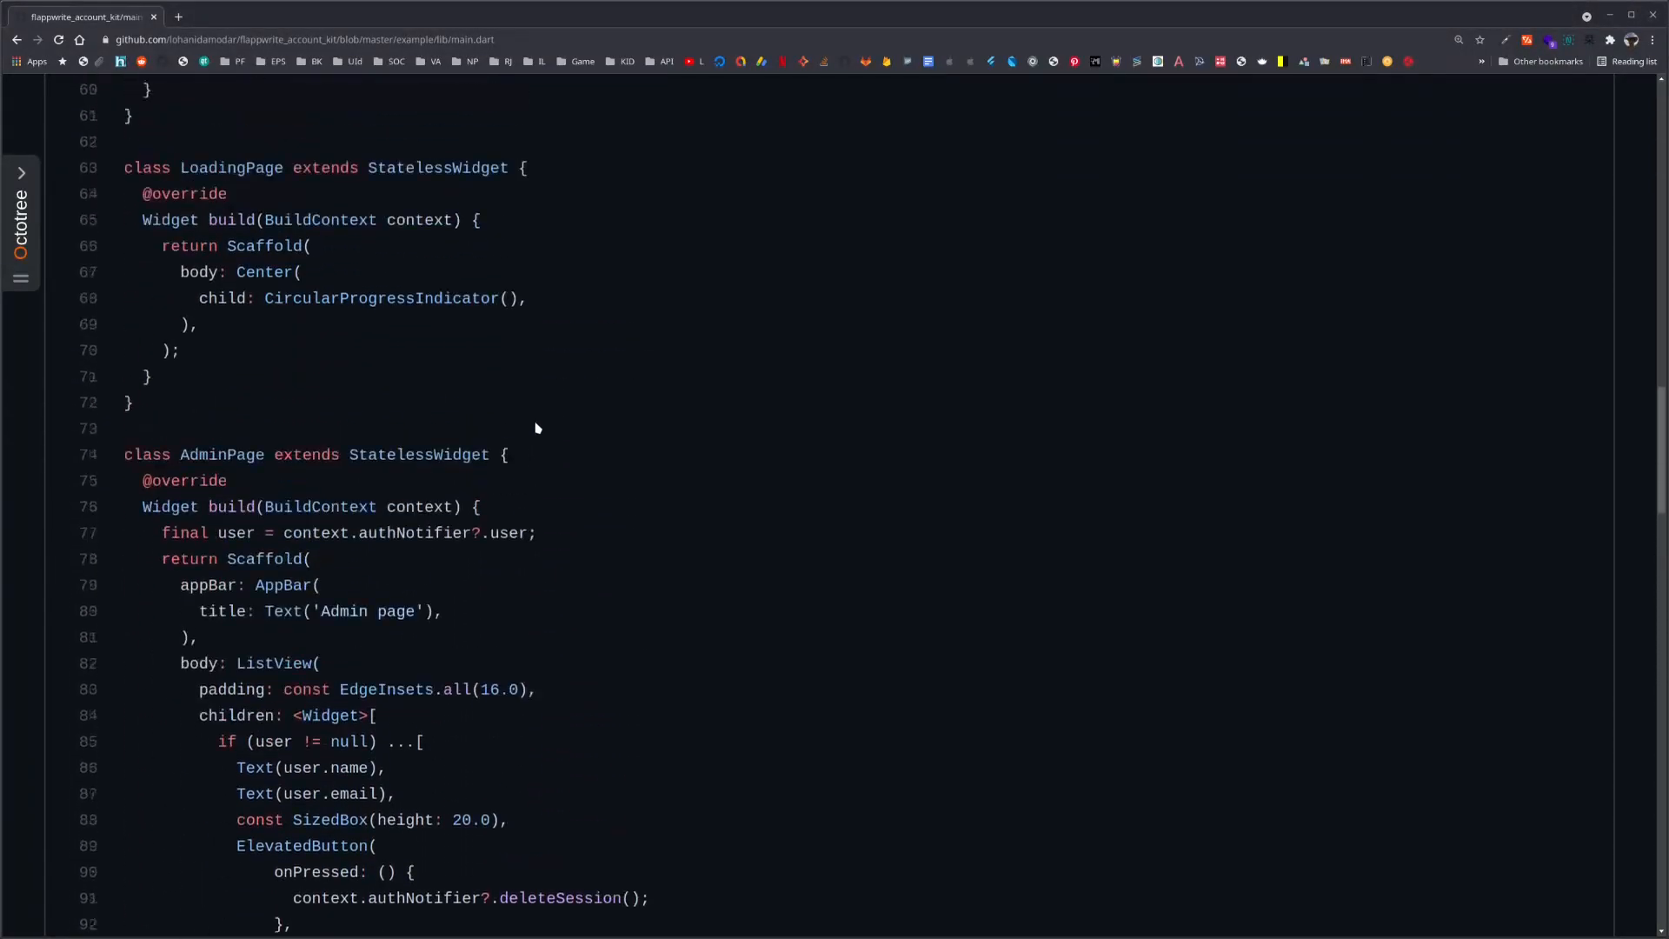
scroll("up", 3)
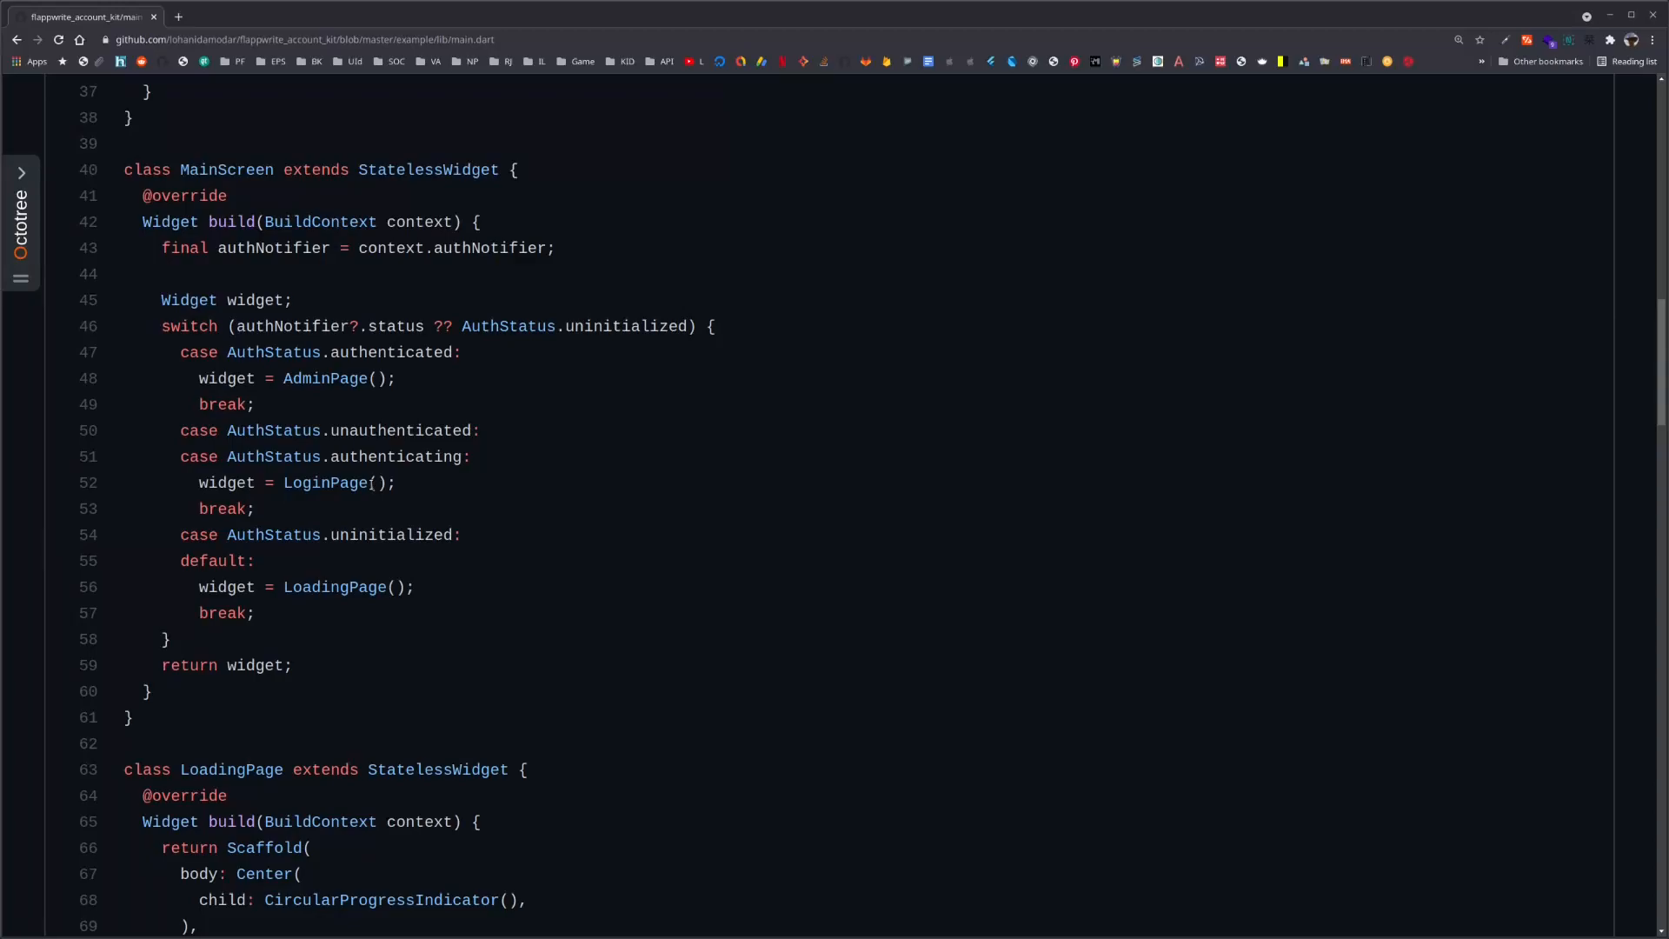
mouse_move(525, 295)
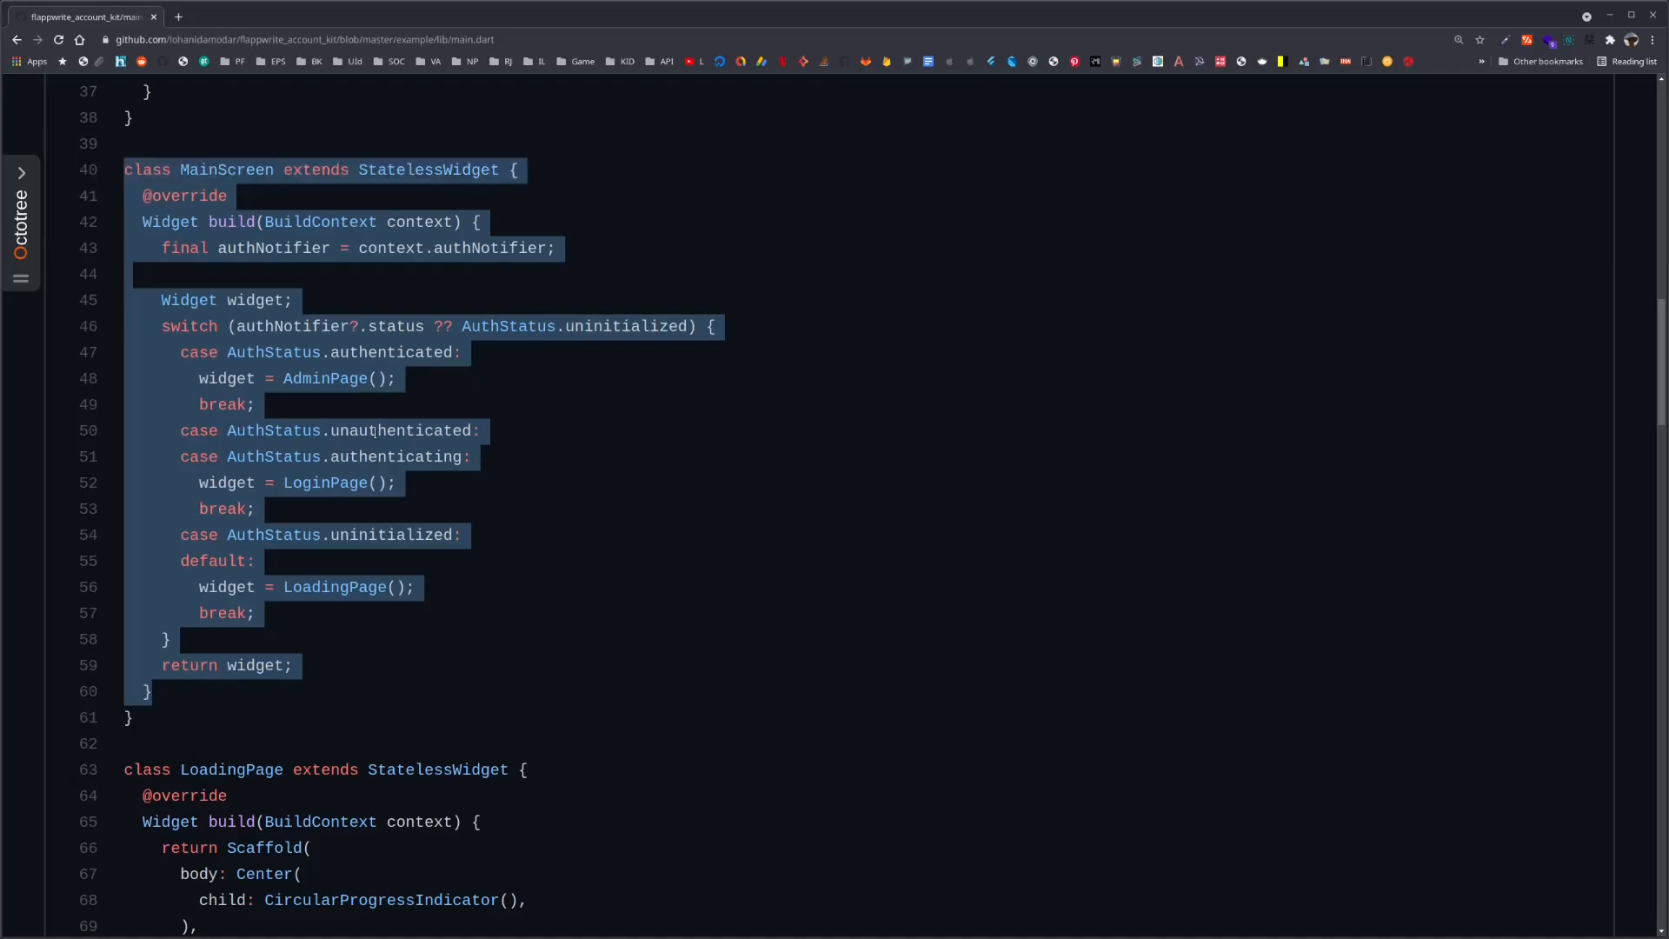
left_click(372, 432)
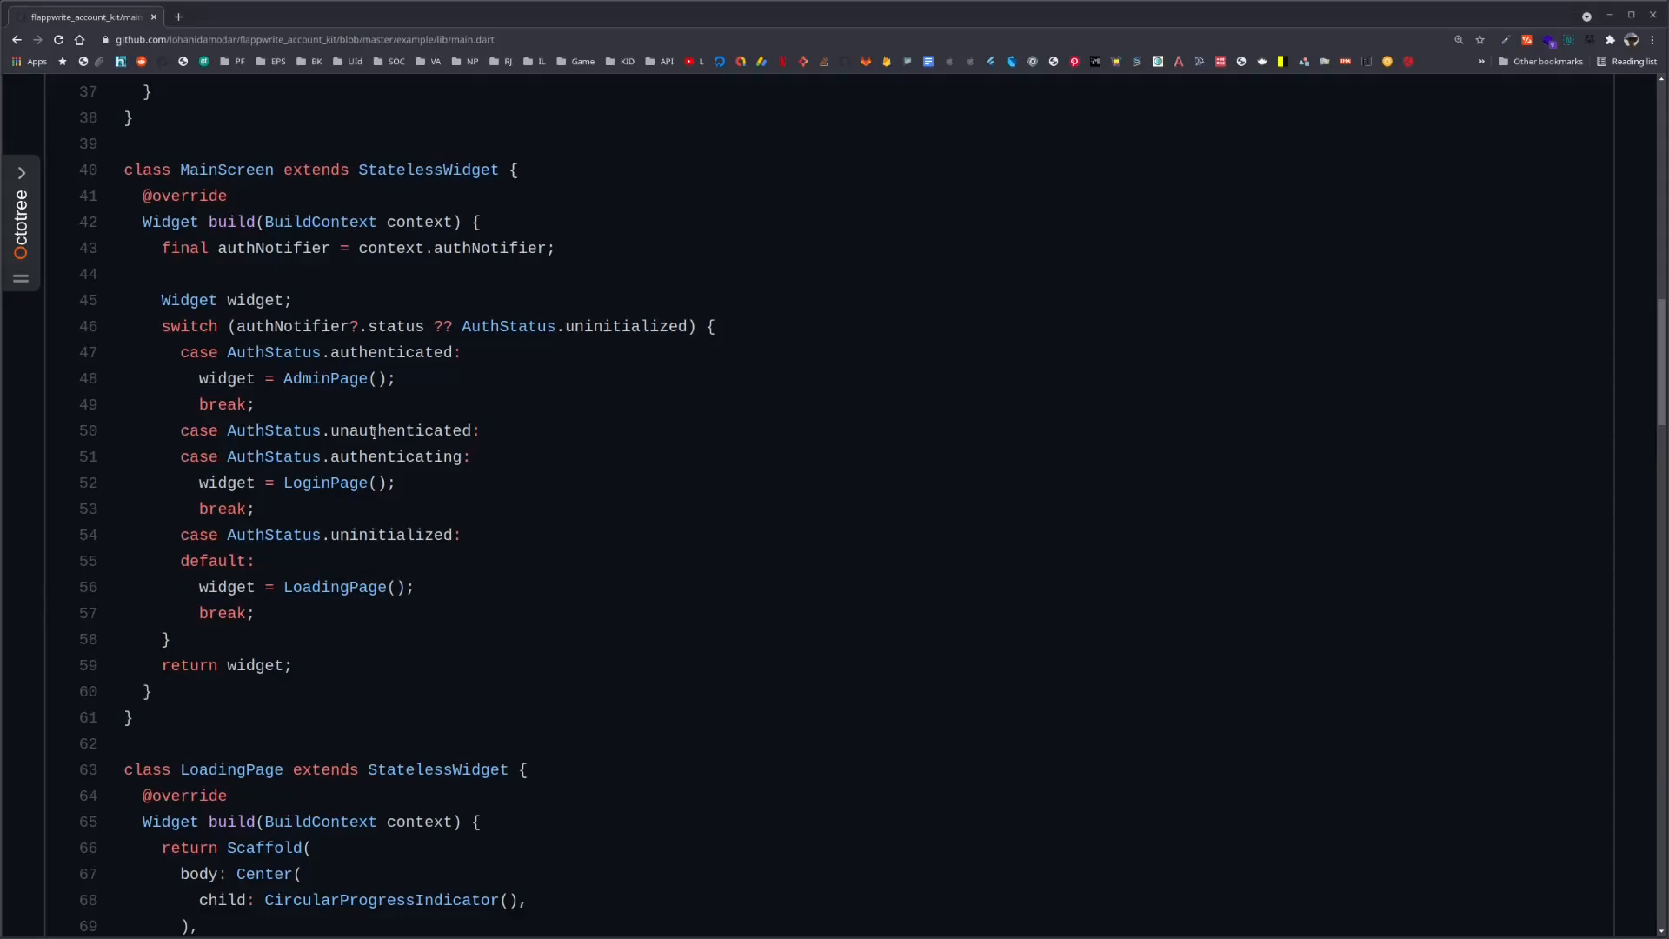
mouse_move(535, 414)
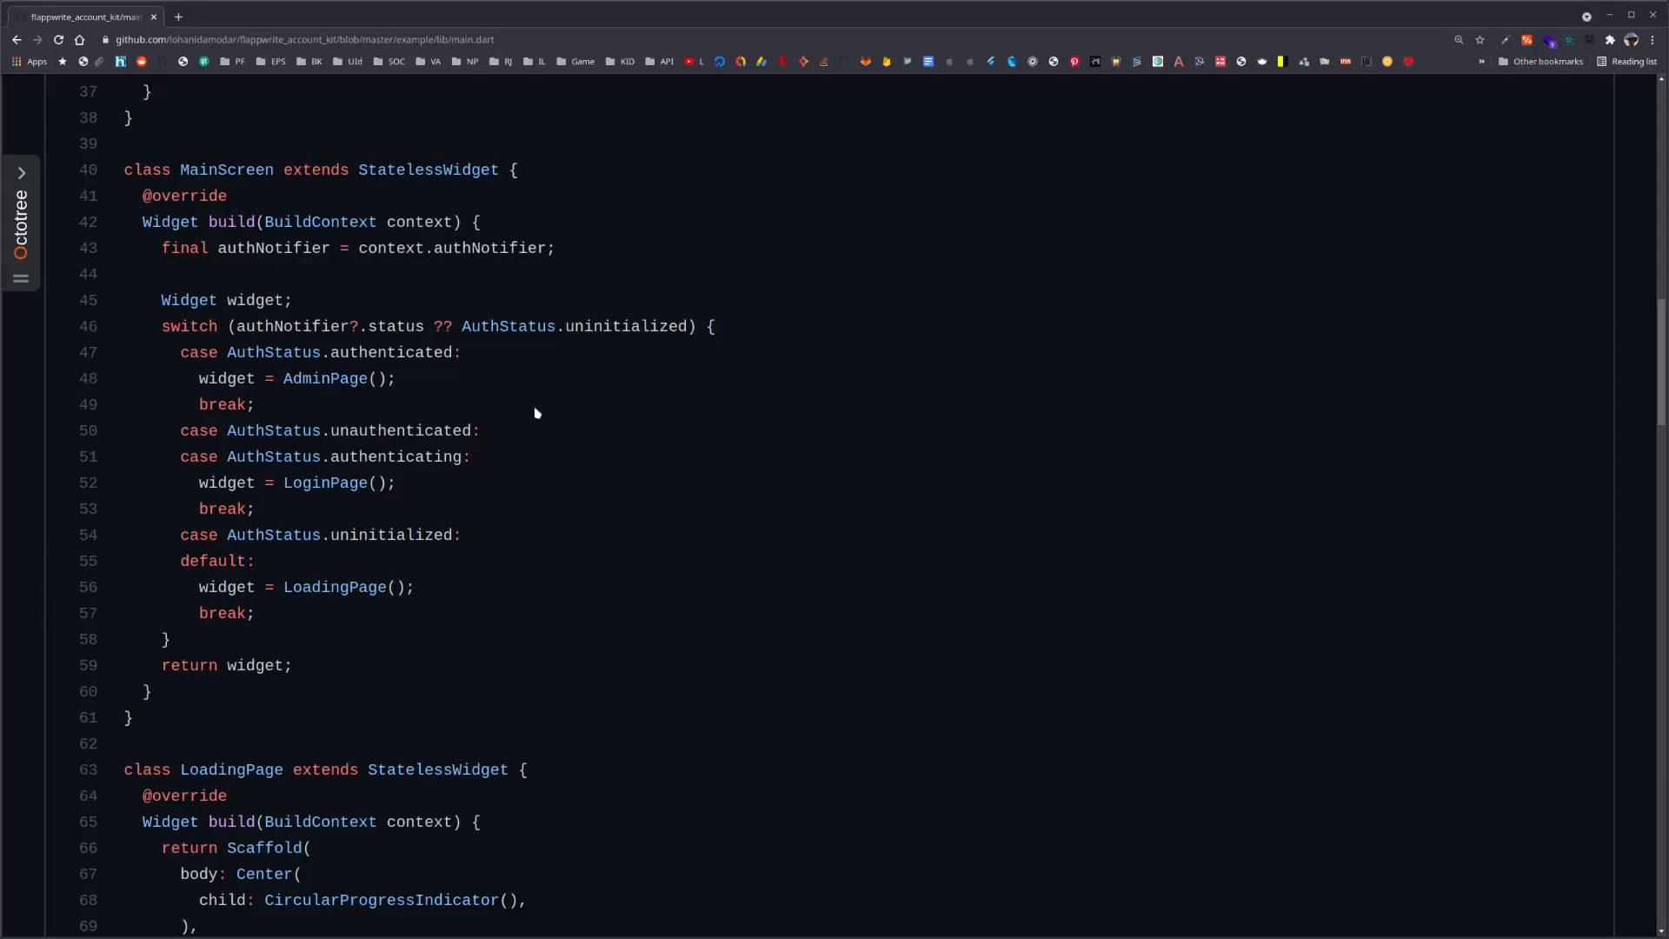
double_click(292, 327)
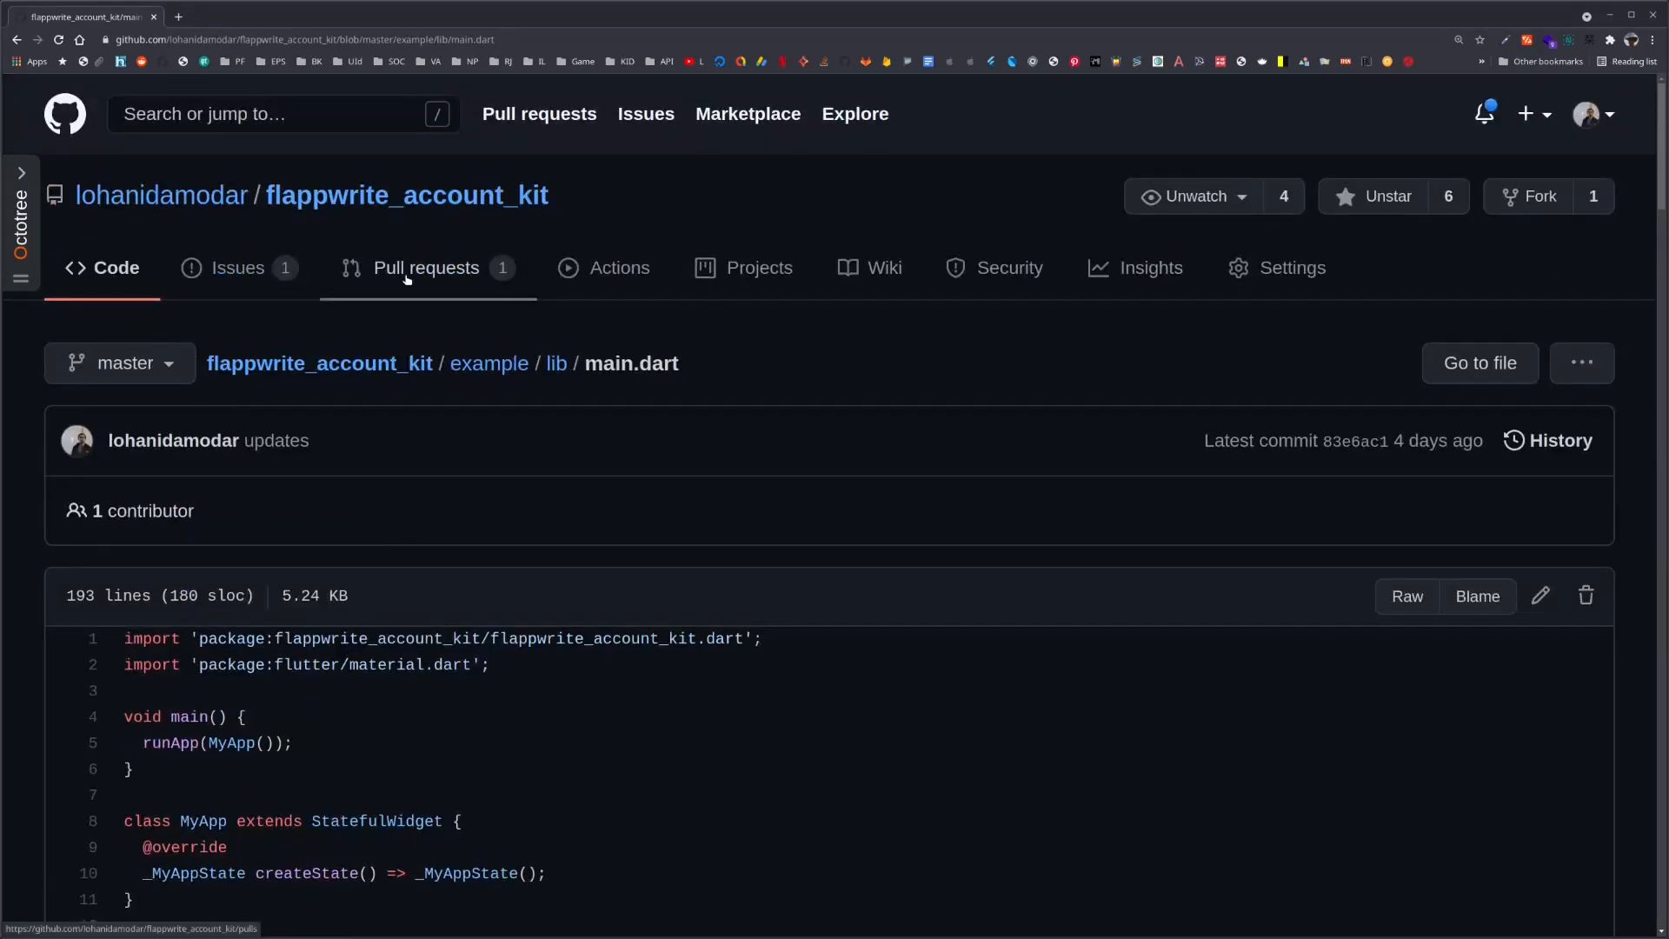
mouse_move(242, 289)
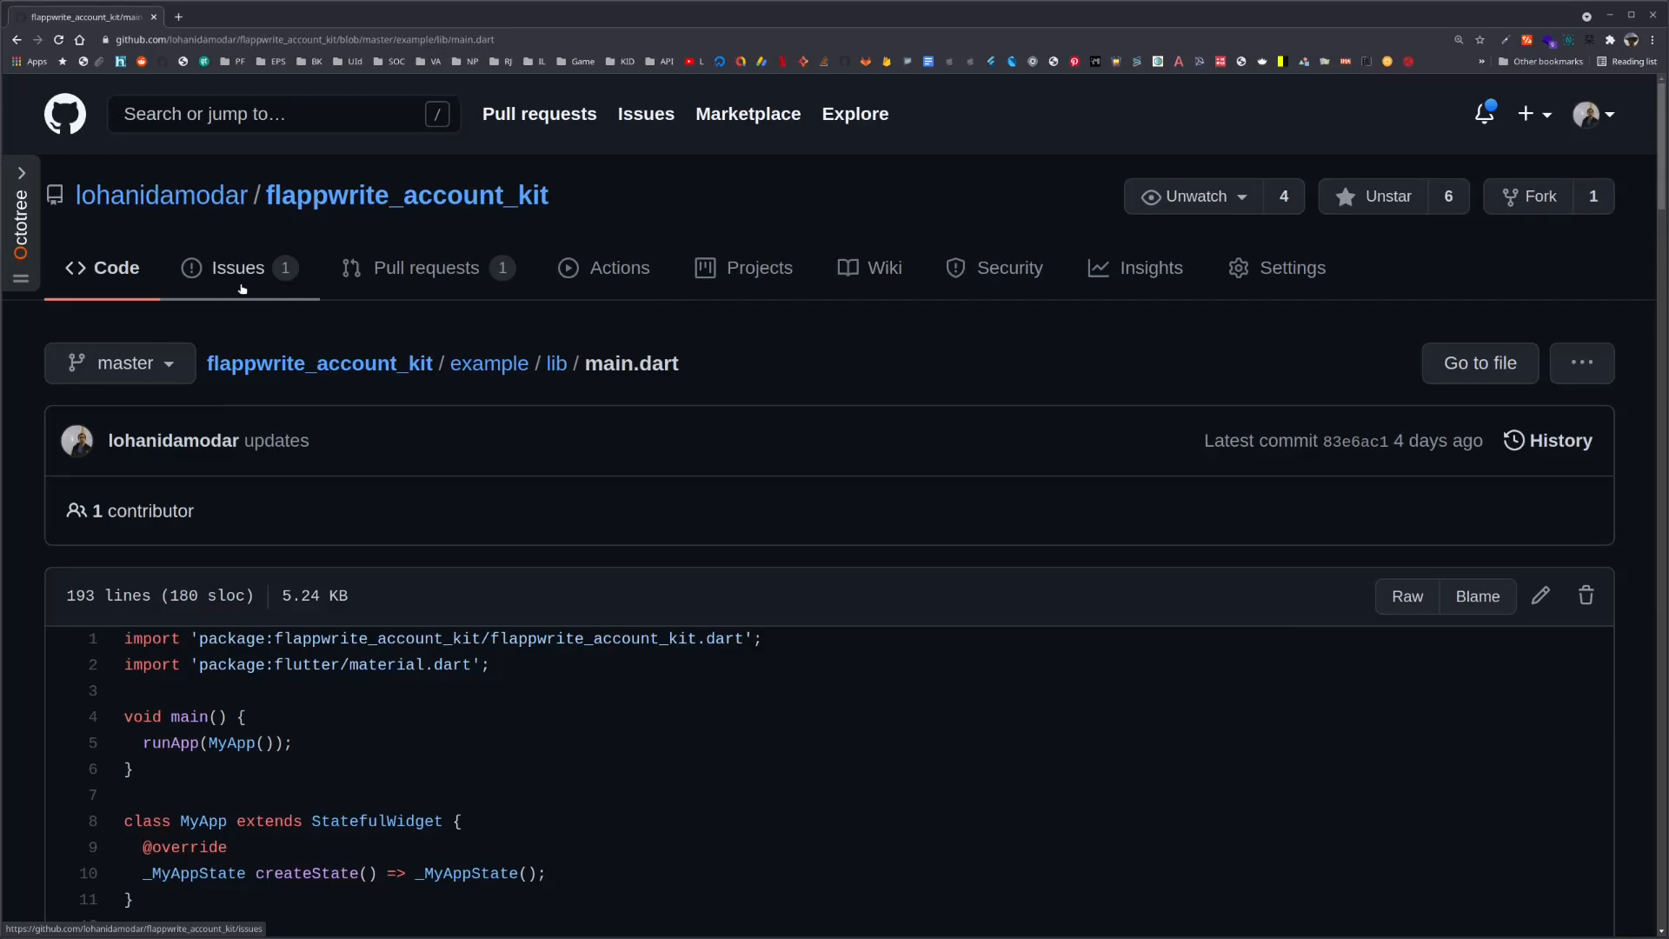